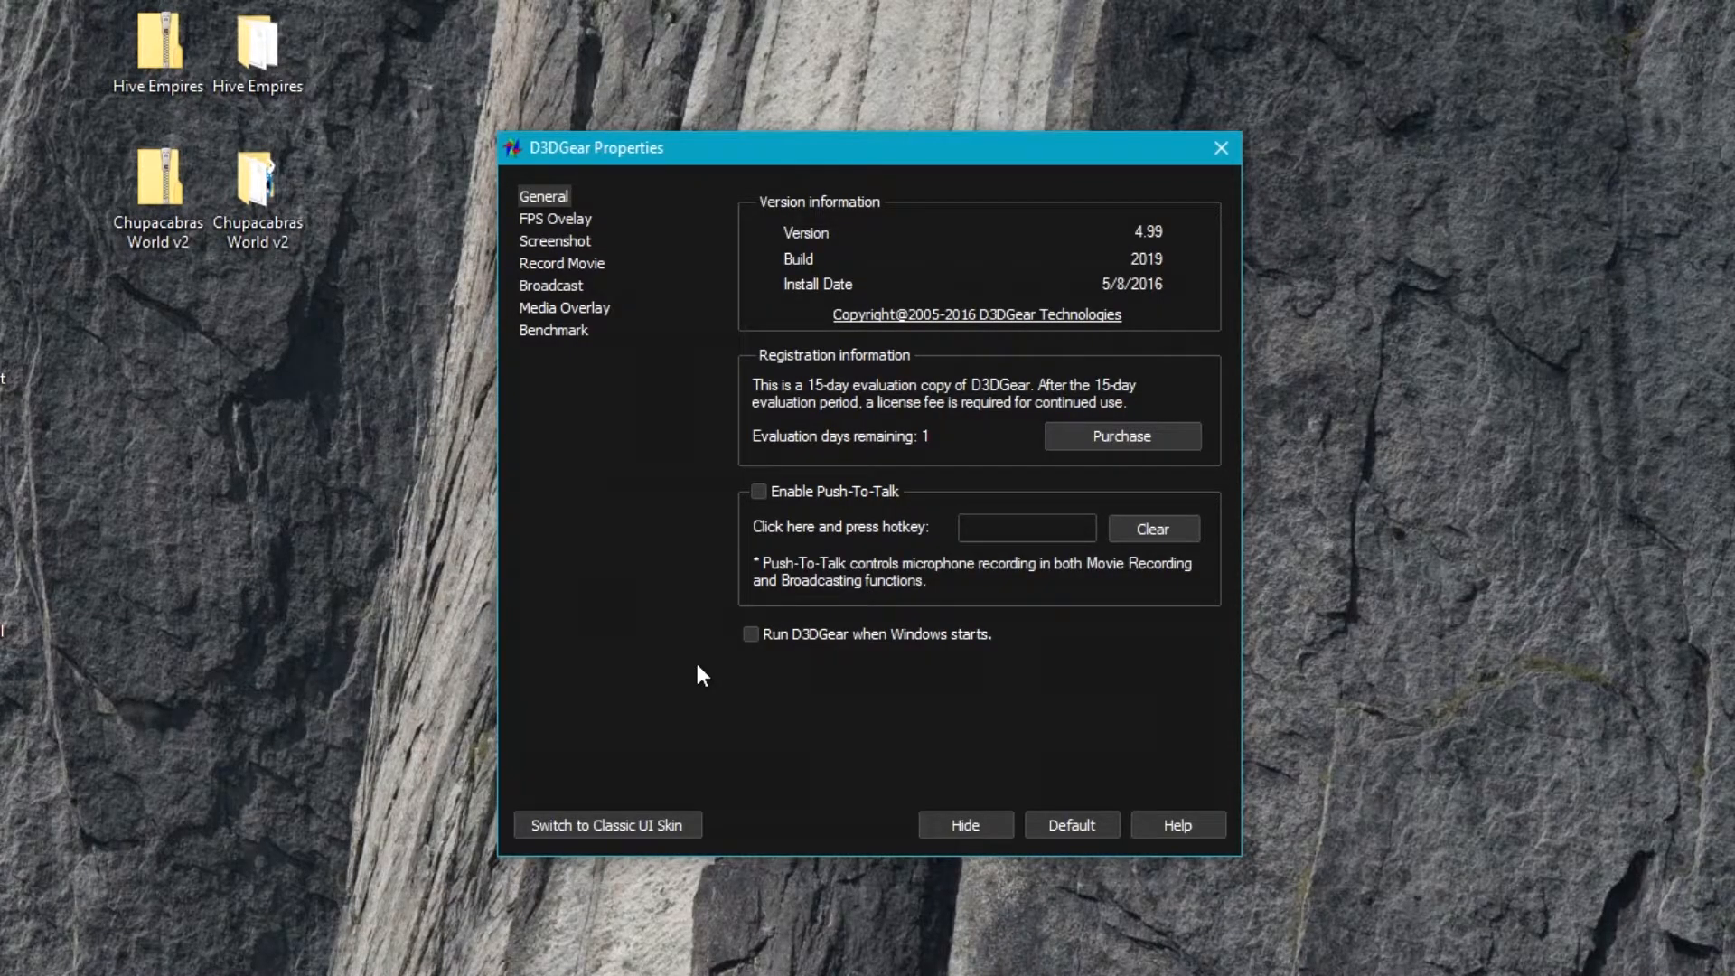
mouse_move(692, 396)
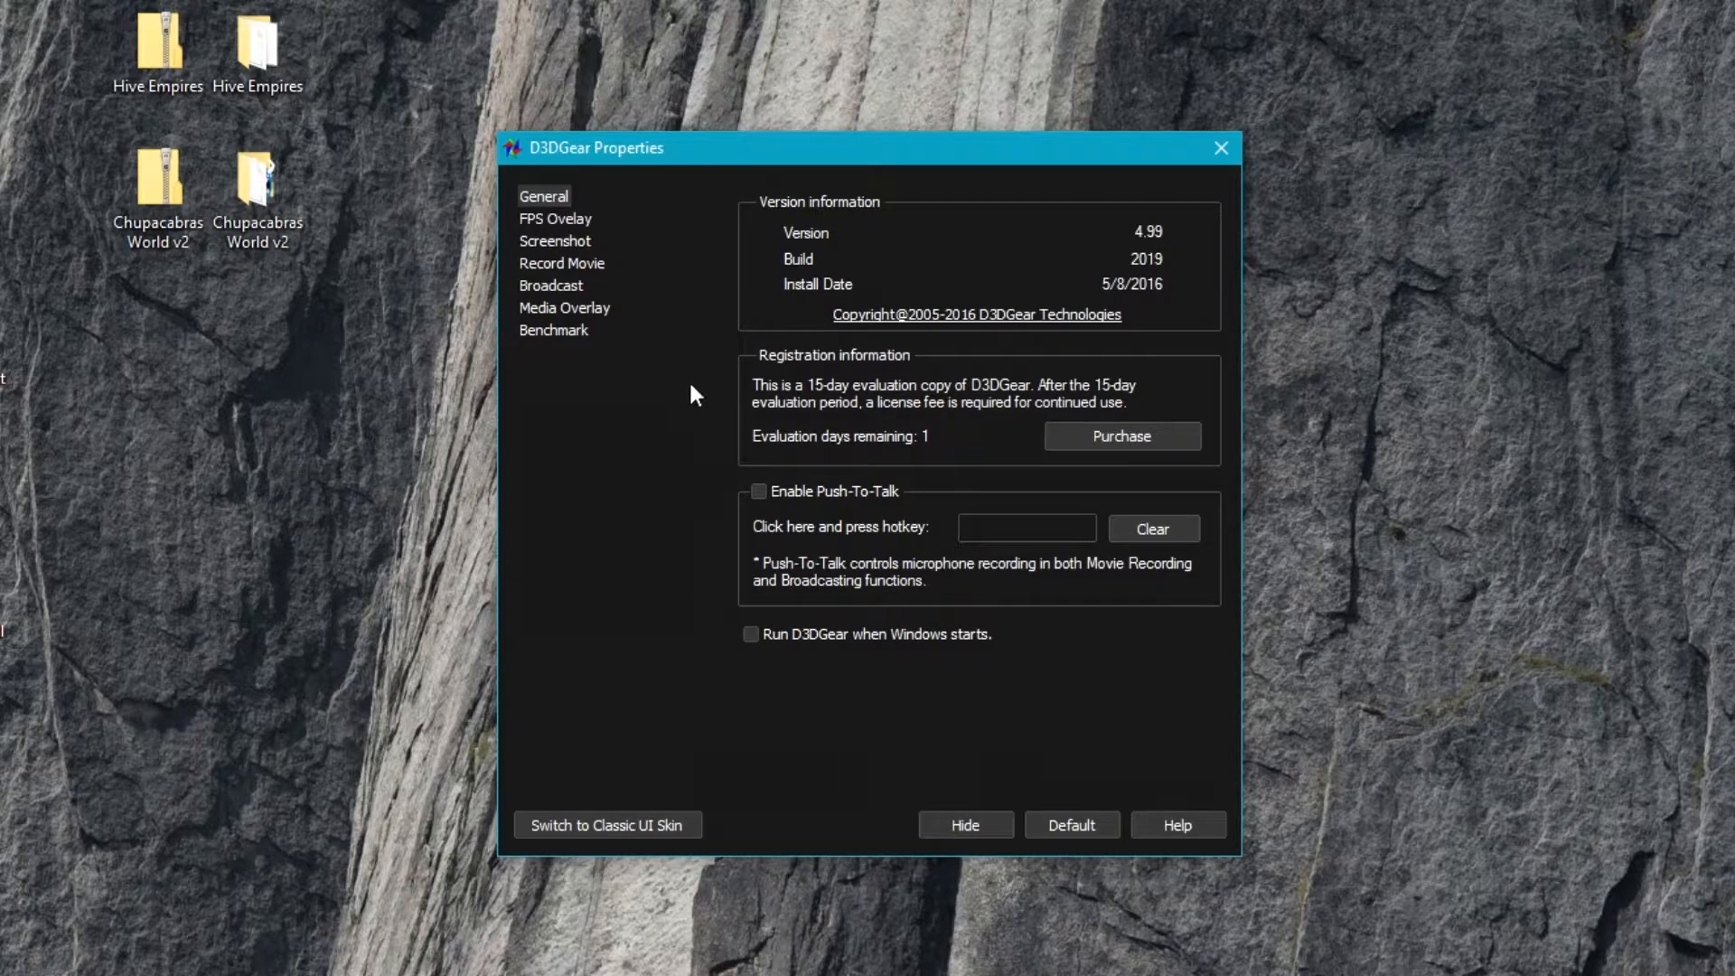
mouse_move(601, 540)
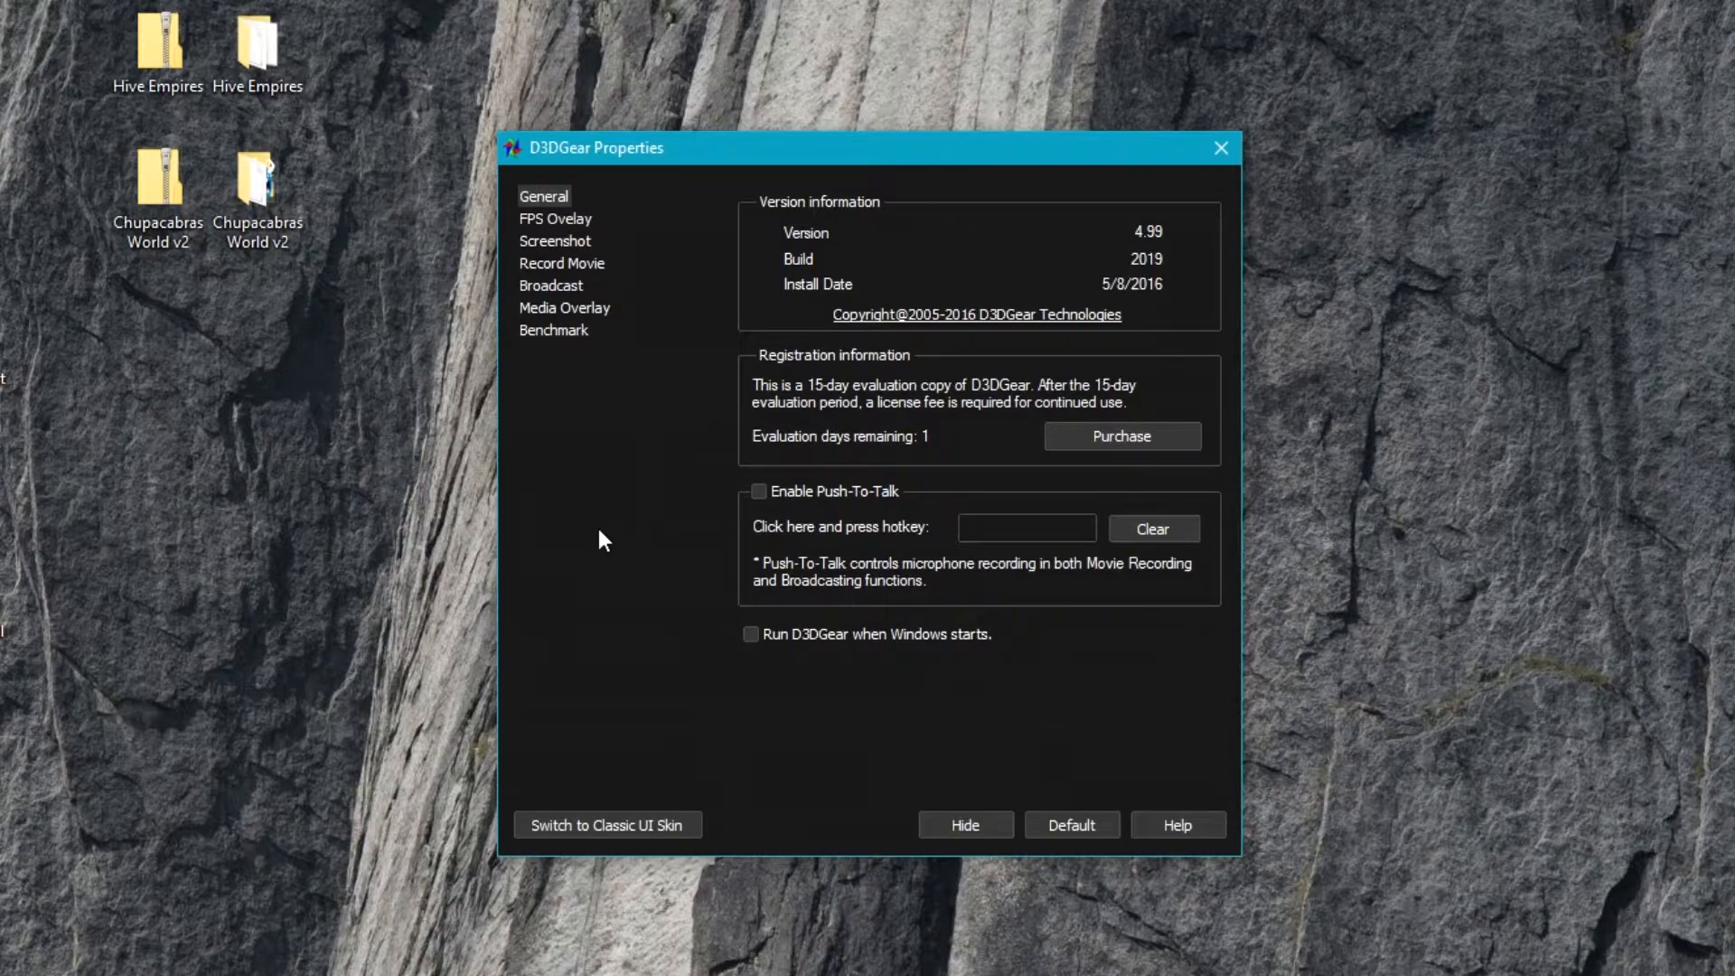
mouse_move(676, 324)
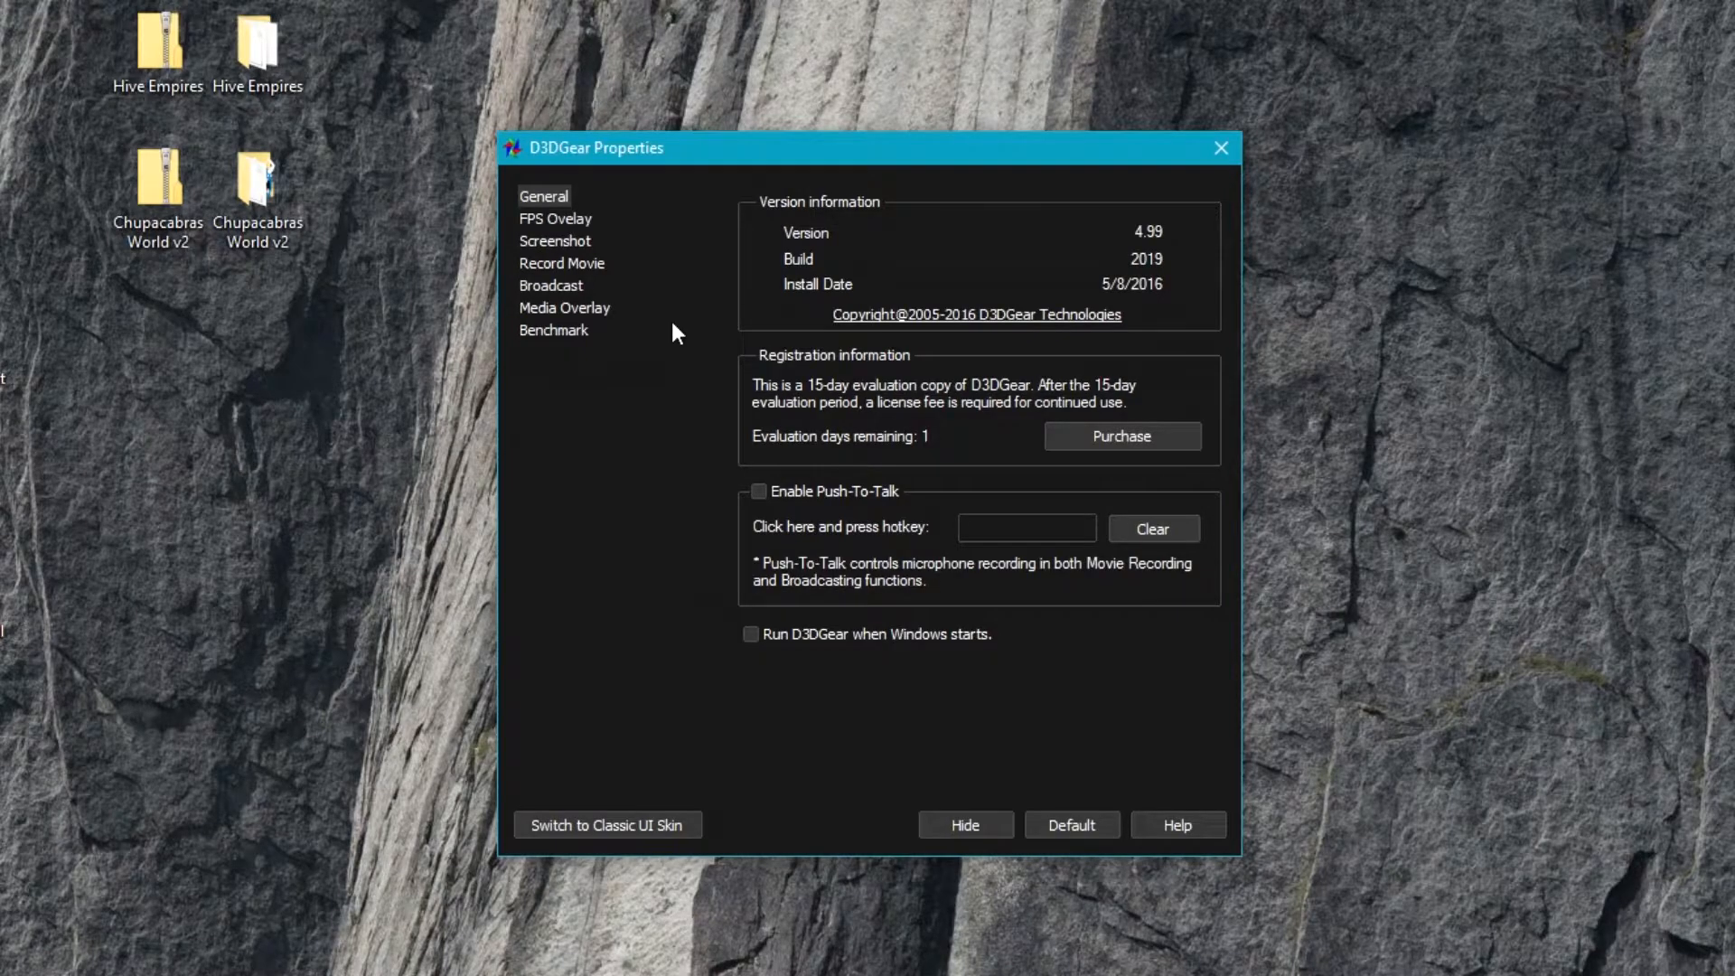
mouse_move(509, 580)
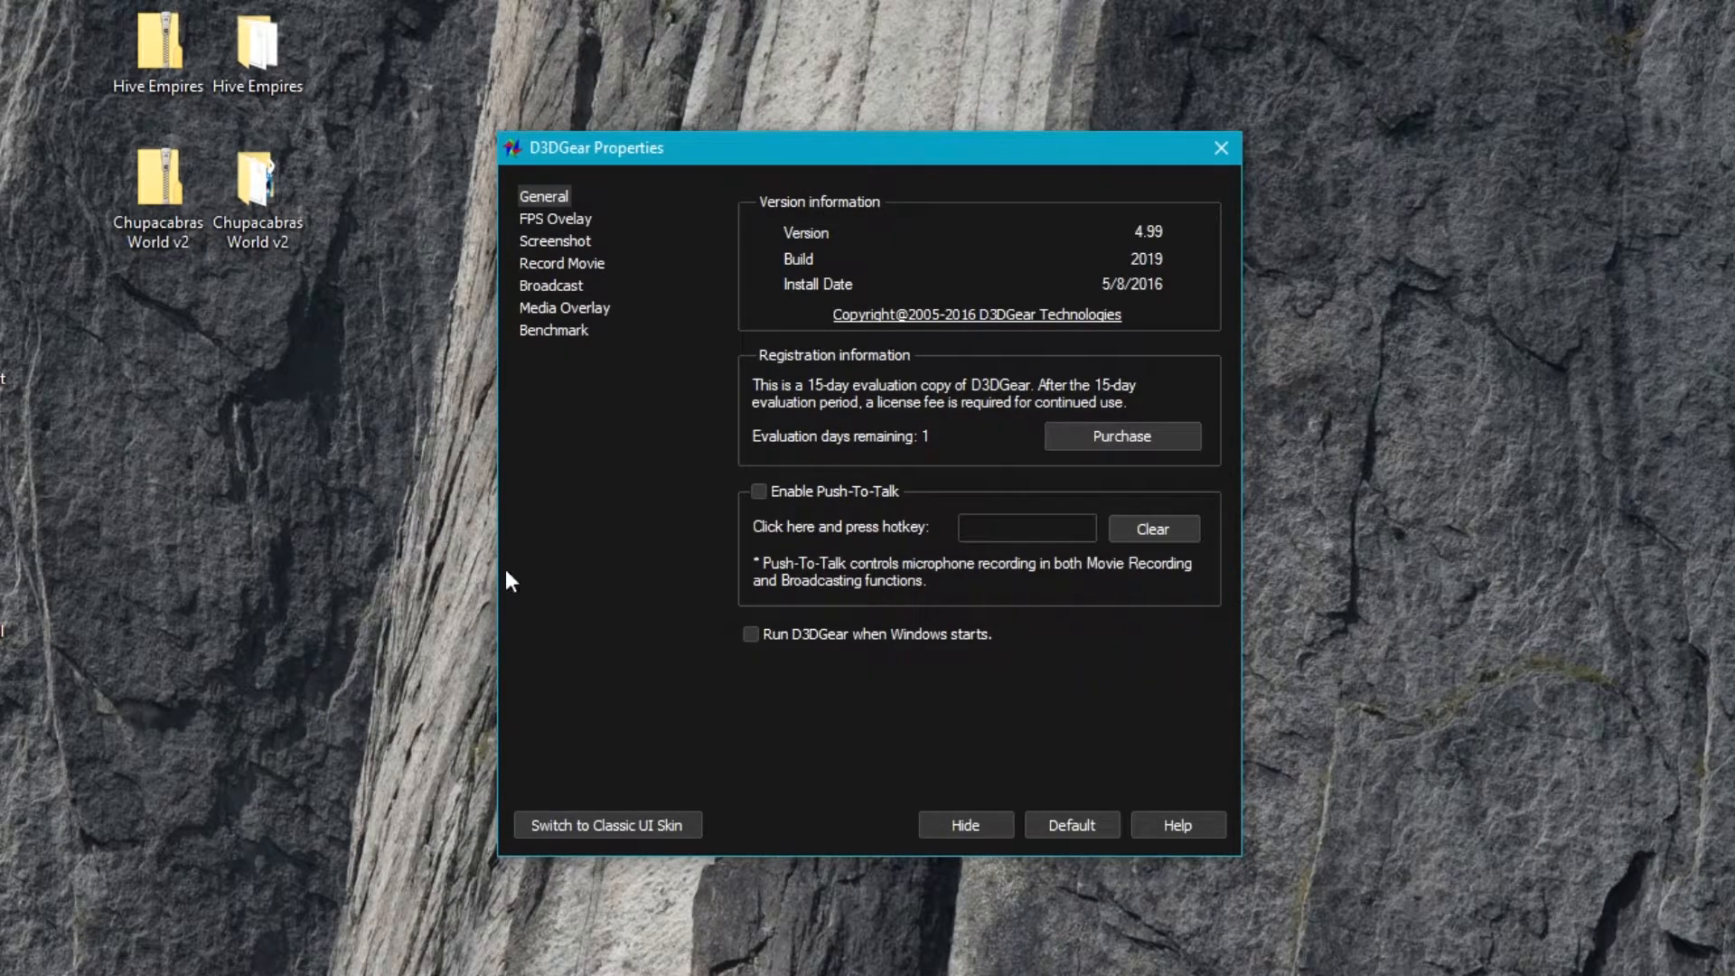
mouse_move(656, 556)
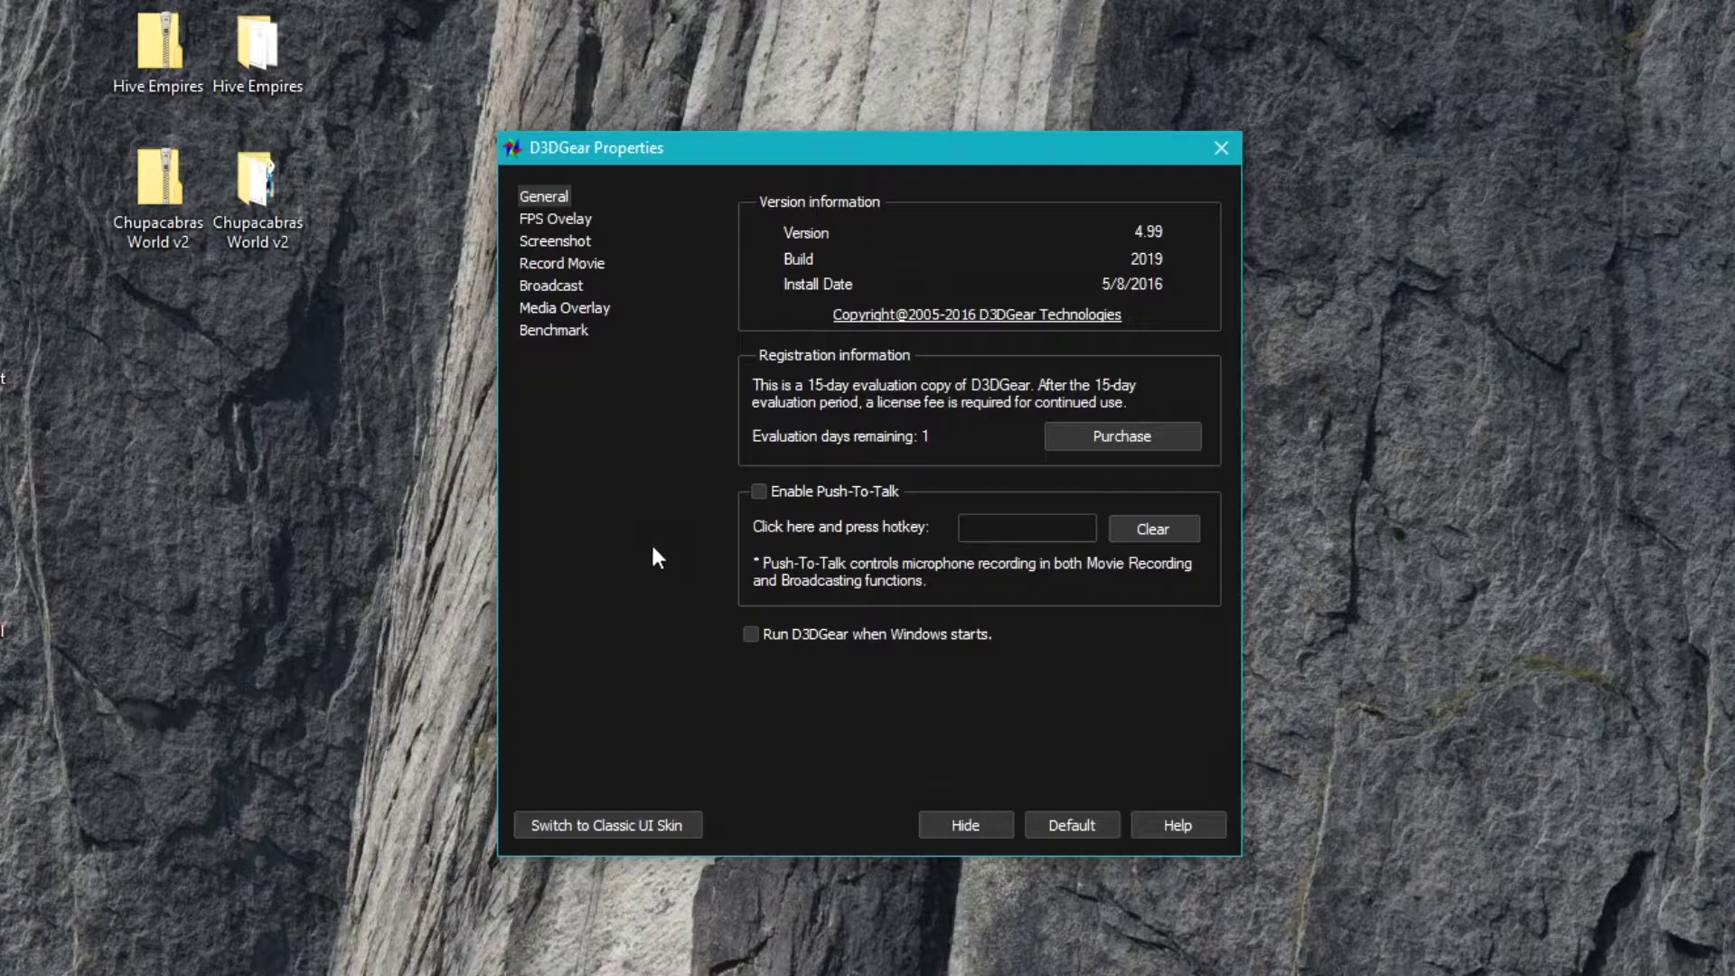
- Toggle launch-at-Windows-startup and microphone push-to-talk on and back off, leaving both disabled
click(751, 635)
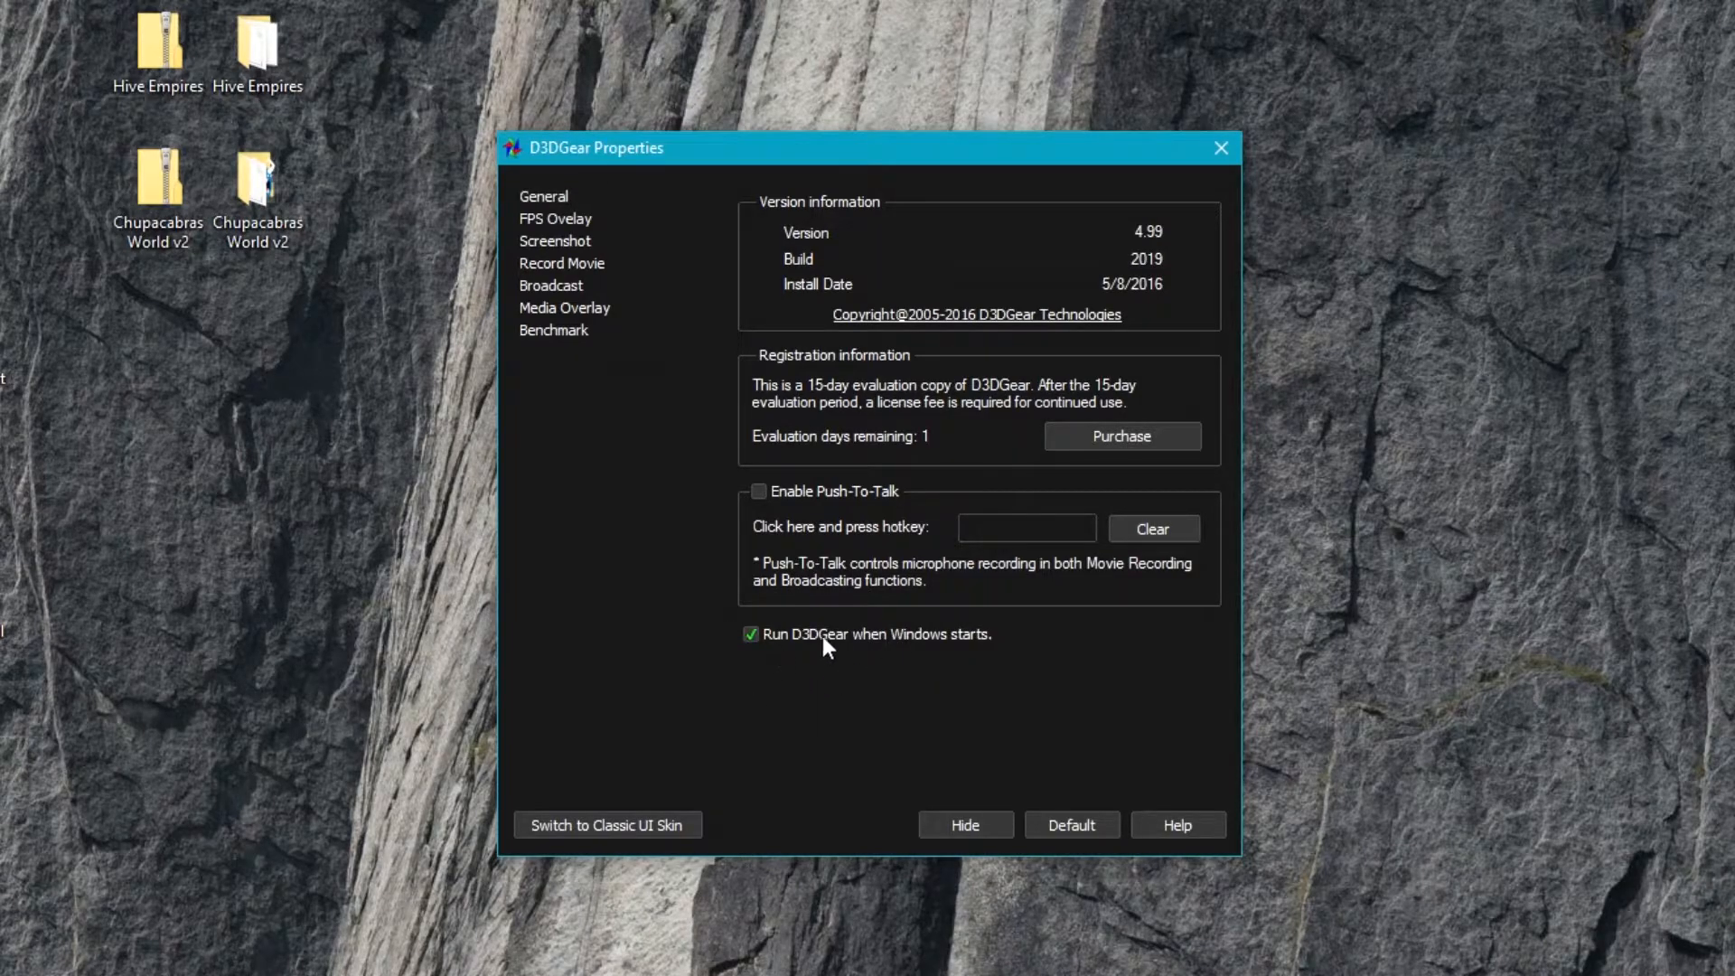
click(751, 635)
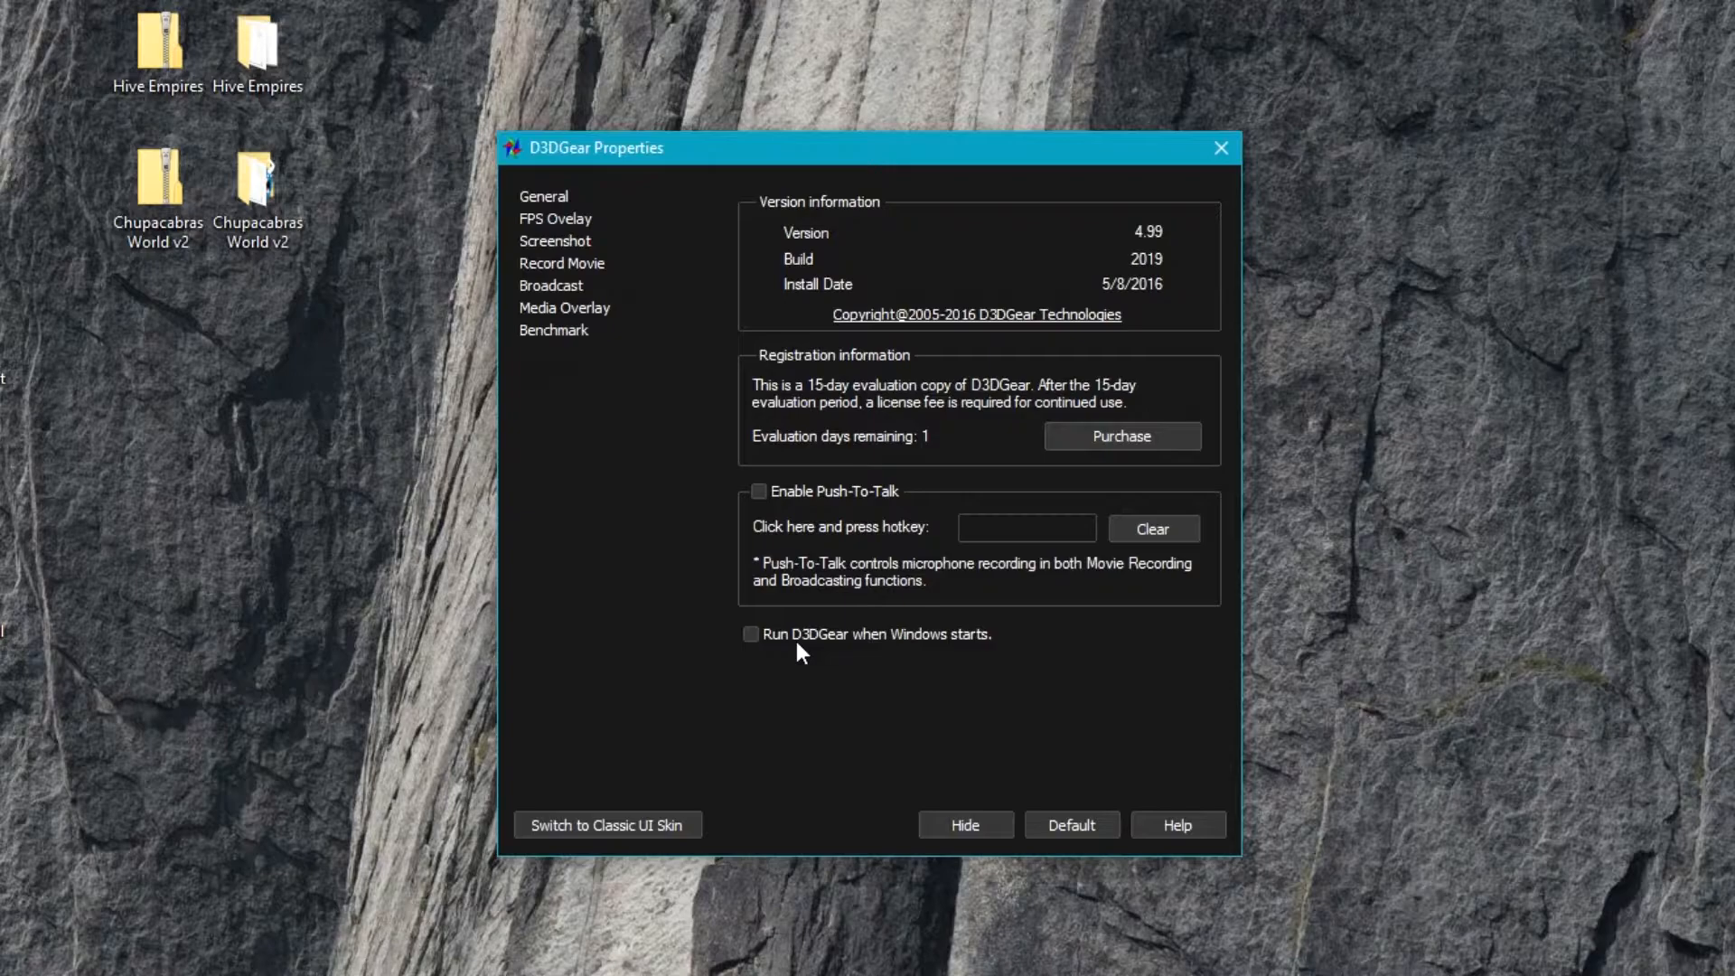
mouse_move(652, 522)
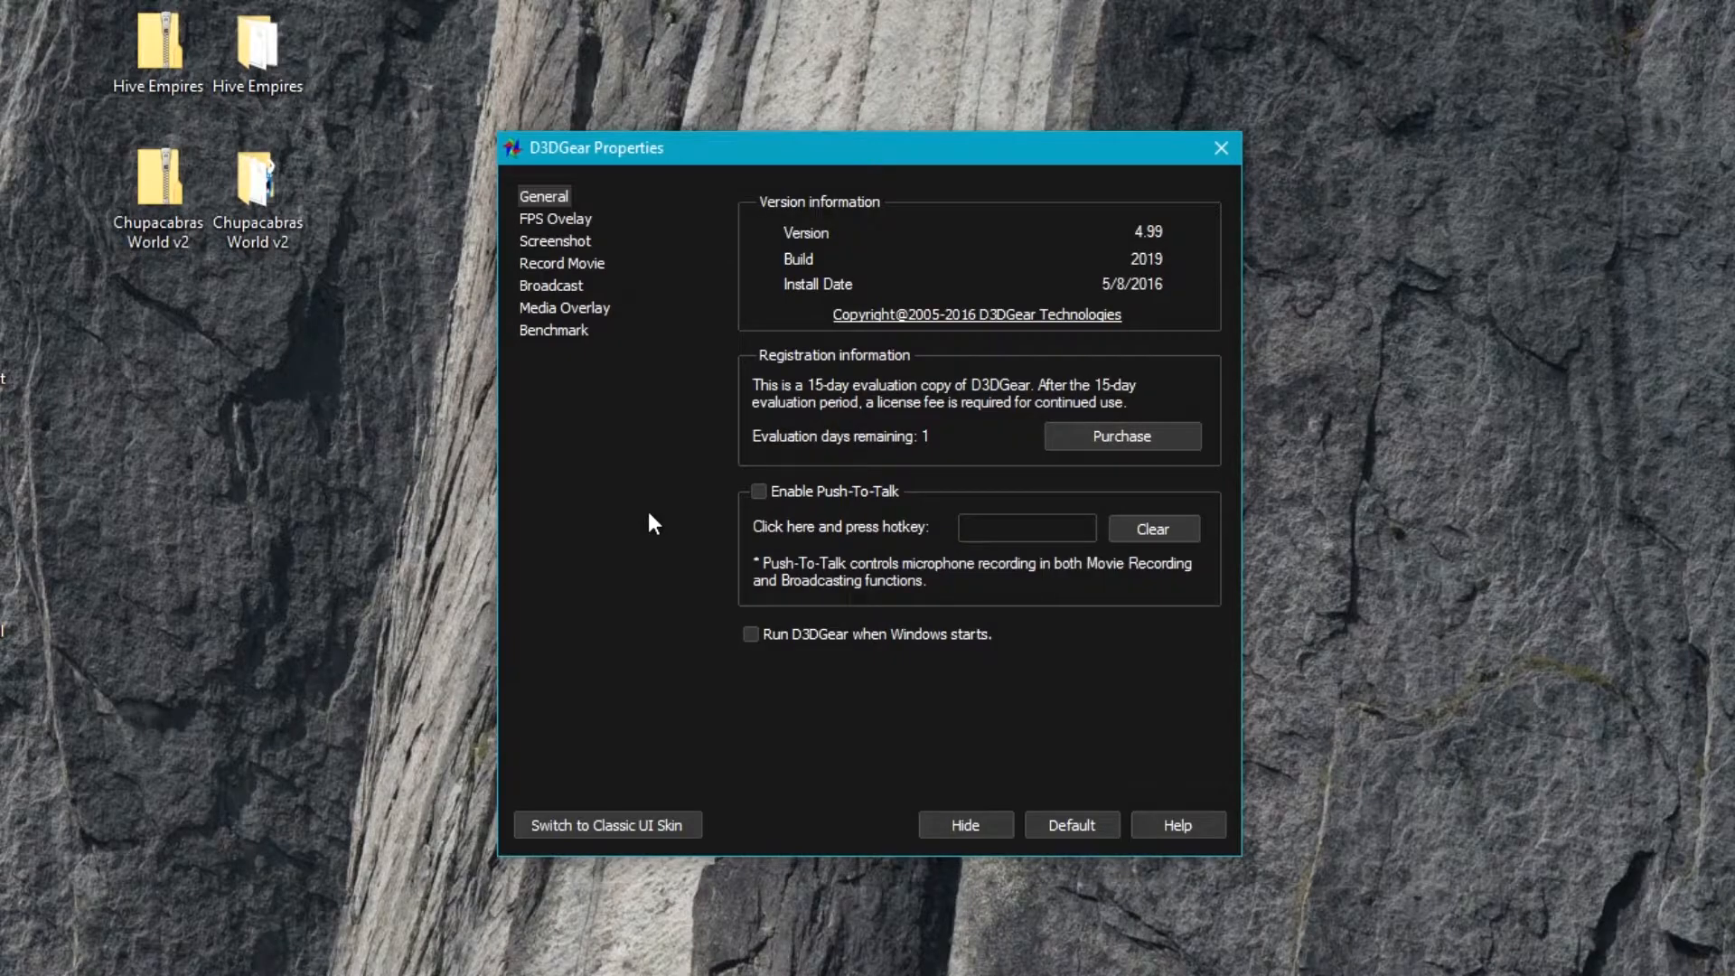
mouse_move(860, 518)
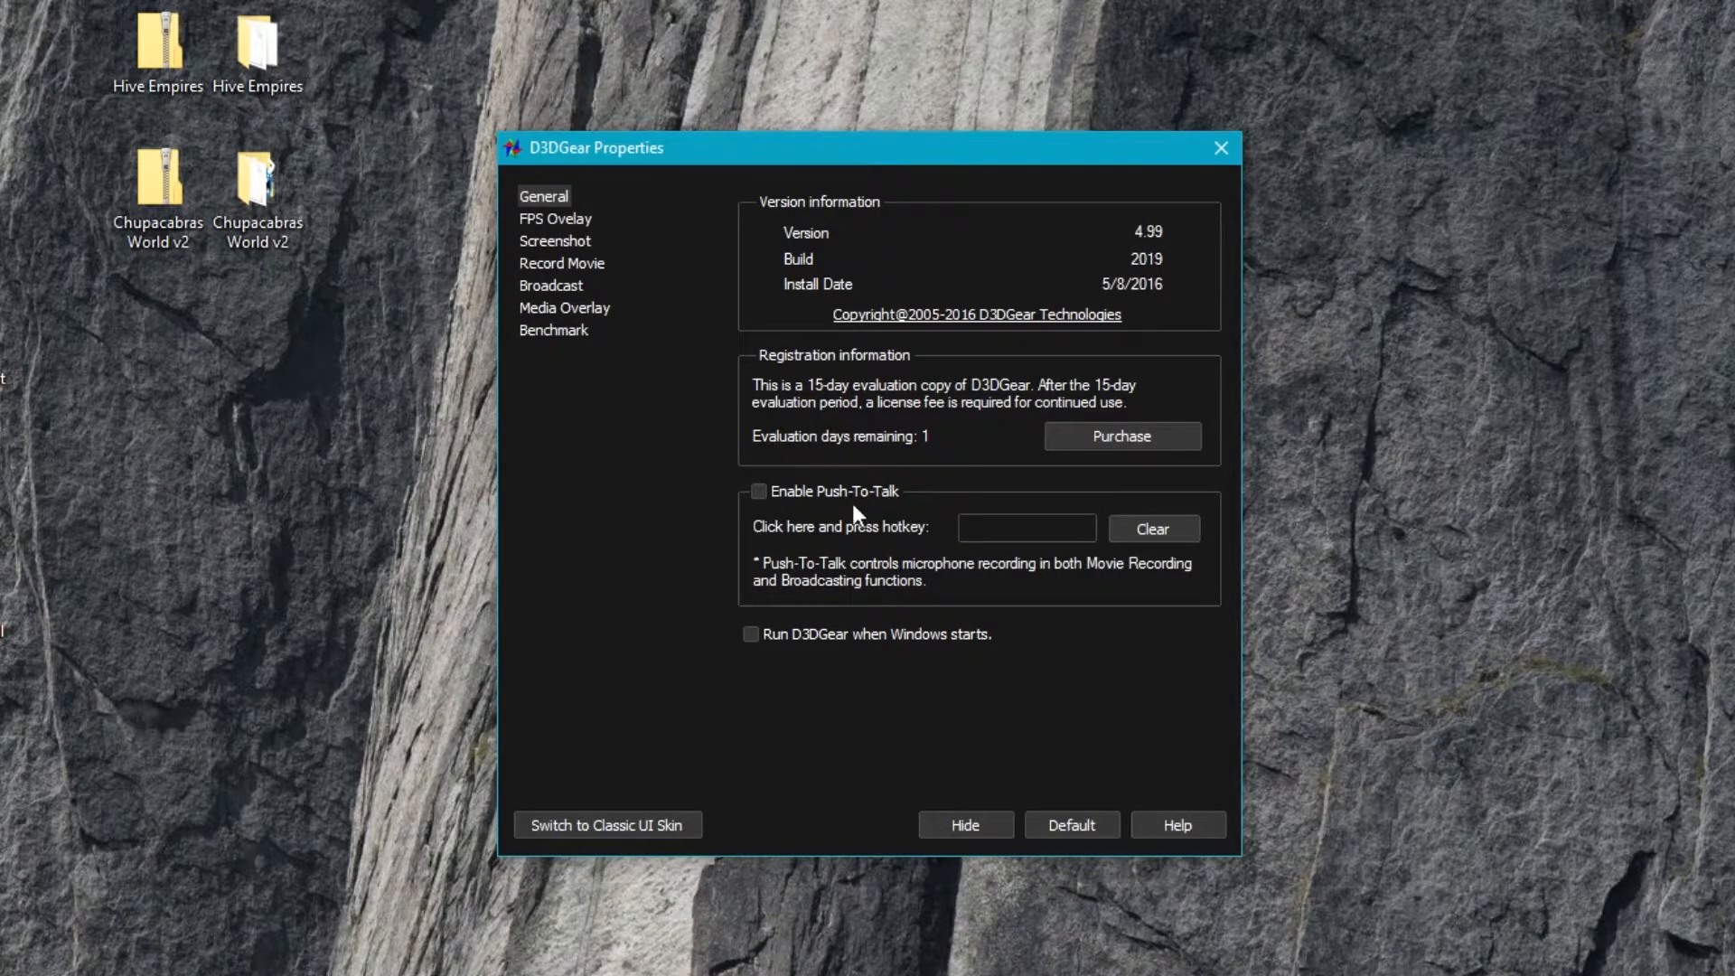
mouse_move(549, 190)
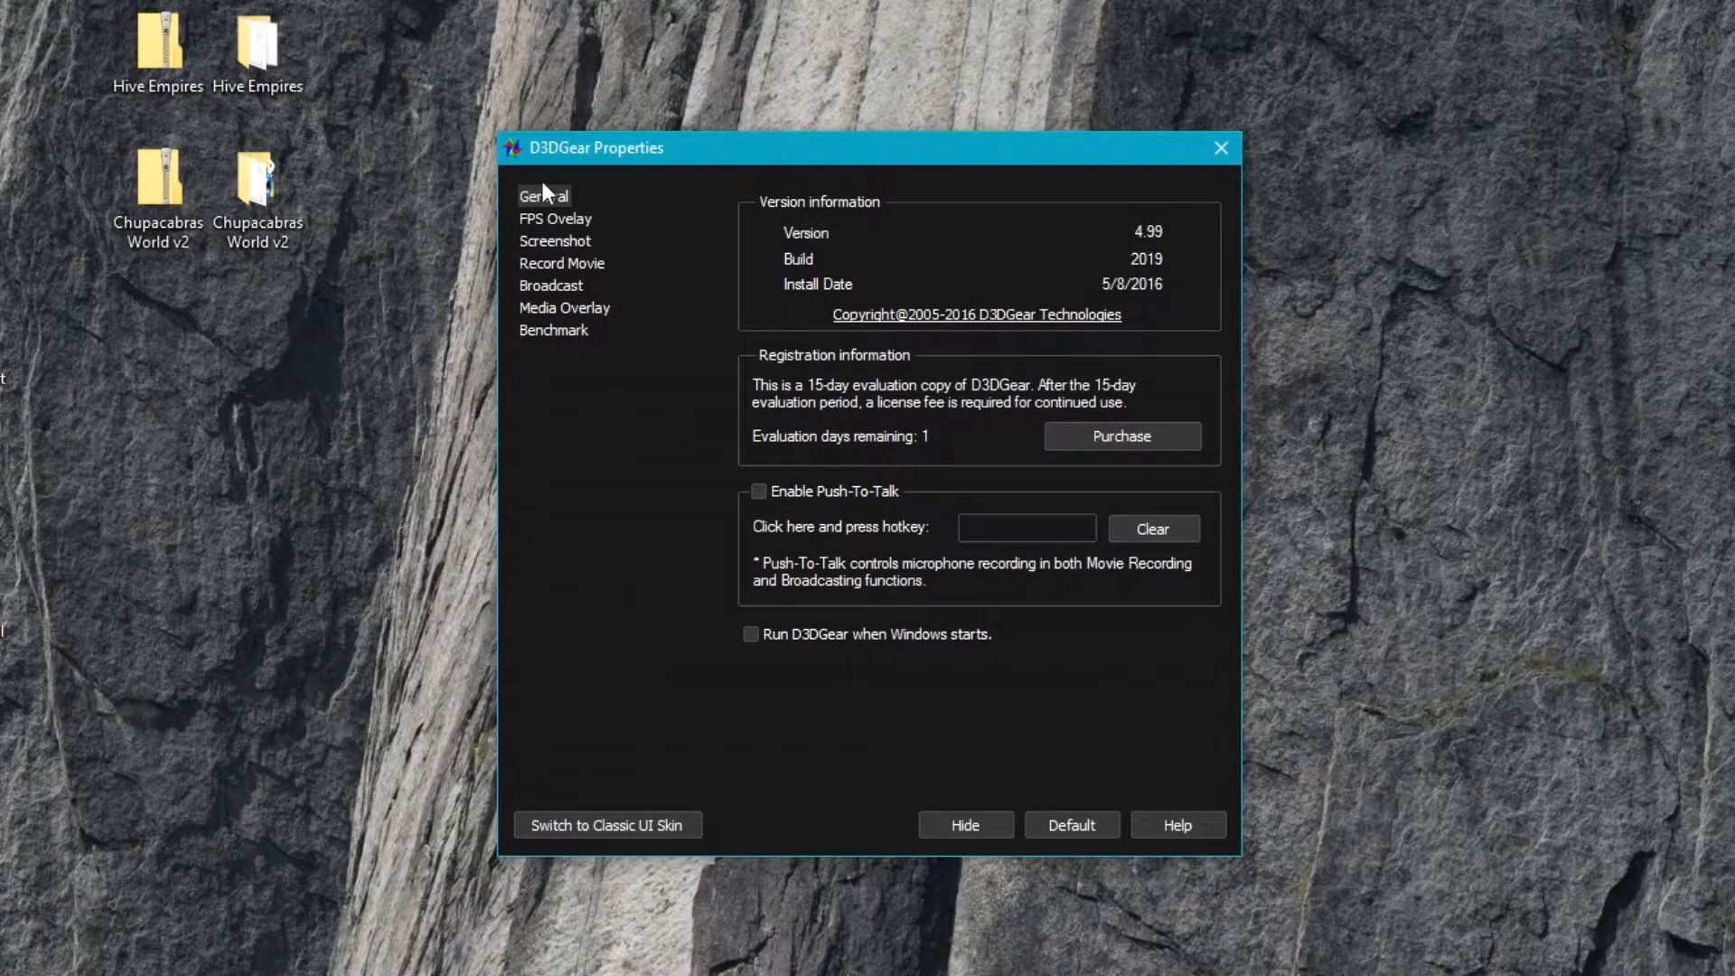
click(757, 492)
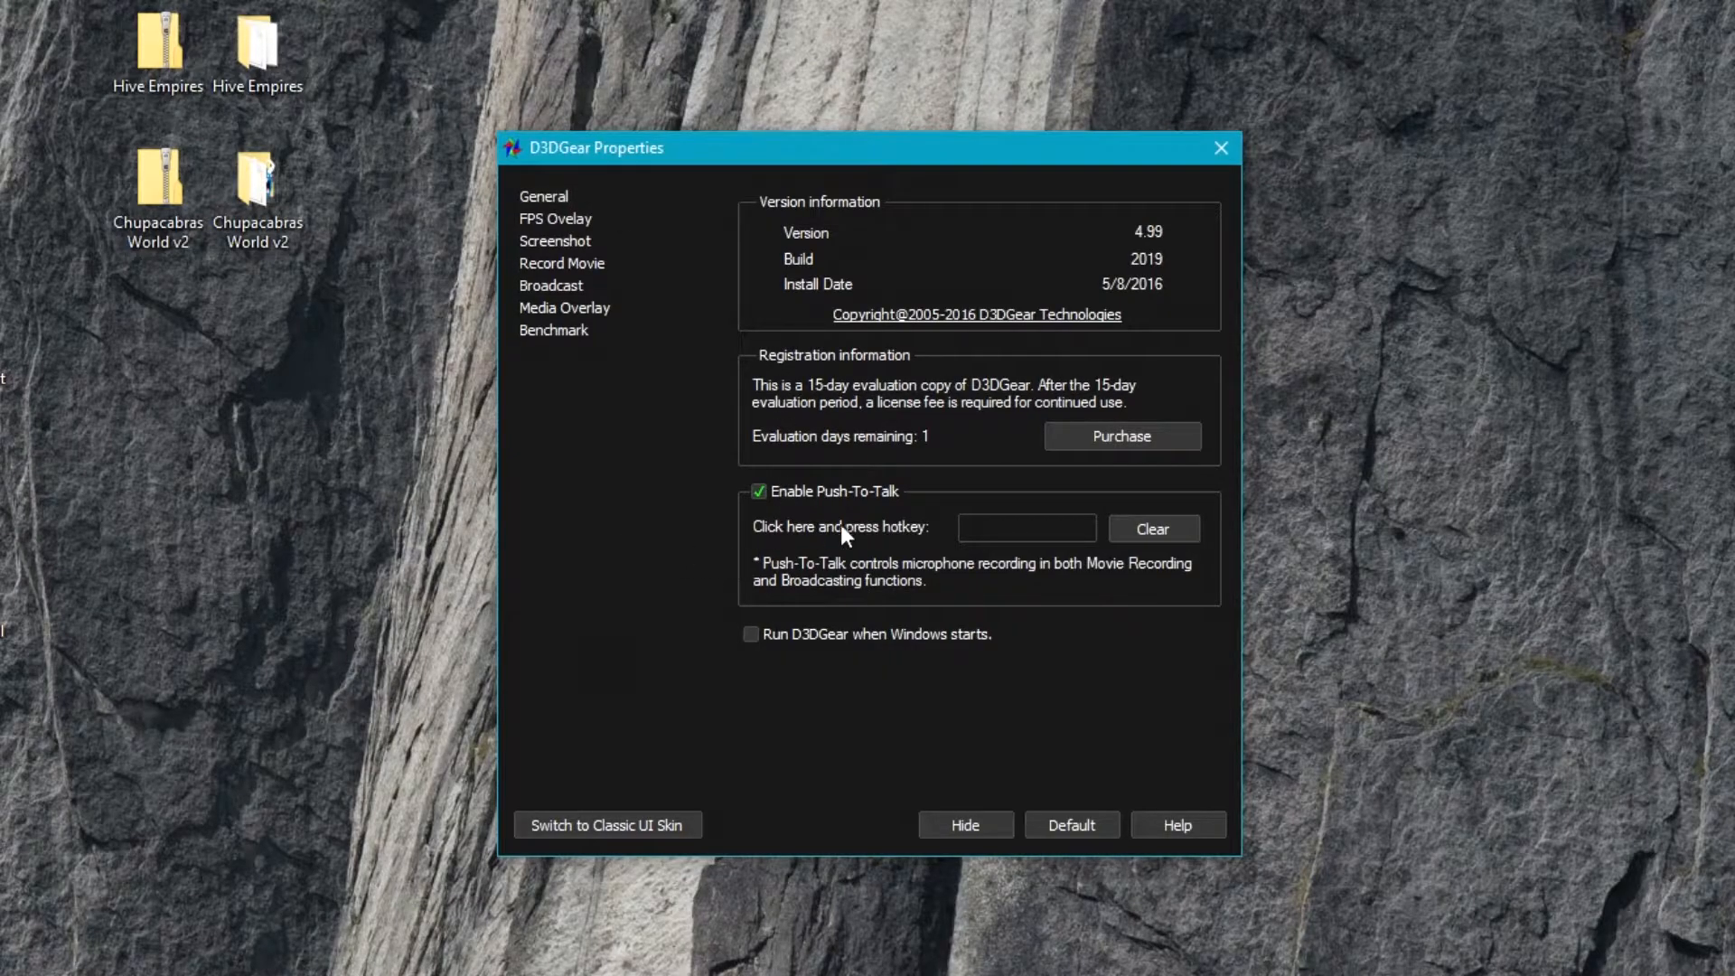
mouse_move(813, 495)
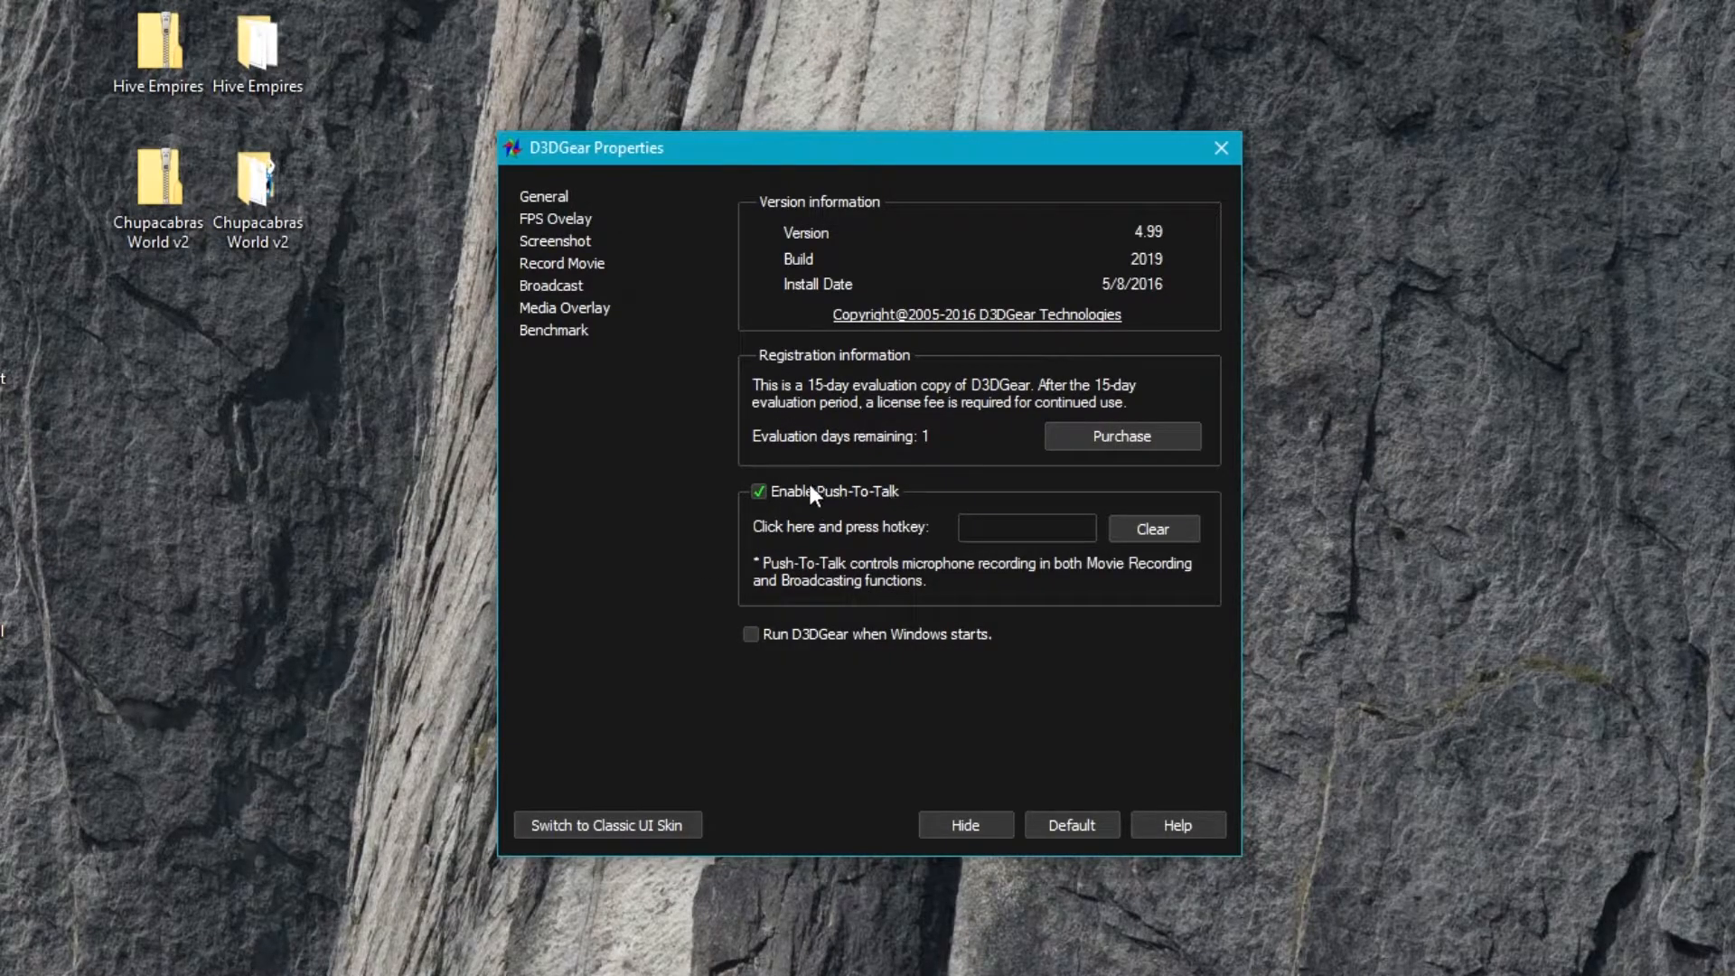
click(757, 489)
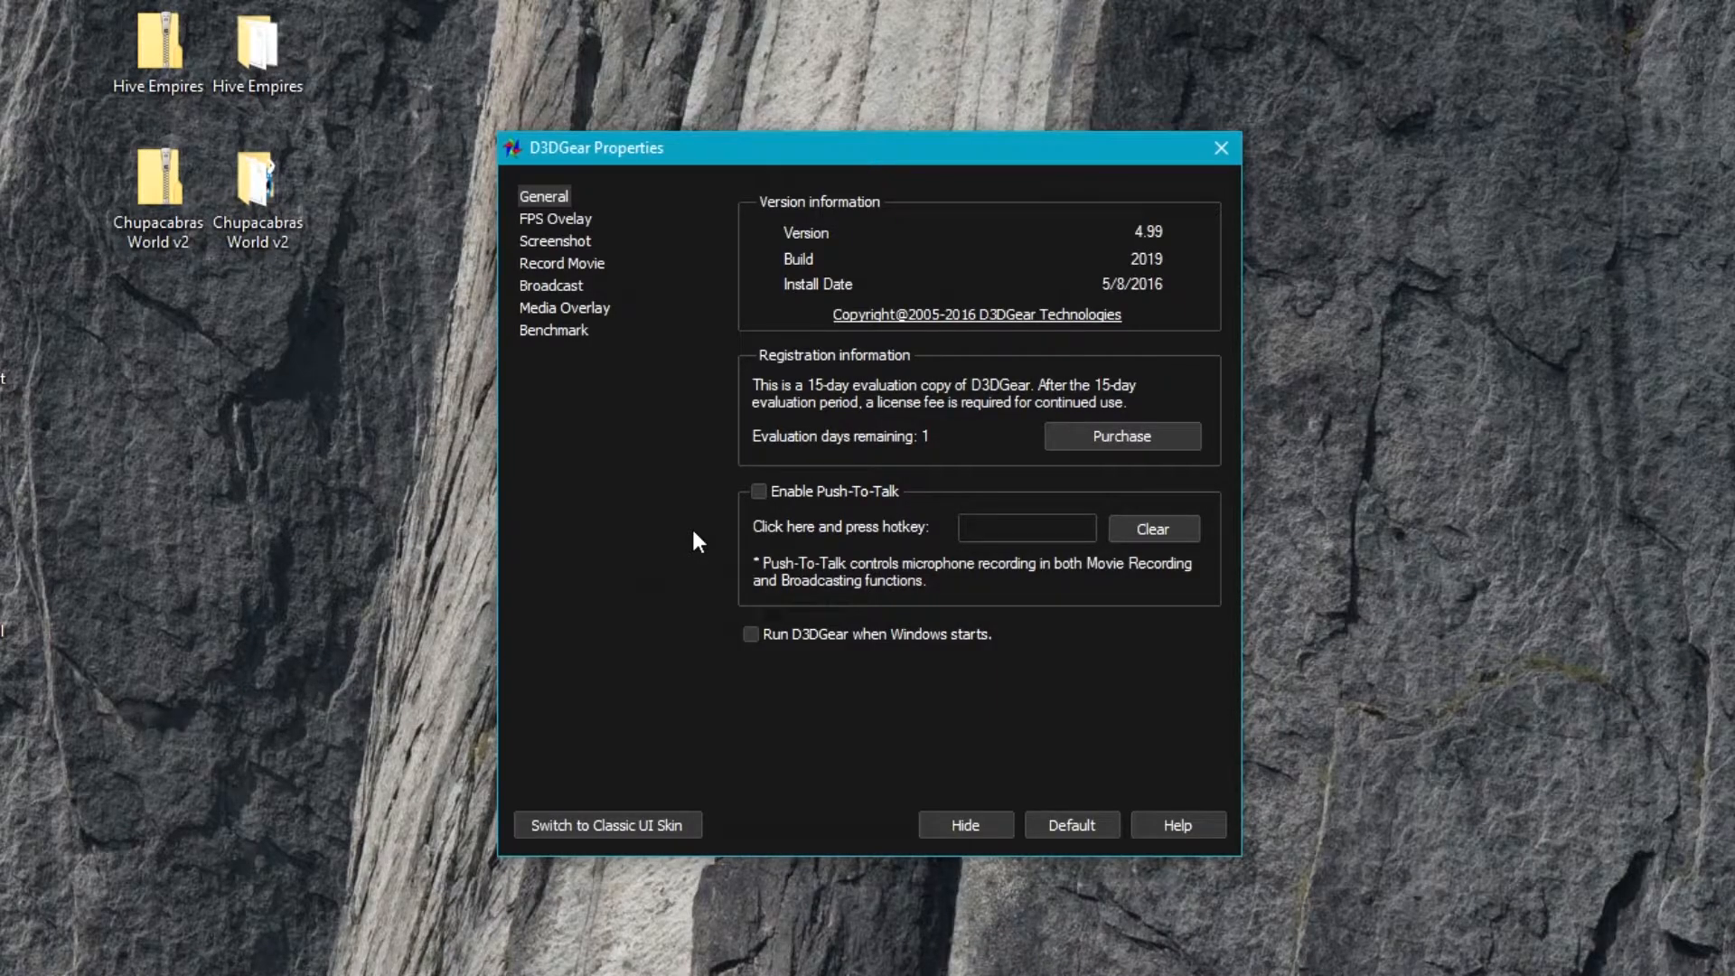
mouse_move(678, 286)
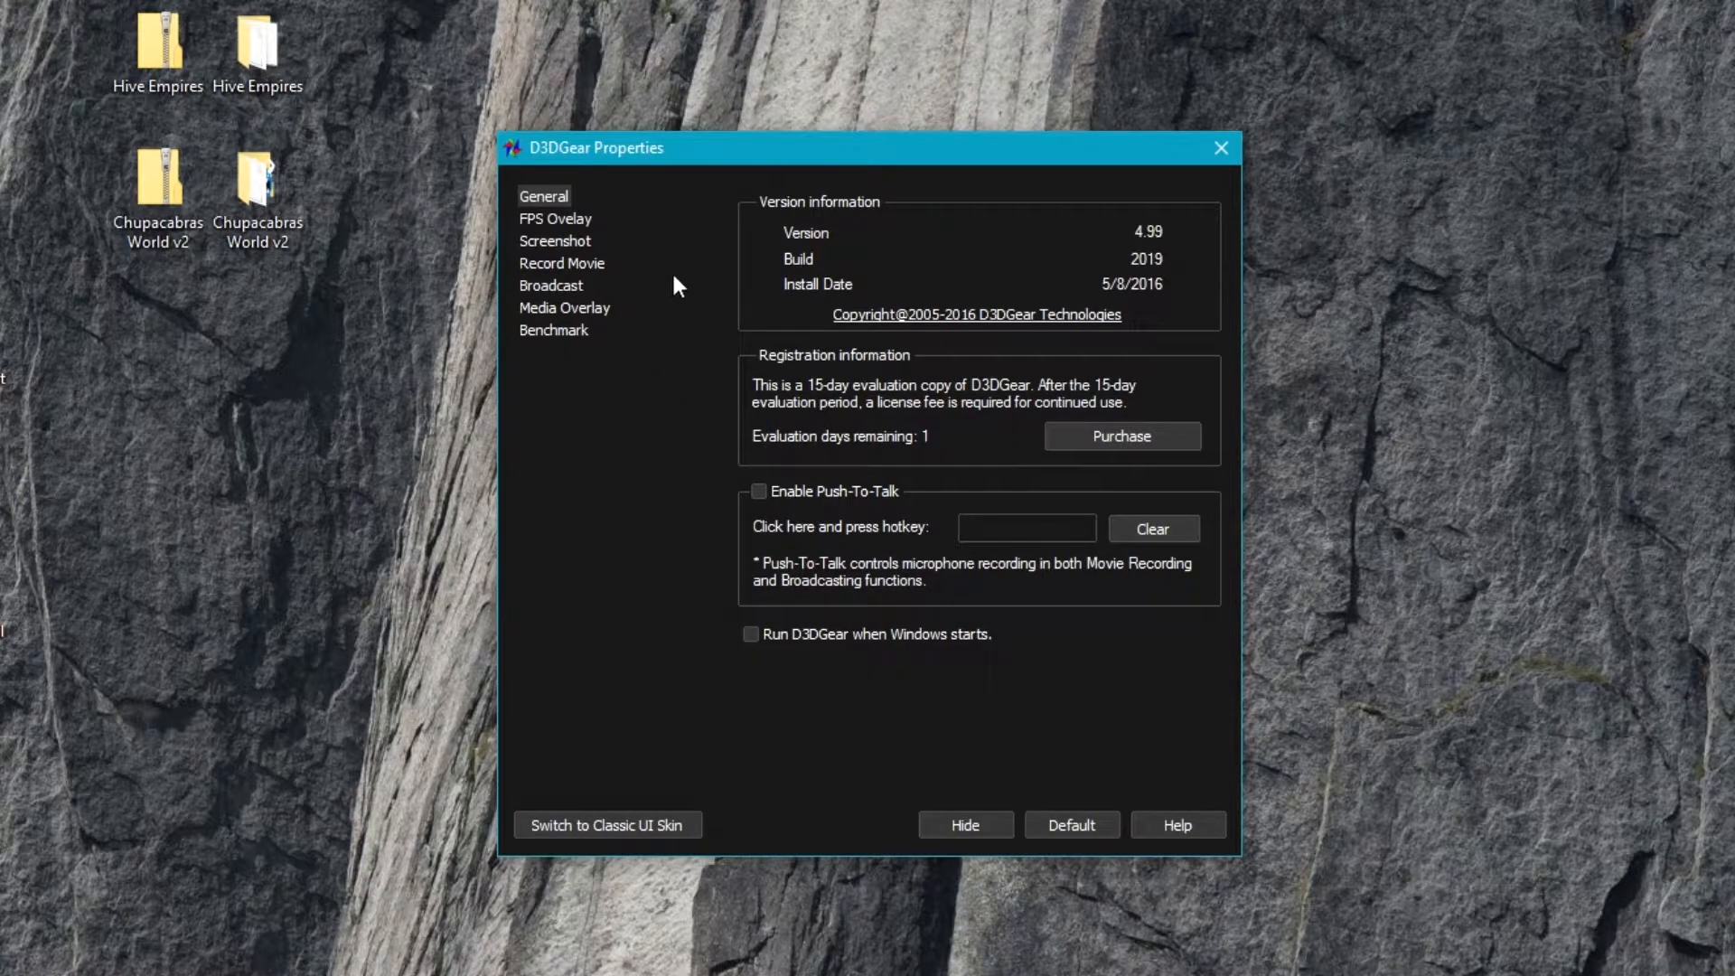
mouse_move(654, 233)
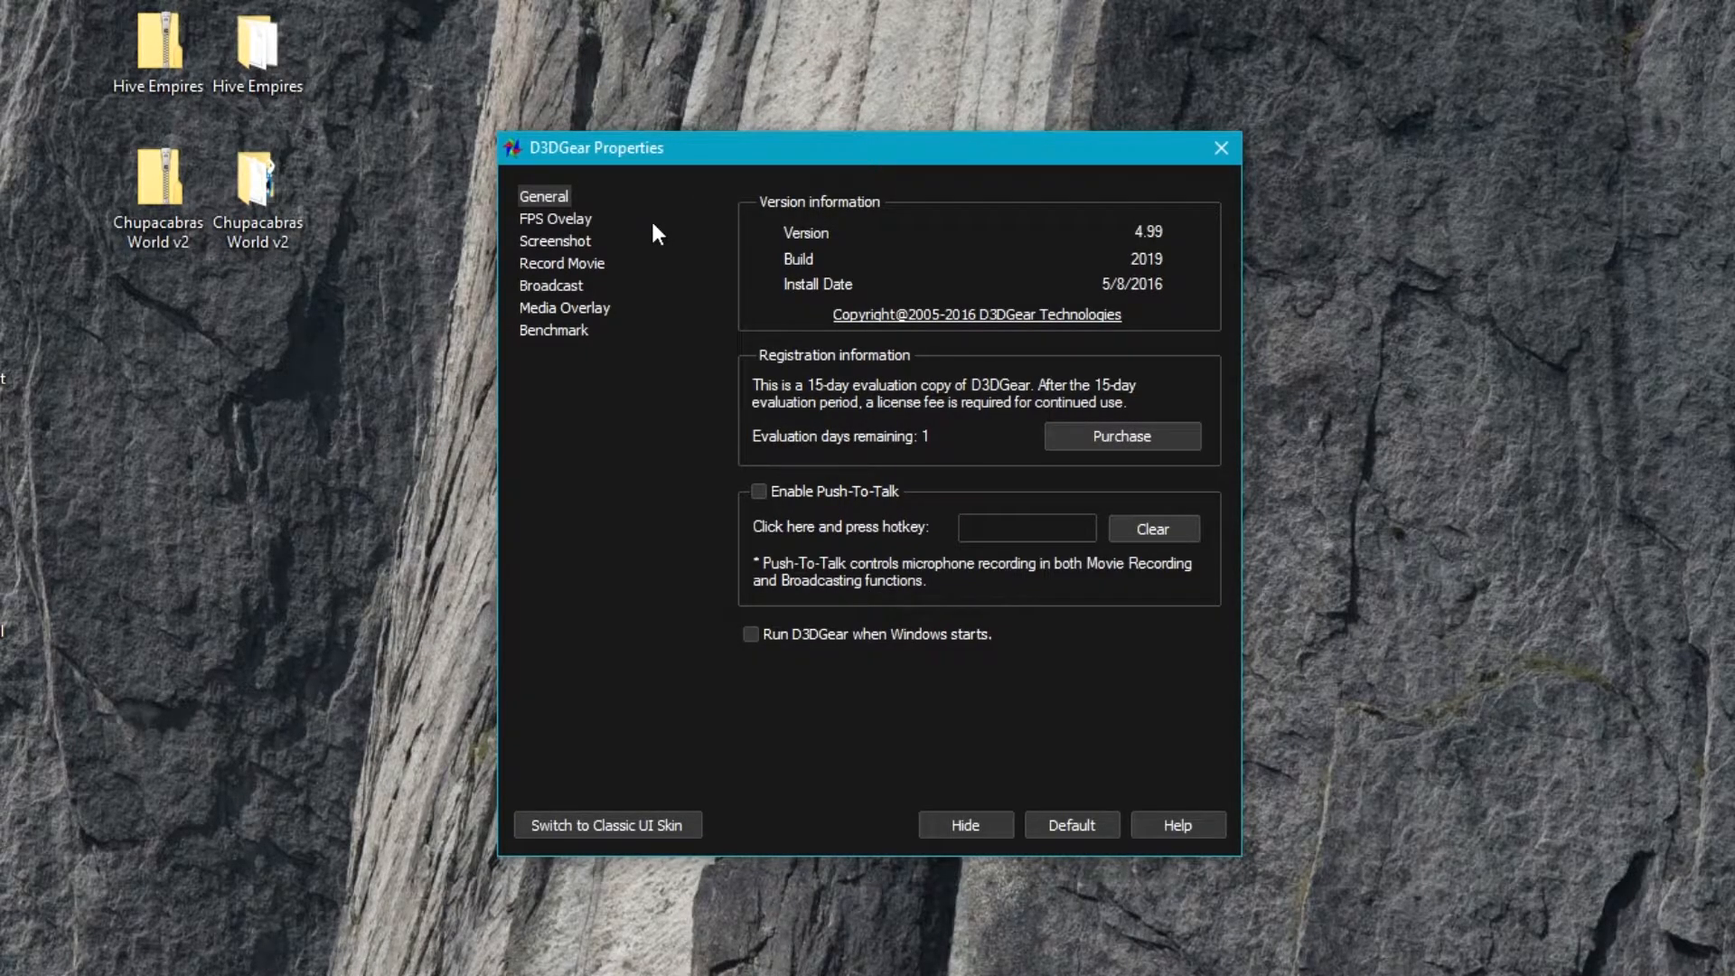
mouse_move(566, 230)
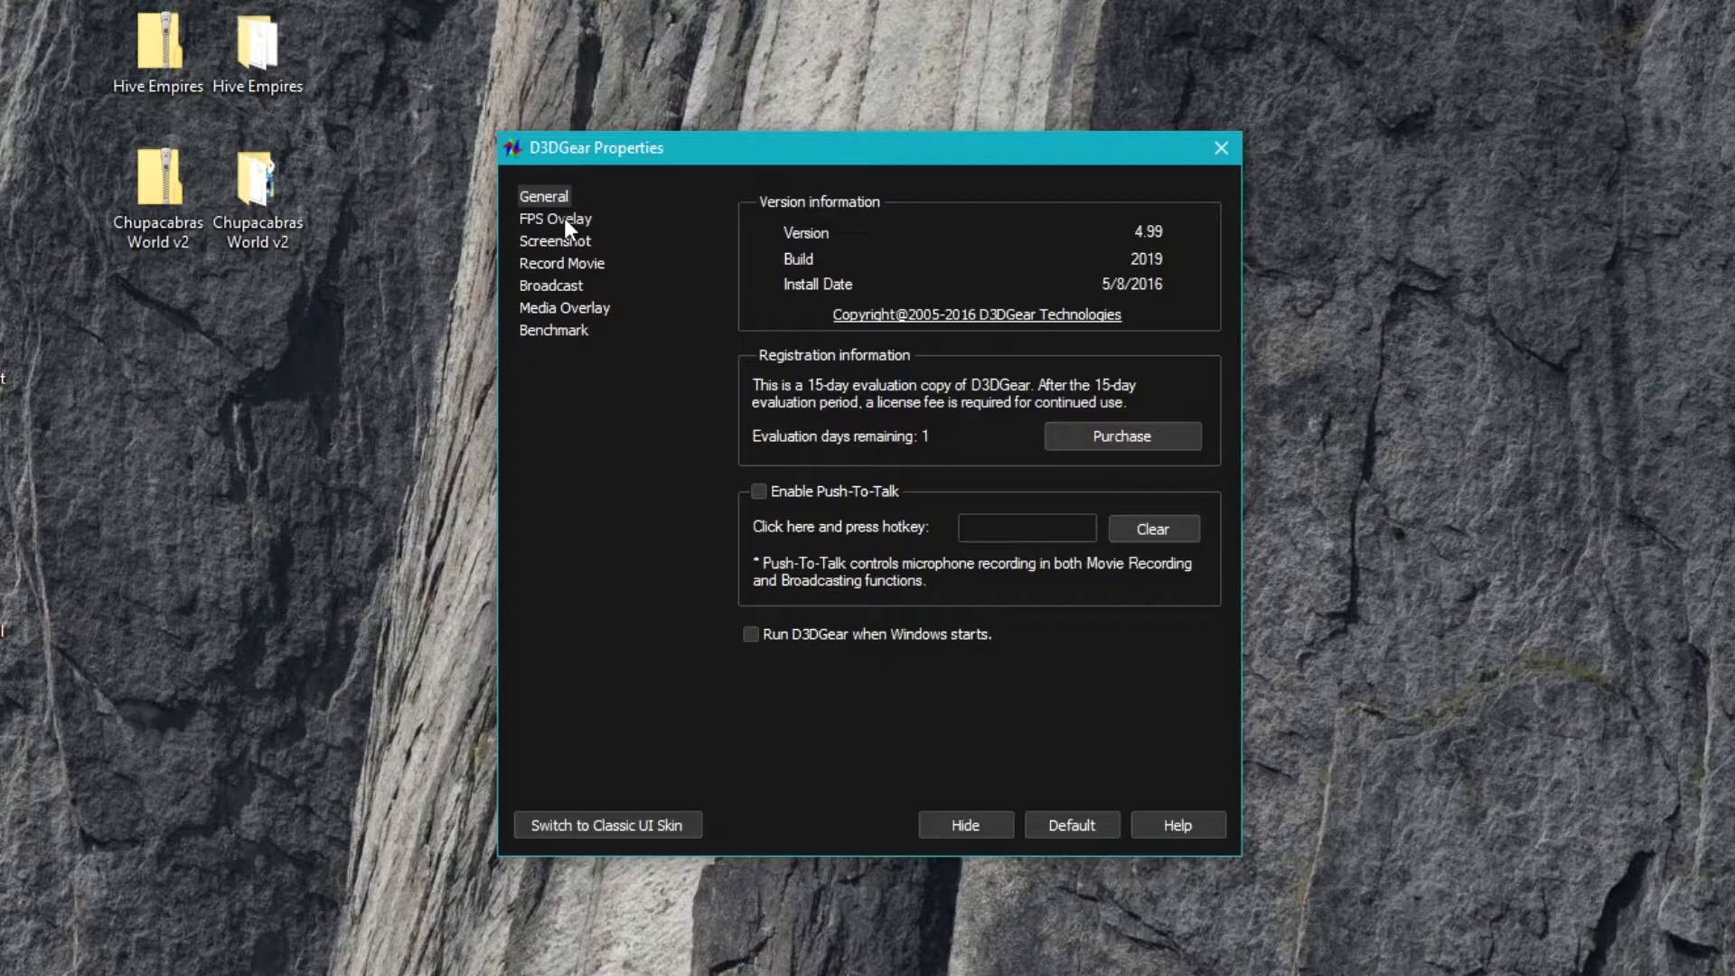
- Enable the FPS overlay and position it using the pre-defined screen locations
click(555, 218)
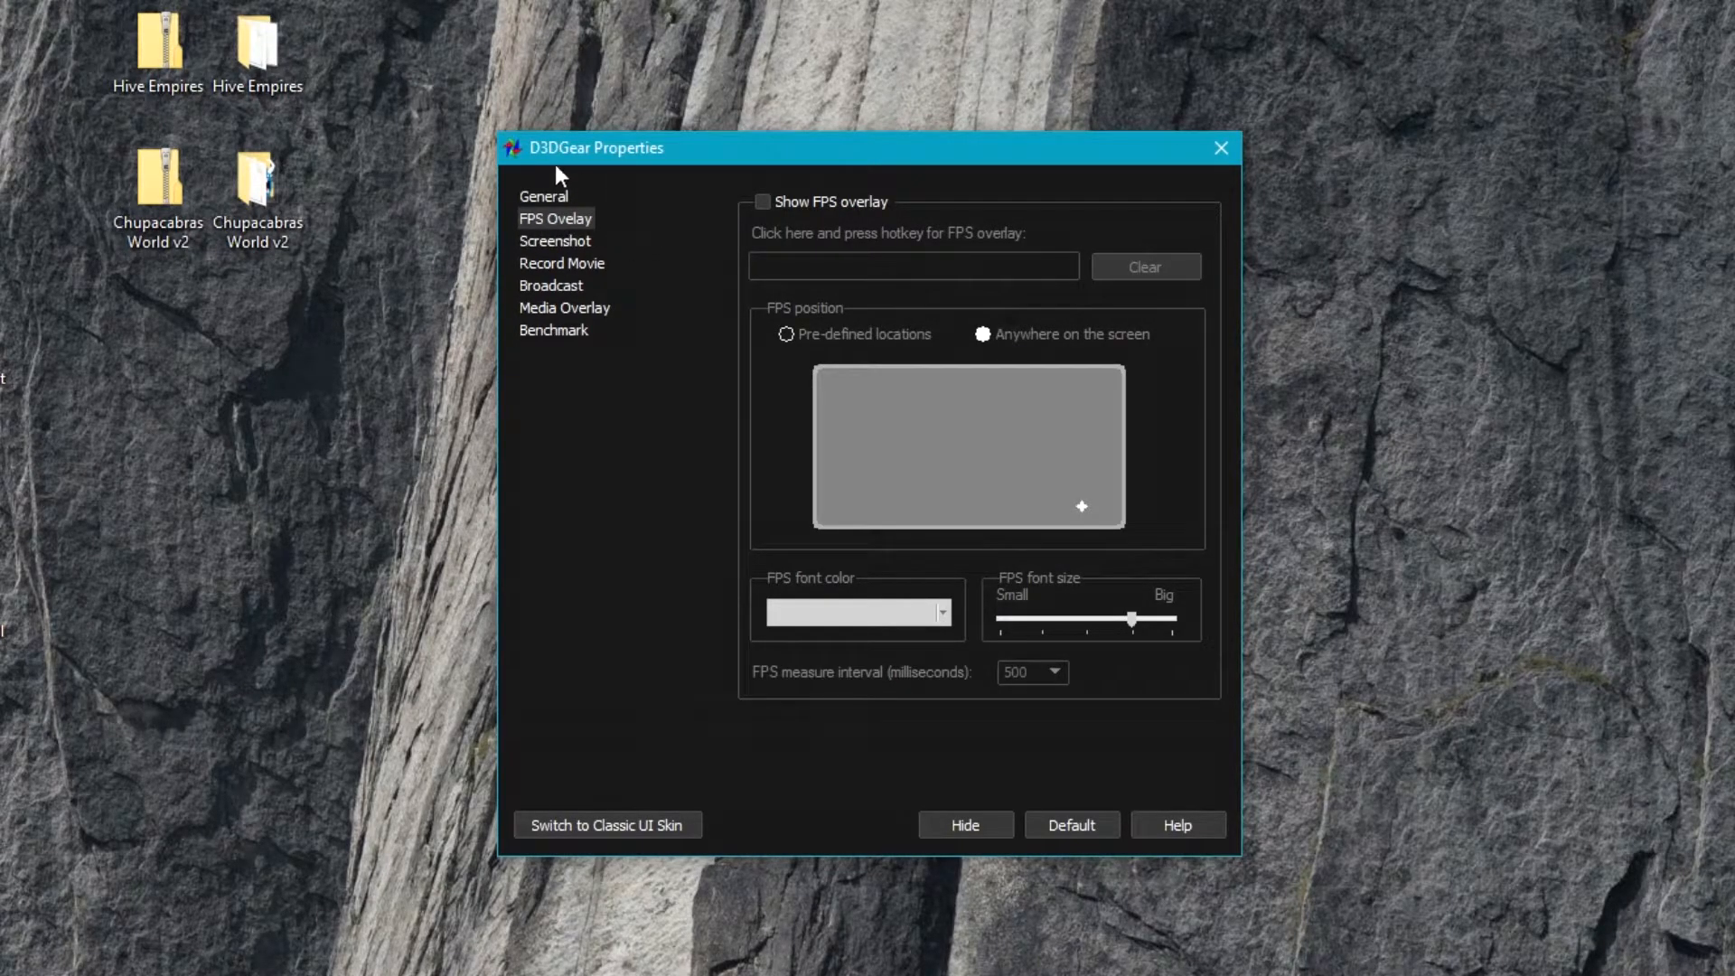
mouse_move(594, 325)
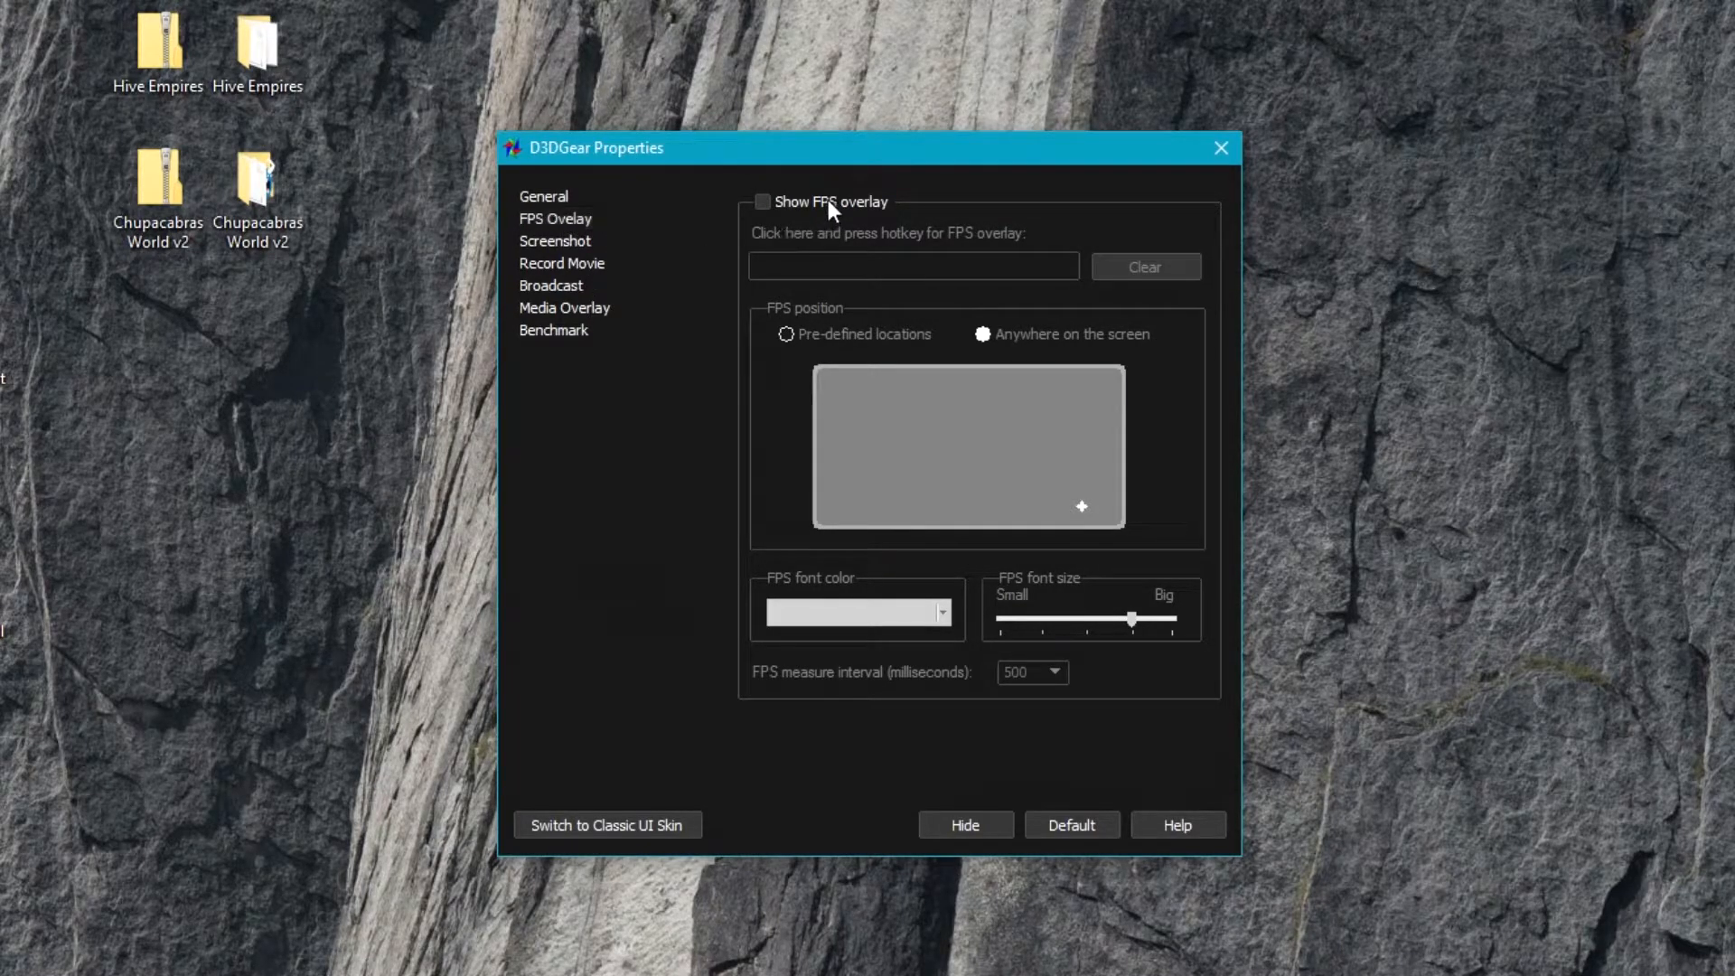
click(763, 201)
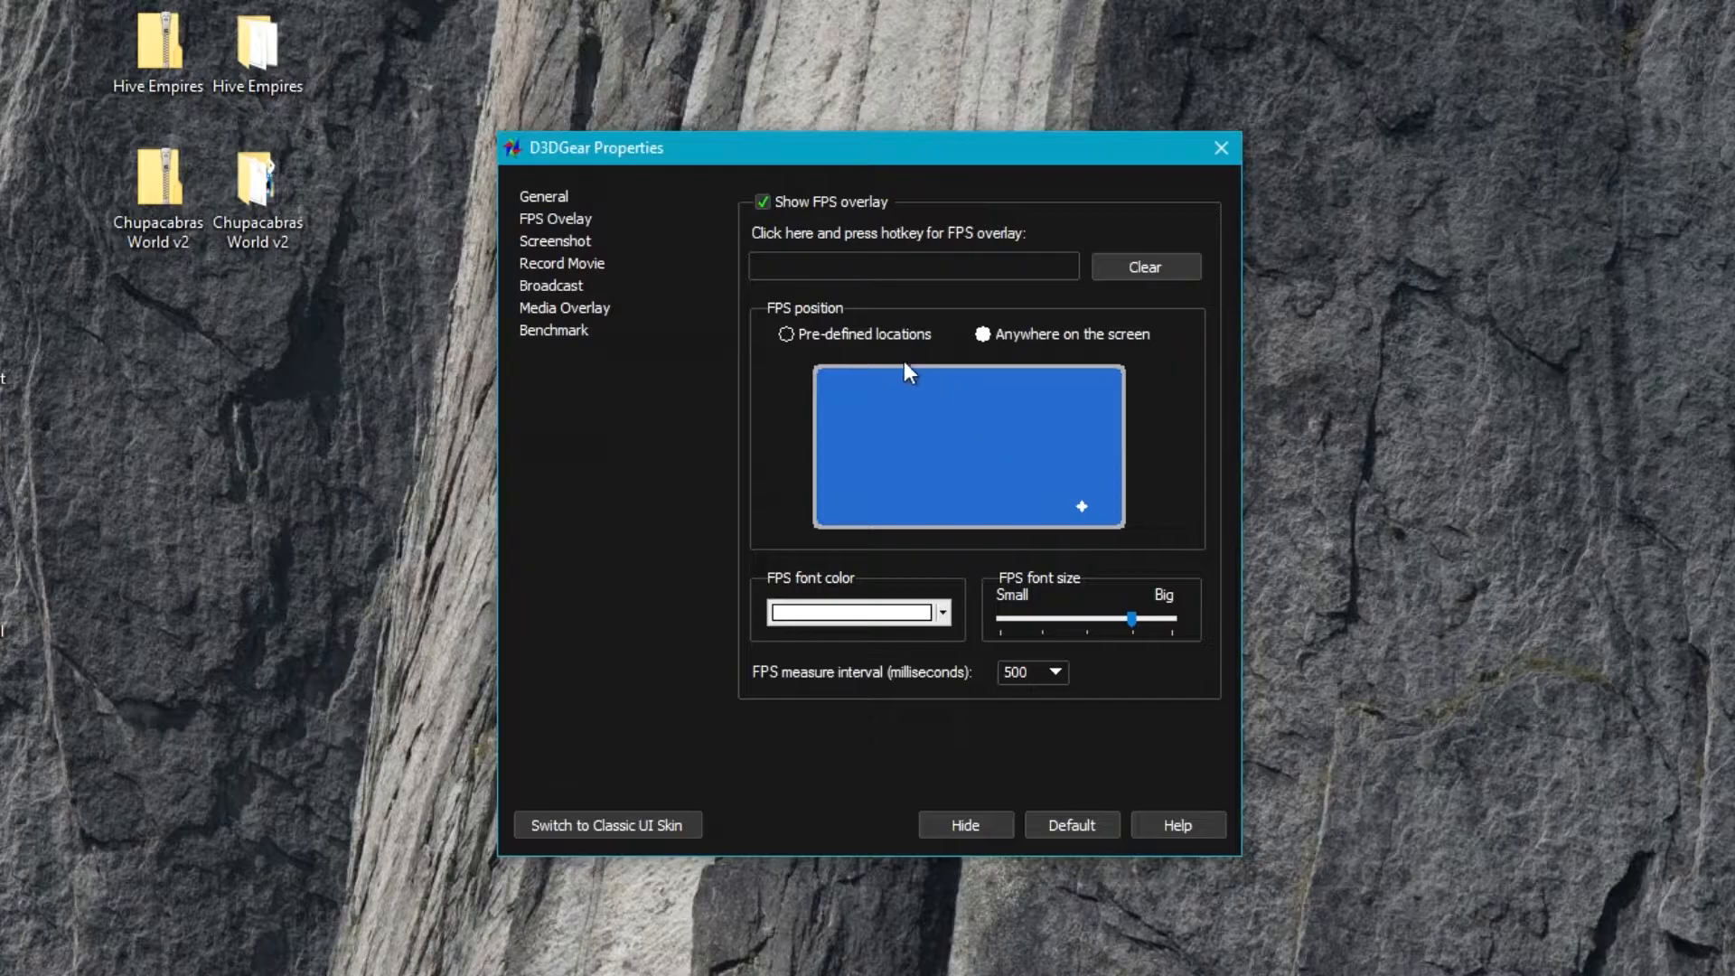
click(786, 334)
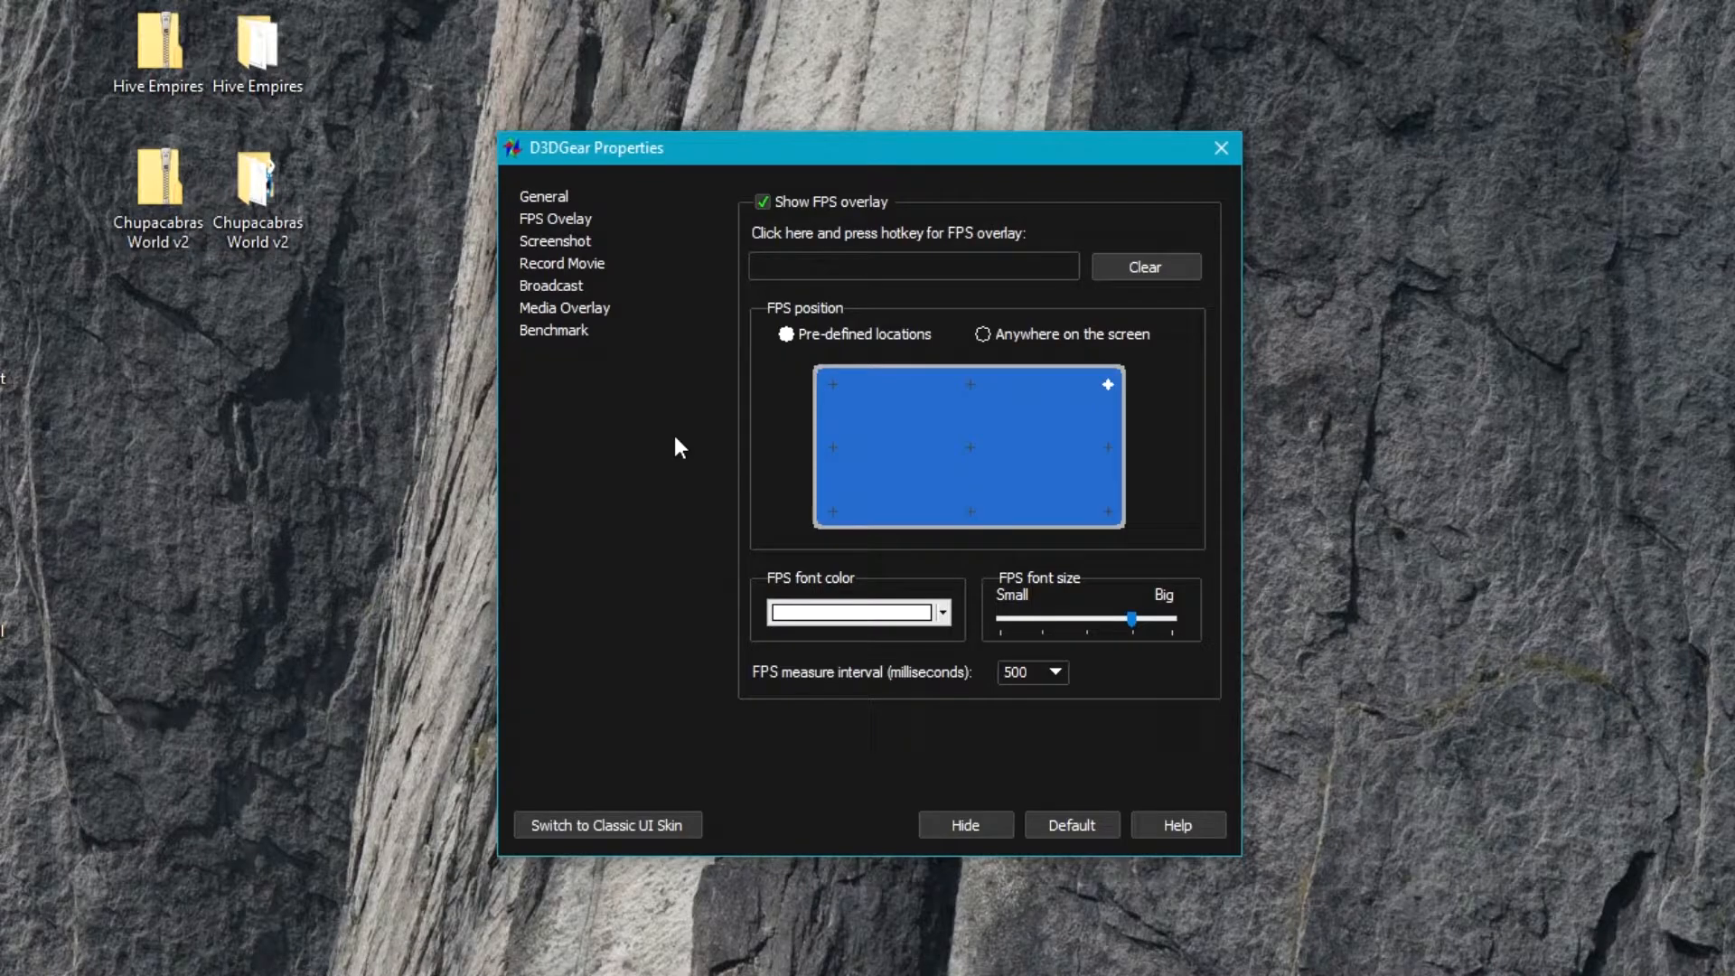
mouse_move(657, 454)
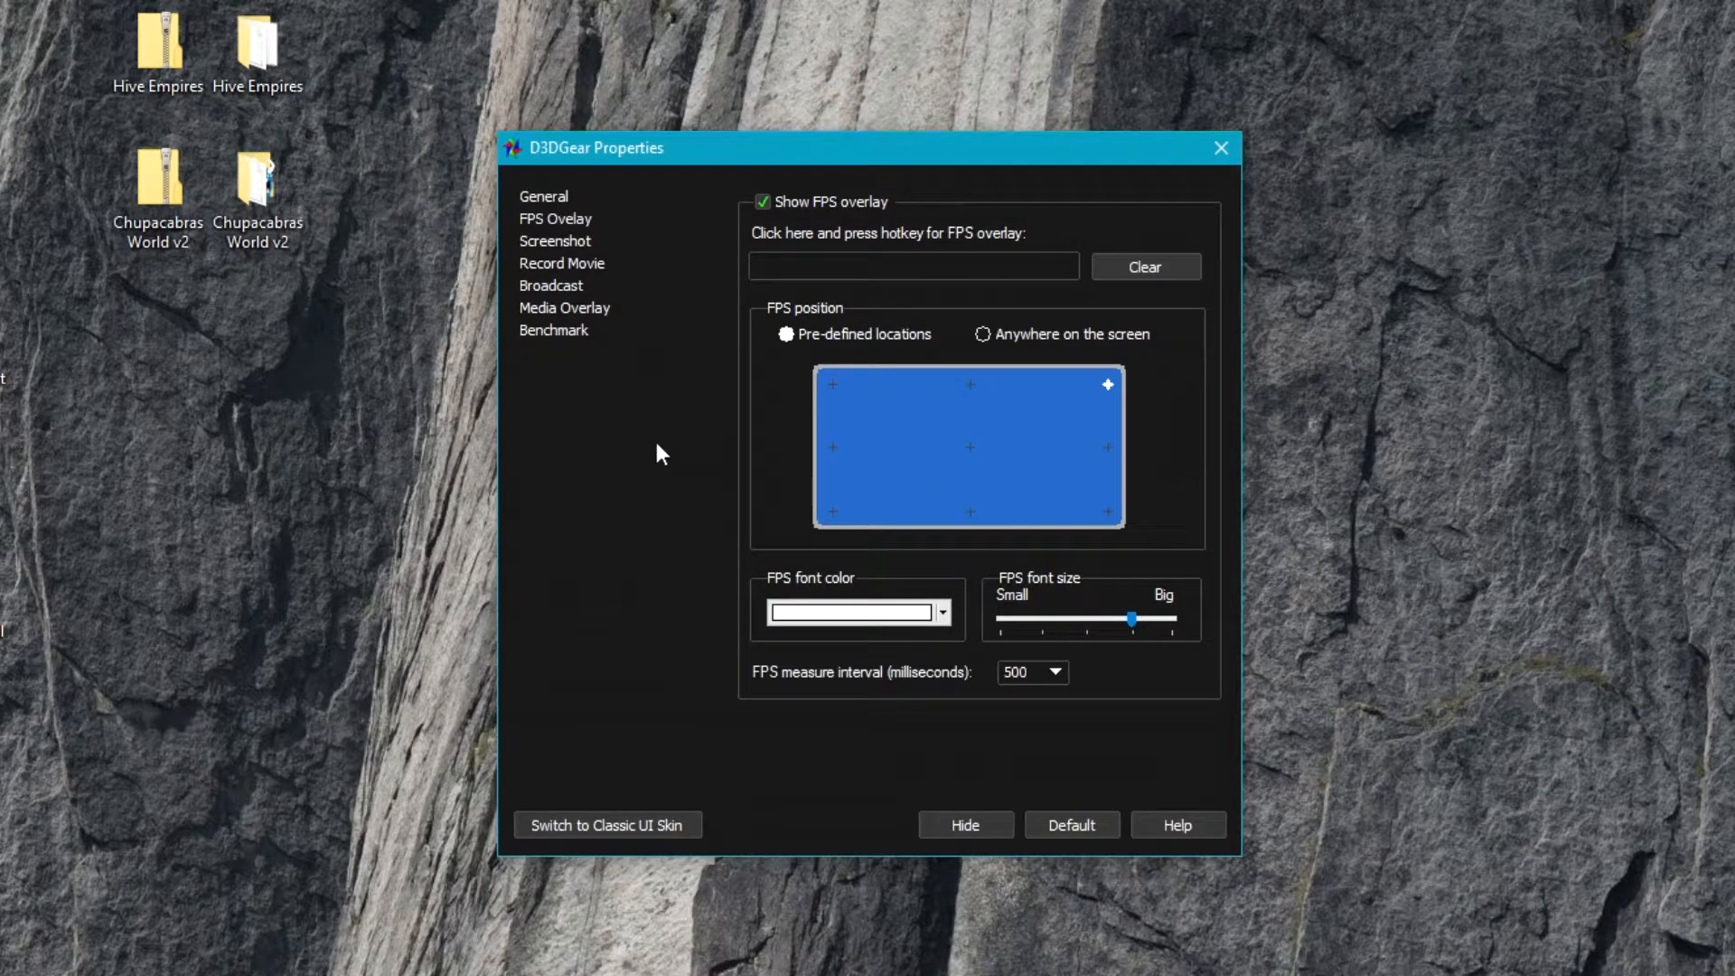
mouse_move(835, 426)
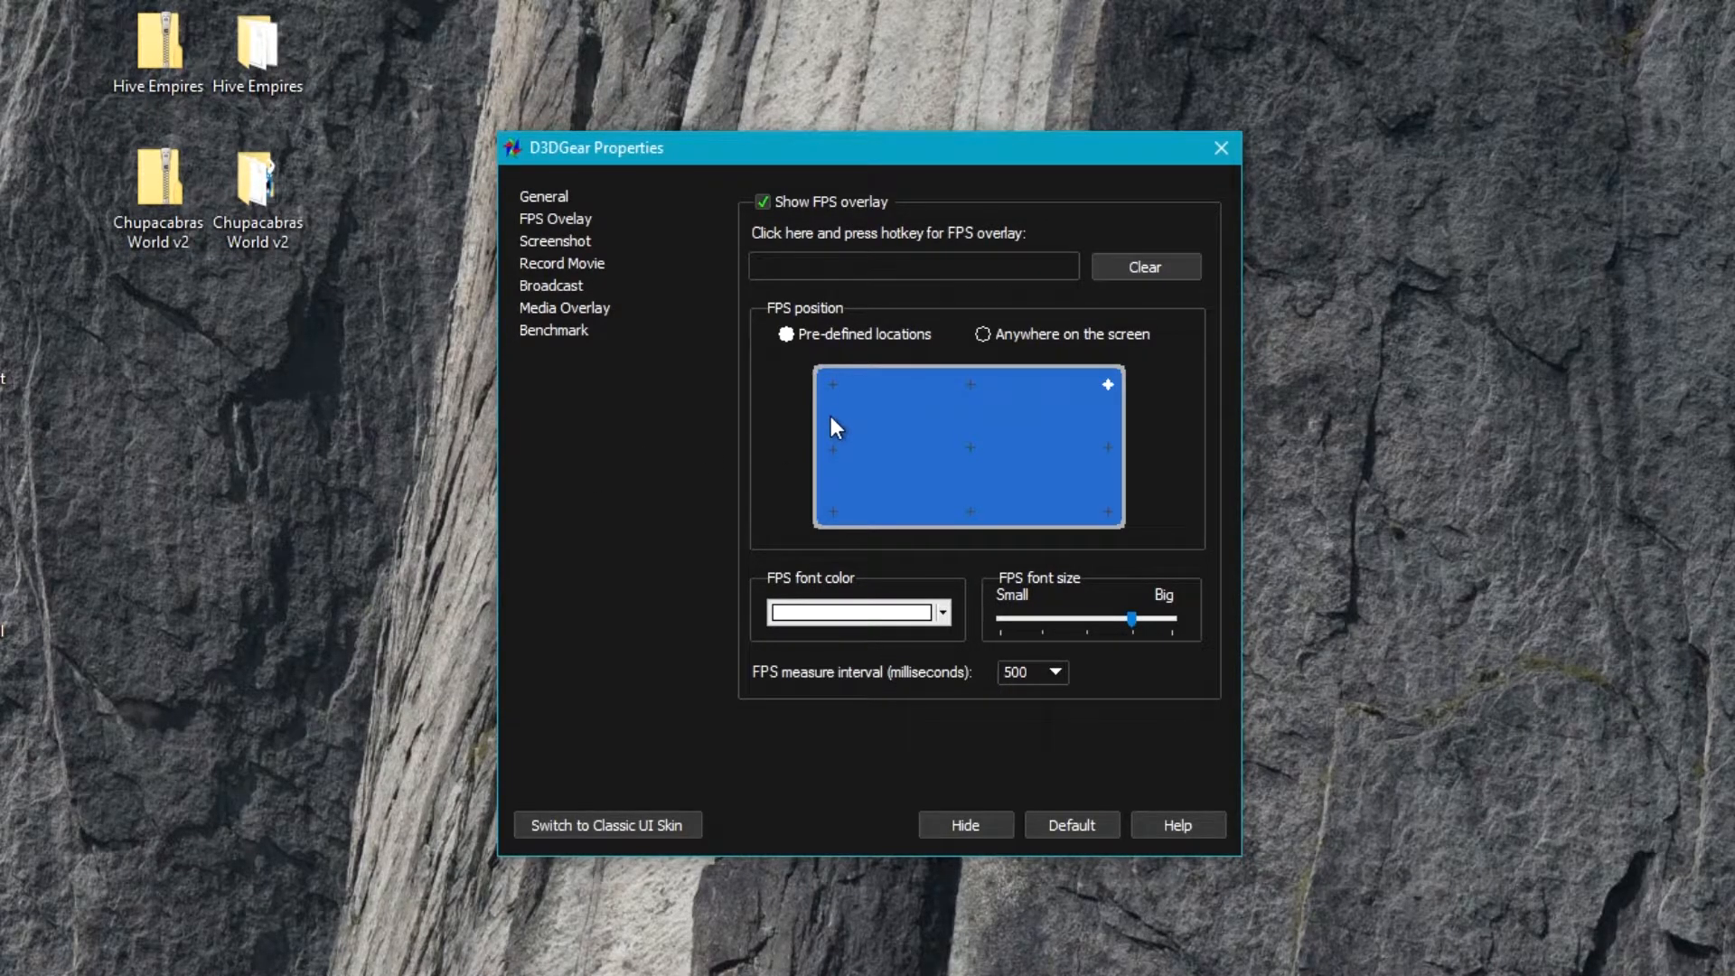
mouse_move(864, 338)
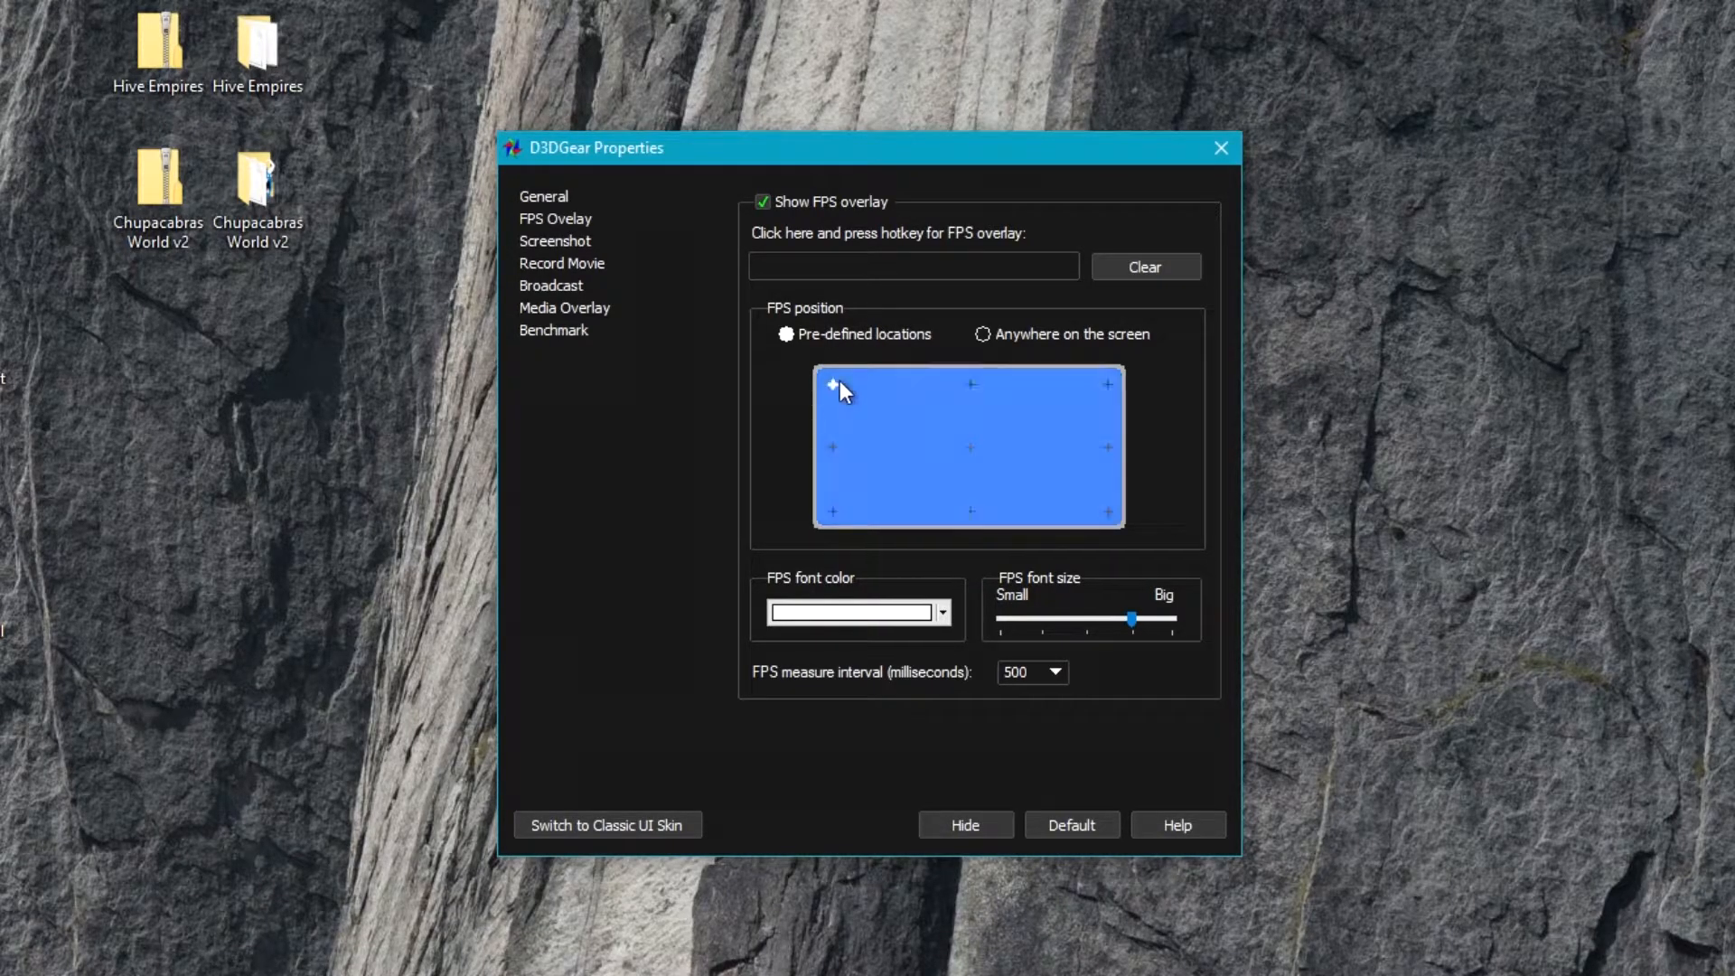
- Place the FPS counter bottom-right, then allow it anywhere on screen along the right edge
click(968, 446)
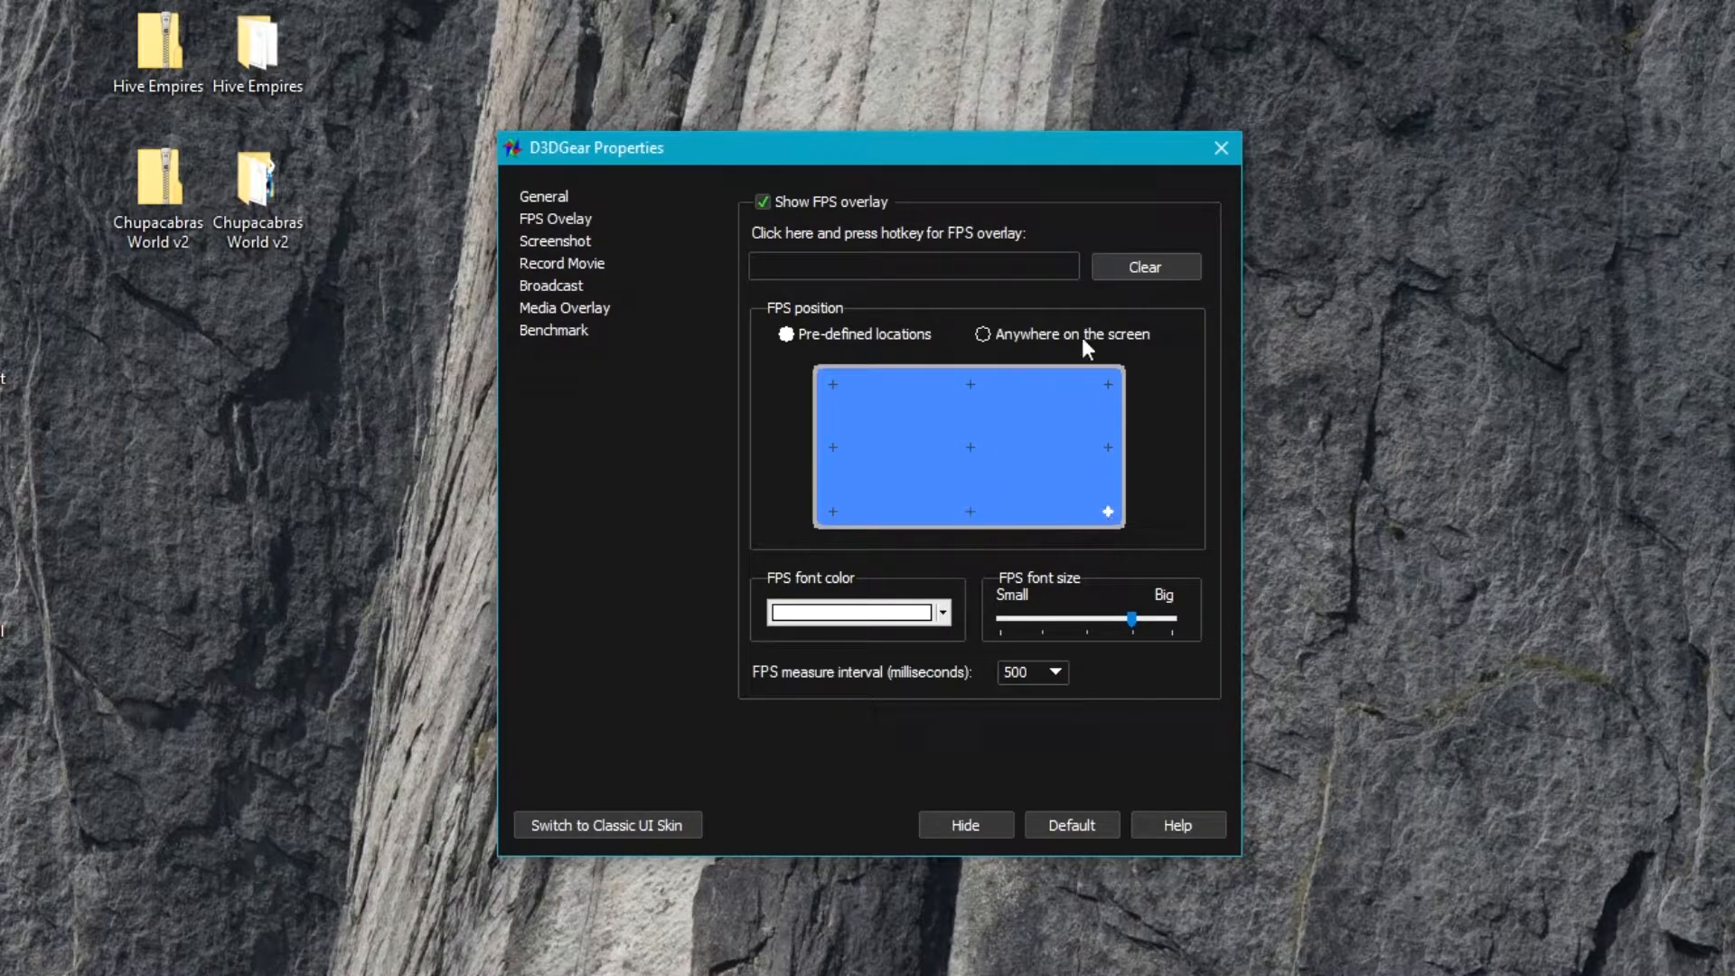
click(981, 334)
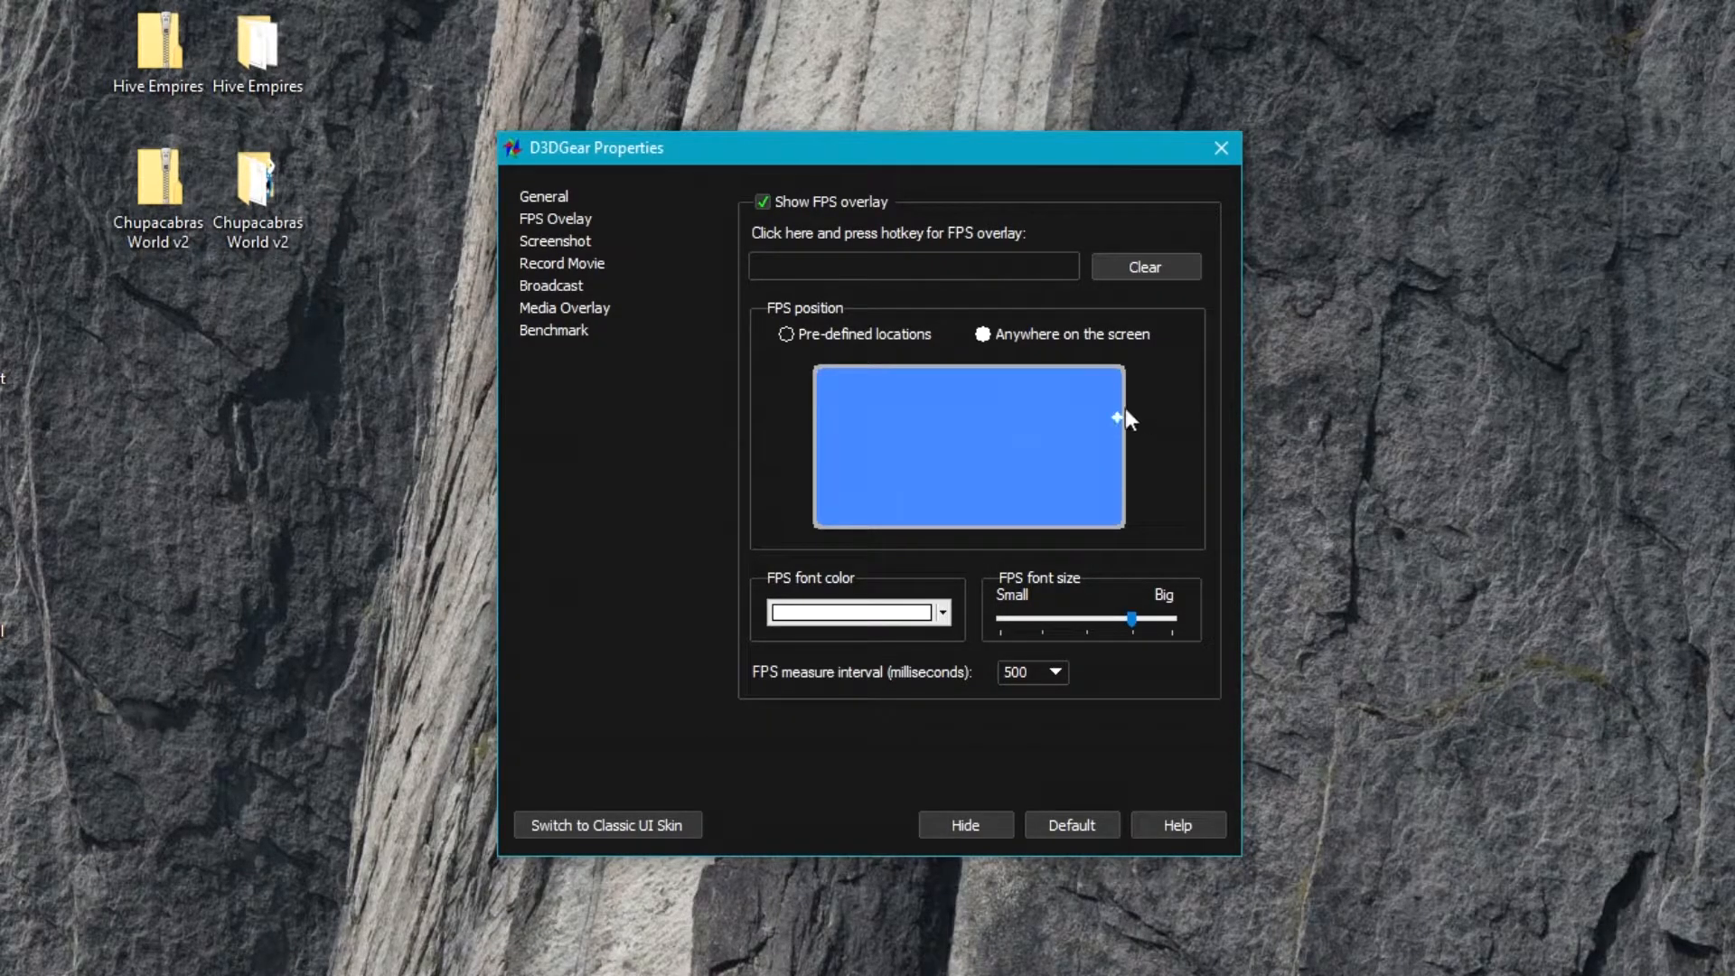
mouse_move(1108, 530)
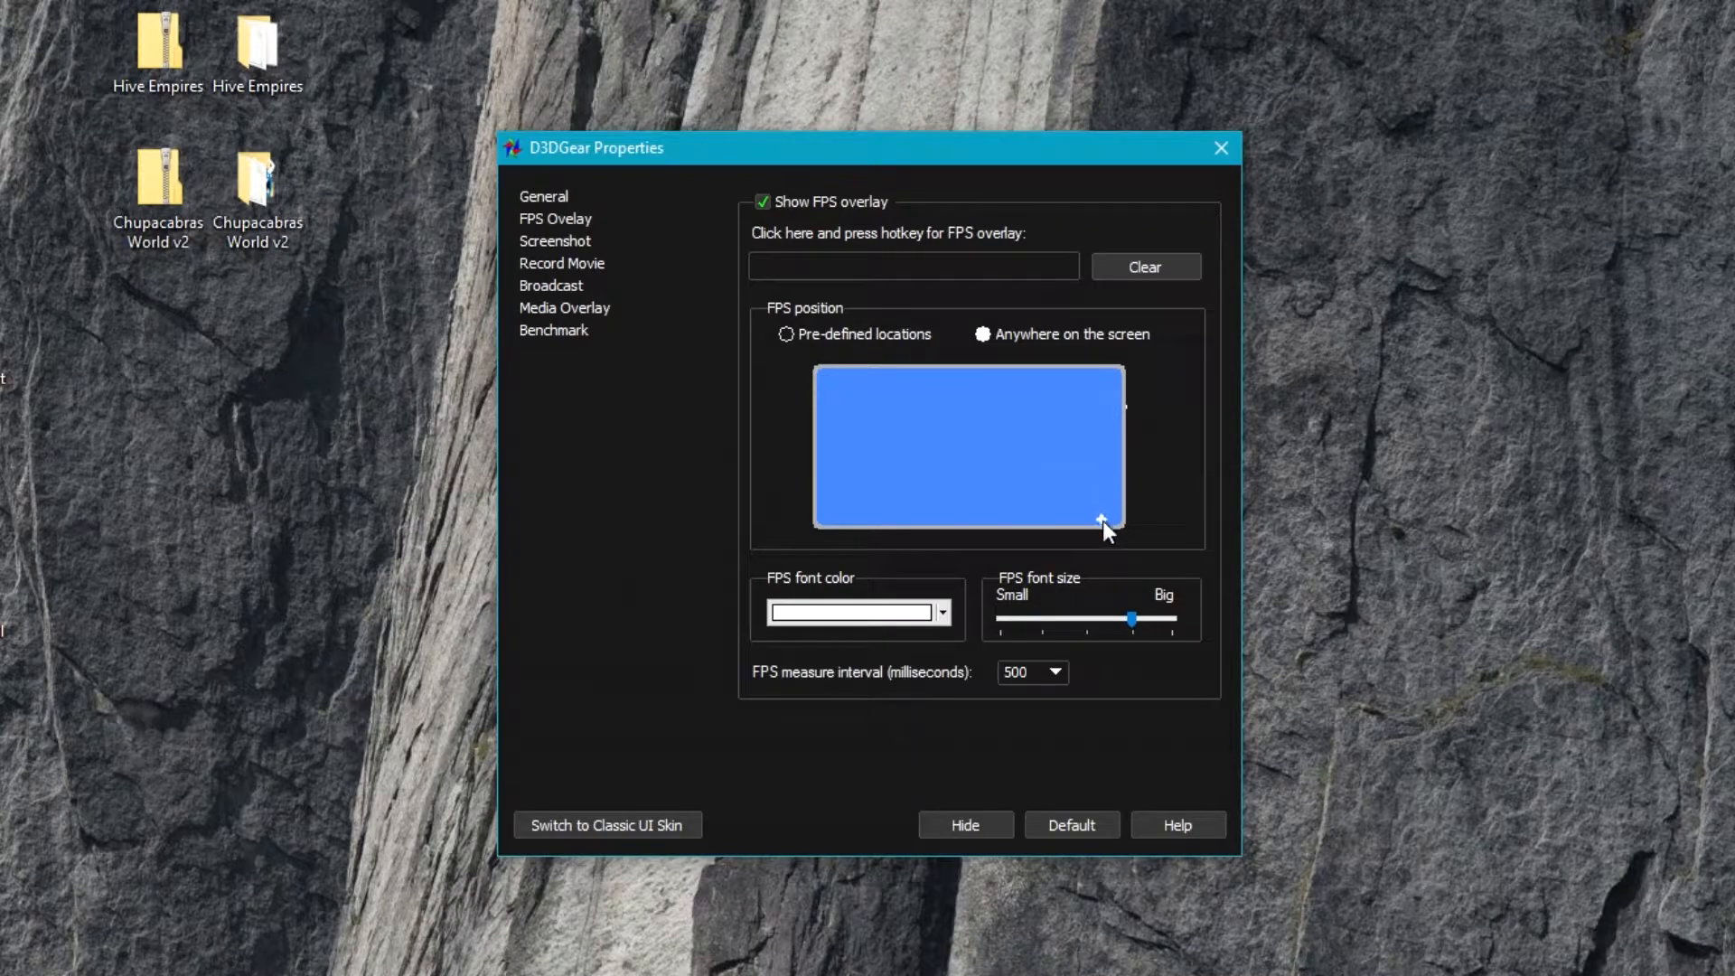
mouse_move(927, 511)
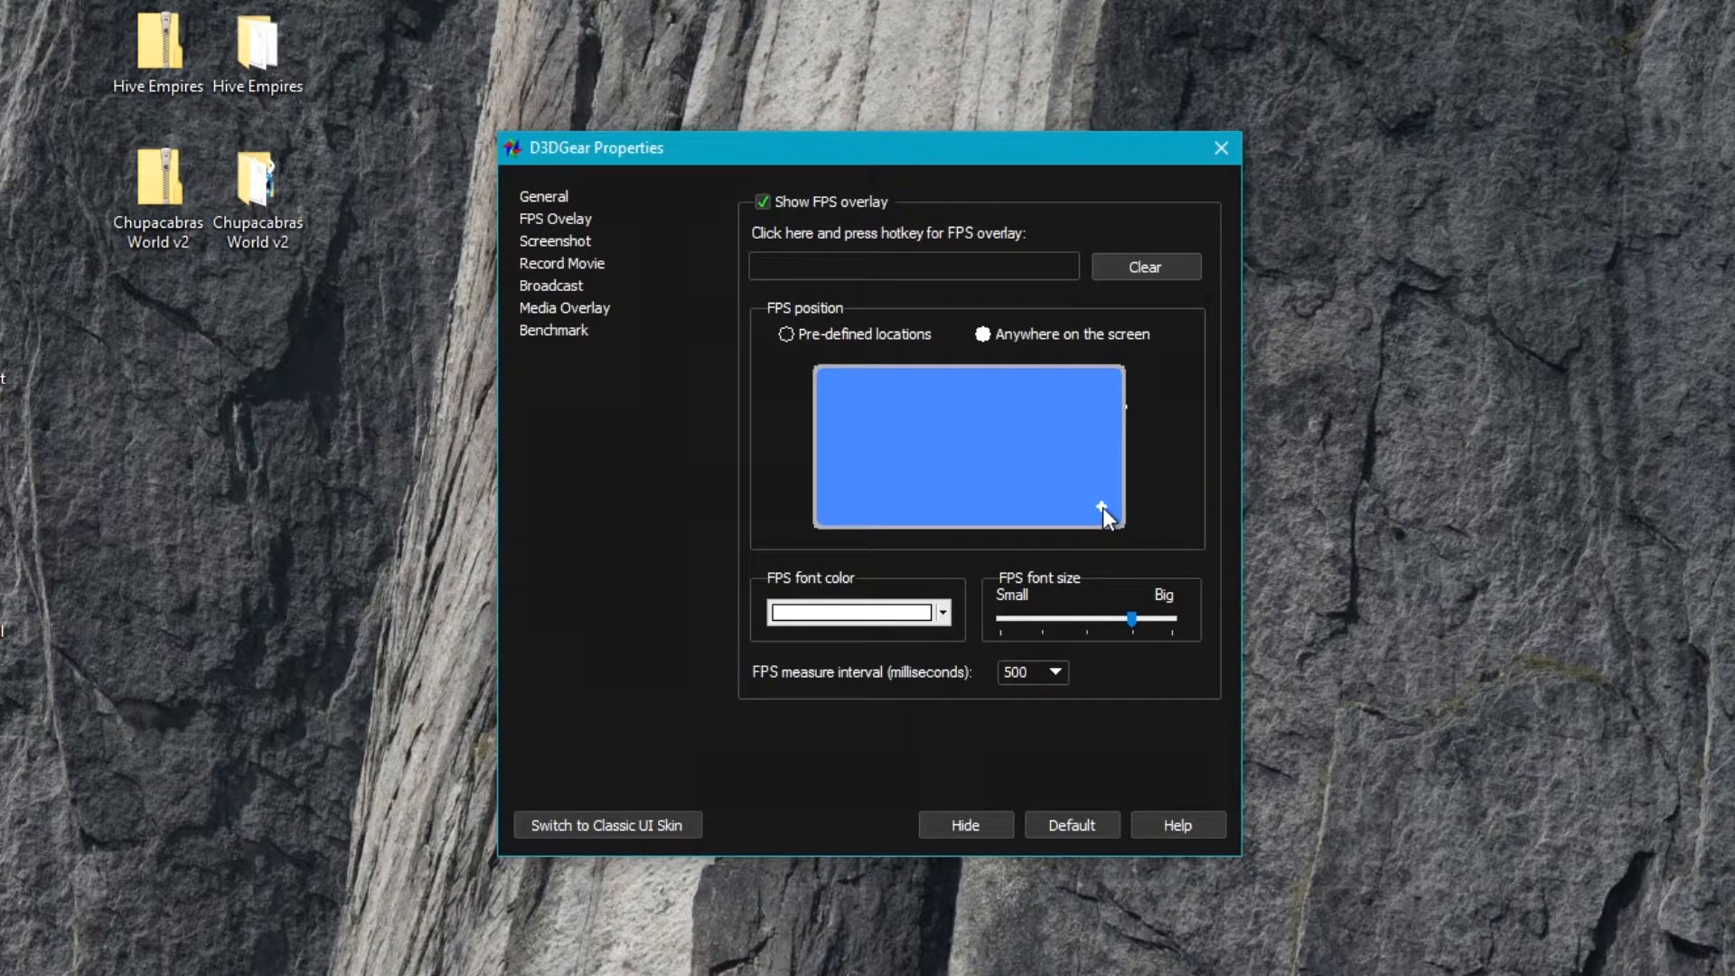
mouse_move(1051, 427)
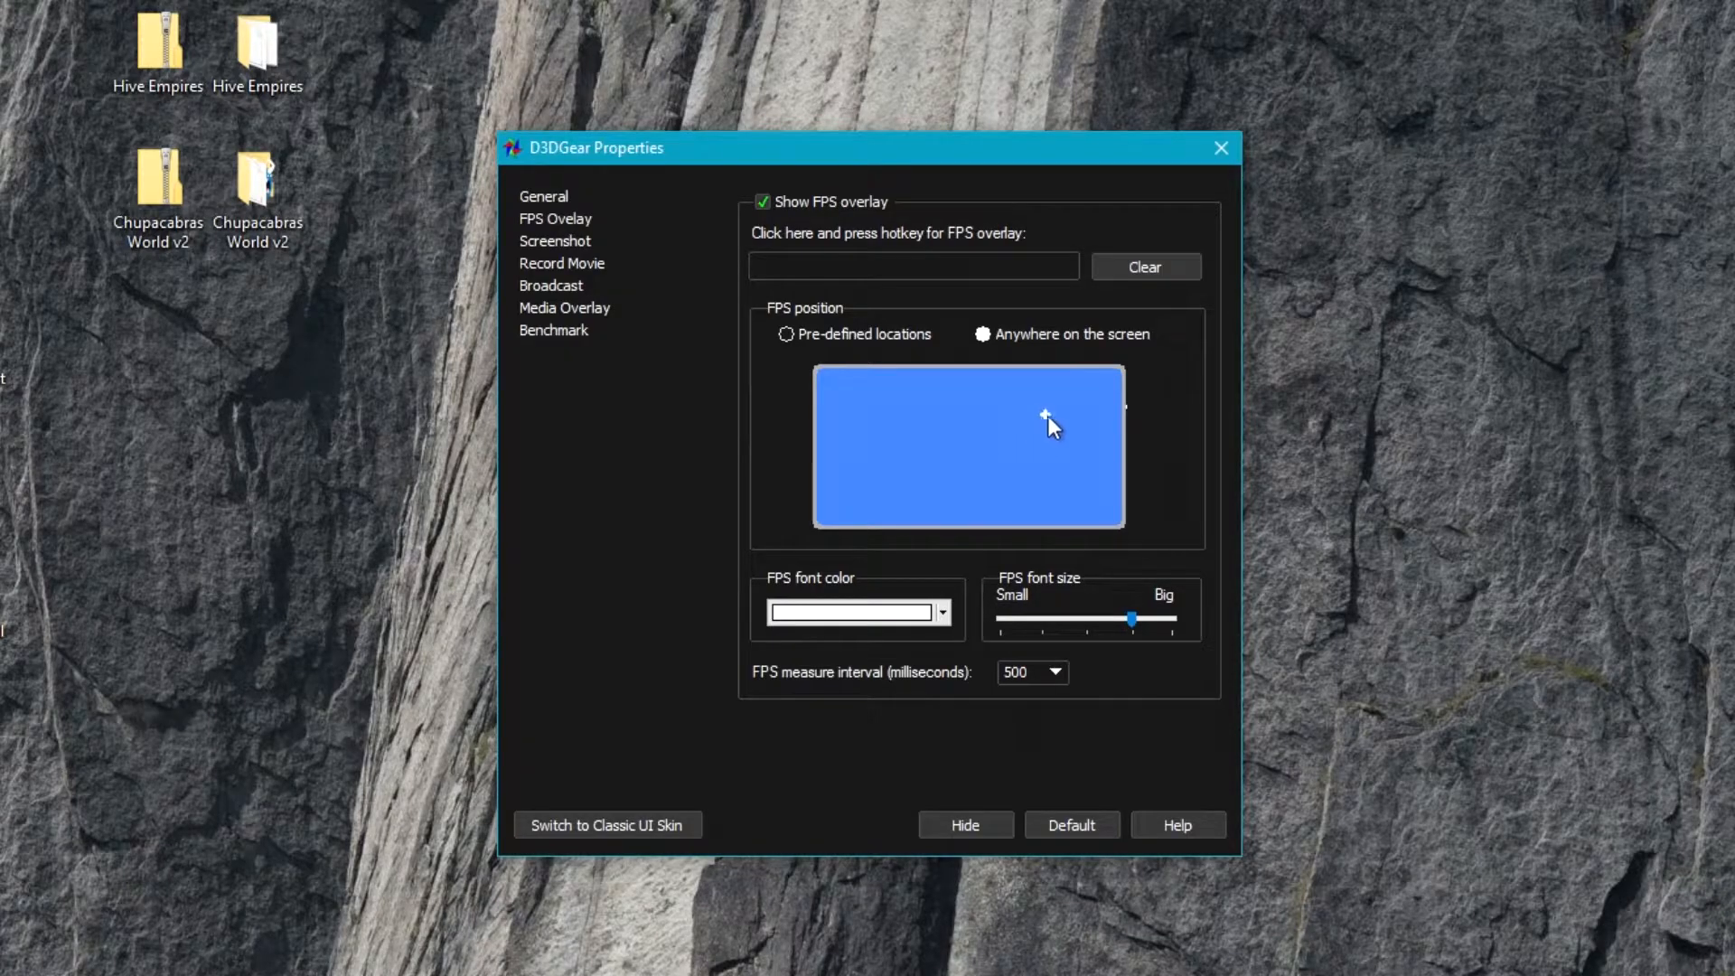
mouse_move(1054, 576)
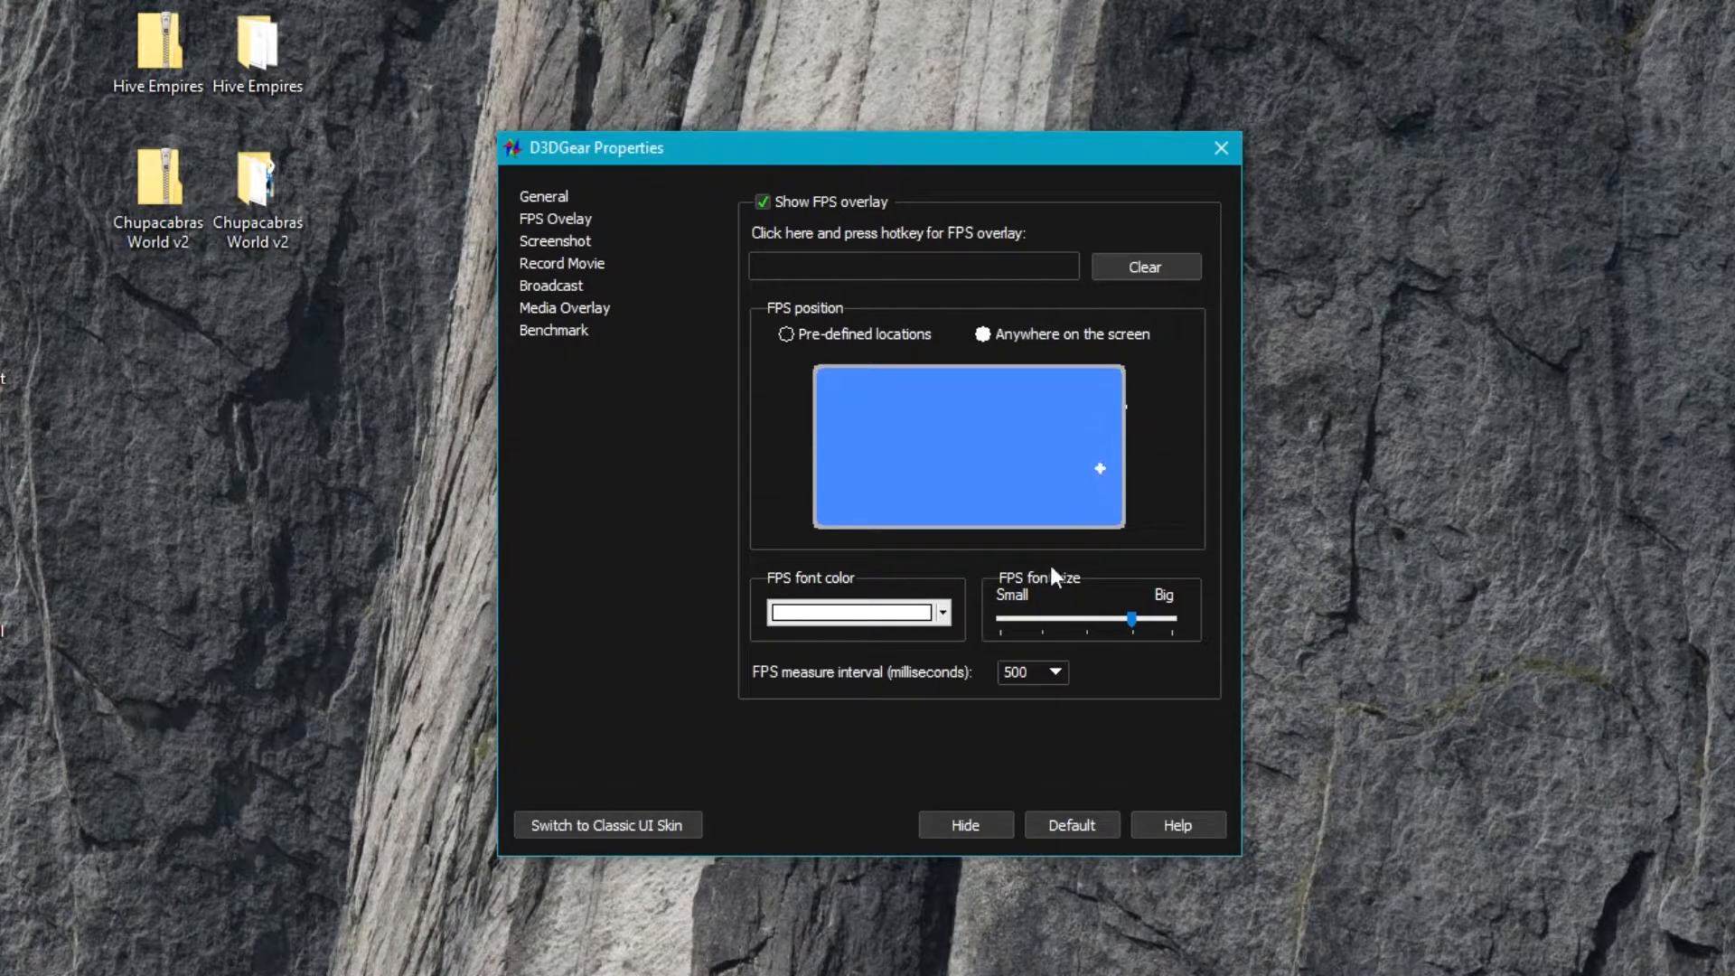
mouse_move(1089, 484)
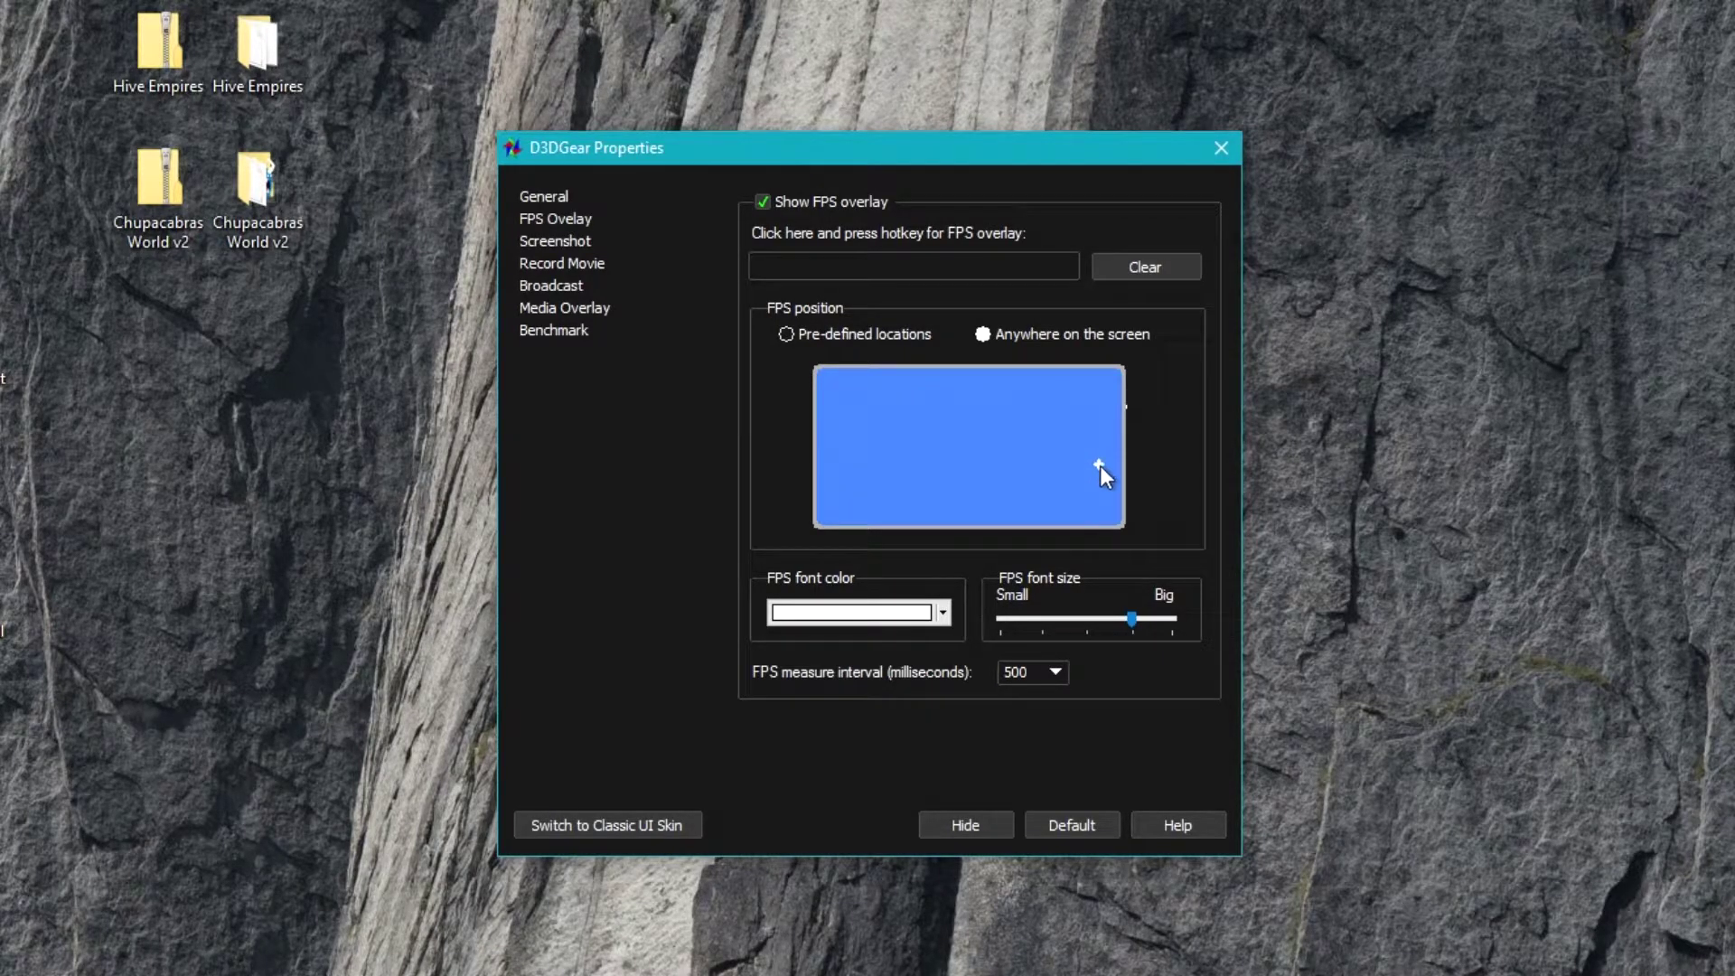
mouse_move(1104, 486)
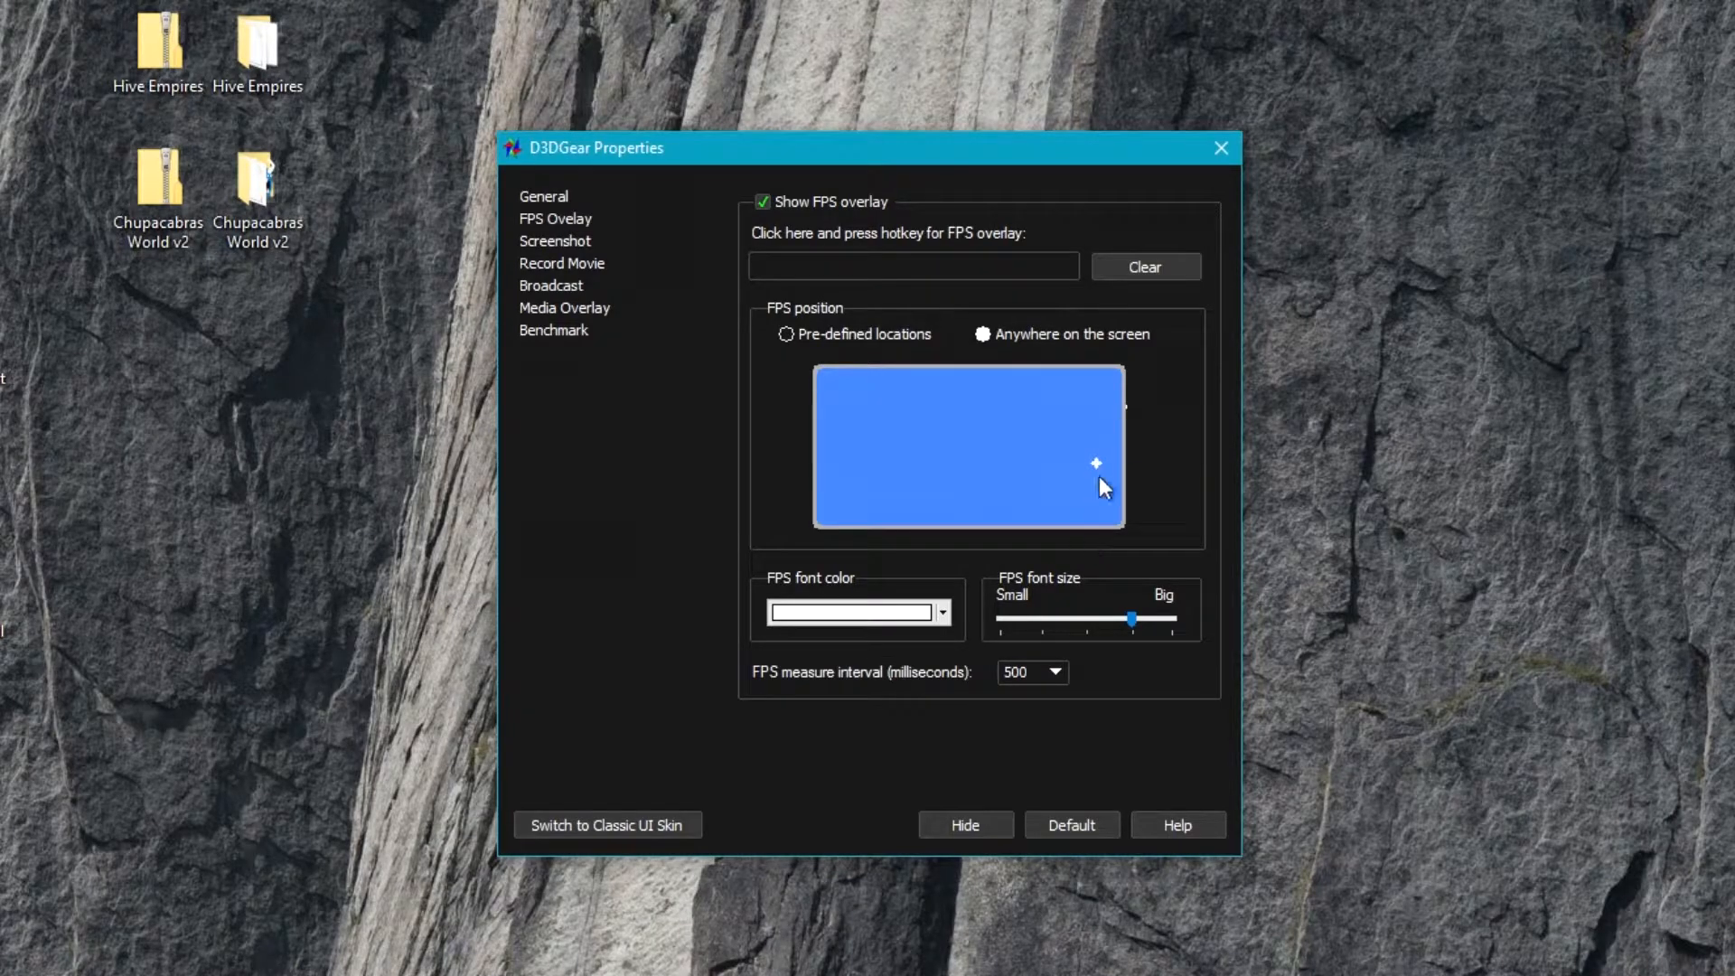
mouse_move(1095, 470)
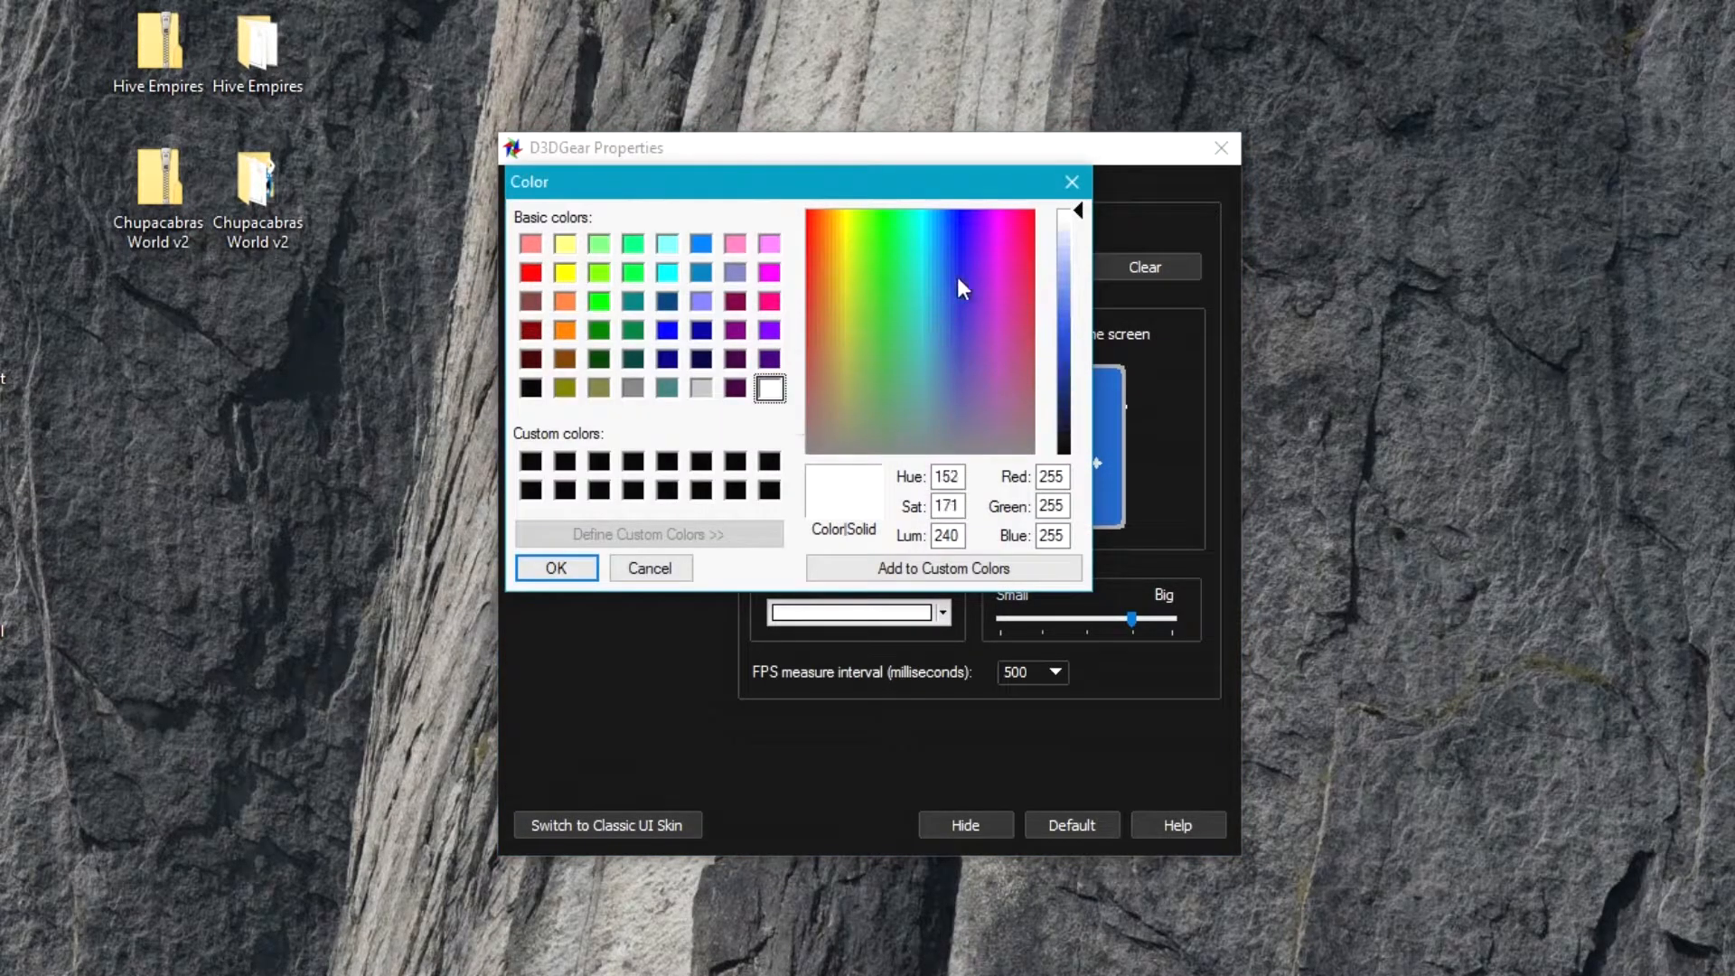
- Pick a hue in the colour picker and confirm, keeping the FPS font white
click(890, 266)
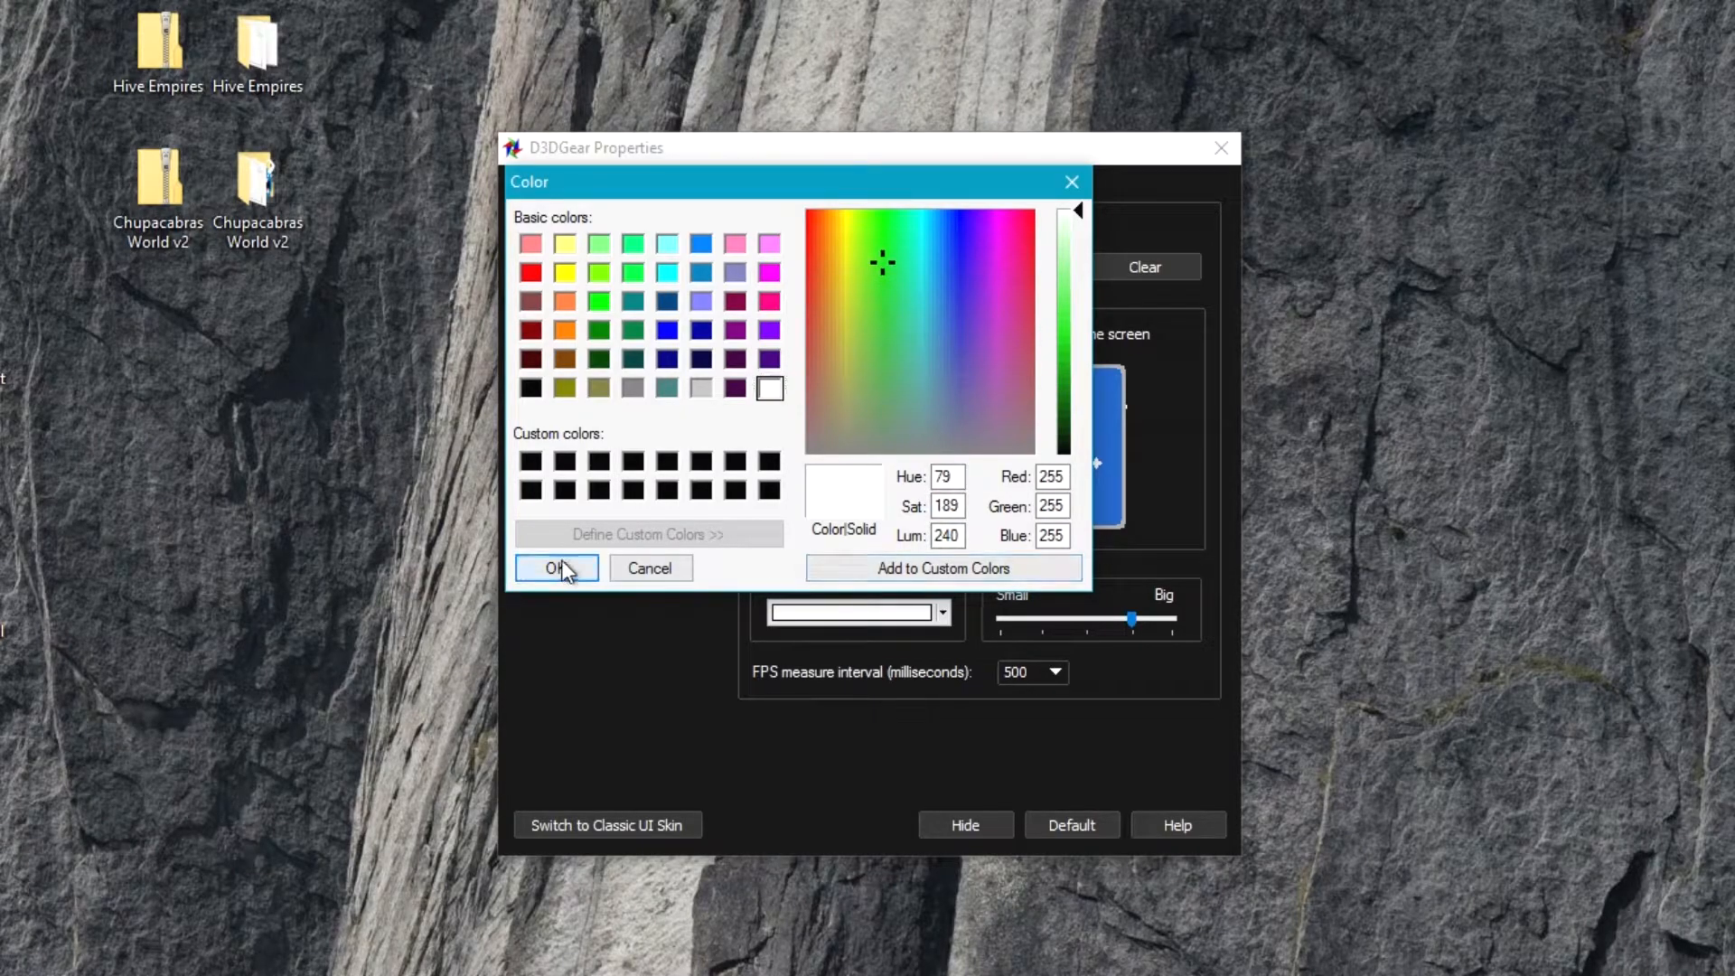
click(555, 567)
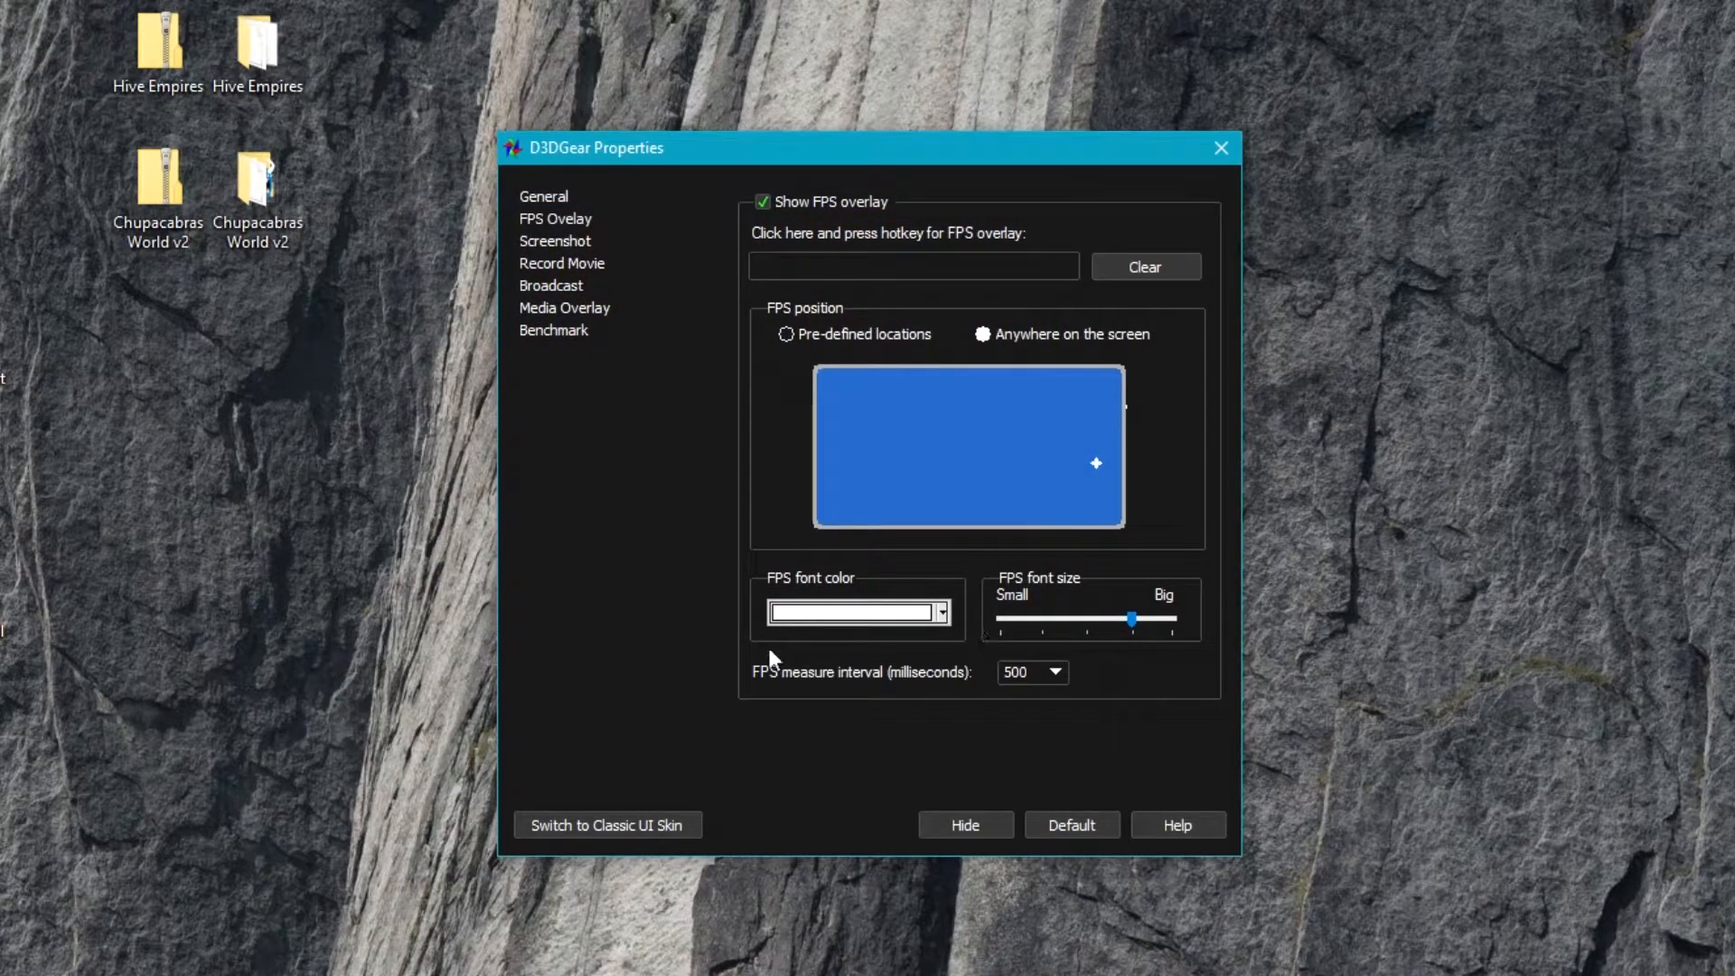
mouse_move(1040, 726)
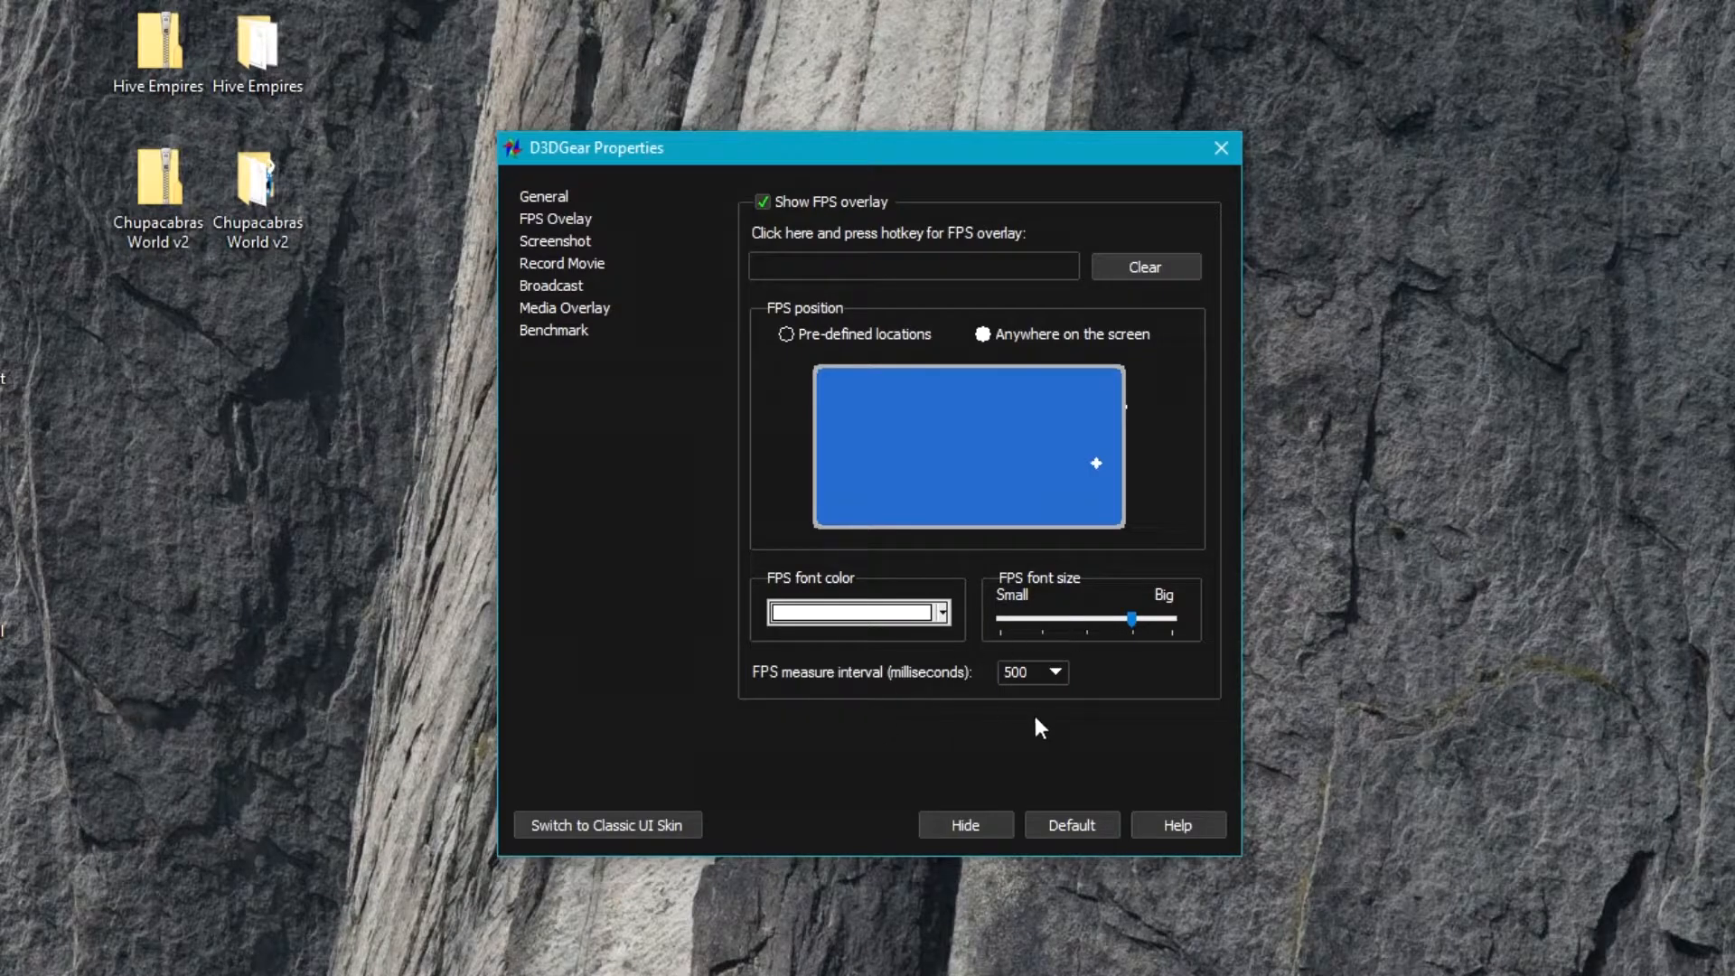
mouse_move(1068, 683)
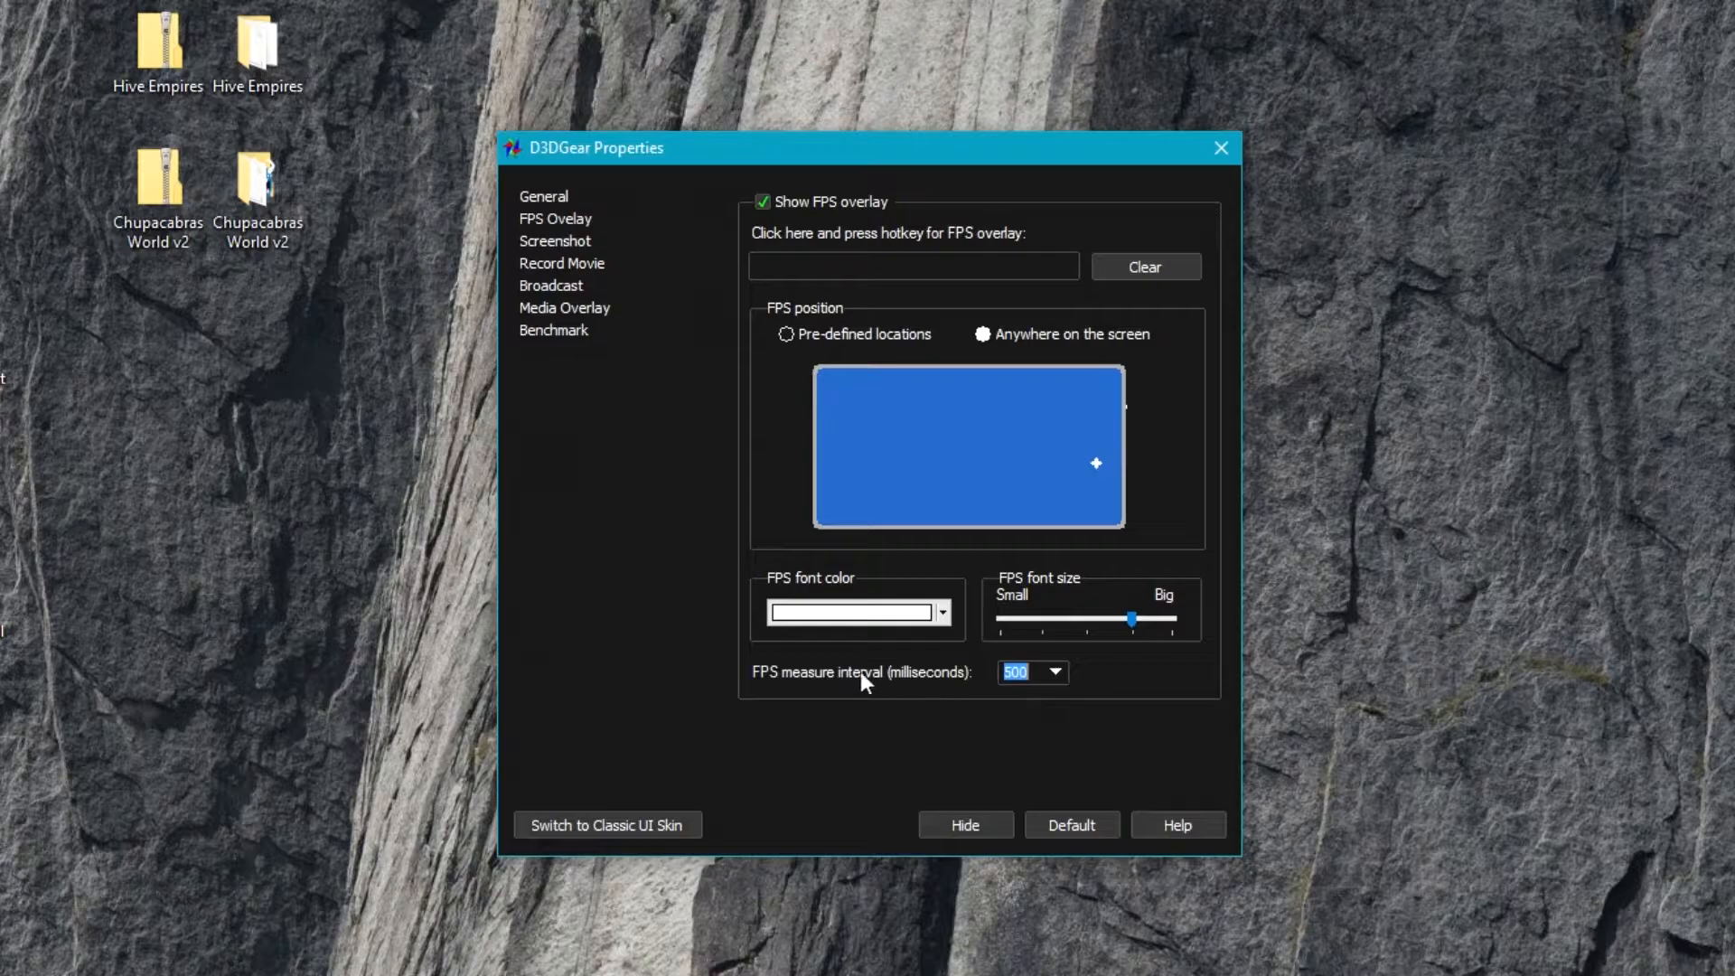
mouse_move(929, 739)
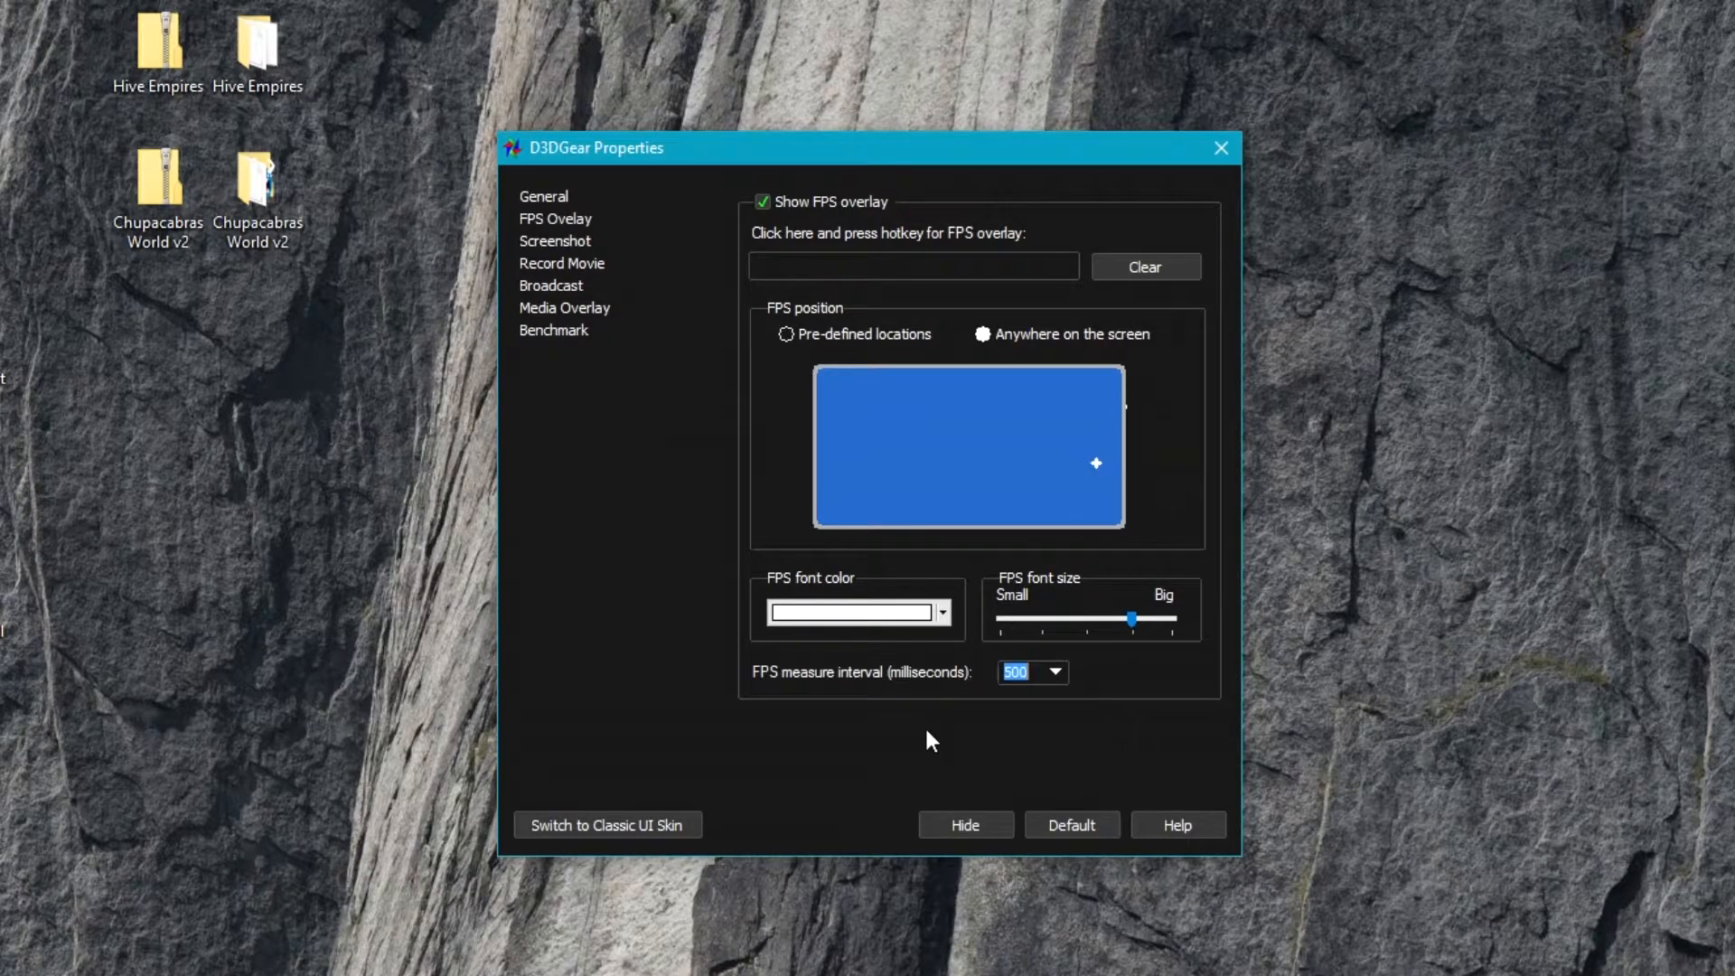
mouse_move(954, 692)
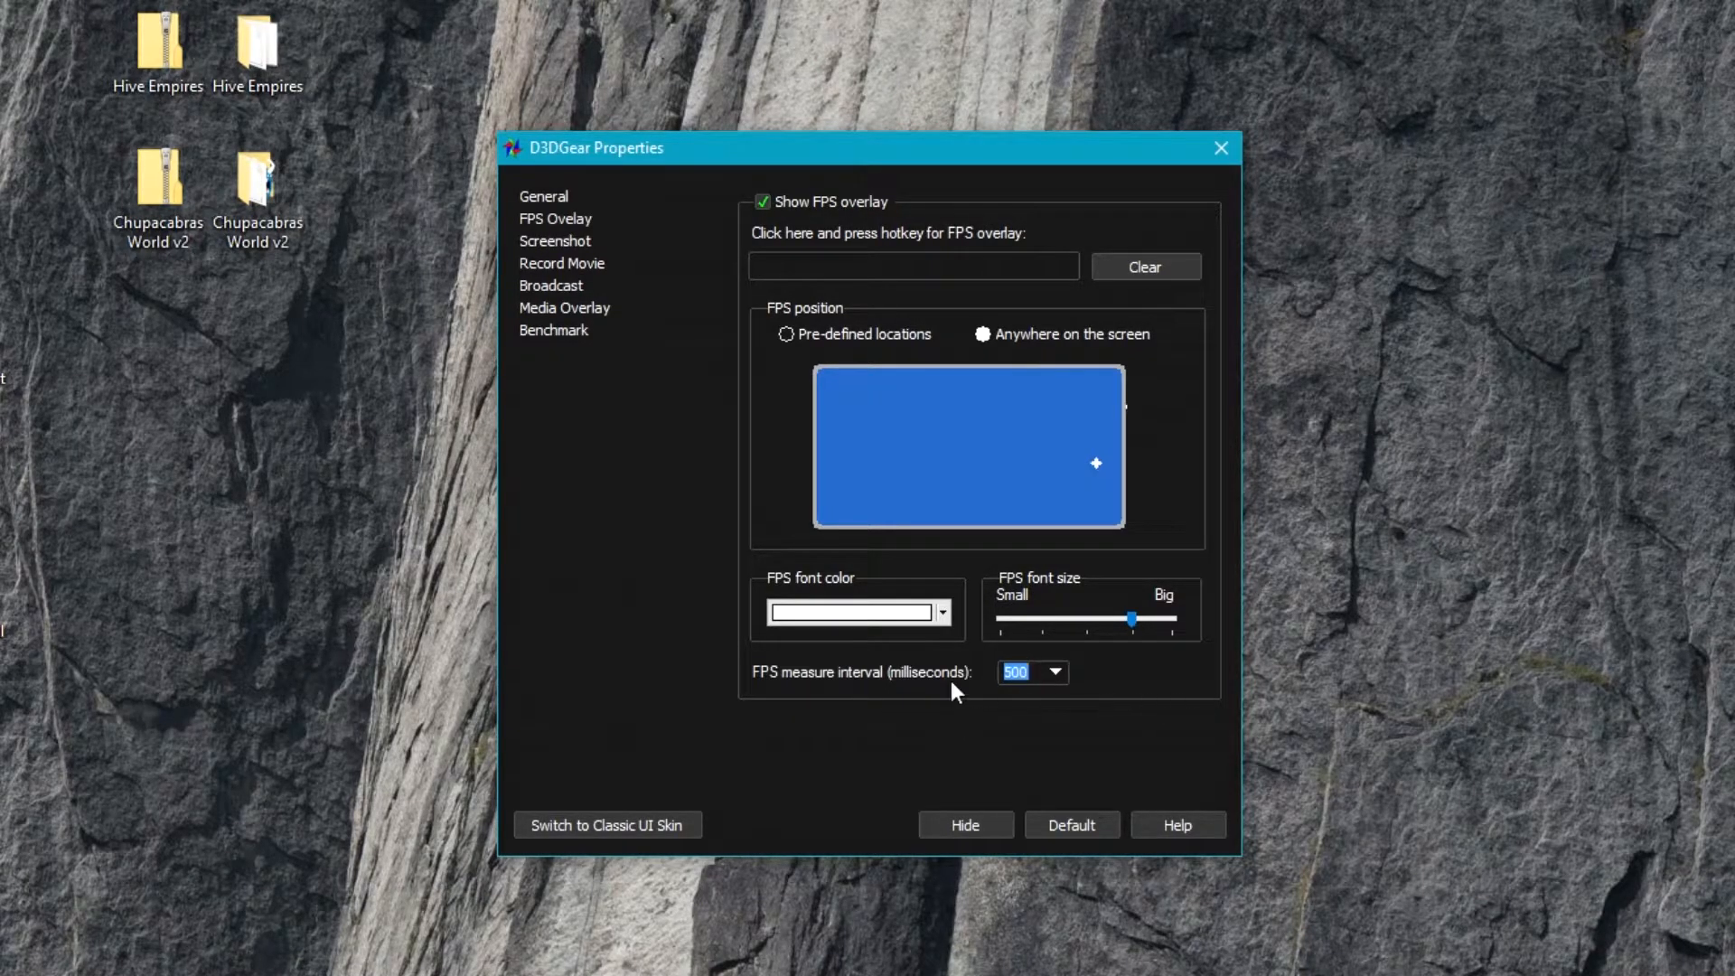
- Show the Screenshot settings: capture enabled, Pictures folder, F7 hotkey, BMP format
click(554, 240)
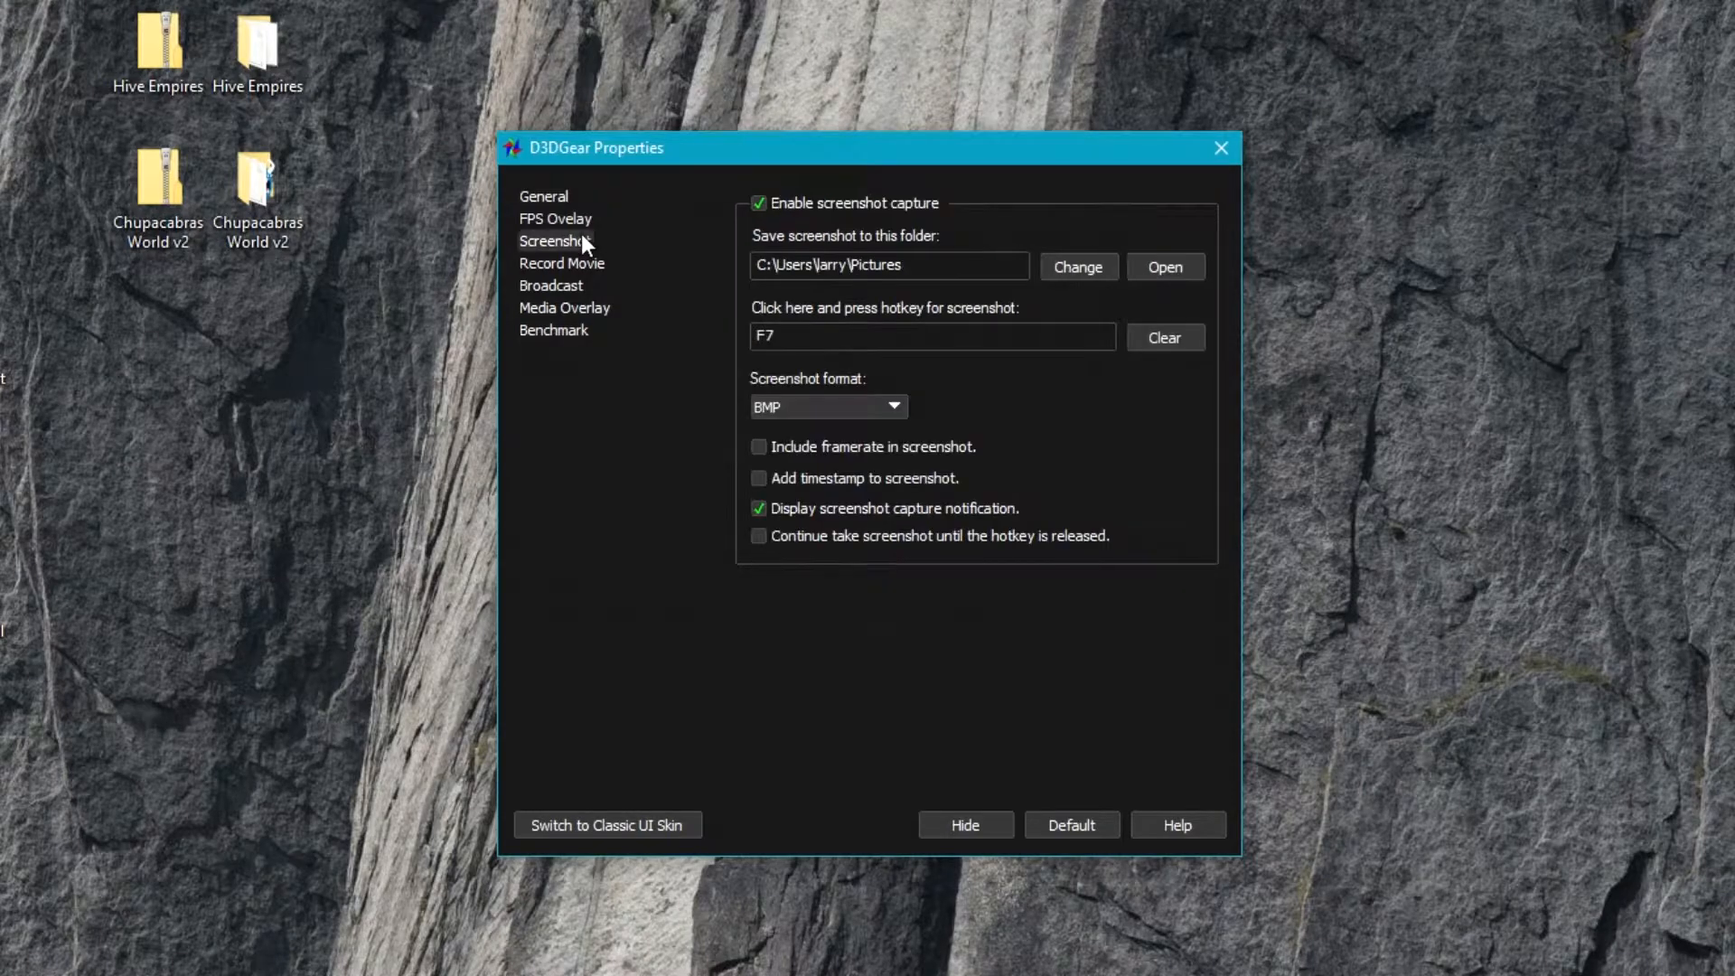
mouse_move(648, 488)
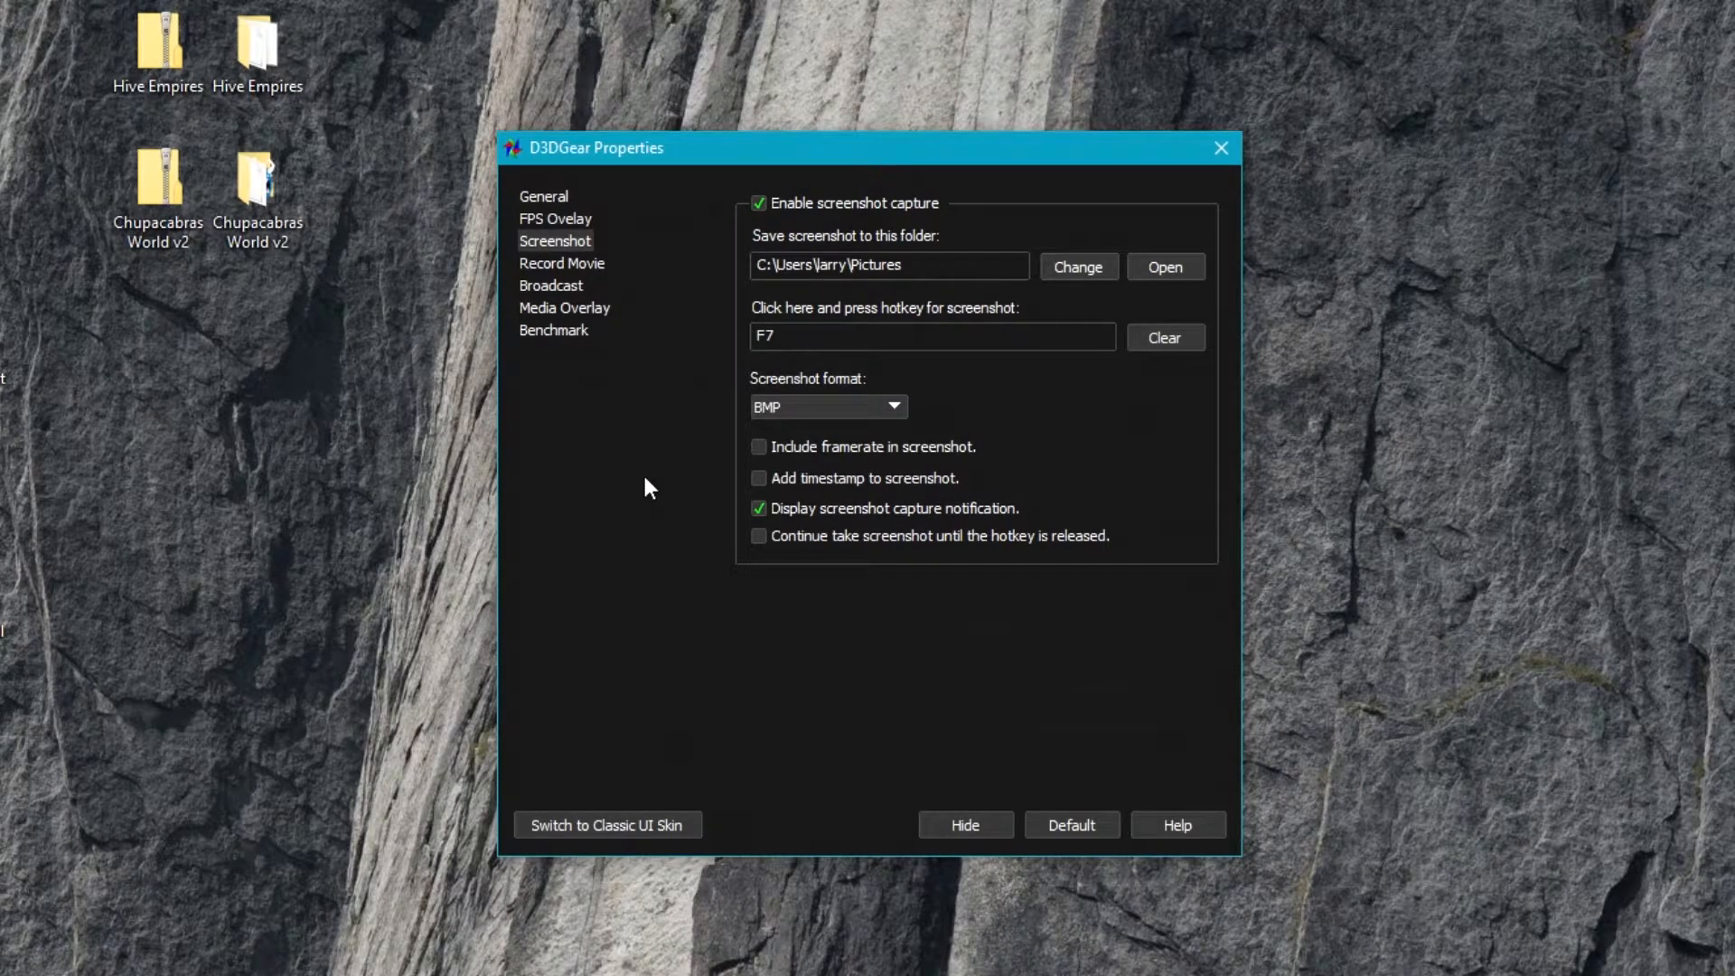
mouse_move(806, 269)
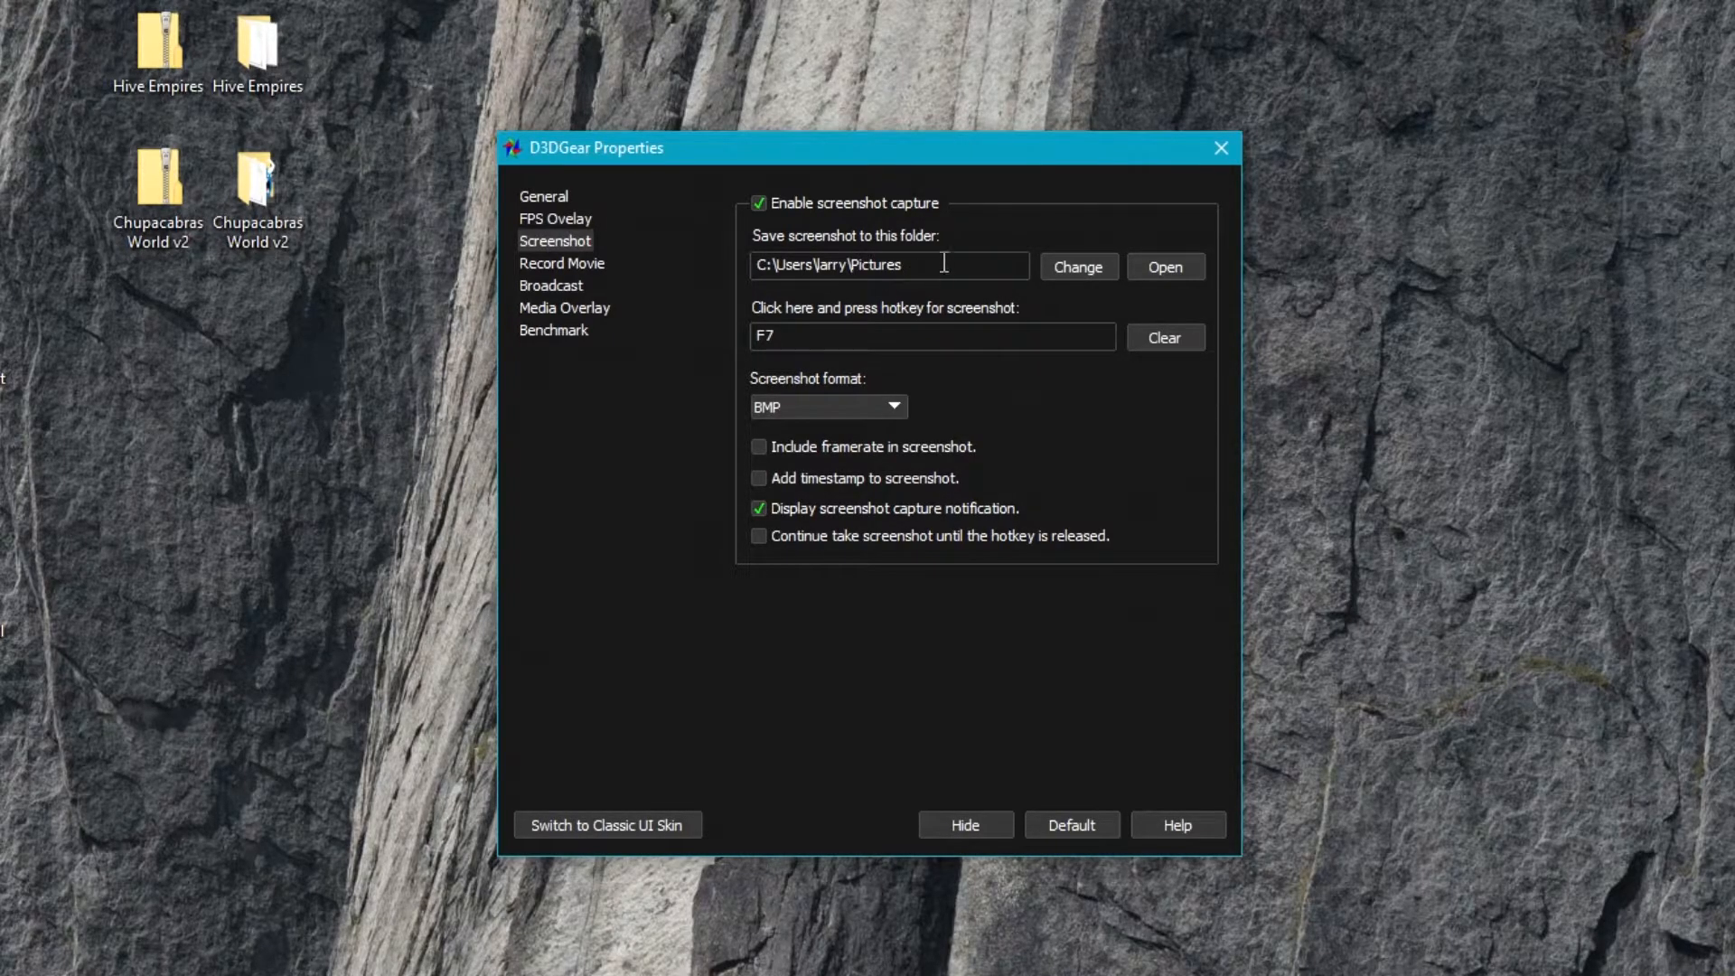
mouse_move(948, 255)
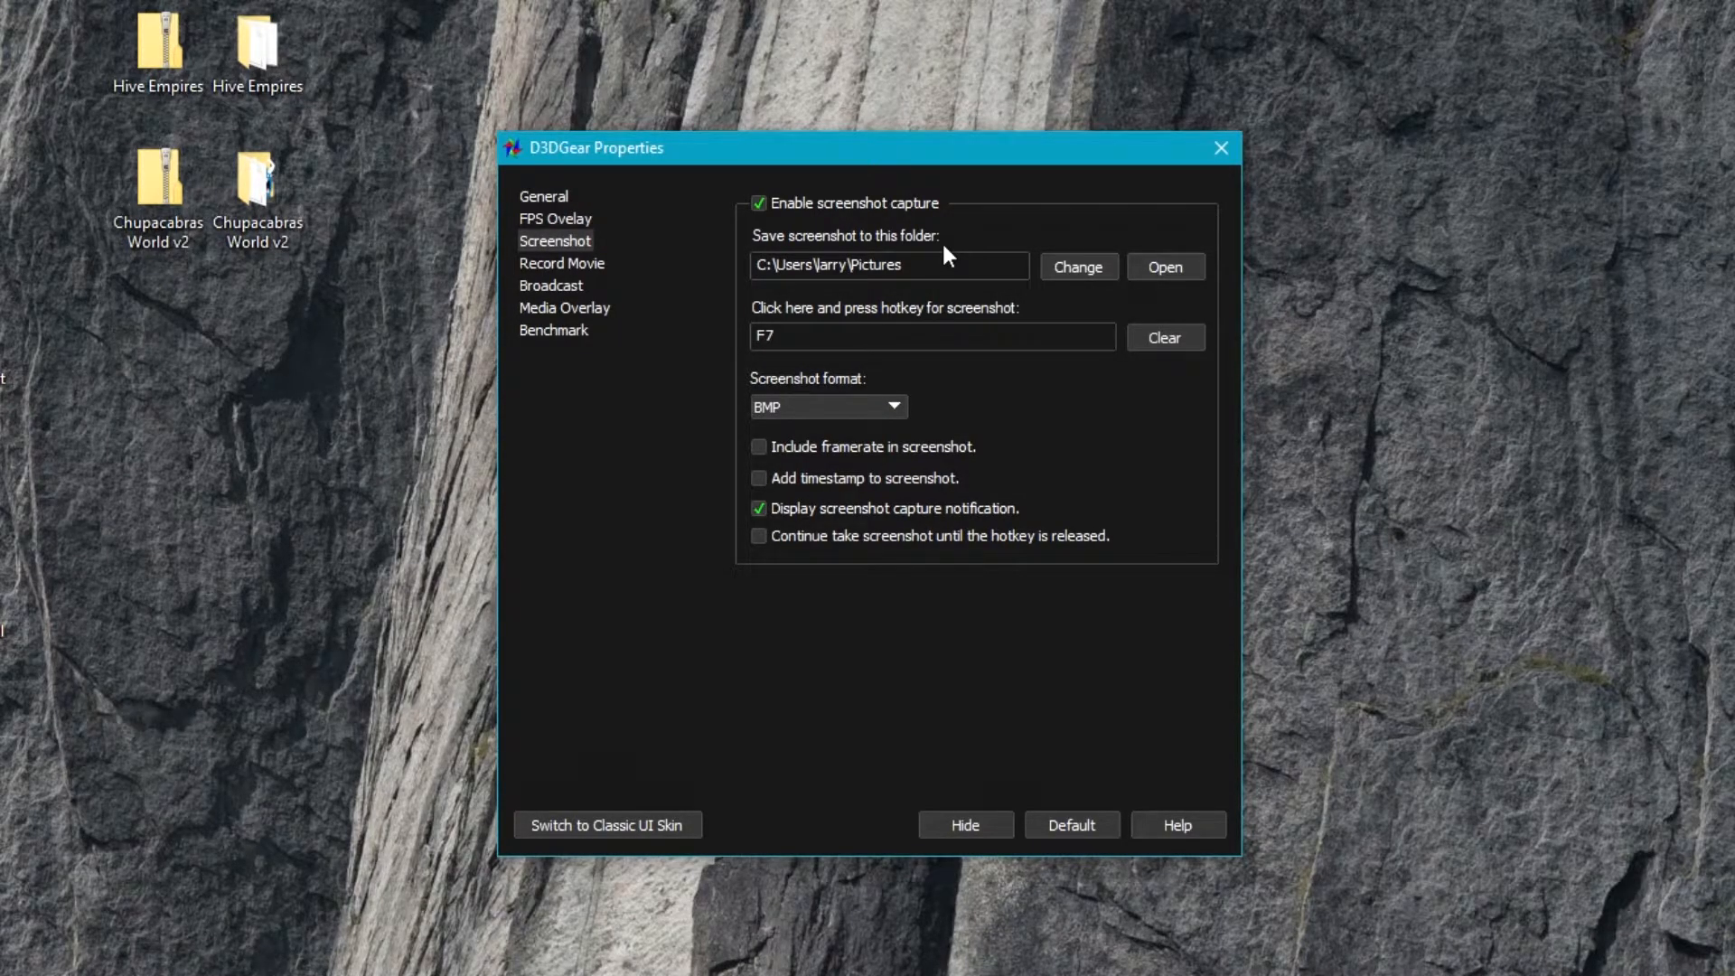
mouse_move(923, 529)
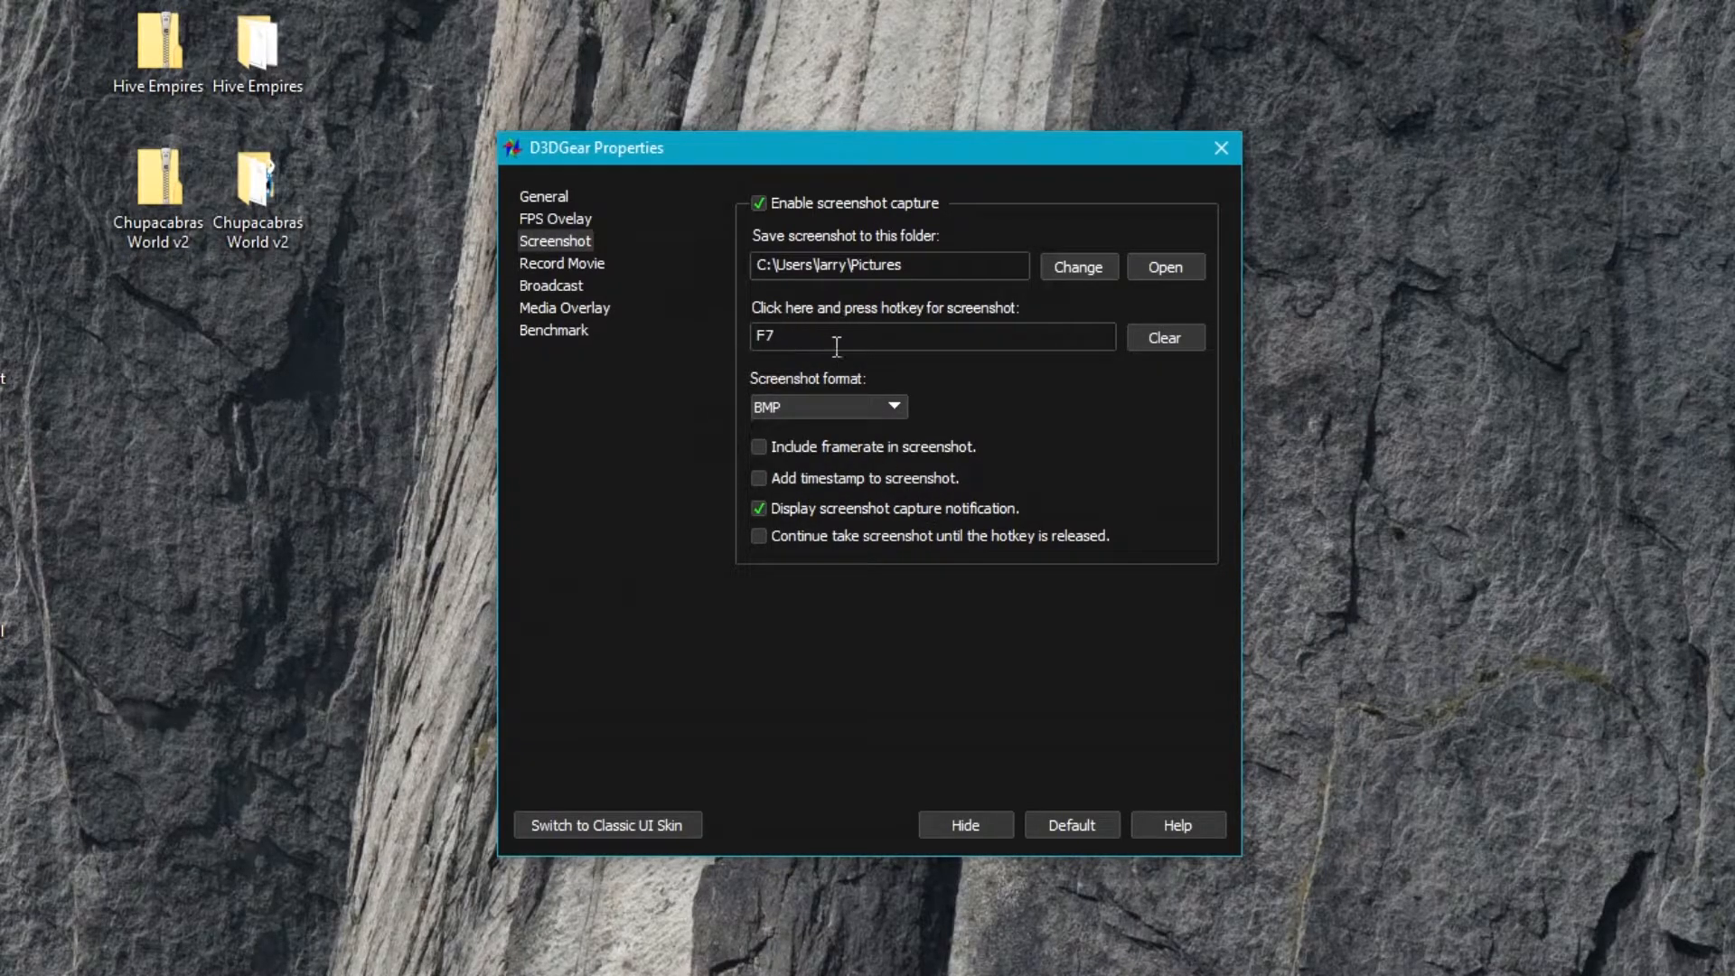
mouse_move(564, 481)
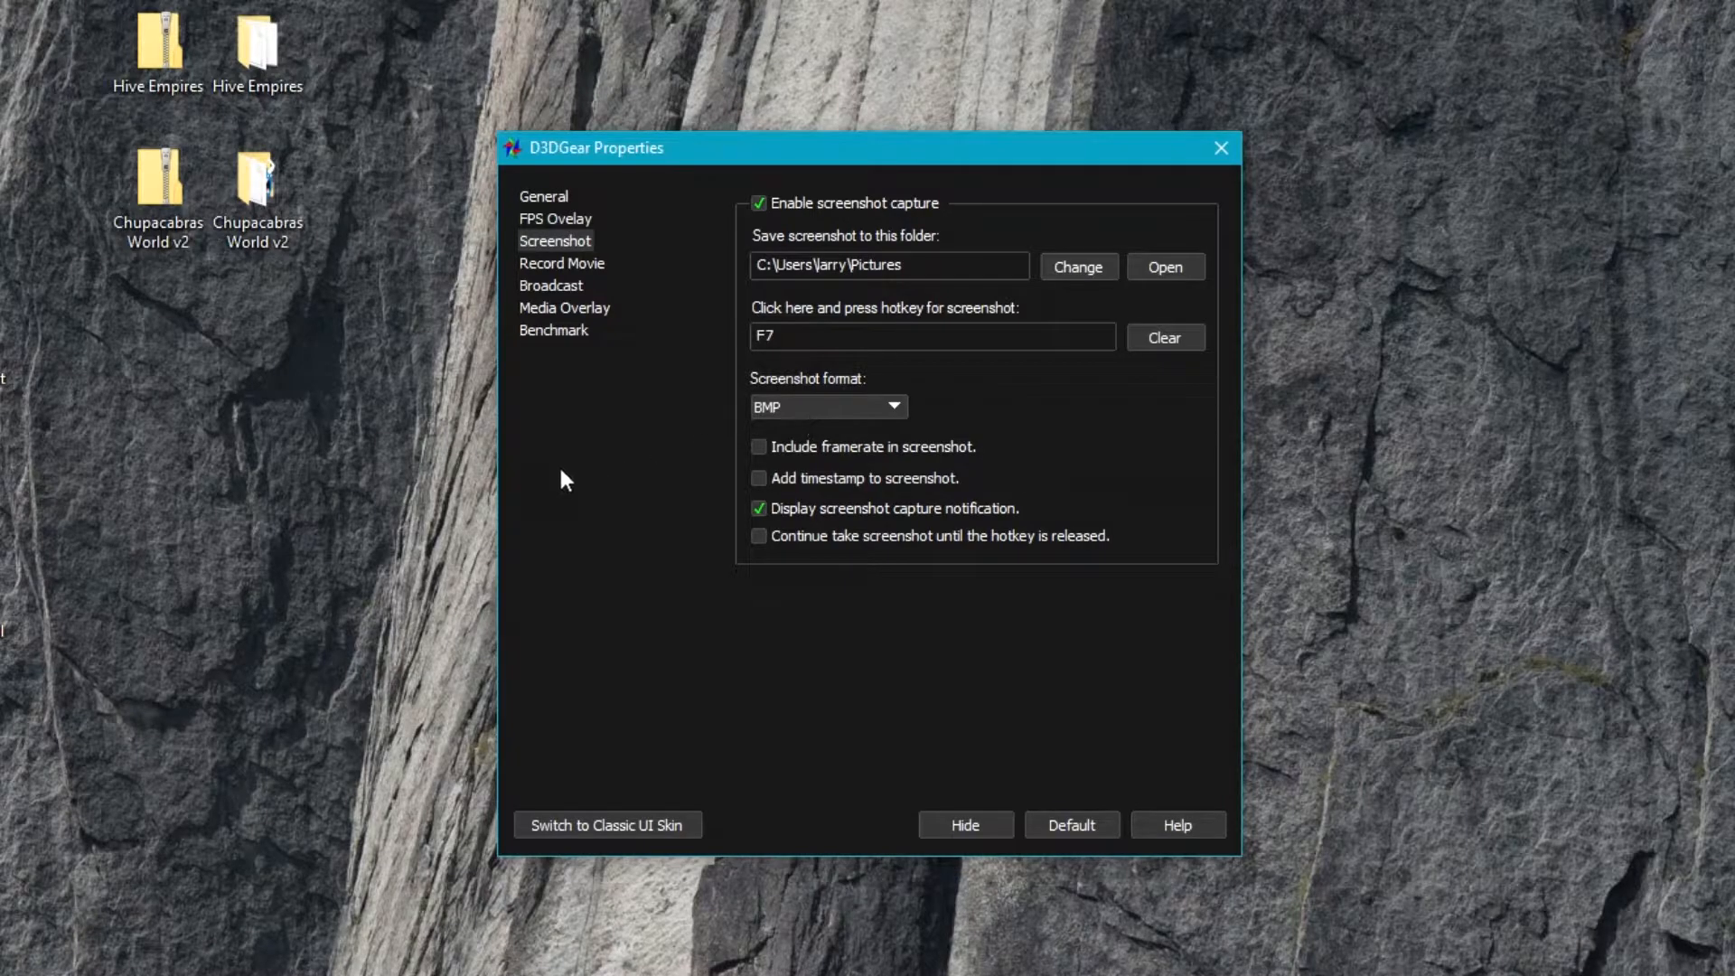
mouse_move(828, 417)
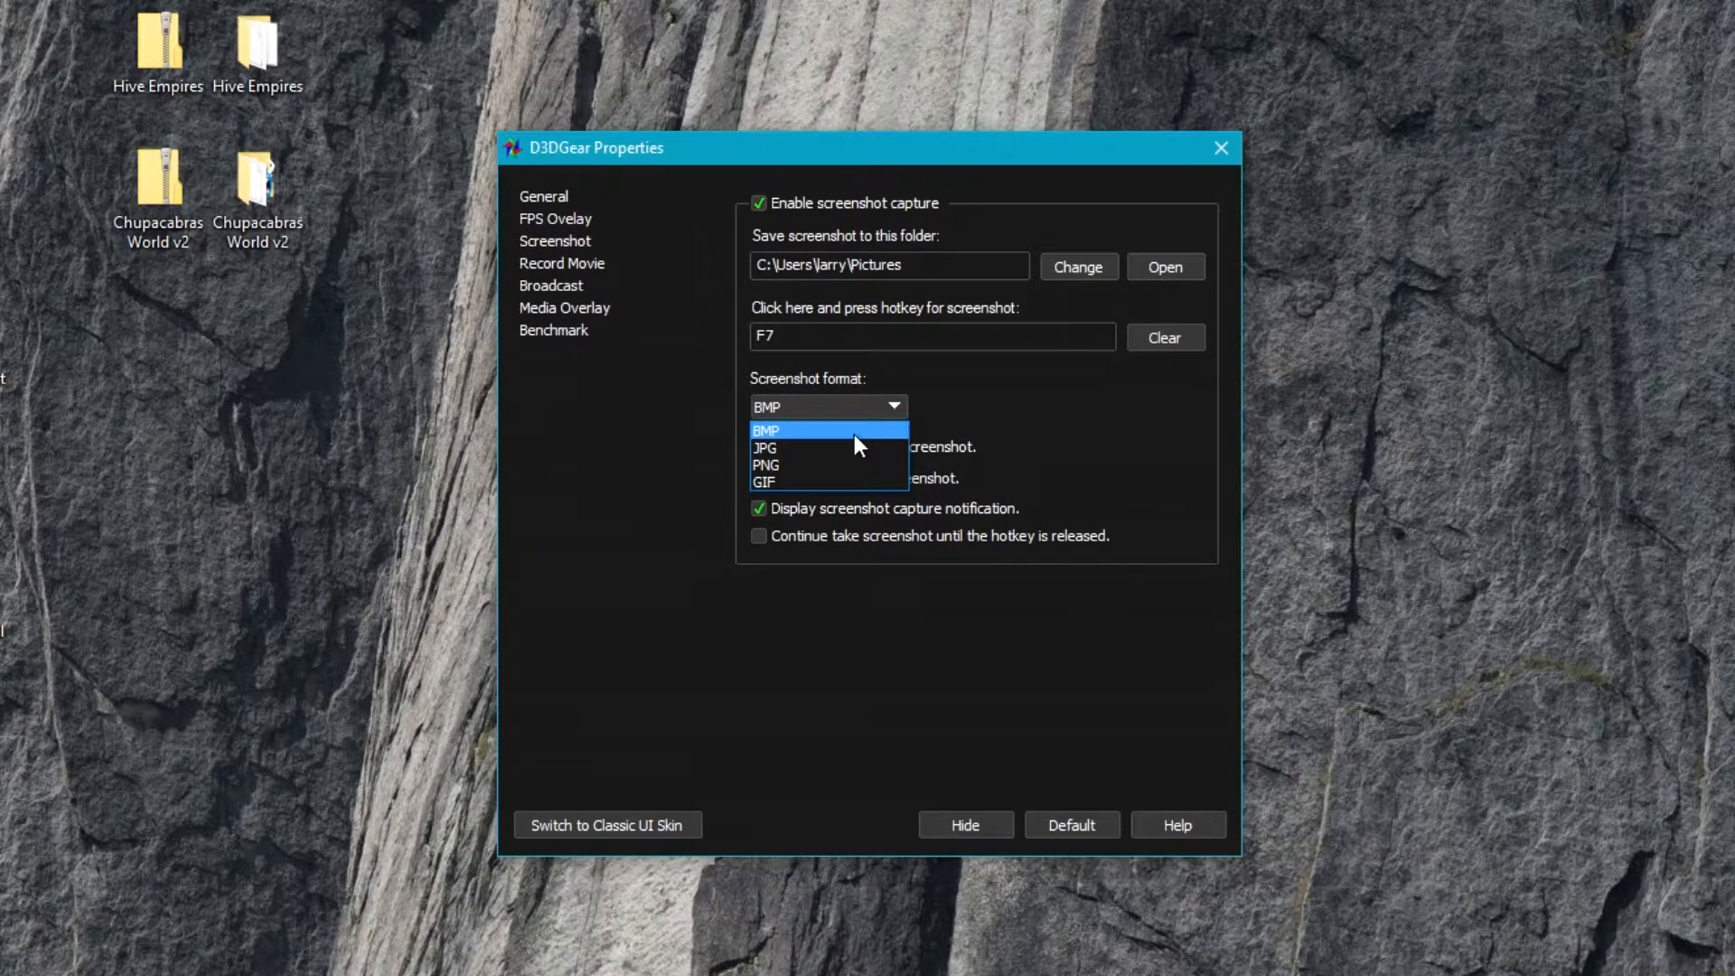
mouse_move(838, 444)
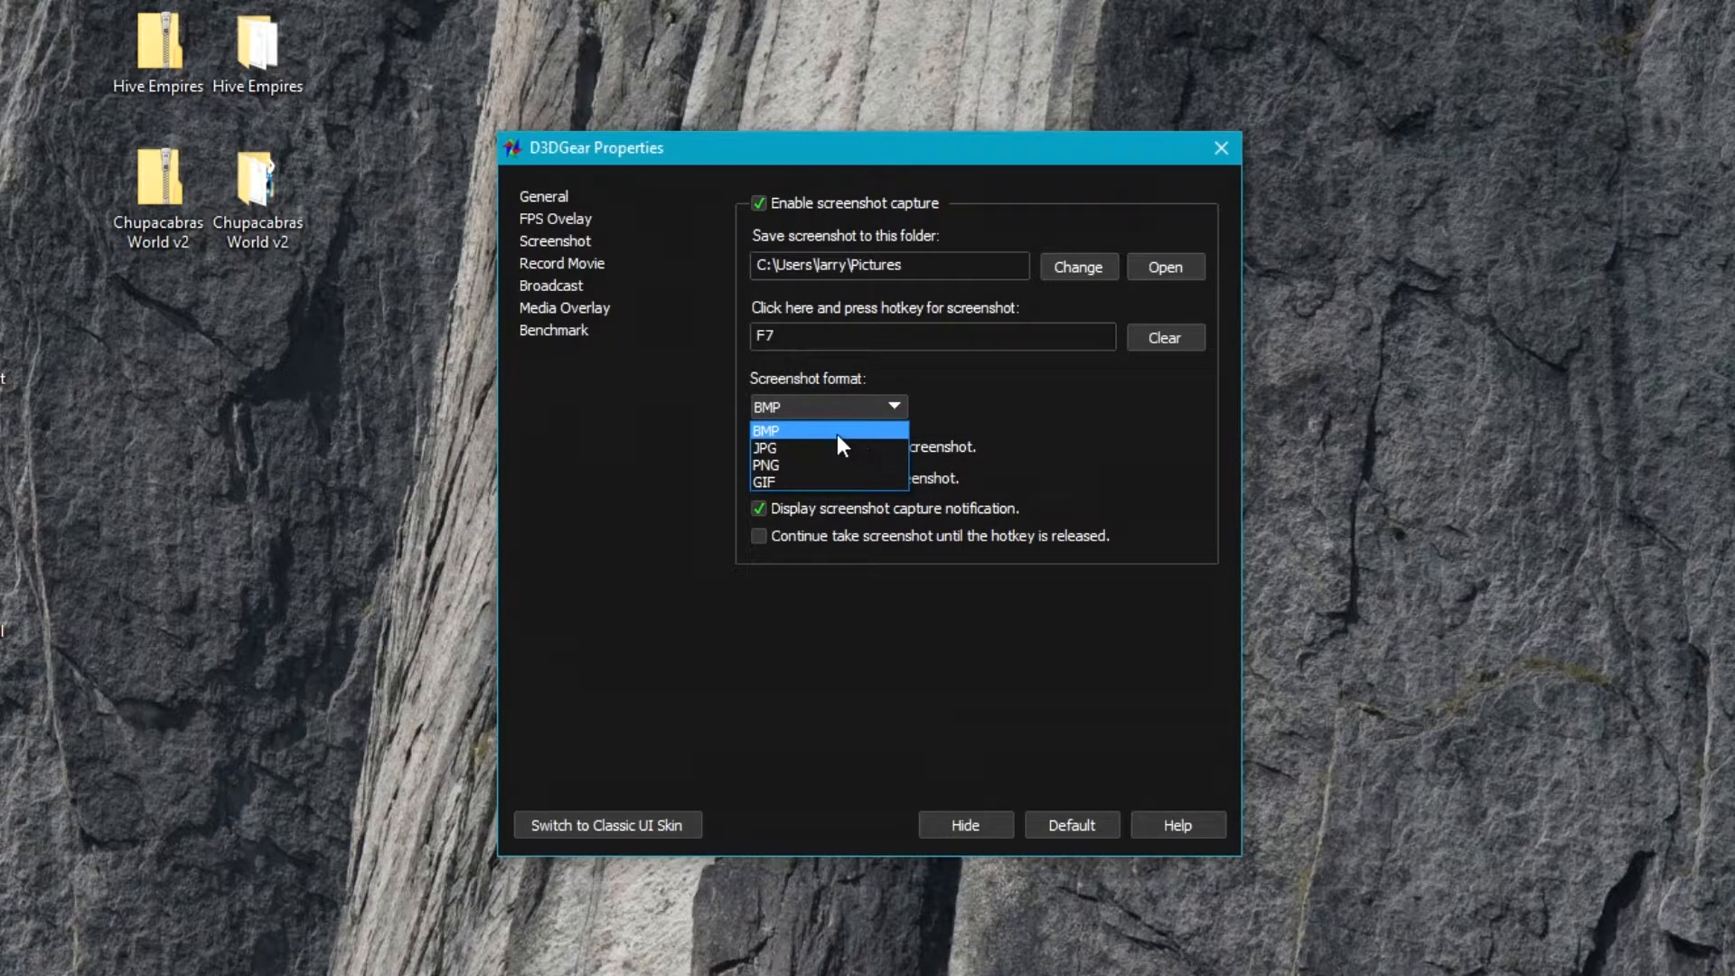
mouse_move(854, 439)
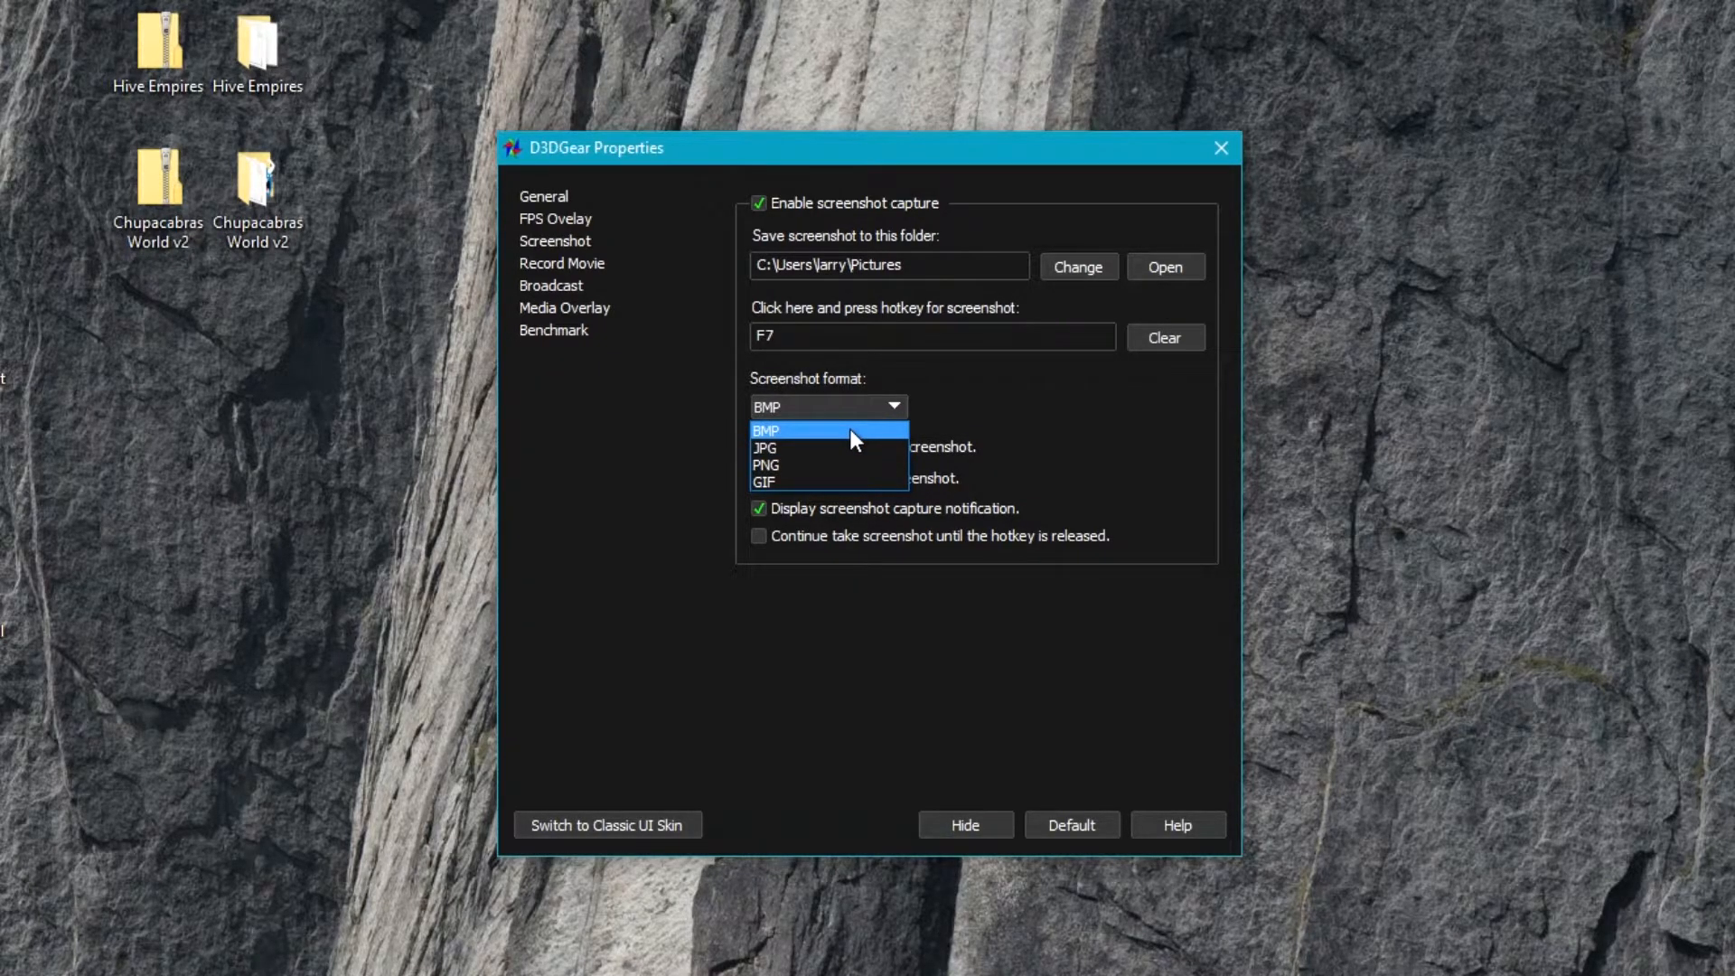
mouse_move(824, 448)
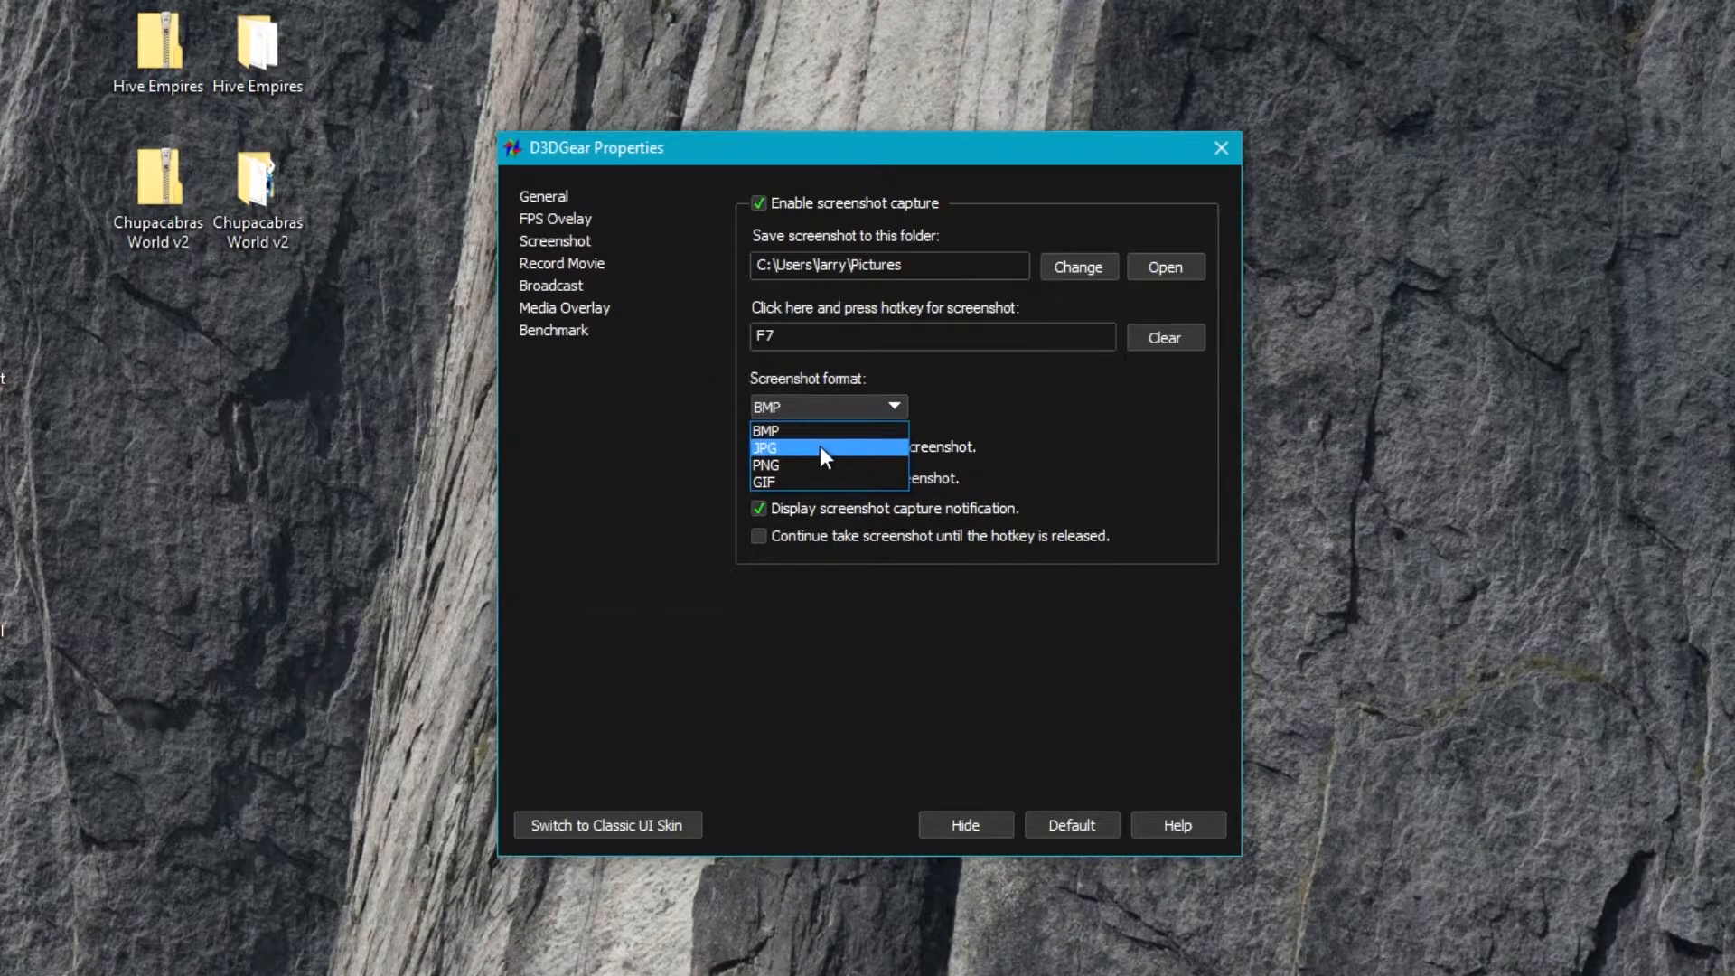
mouse_move(832, 456)
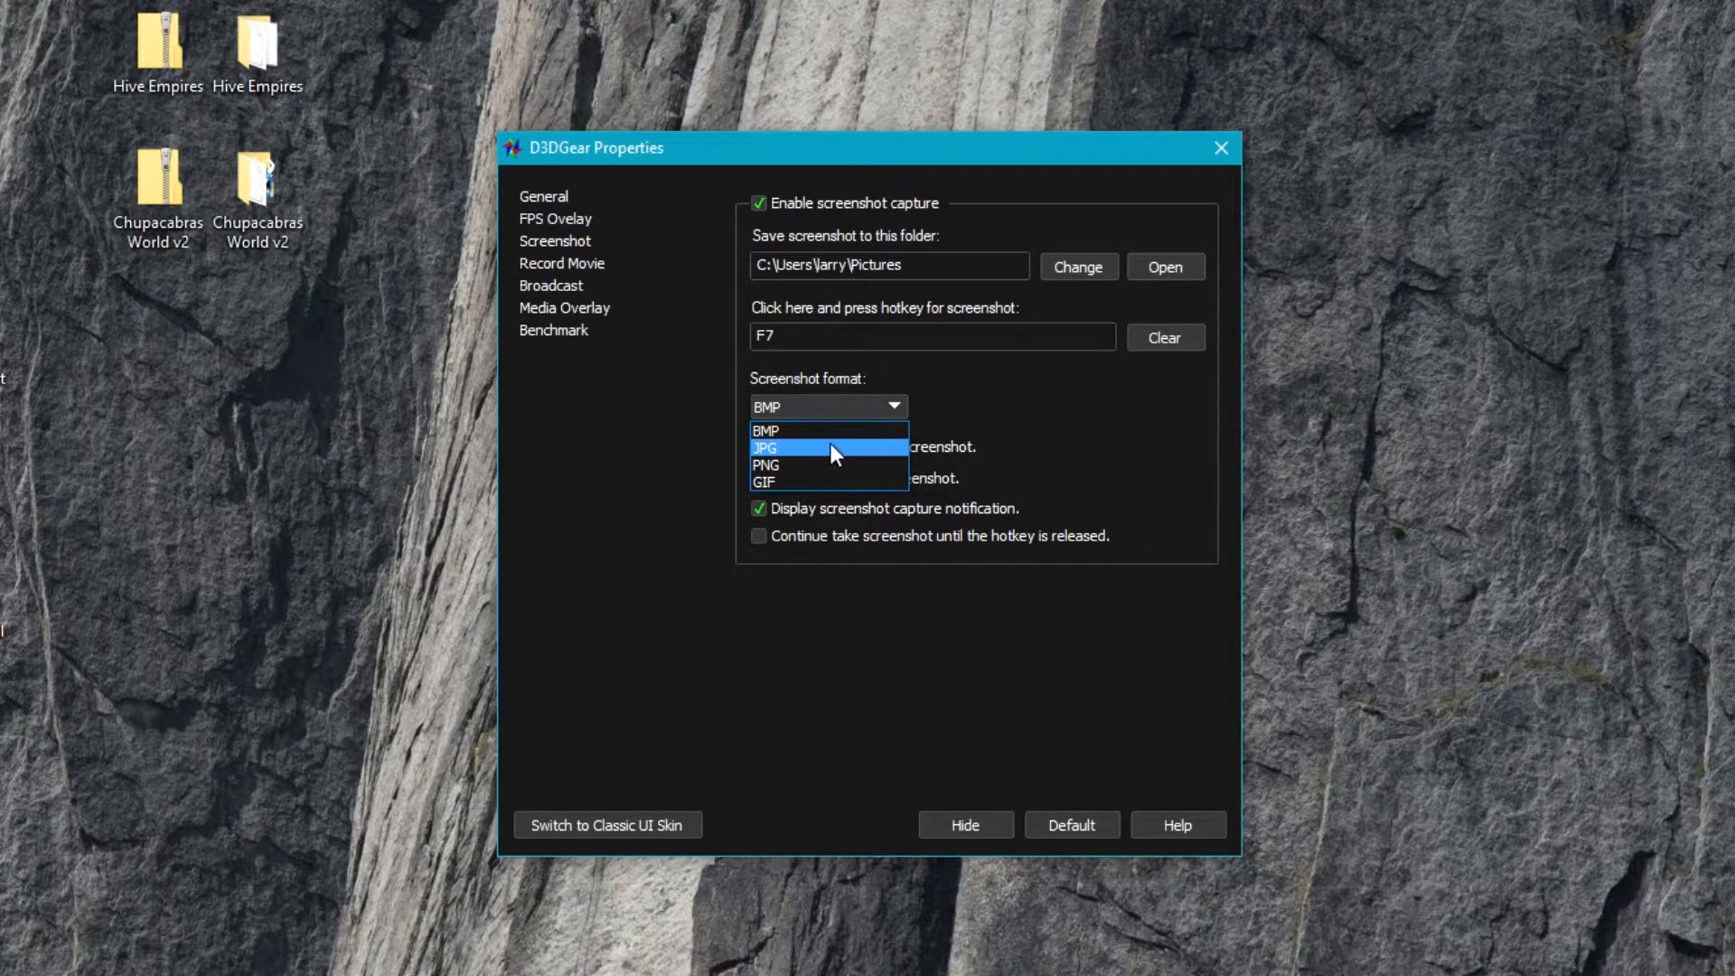
mouse_move(833, 465)
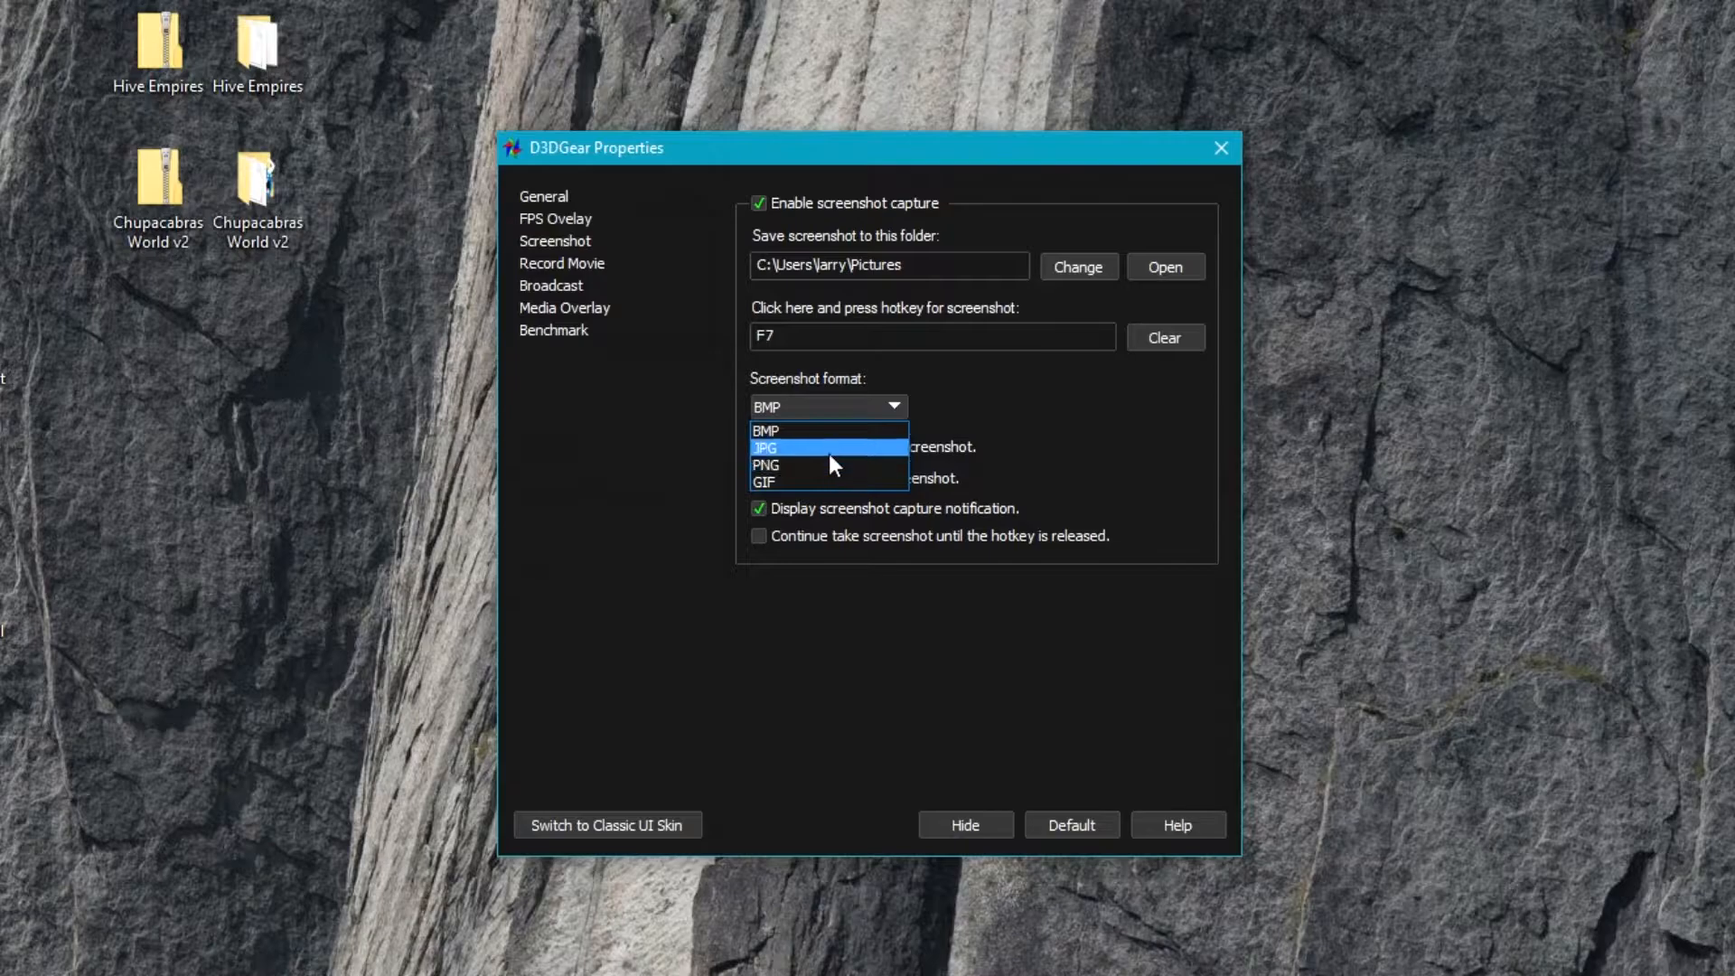
- Change the screenshot format from BMP to JPG
click(764, 447)
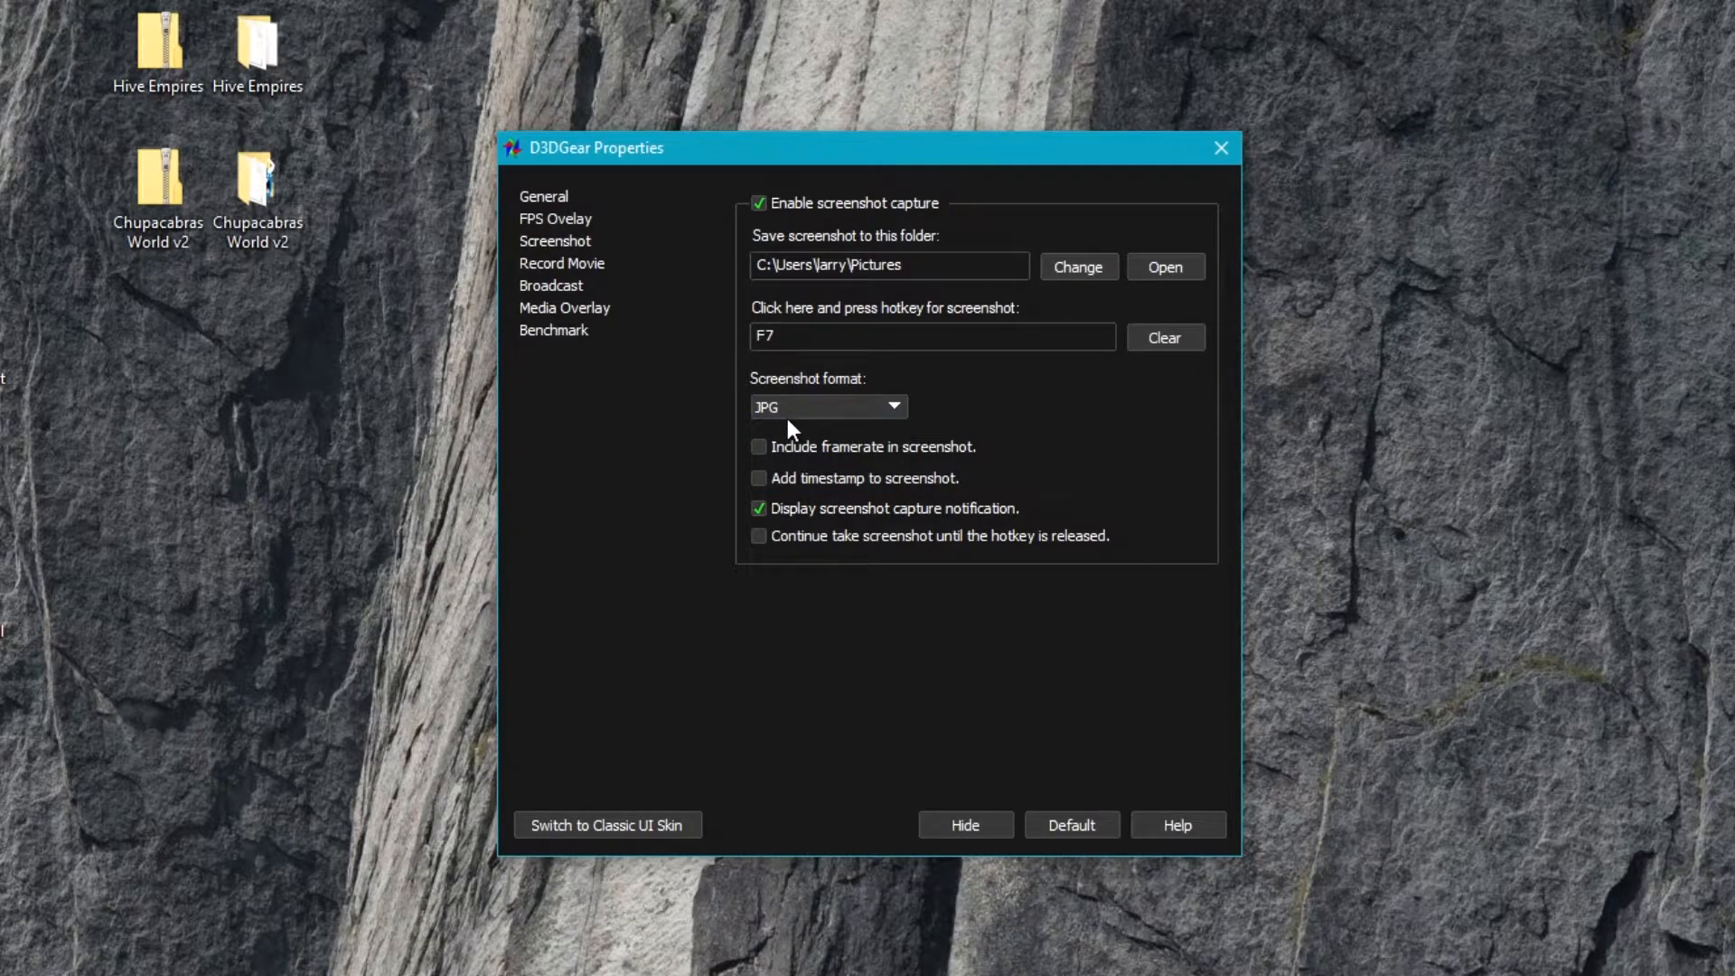
mouse_move(571, 510)
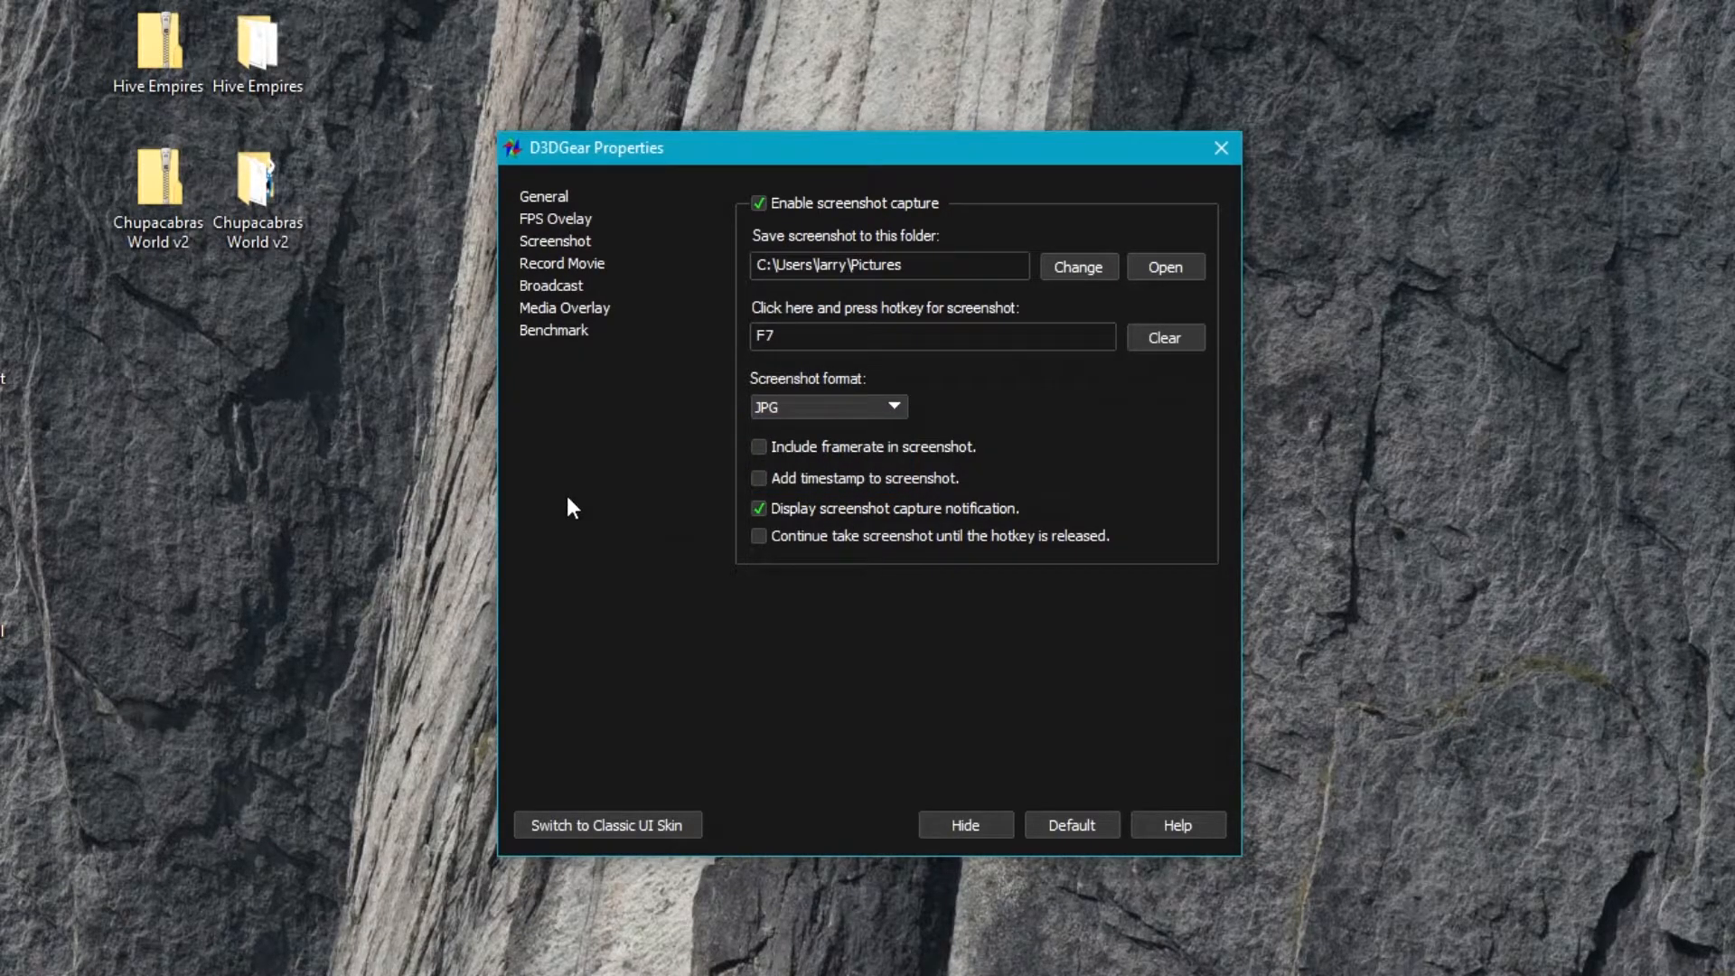
mouse_move(663, 481)
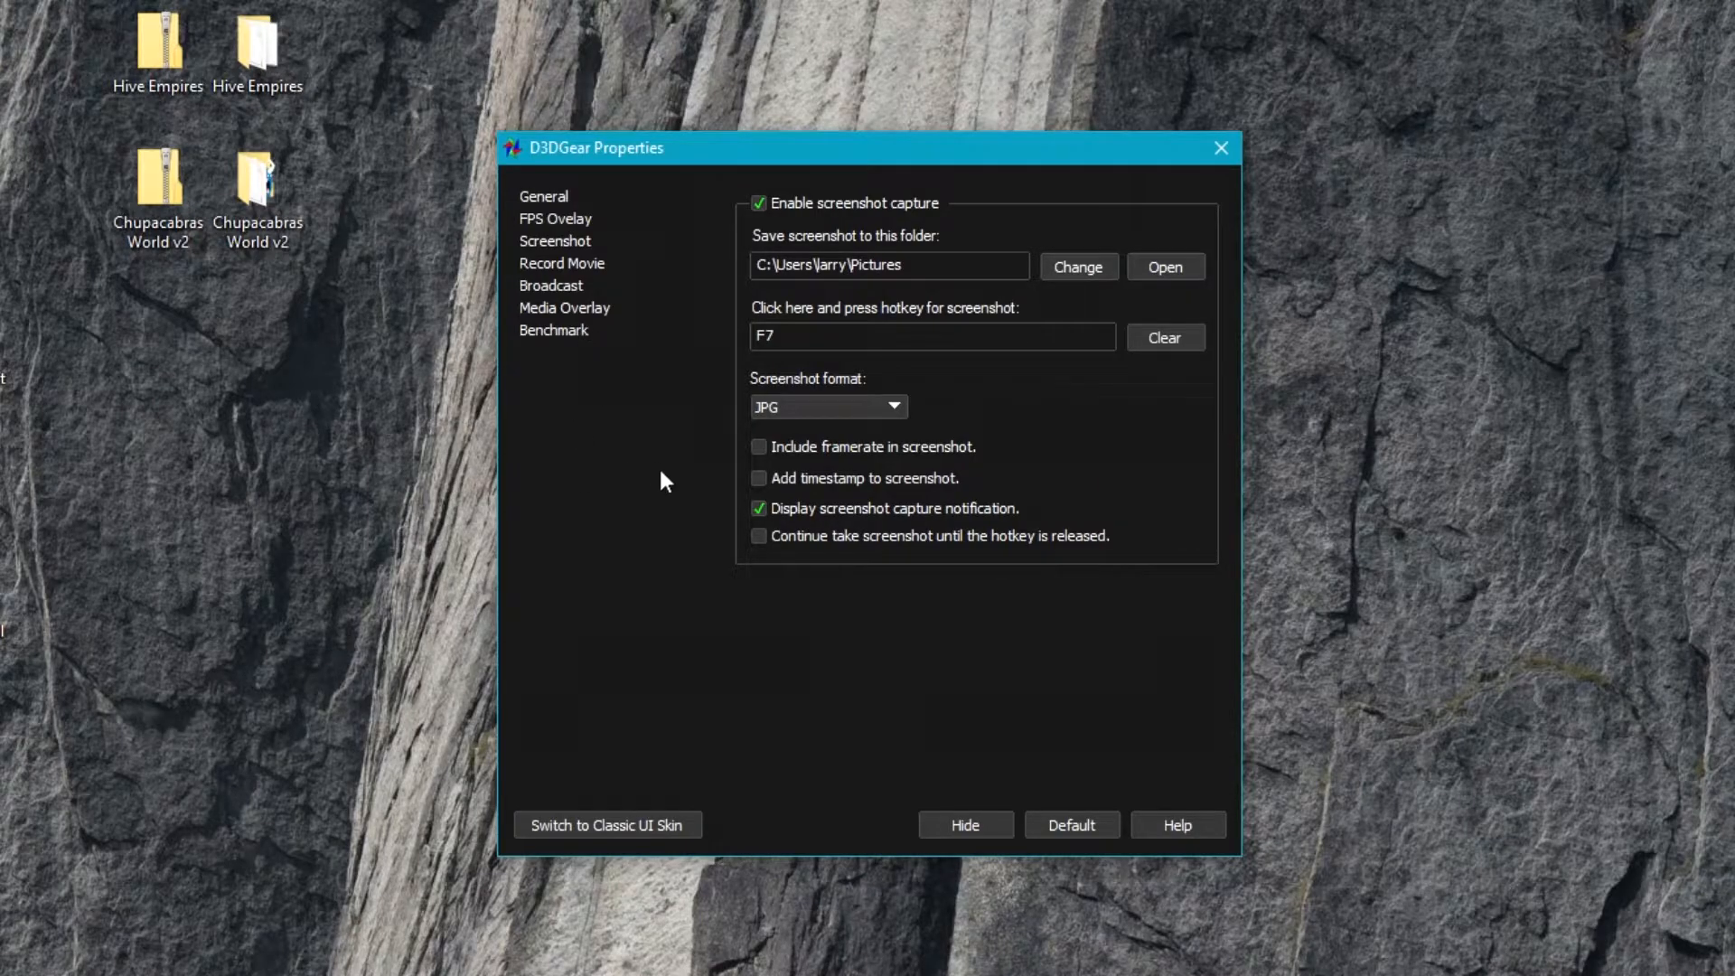
mouse_move(864, 464)
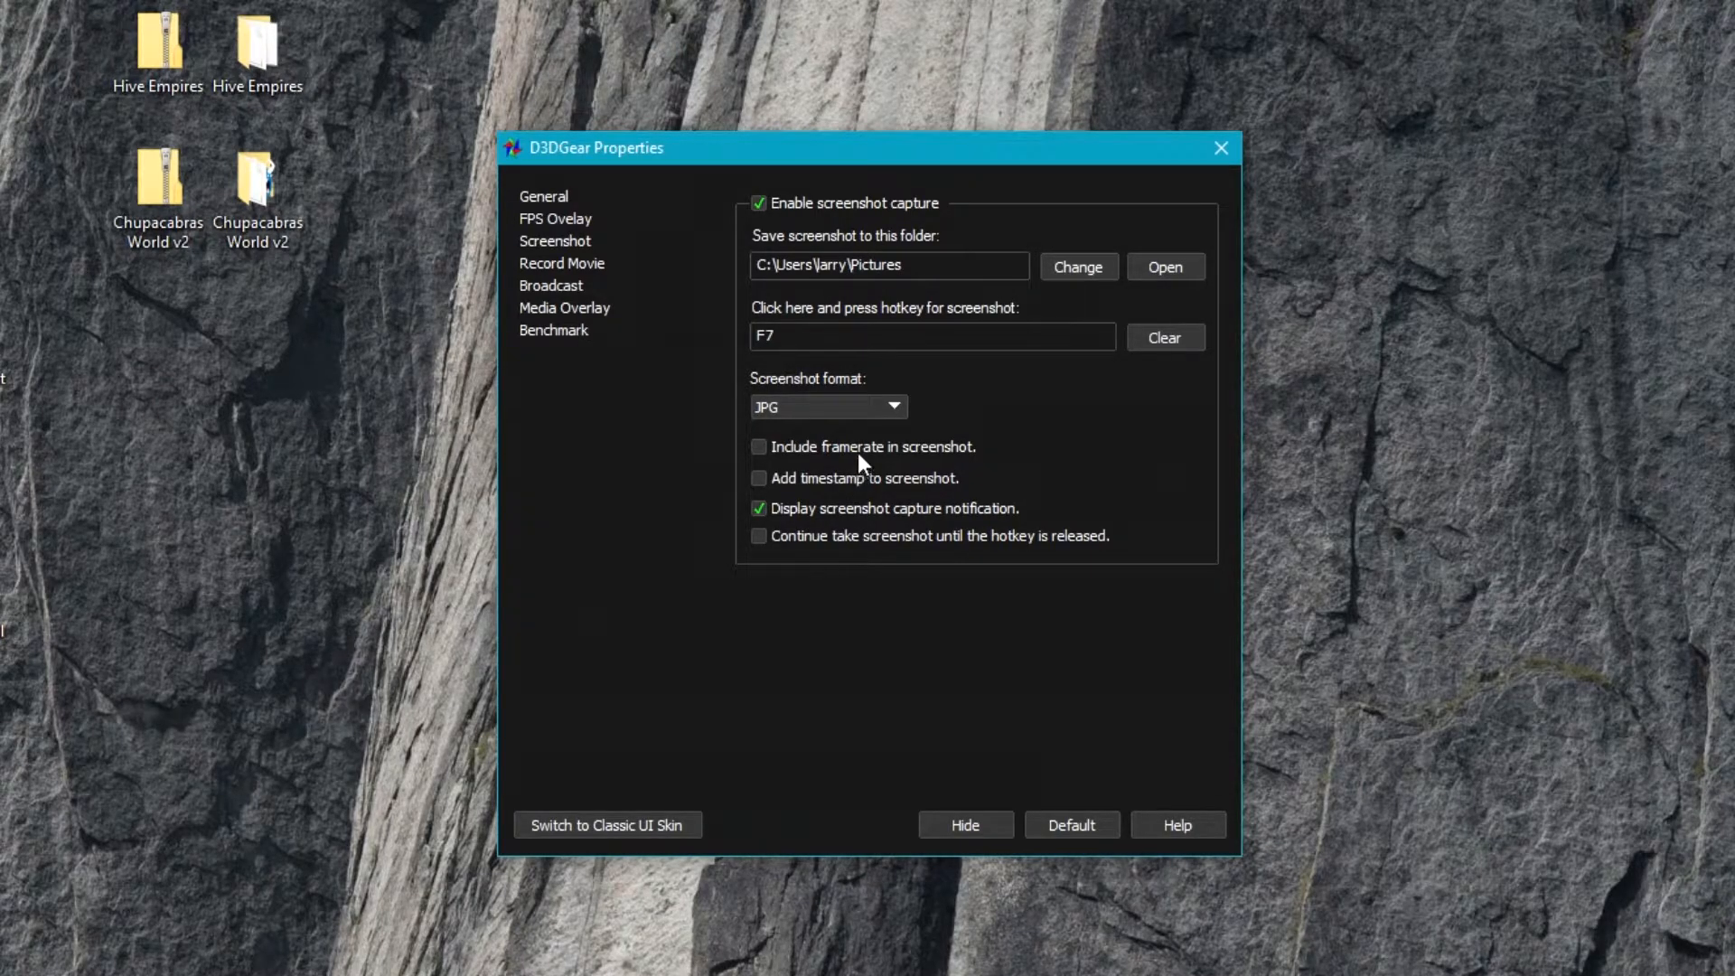
mouse_move(884, 522)
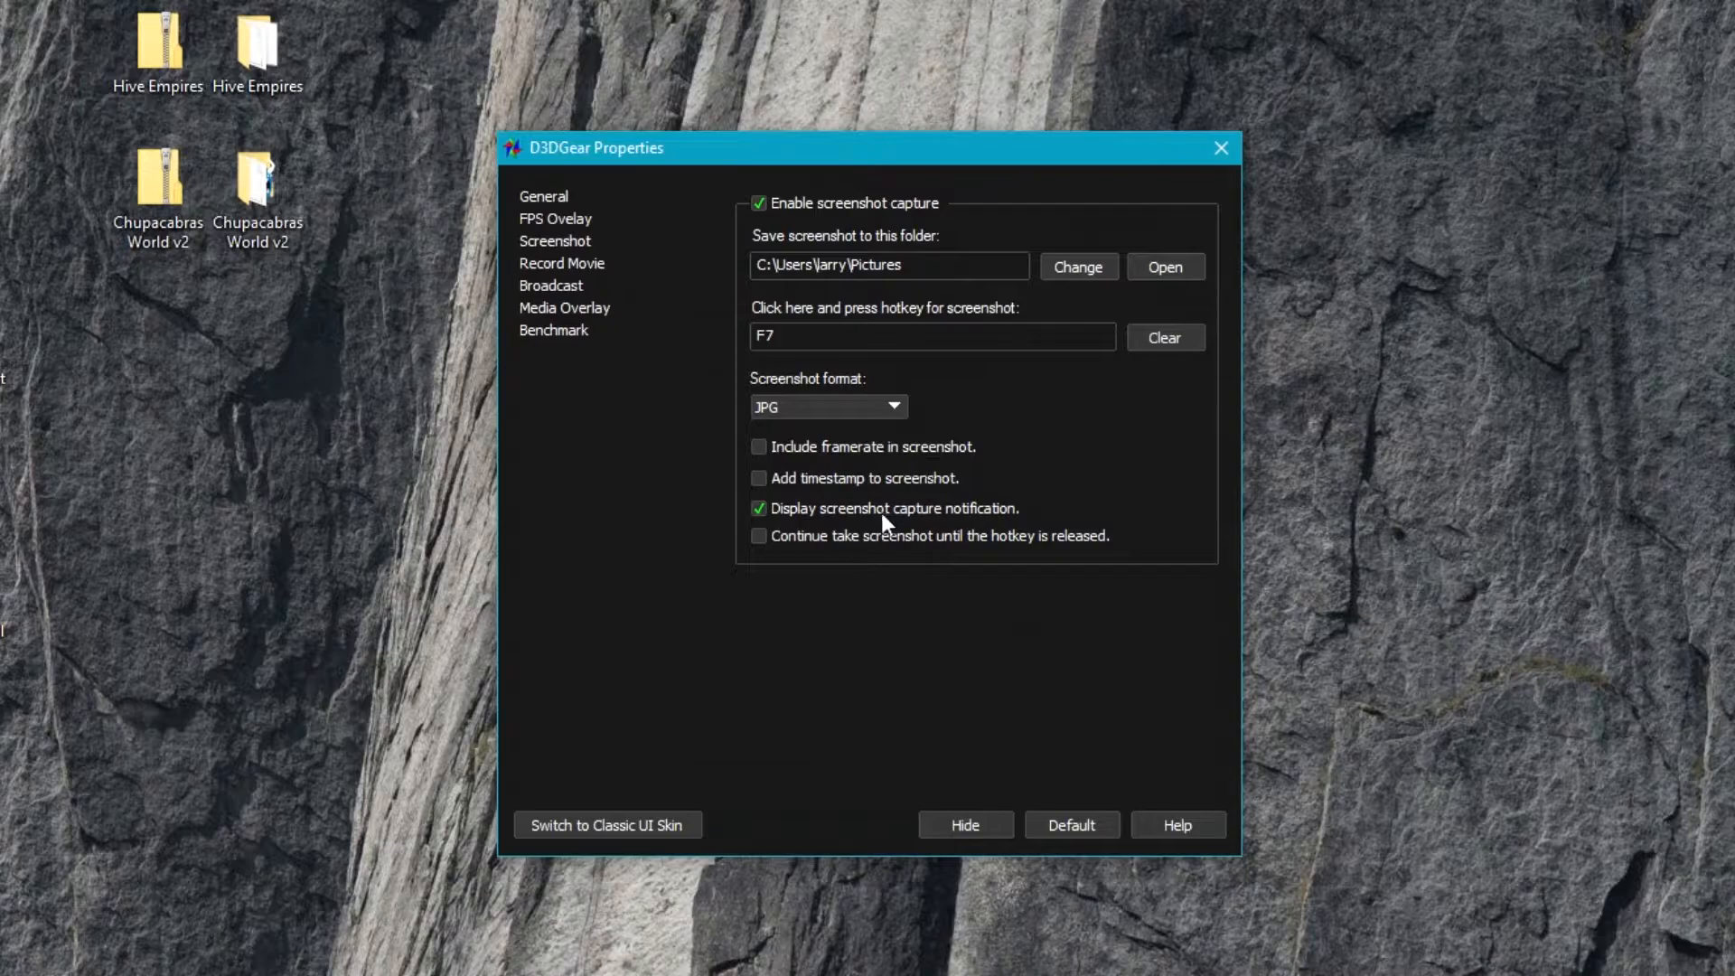
mouse_move(841, 486)
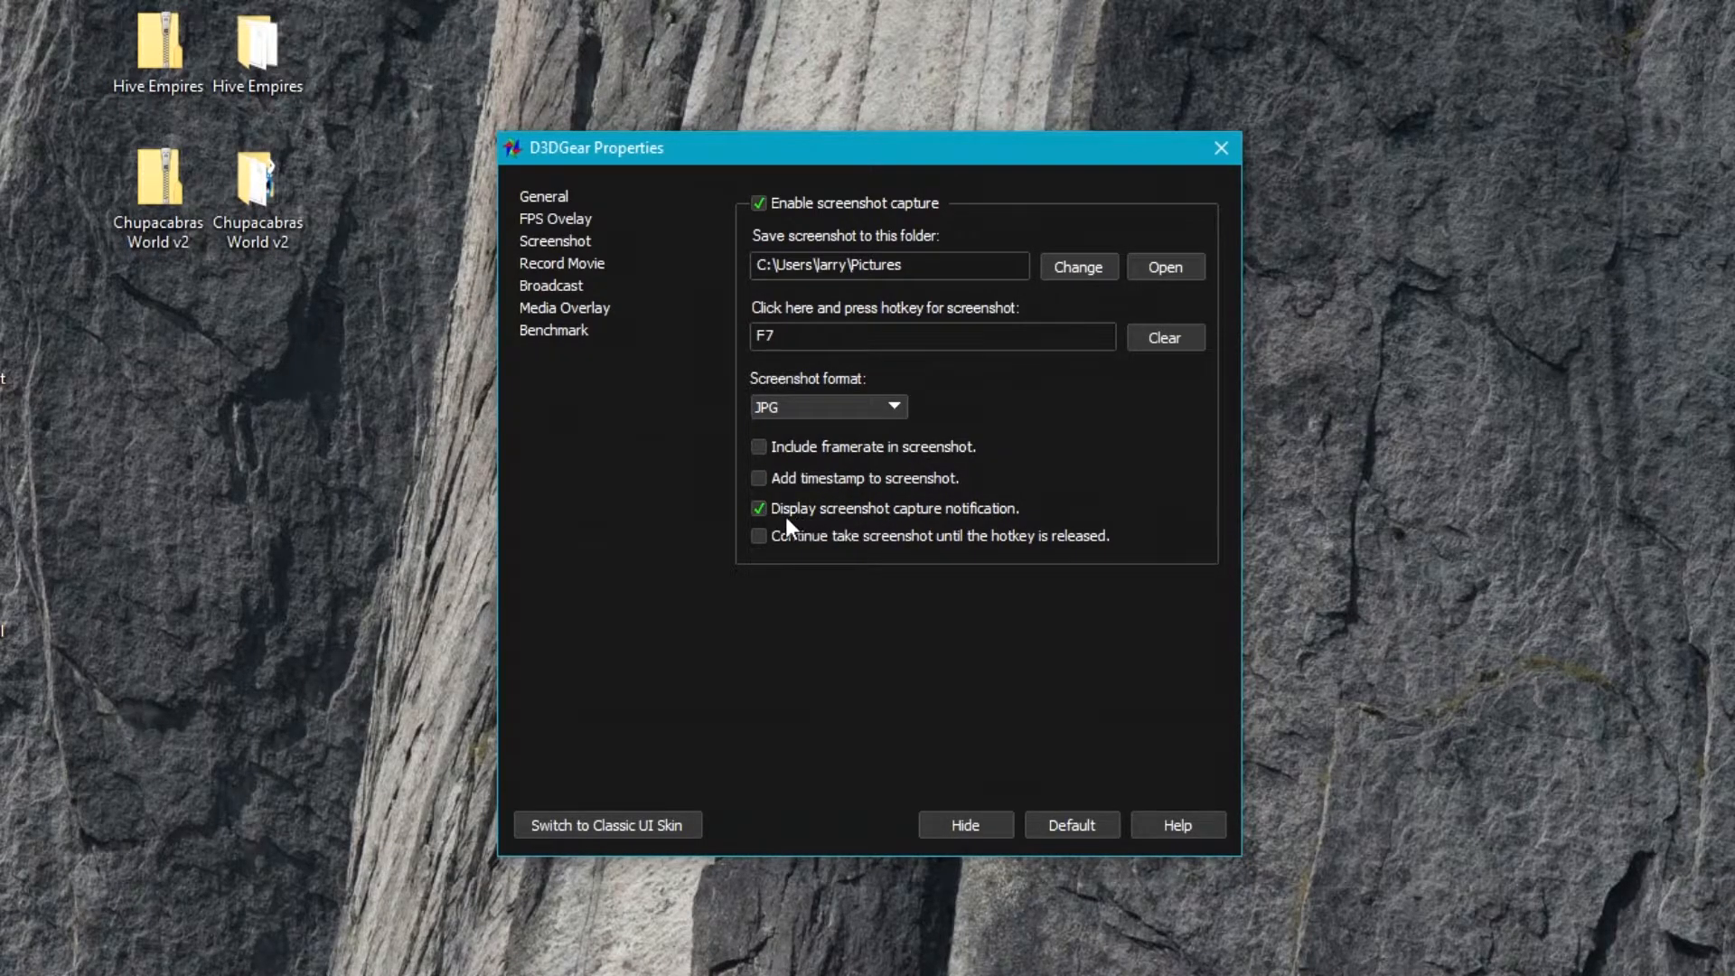
mouse_move(824, 665)
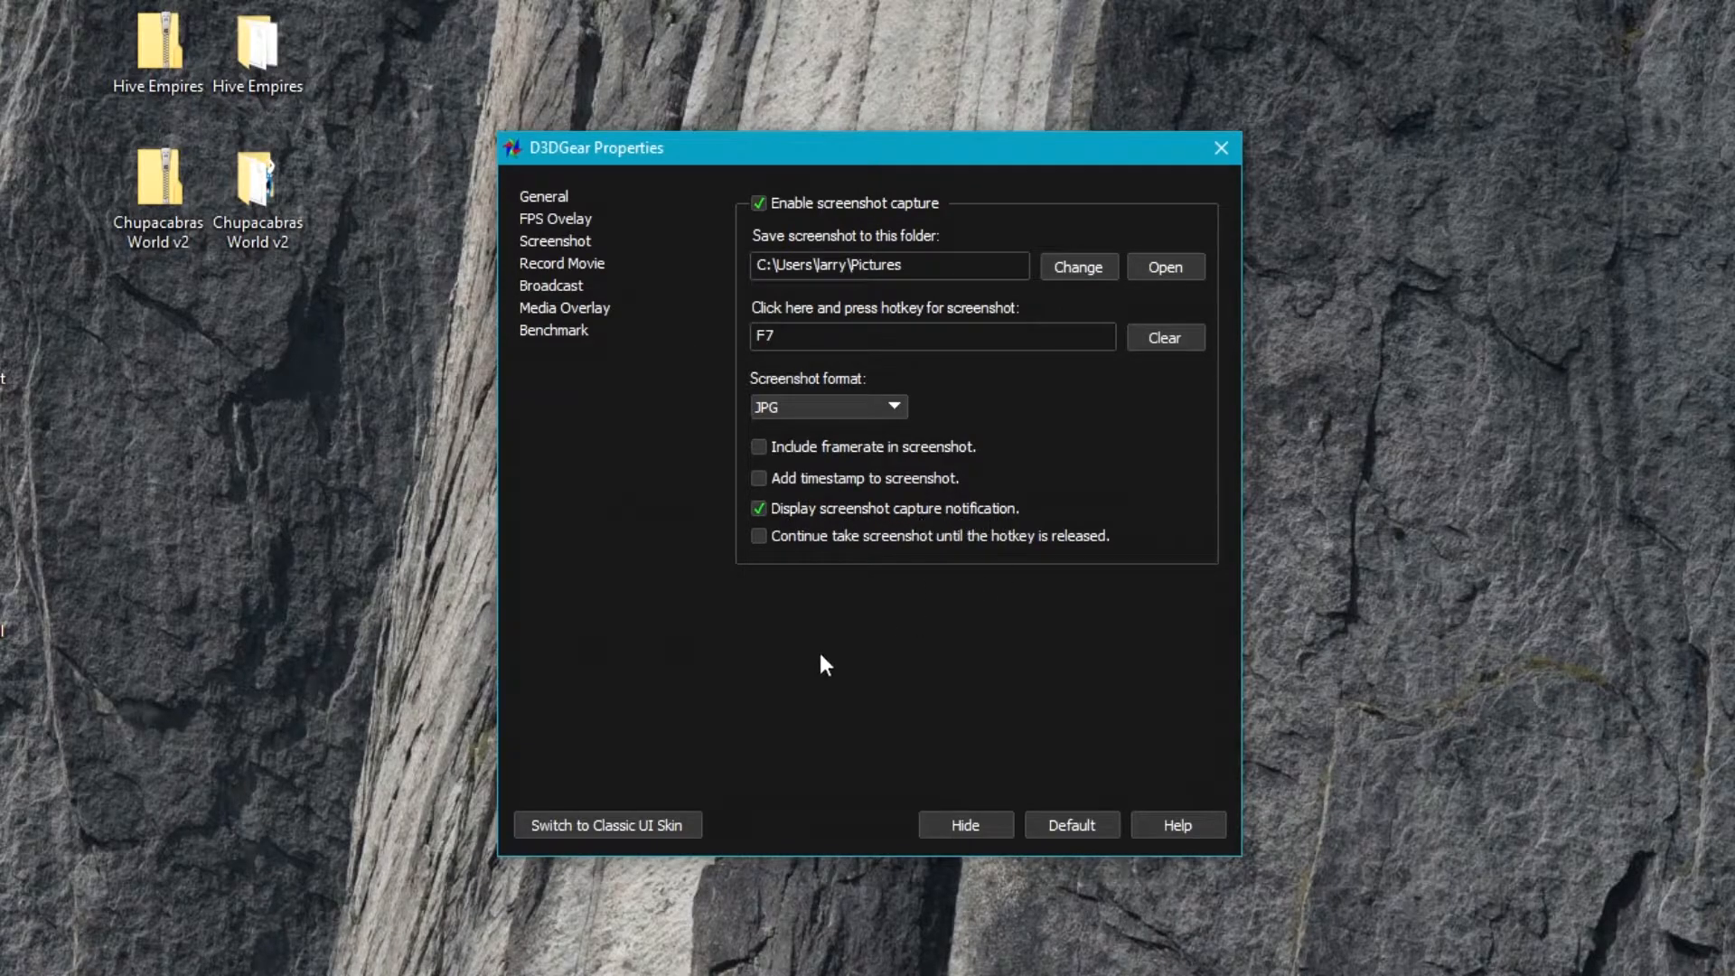
mouse_move(829, 639)
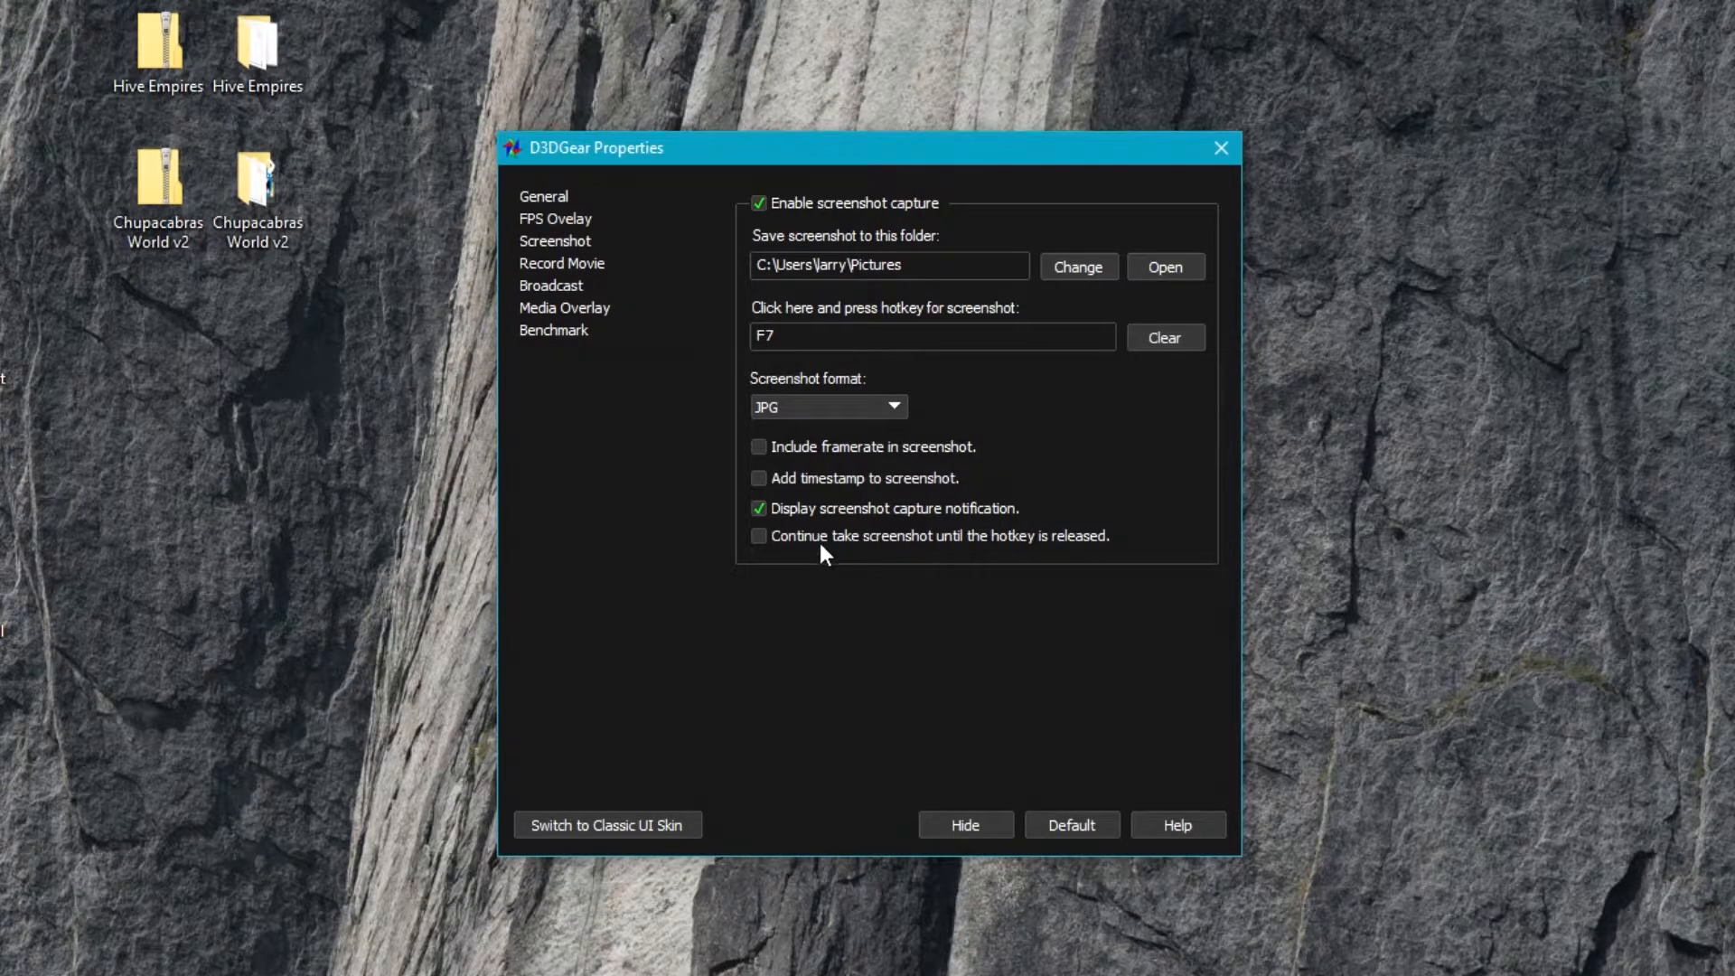
mouse_move(1079, 542)
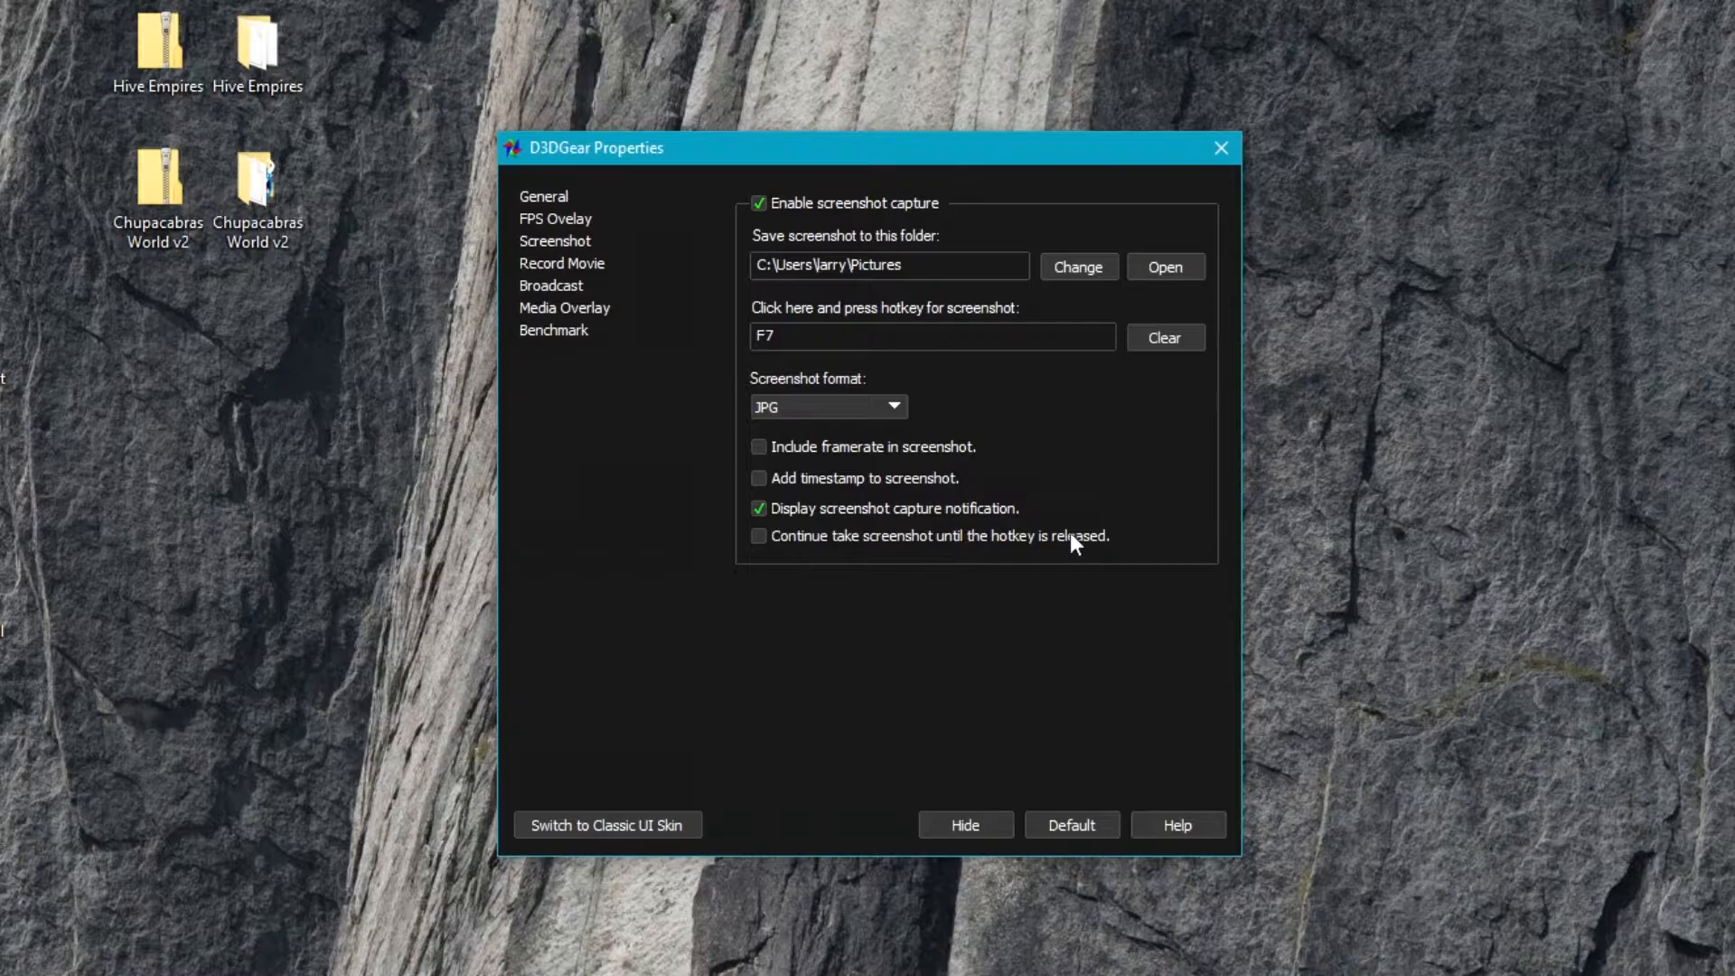
mouse_move(1157, 631)
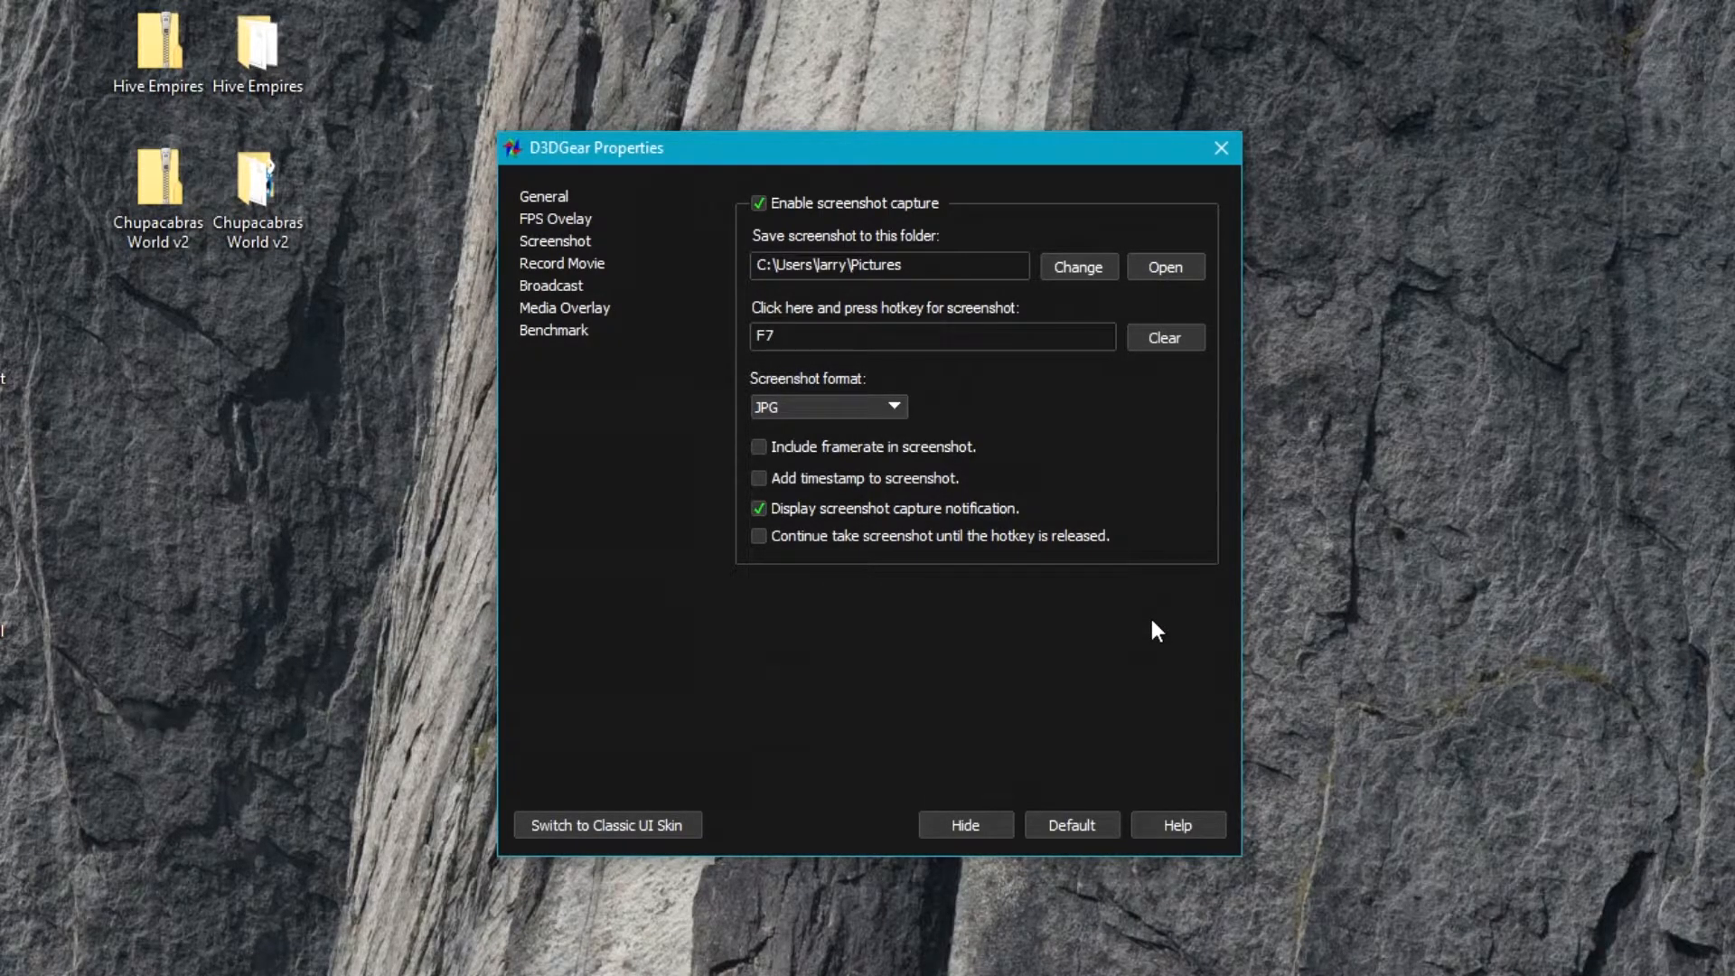
- Enable continuous screenshots while the hotkey is held, then turn it off again
click(757, 535)
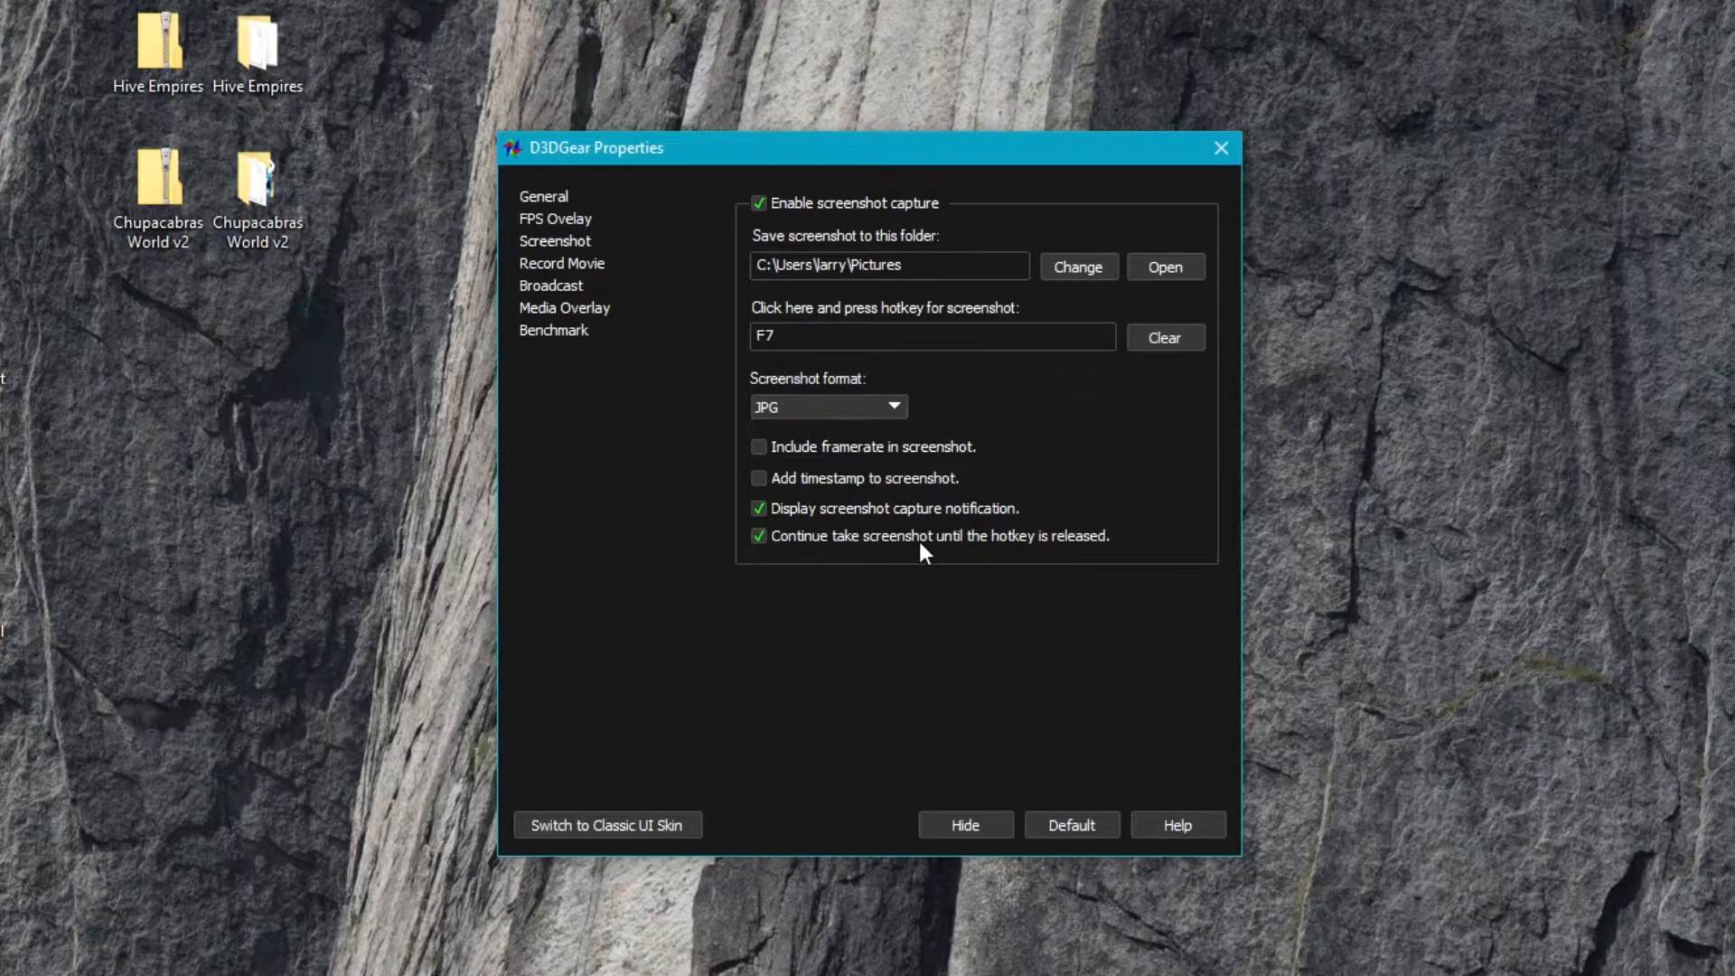
click(759, 535)
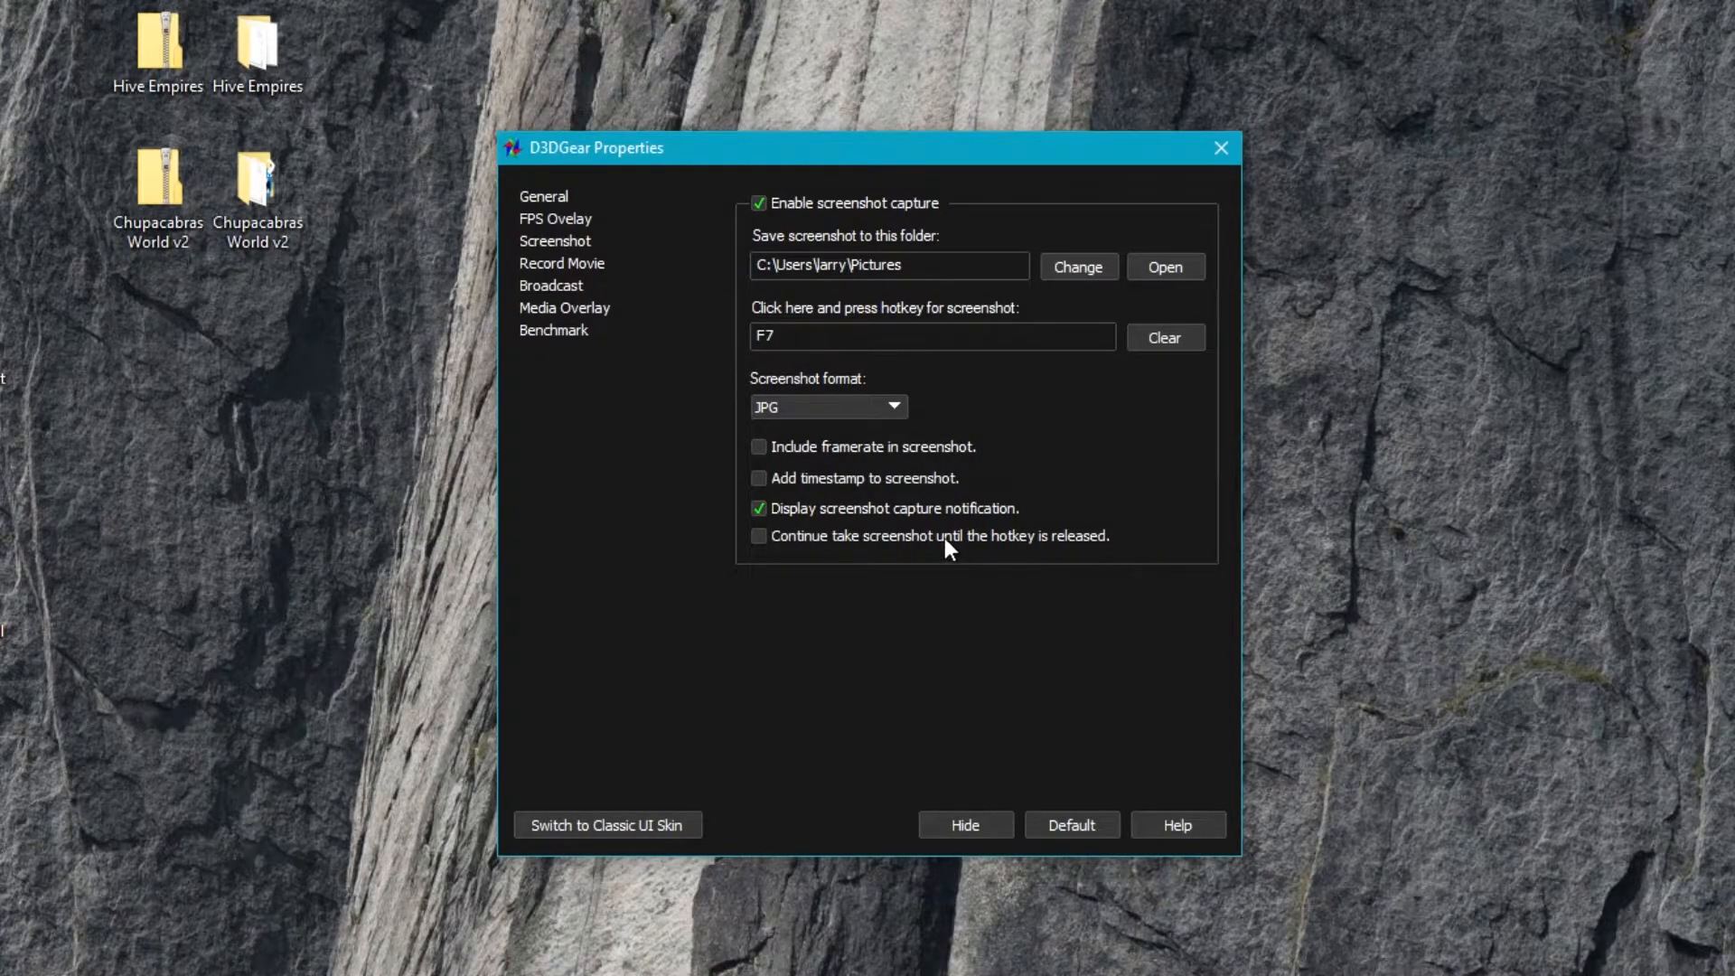
mouse_move(594, 289)
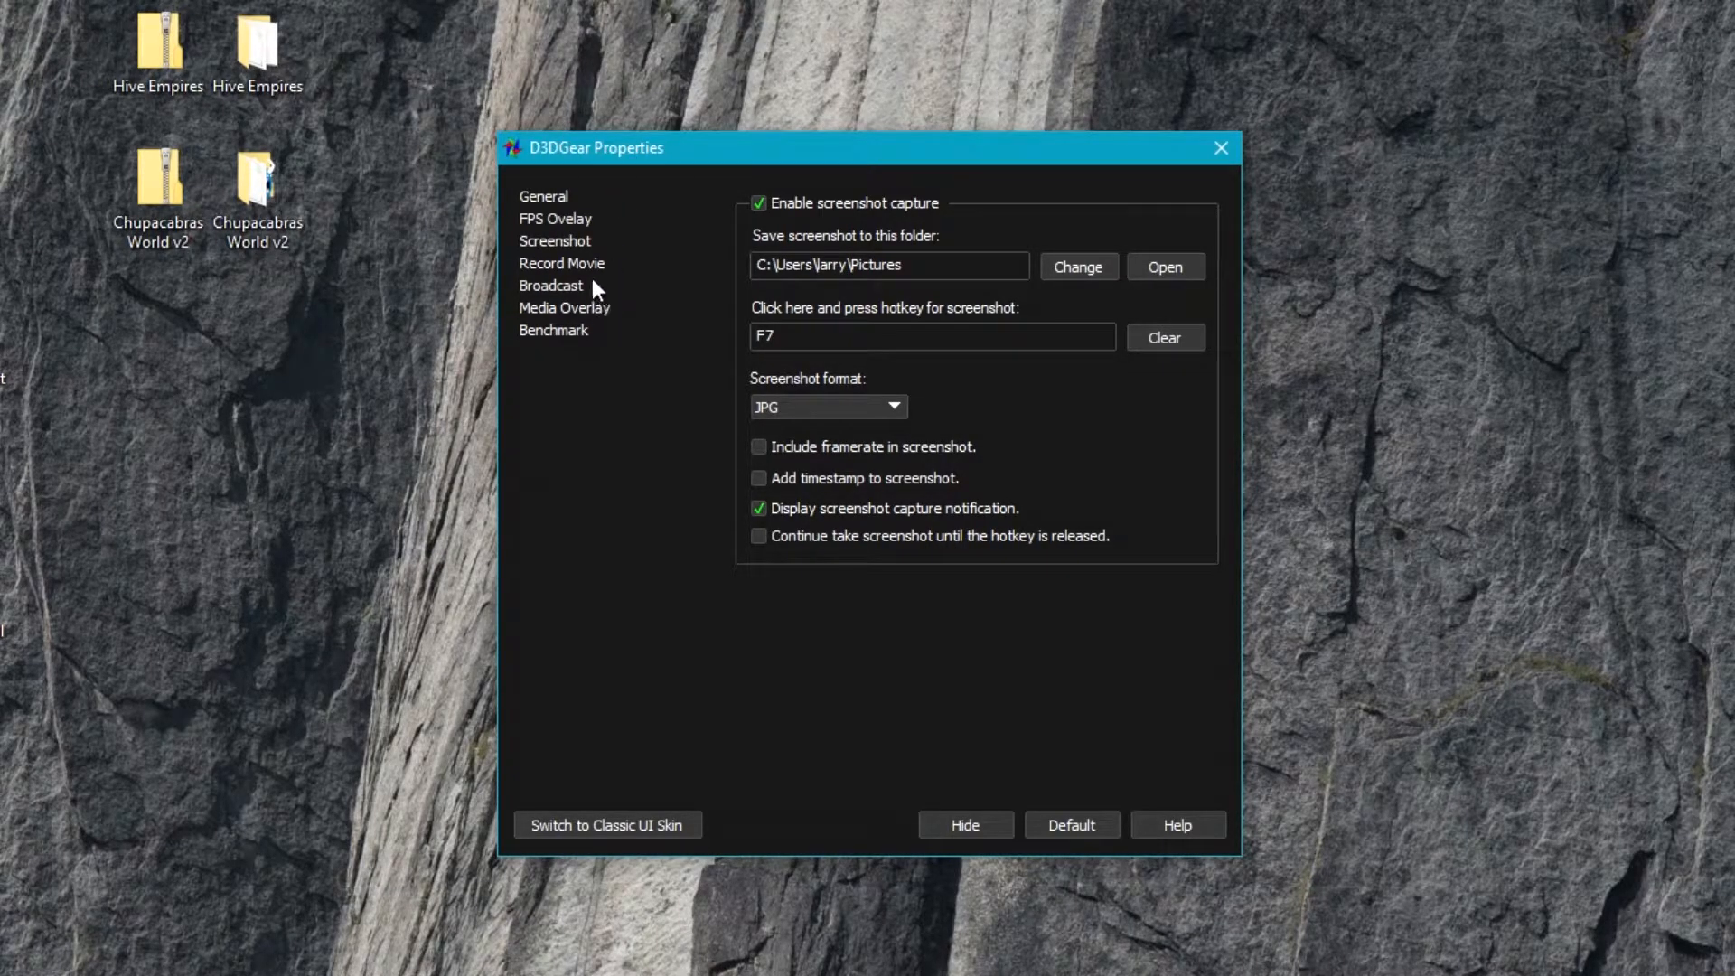
- Show the Record Movie settings: F8 hotkey, 1080p at 60 fps, H.264 codec
click(562, 262)
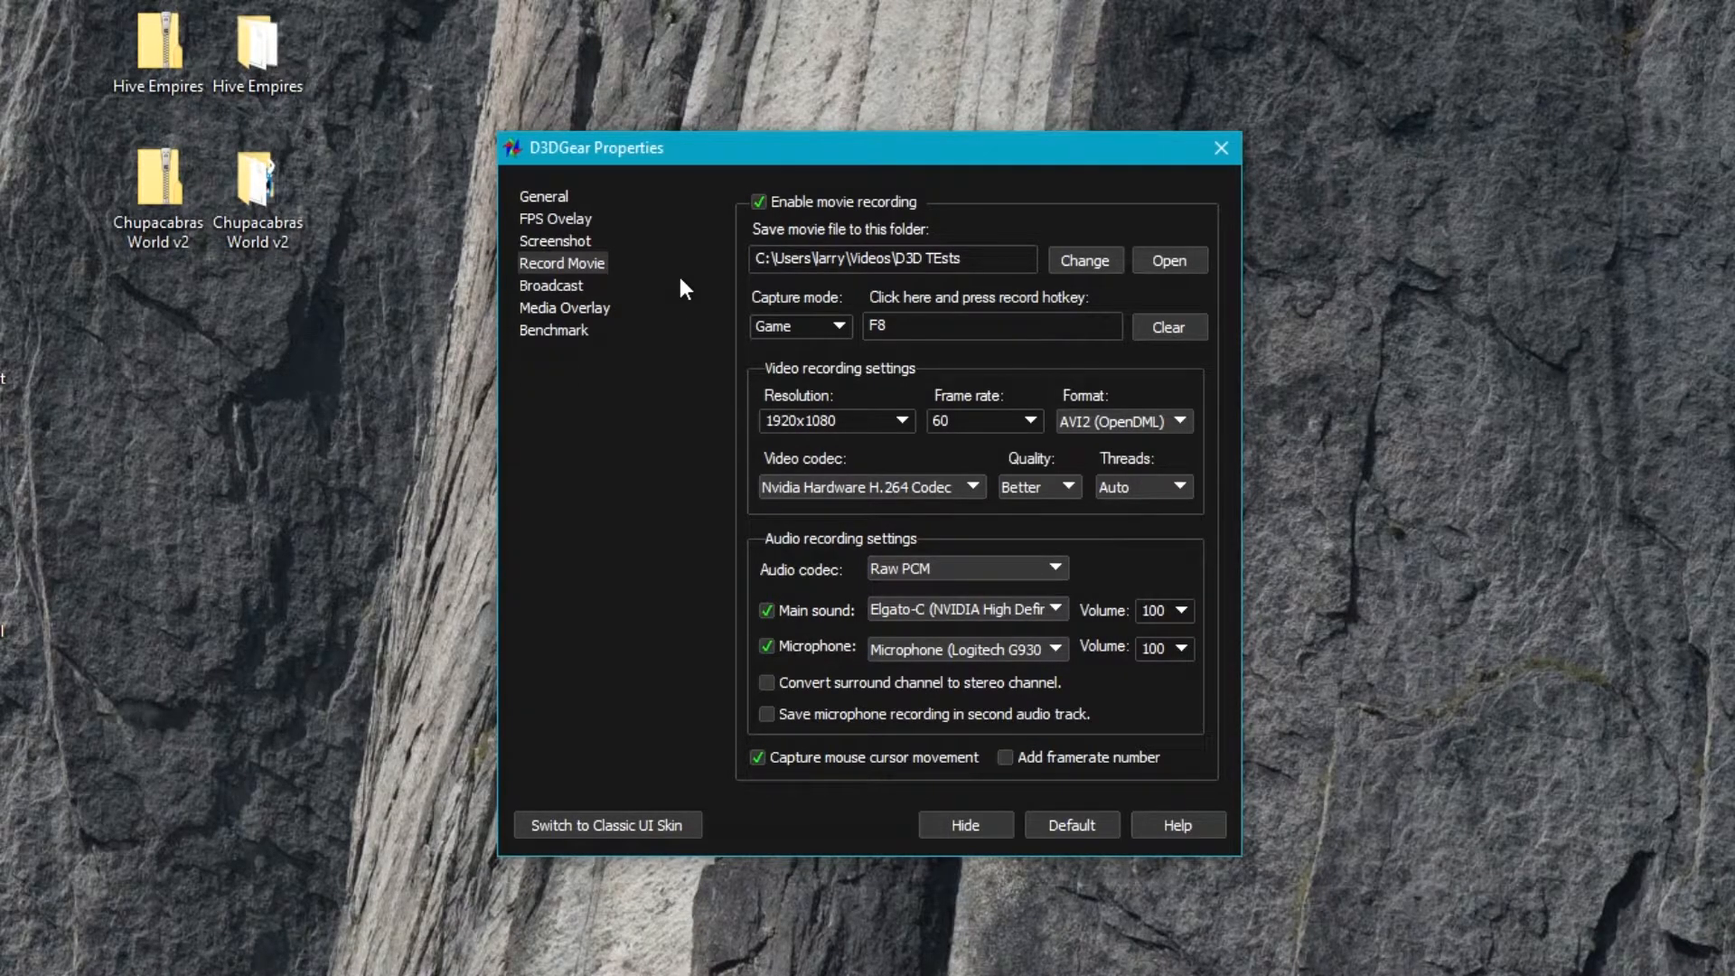
mouse_move(869, 213)
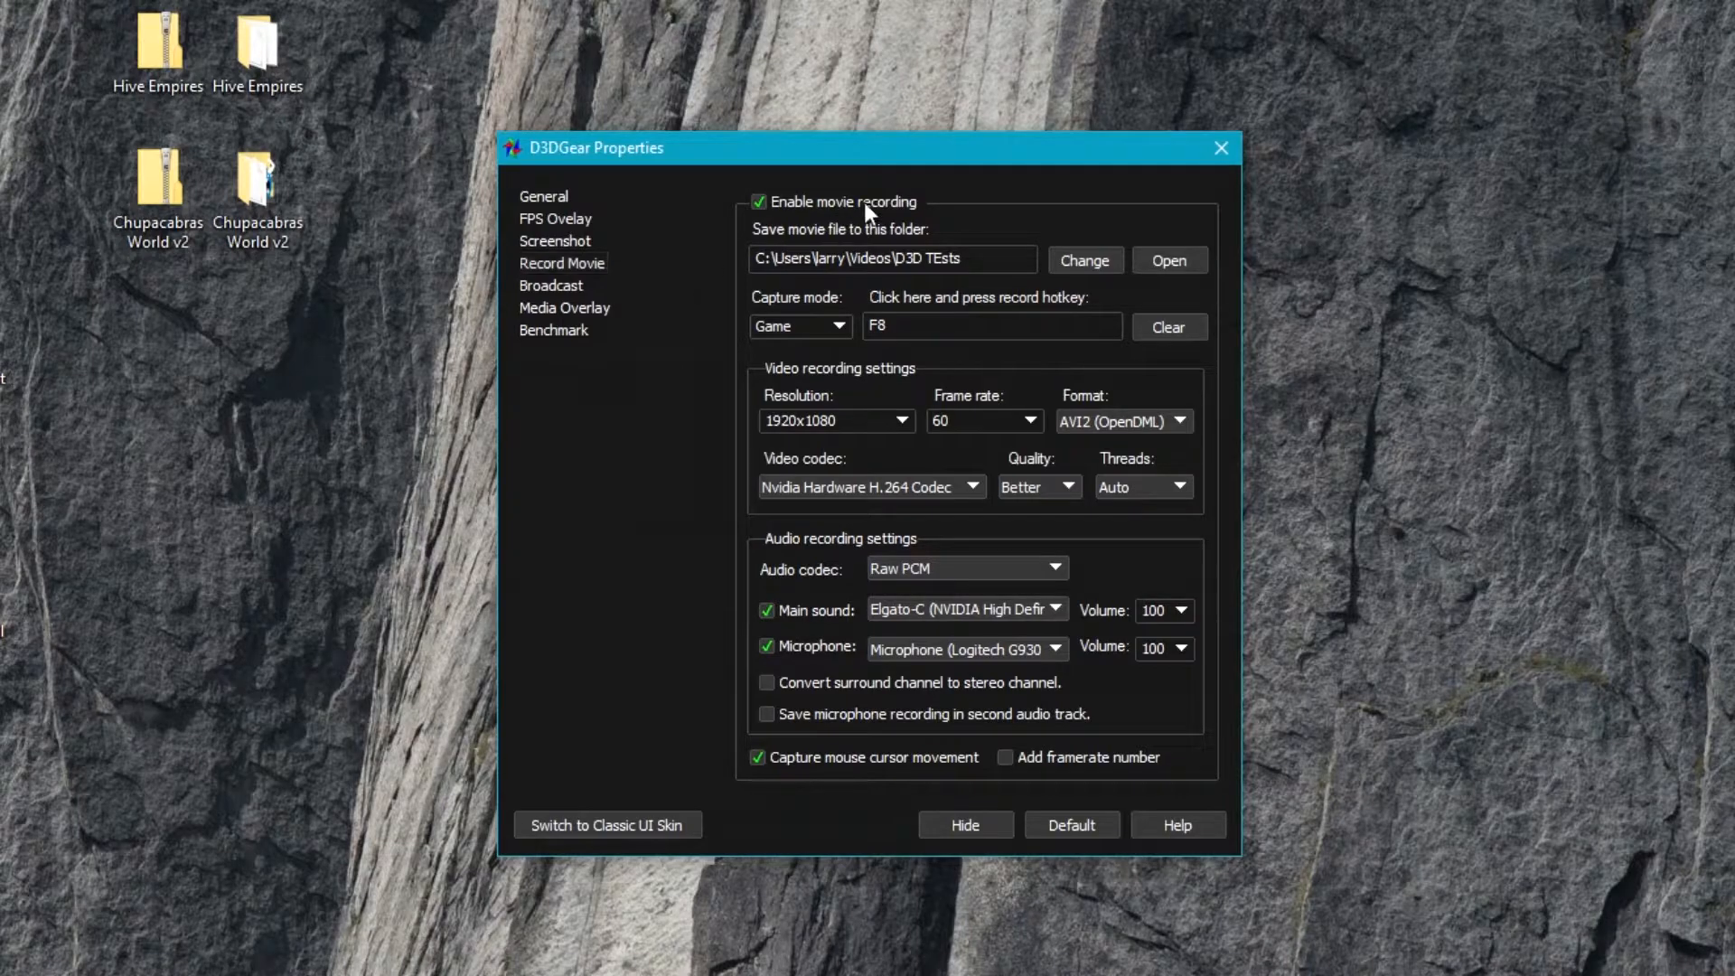
mouse_move(720, 255)
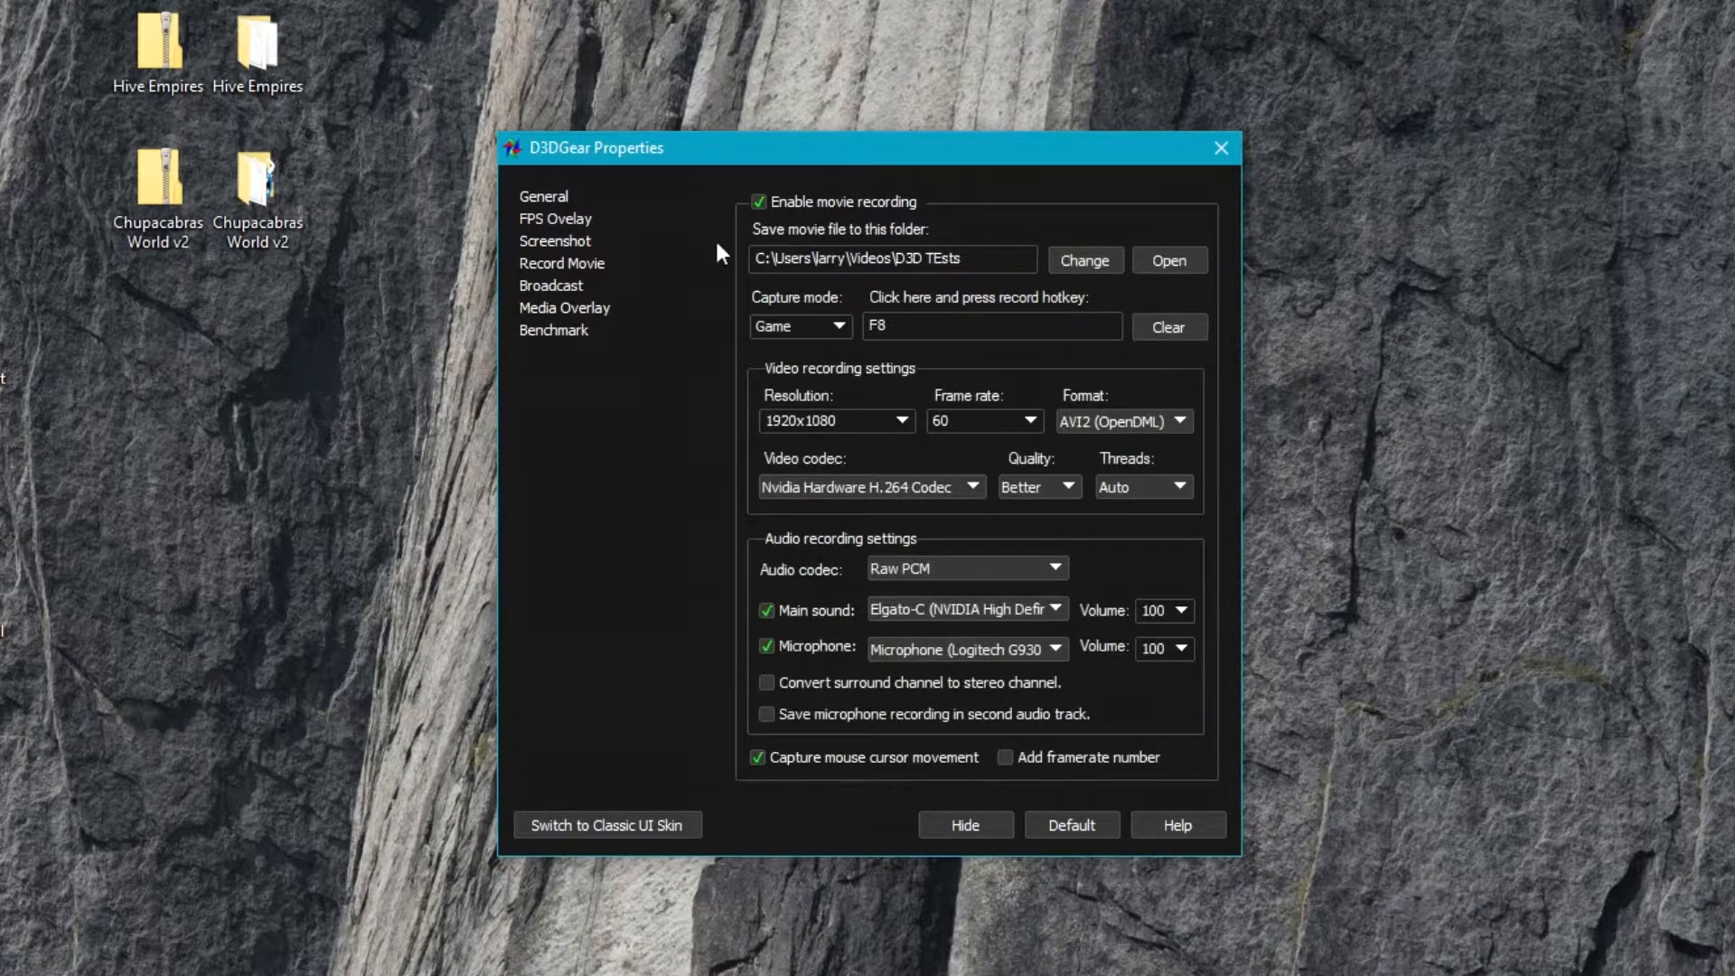
mouse_move(923, 210)
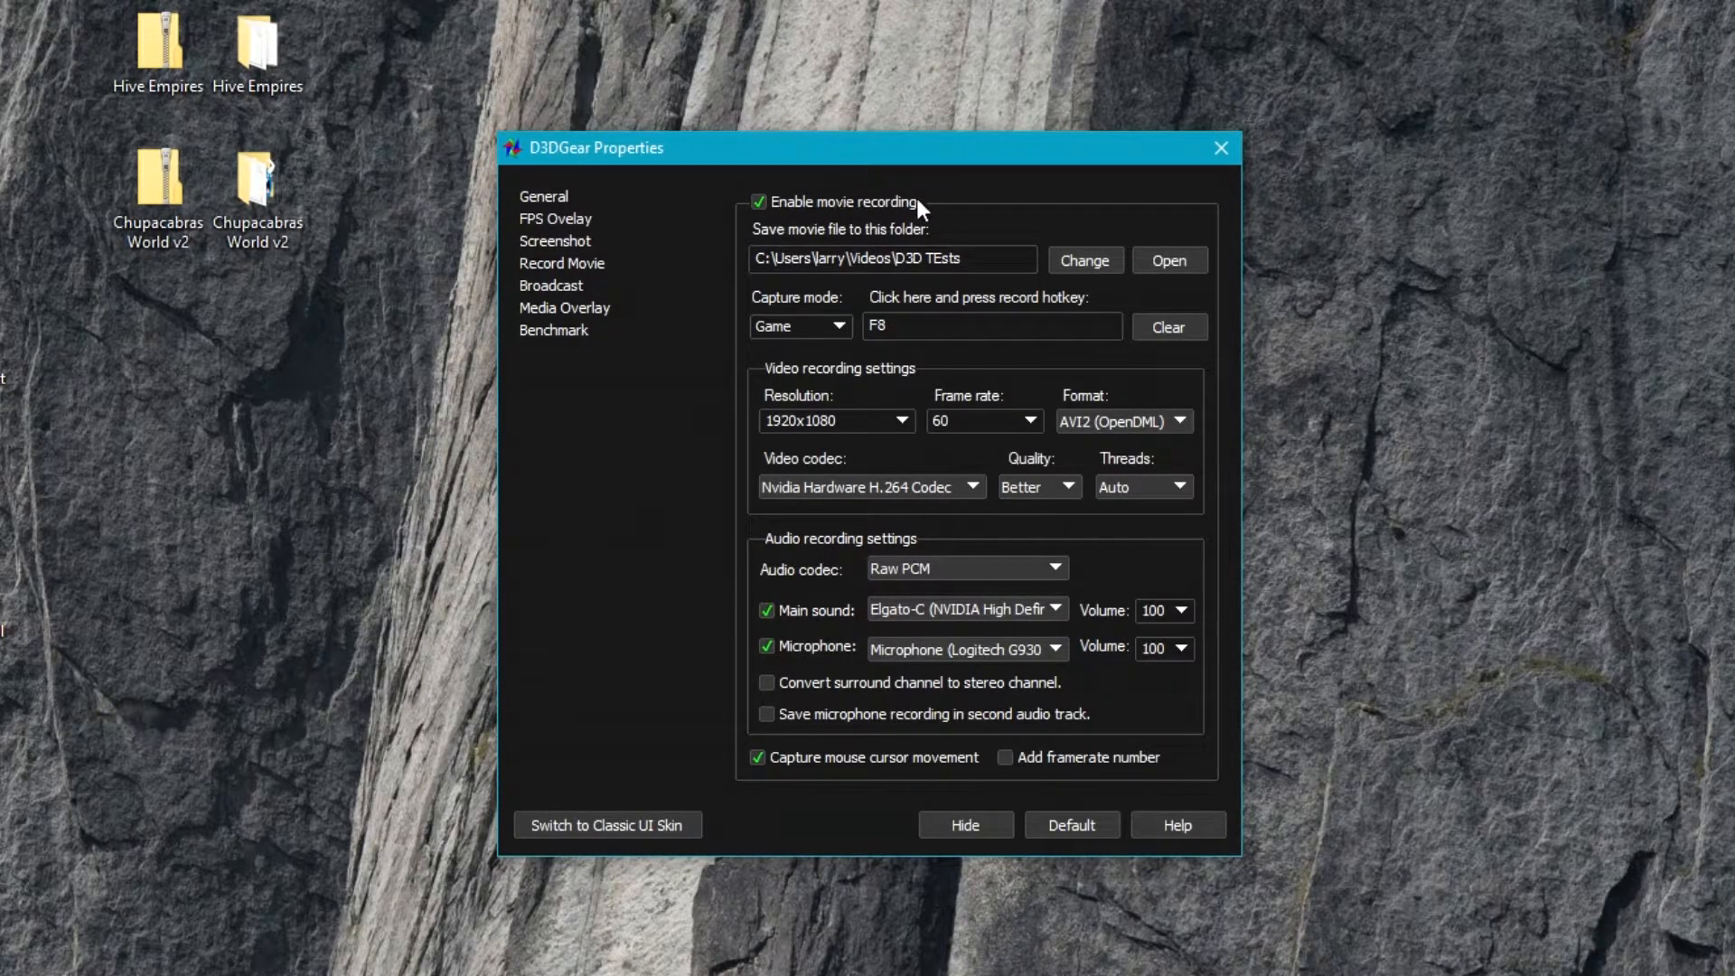
mouse_move(793, 306)
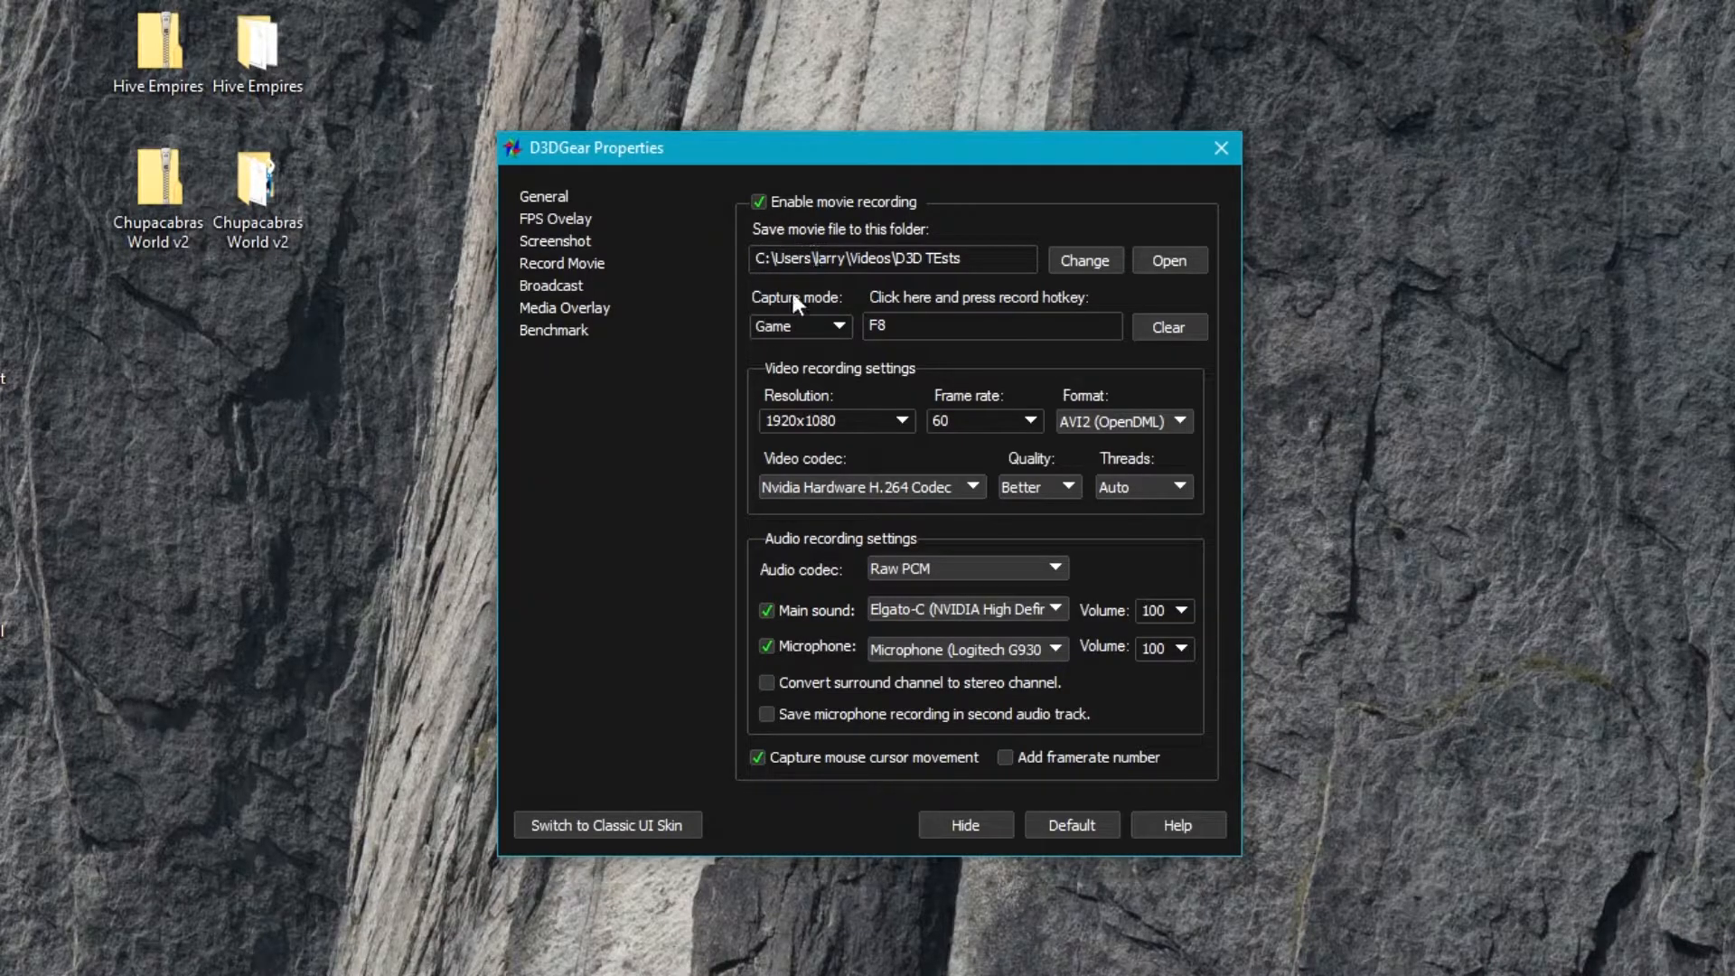
mouse_move(933, 249)
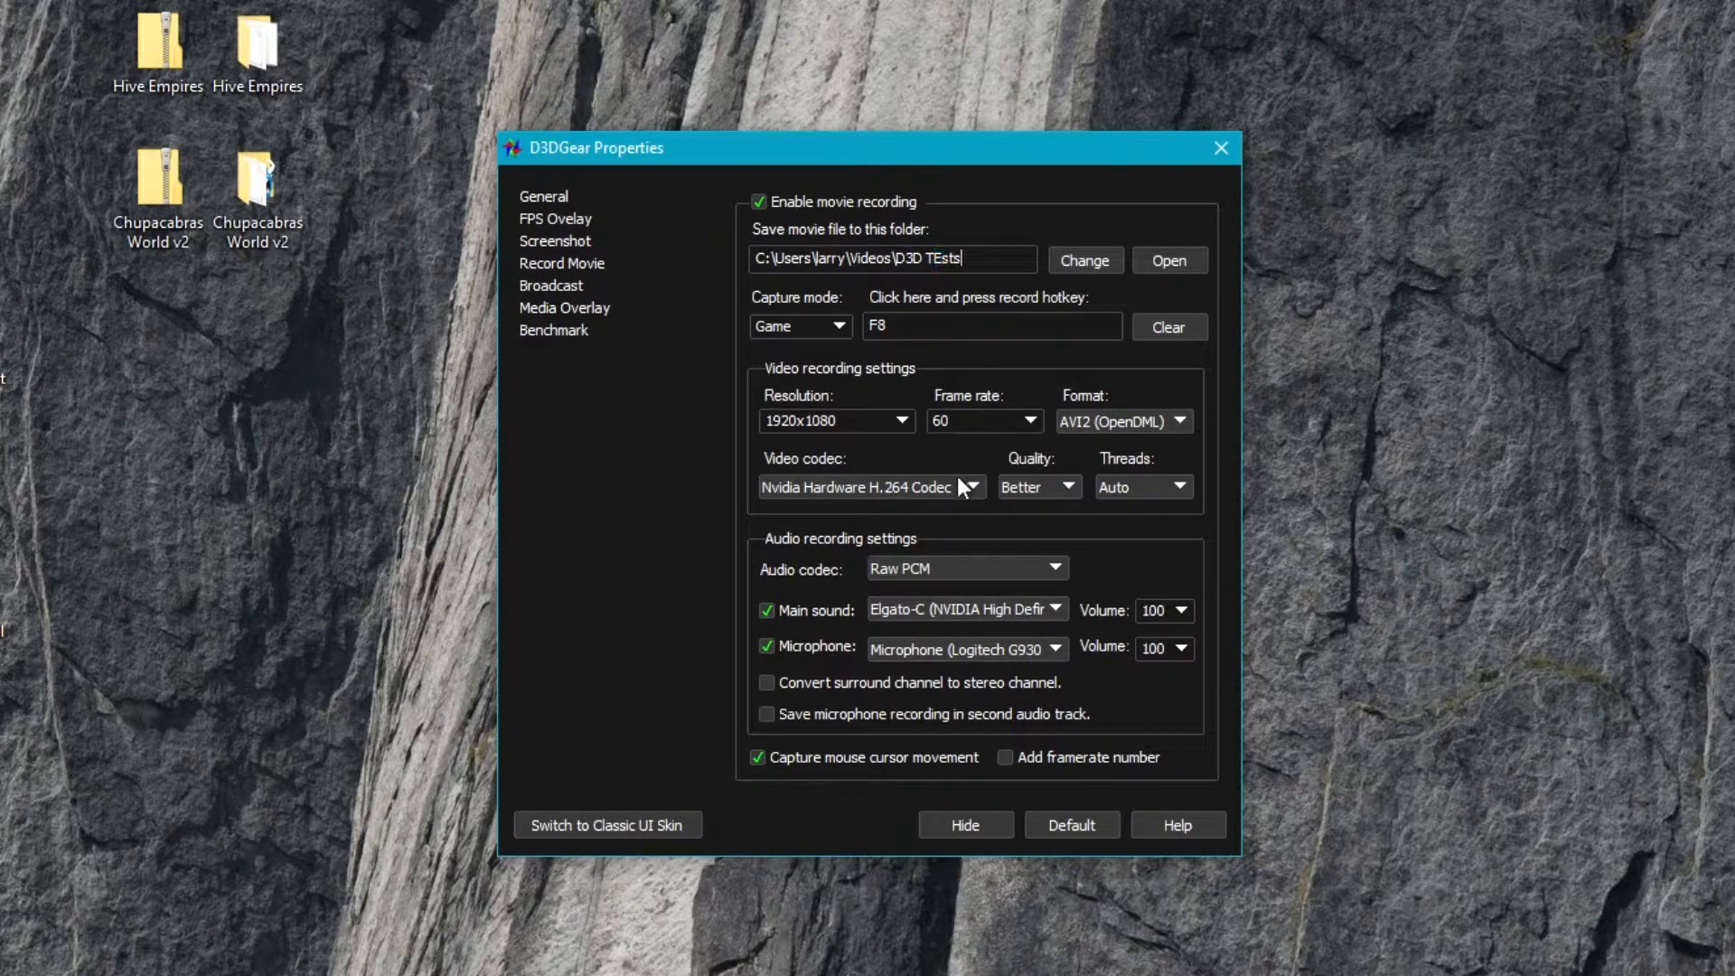
click(837, 325)
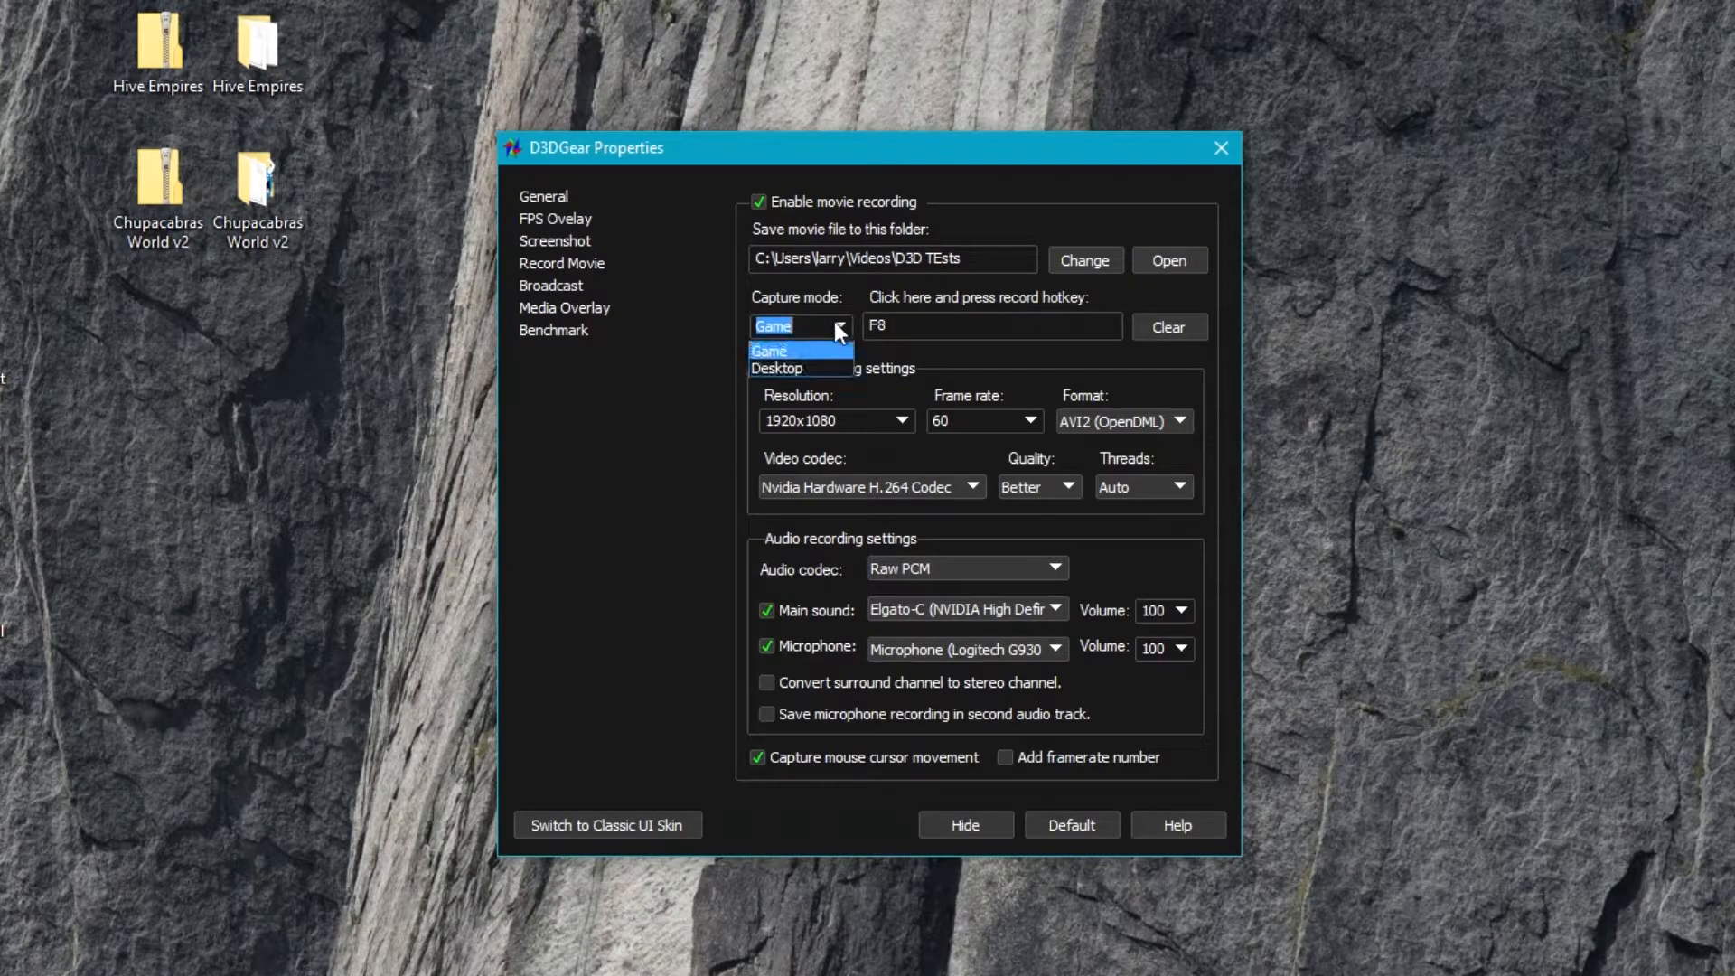
mouse_move(829, 354)
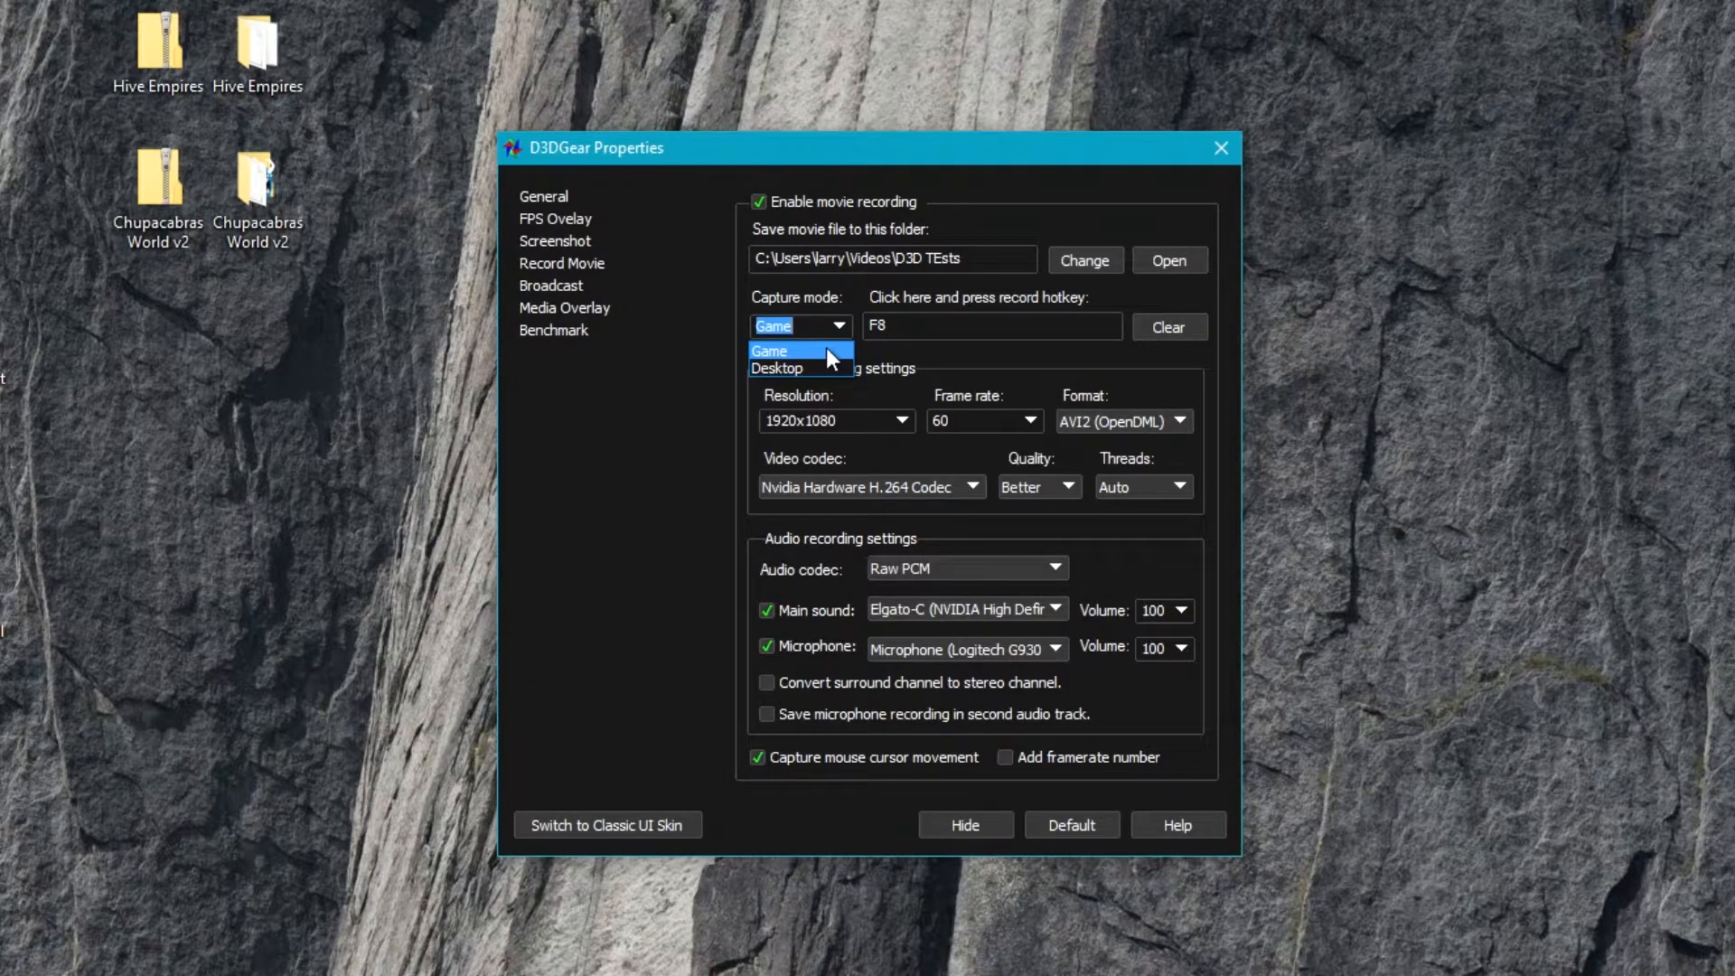
click(775, 369)
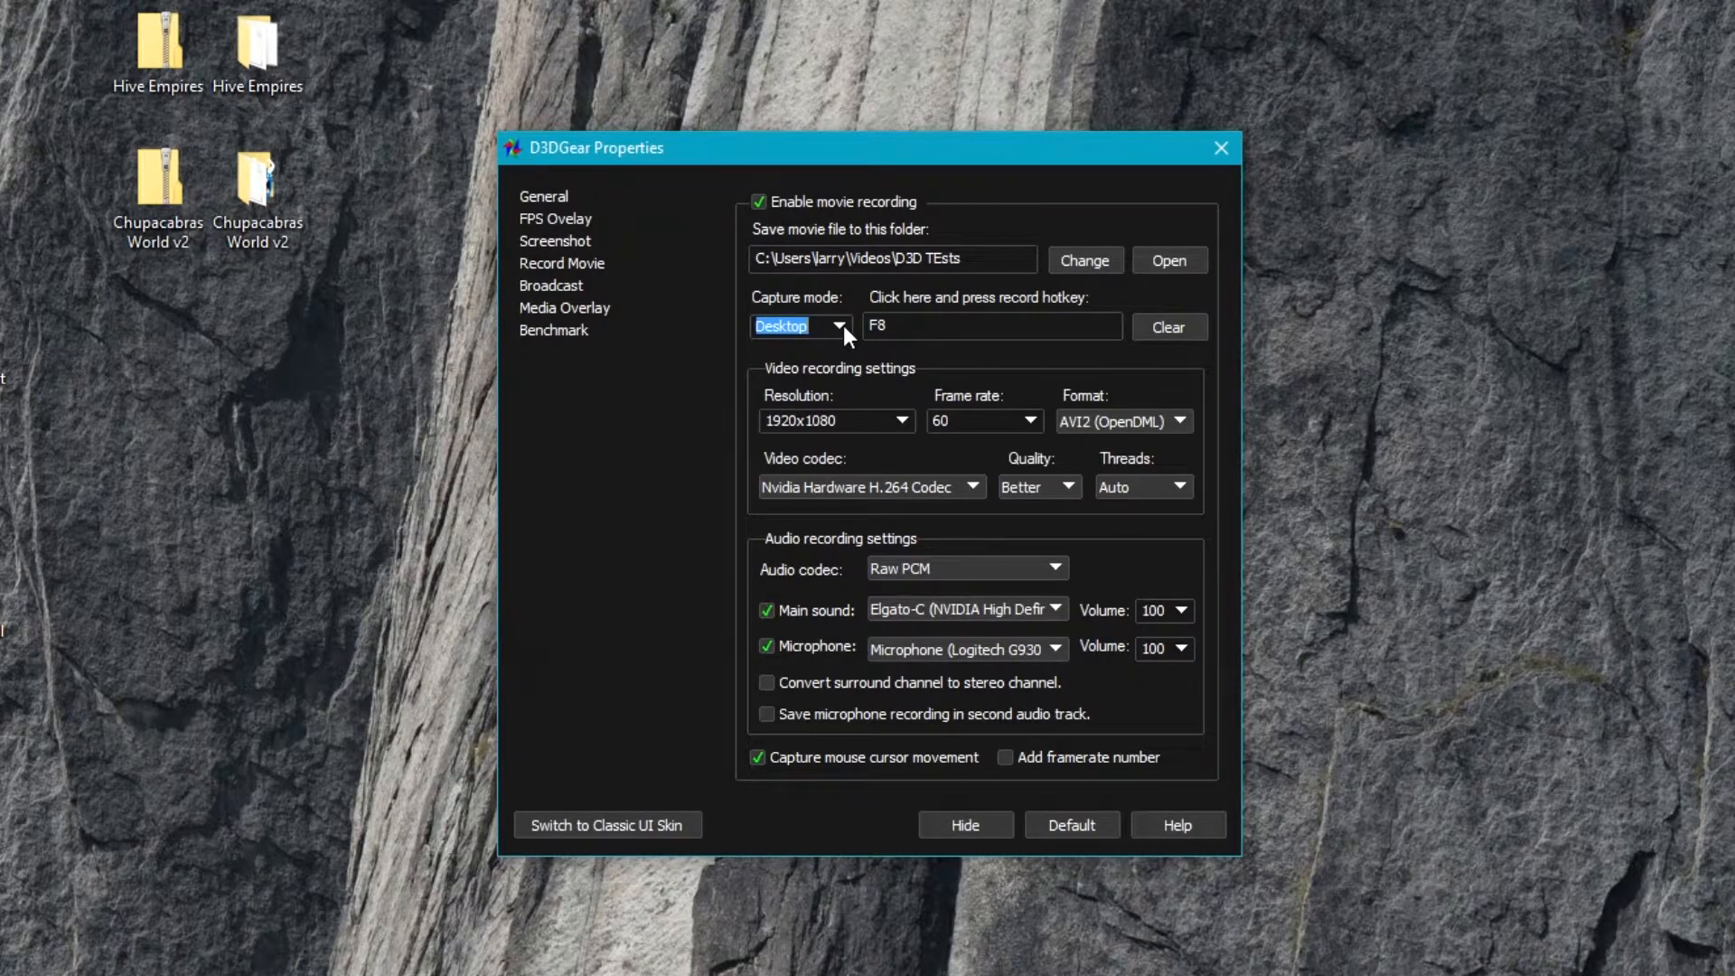
mouse_move(846, 338)
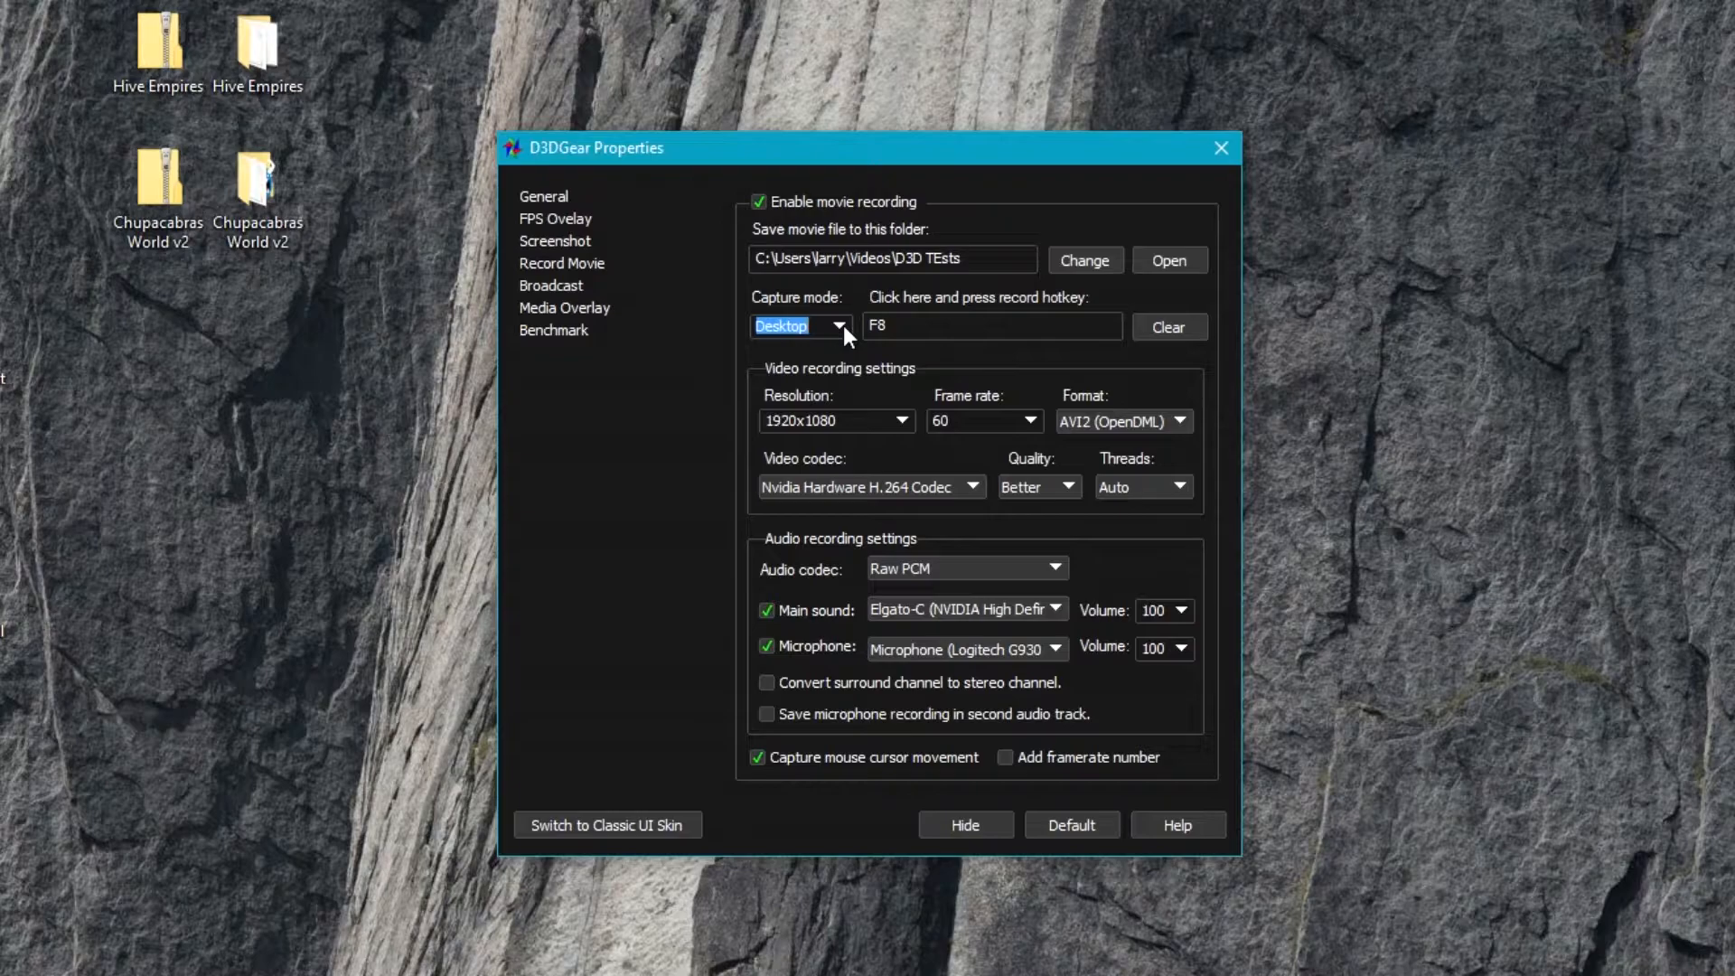
click(836, 325)
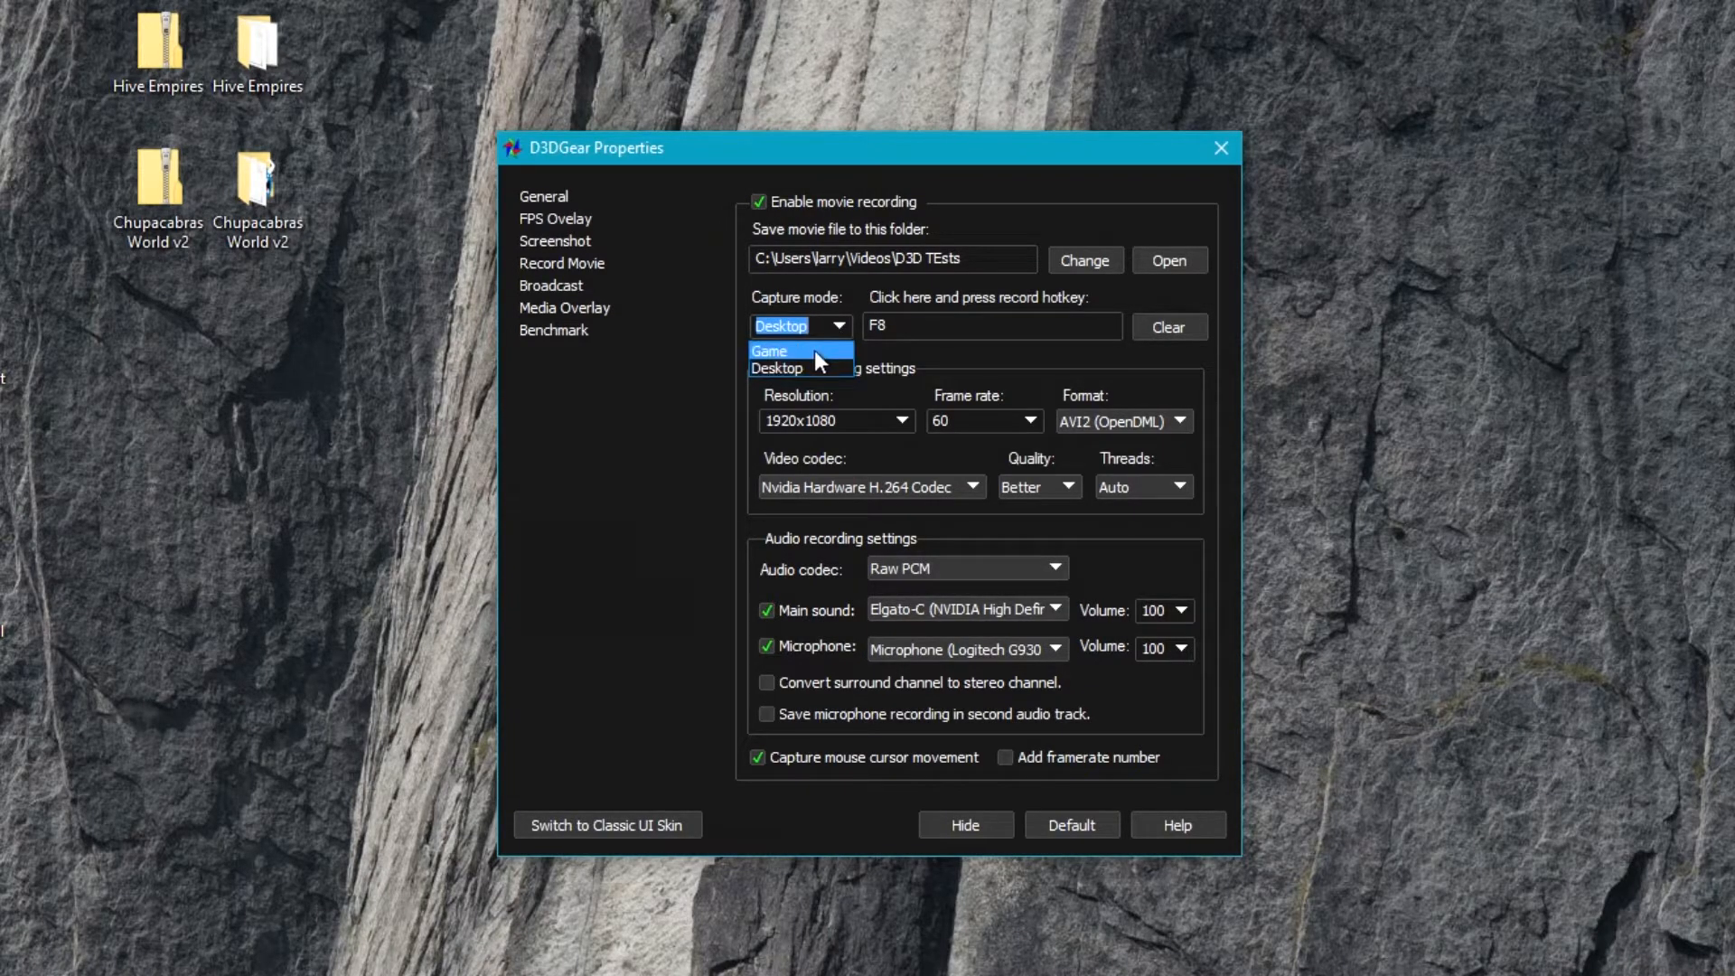
click(769, 351)
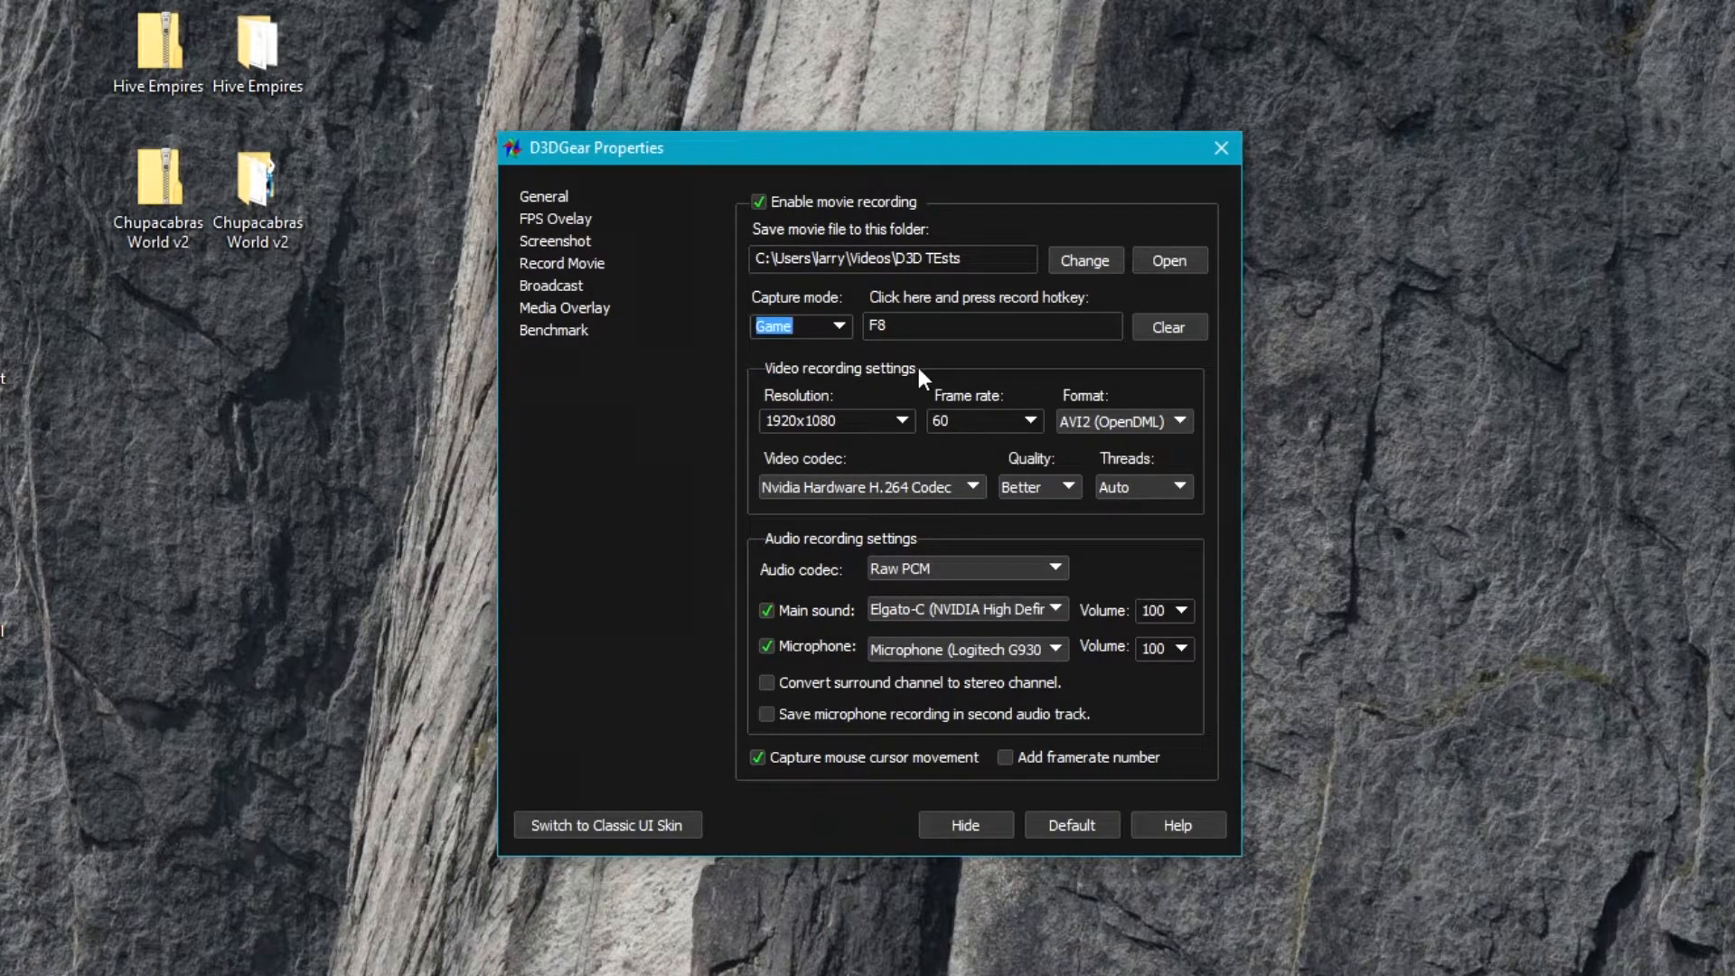
mouse_move(934, 368)
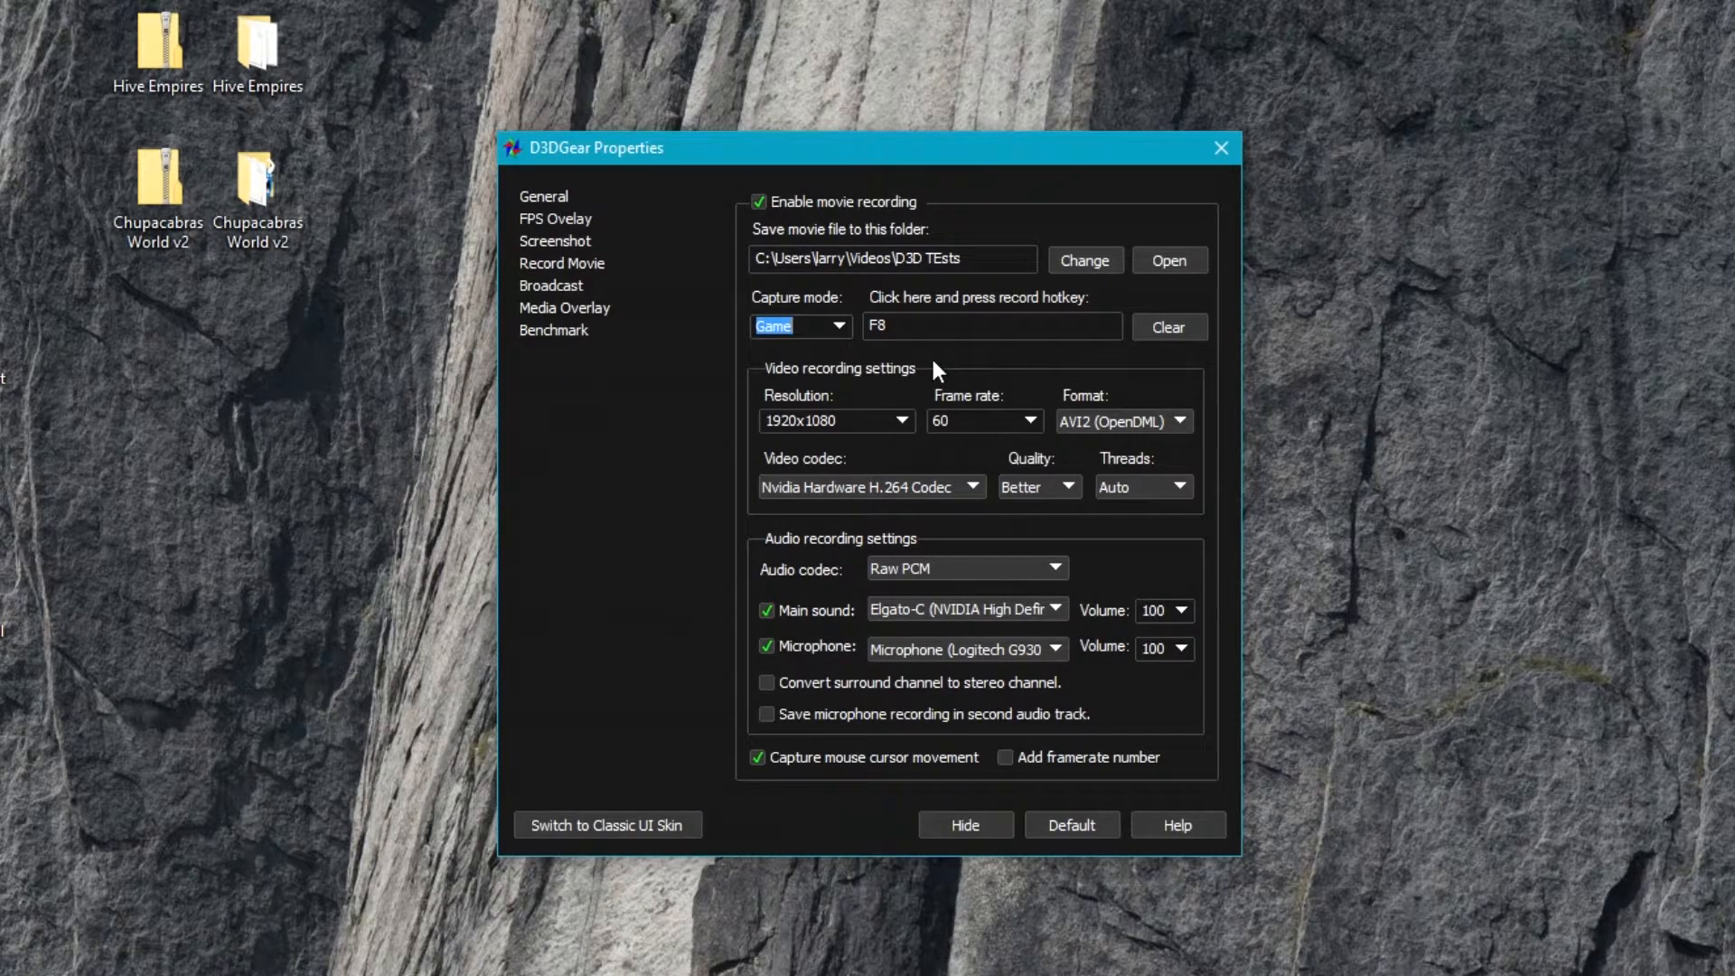
mouse_move(786, 326)
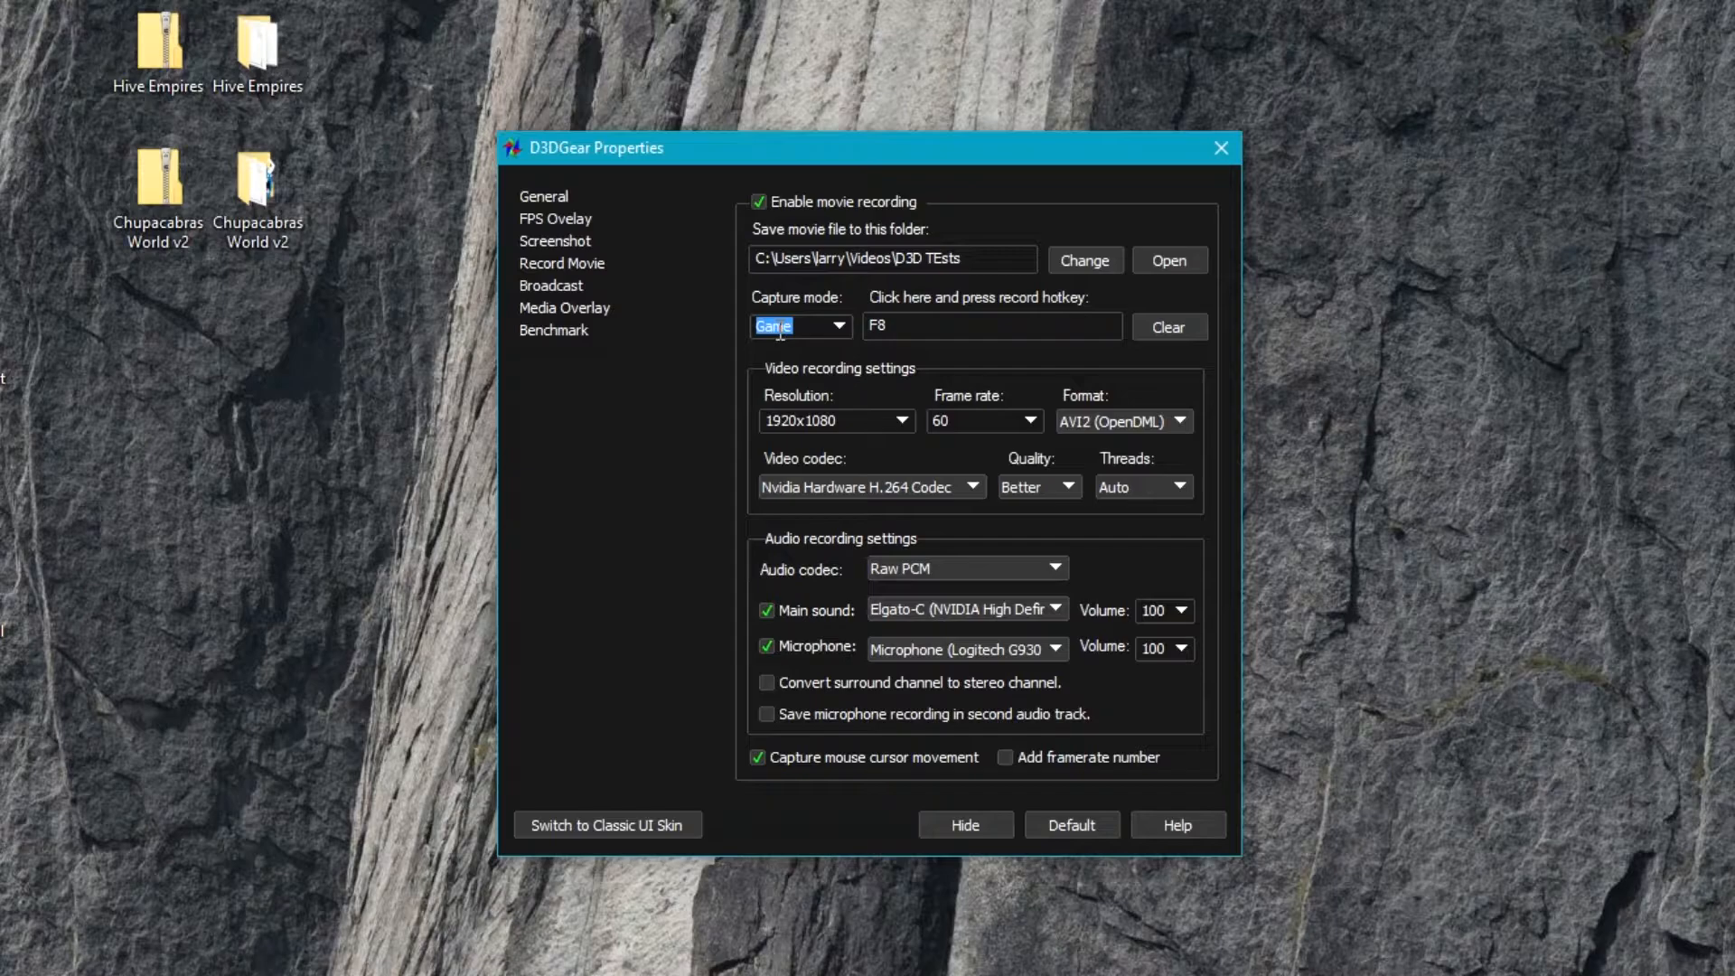
mouse_move(833, 376)
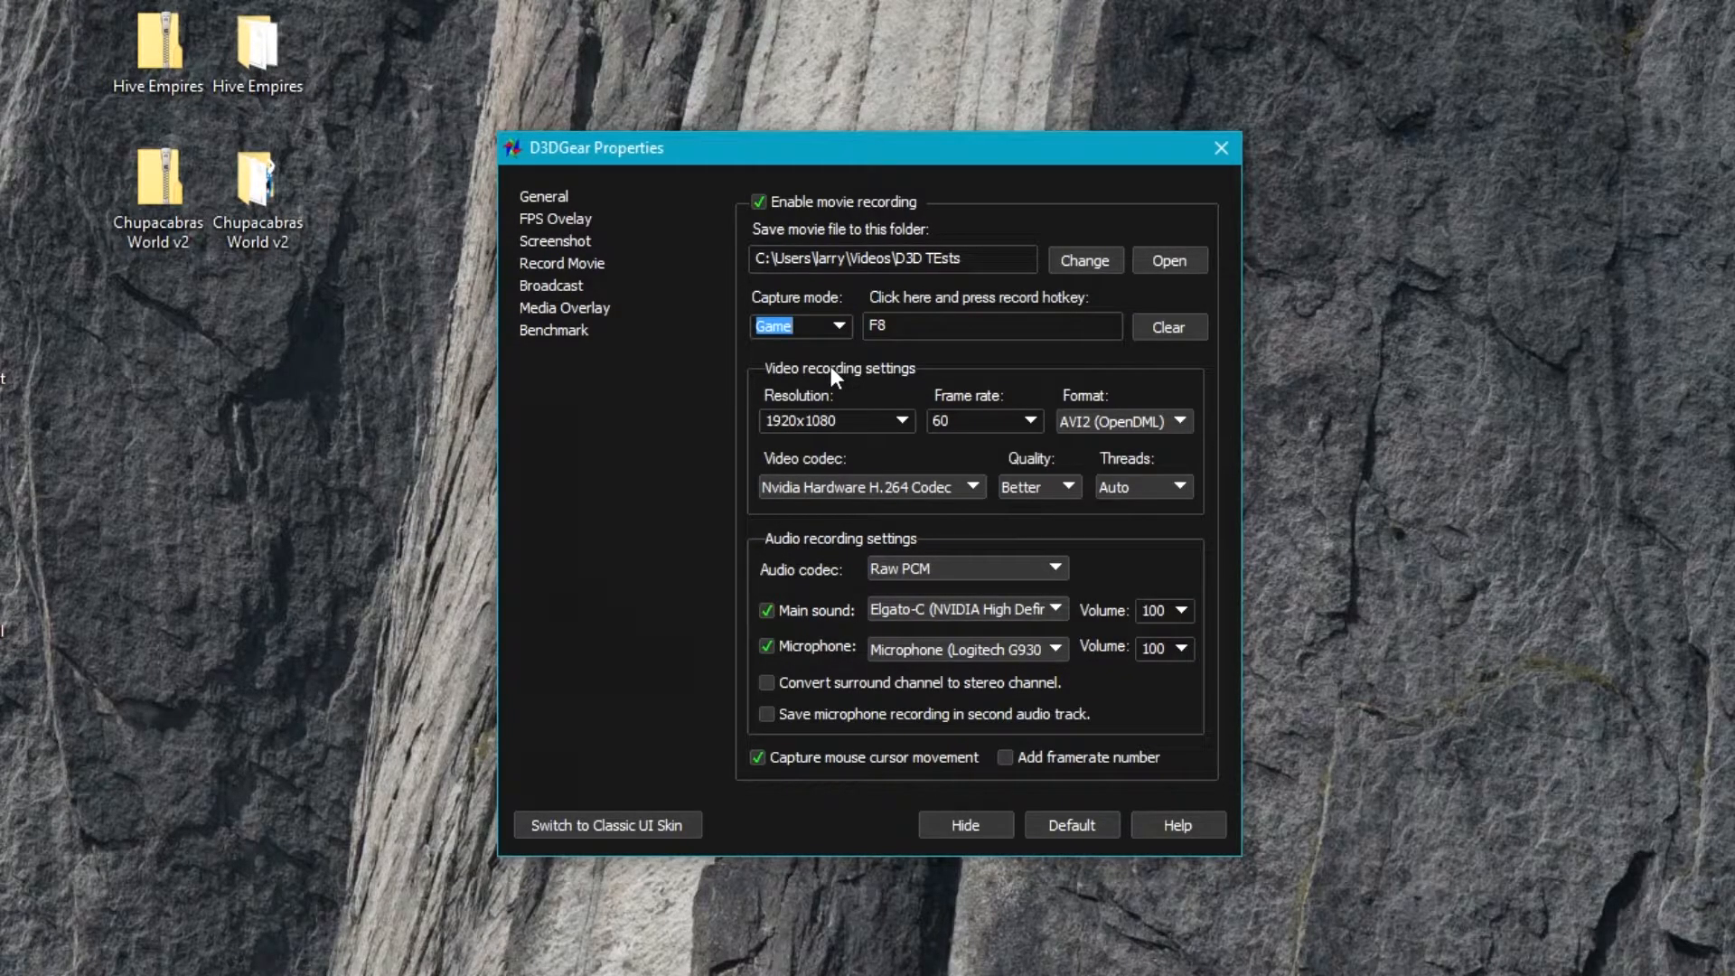
click(990, 326)
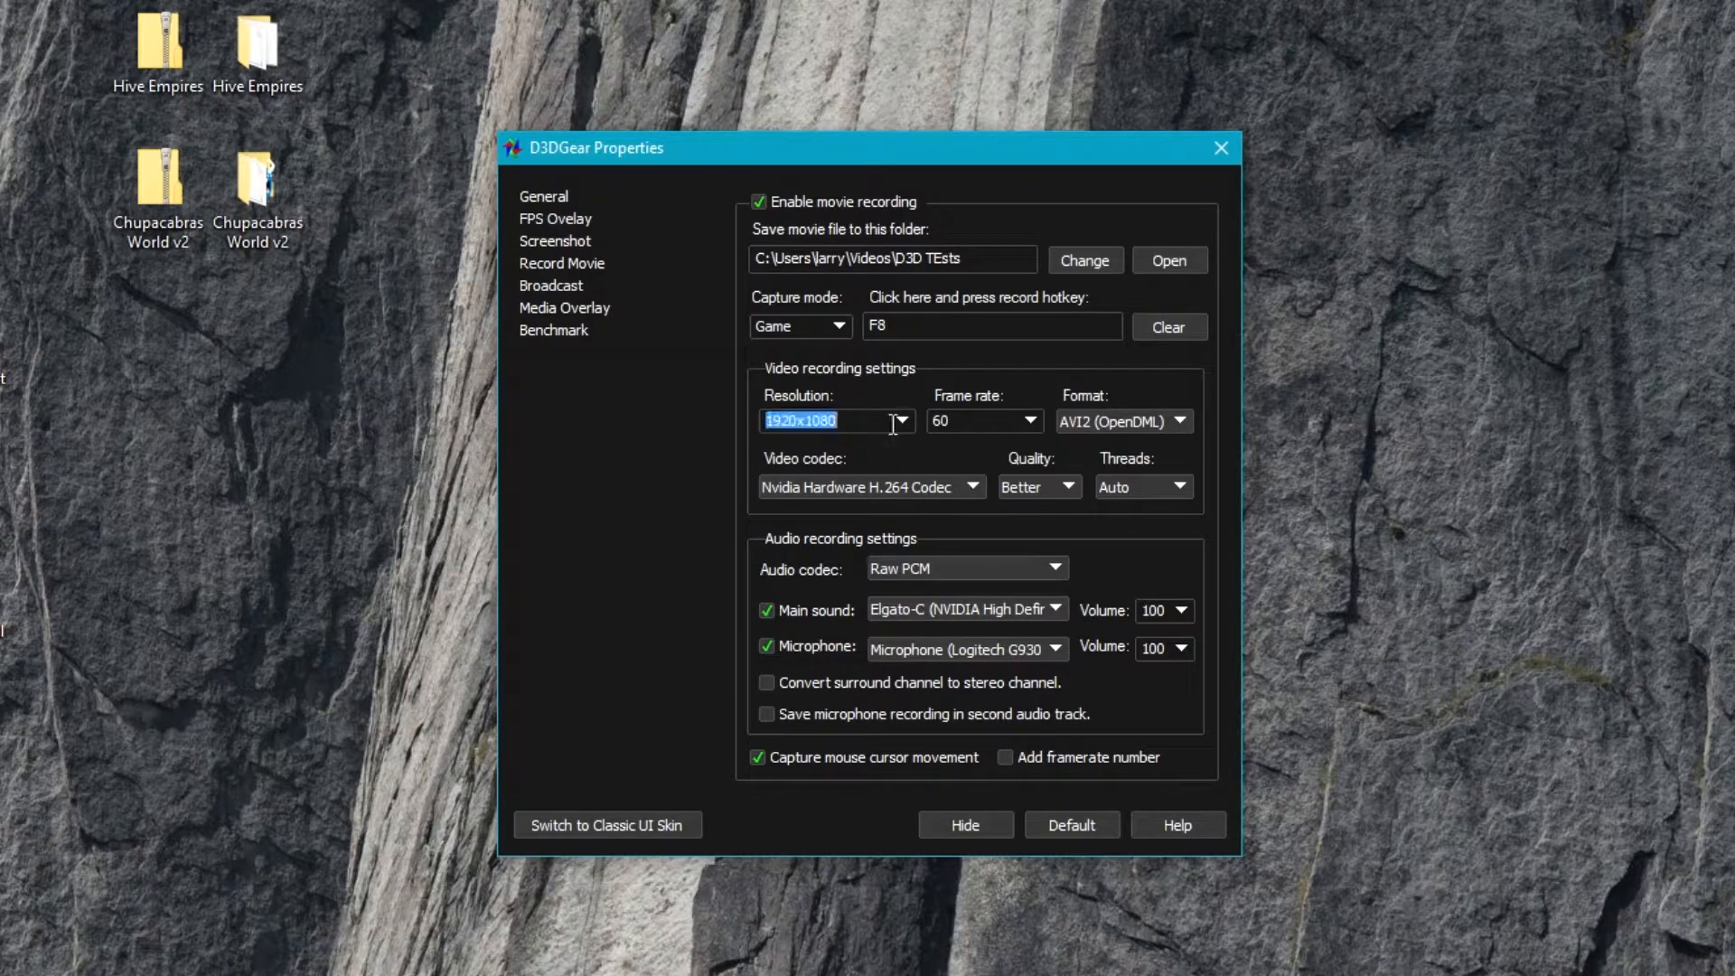
click(898, 421)
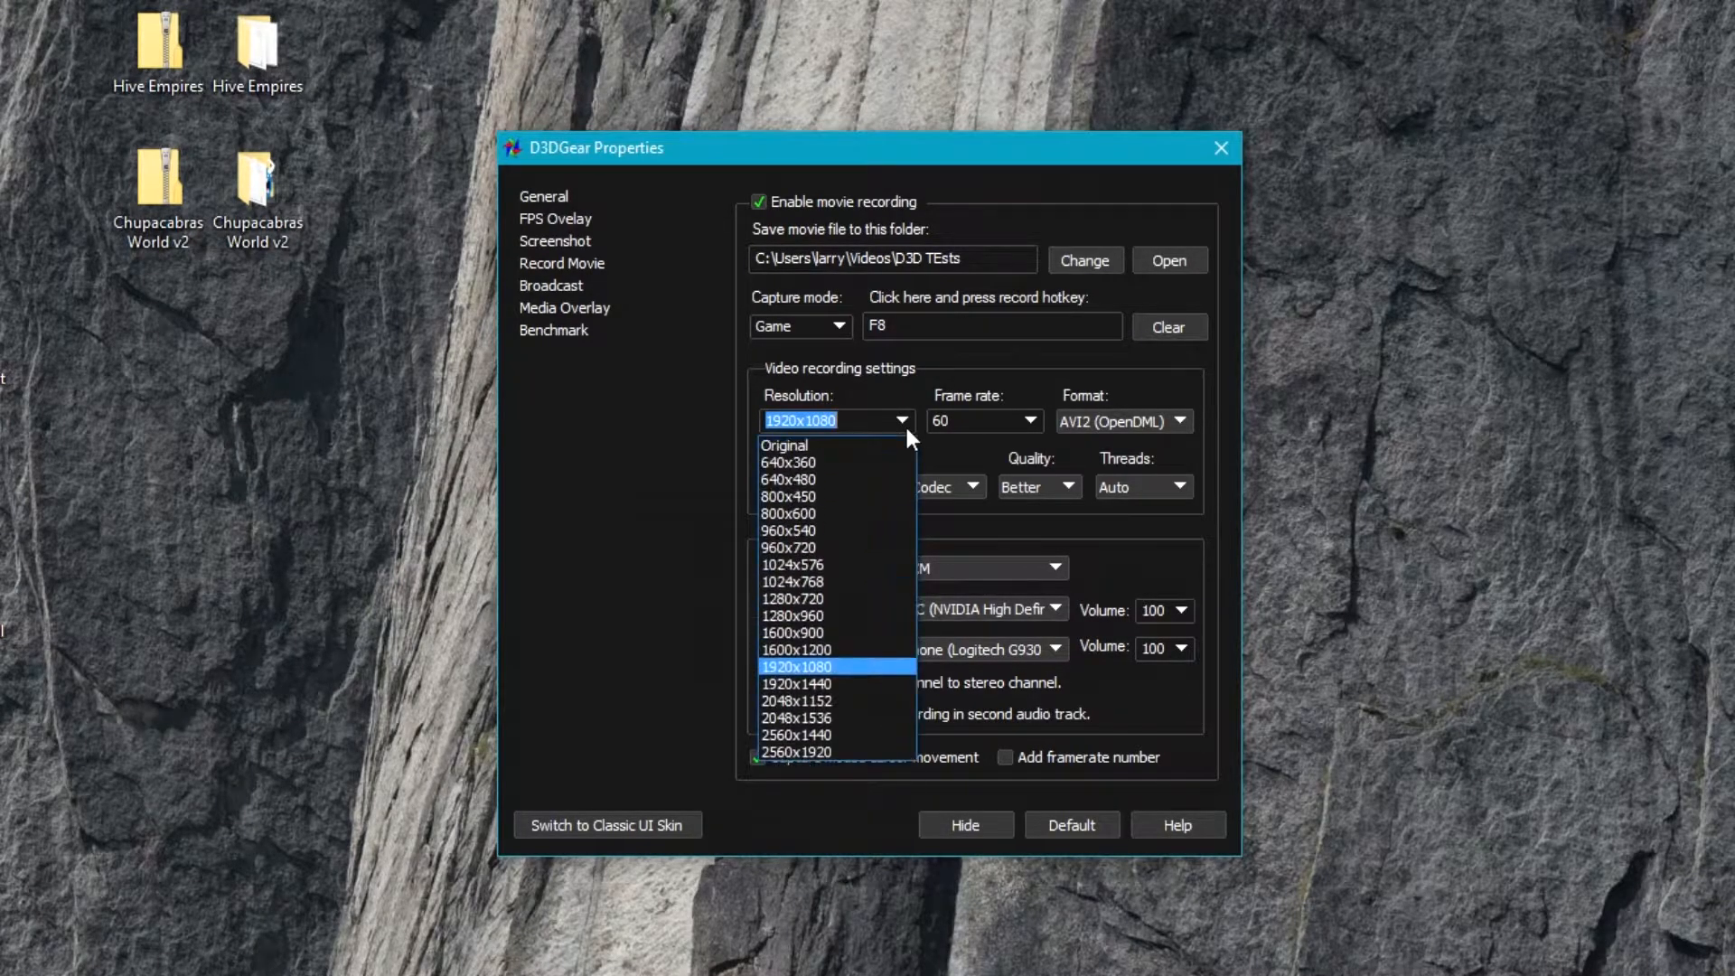
mouse_move(885, 717)
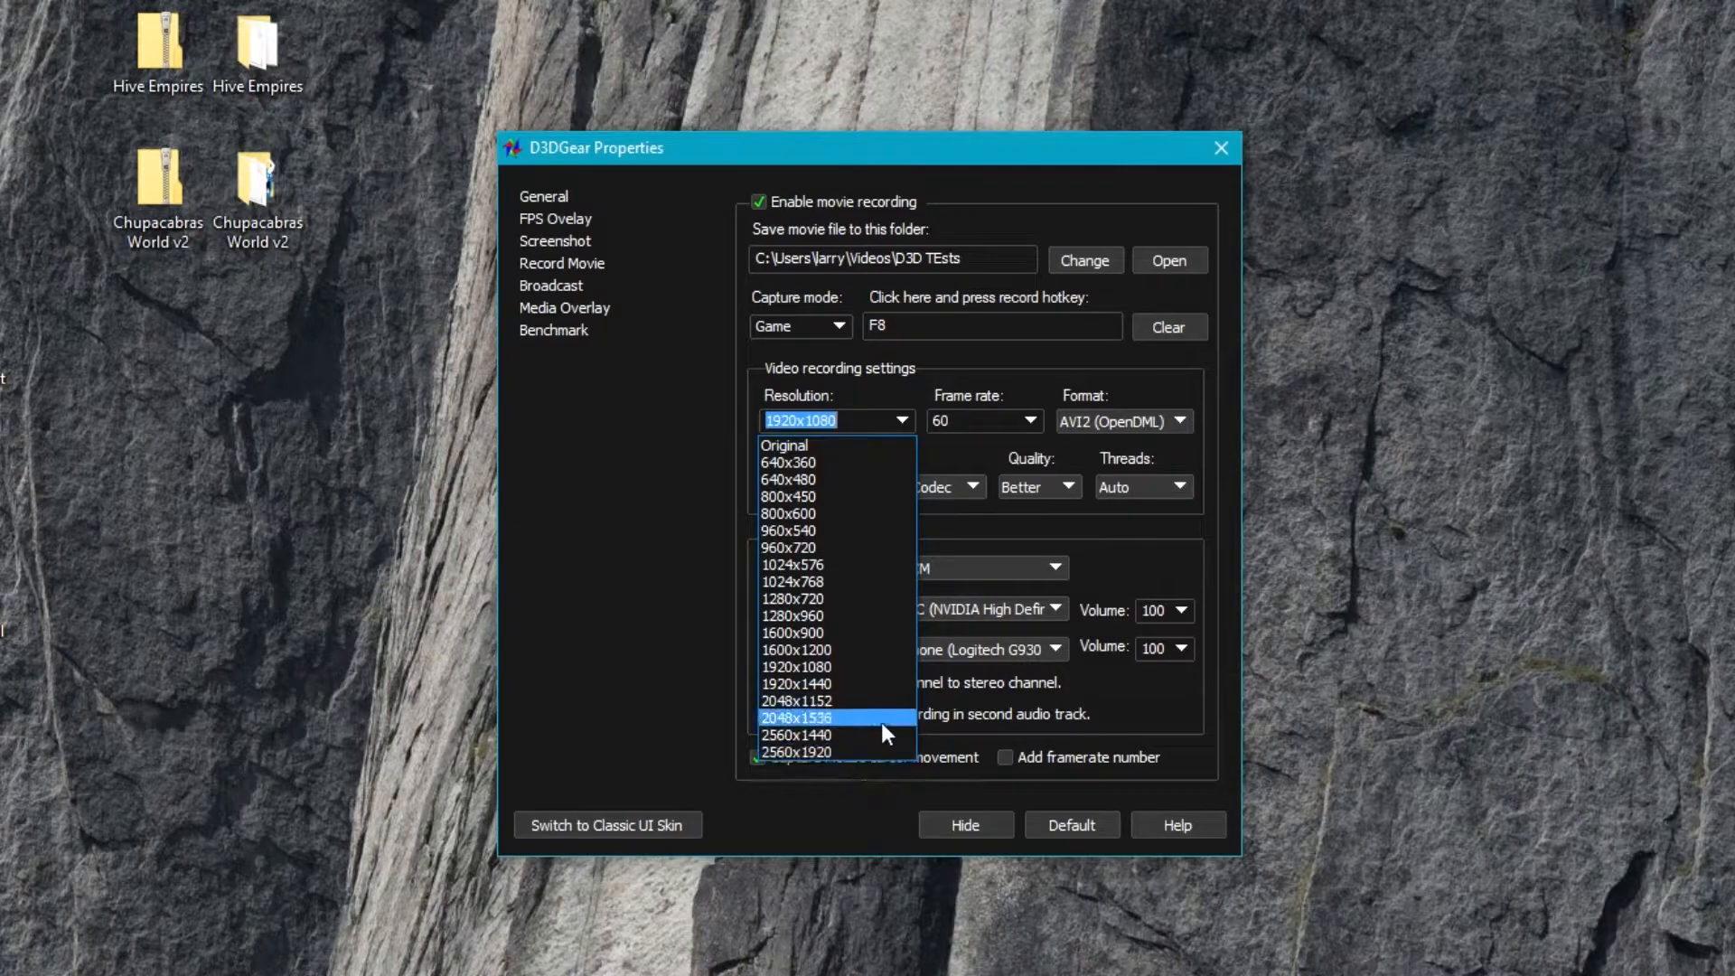
mouse_move(800, 751)
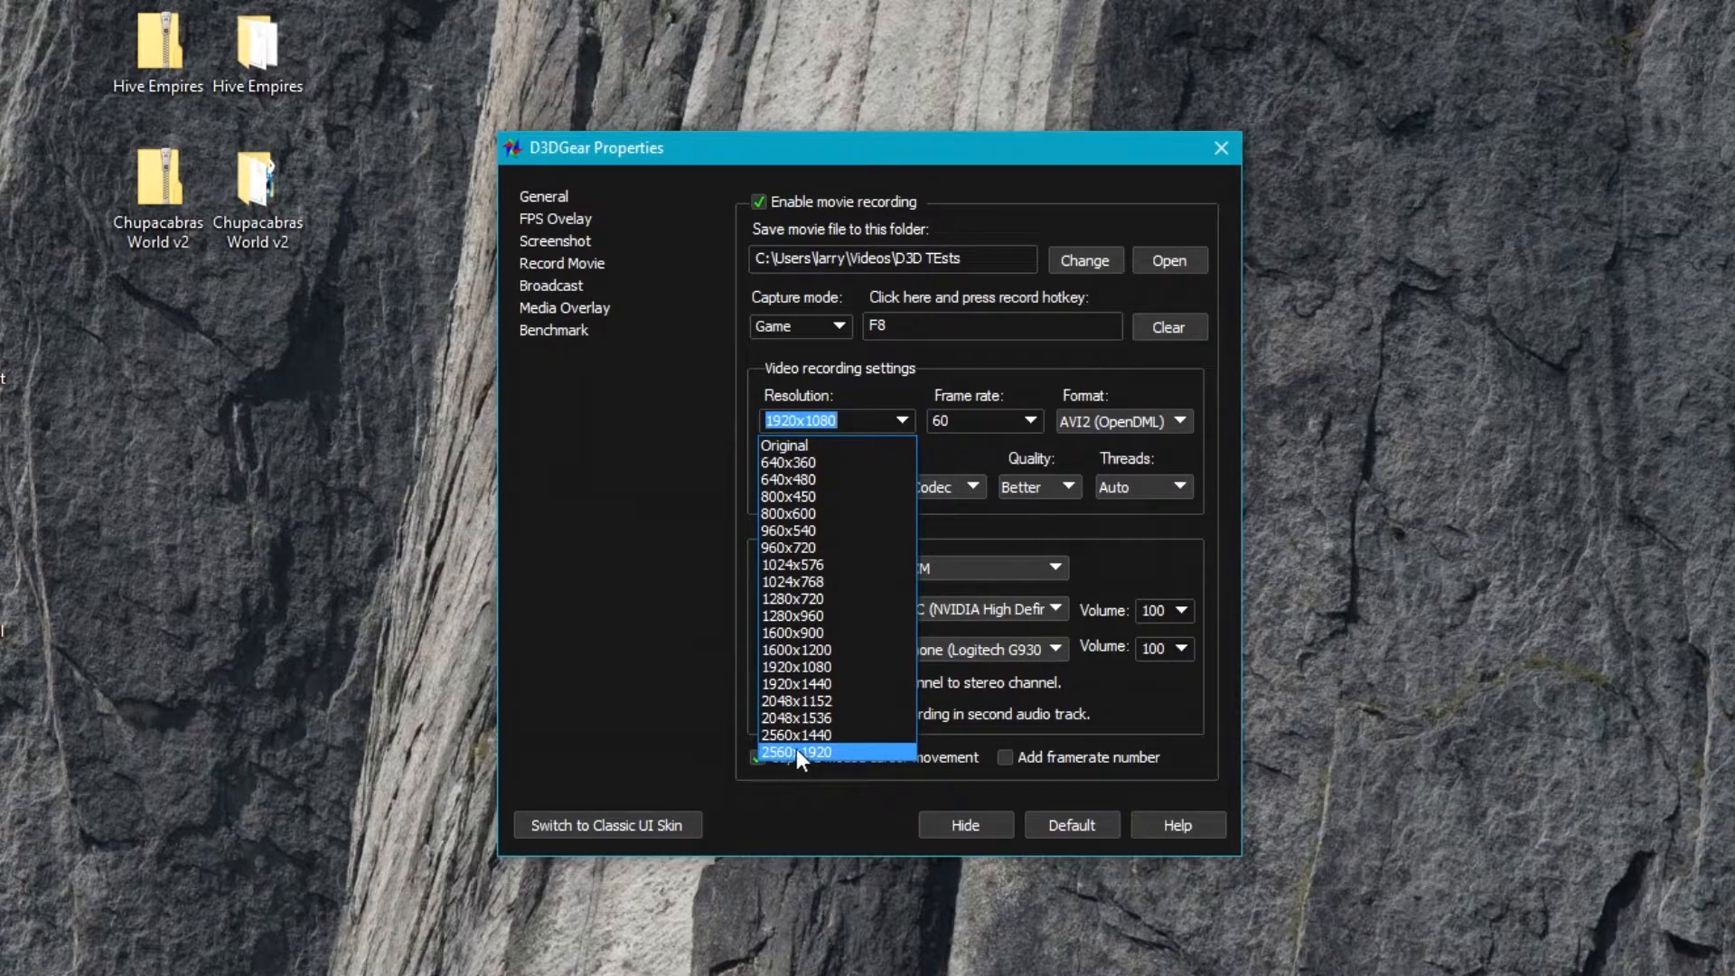
mouse_move(789, 757)
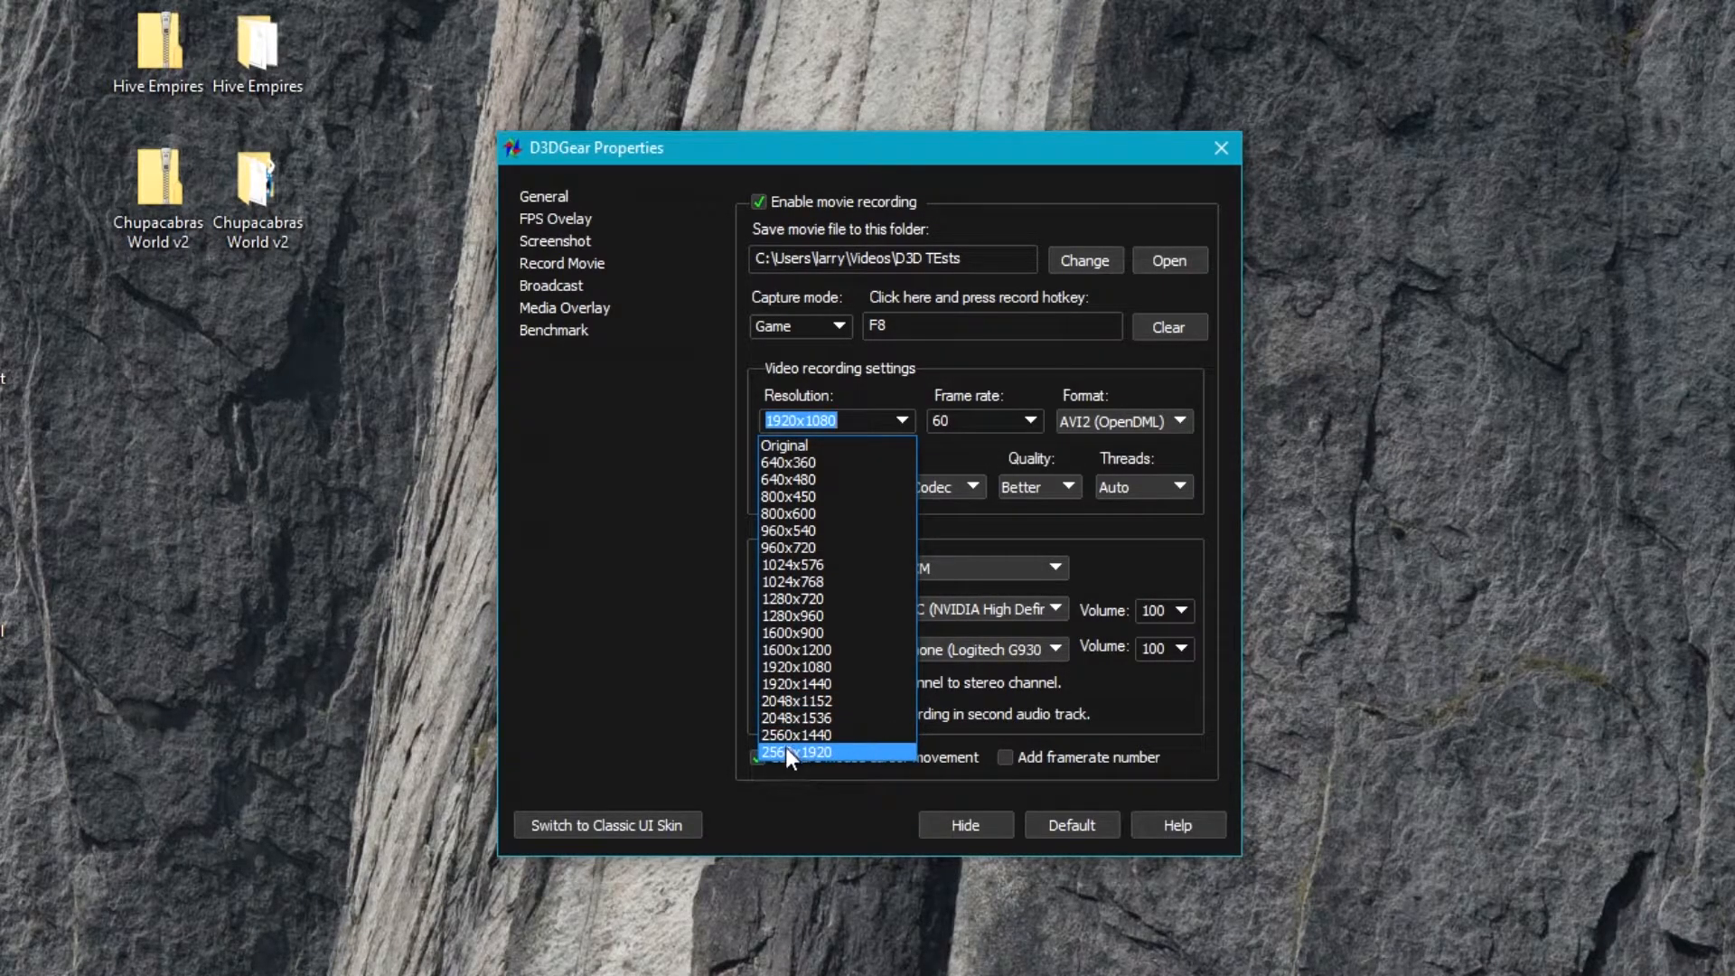
mouse_move(882, 758)
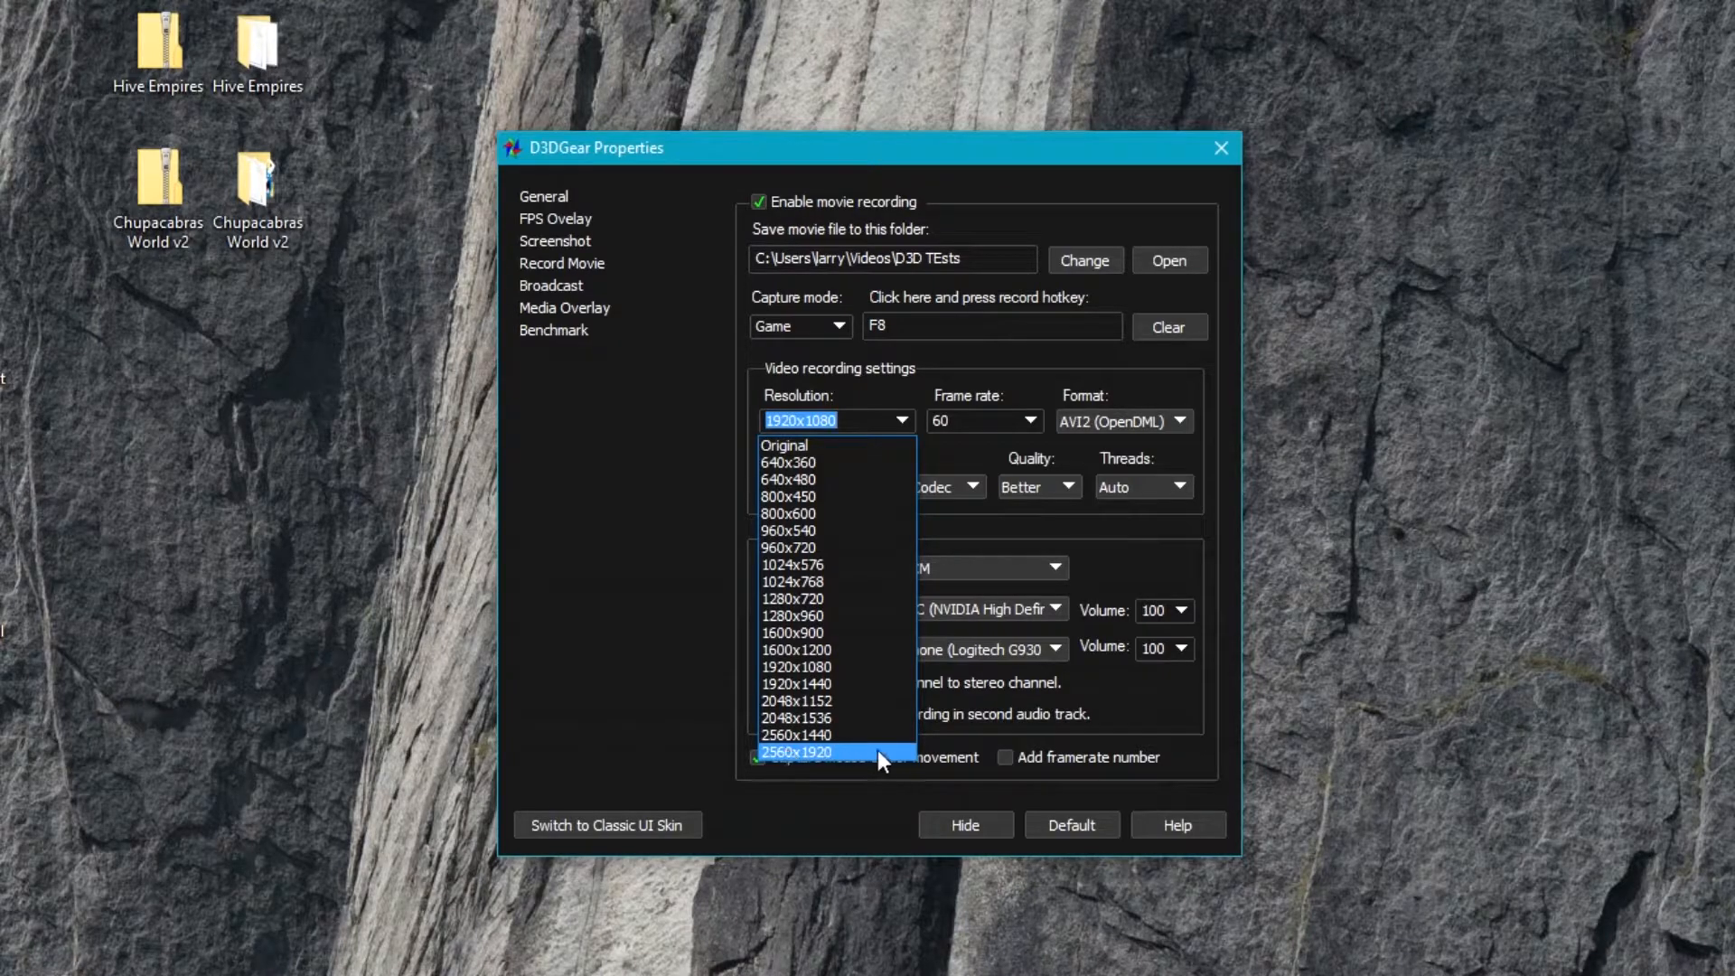
mouse_move(865, 683)
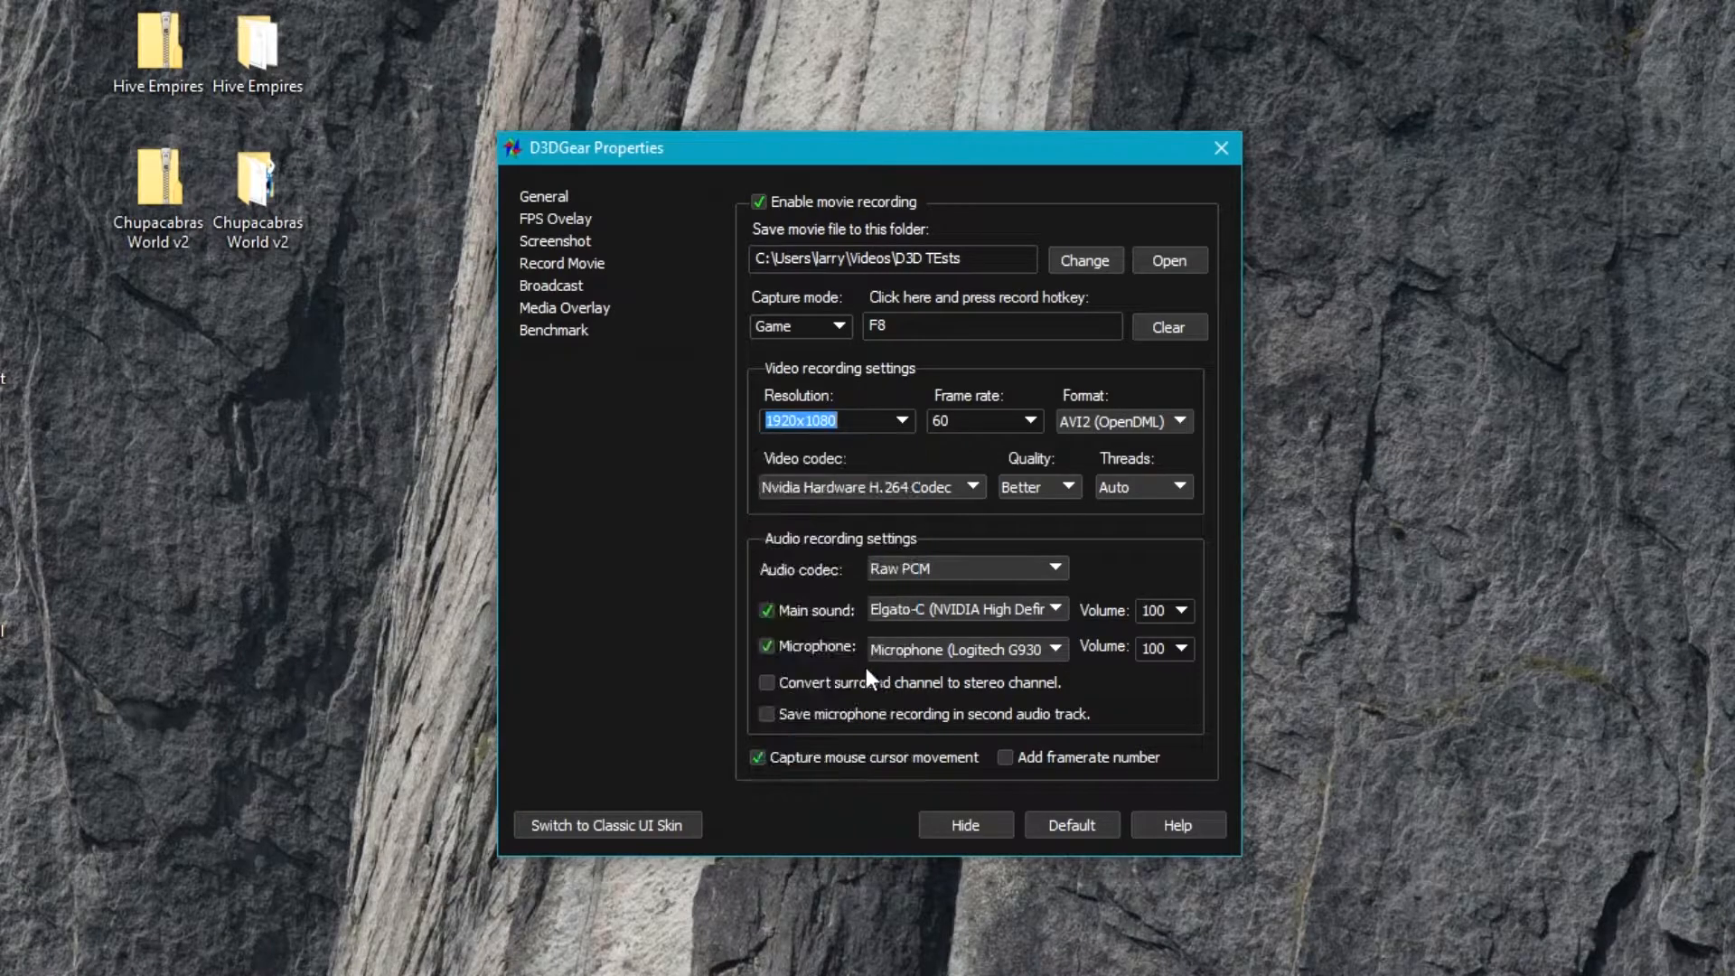
click(1051, 421)
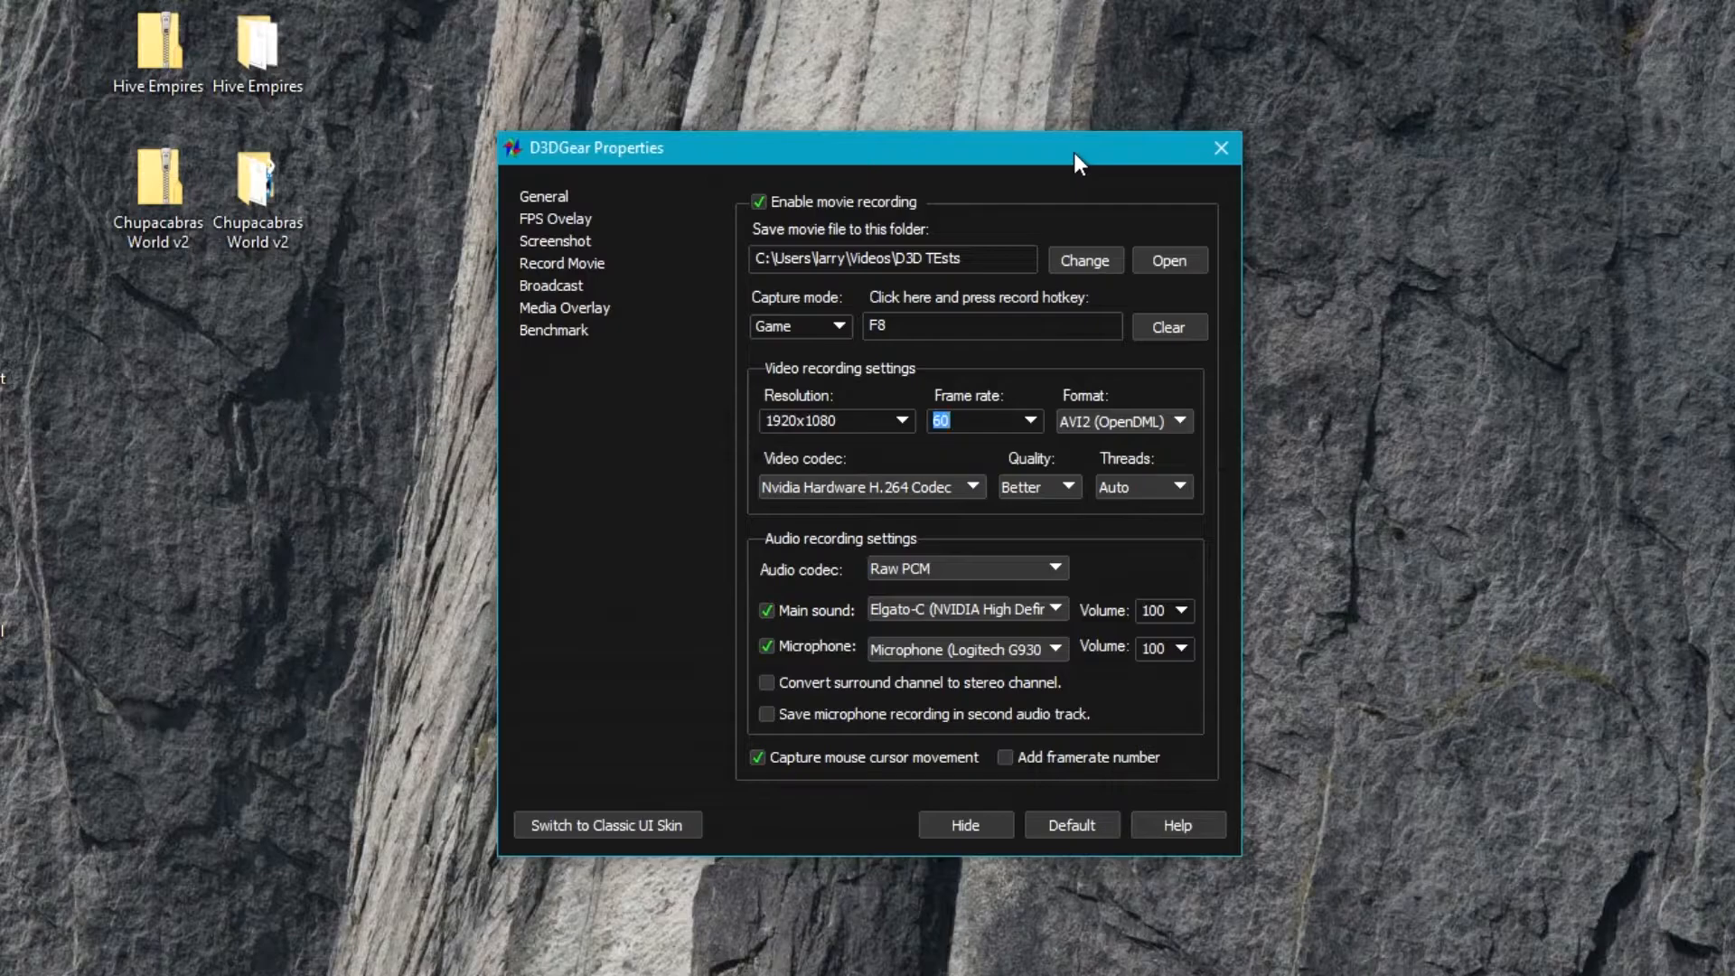
mouse_move(1095, 432)
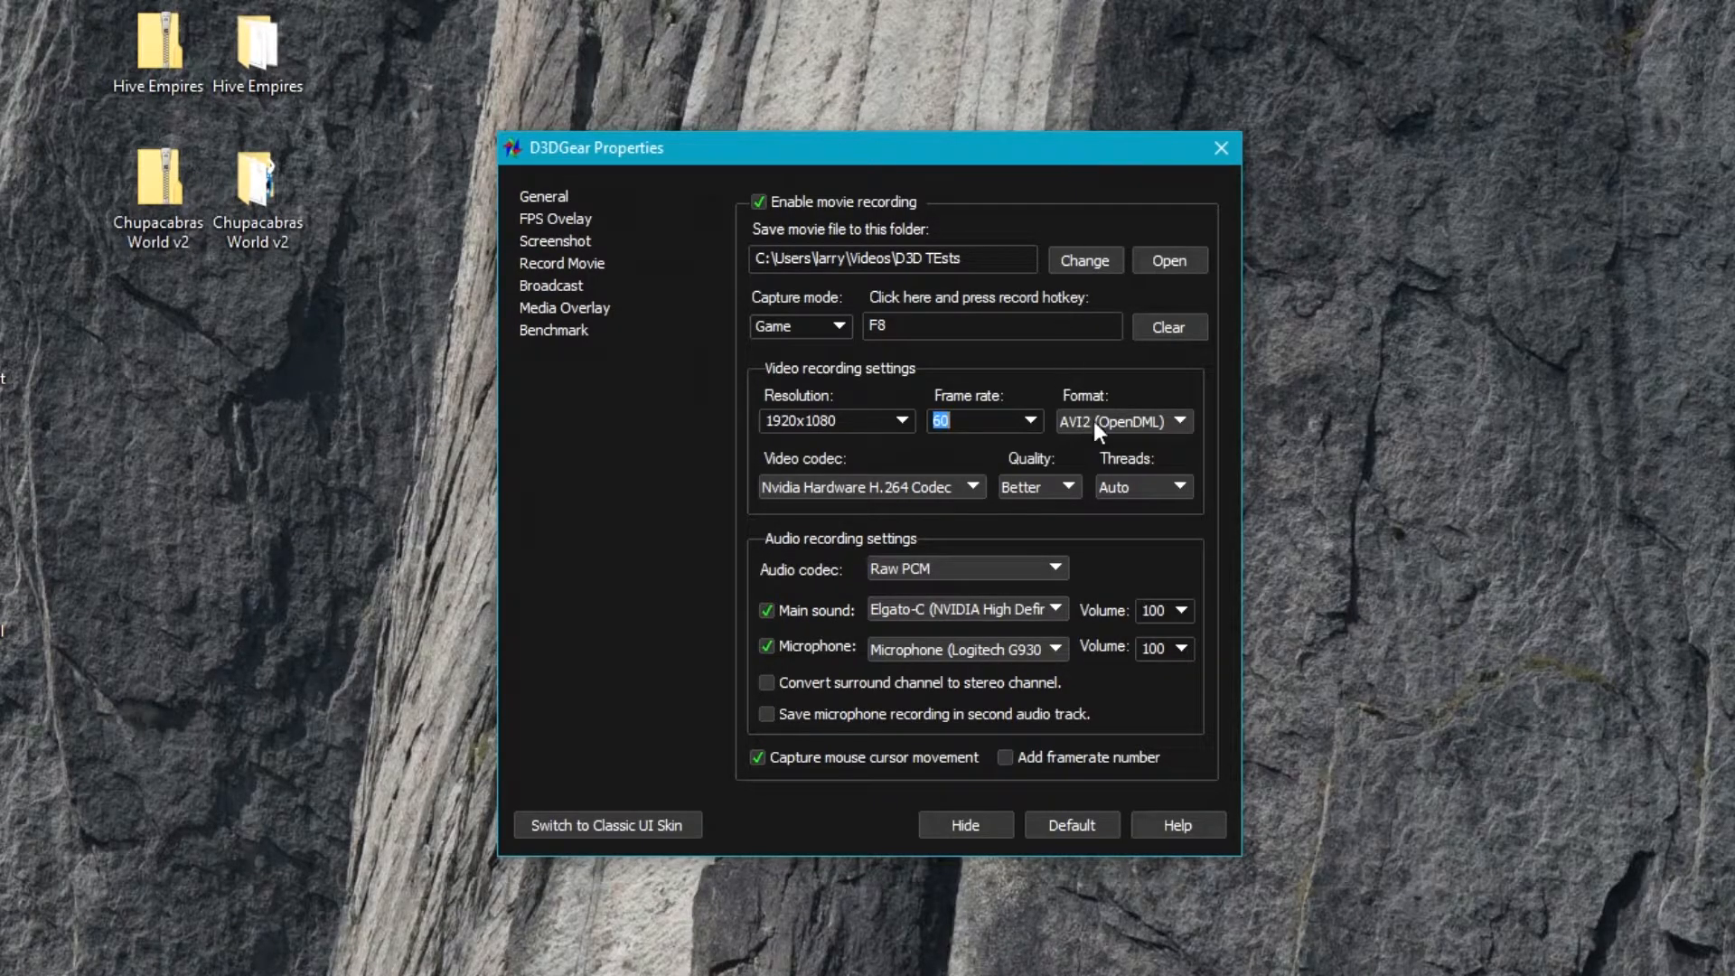
click(1176, 421)
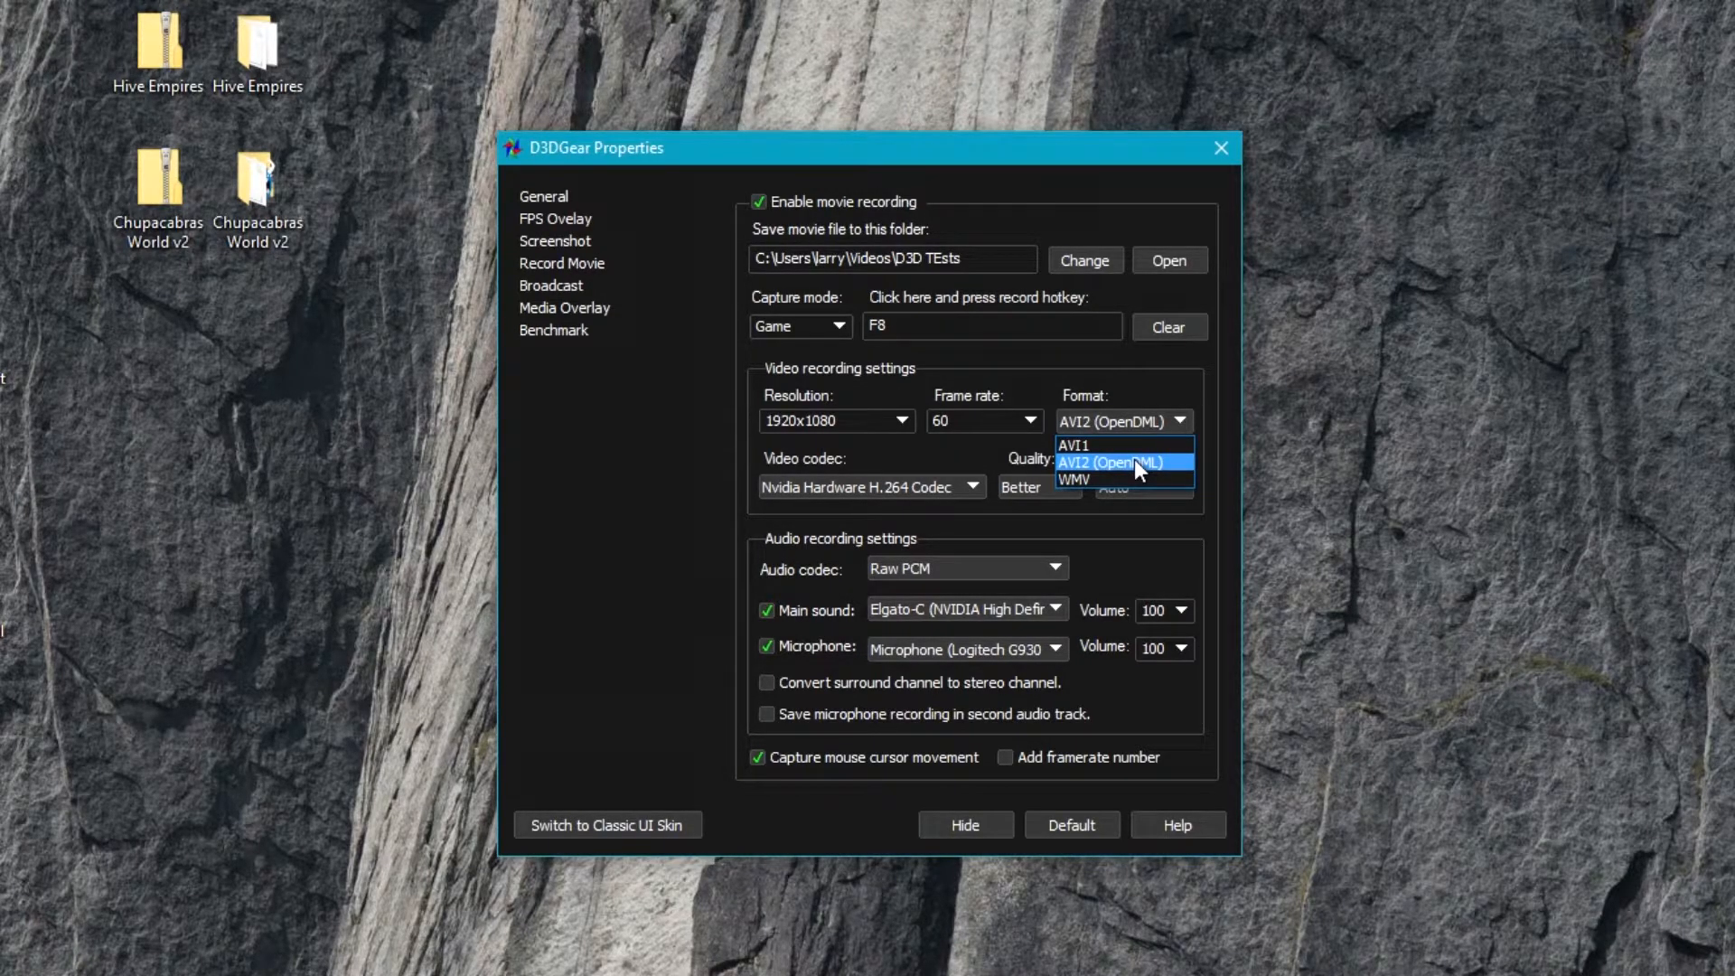
mouse_move(1154, 468)
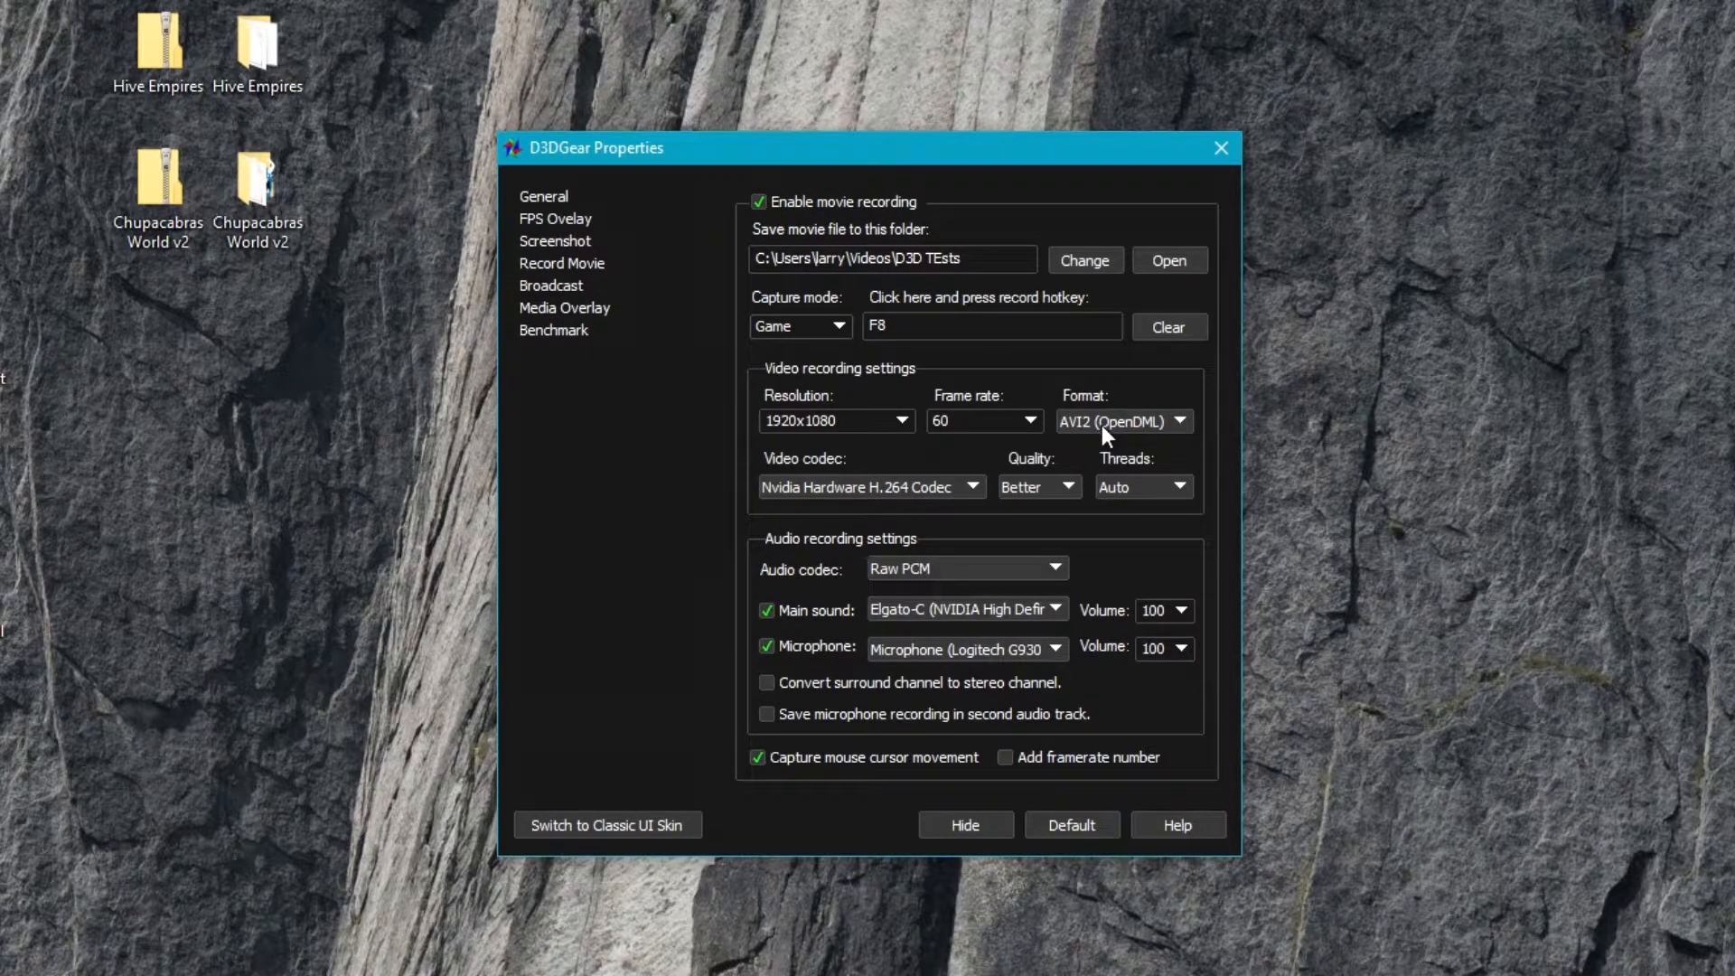
mouse_move(798, 519)
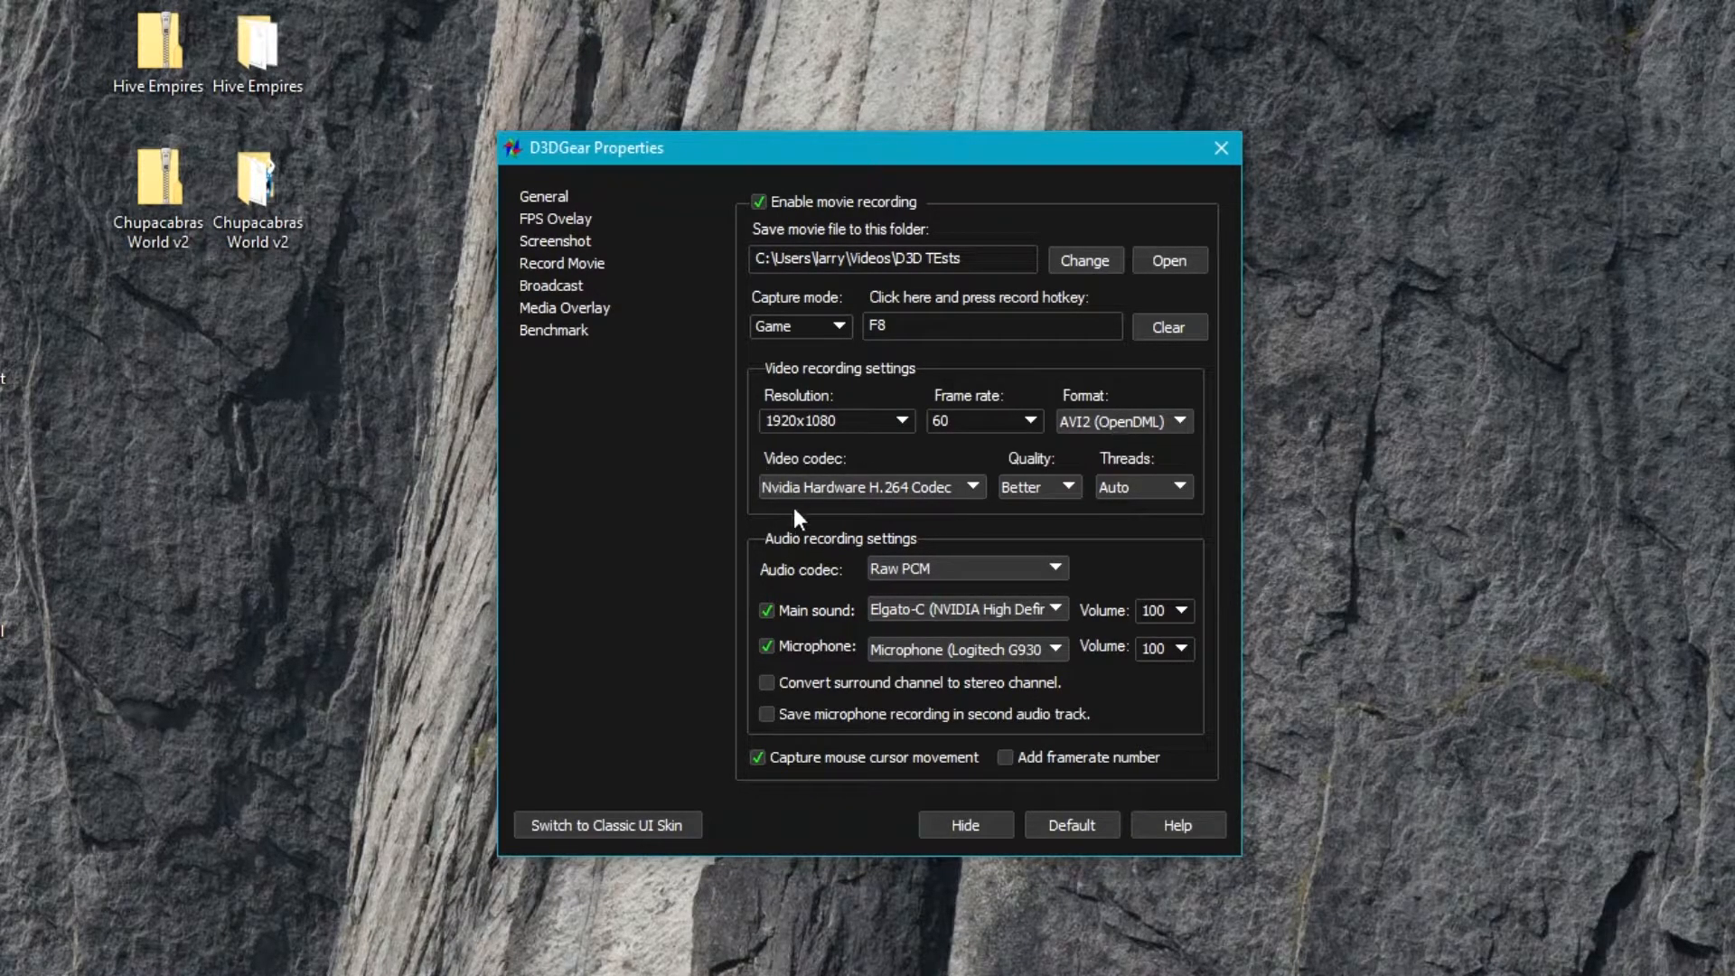
mouse_move(1180, 439)
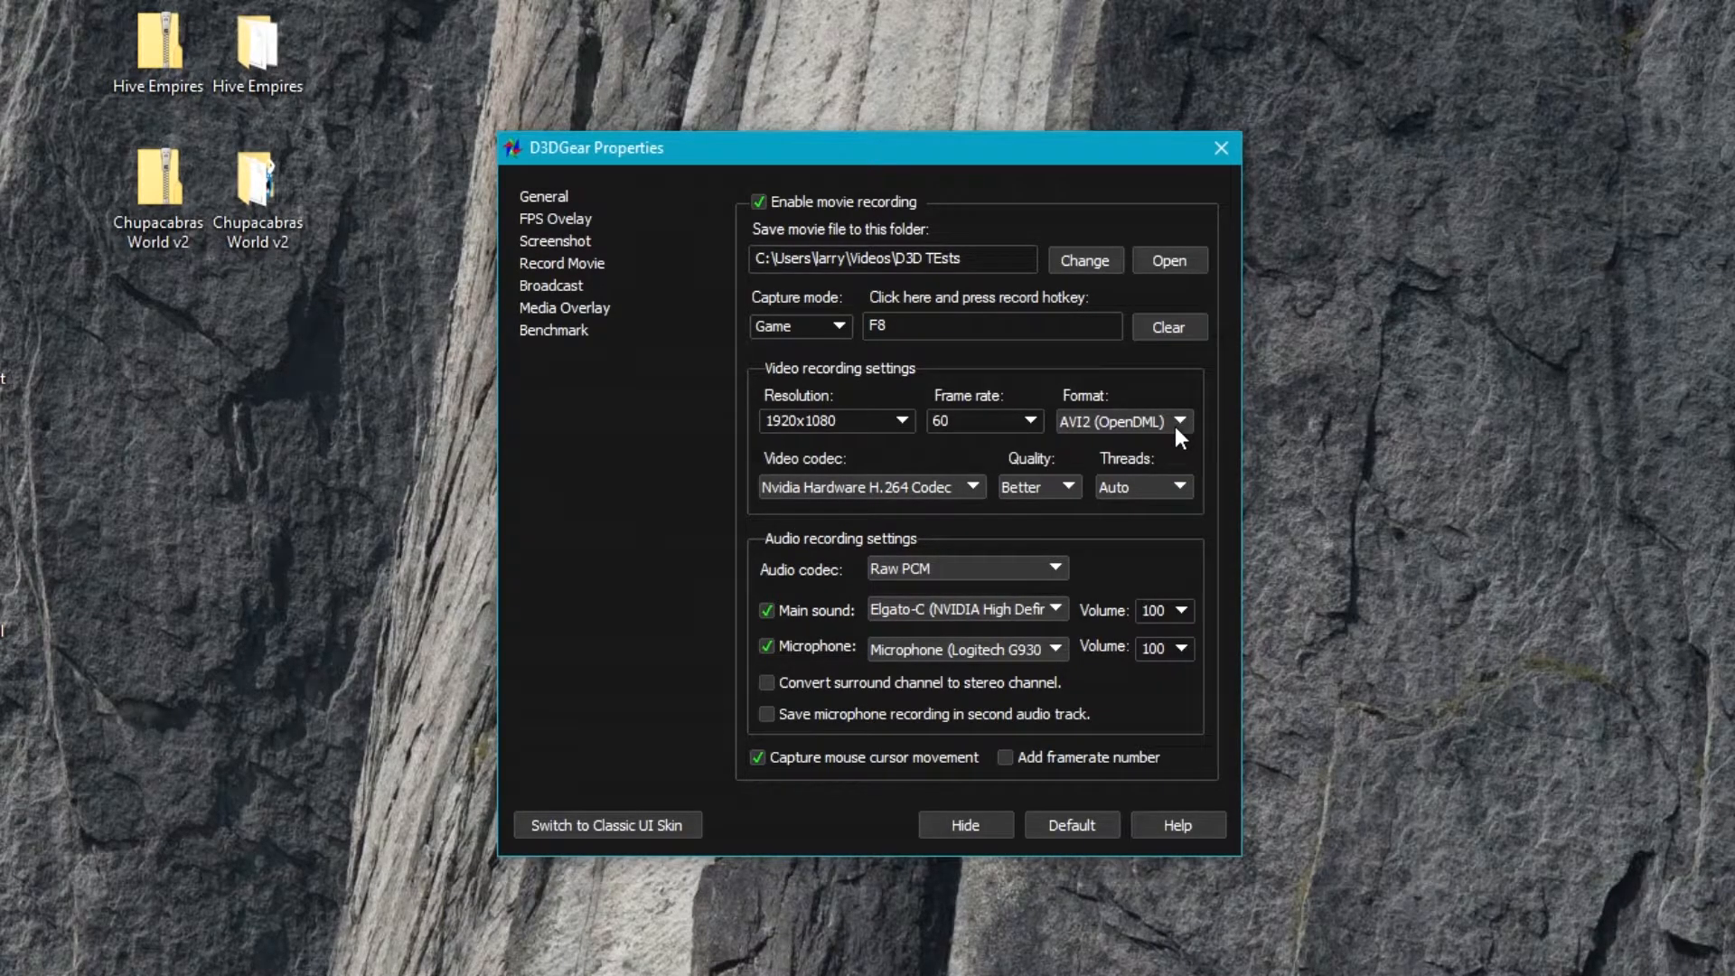
mouse_move(1178, 441)
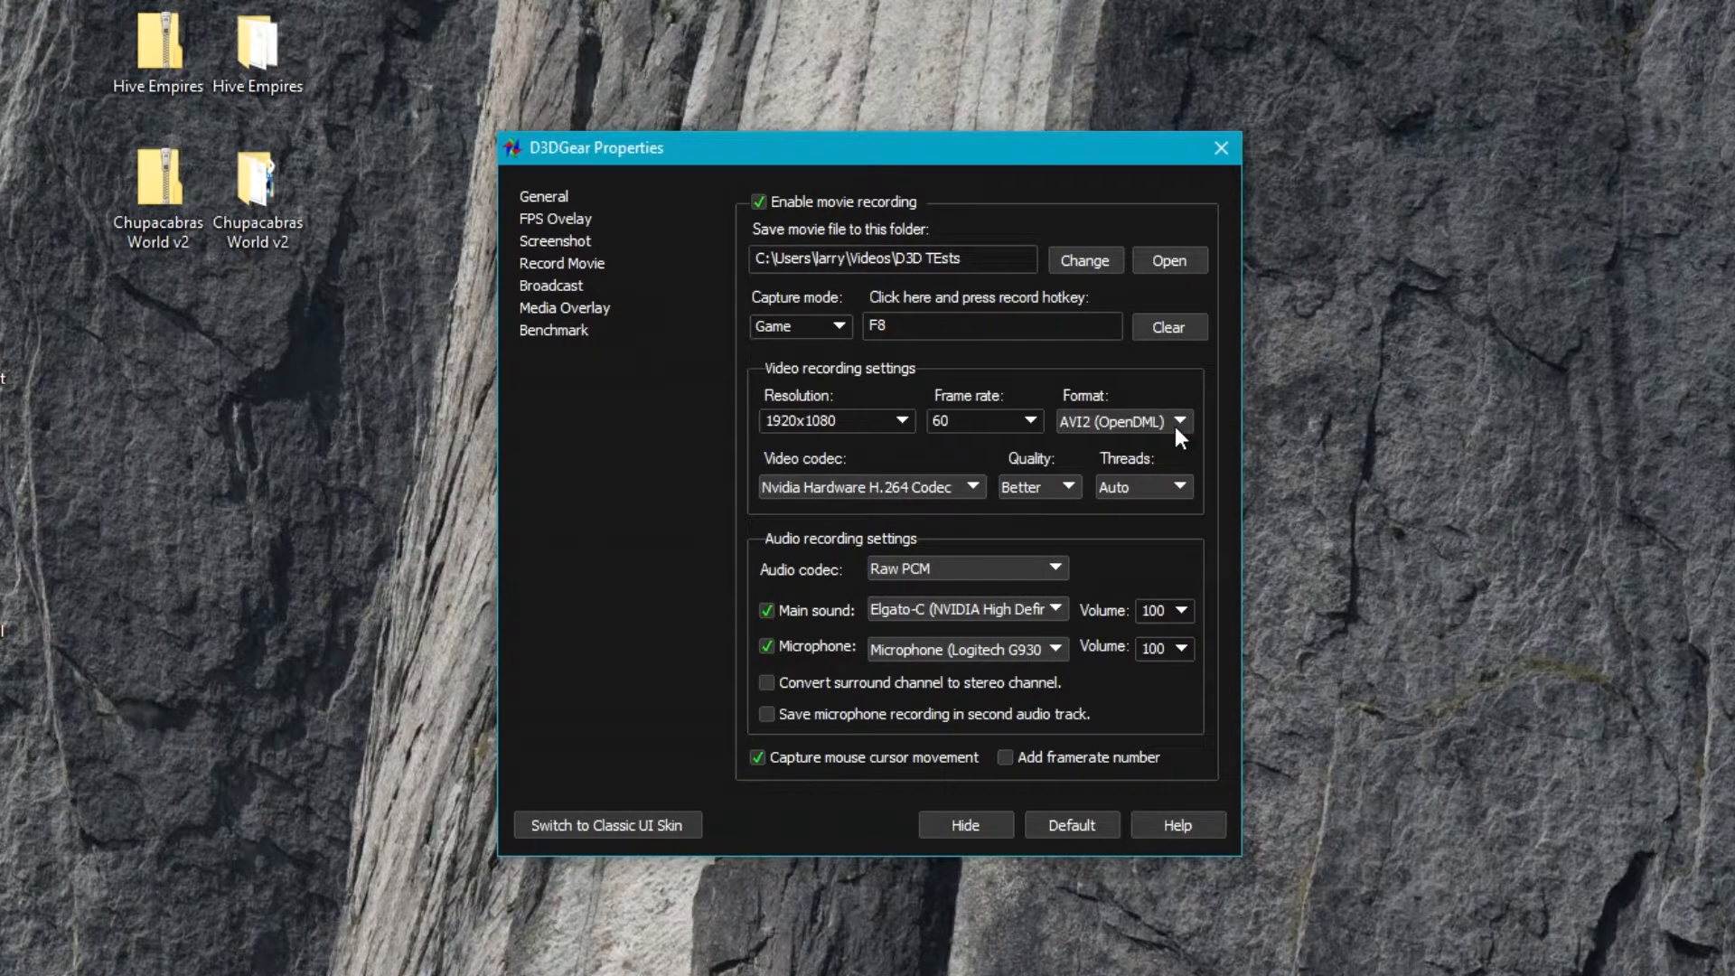
mouse_move(1078, 430)
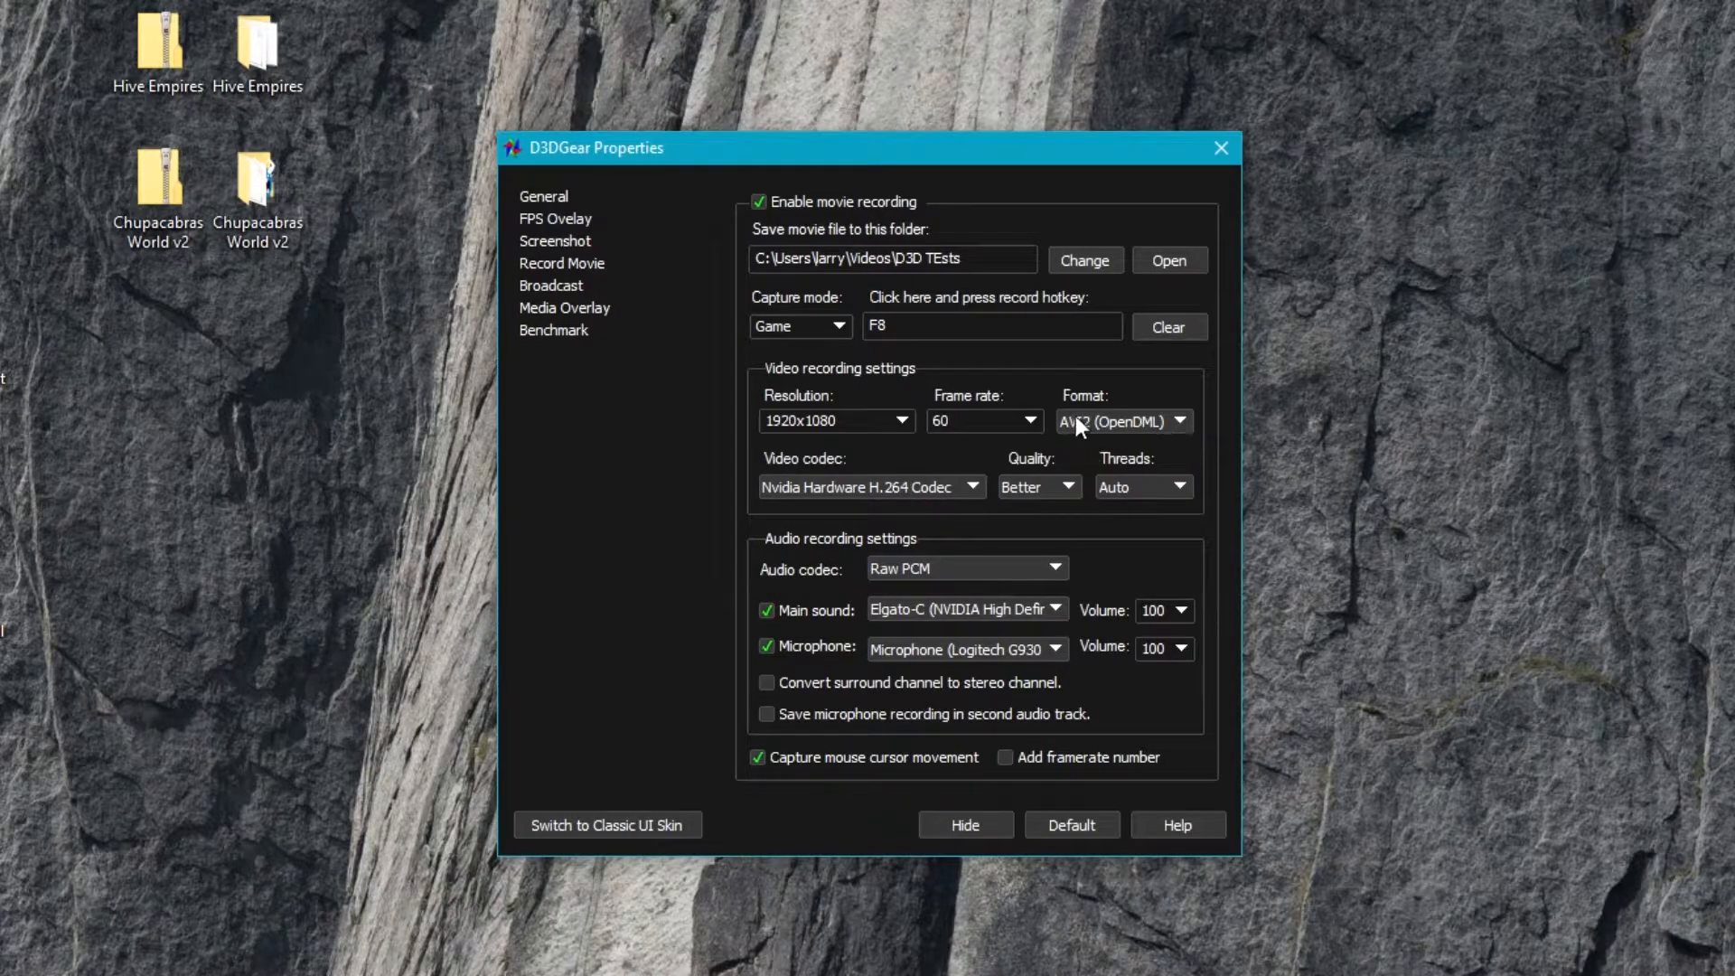
mouse_move(792, 484)
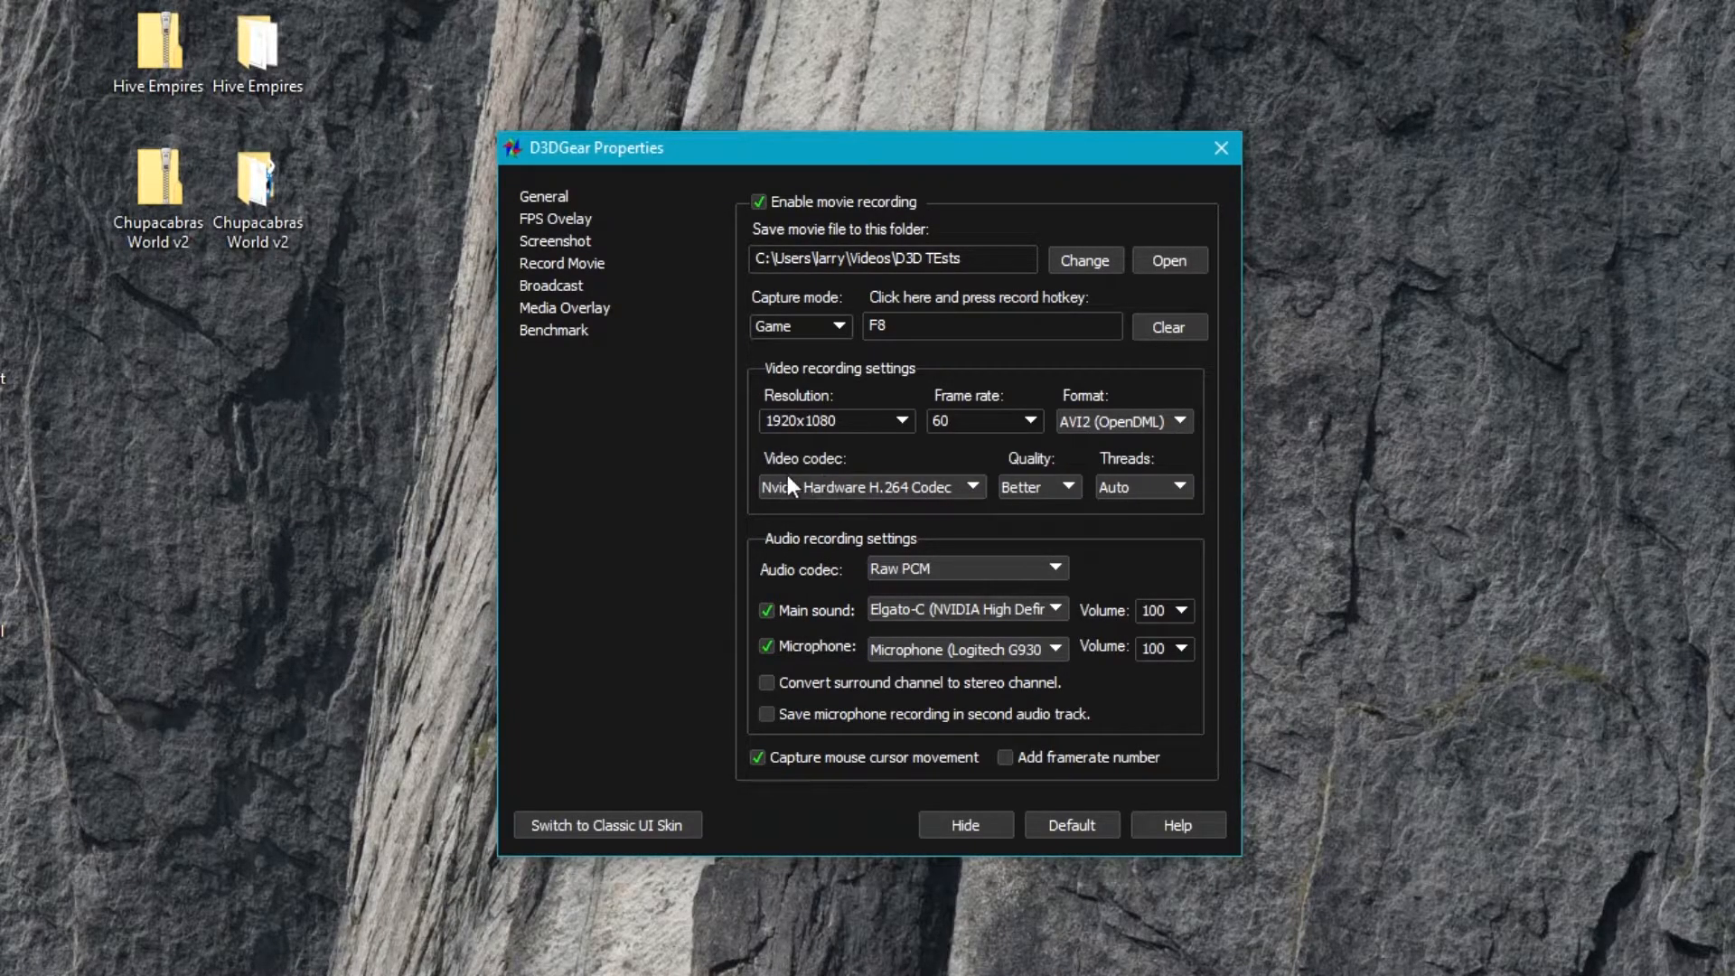
- Try another hardware video codec, dismiss the not-available error, and list the codecs again
click(972, 486)
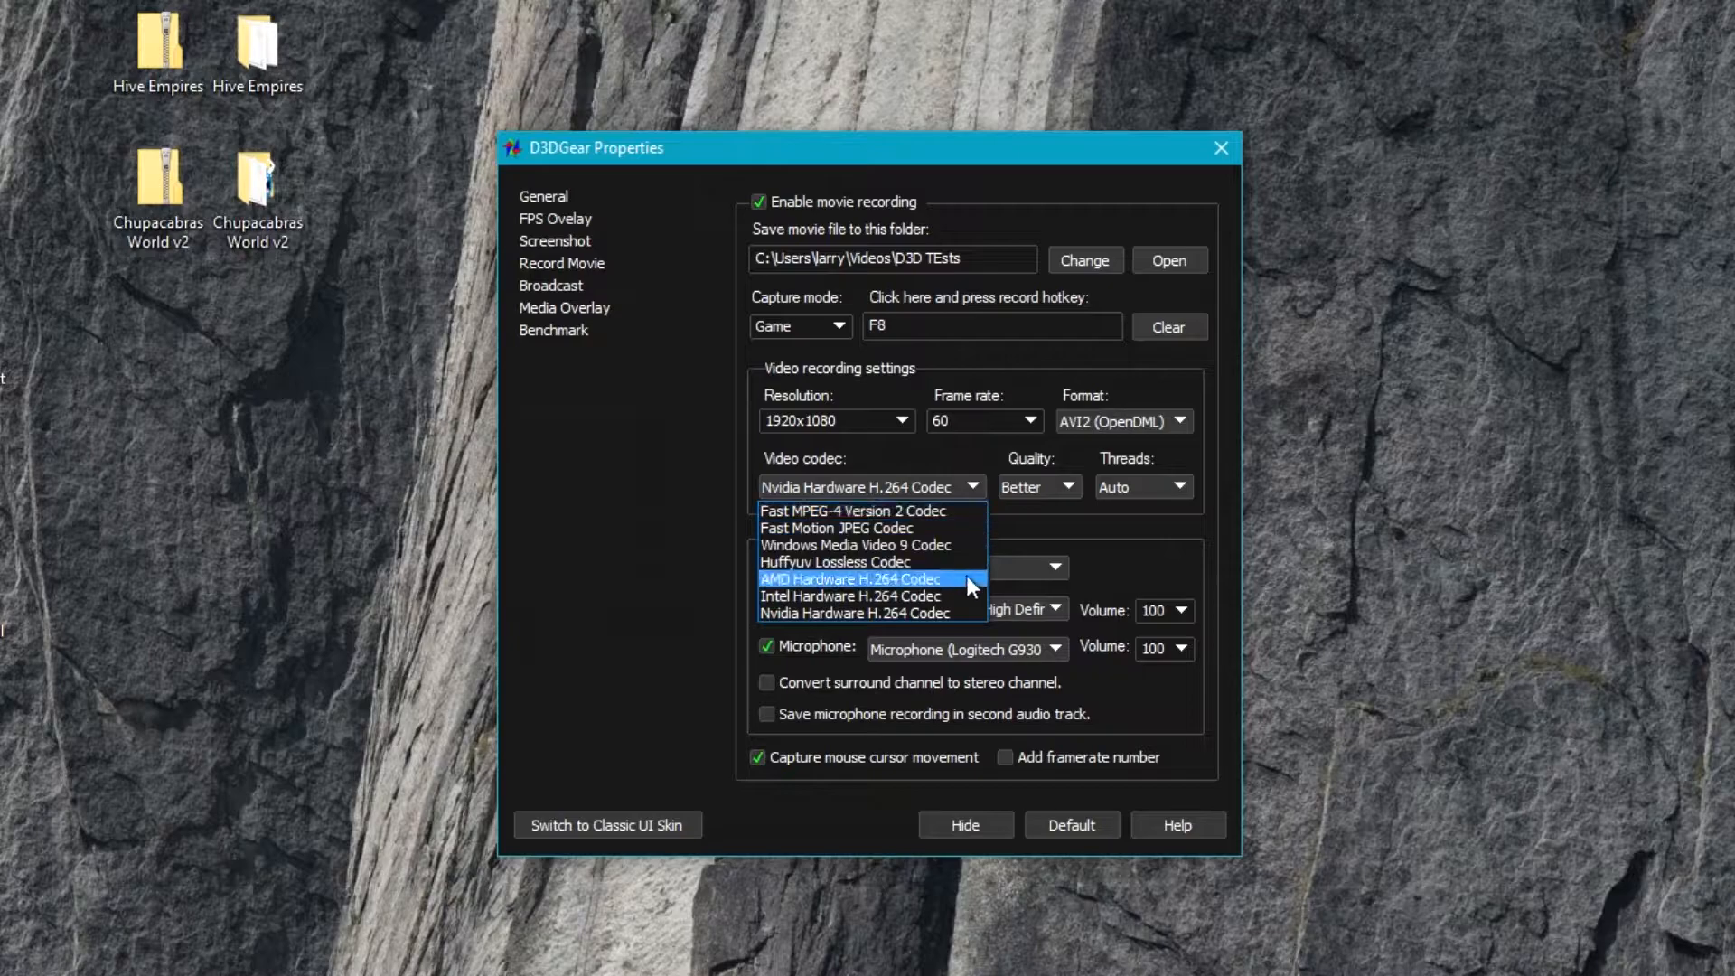
mouse_move(971, 589)
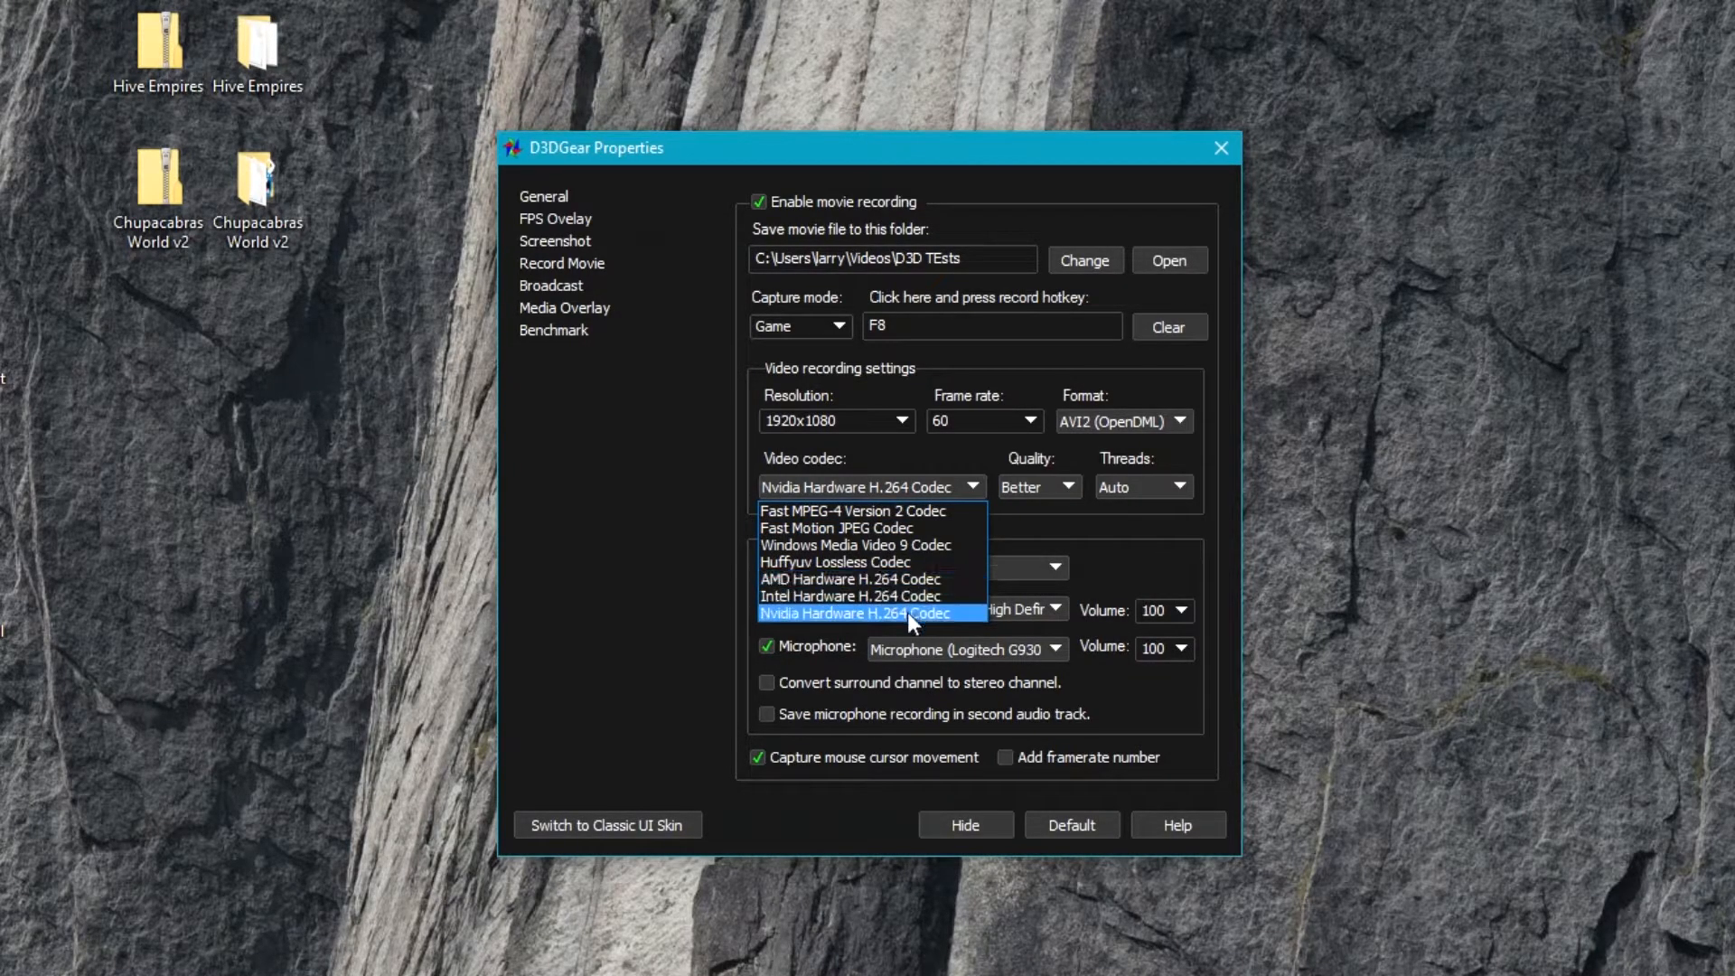
mouse_move(954, 625)
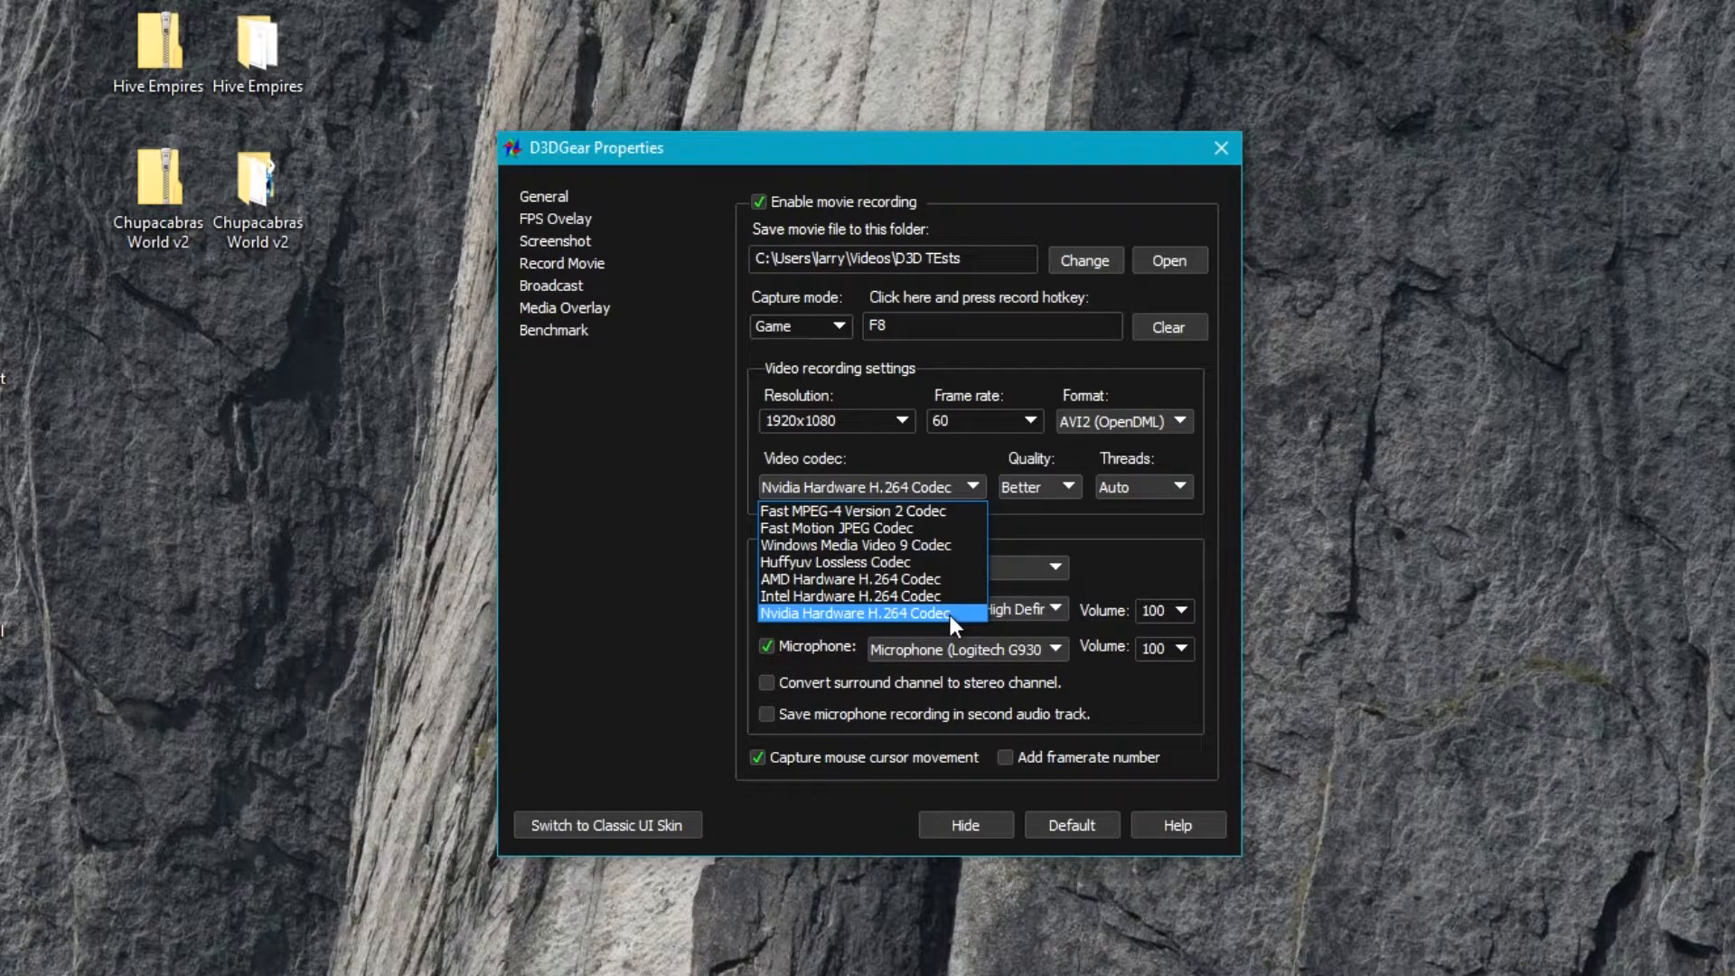
mouse_move(979, 604)
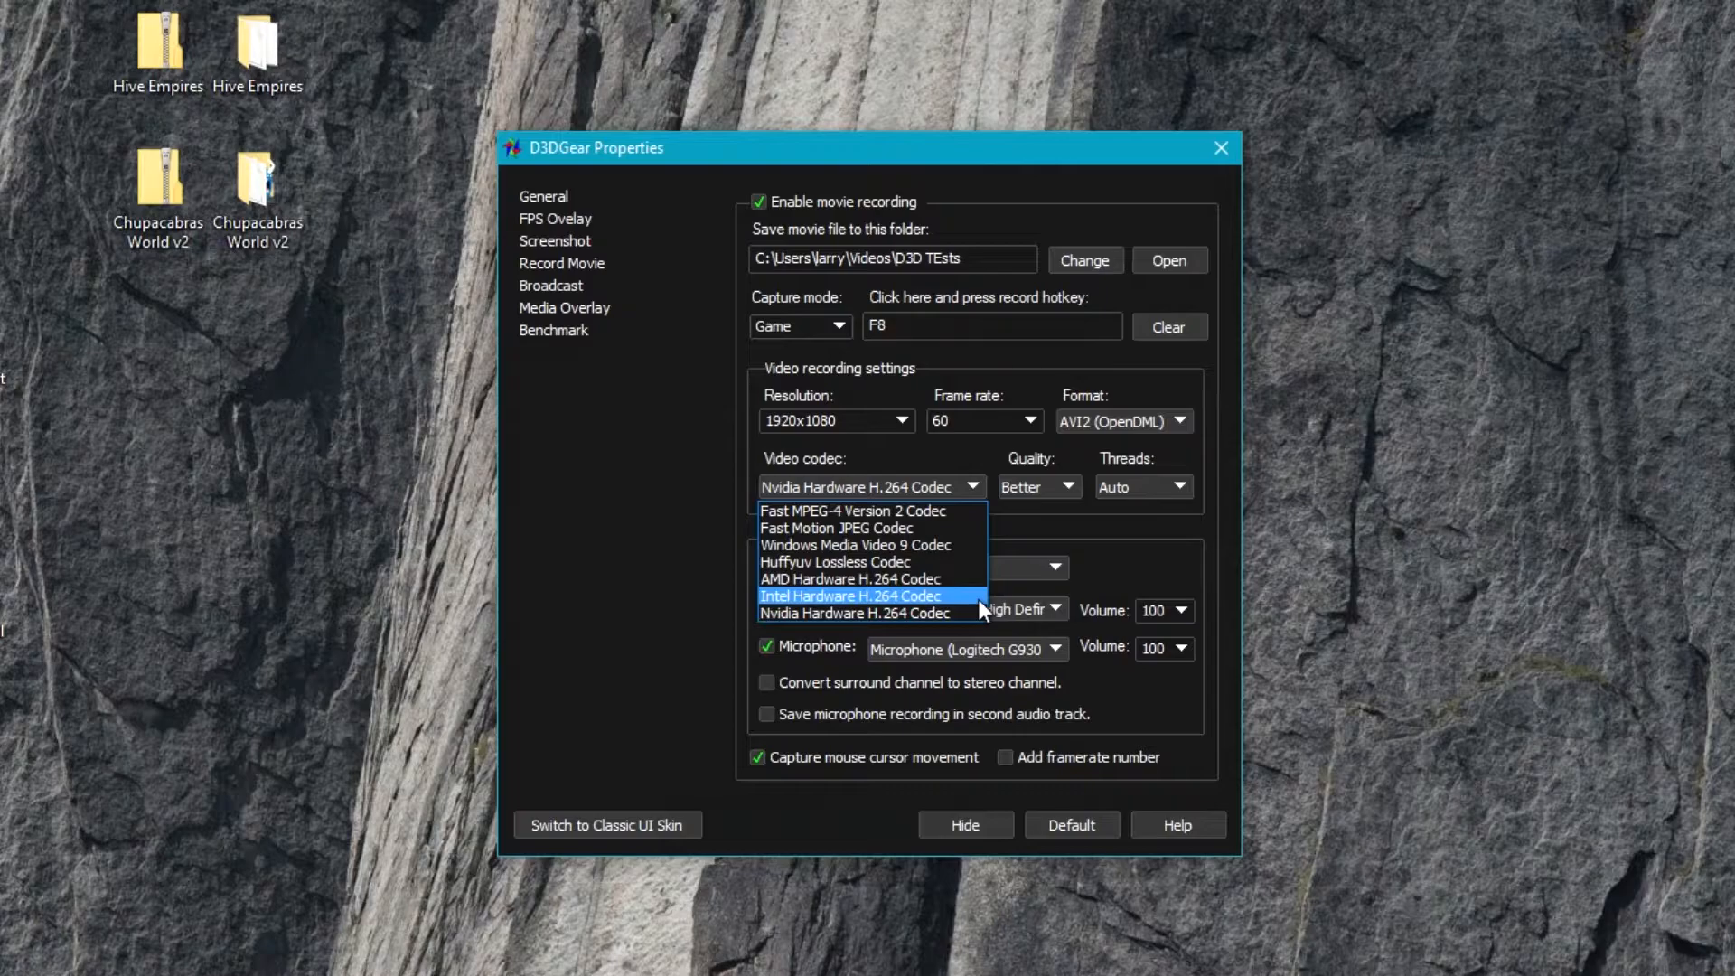
mouse_move(979, 612)
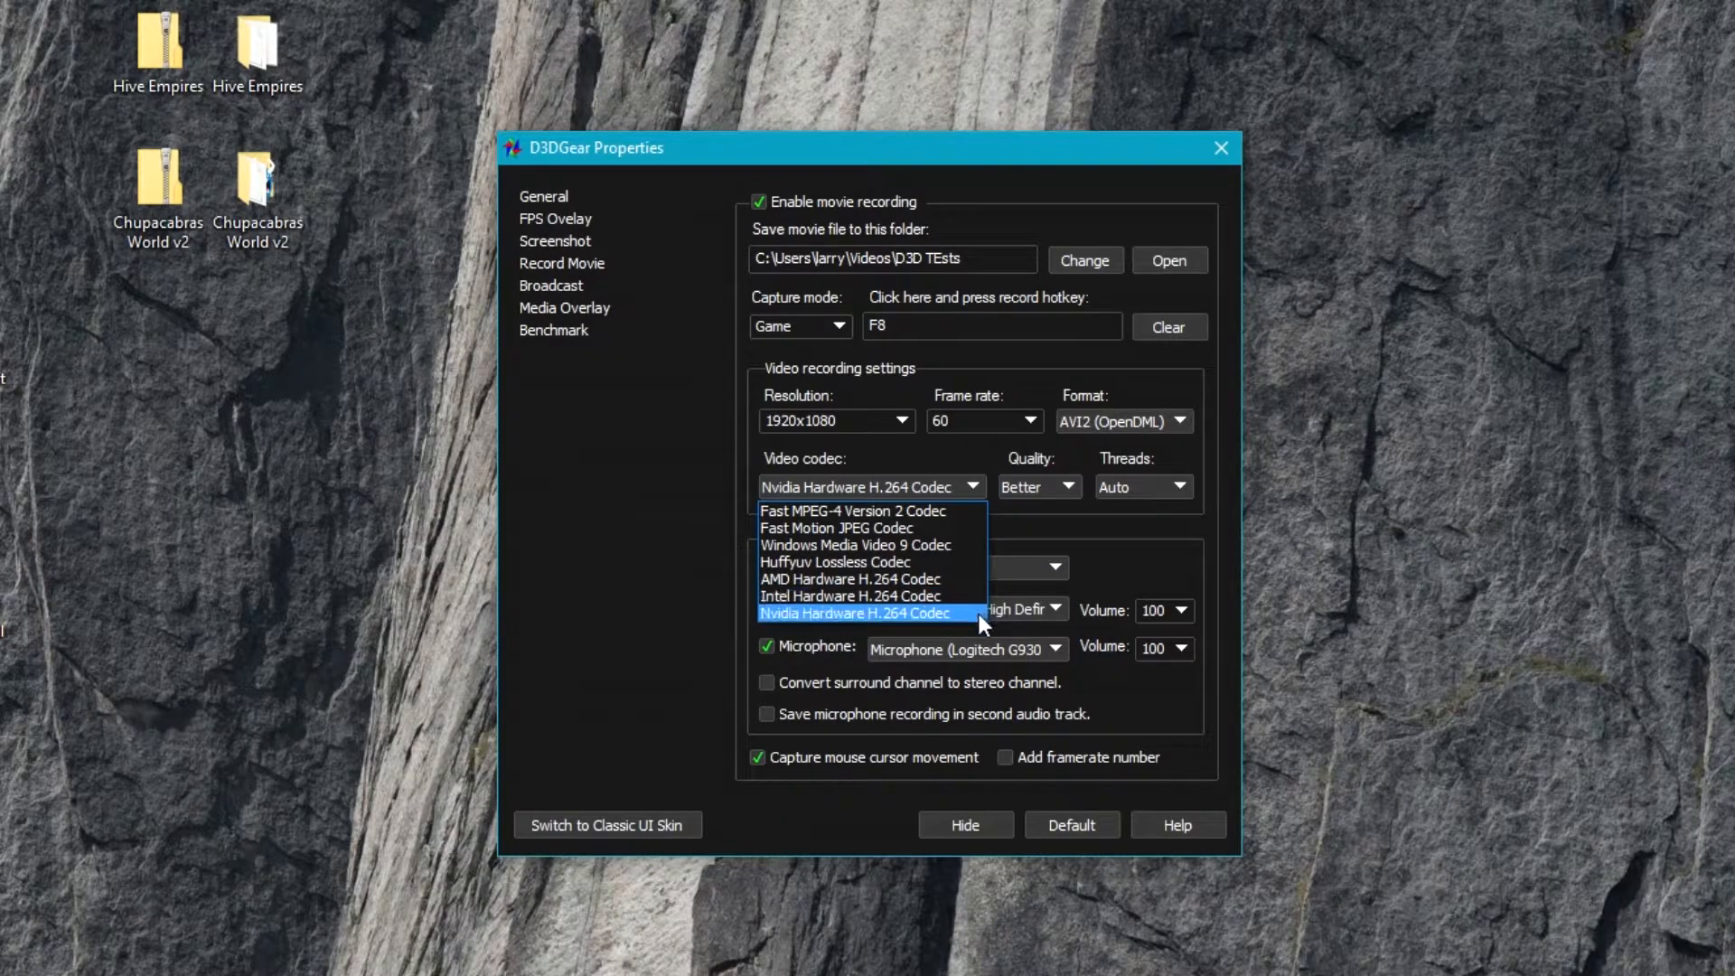
click(856, 612)
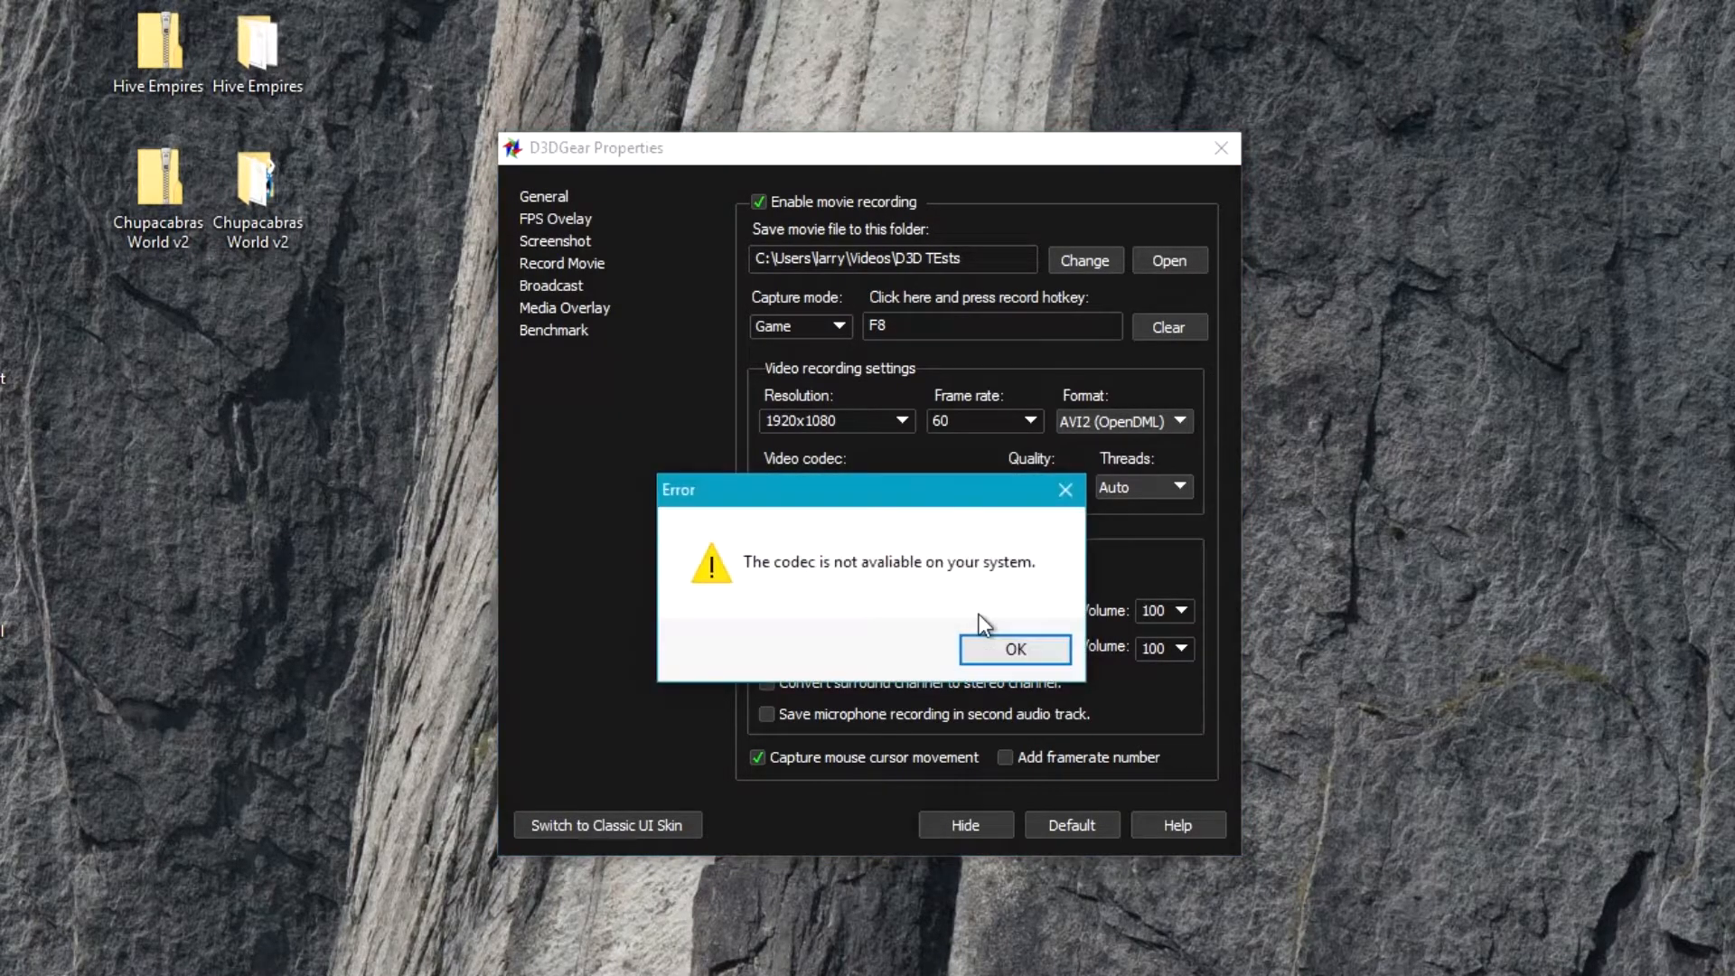
click(1013, 649)
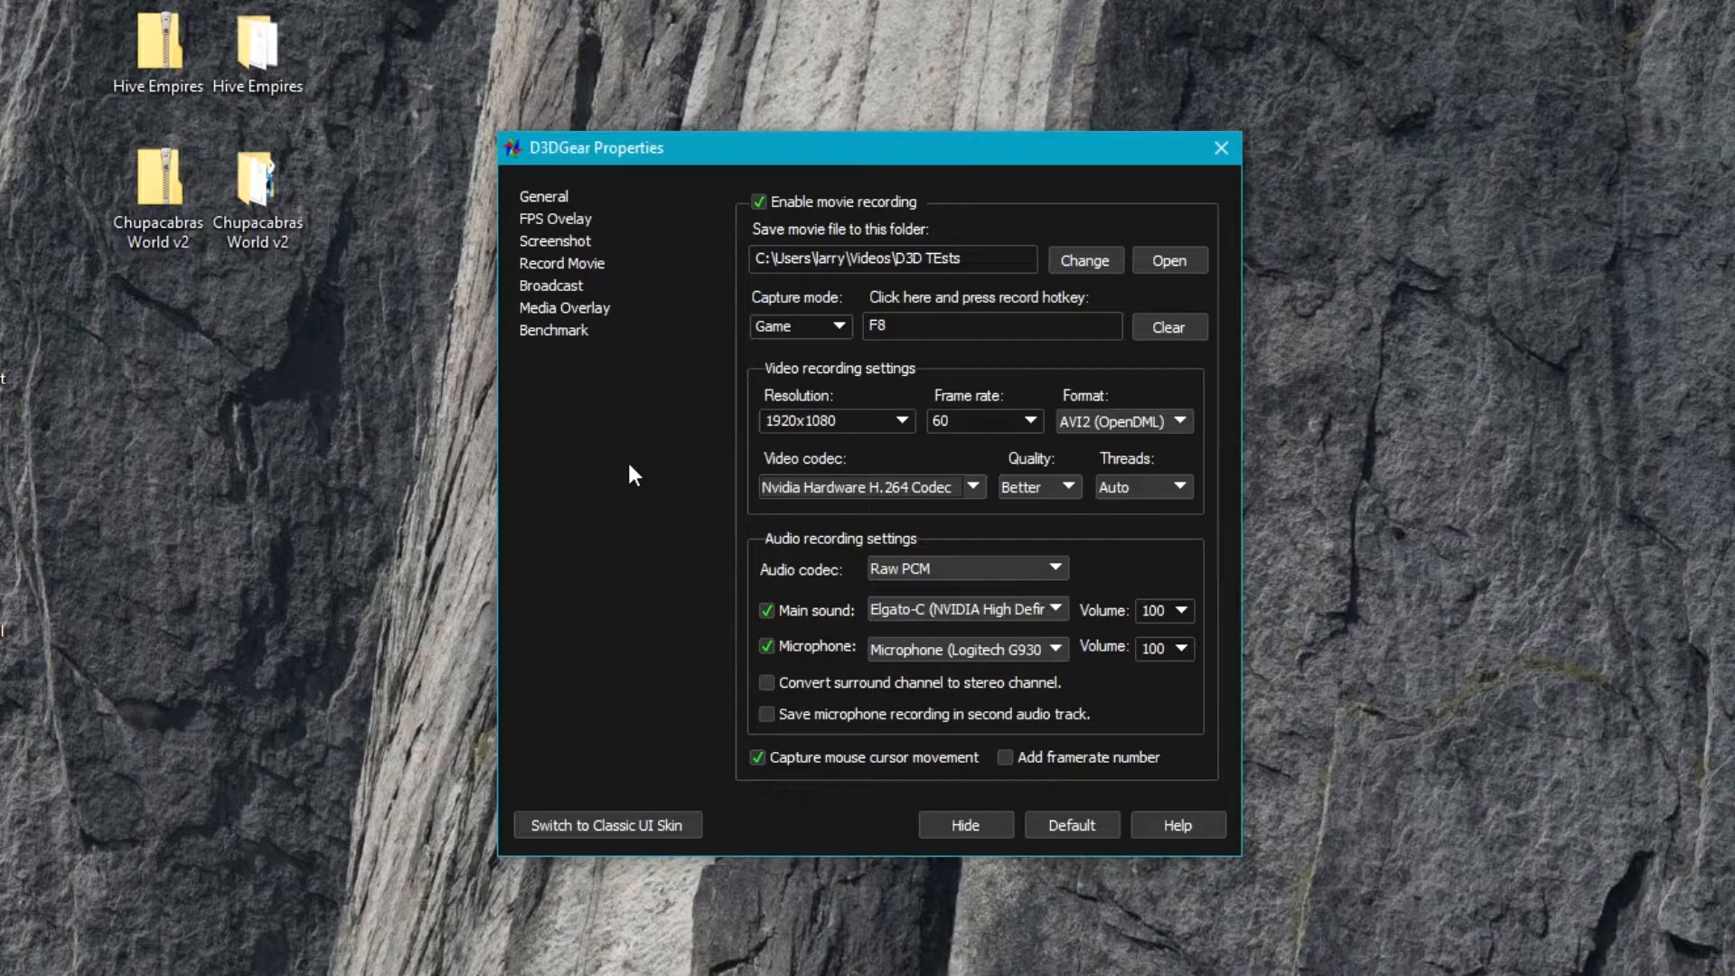
mouse_move(661, 474)
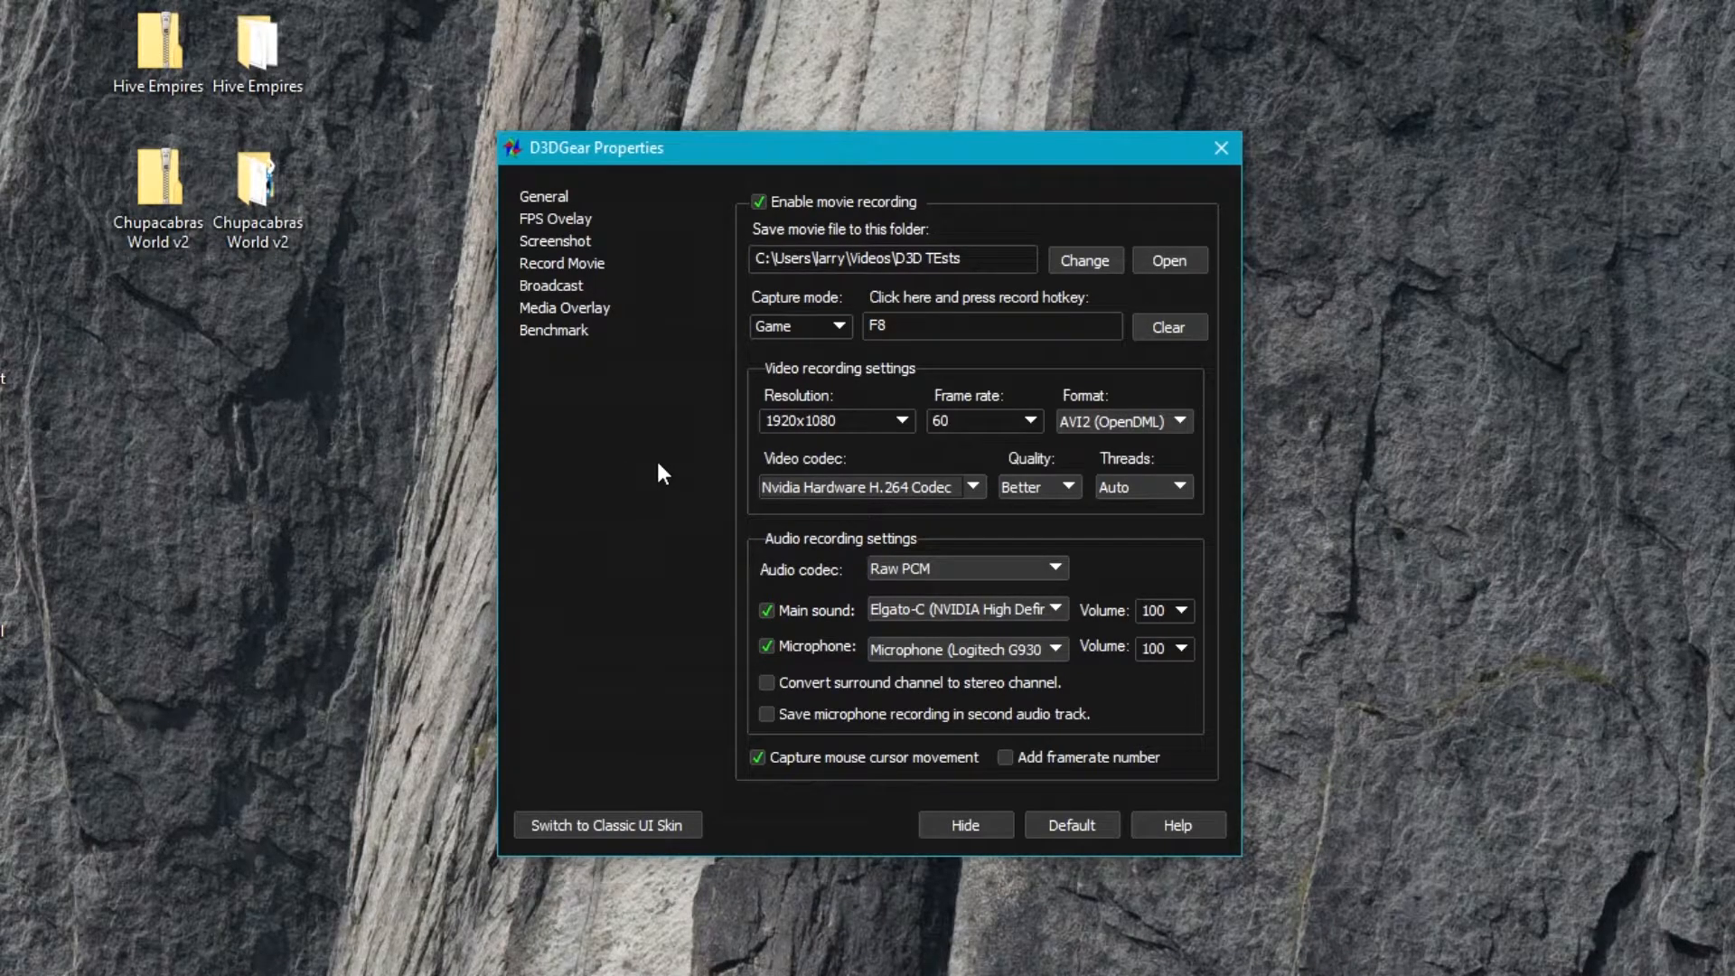
click(970, 486)
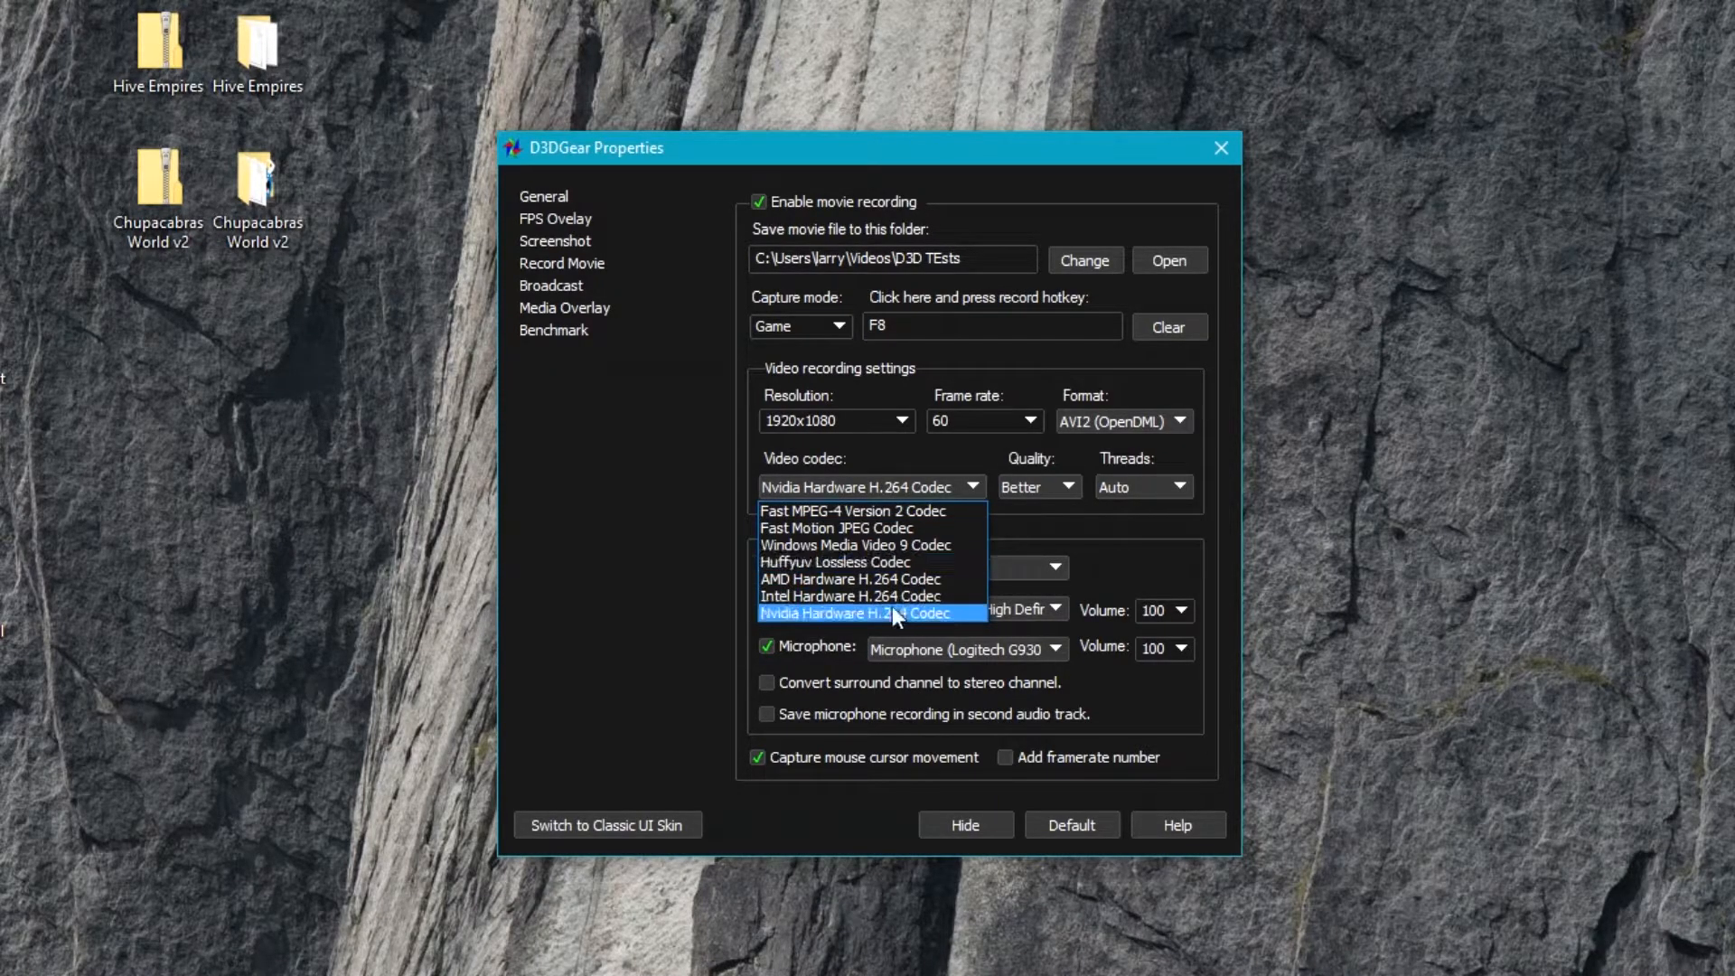
mouse_move(896, 596)
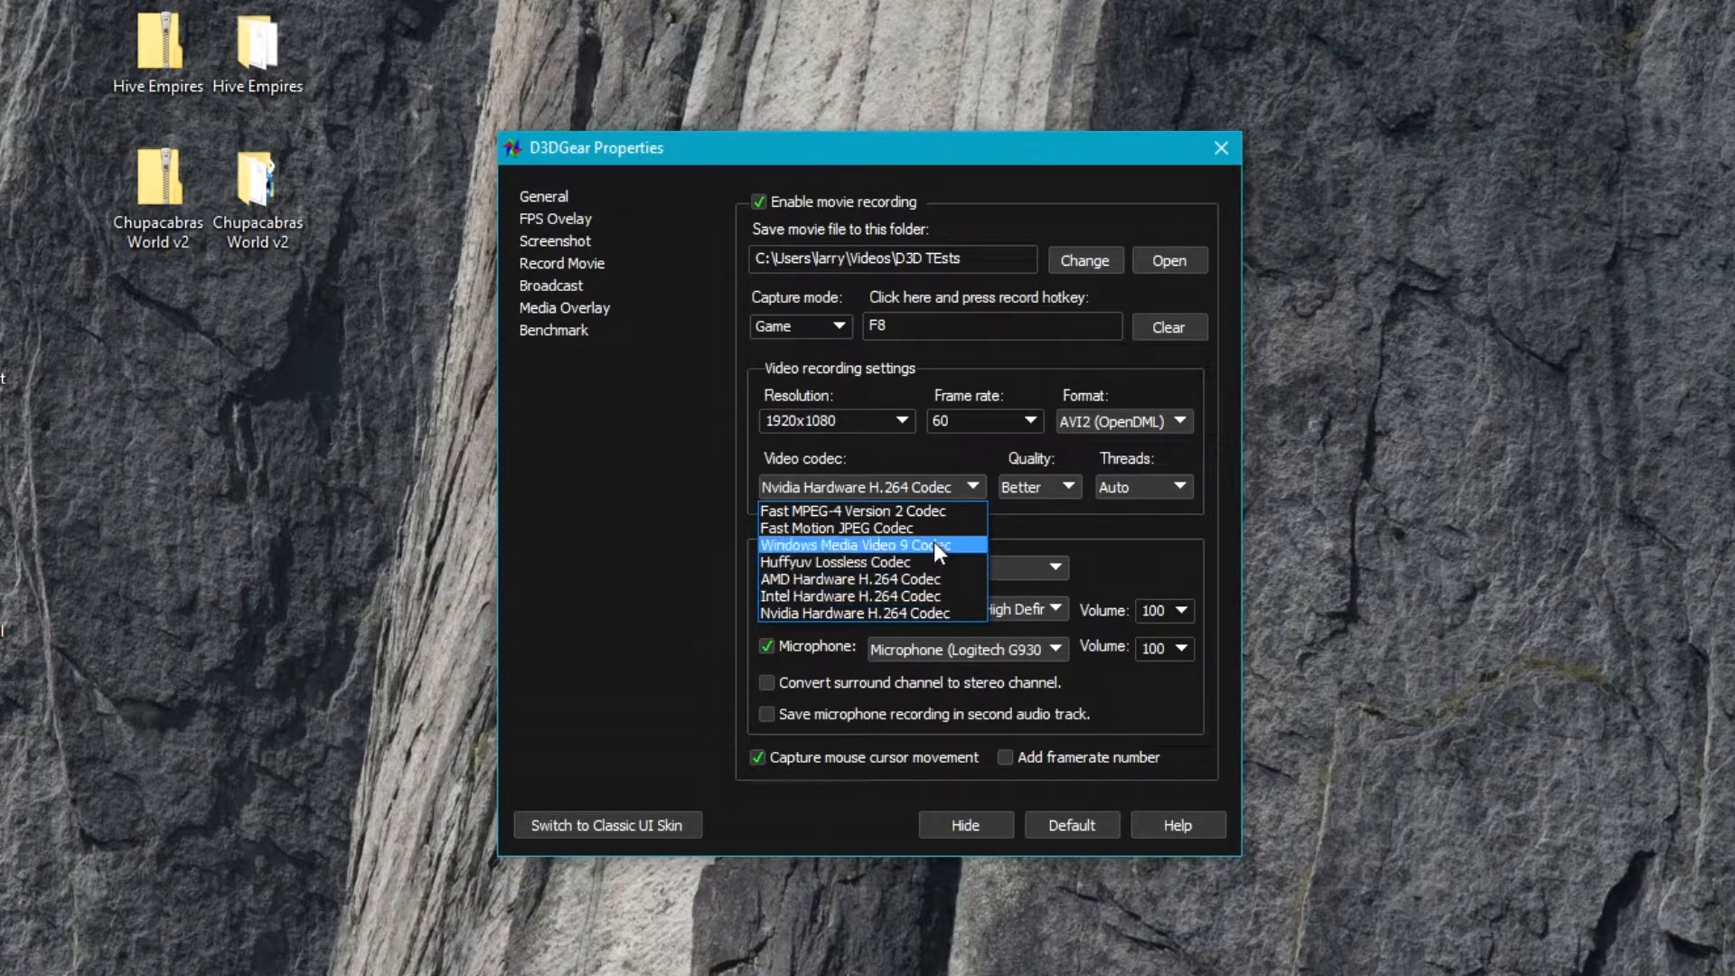
mouse_move(938, 527)
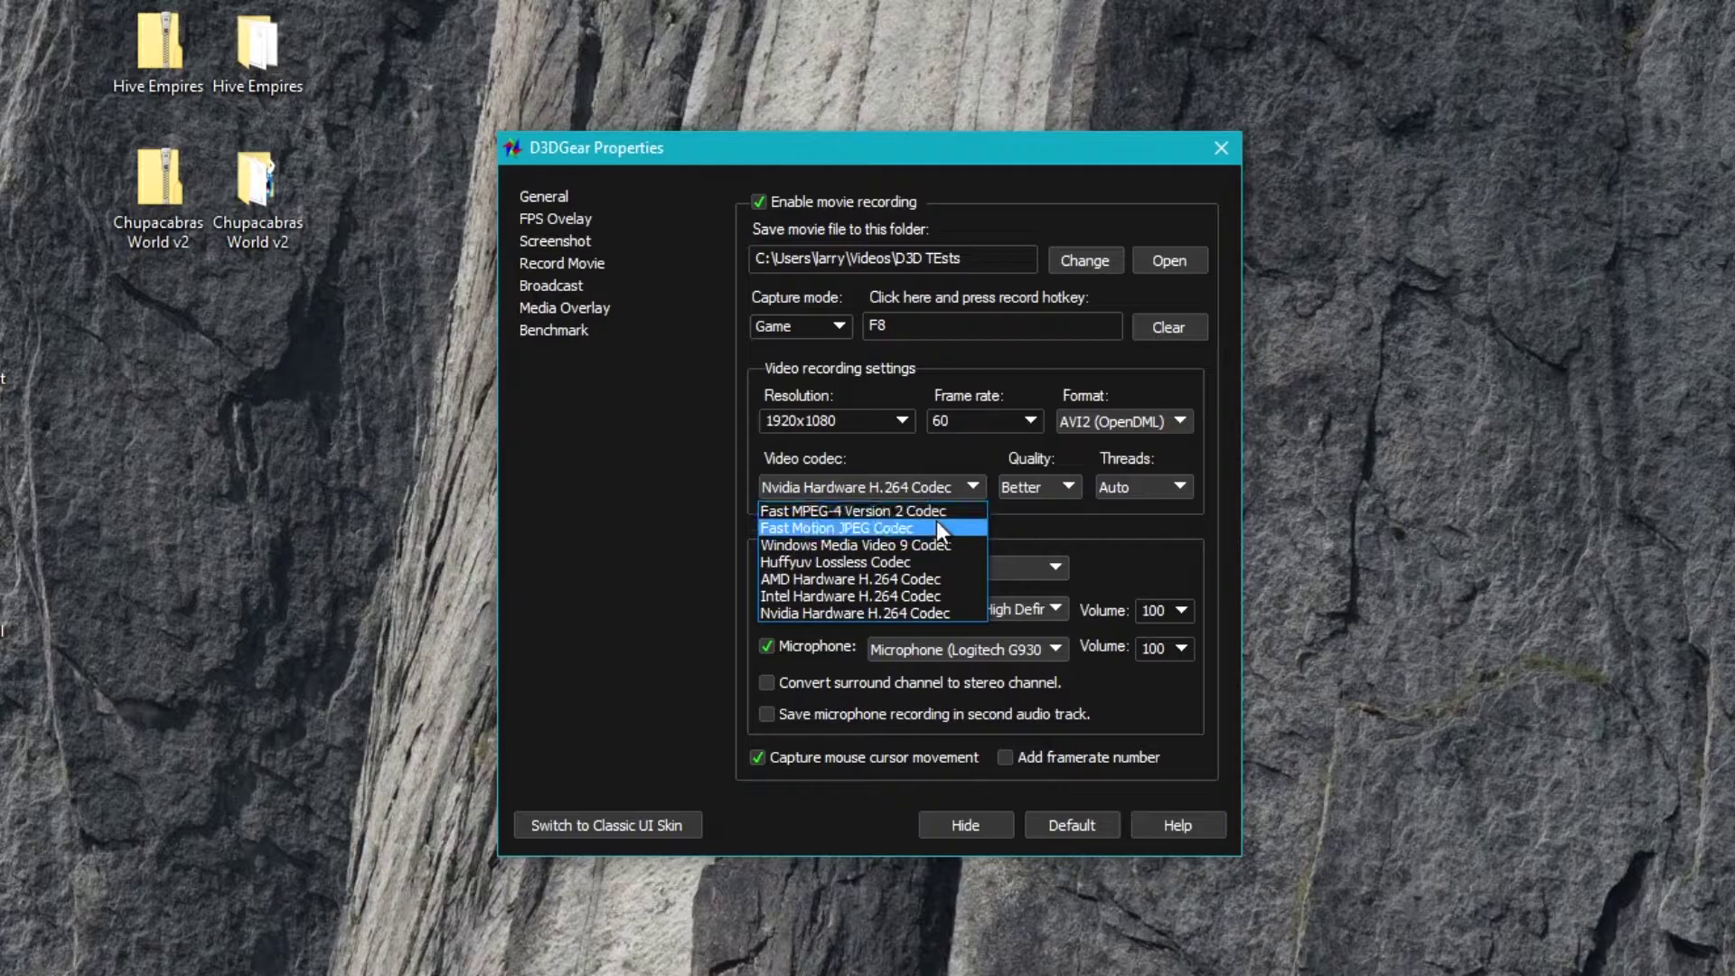
mouse_move(896, 529)
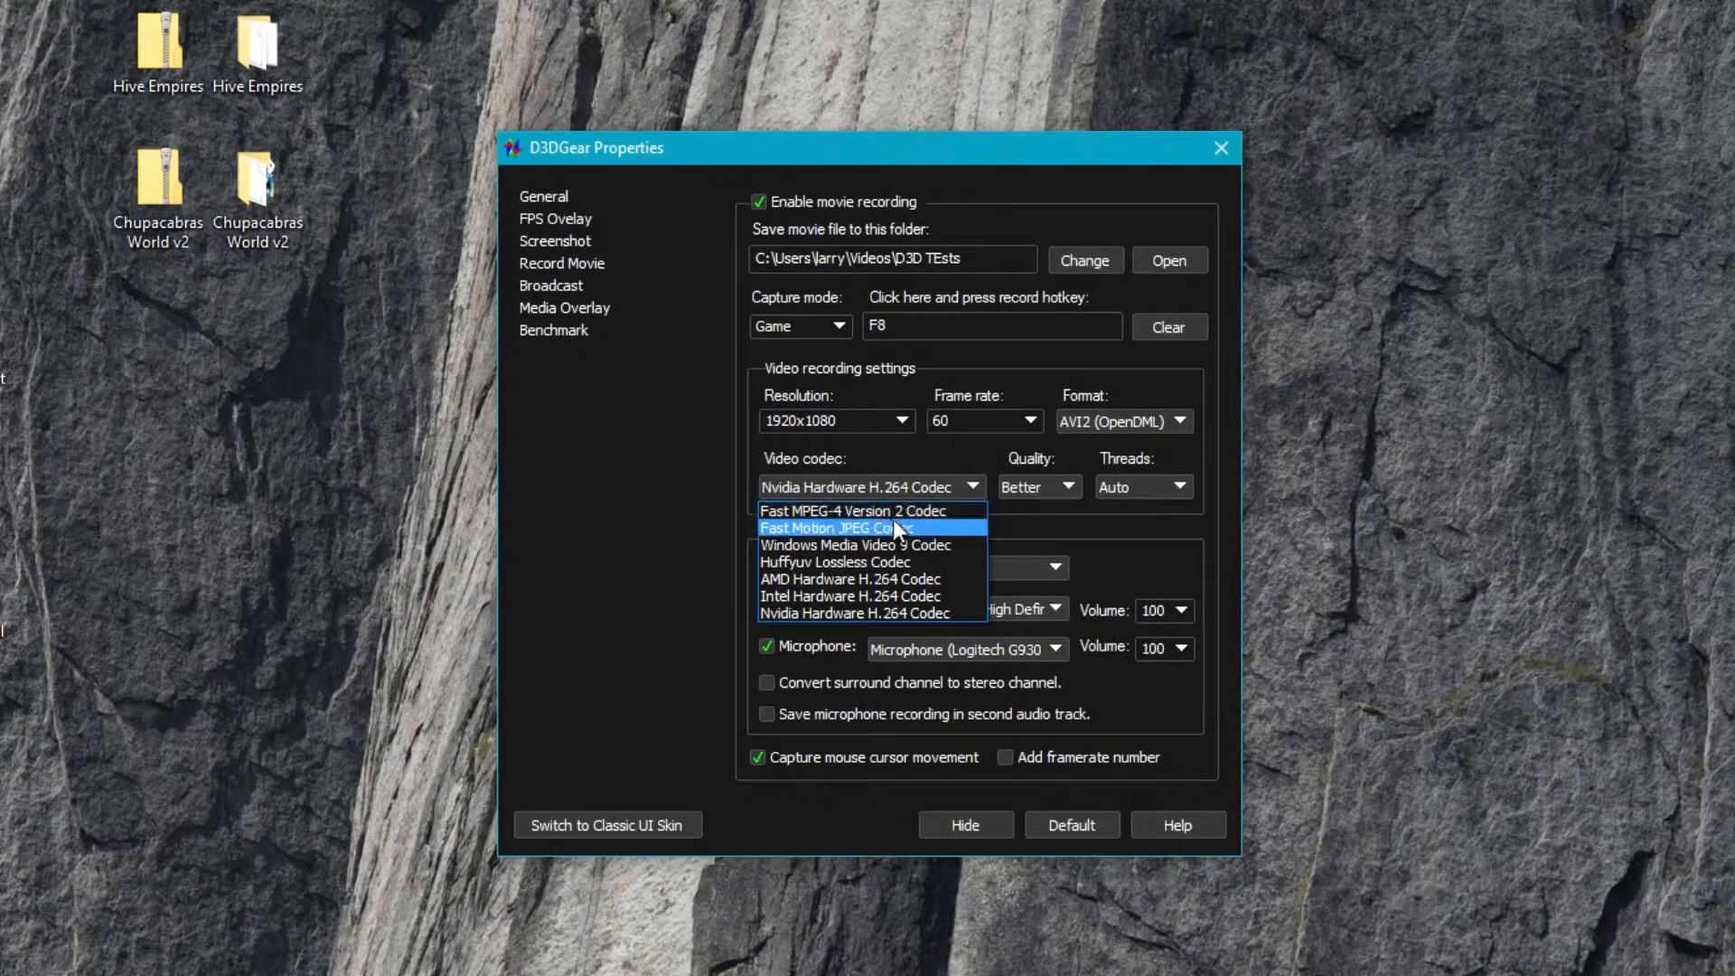
mouse_move(954, 539)
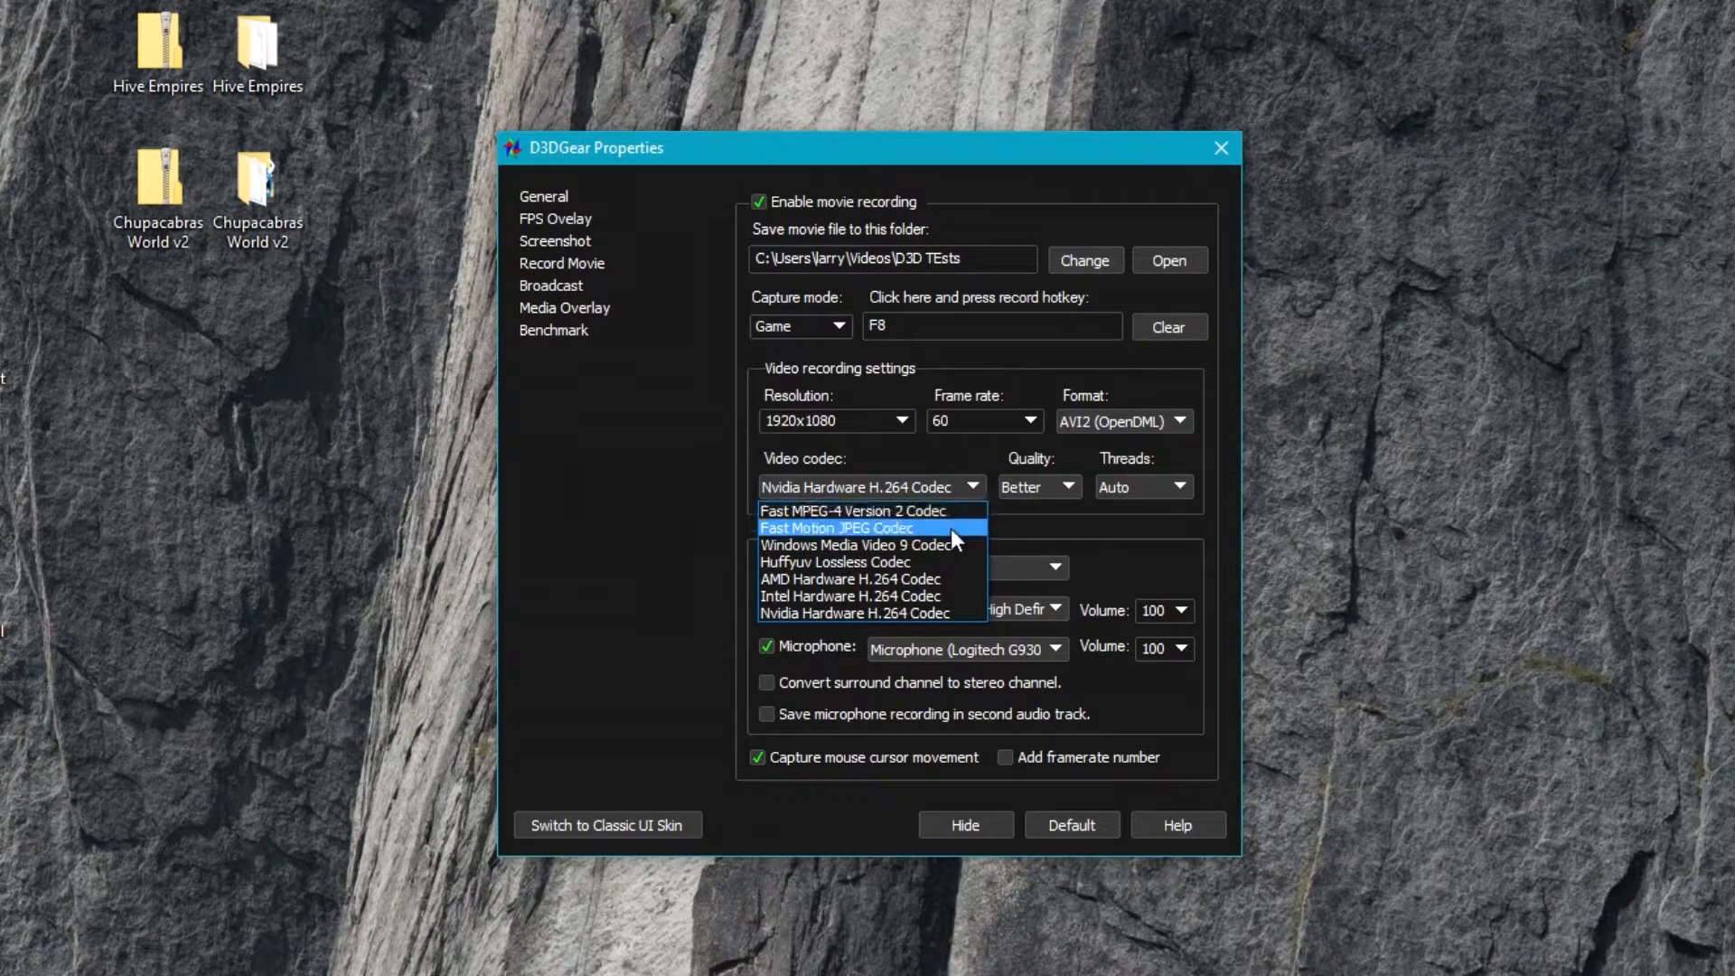
mouse_move(869, 544)
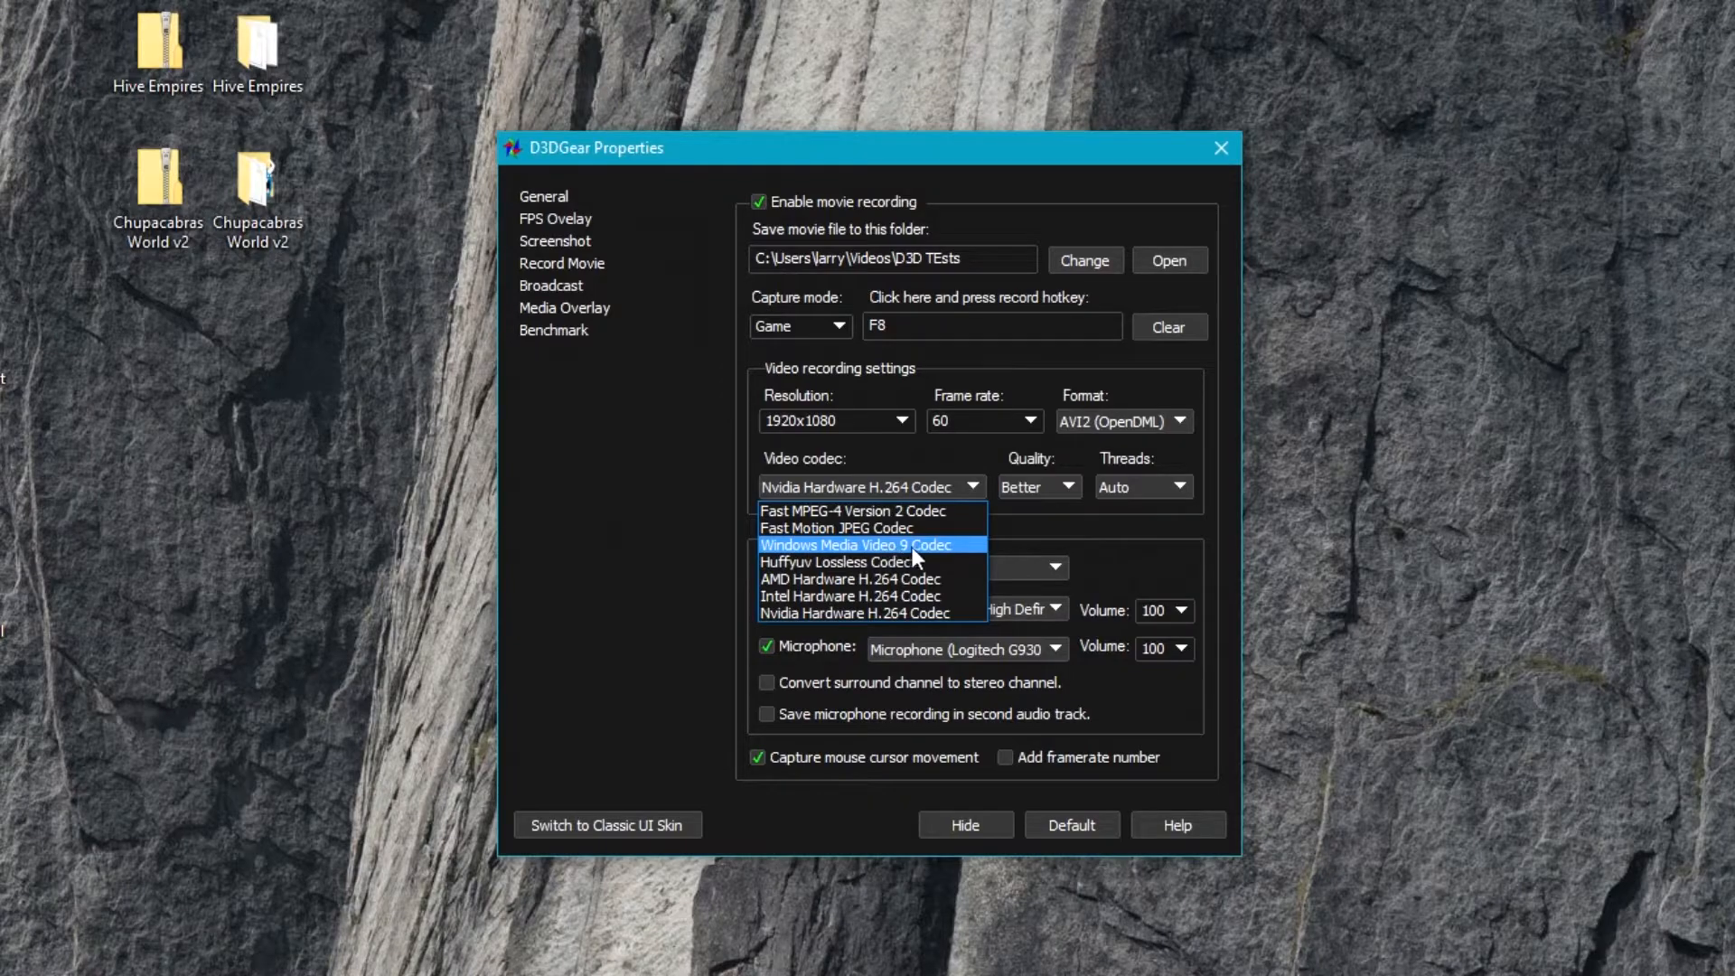
mouse_move(940, 510)
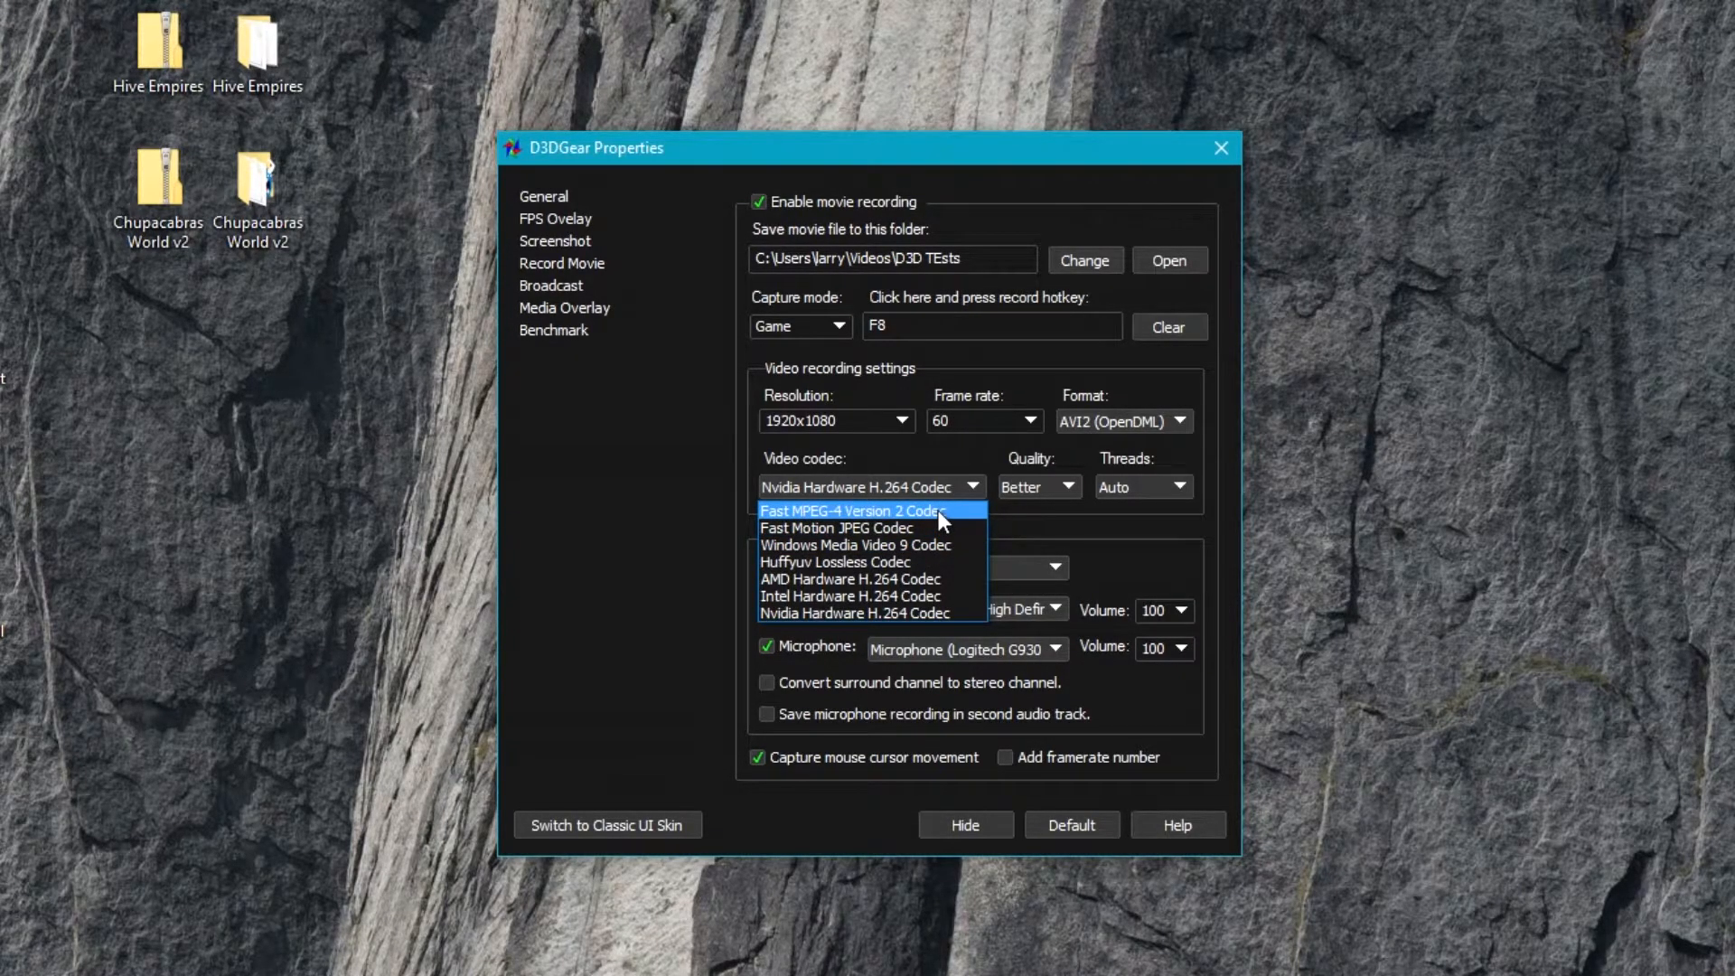
mouse_move(819, 612)
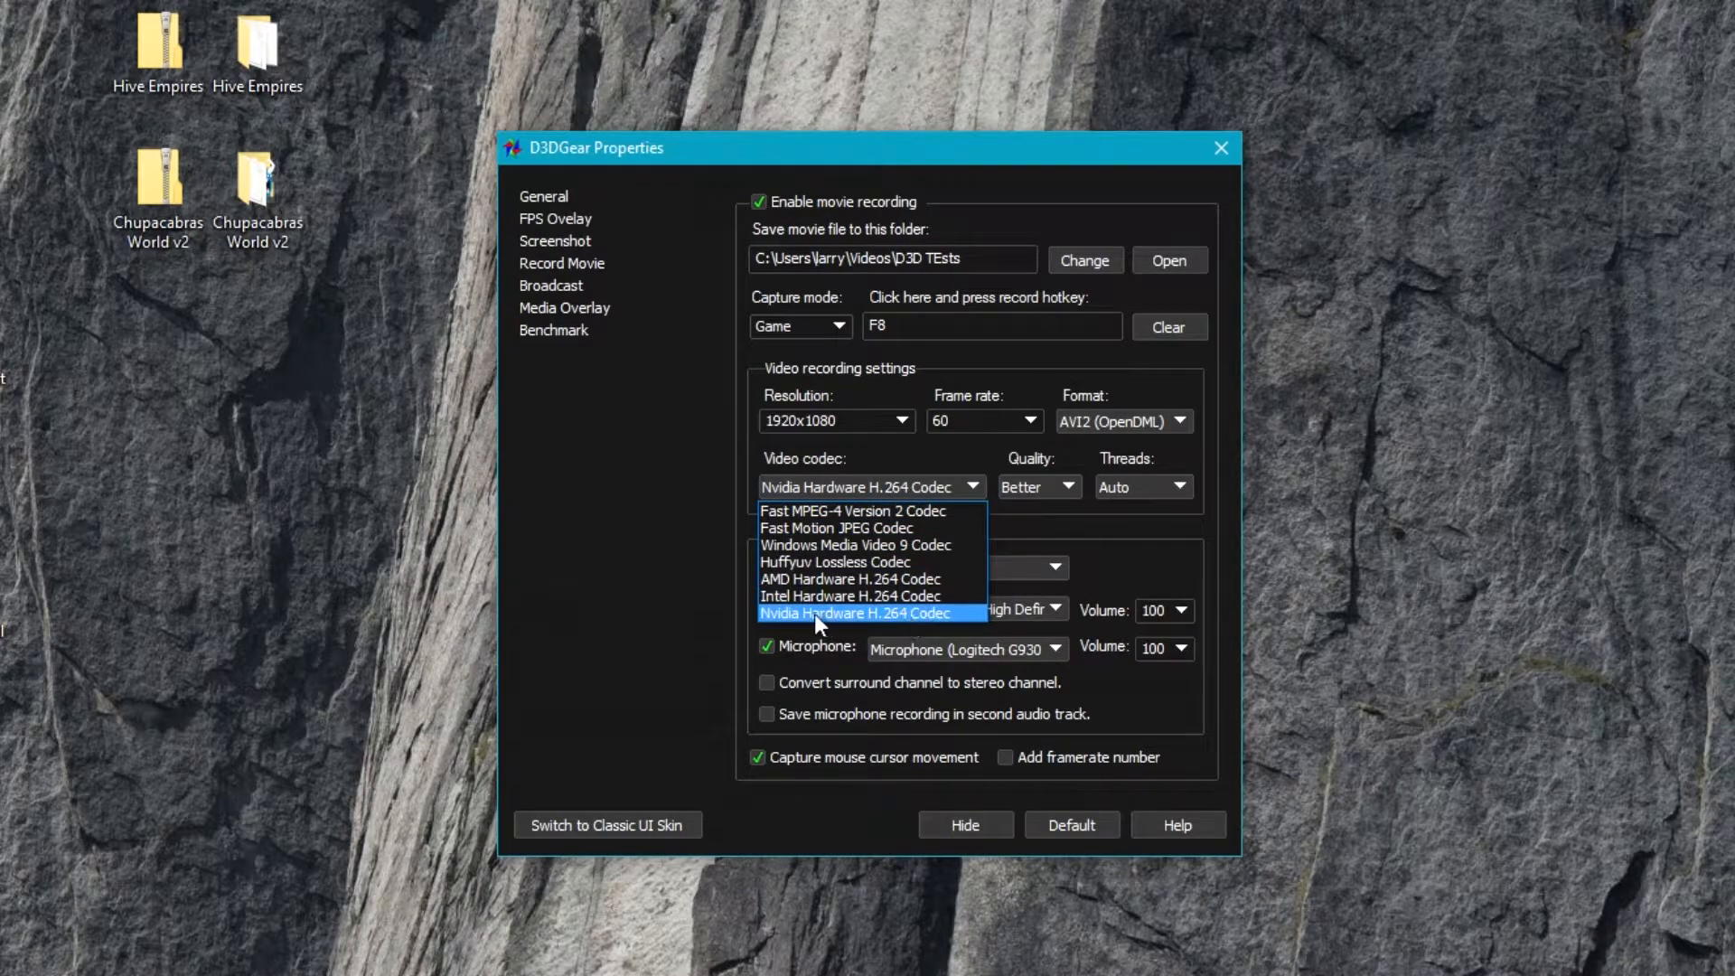
- Keep Nvidia Hardware H.264 Codec and set recording quality to Best, then Good
click(857, 612)
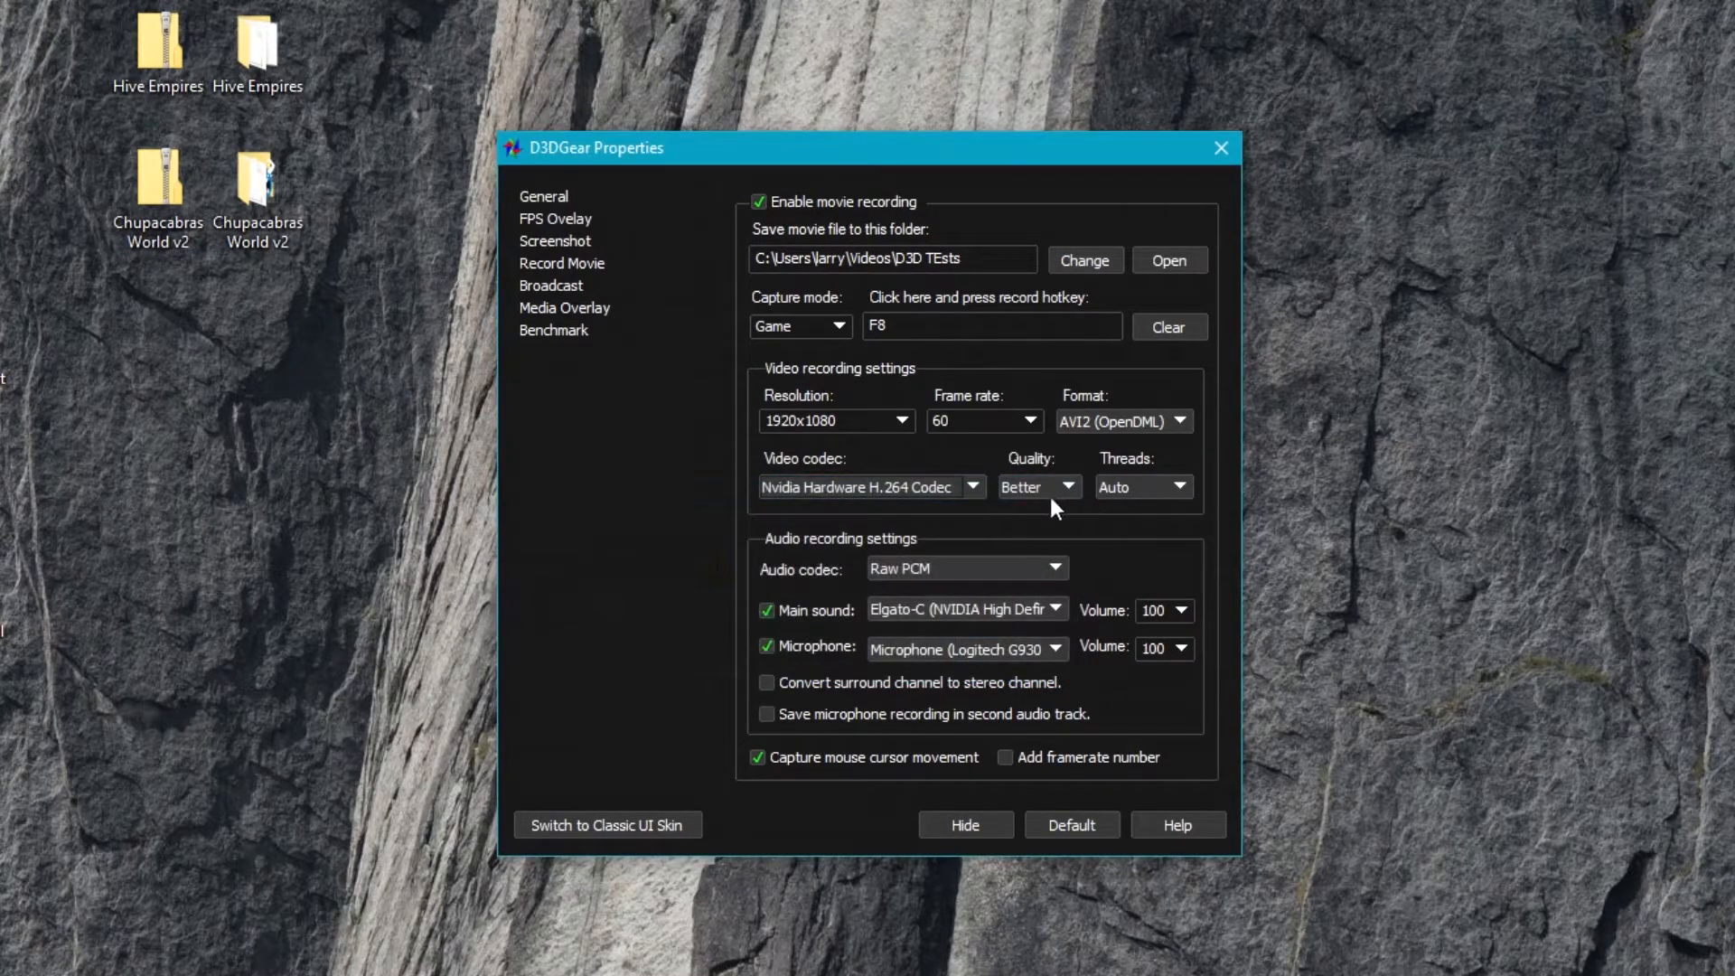
click(1066, 486)
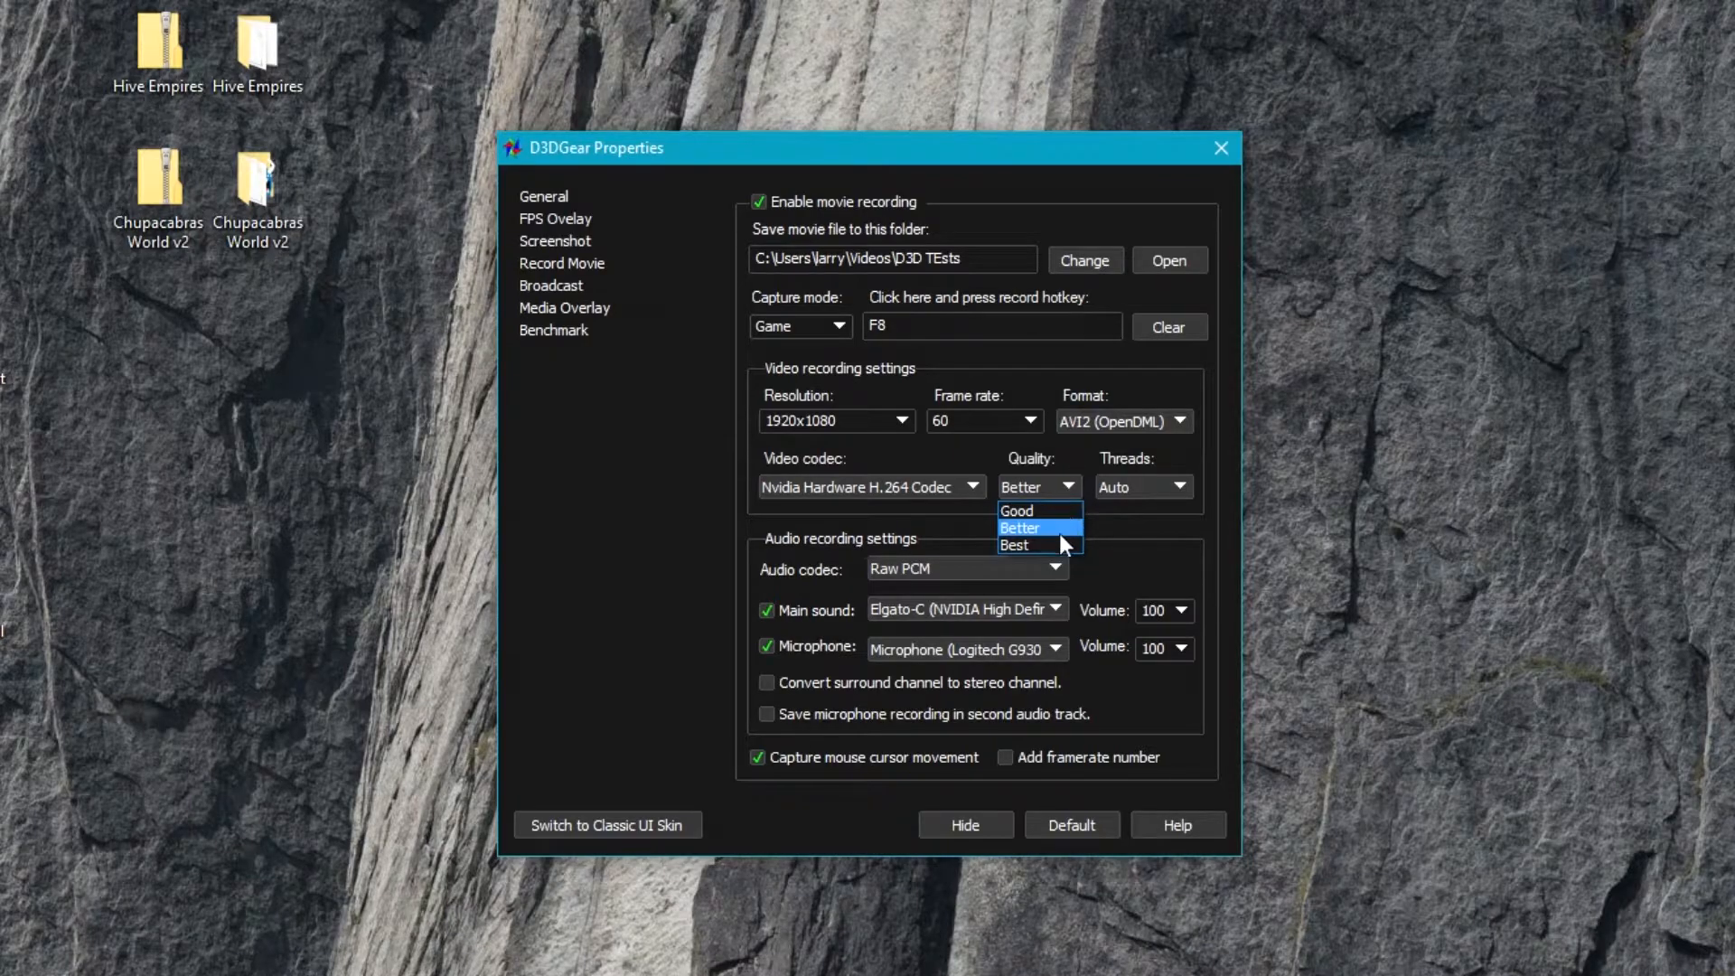
click(1012, 544)
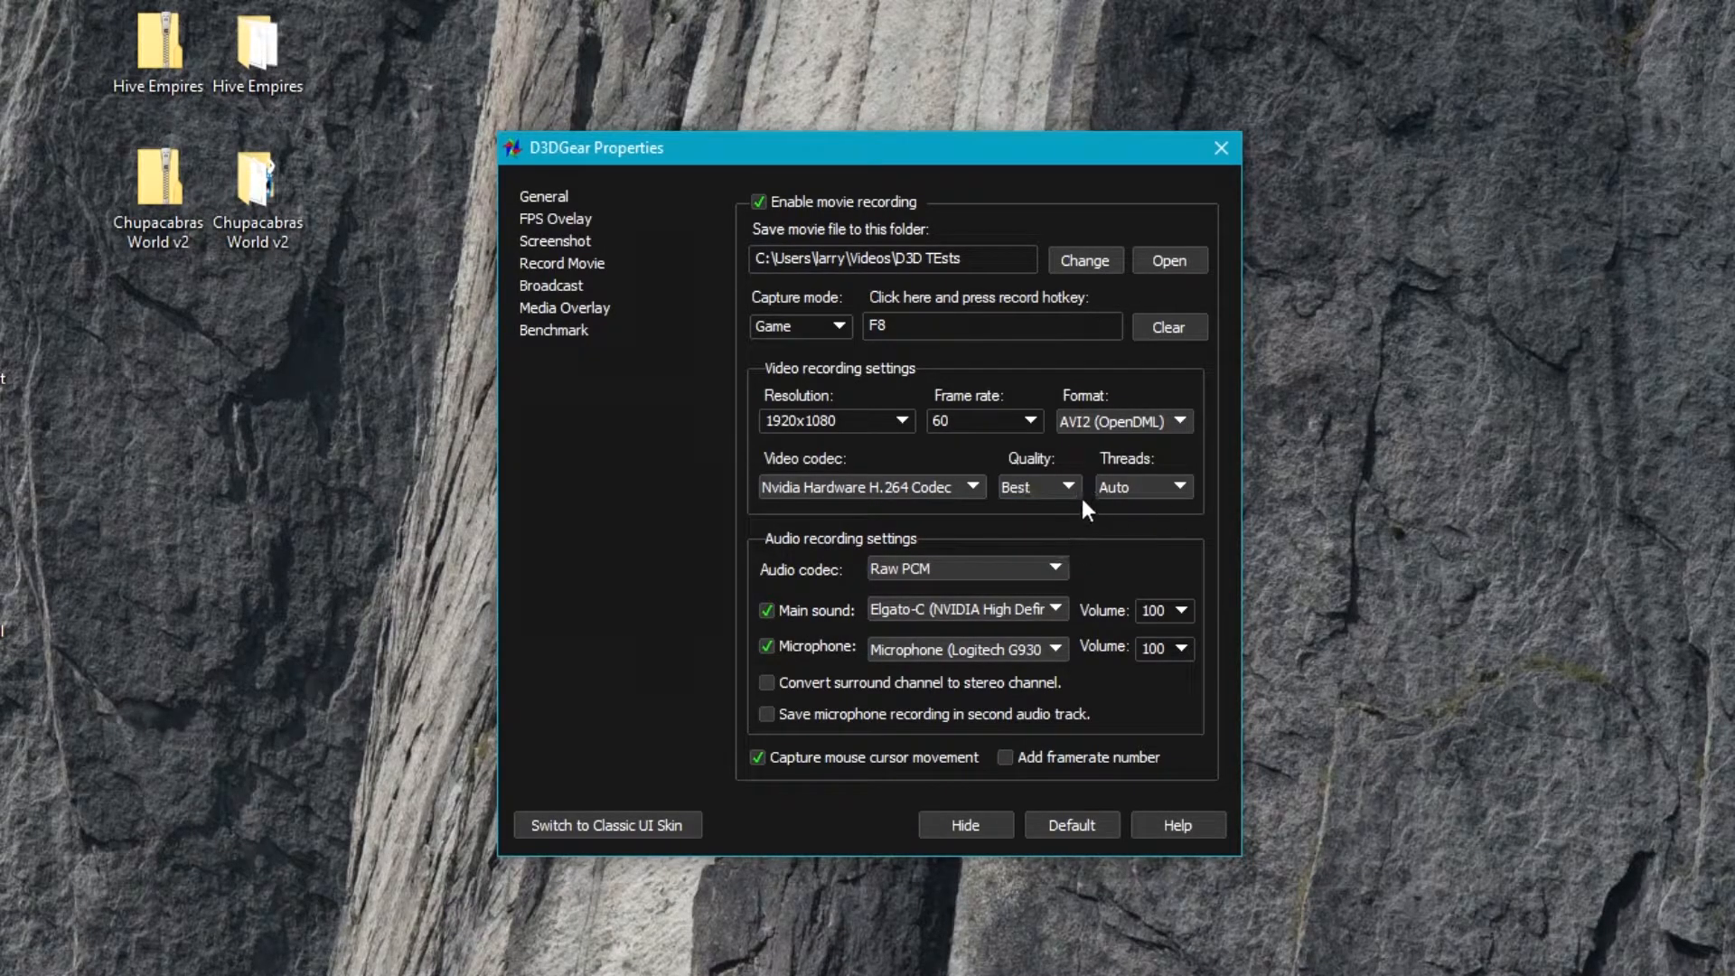
mouse_move(1066, 495)
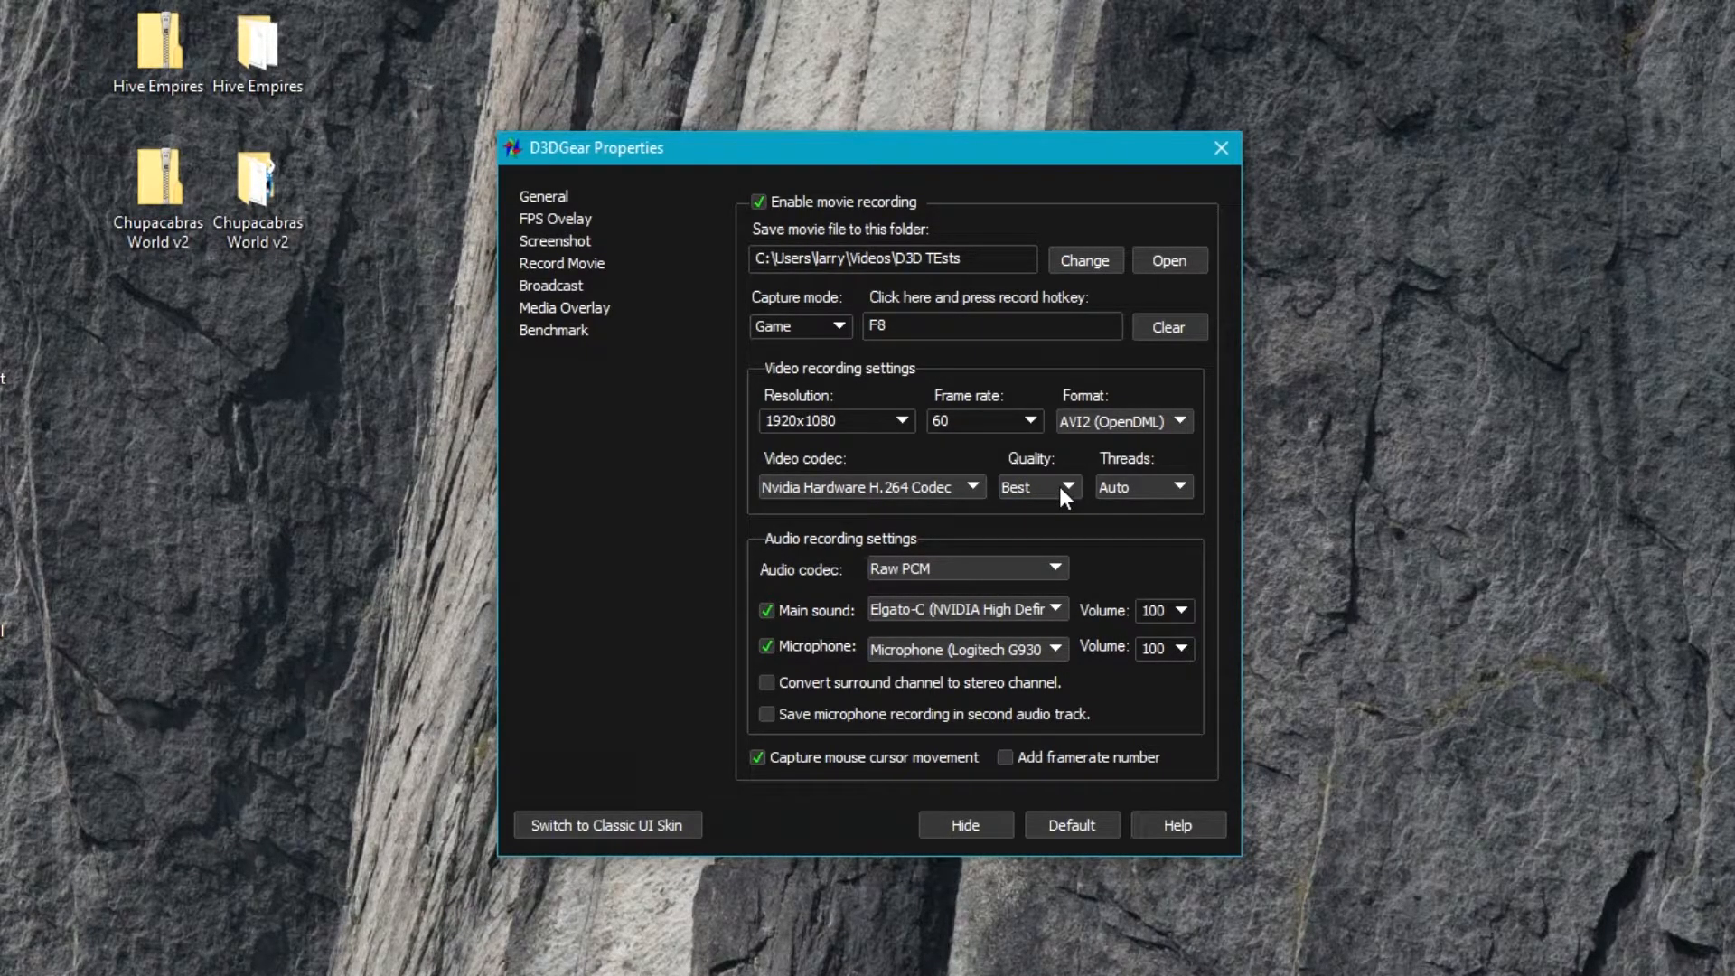
click(1034, 486)
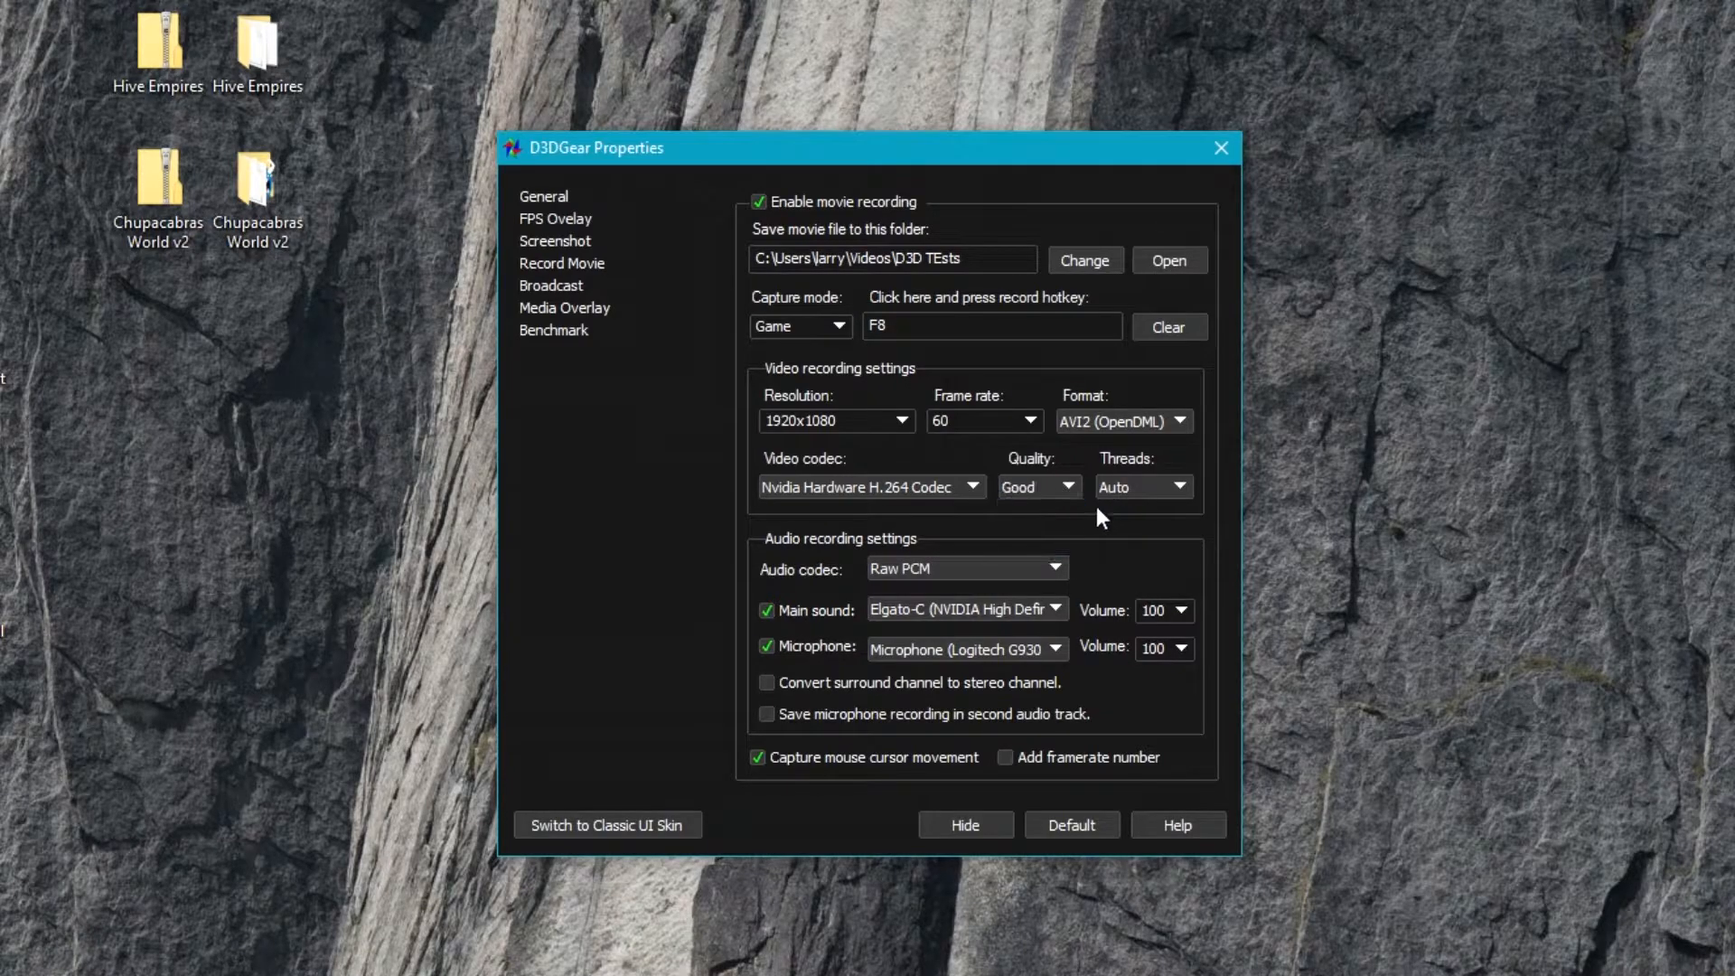
mouse_move(1128, 539)
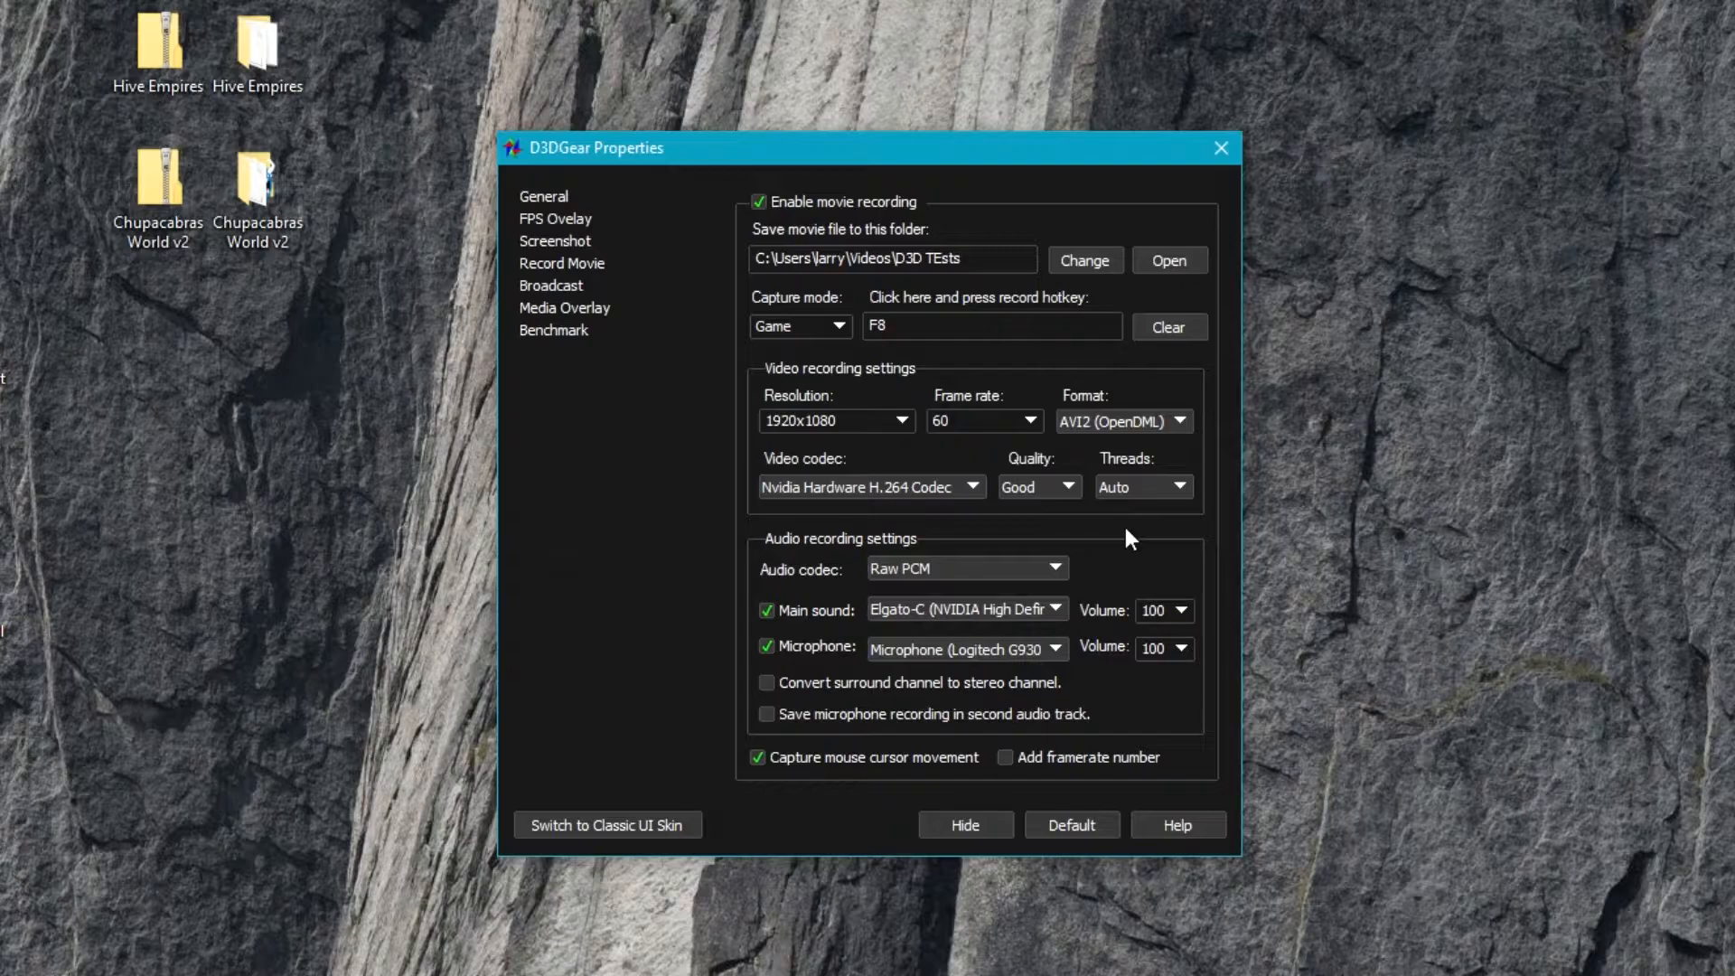
click(1181, 486)
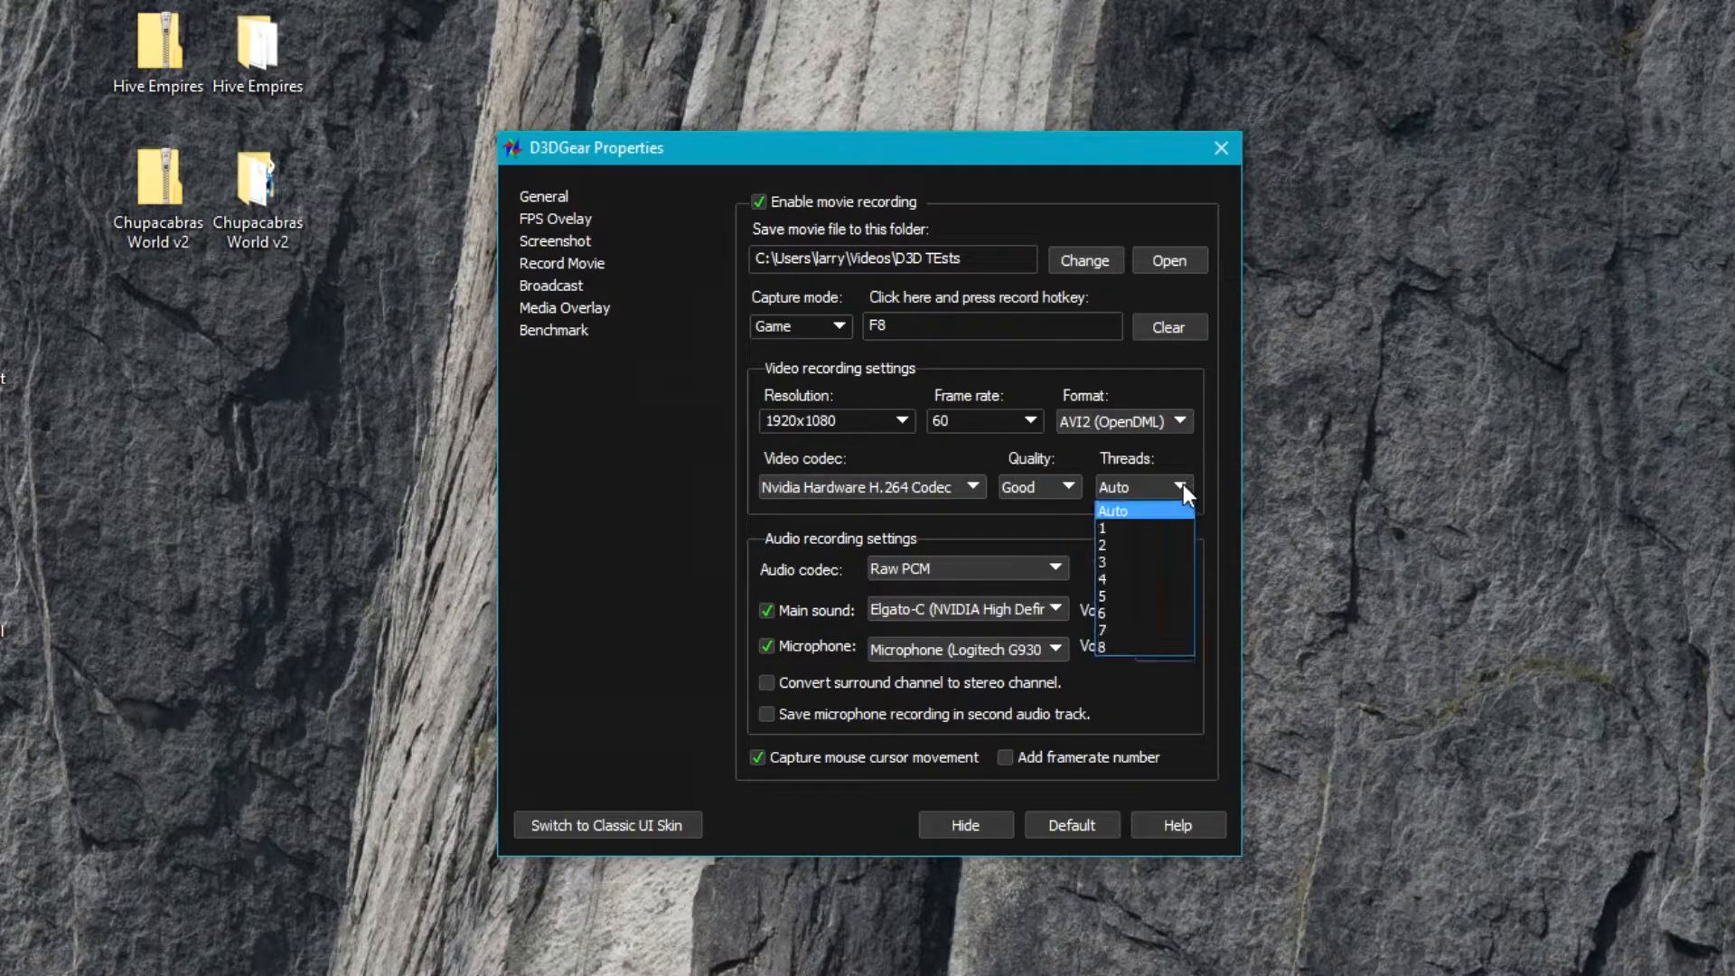
mouse_move(1158, 613)
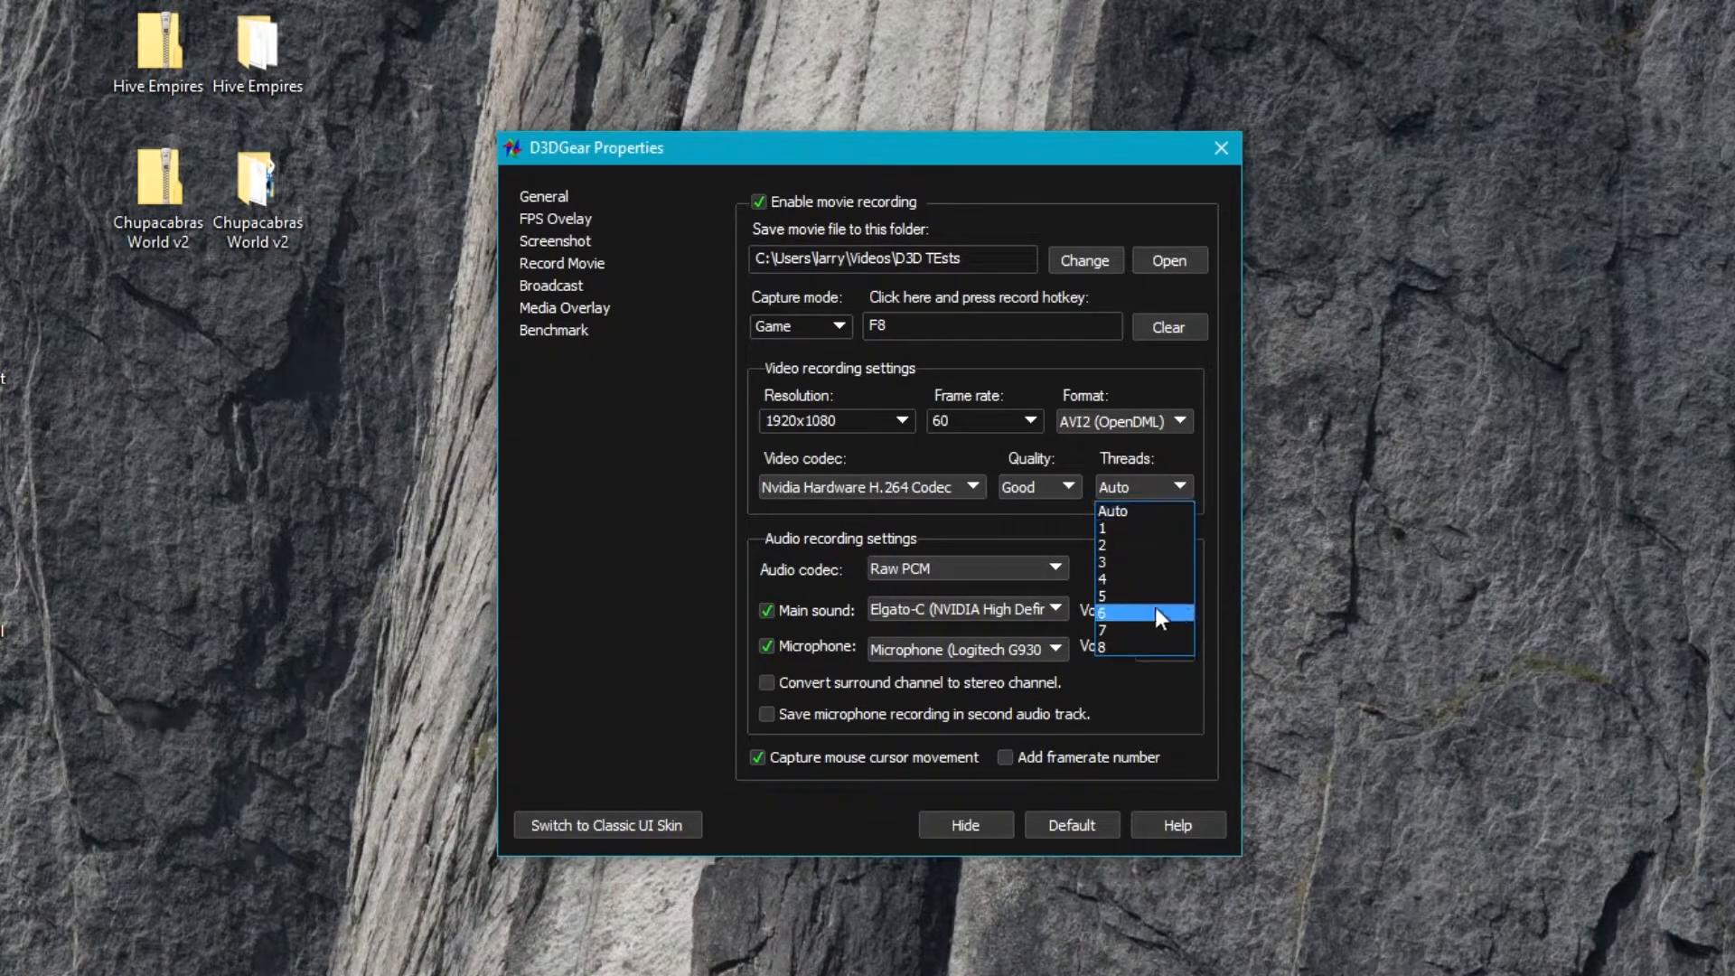
mouse_move(1157, 648)
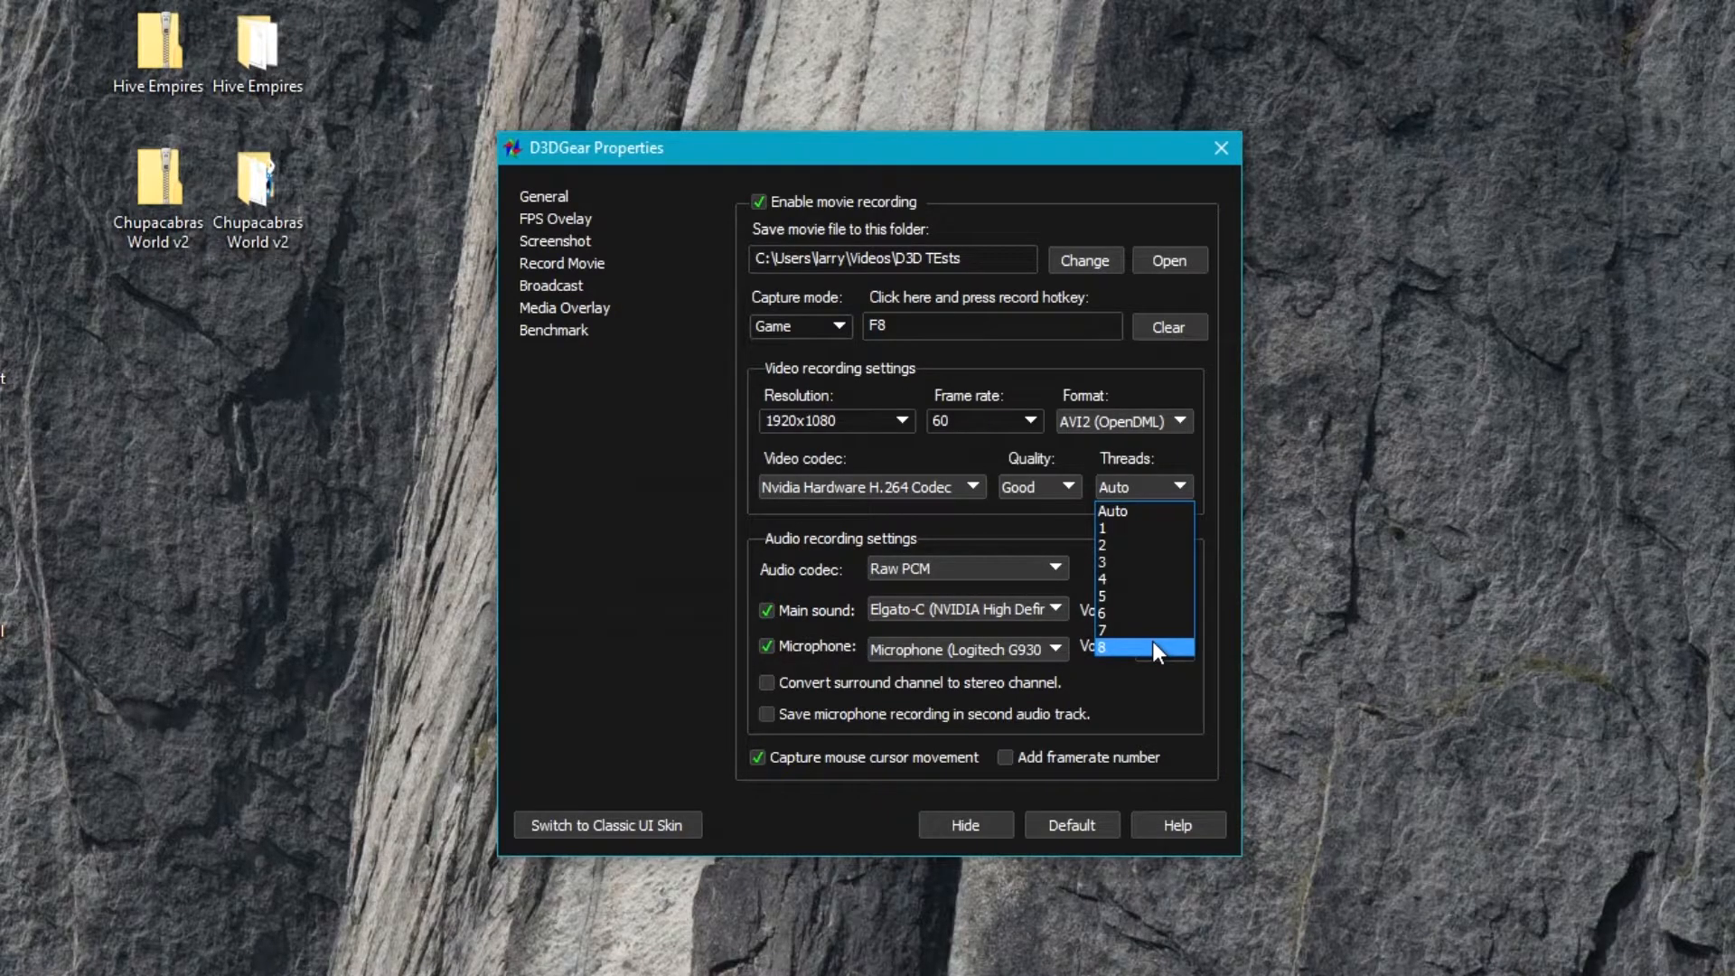
mouse_move(1156, 544)
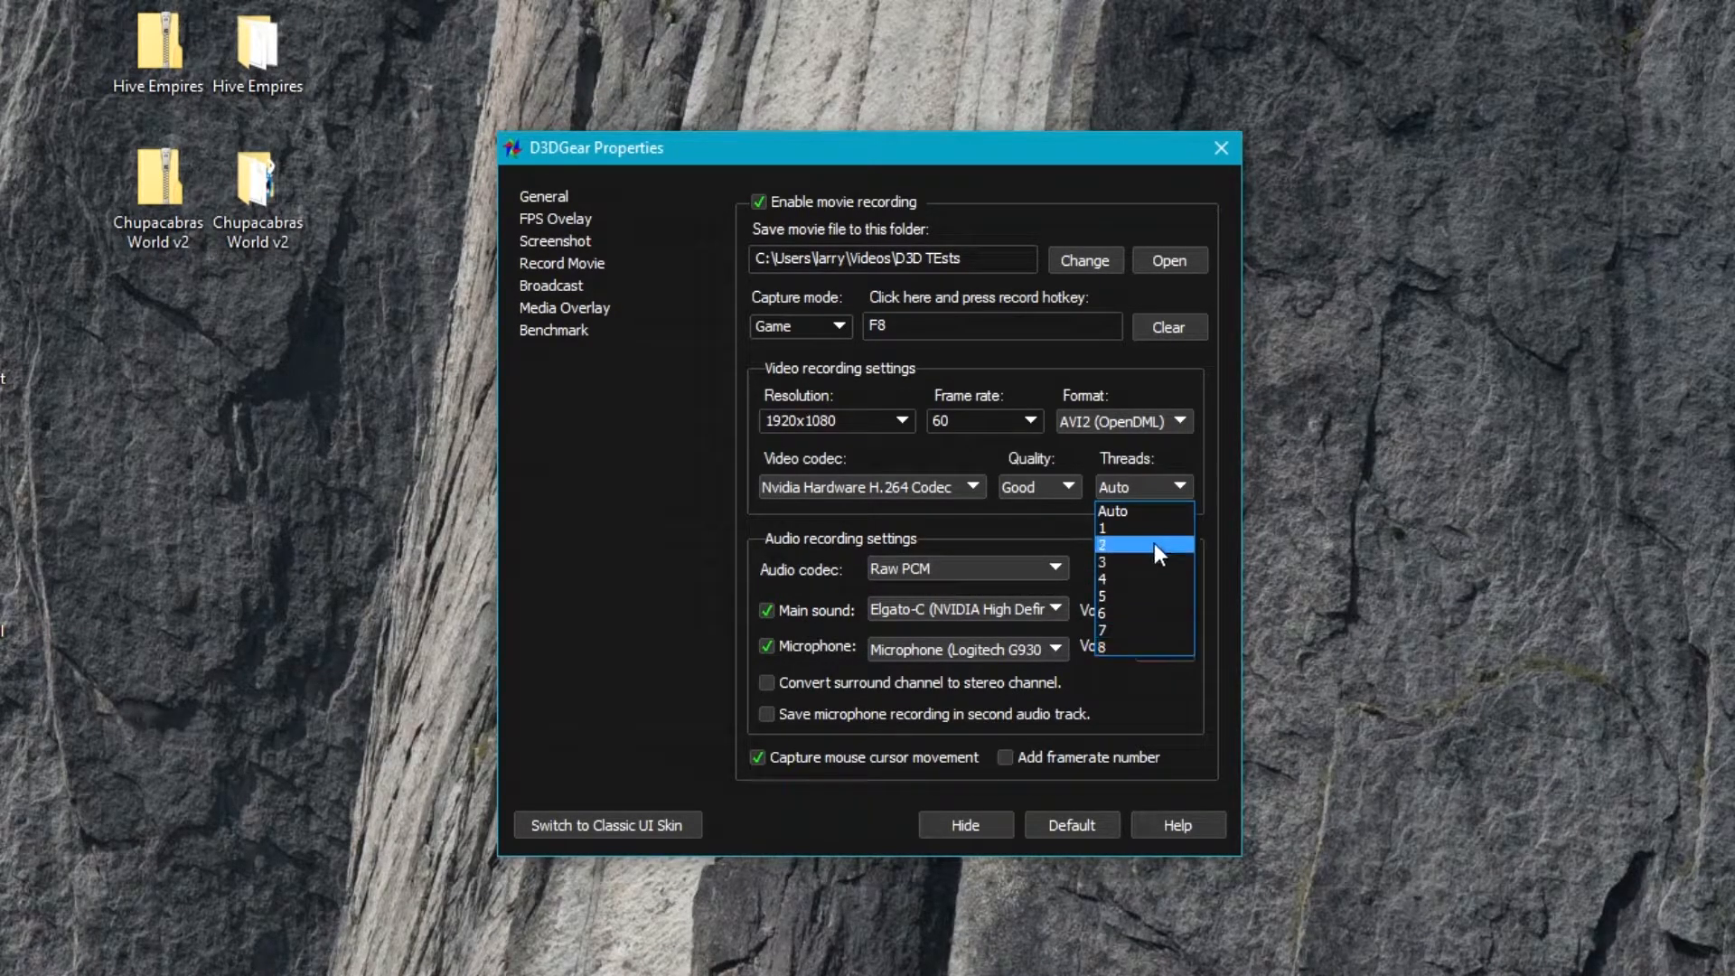
click(1113, 510)
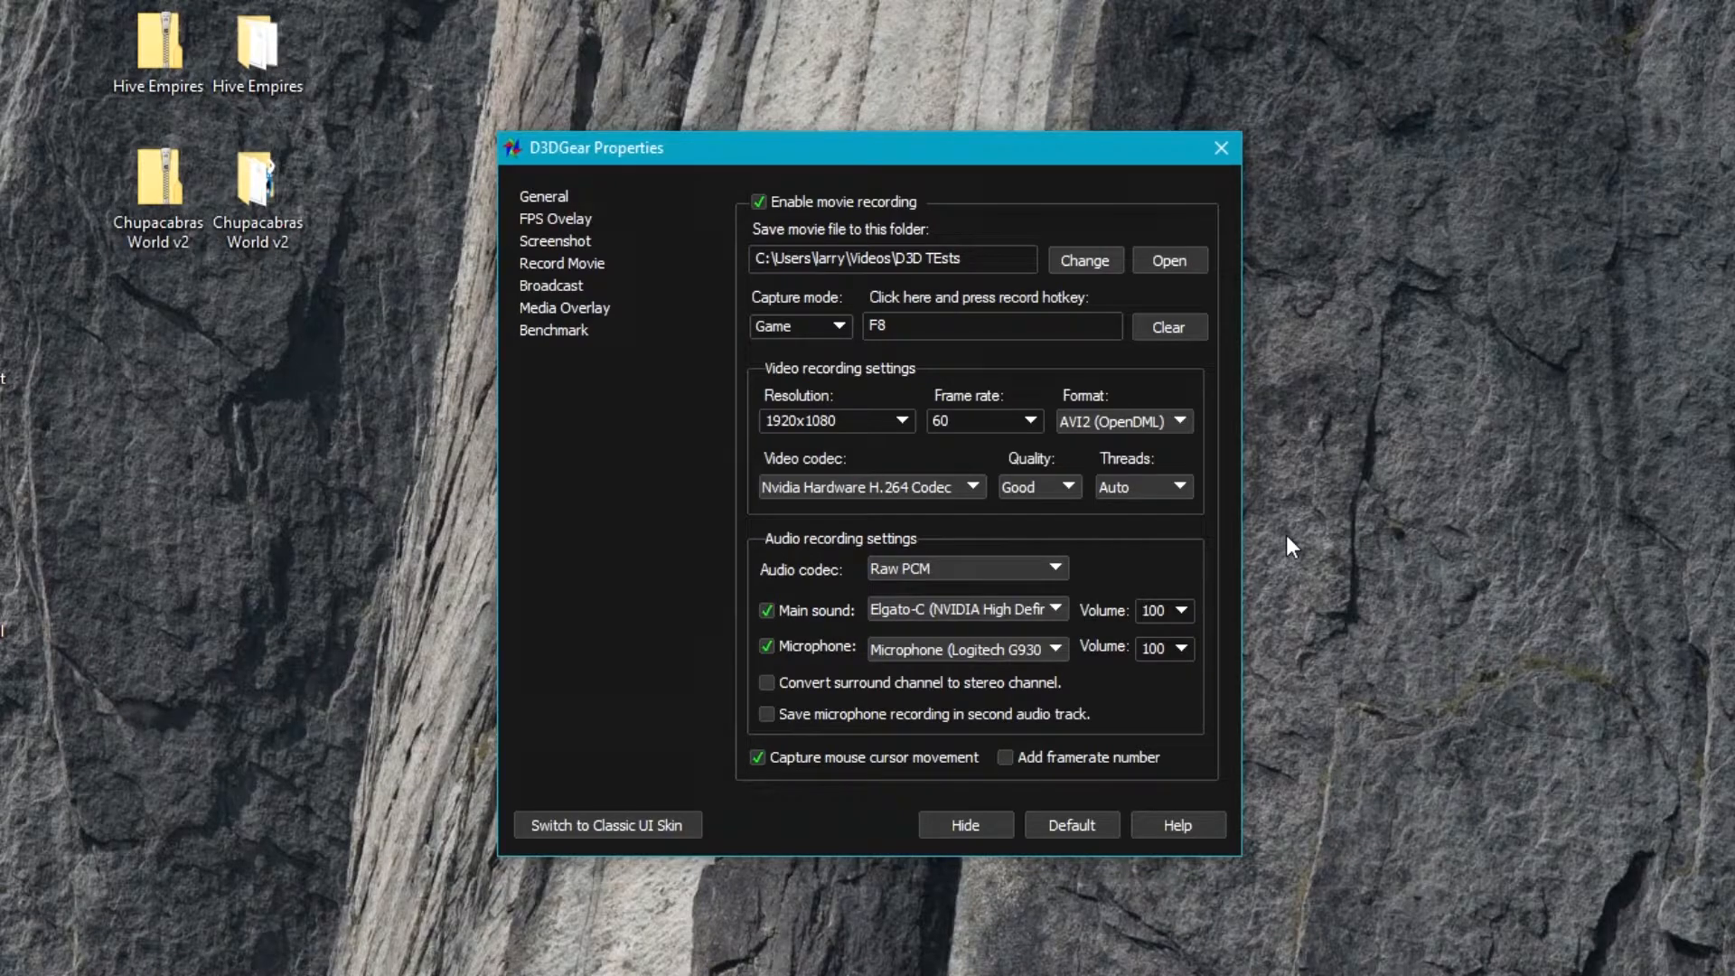
mouse_move(802, 560)
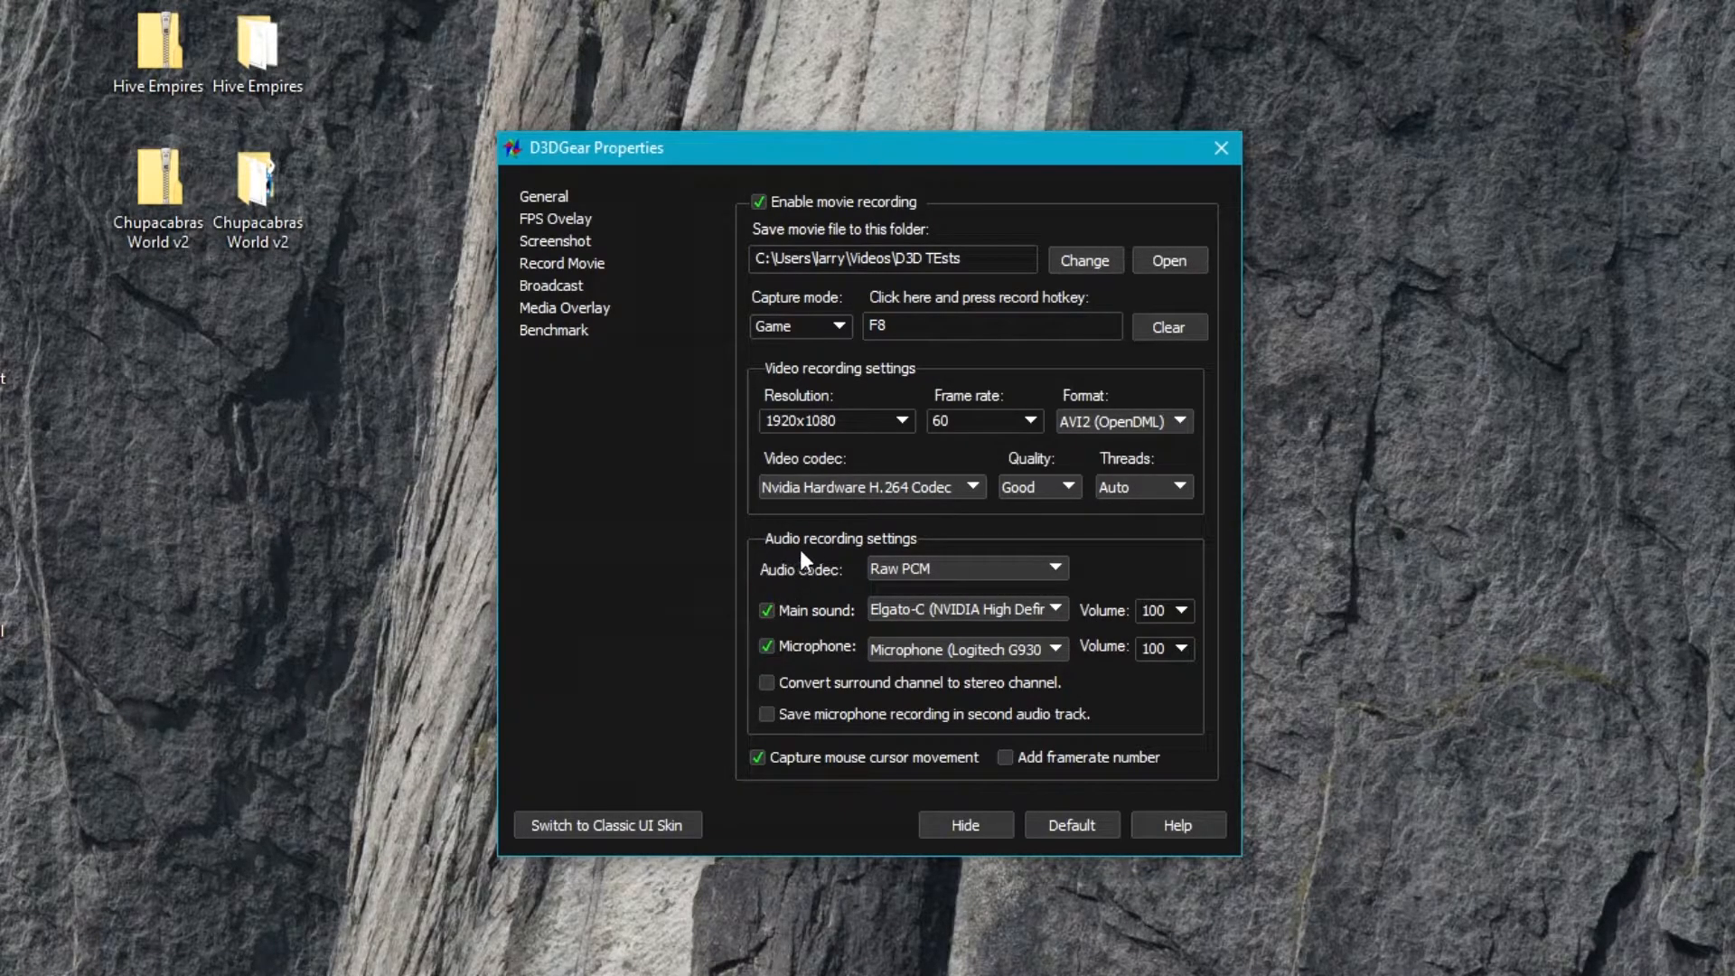
- Change the movie audio codec from Raw PCM to MP3
click(1051, 567)
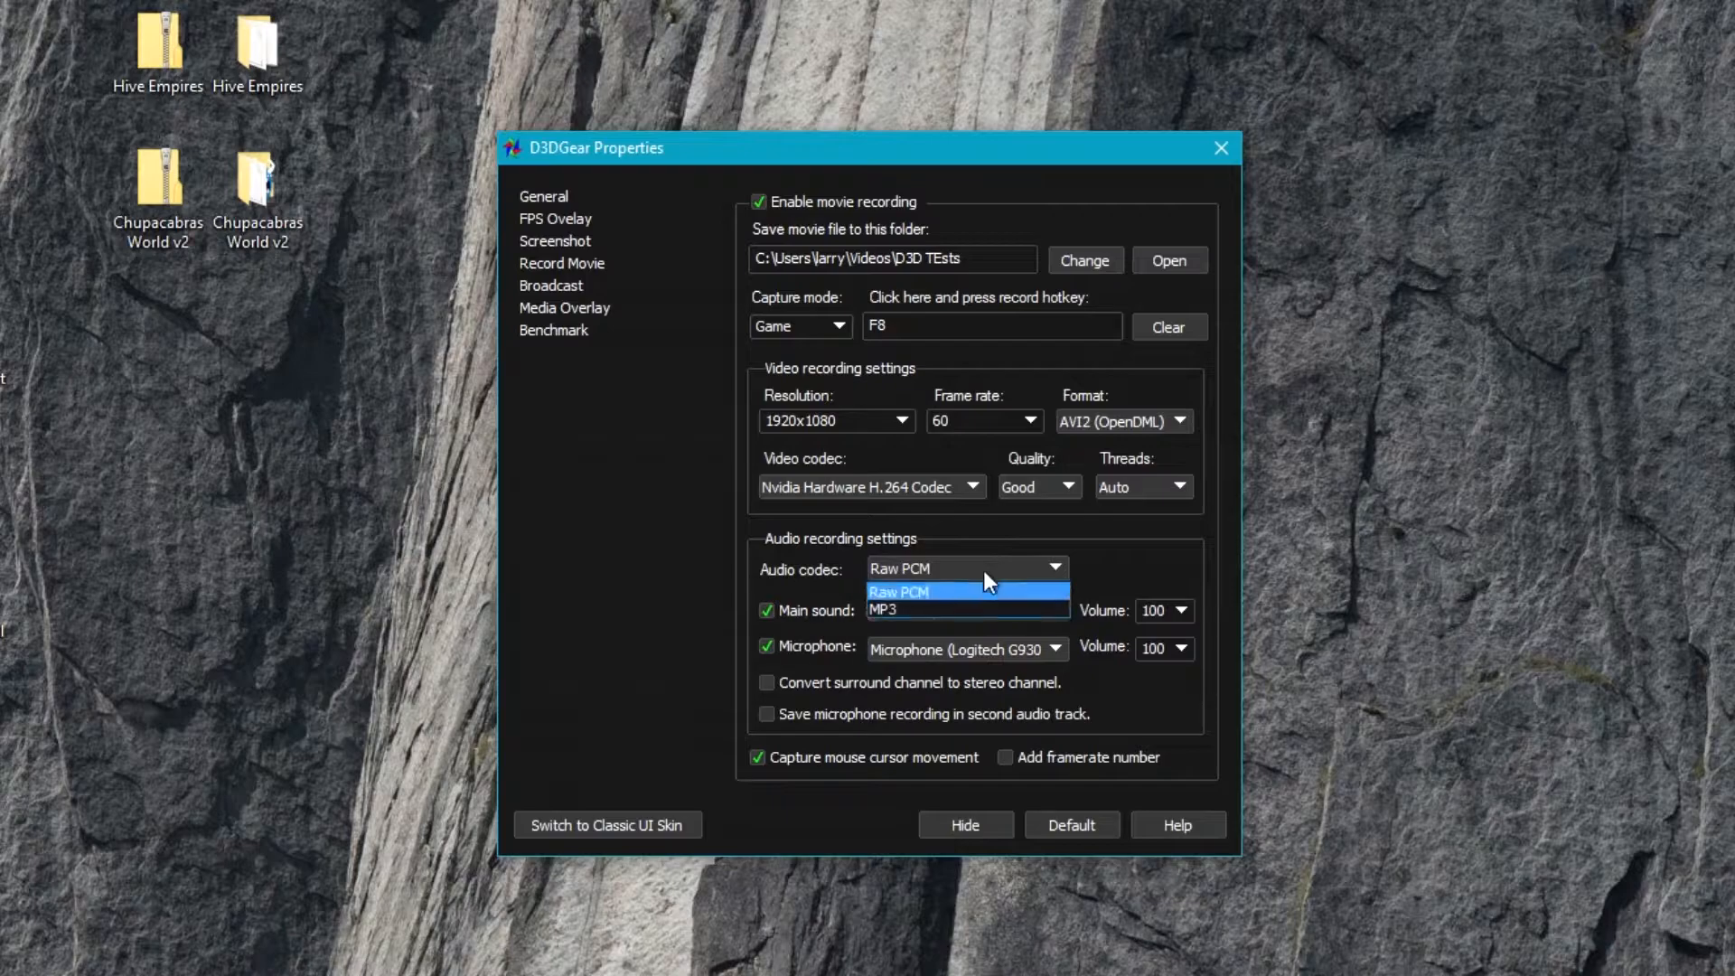
click(898, 591)
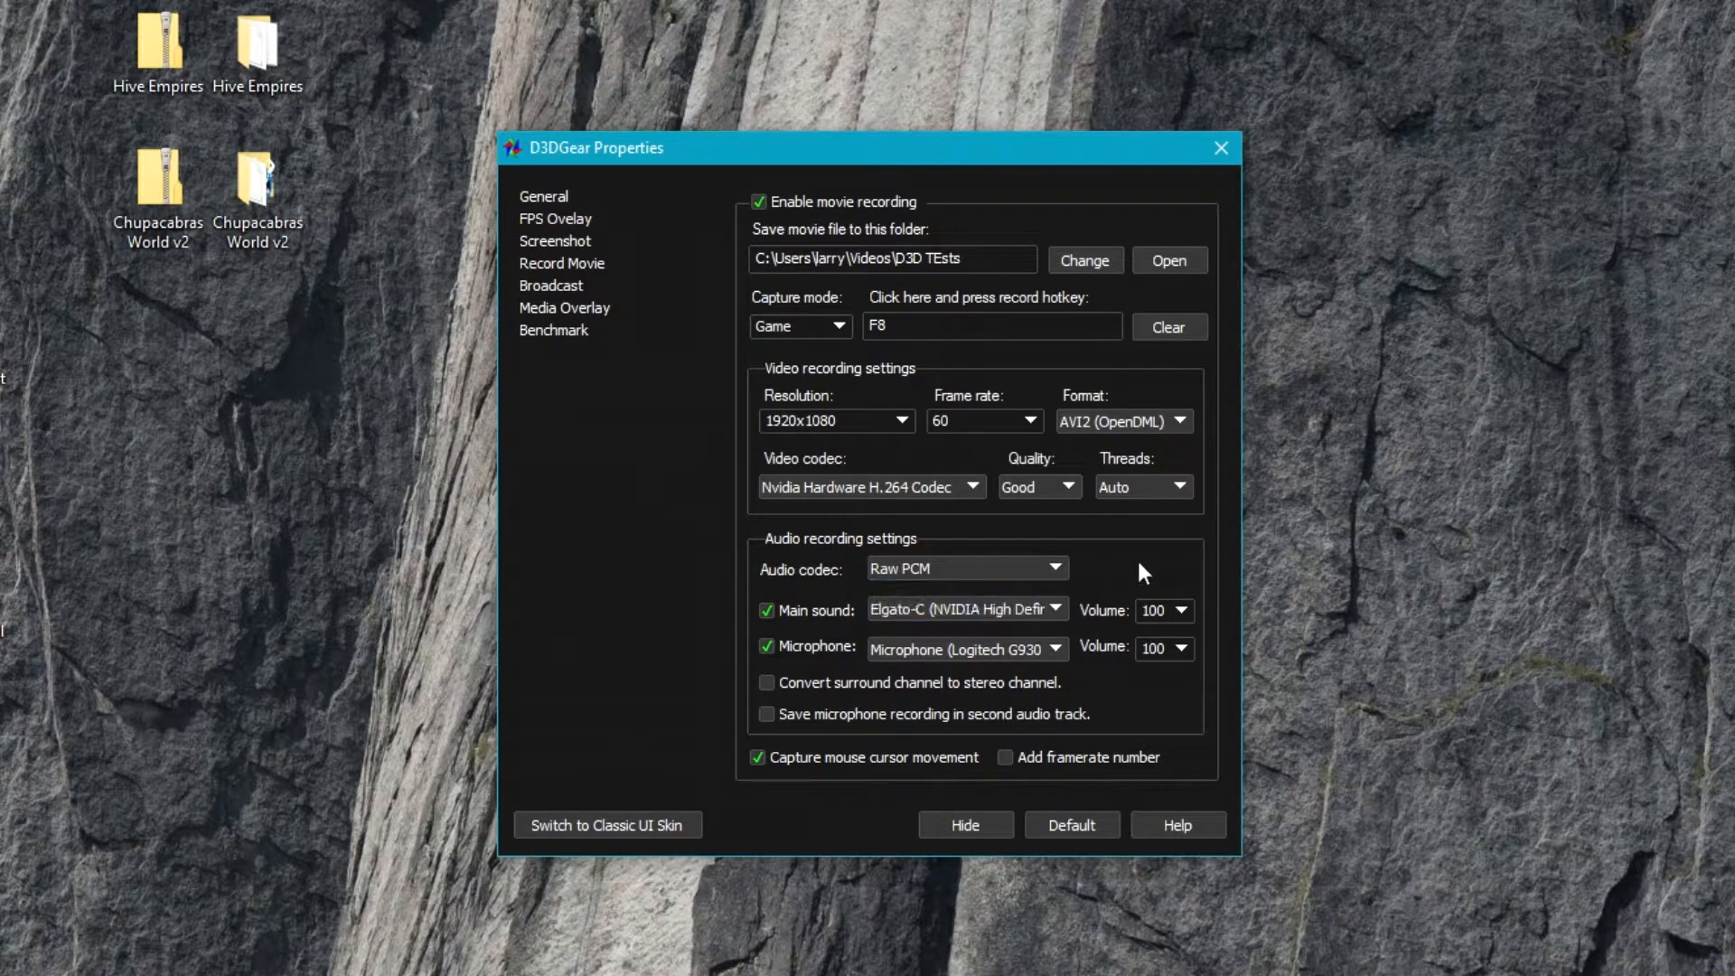
mouse_move(957, 589)
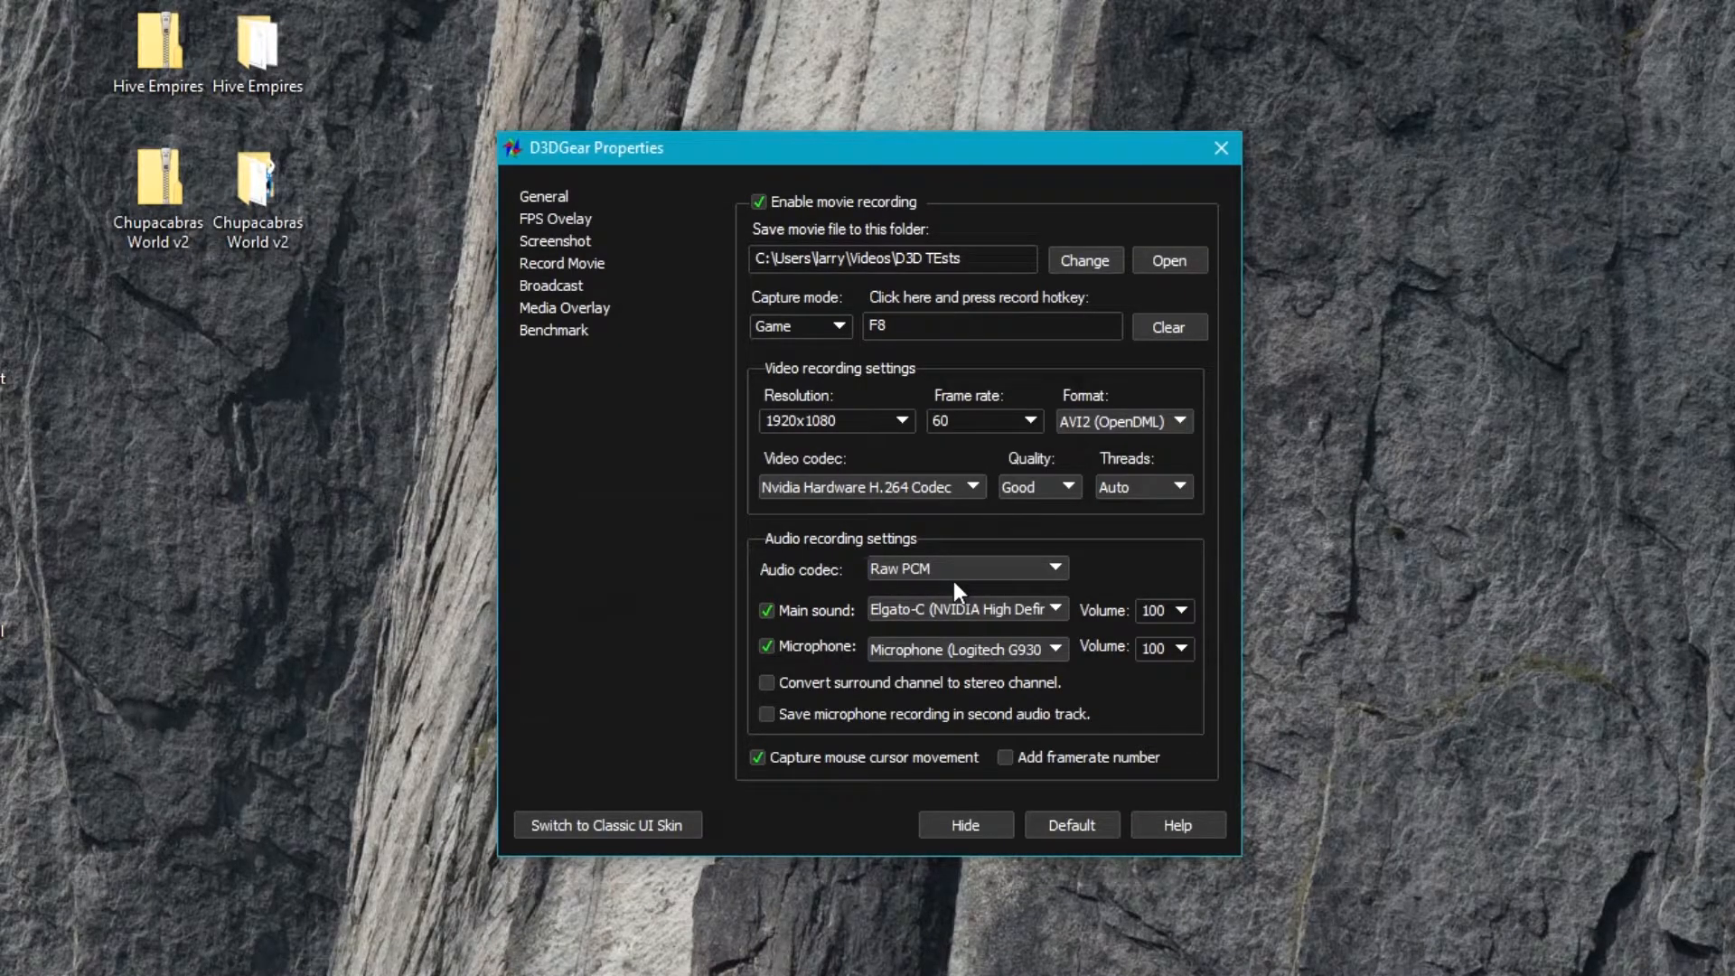
click(963, 567)
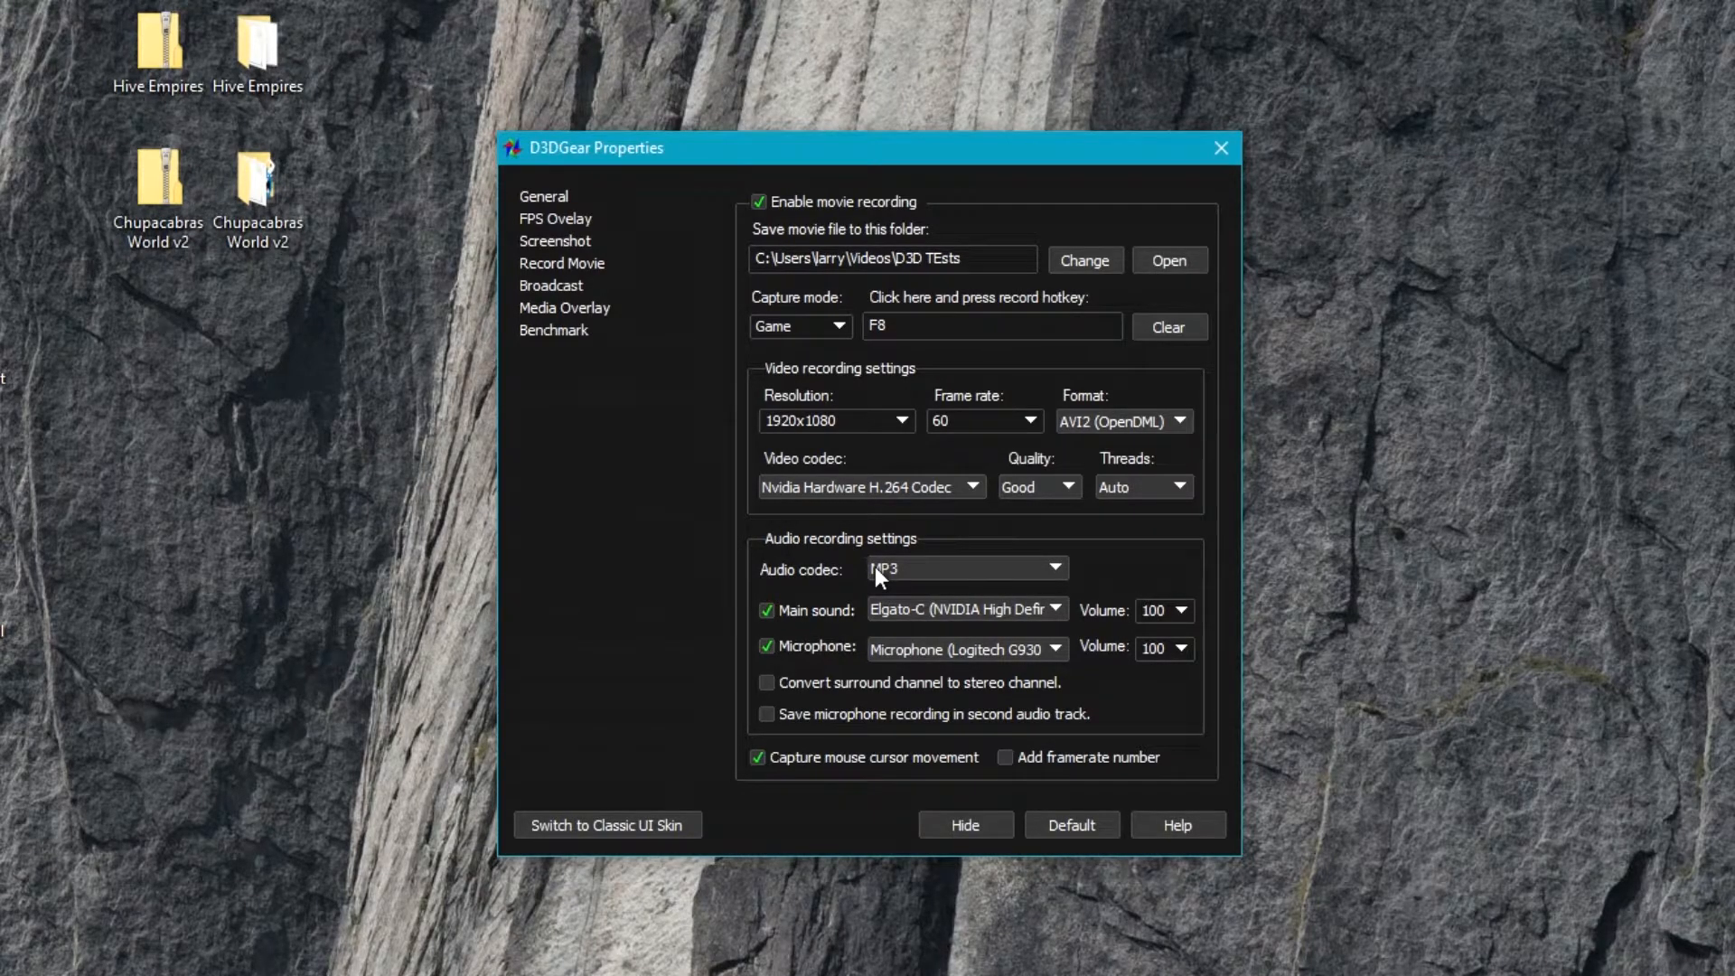
mouse_move(739, 634)
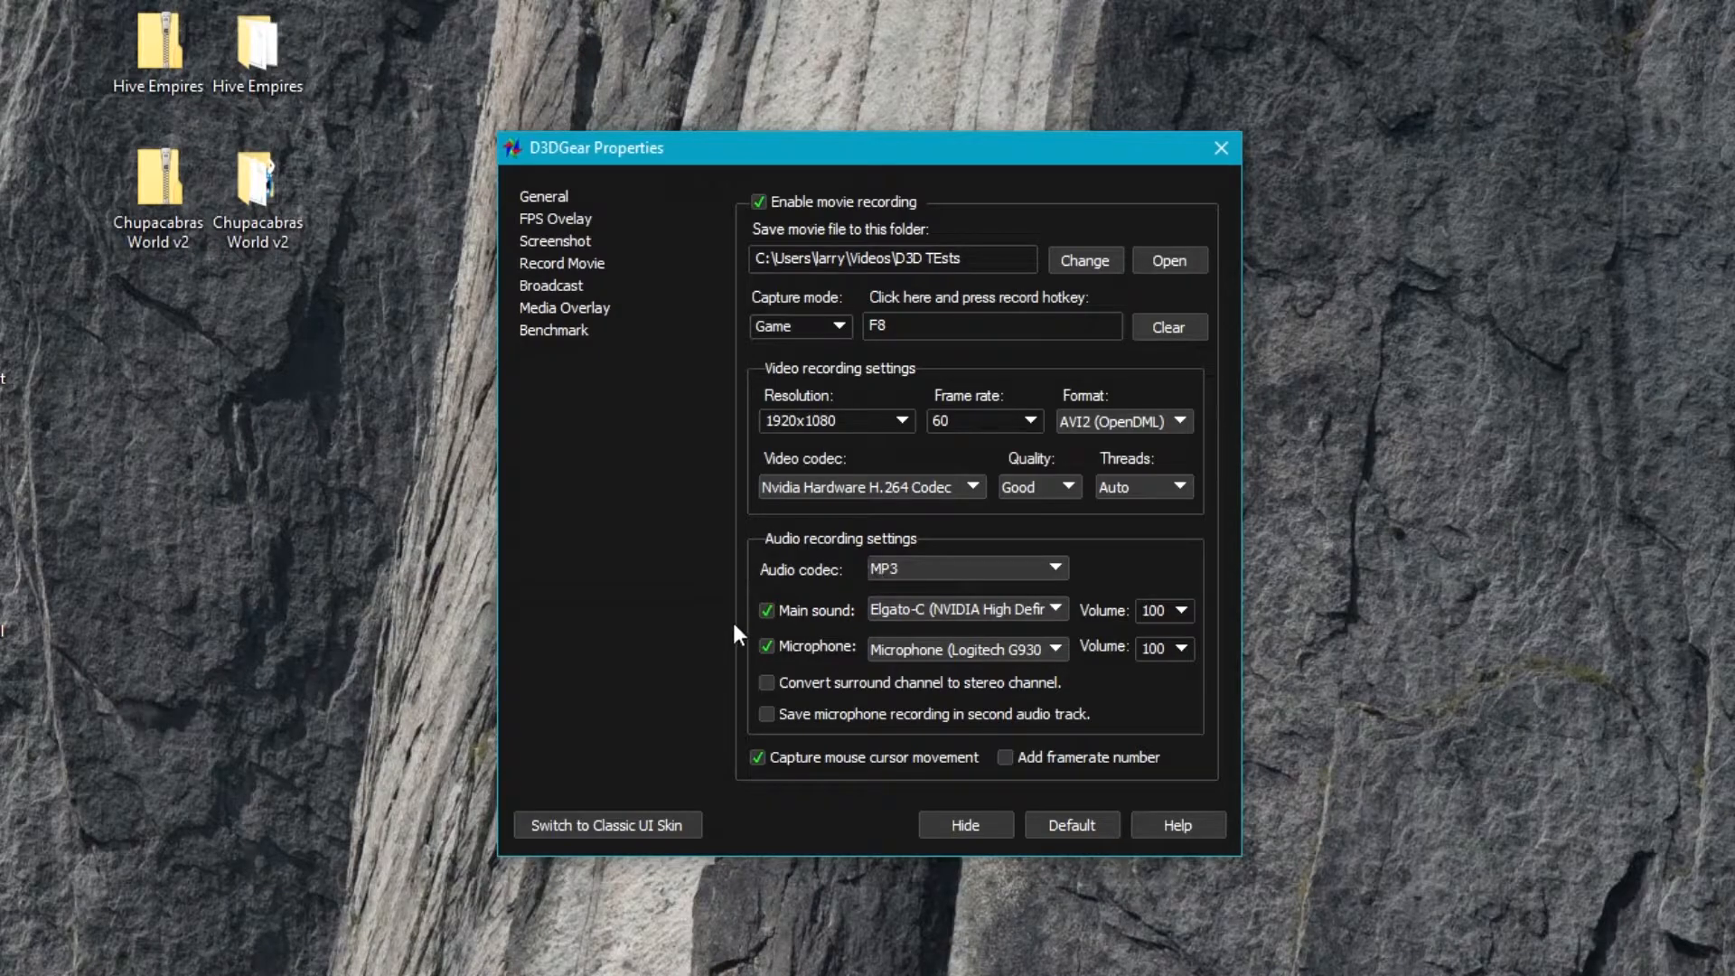
mouse_move(999, 635)
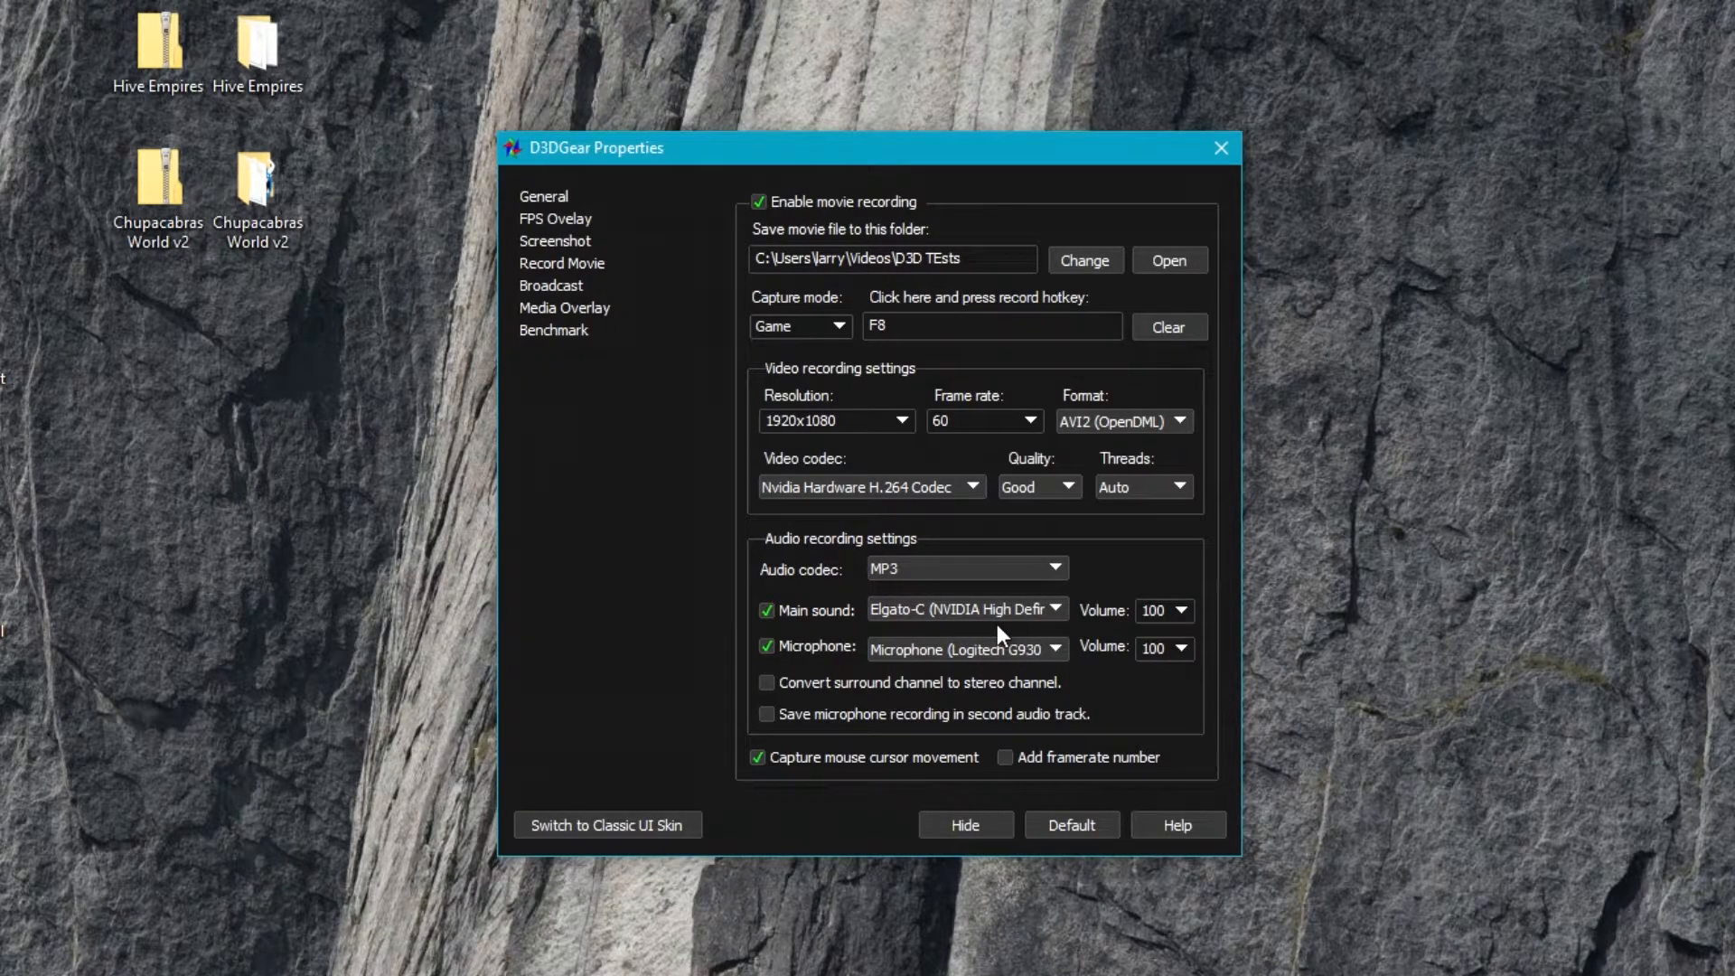
- Review main sound devices, keep Elgato-C, and select its volume value of 100
click(1053, 609)
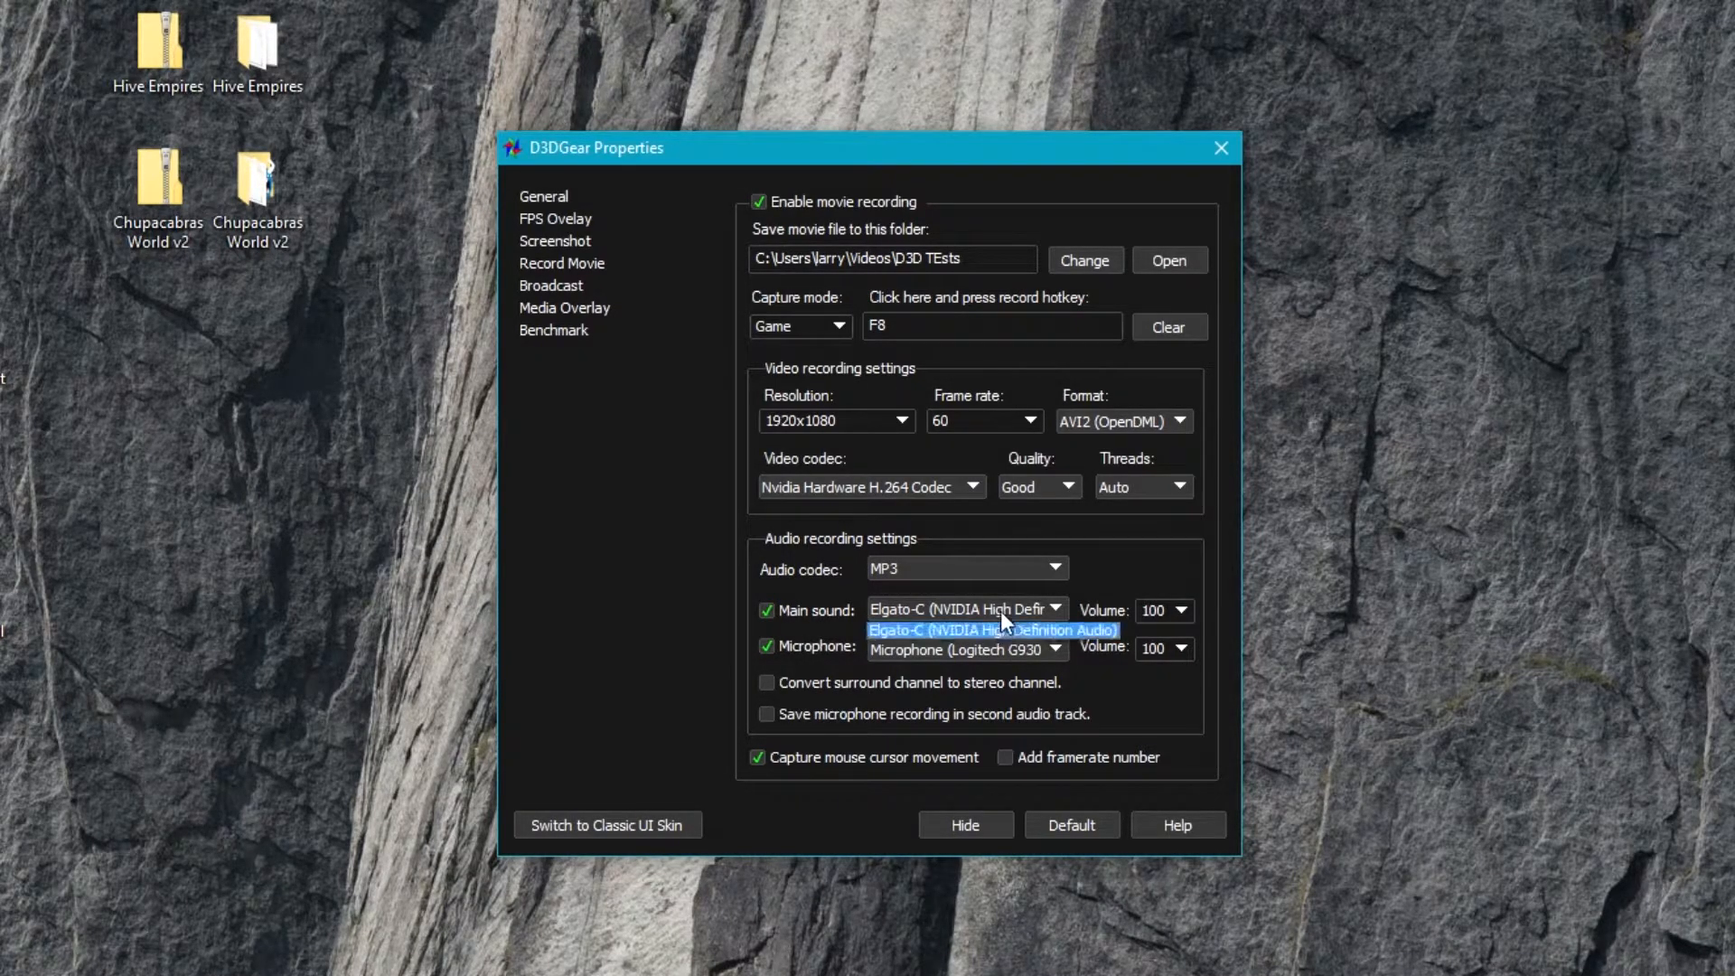
click(990, 628)
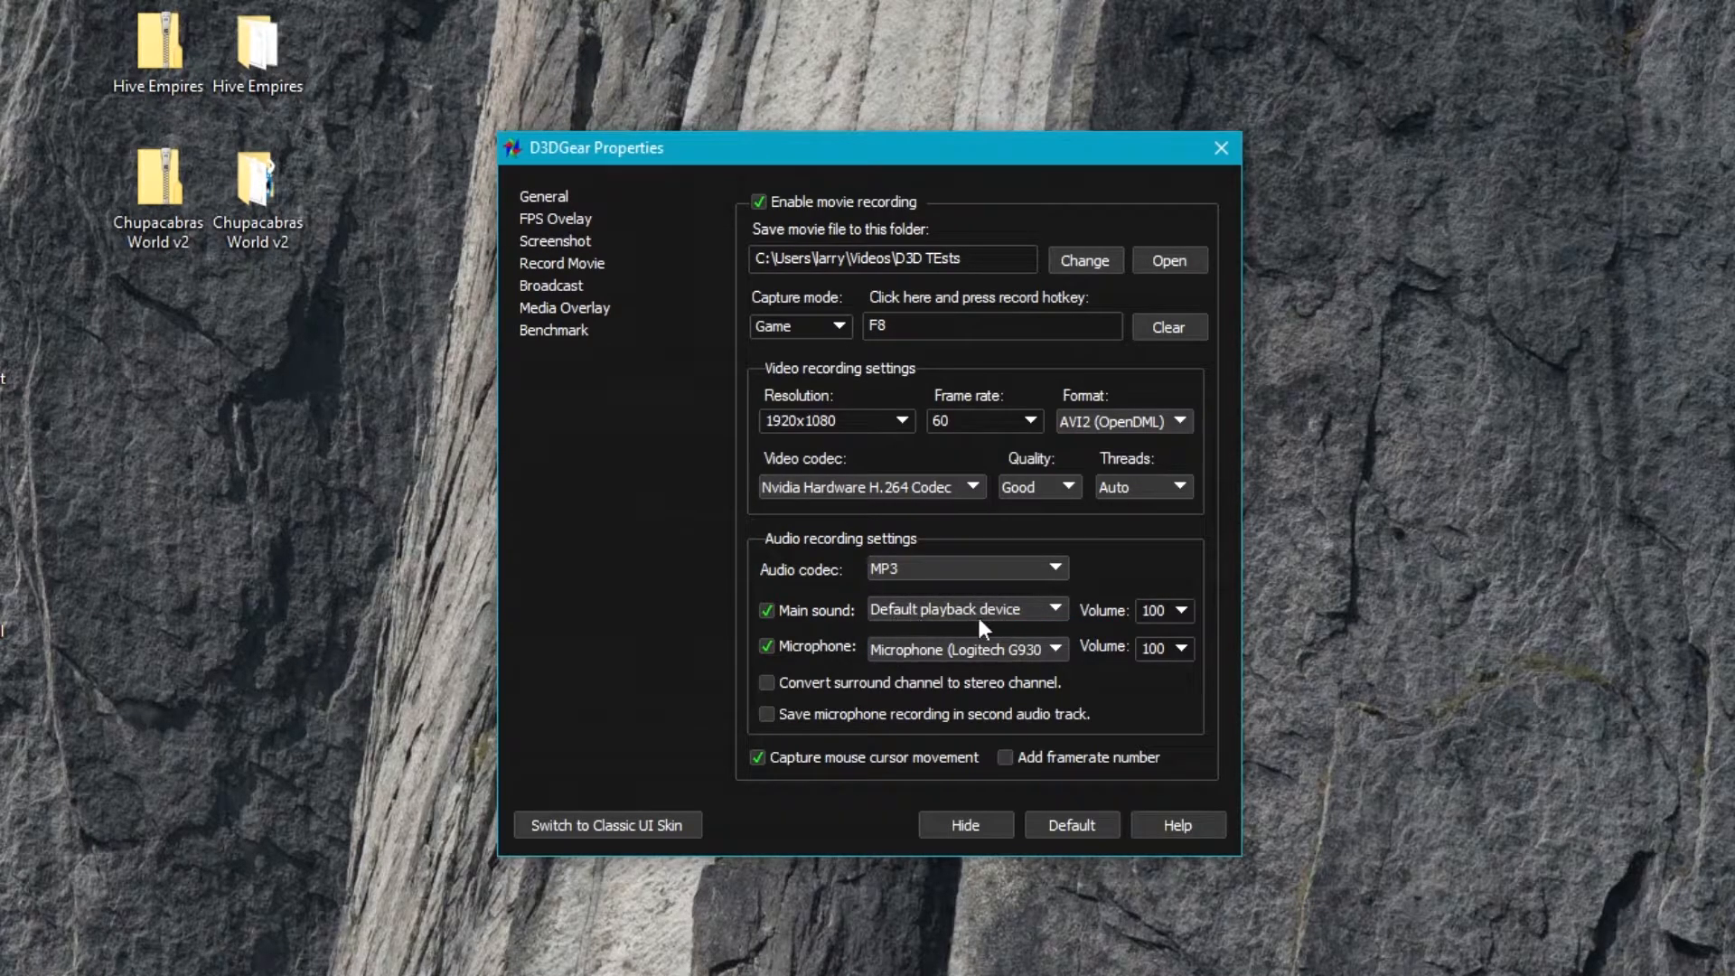
click(963, 609)
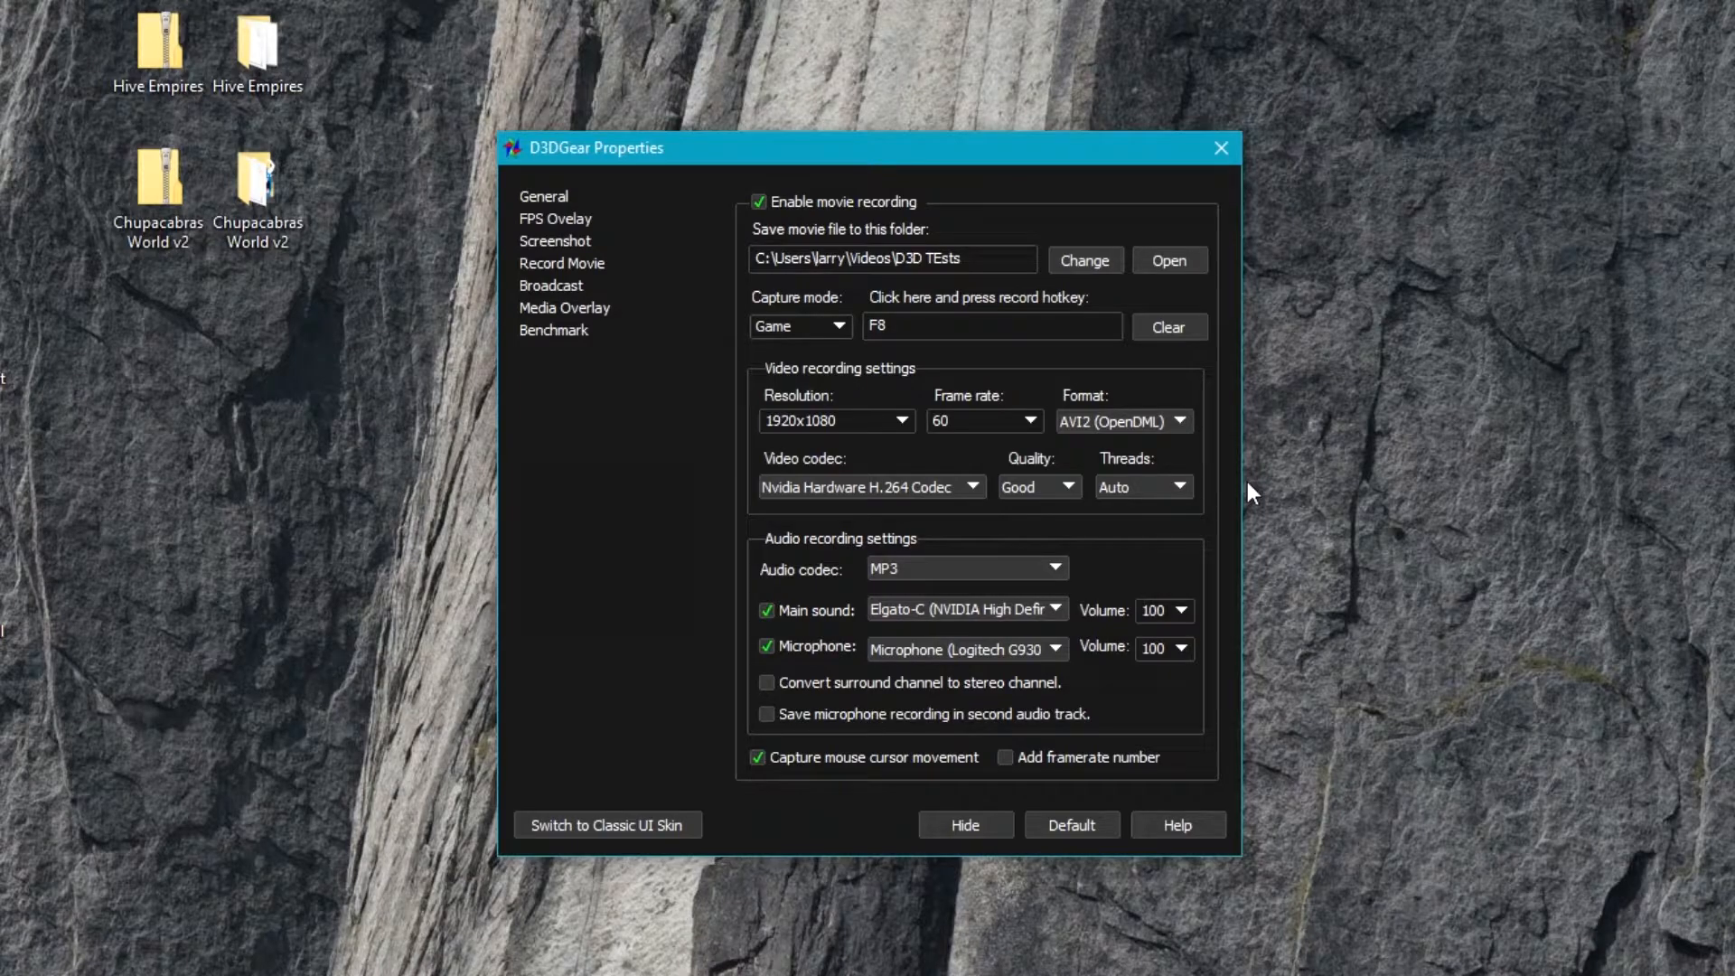
mouse_move(1026, 640)
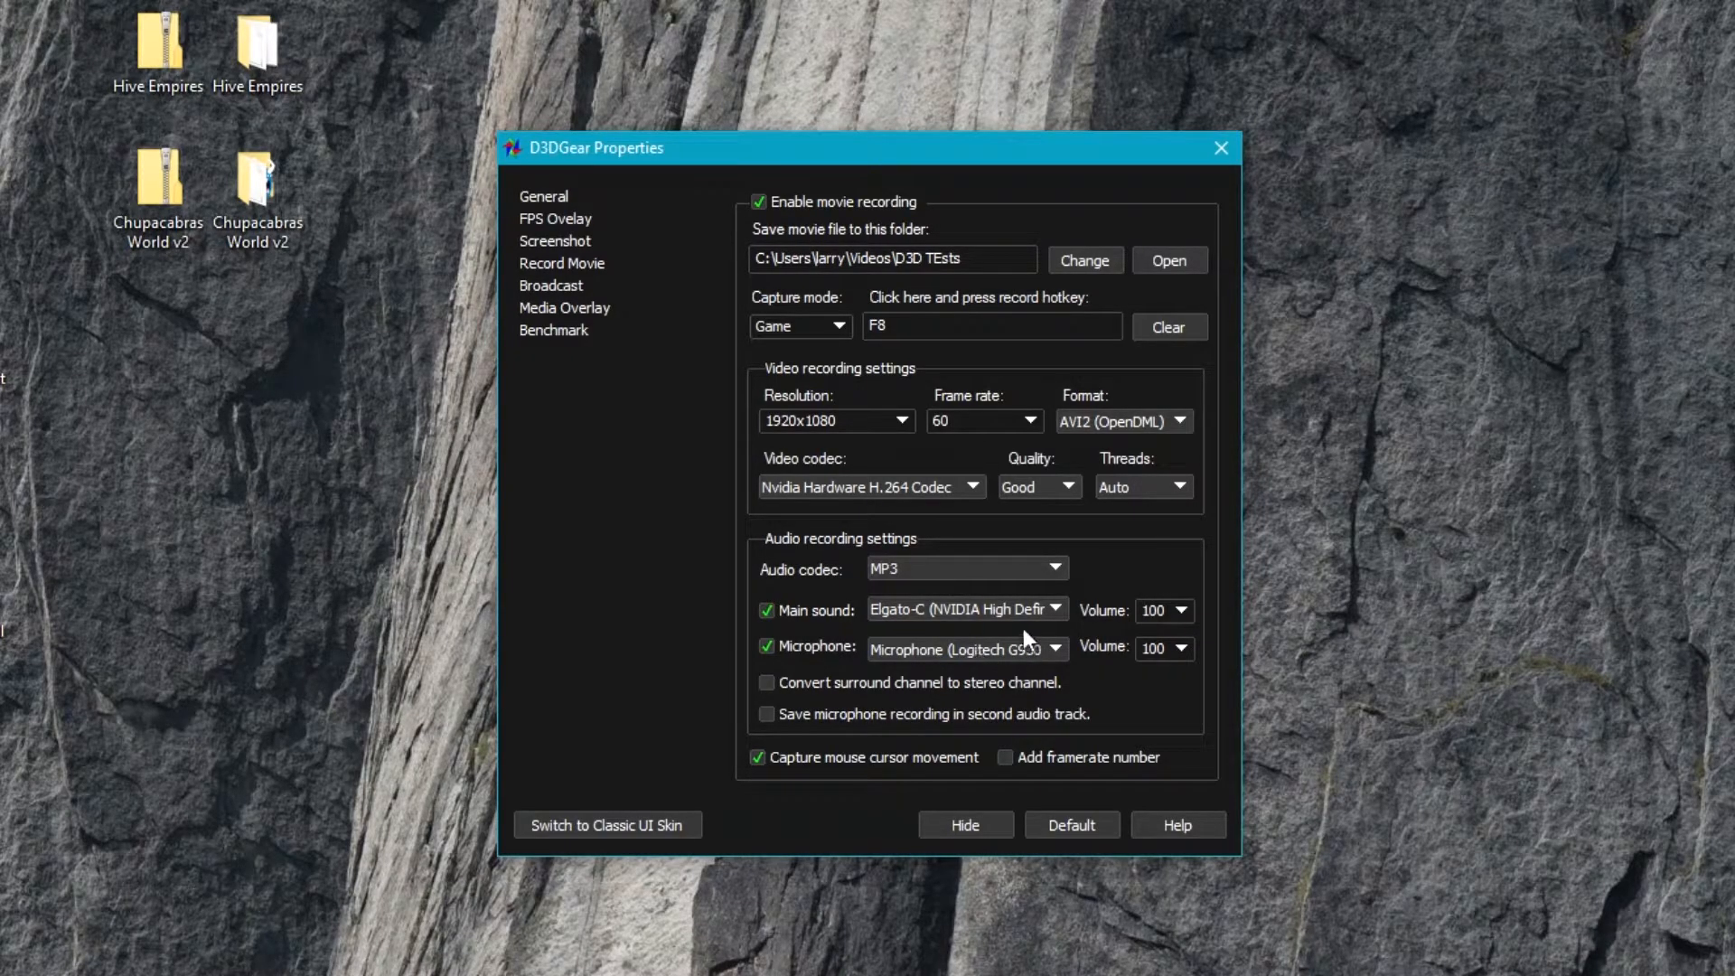
click(1054, 609)
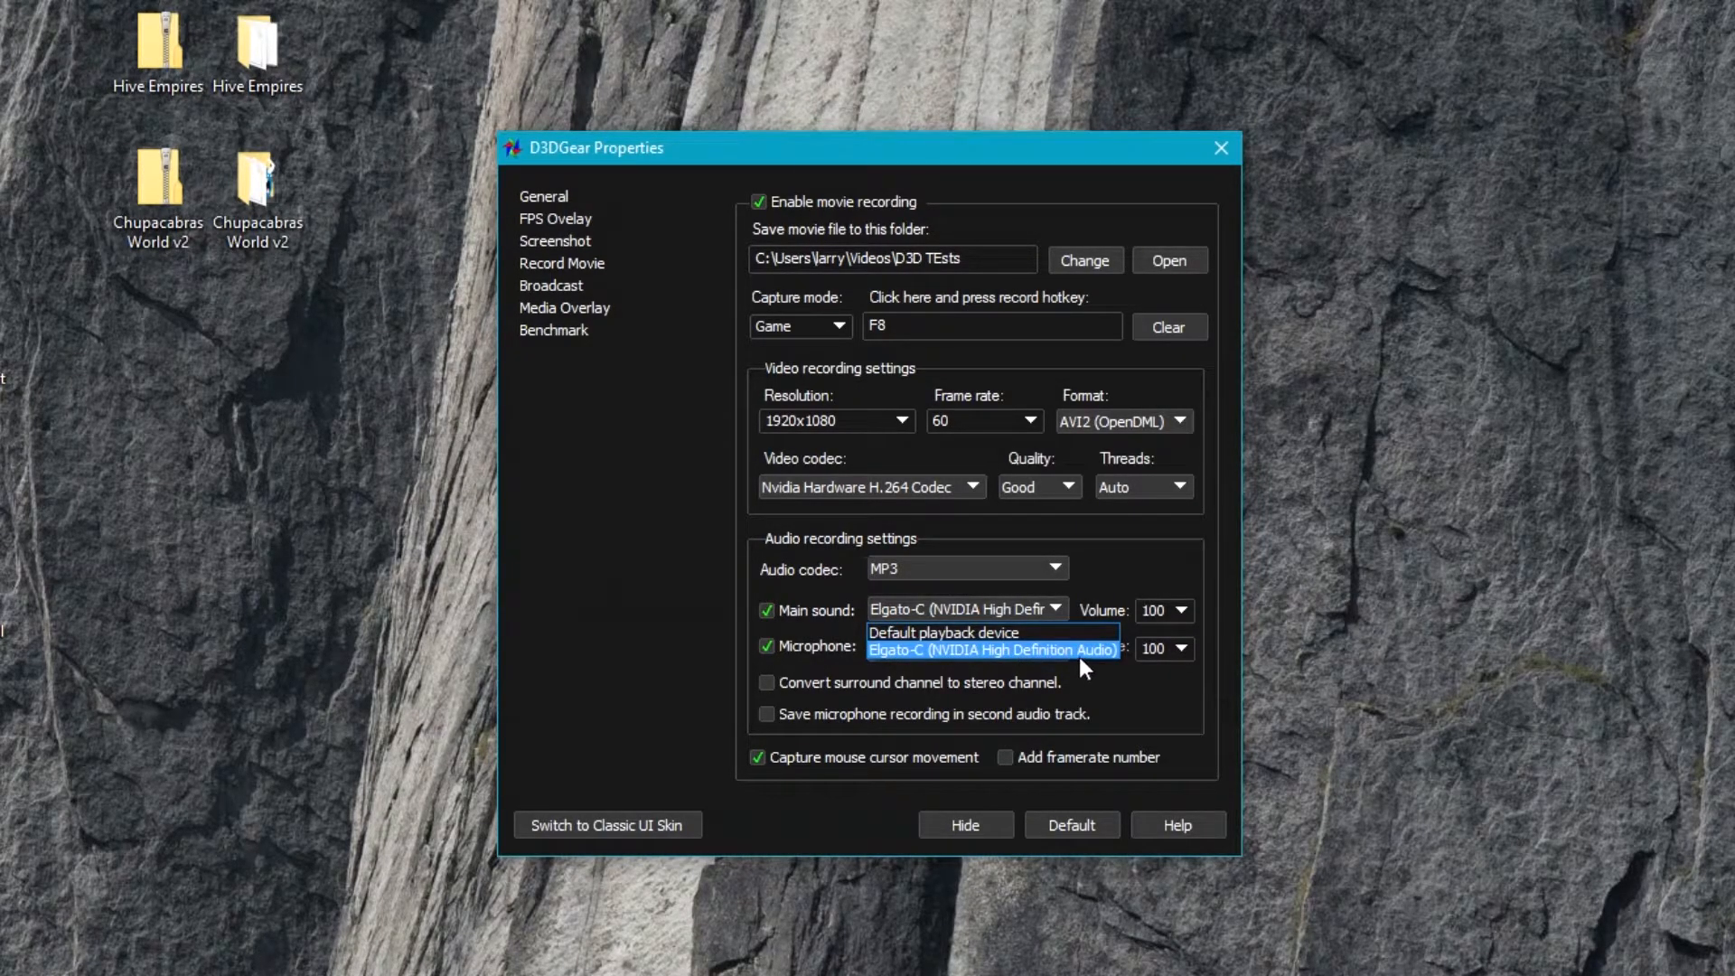
click(992, 649)
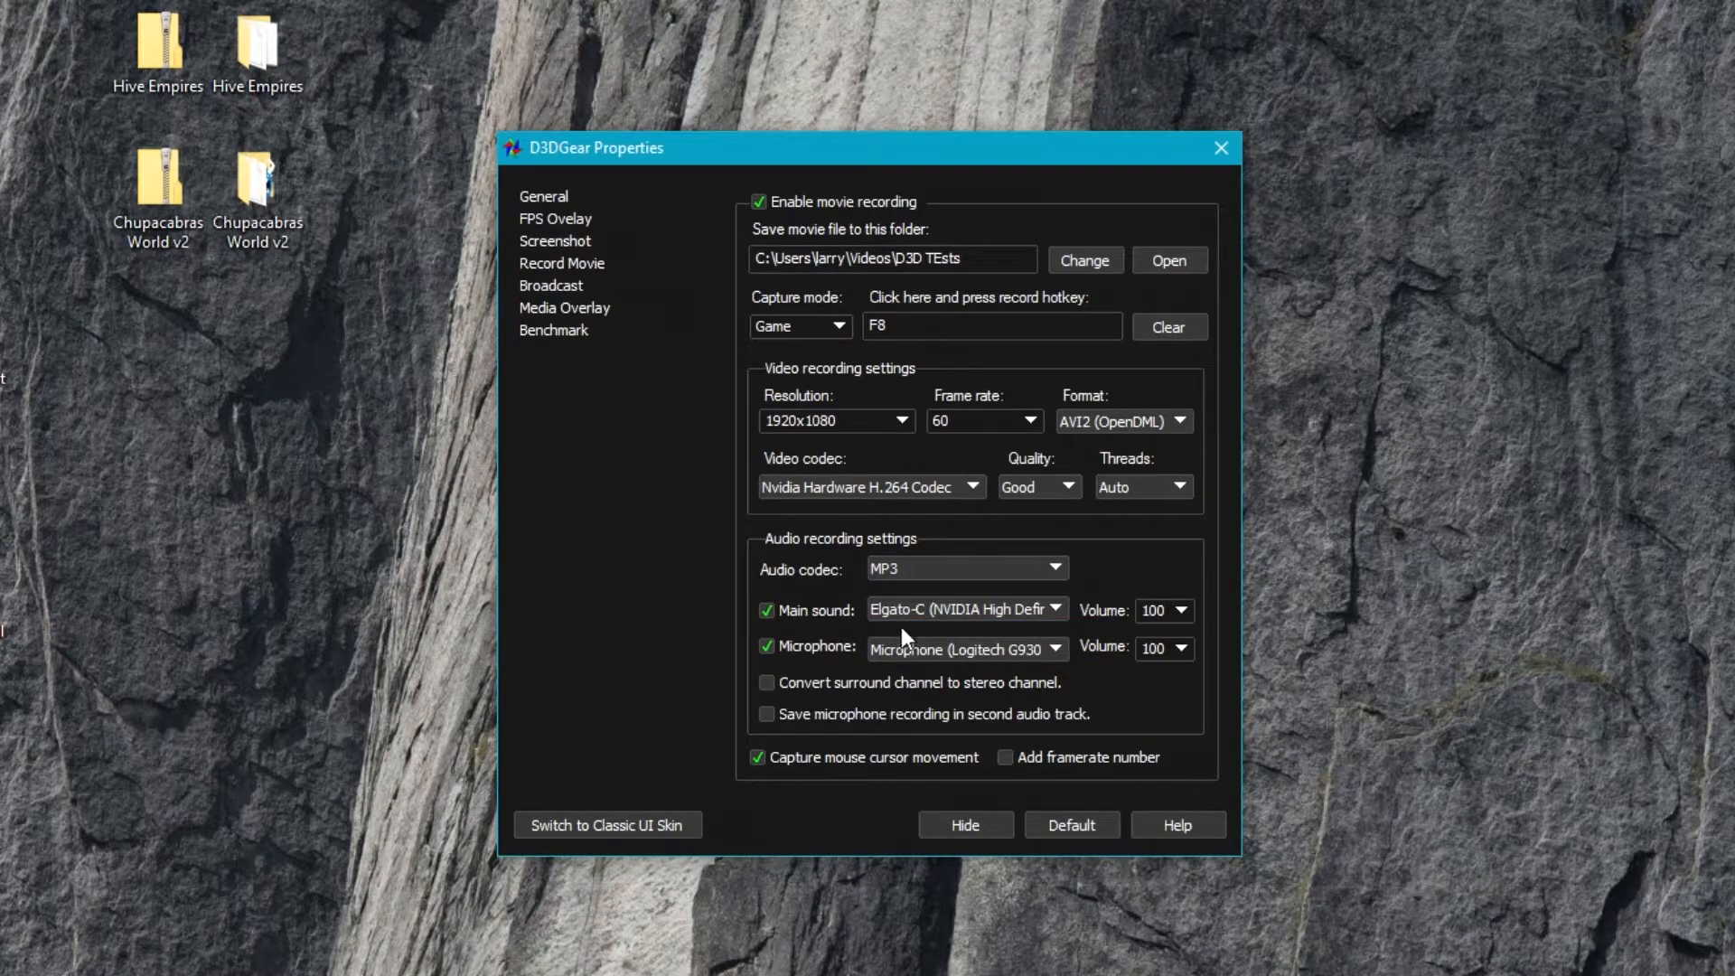
mouse_move(805, 633)
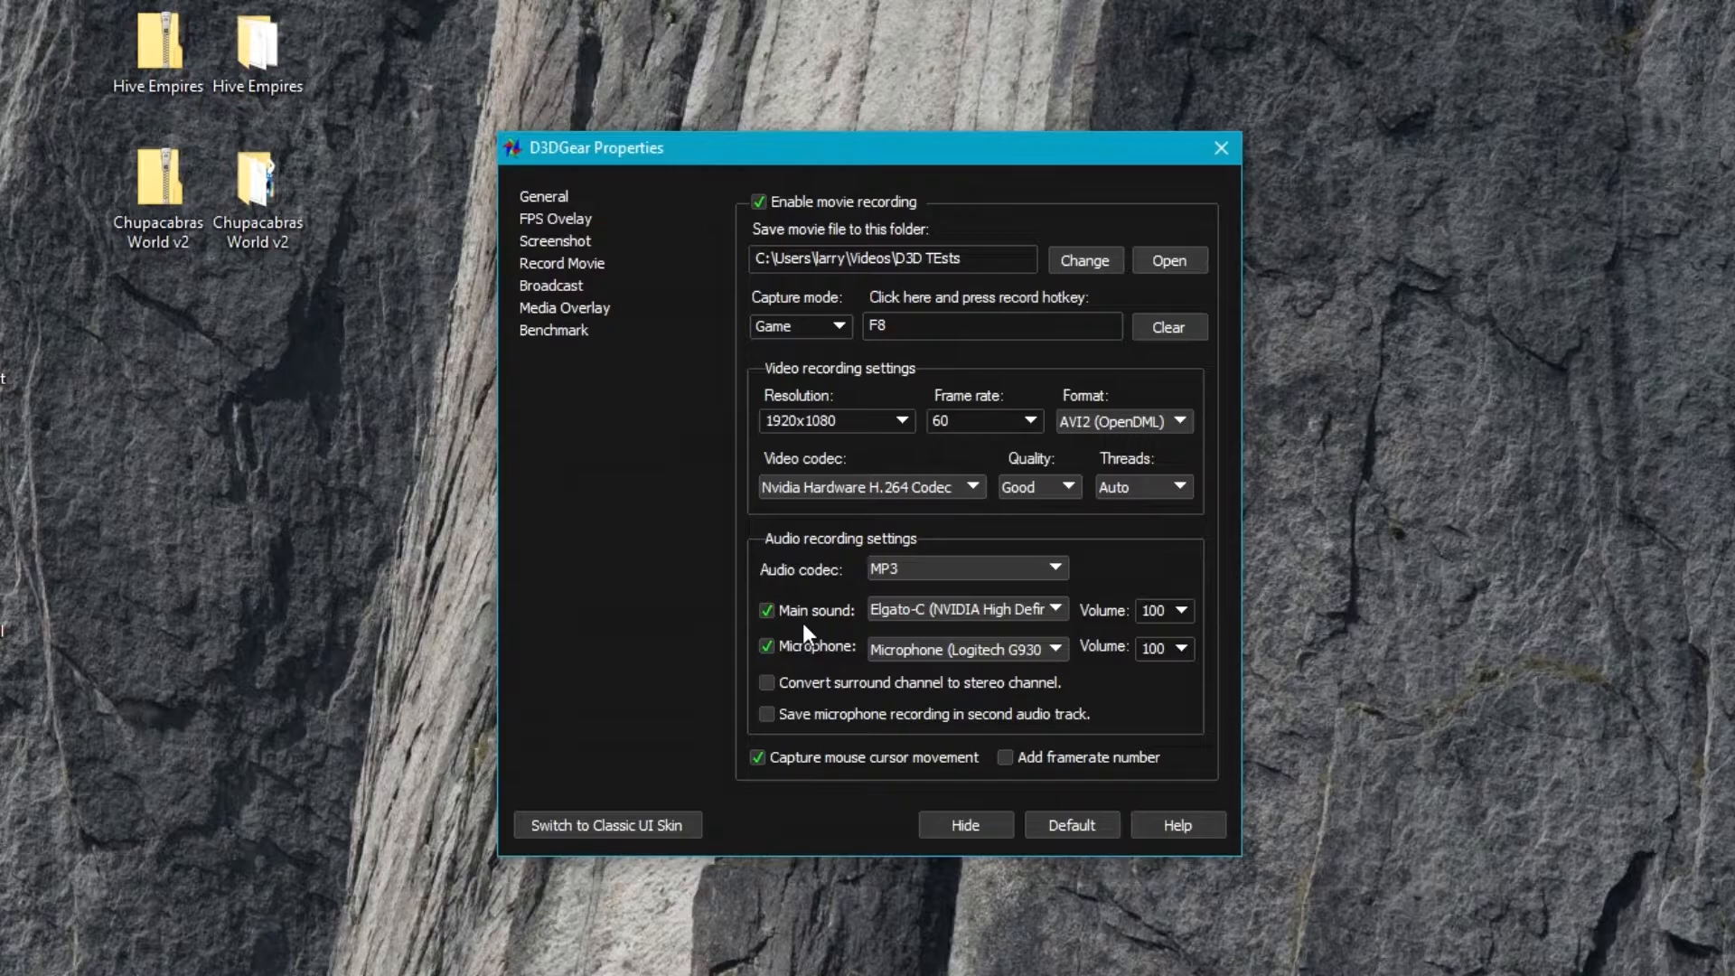
mouse_move(835, 647)
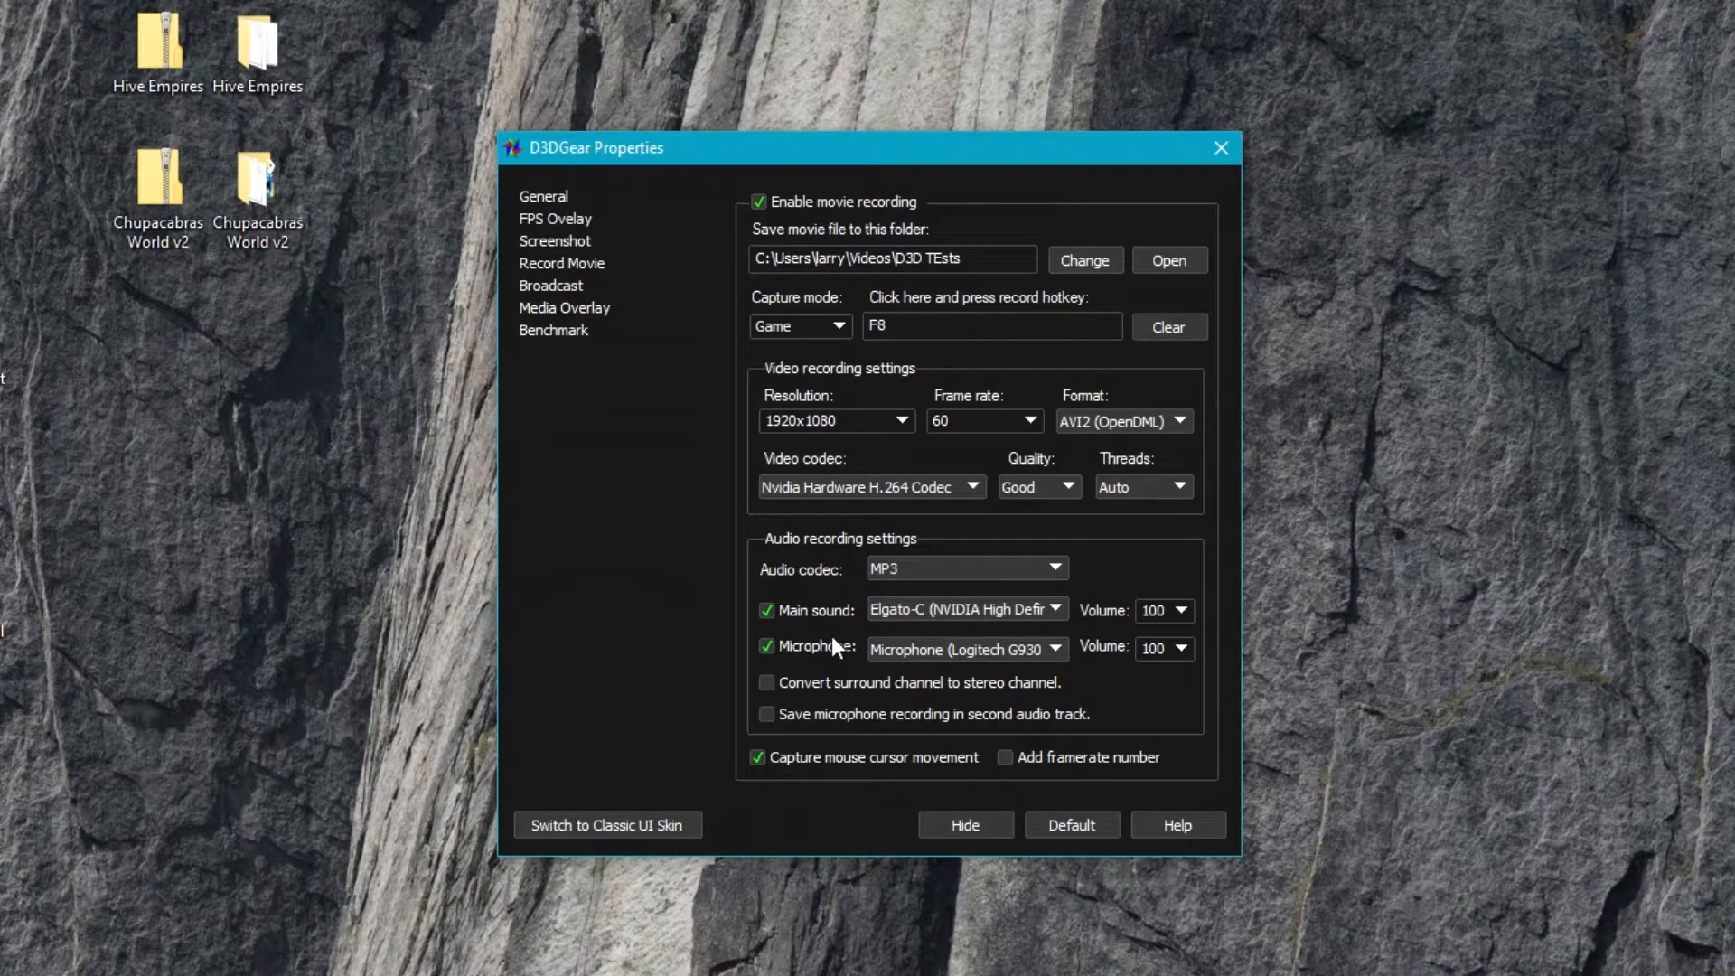
mouse_move(996, 657)
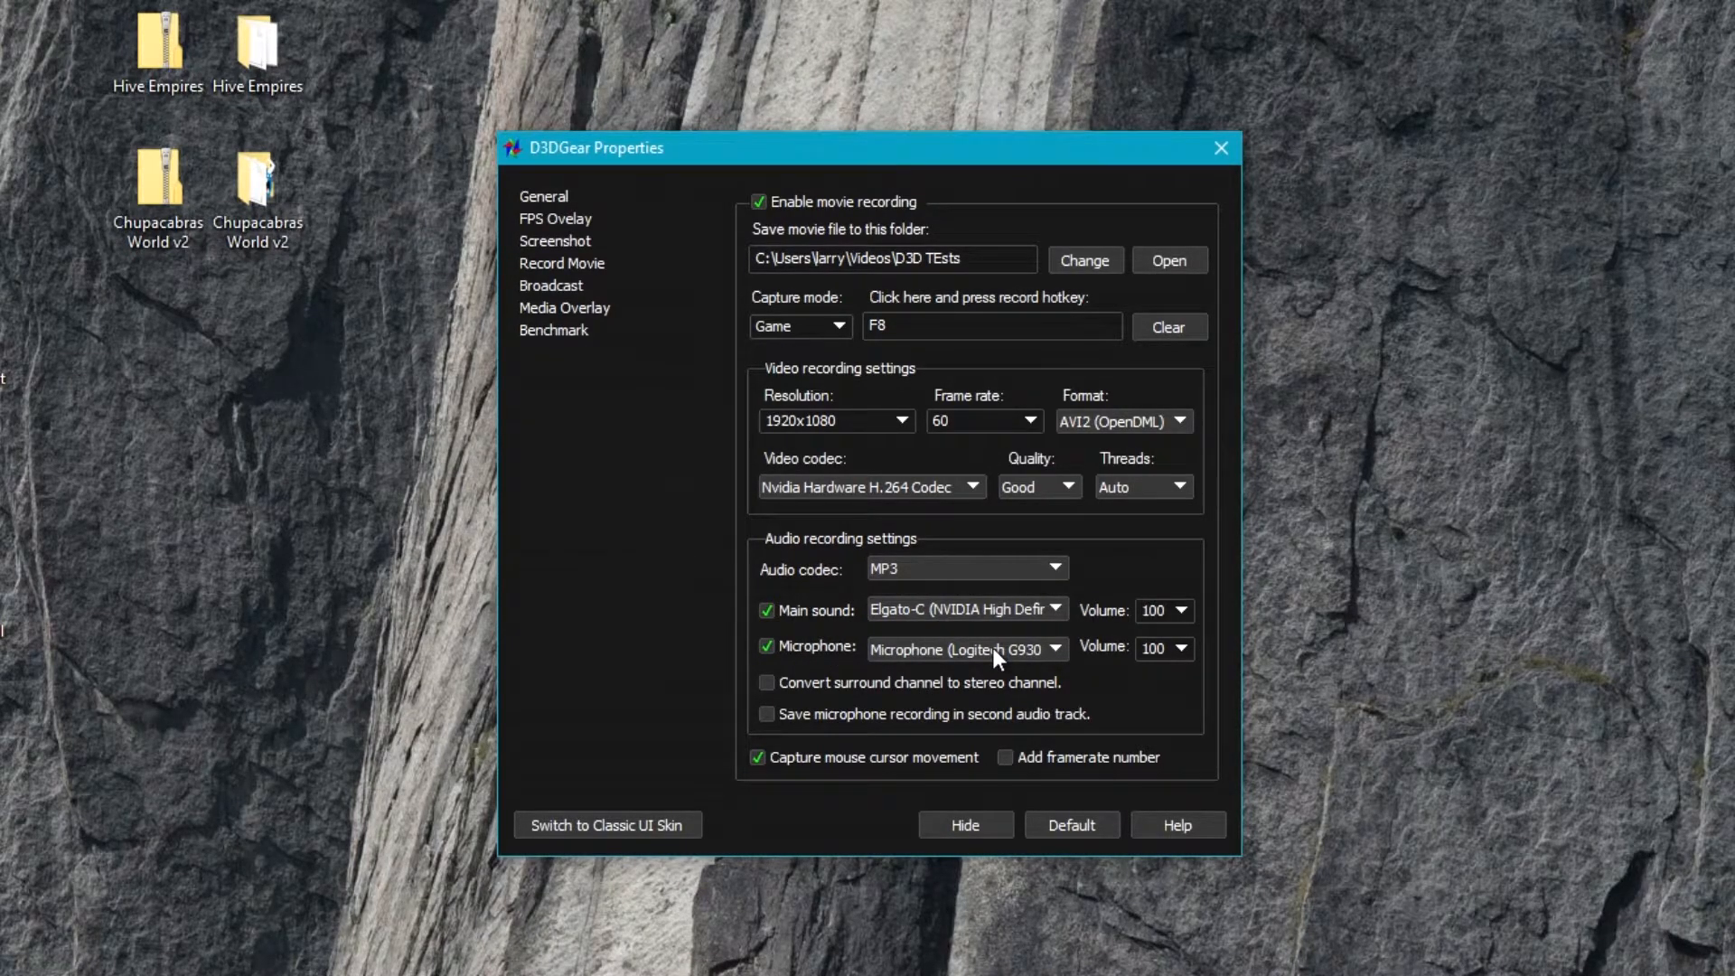
triple_click(1154, 609)
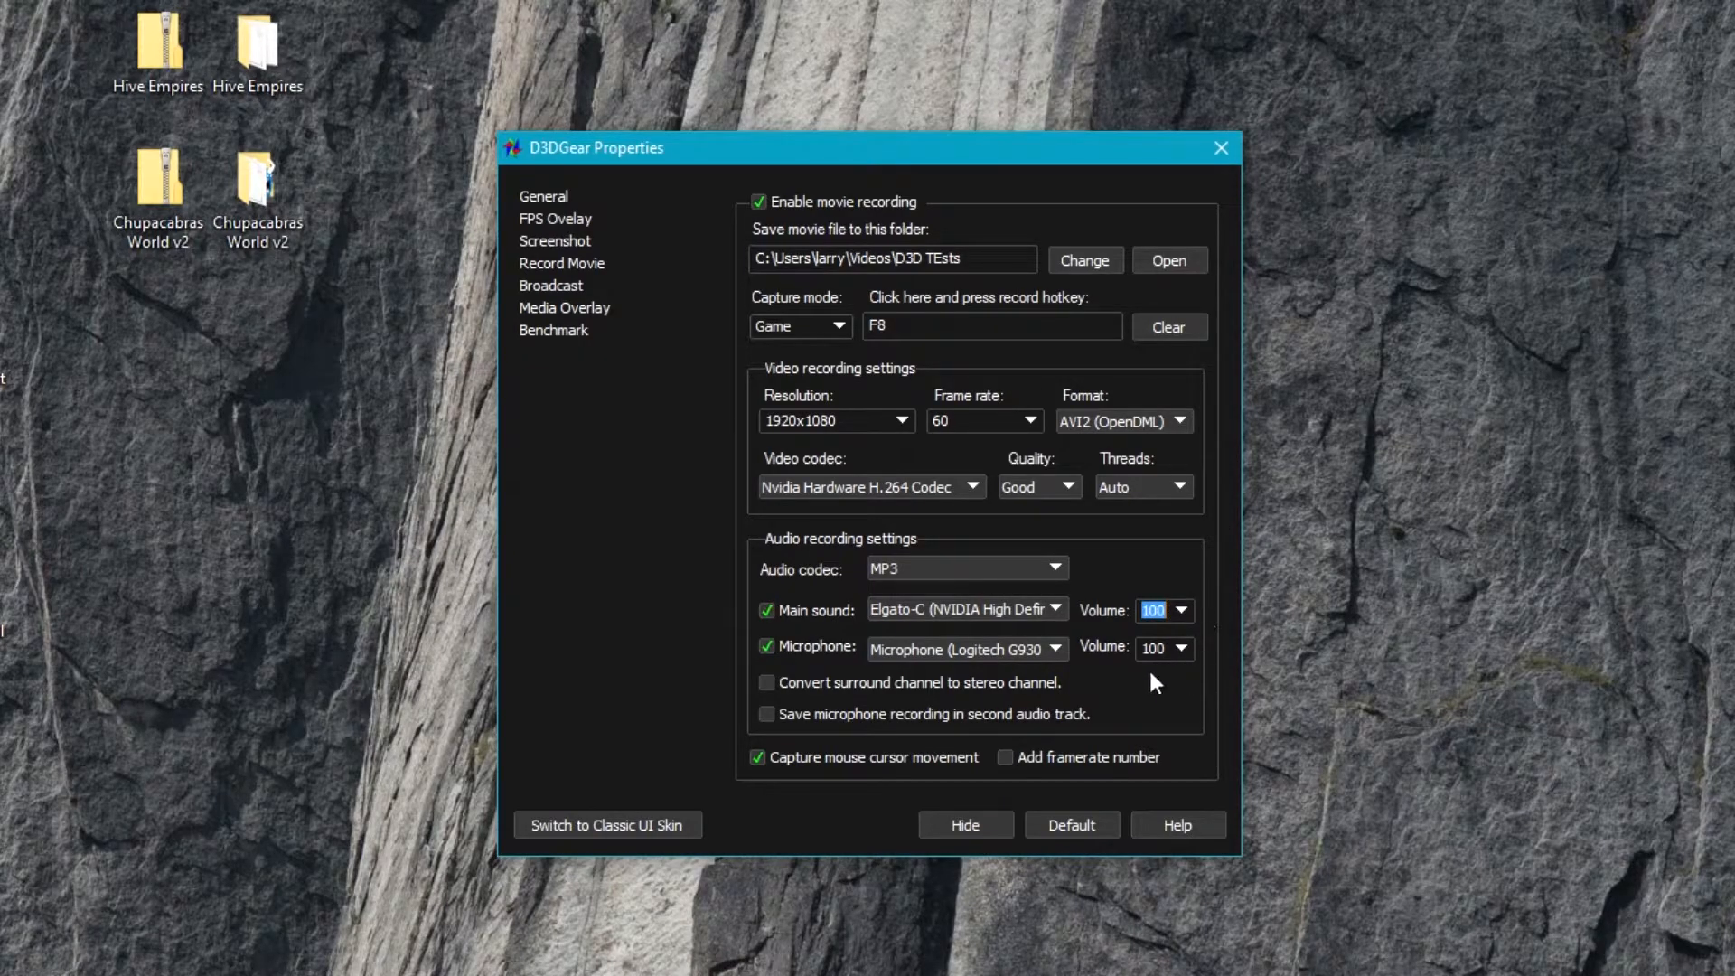
mouse_move(1220, 683)
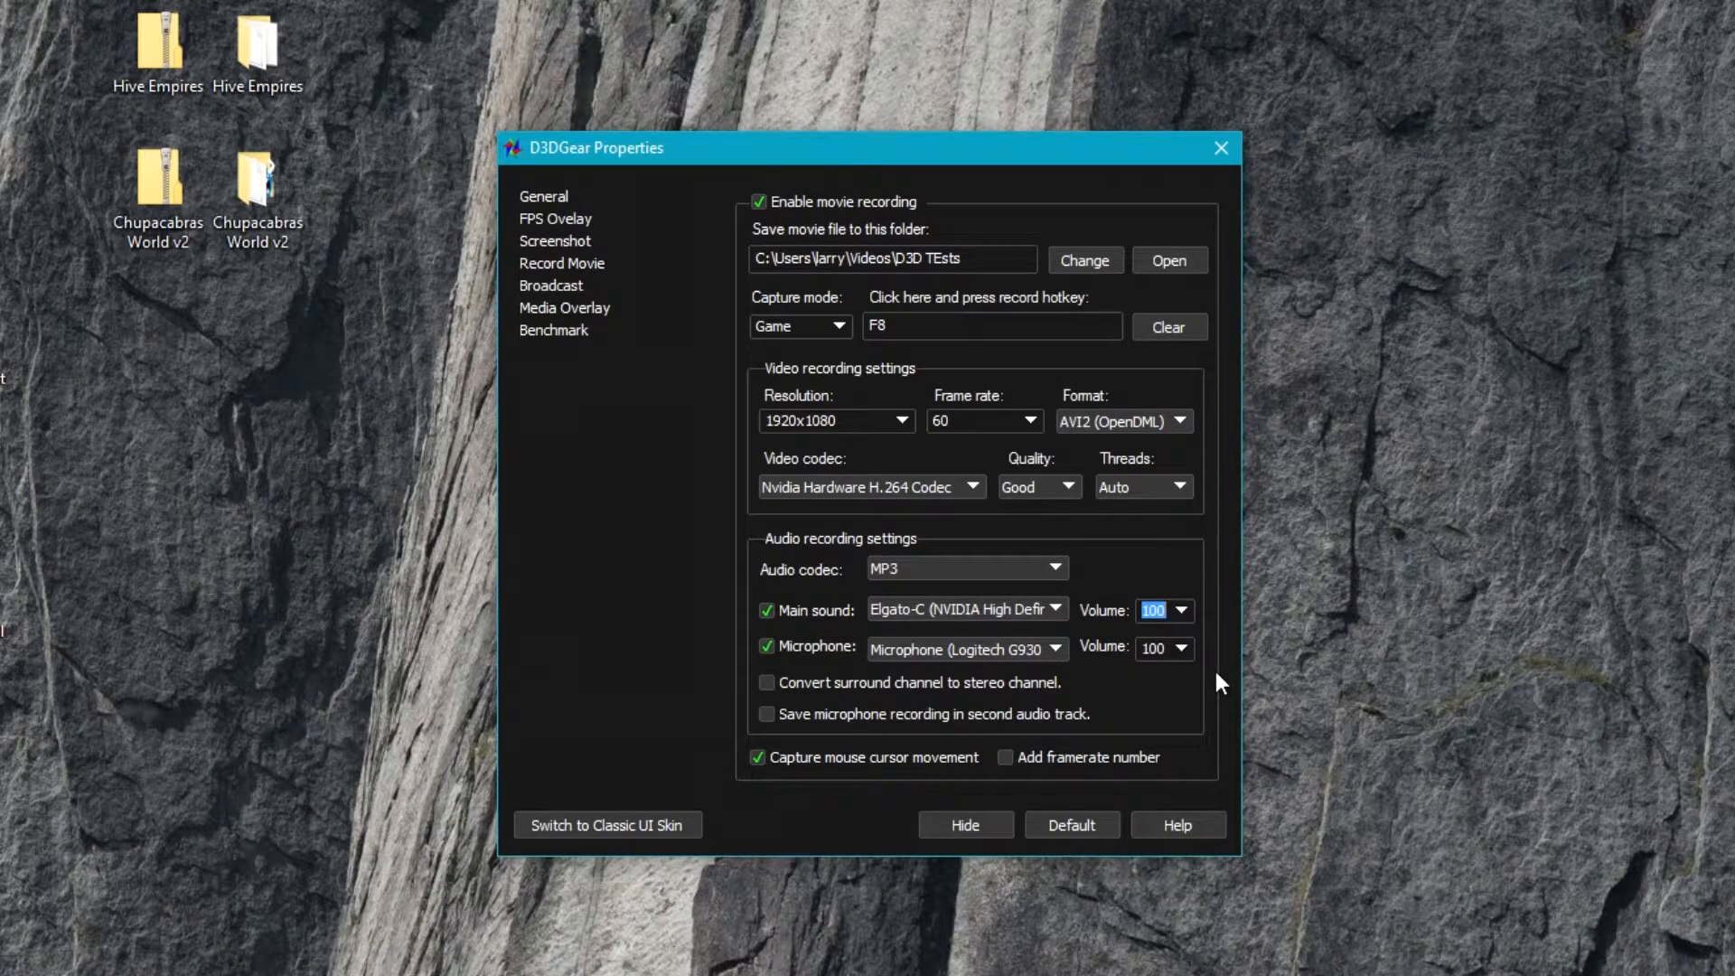
mouse_move(885, 725)
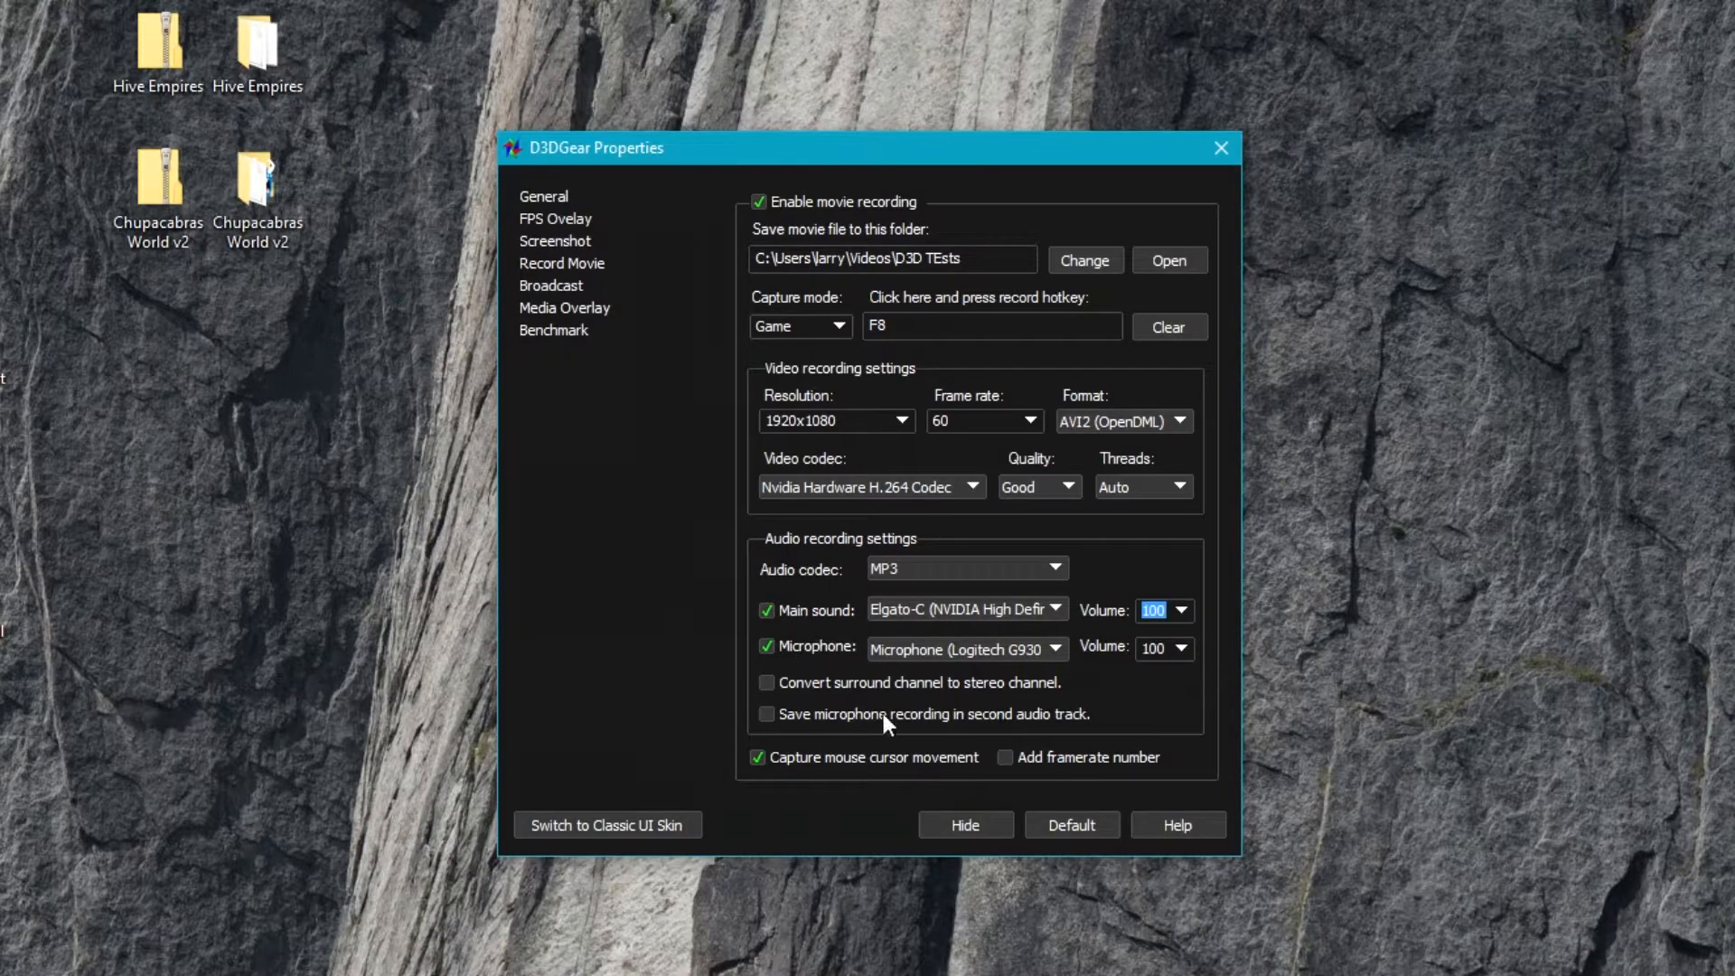
mouse_move(875, 728)
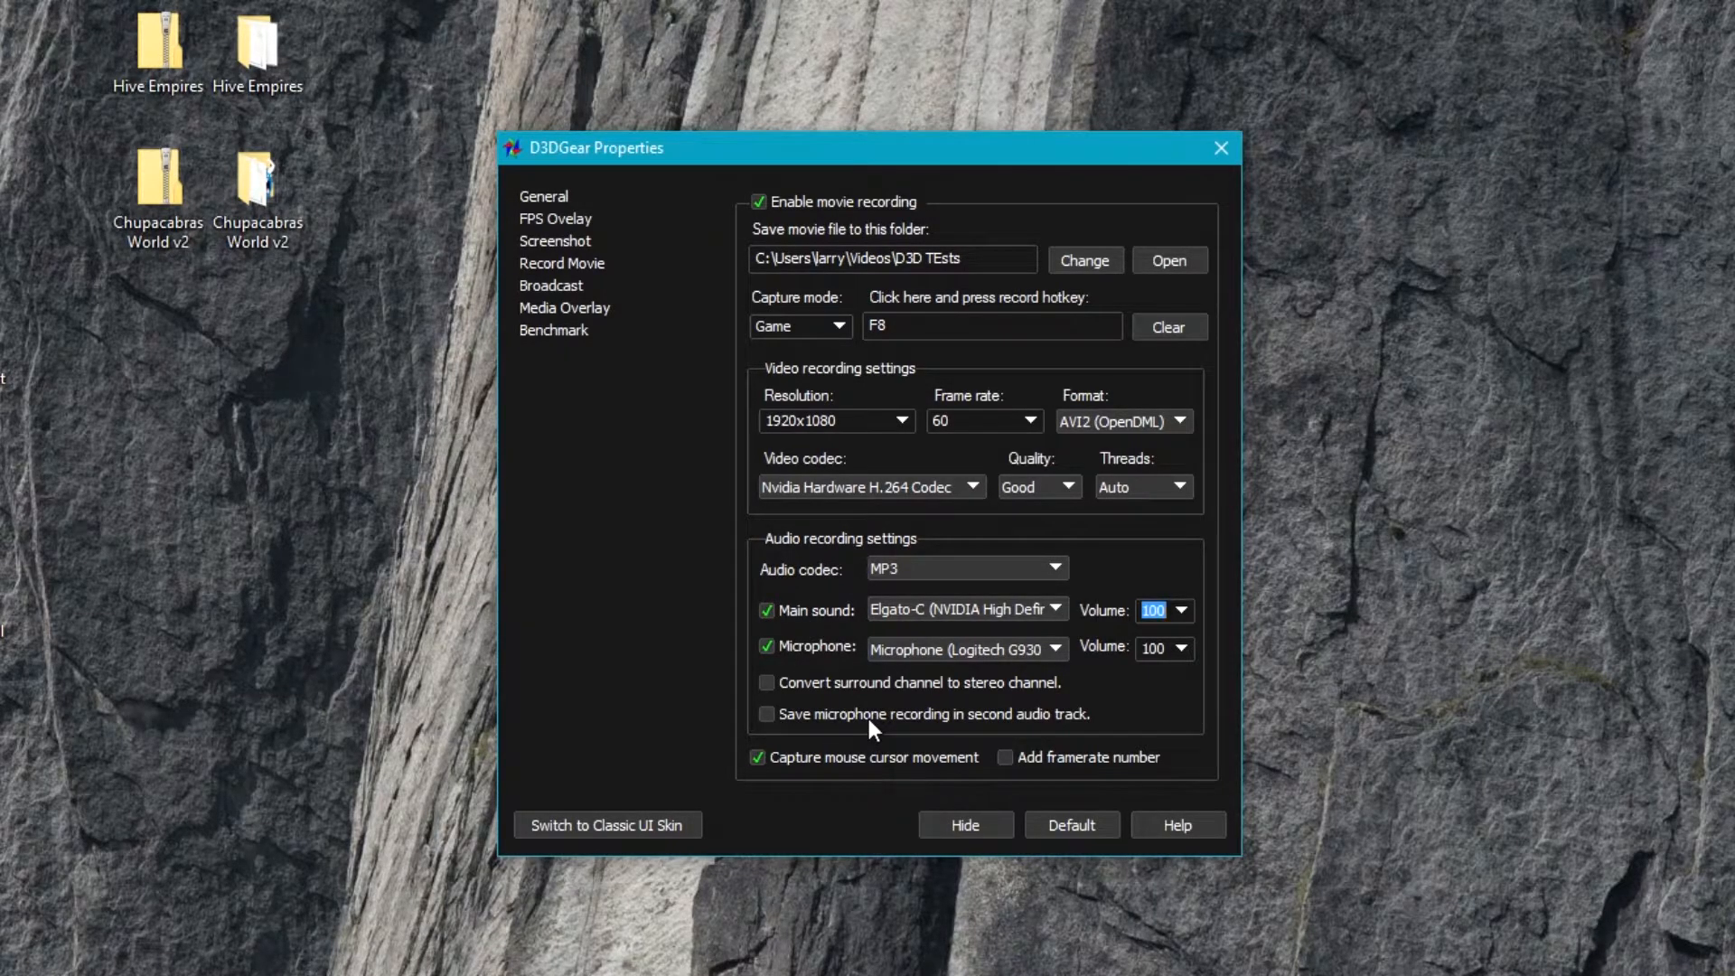
mouse_move(837, 849)
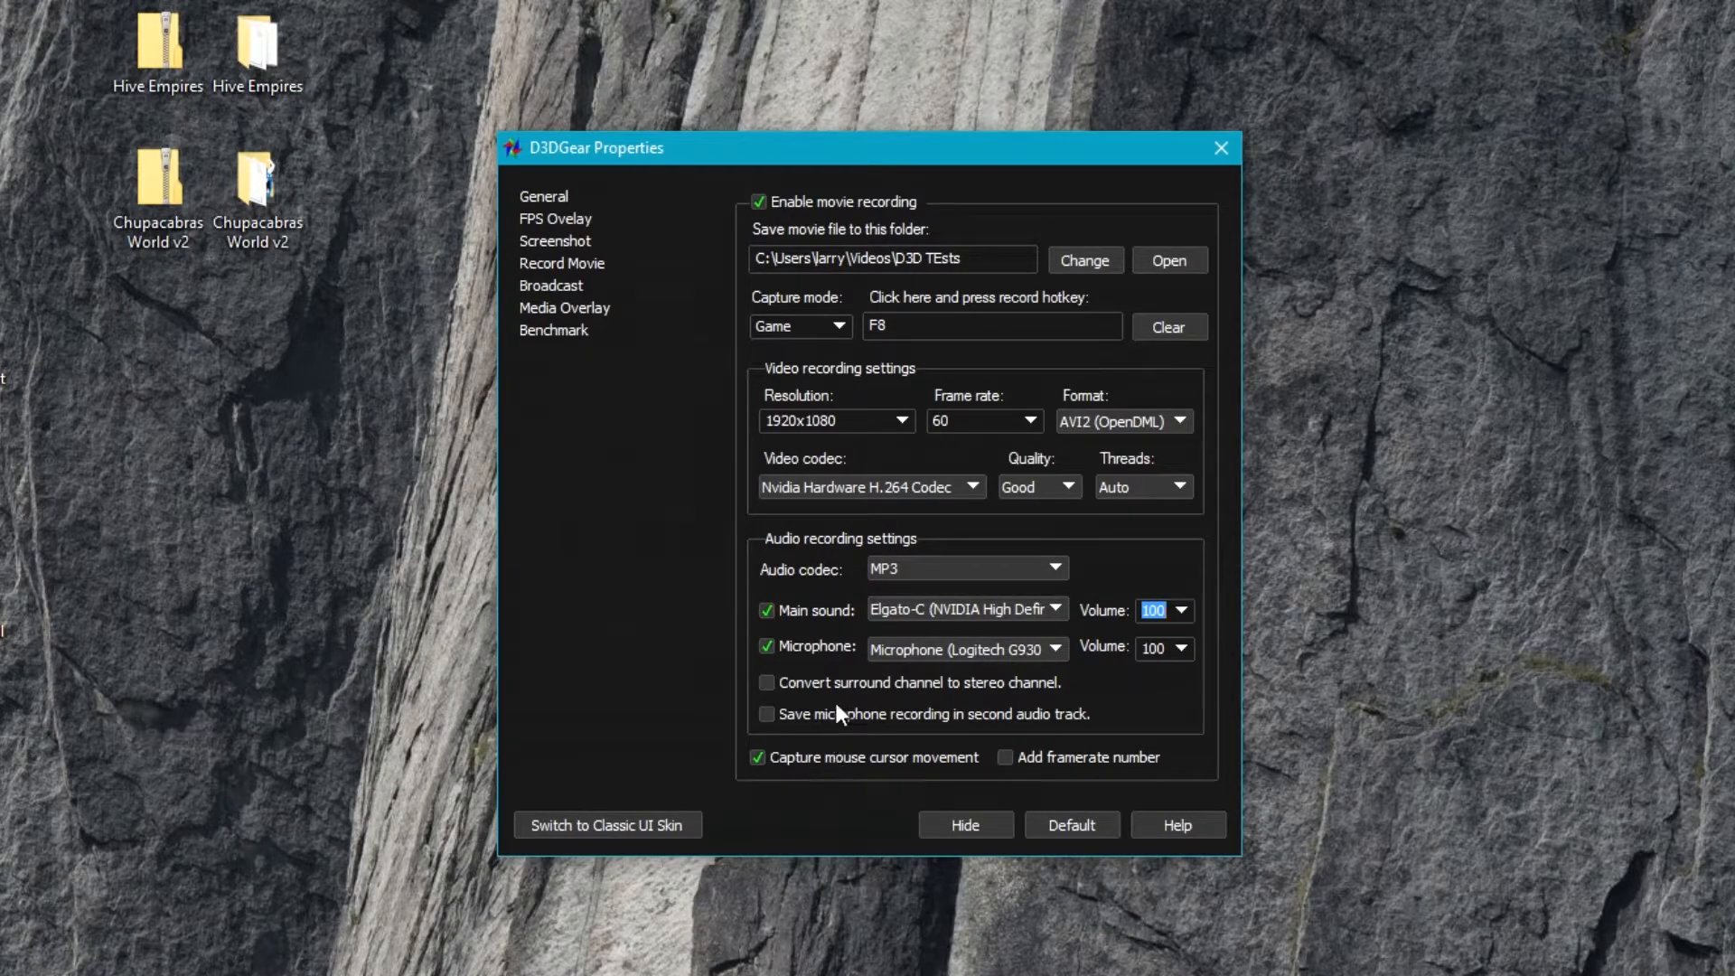
- Enable saving the microphone recording in a separate second audio track
click(766, 714)
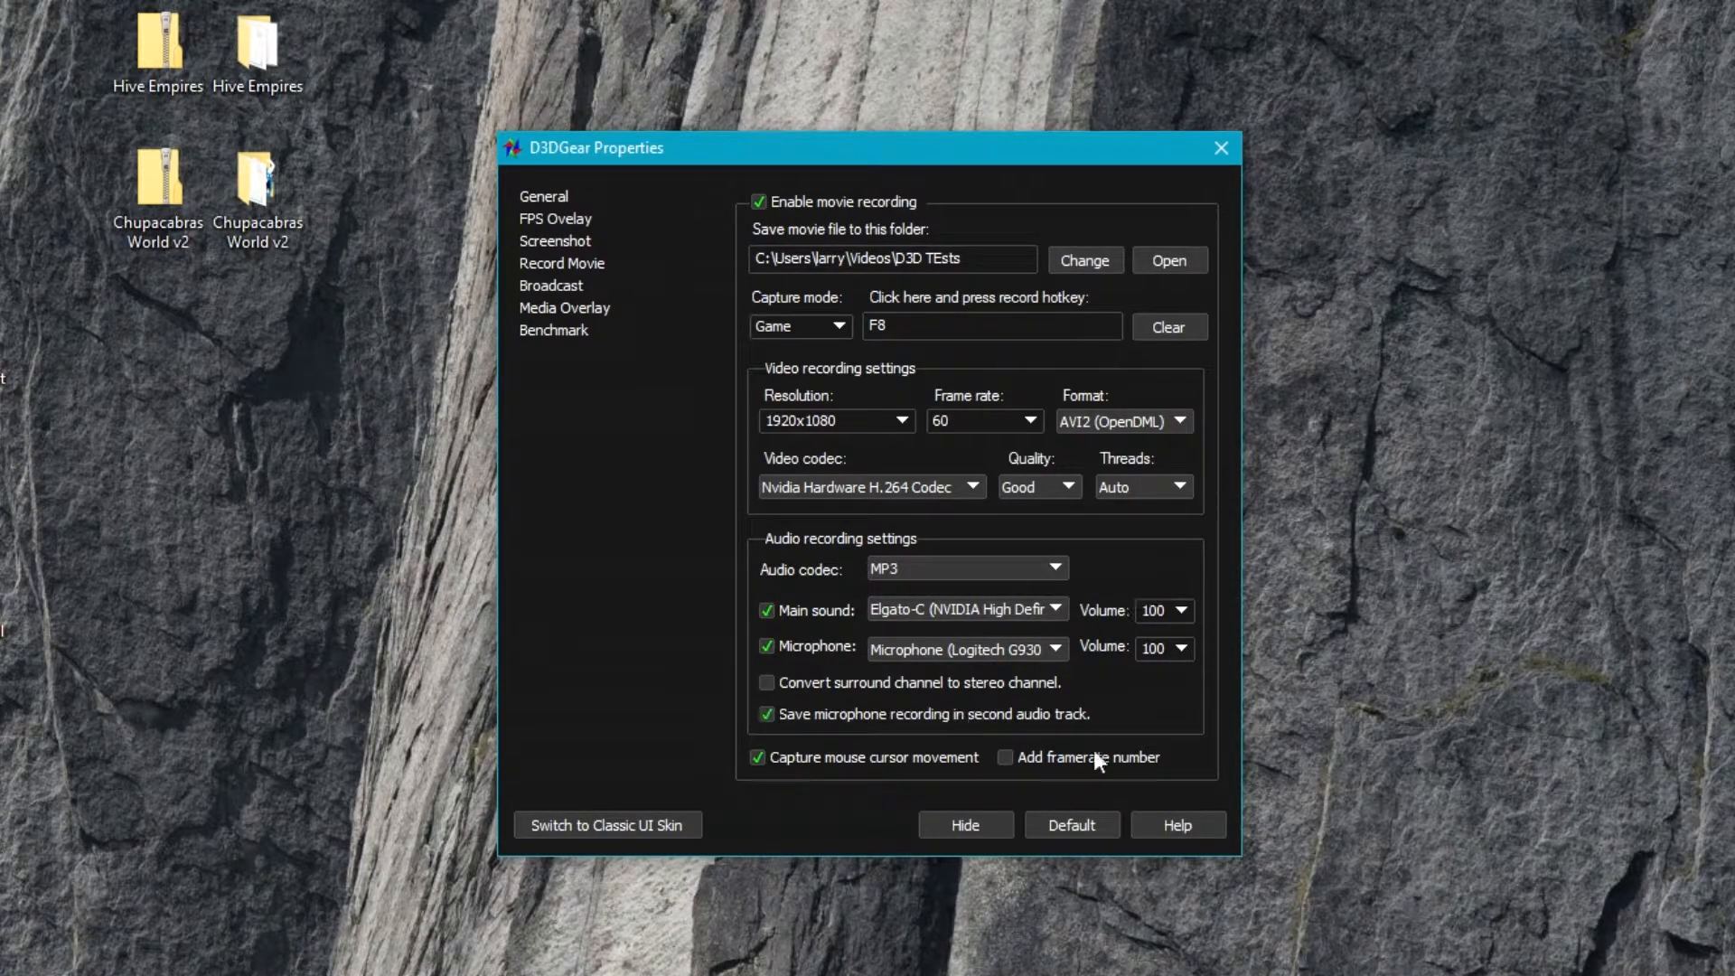
mouse_move(1194, 725)
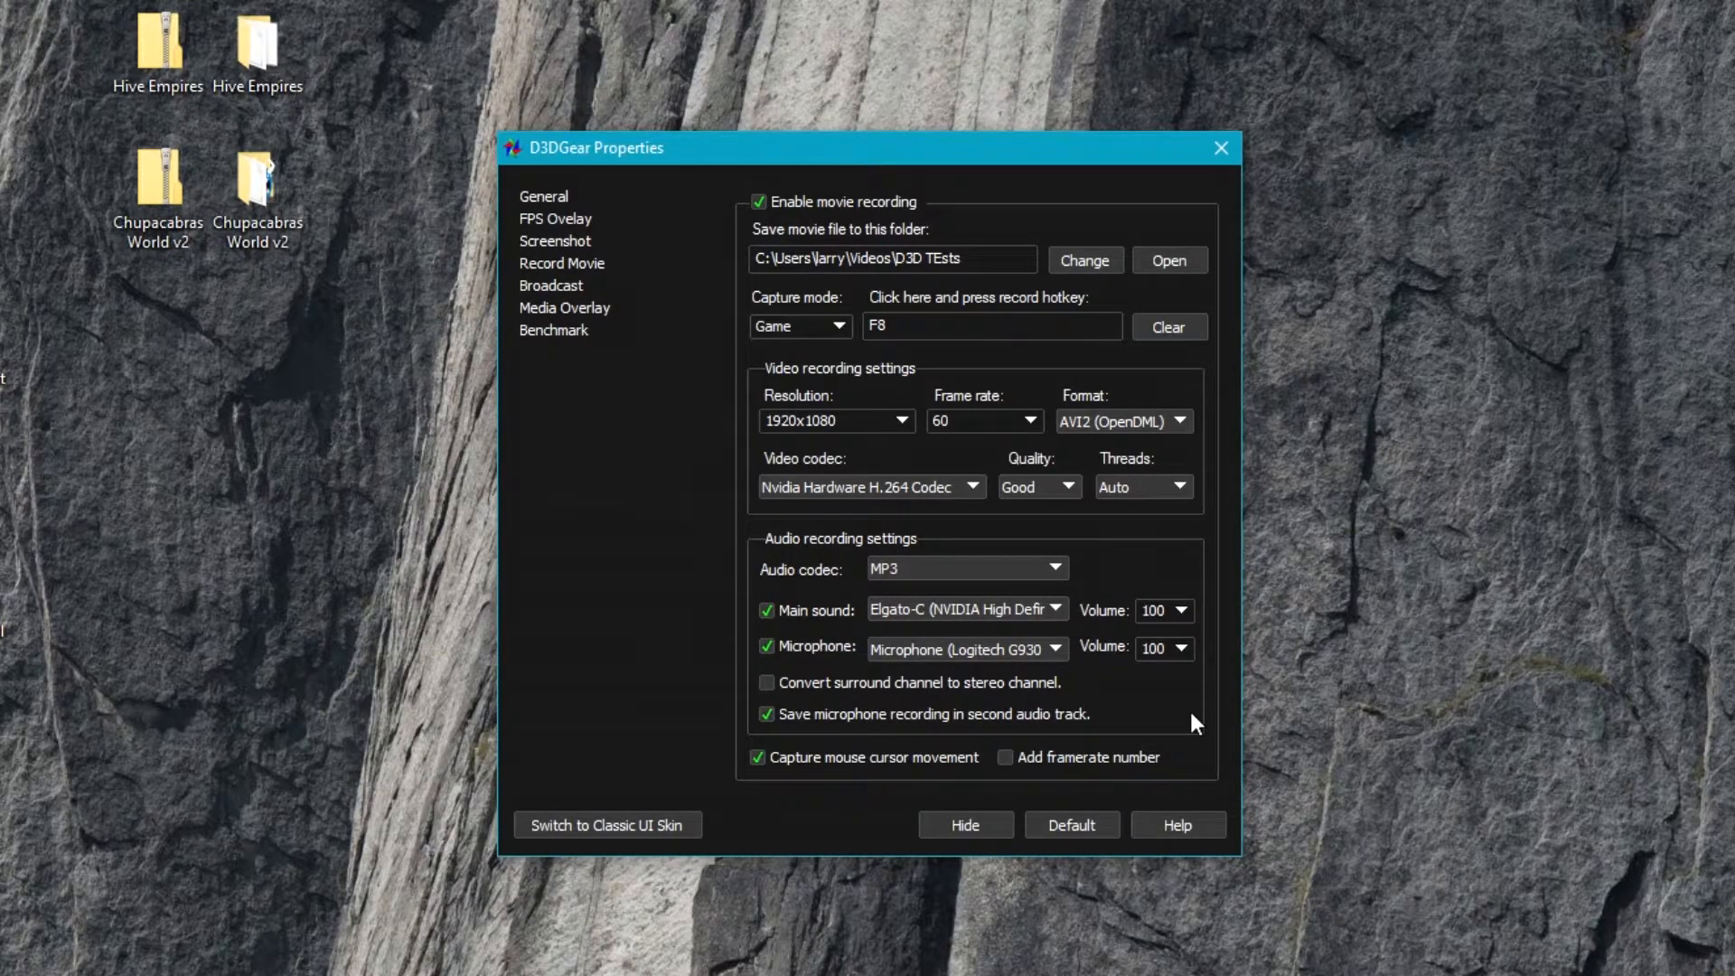
click(766, 714)
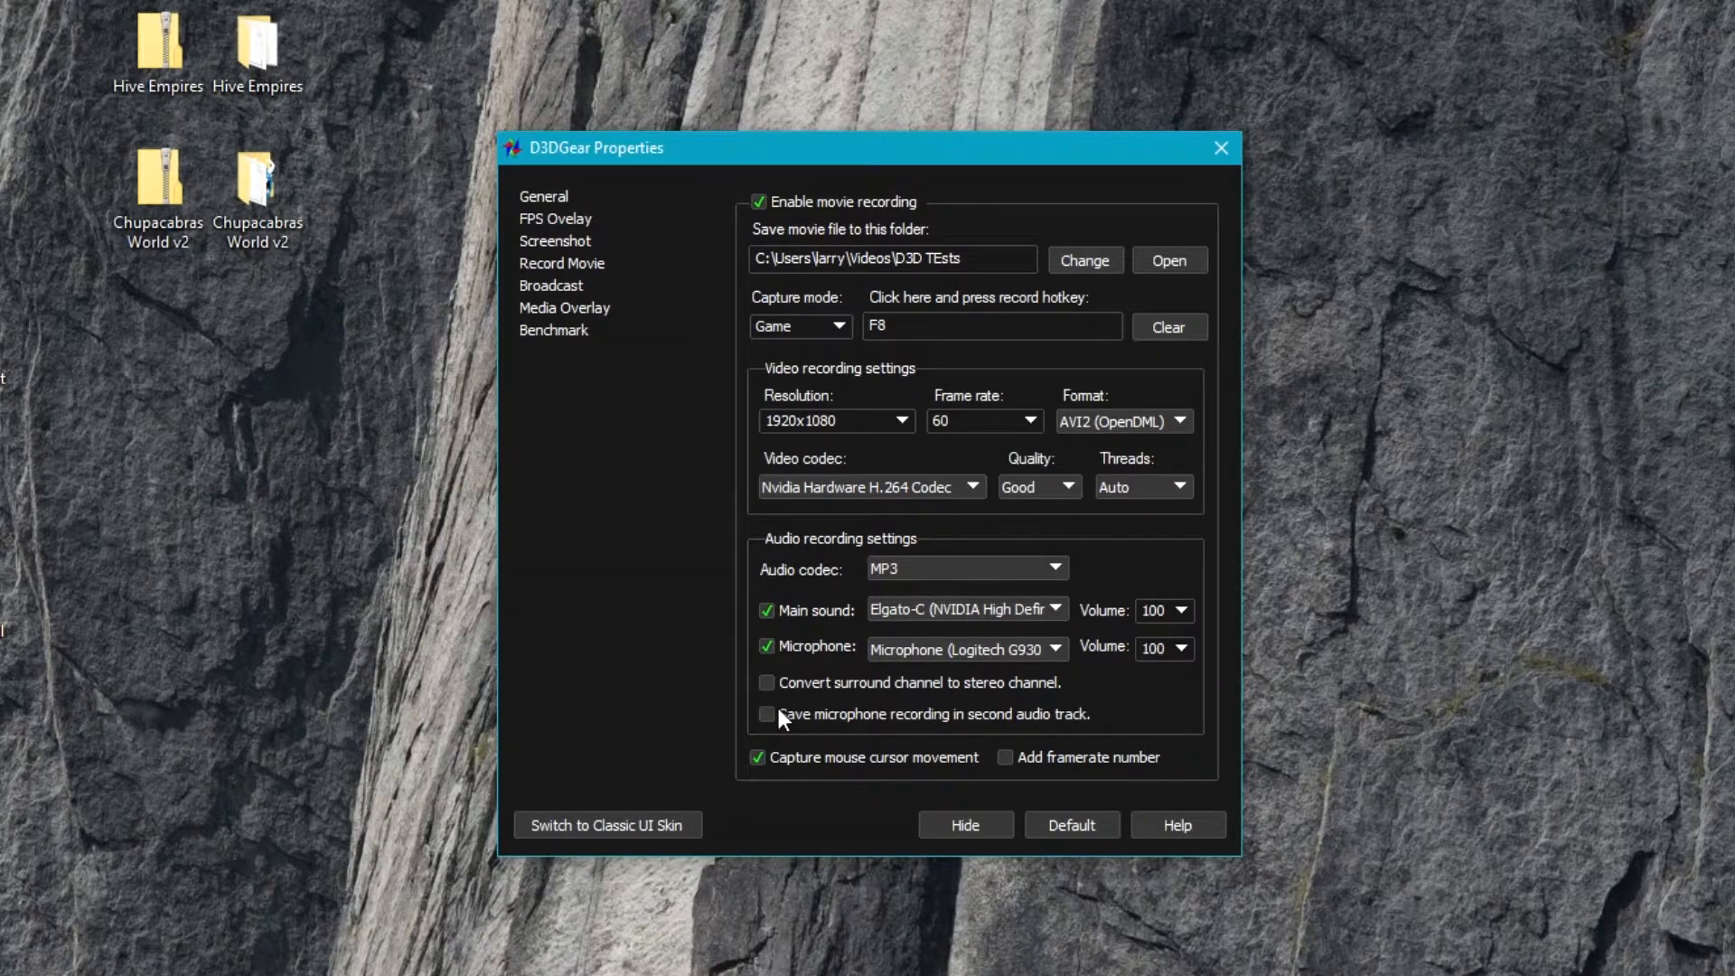
click(767, 714)
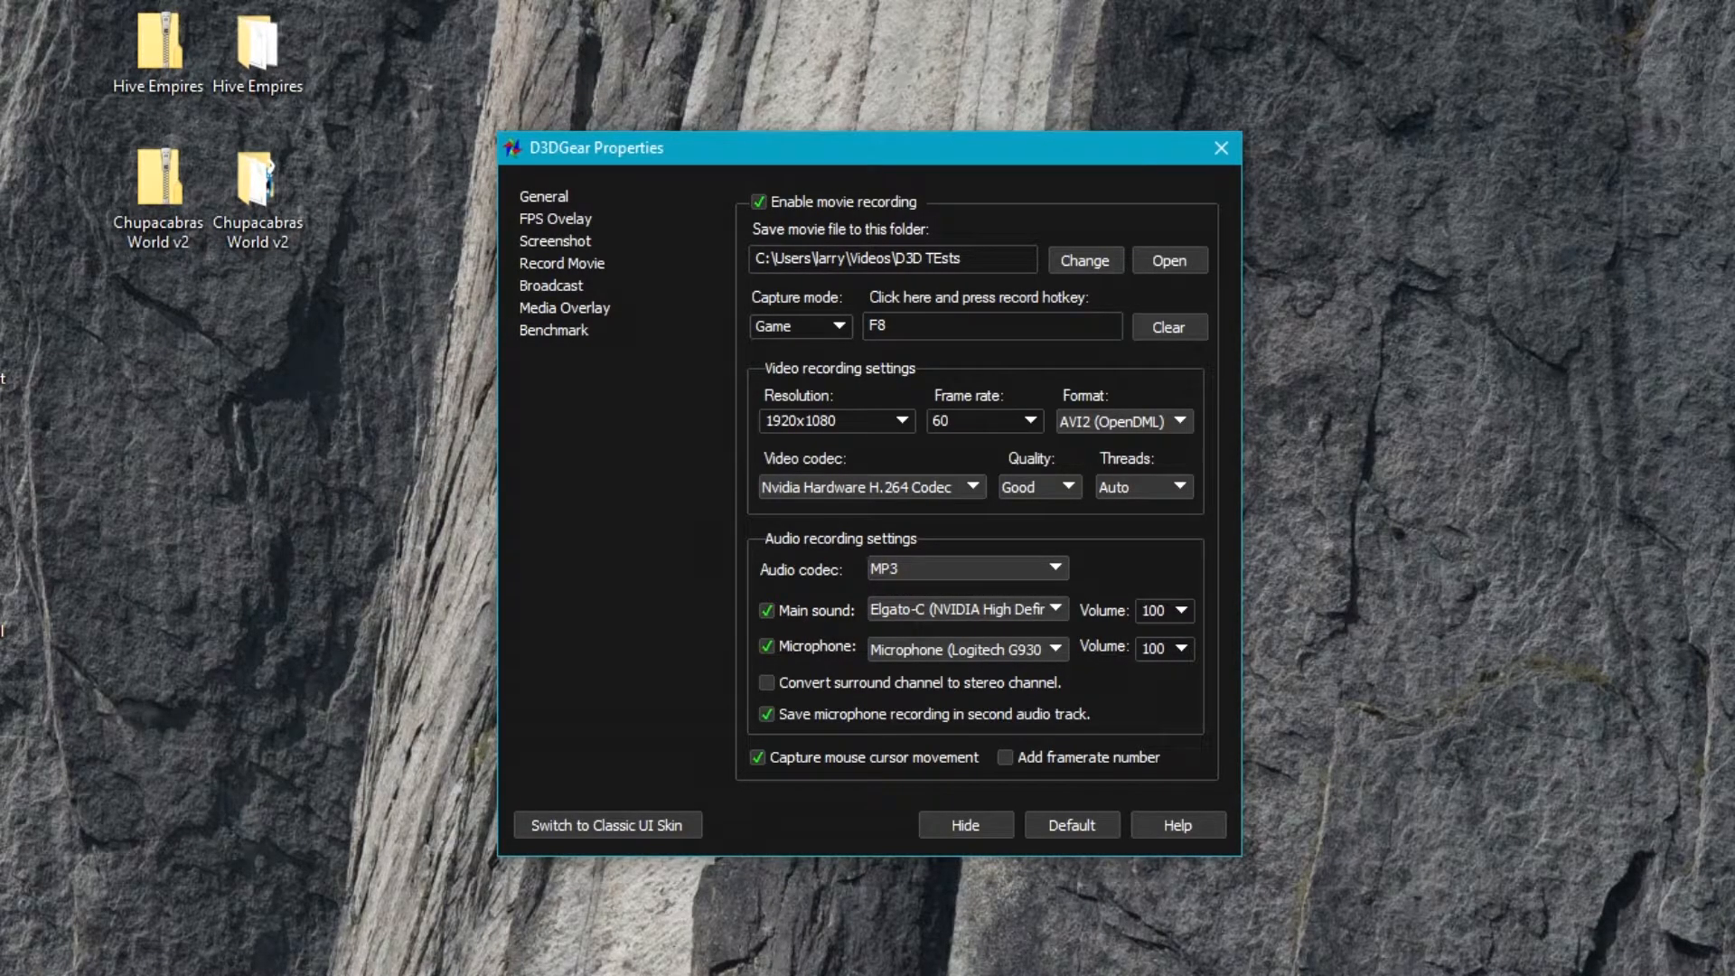
click(766, 714)
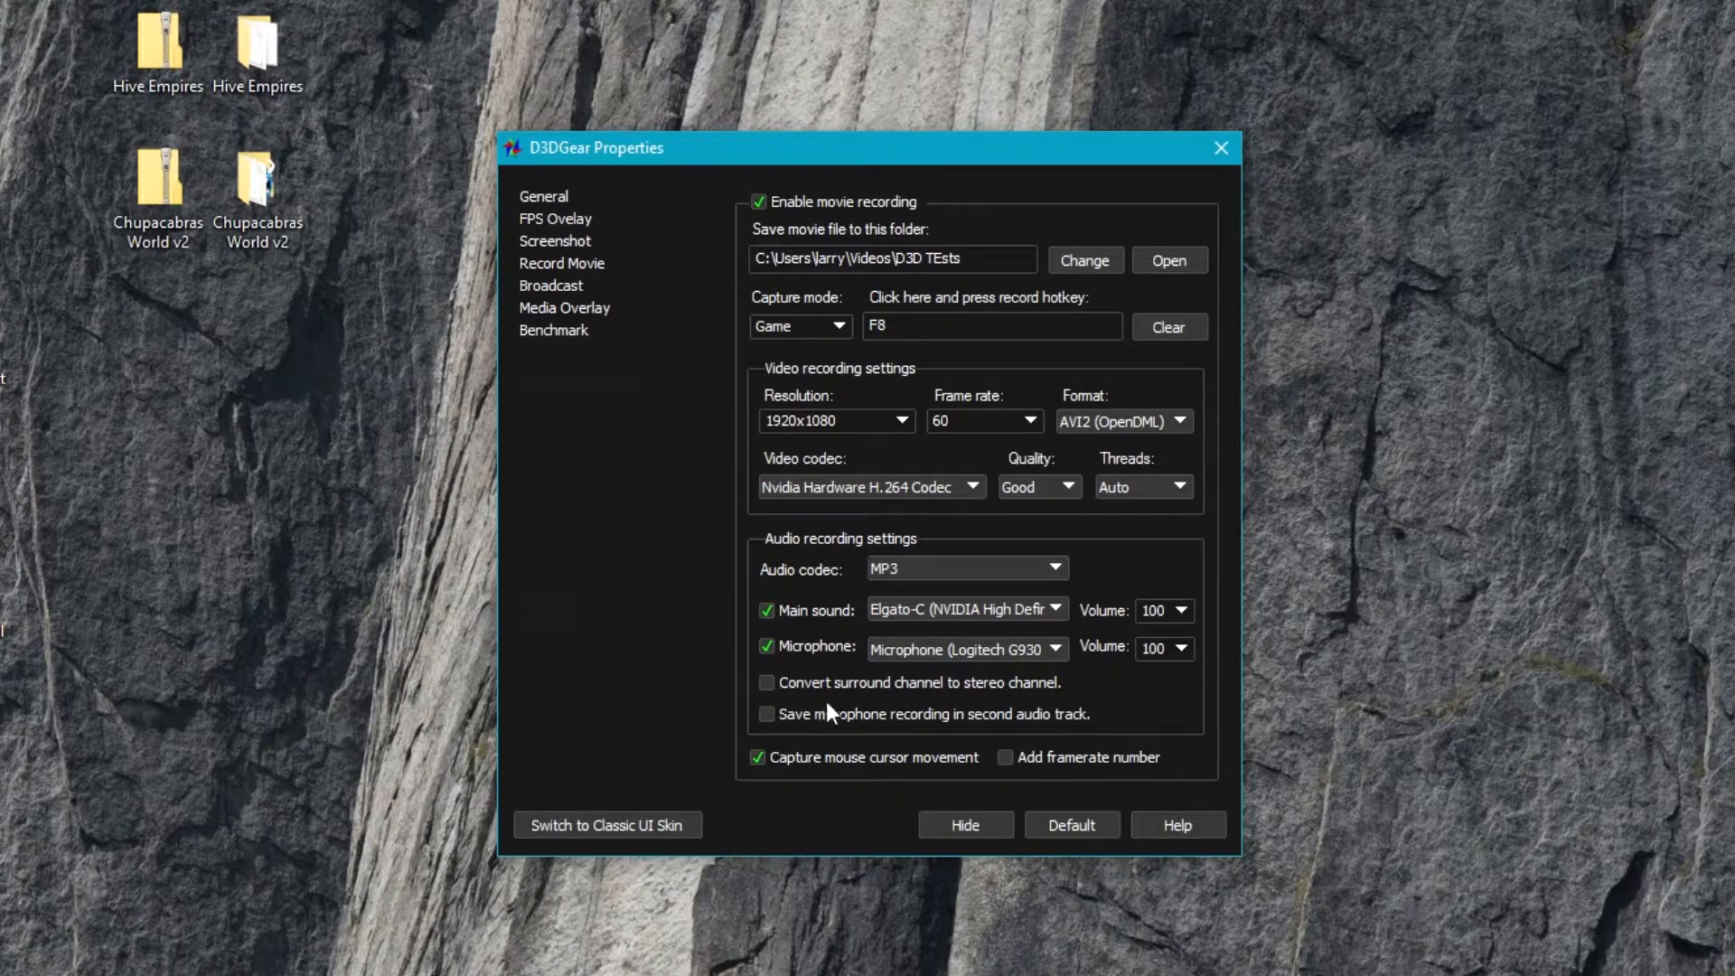
click(766, 681)
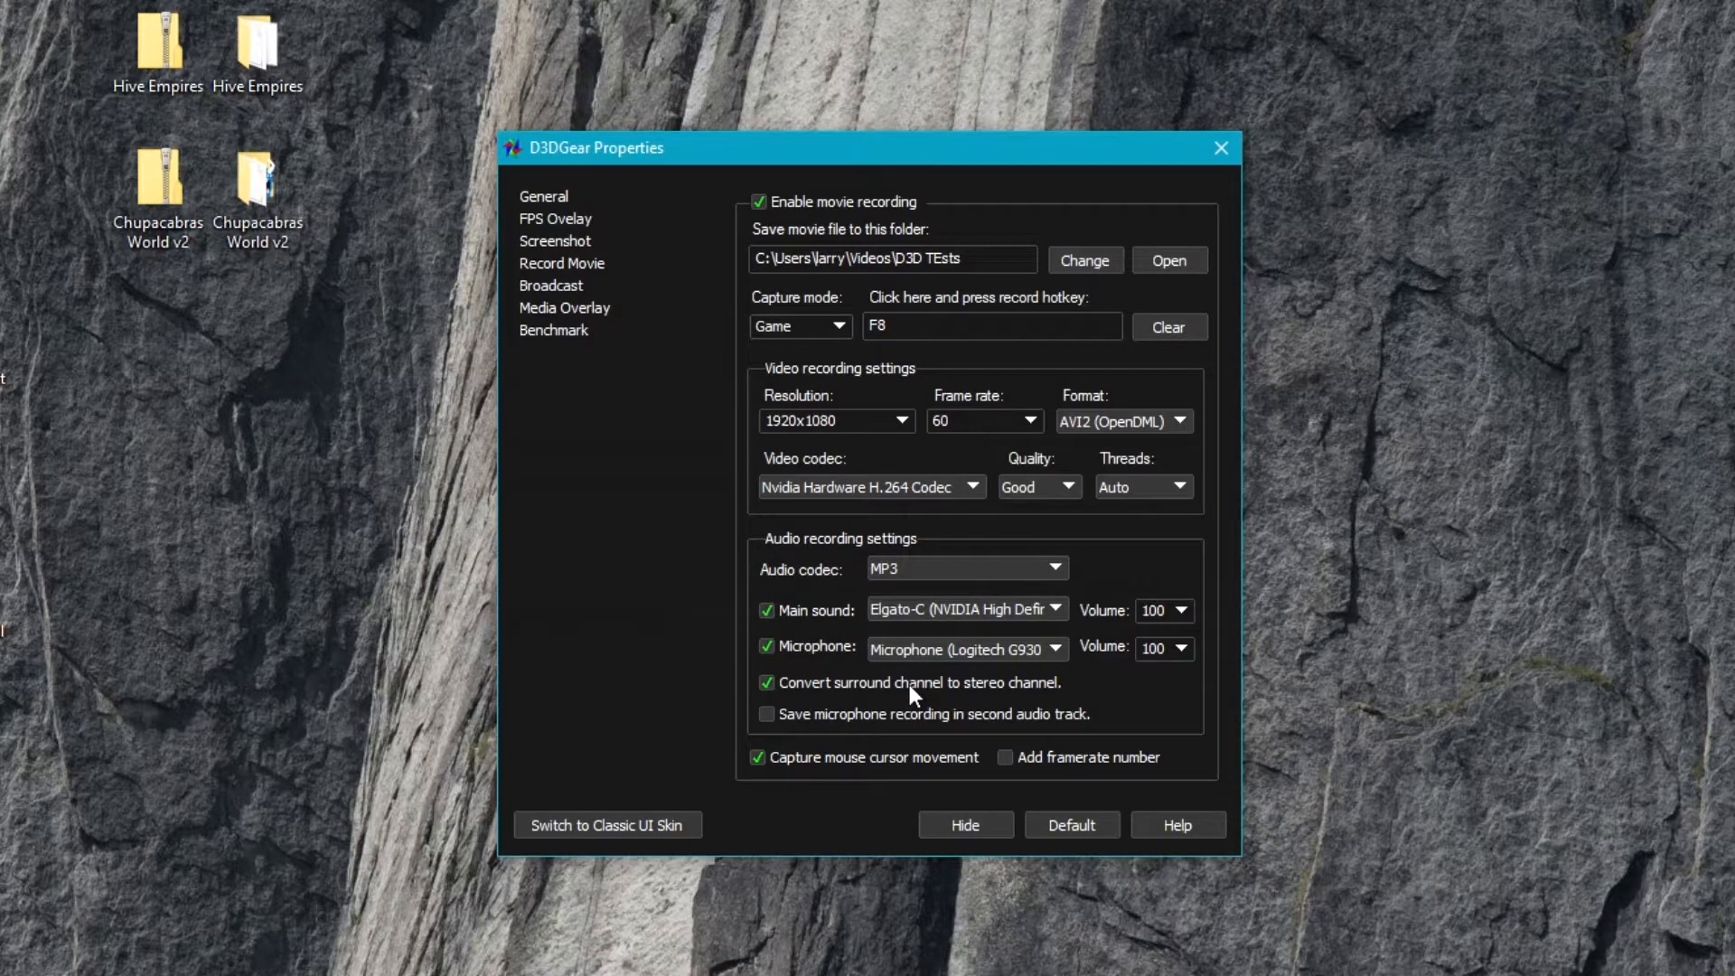
click(767, 681)
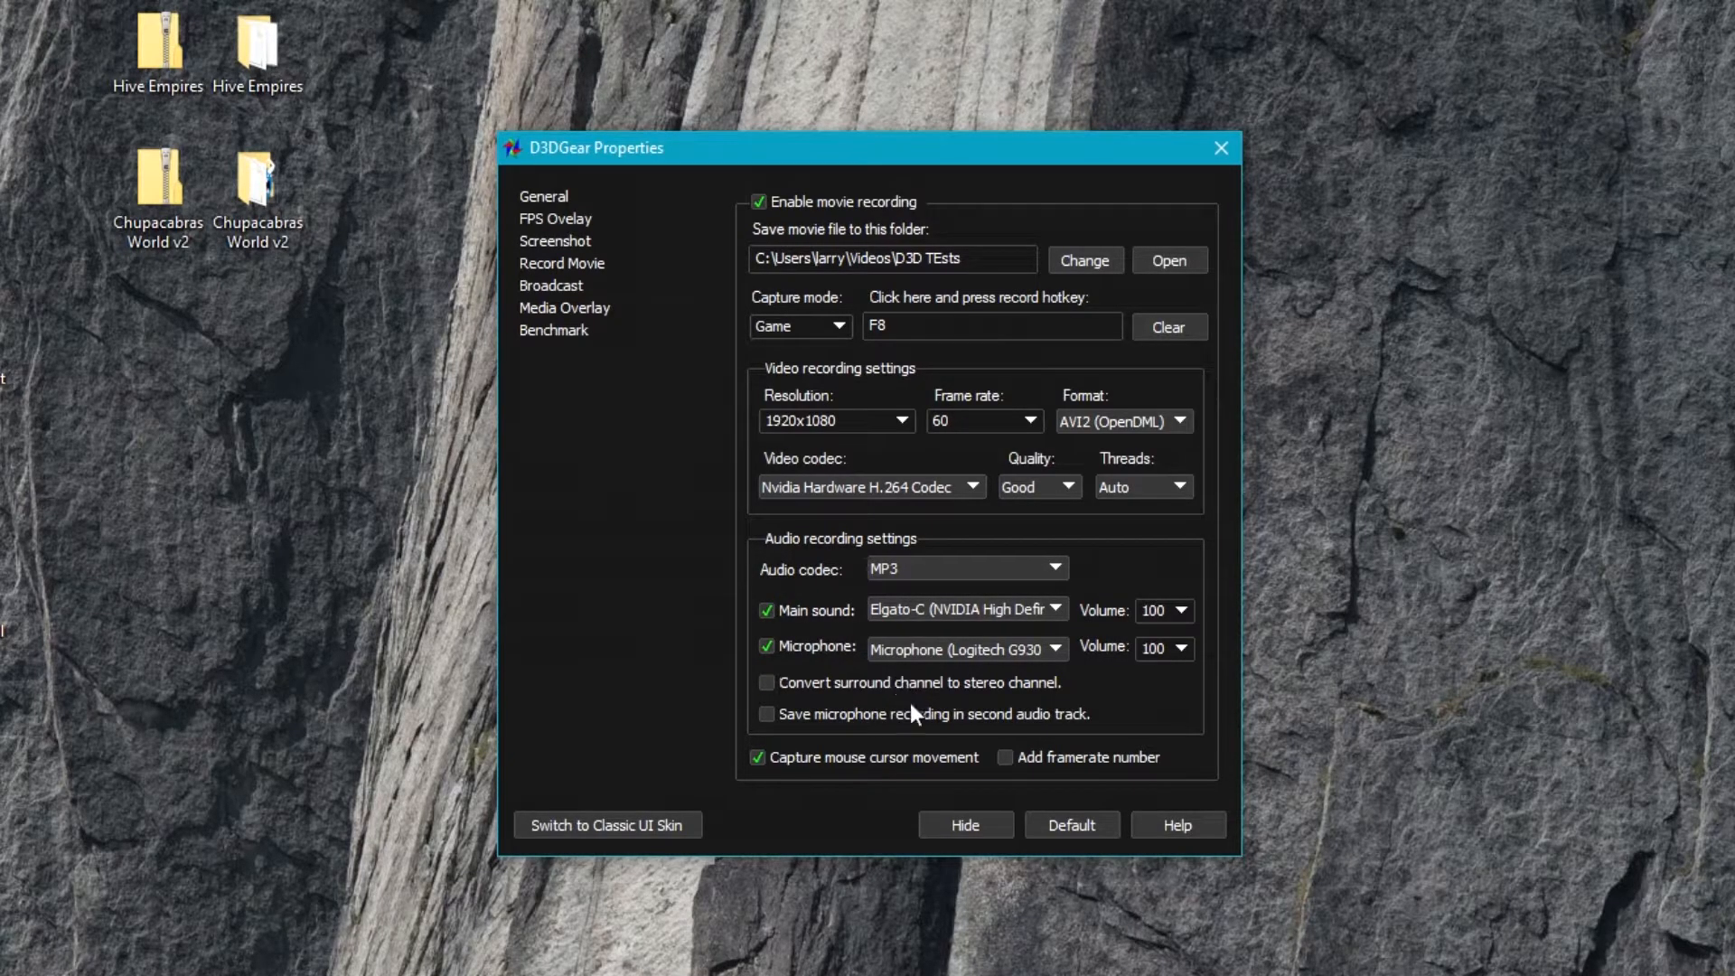
mouse_move(965, 763)
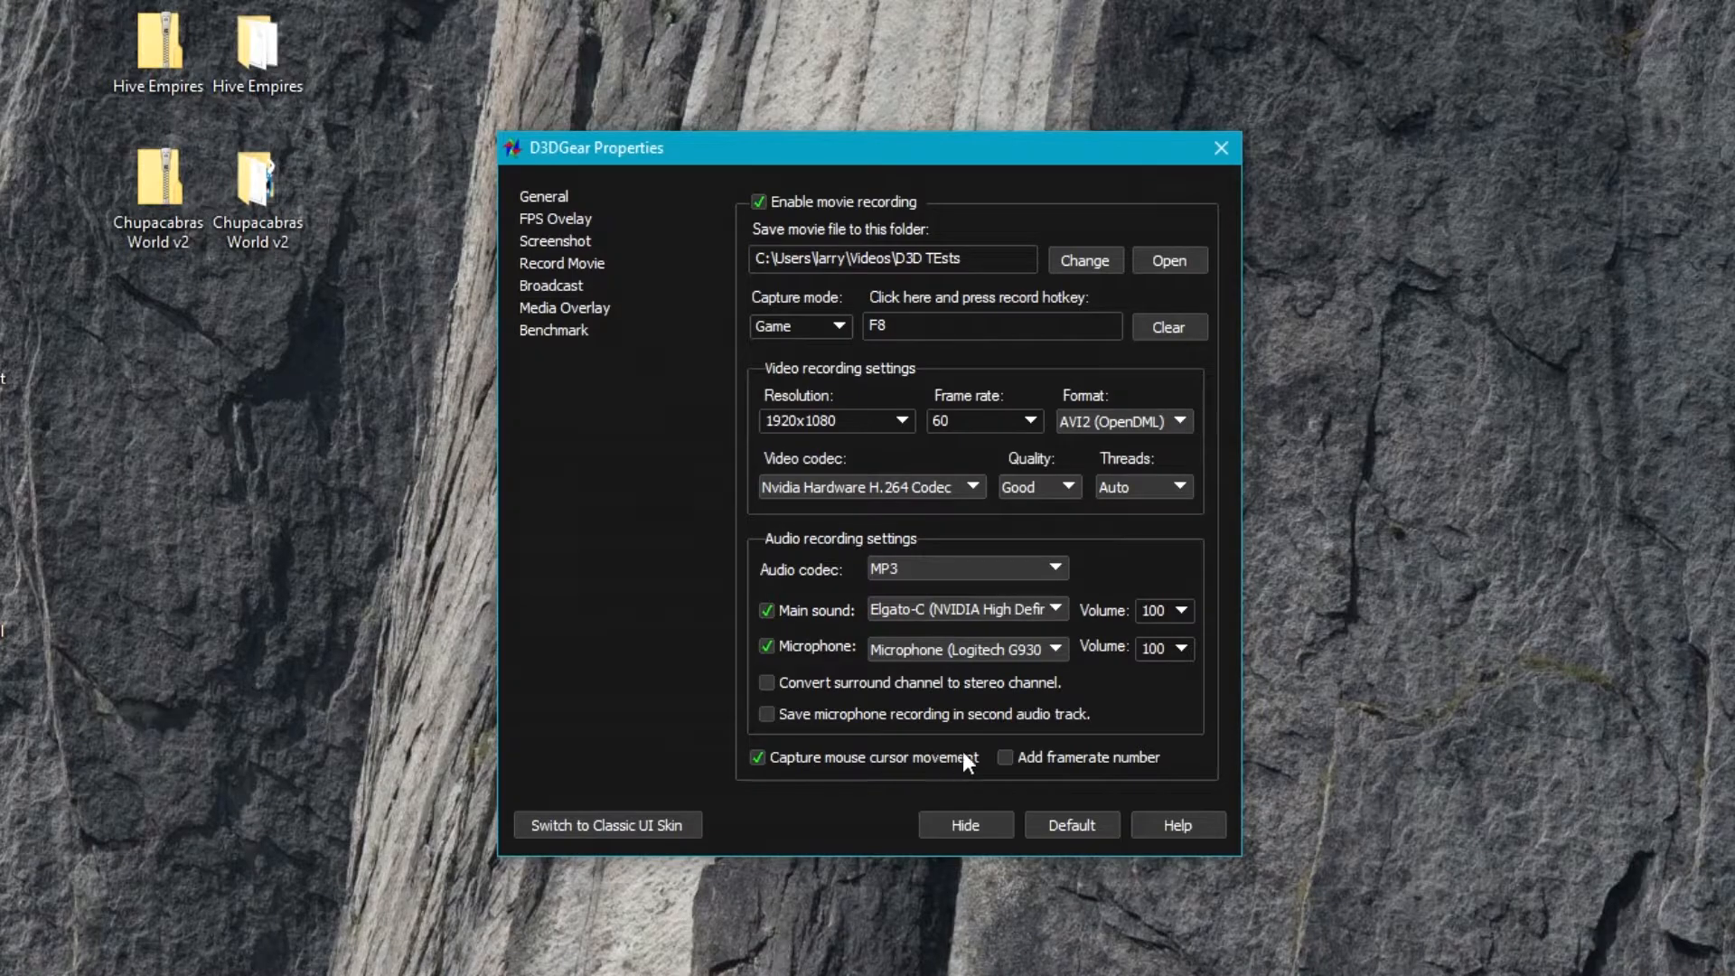
mouse_move(791, 770)
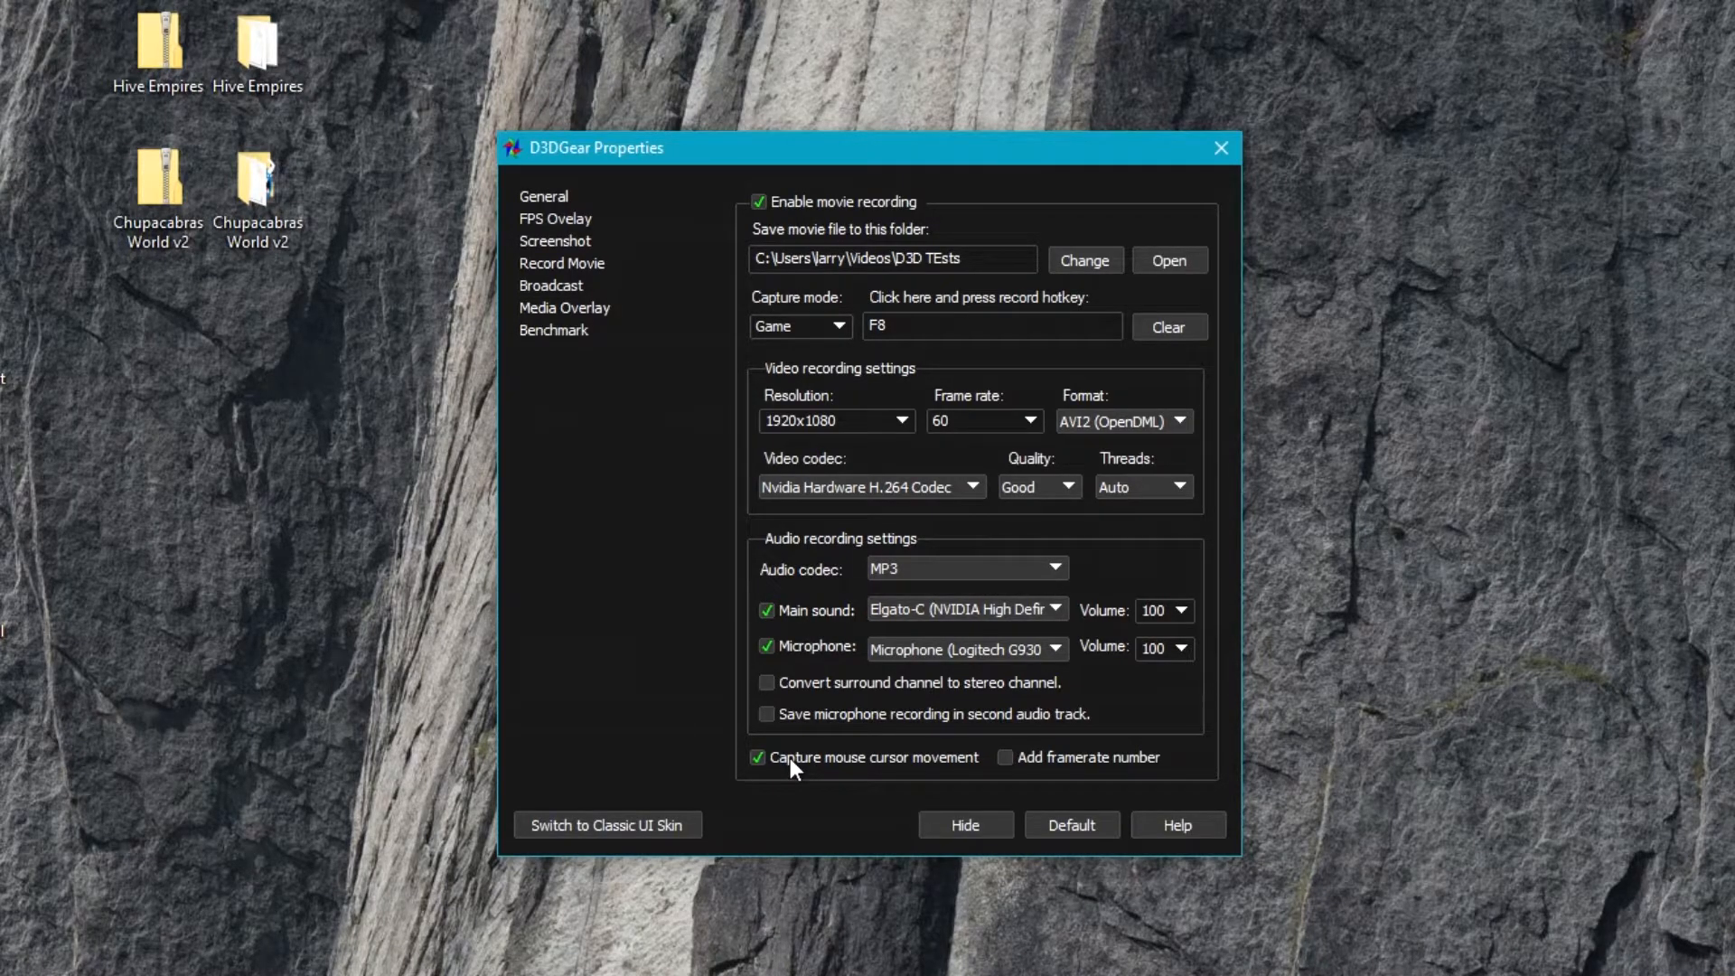
click(1004, 757)
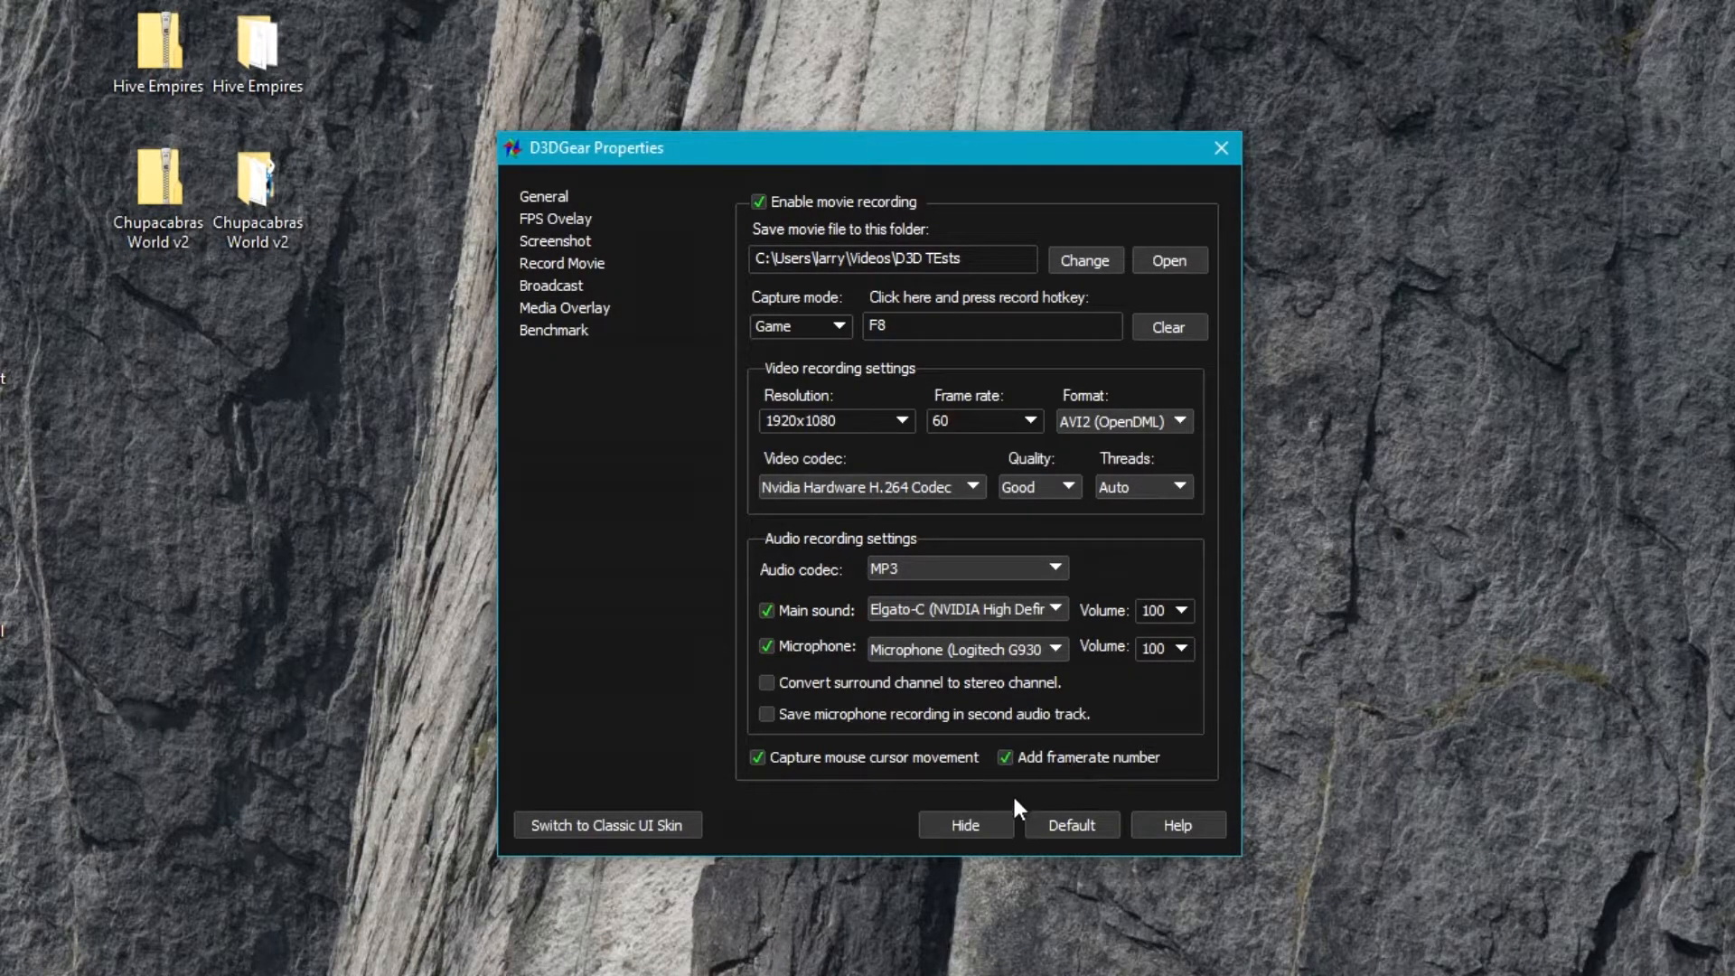
click(1005, 757)
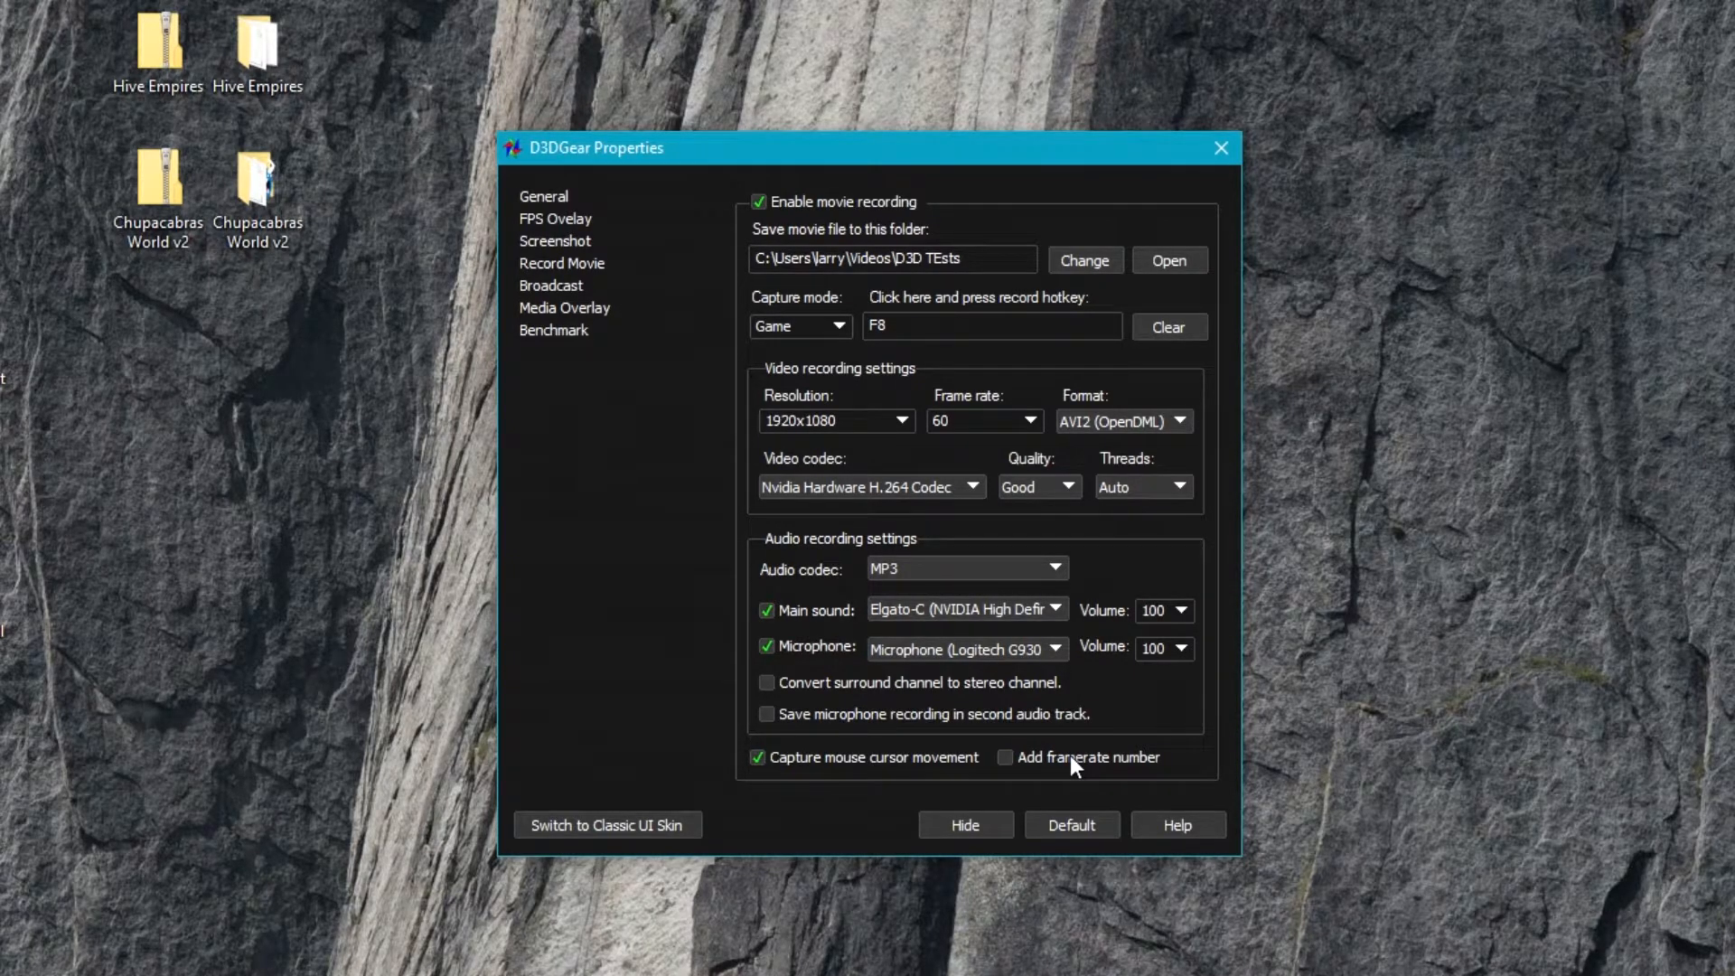
mouse_move(1127, 781)
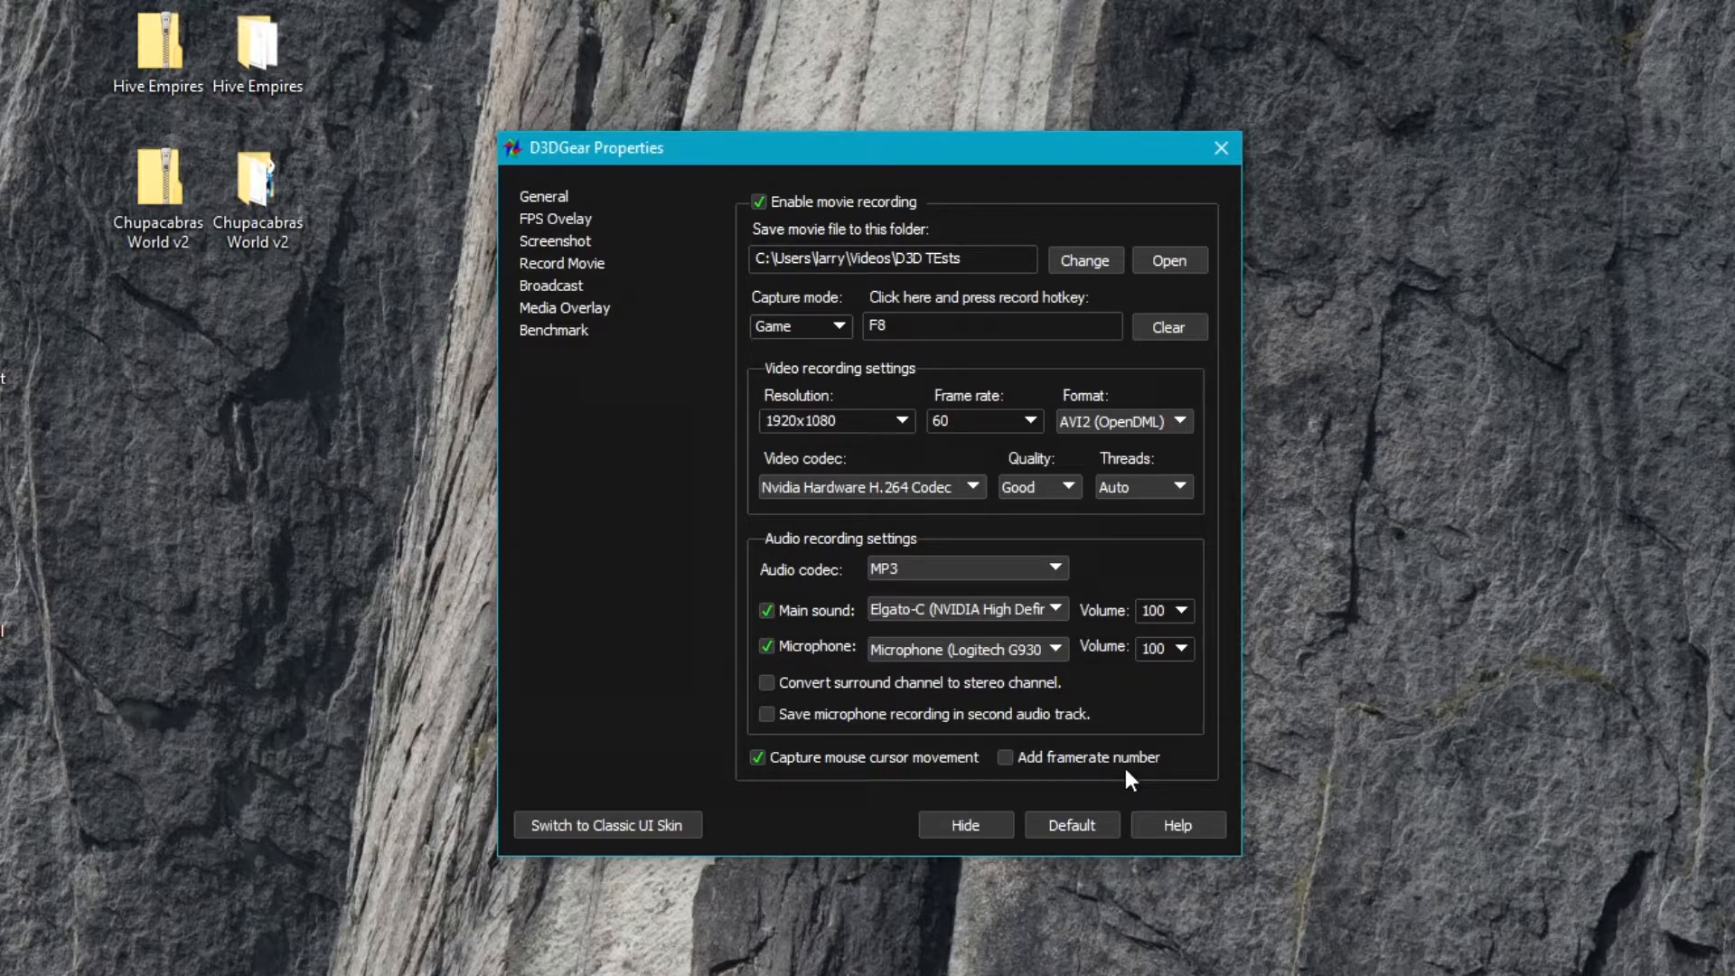
mouse_move(743, 531)
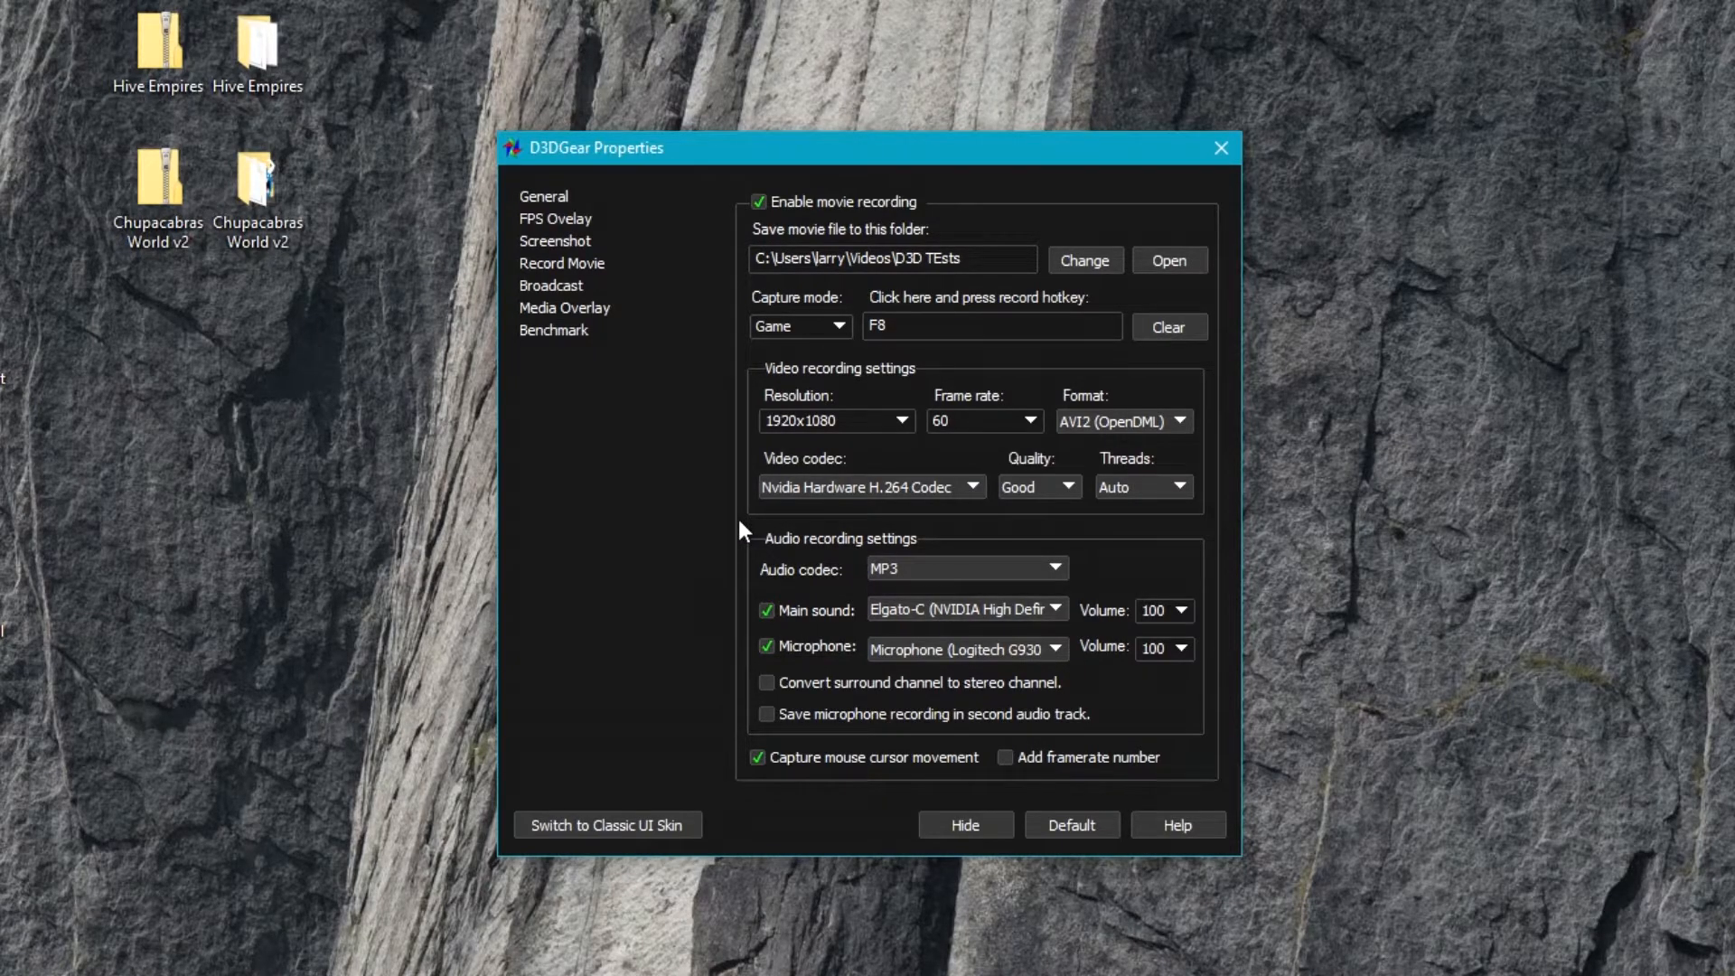
mouse_move(988, 167)
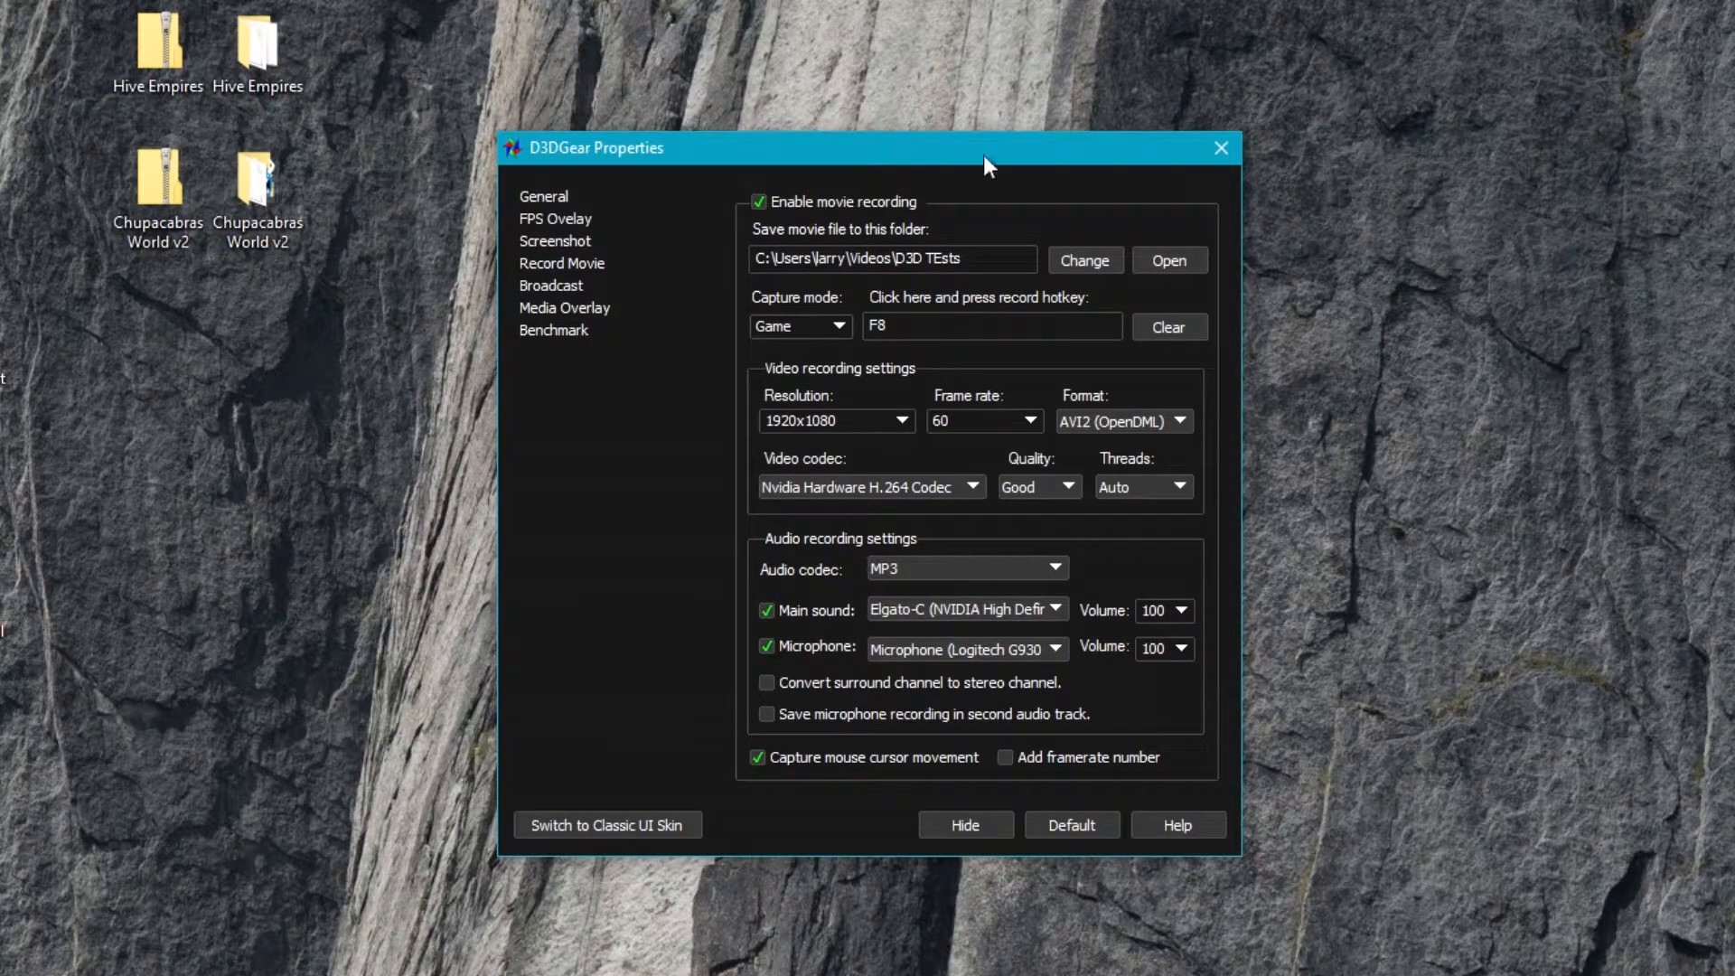
- Show the Broadcast settings and keep the capture mode on Game
click(551, 286)
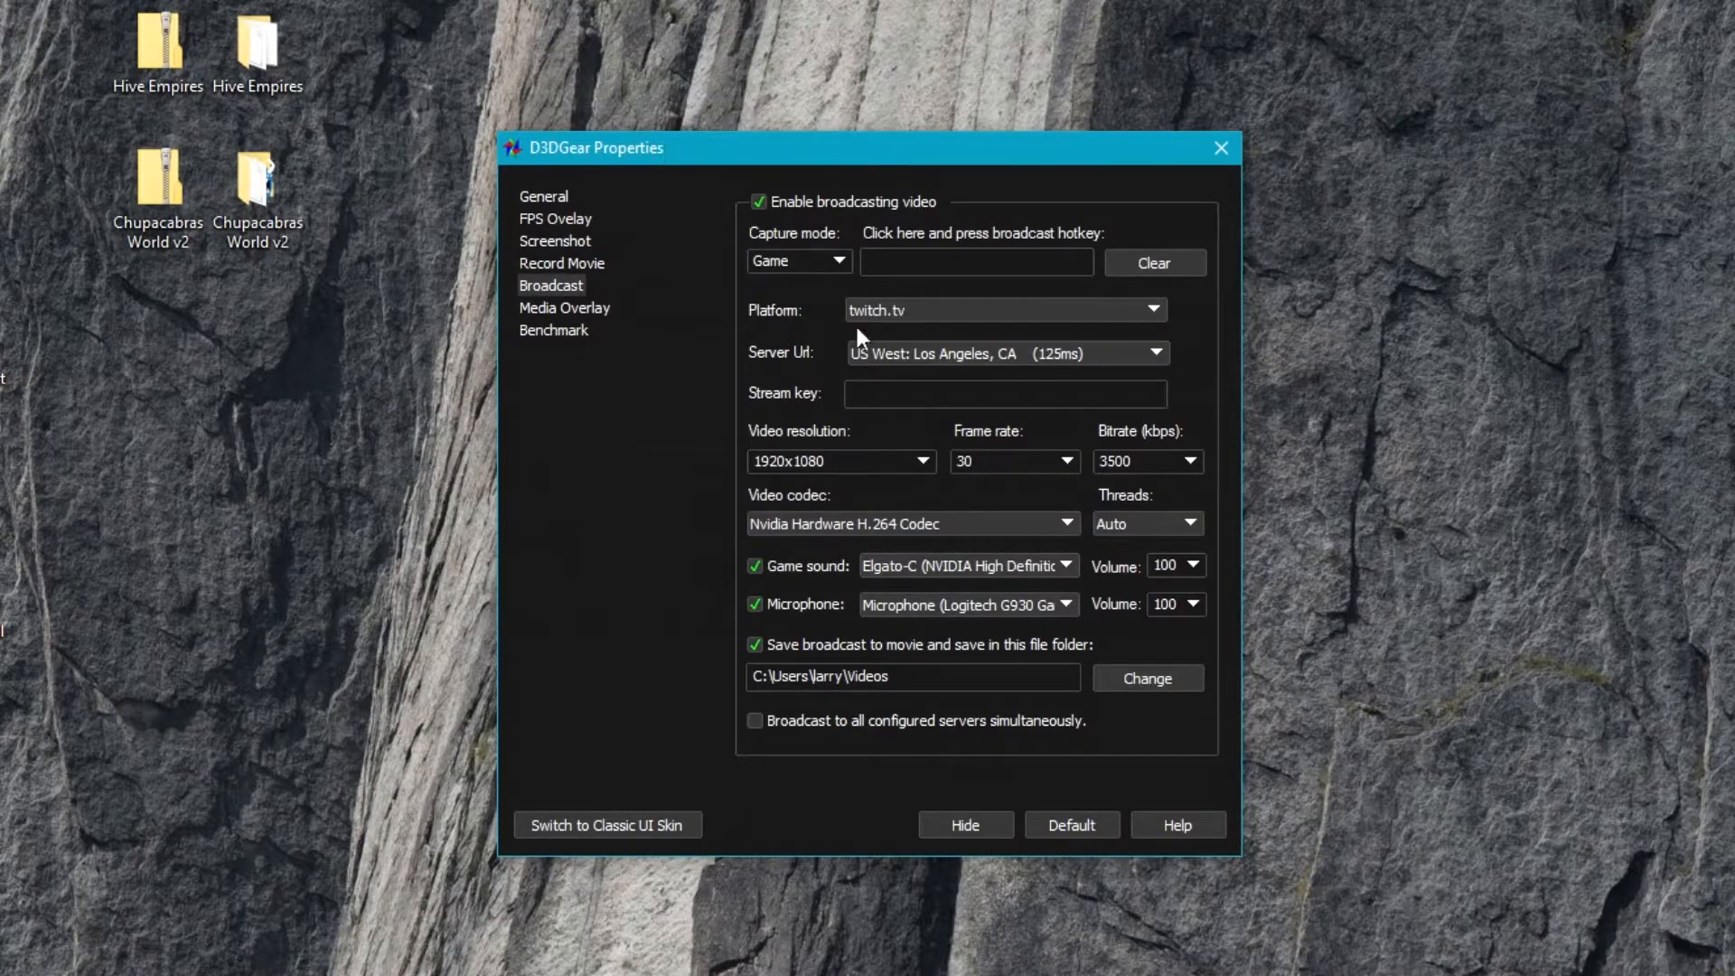
click(836, 260)
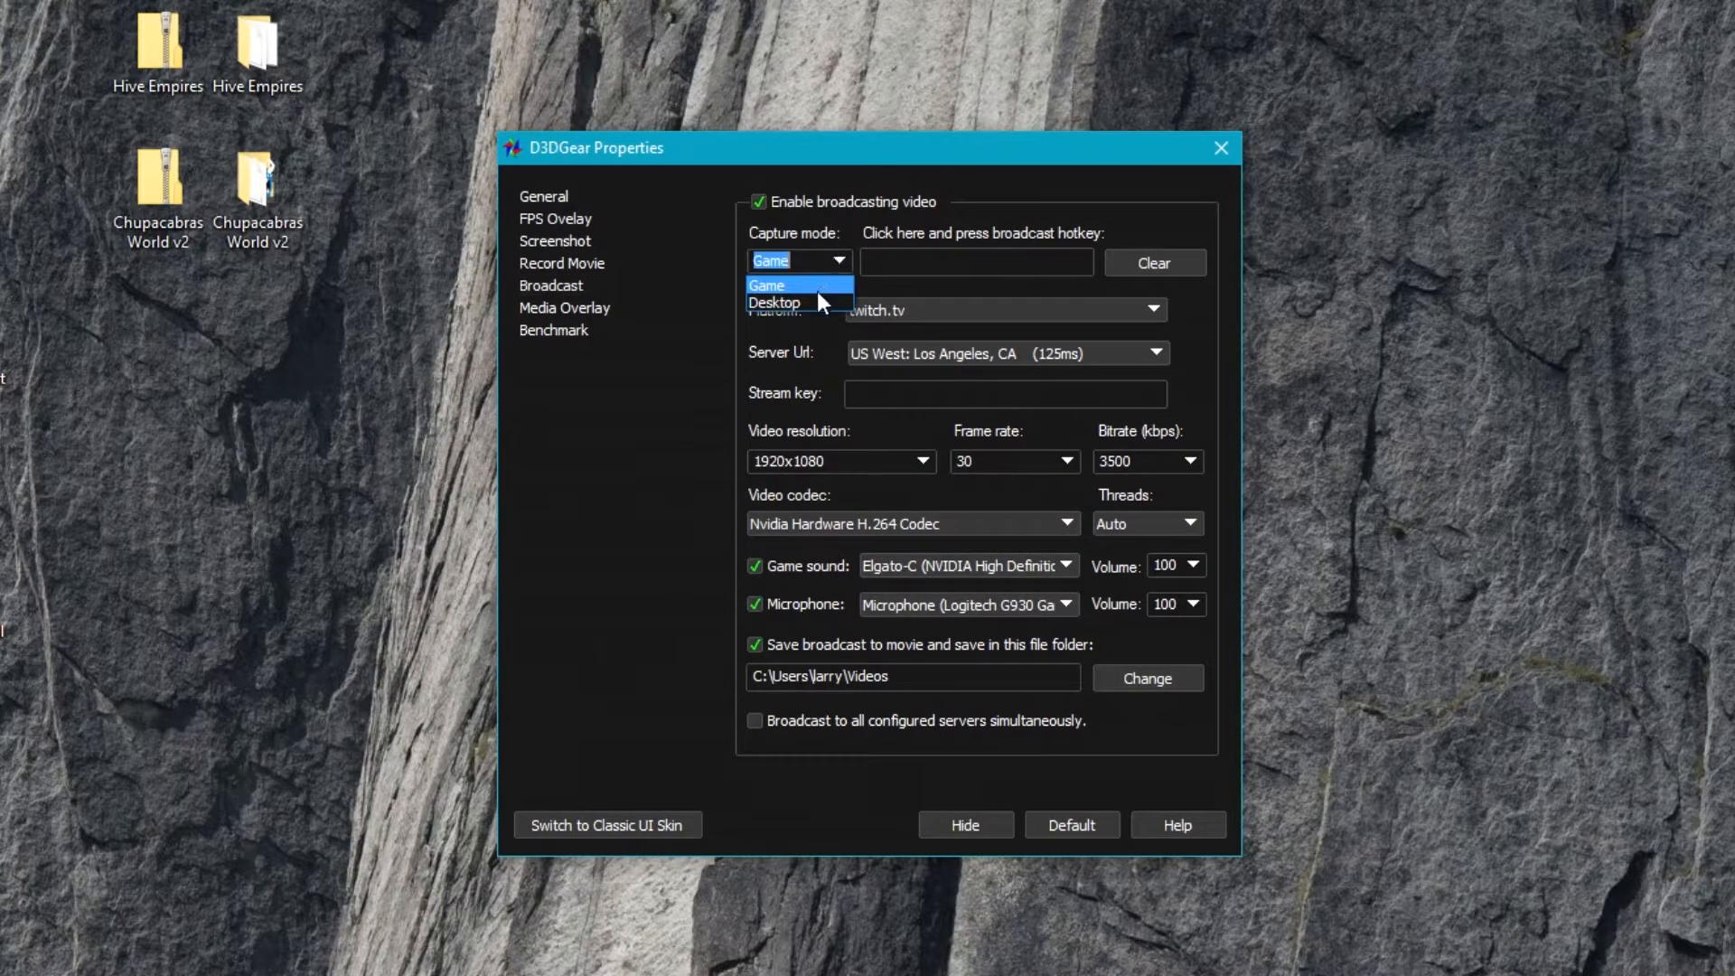
click(768, 284)
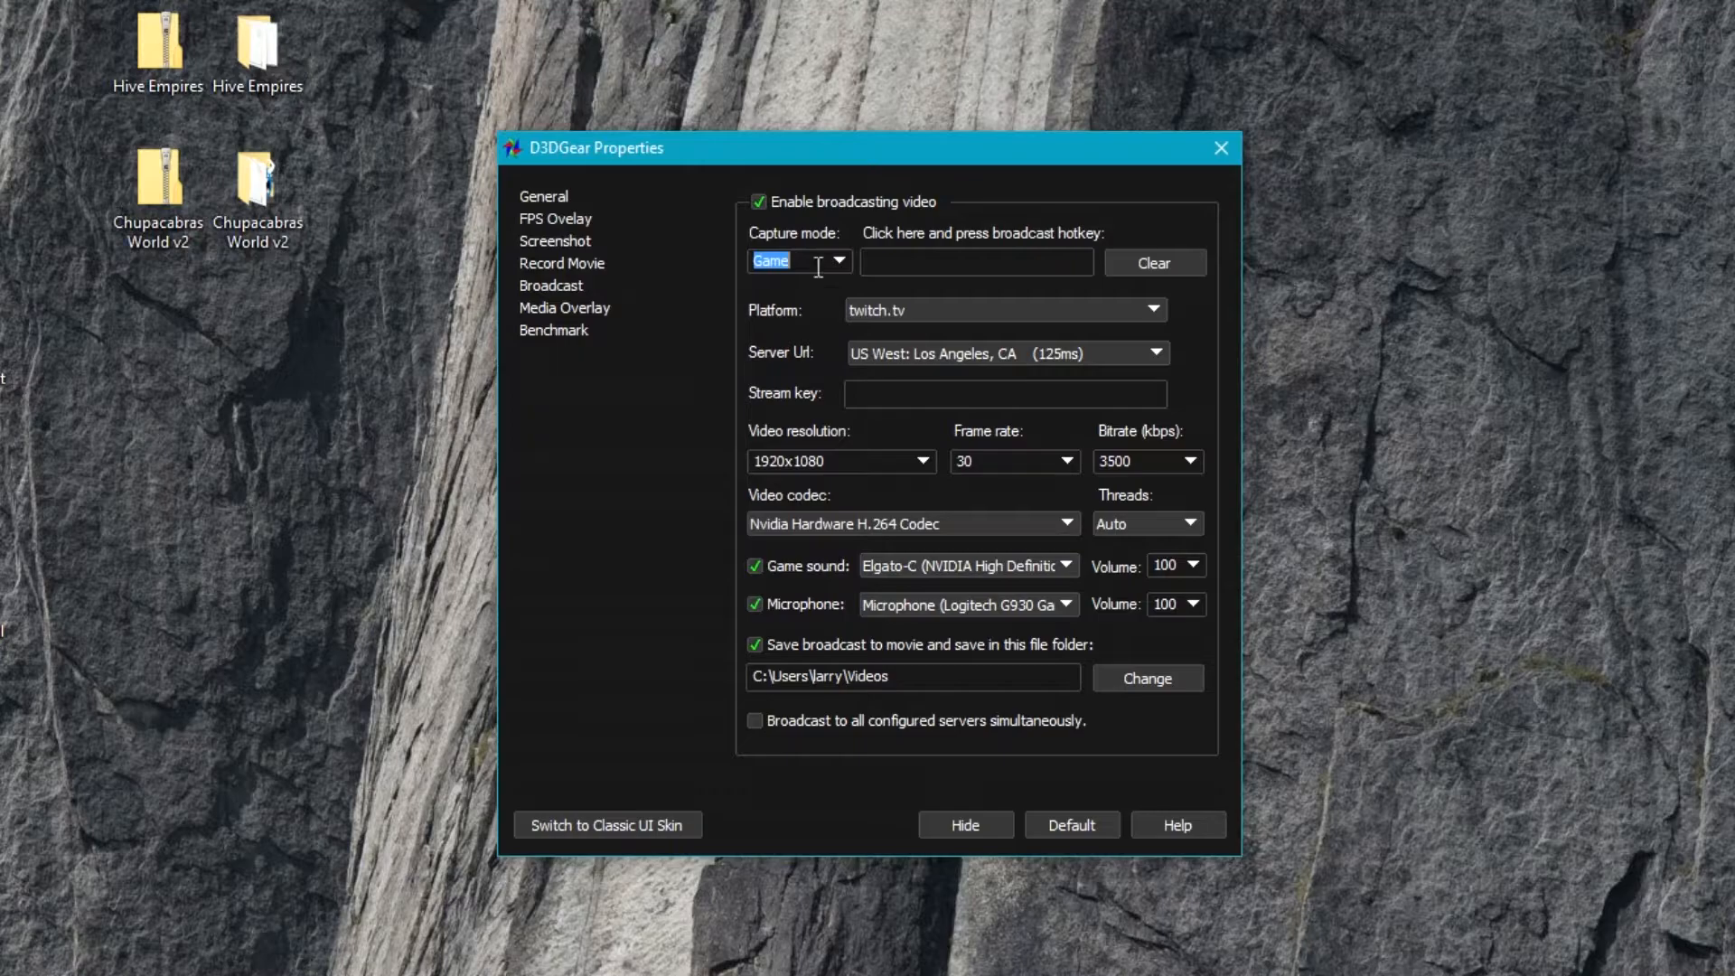
click(795, 261)
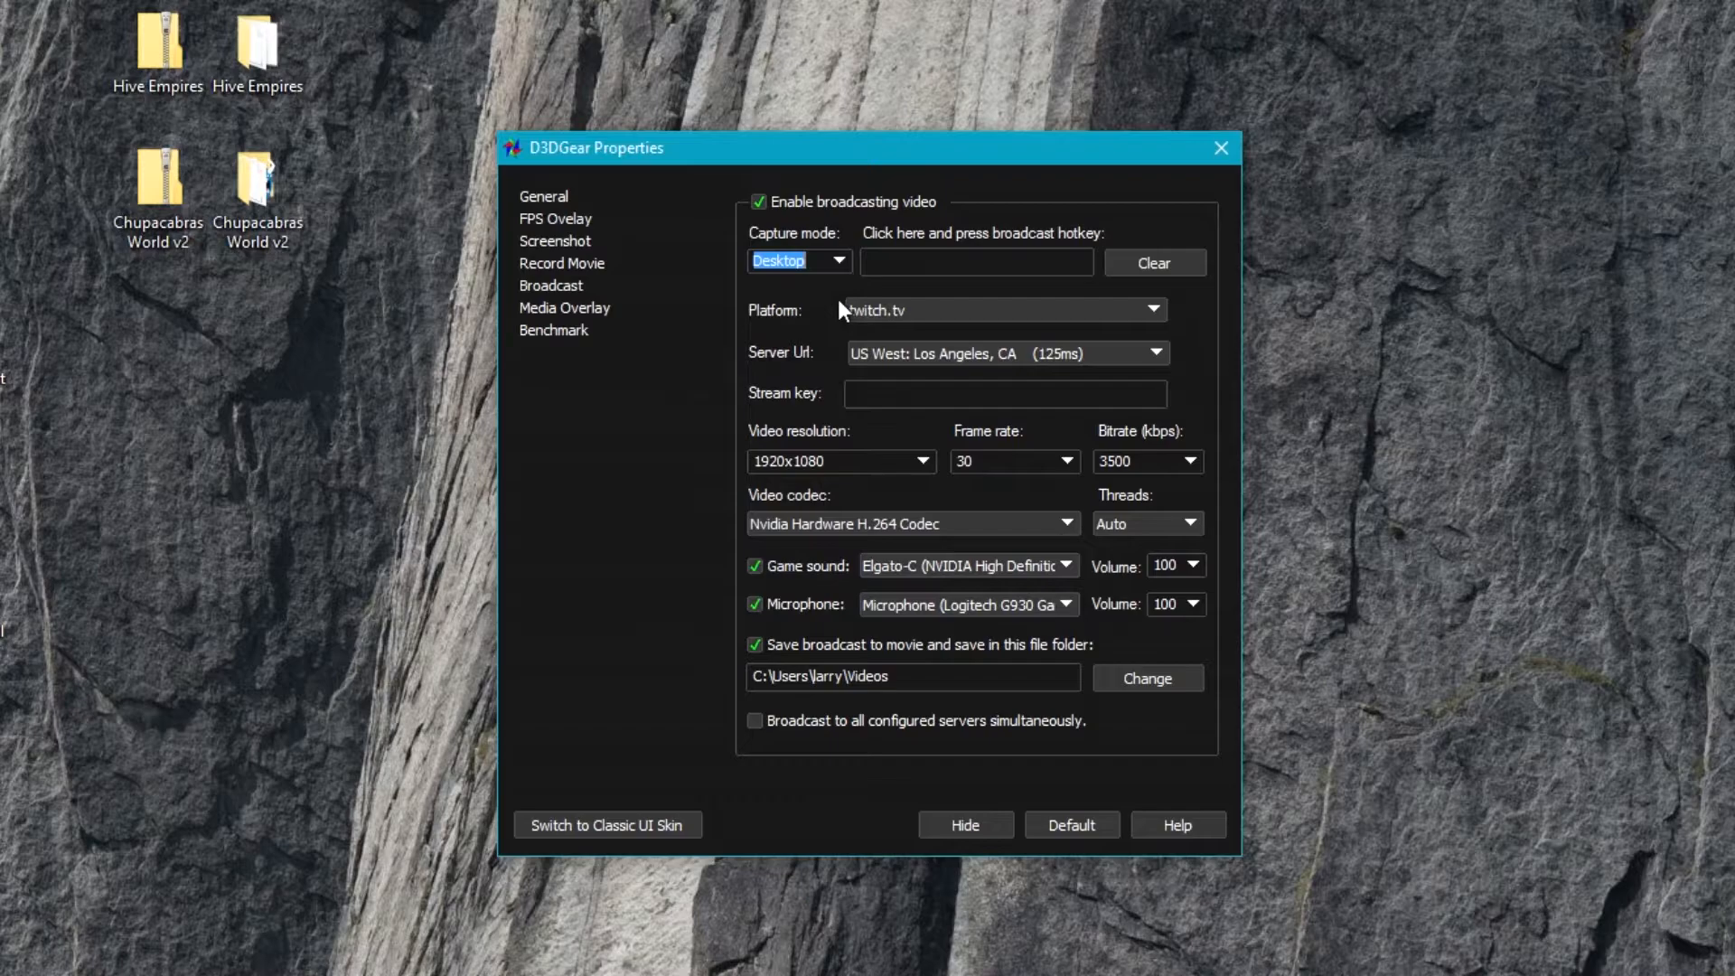
click(799, 260)
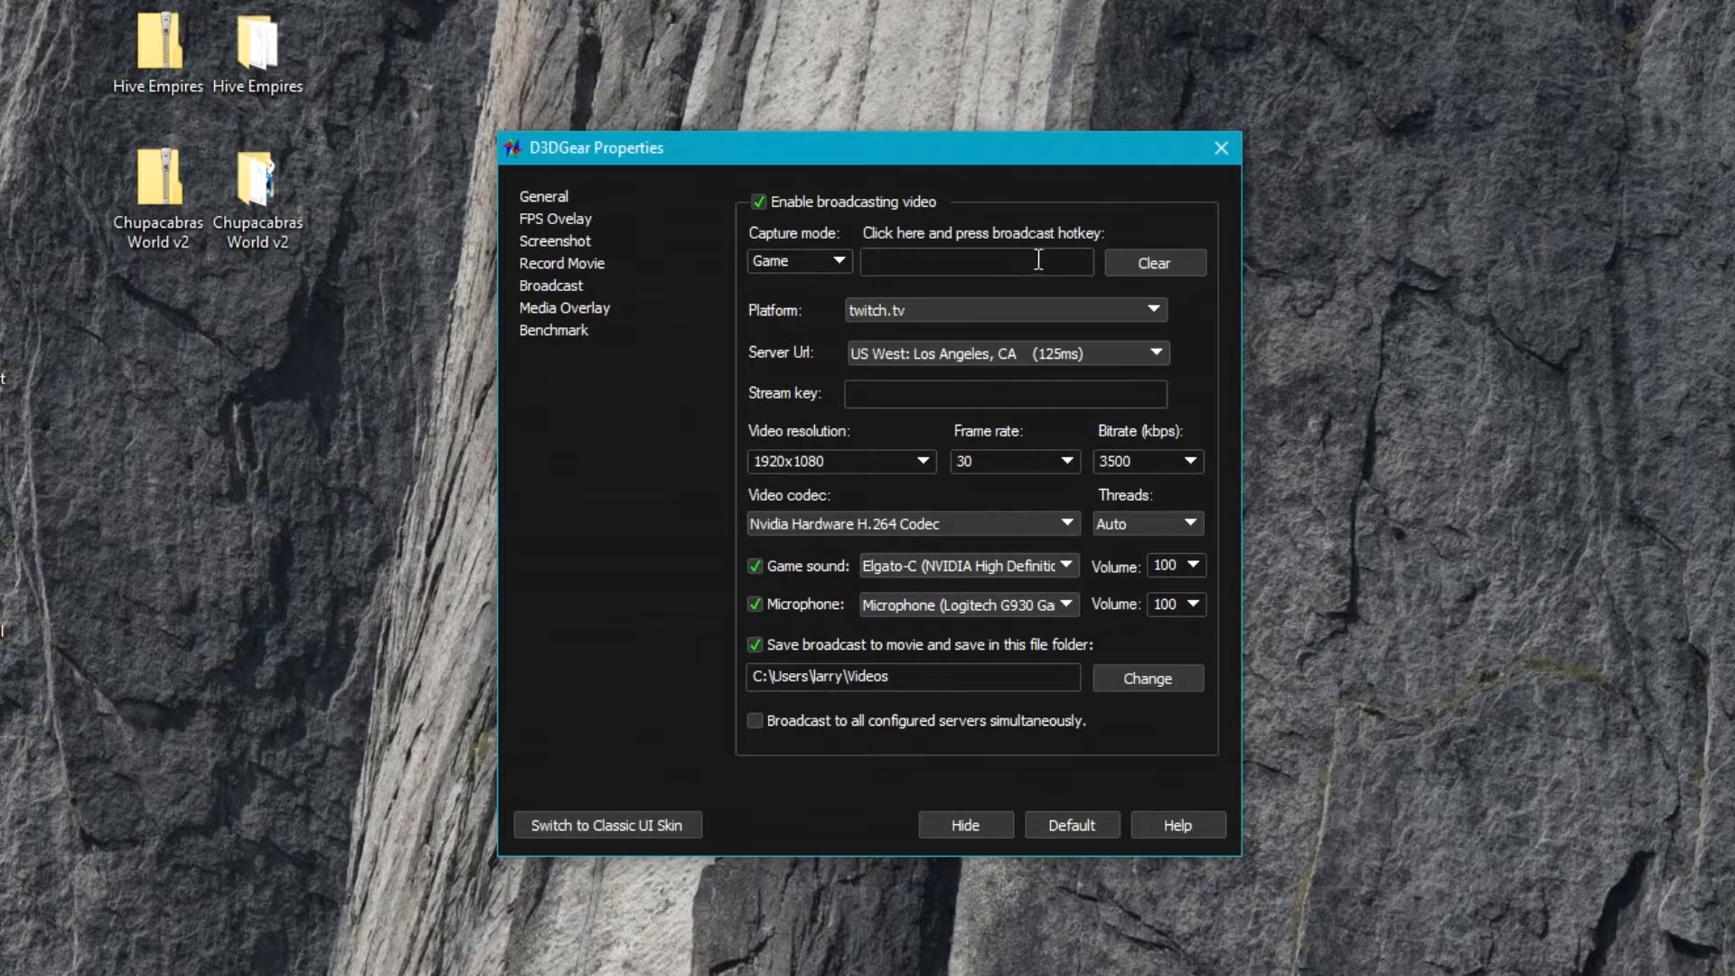
mouse_move(810, 311)
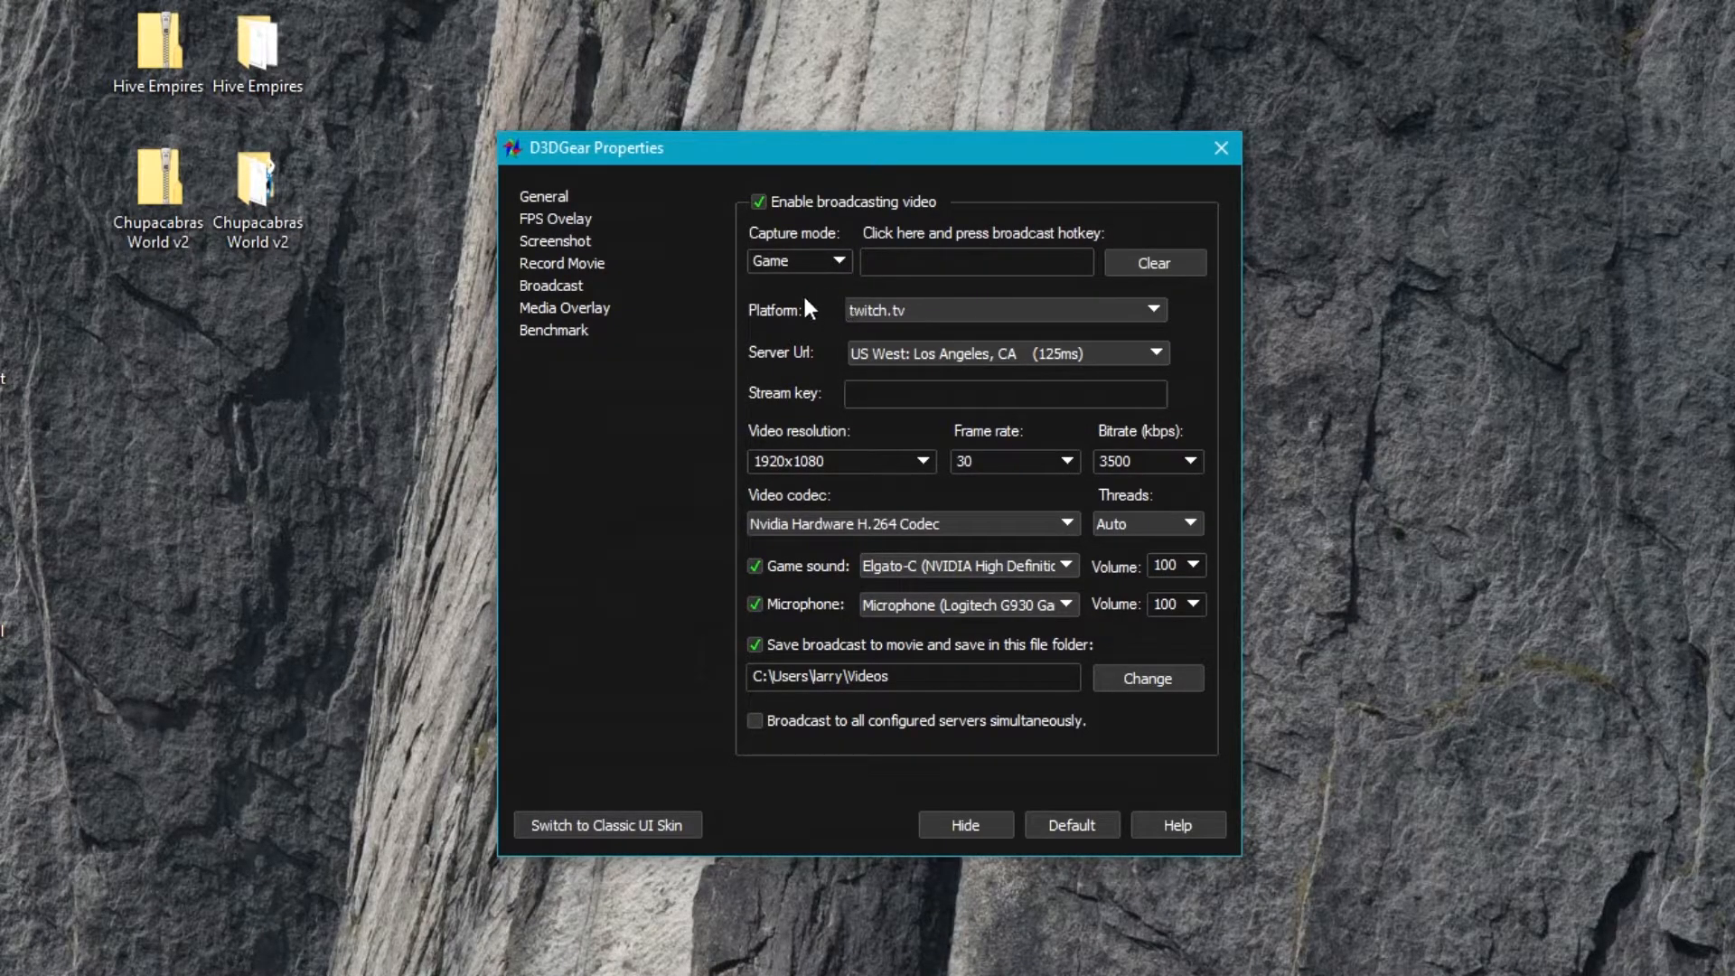
click(974, 260)
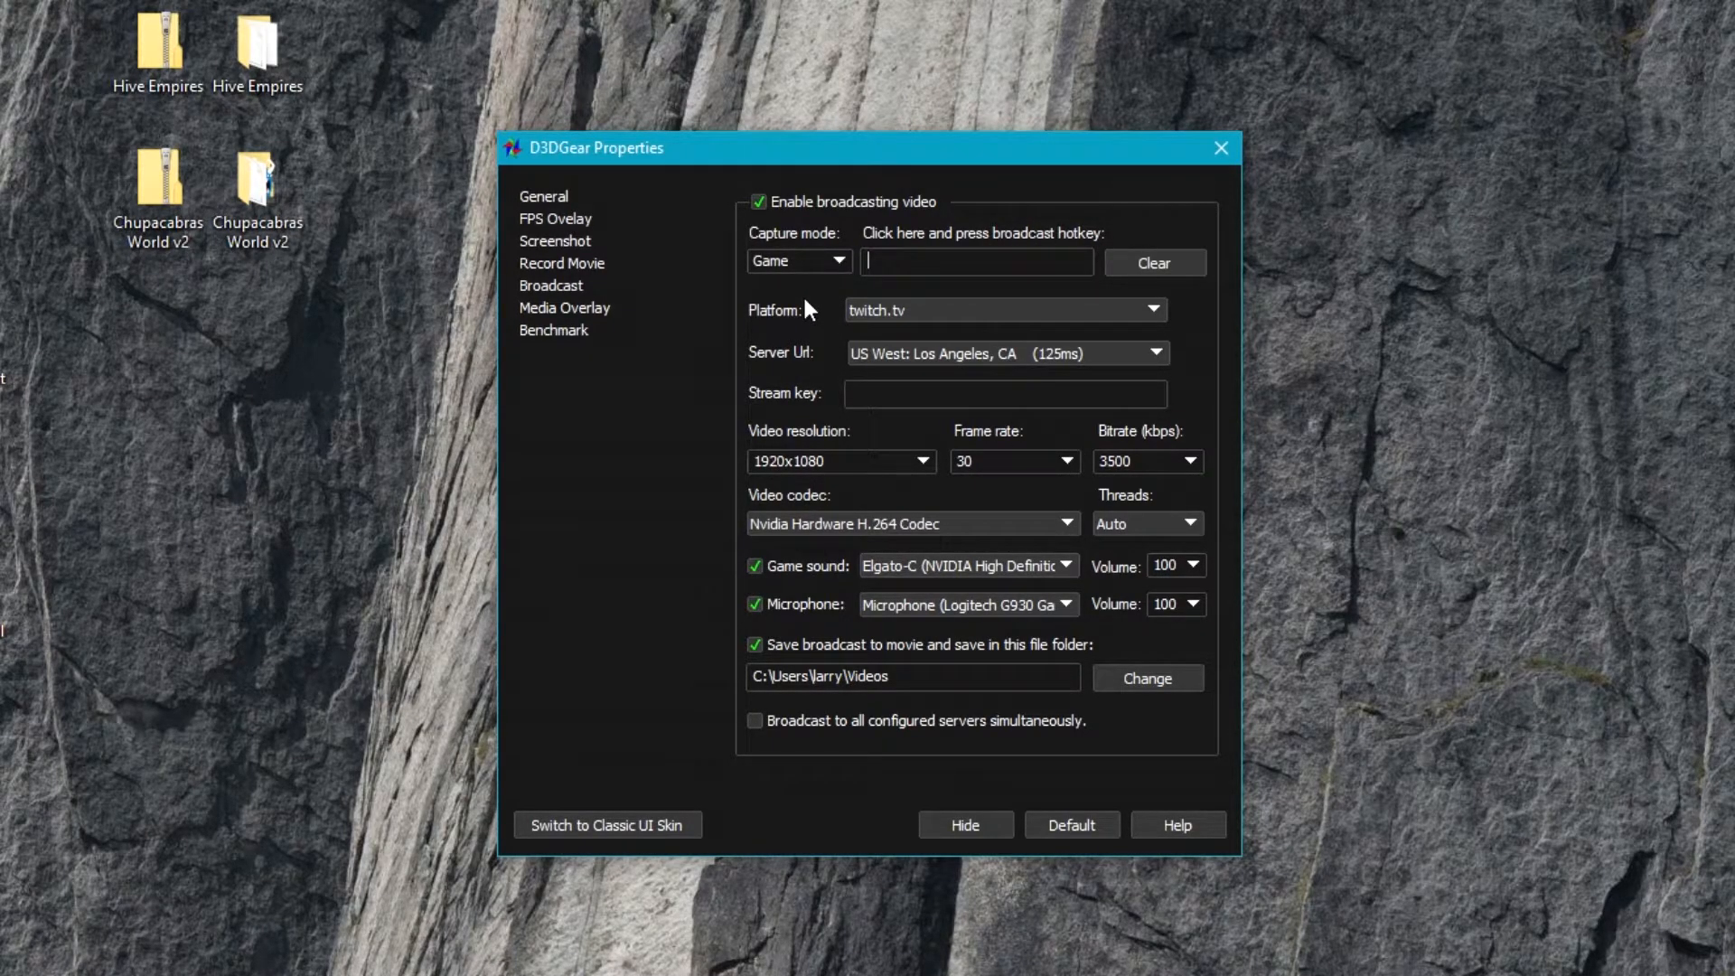
- Try the Custom streaming platform, then return the platform to twitch.tv
click(1154, 309)
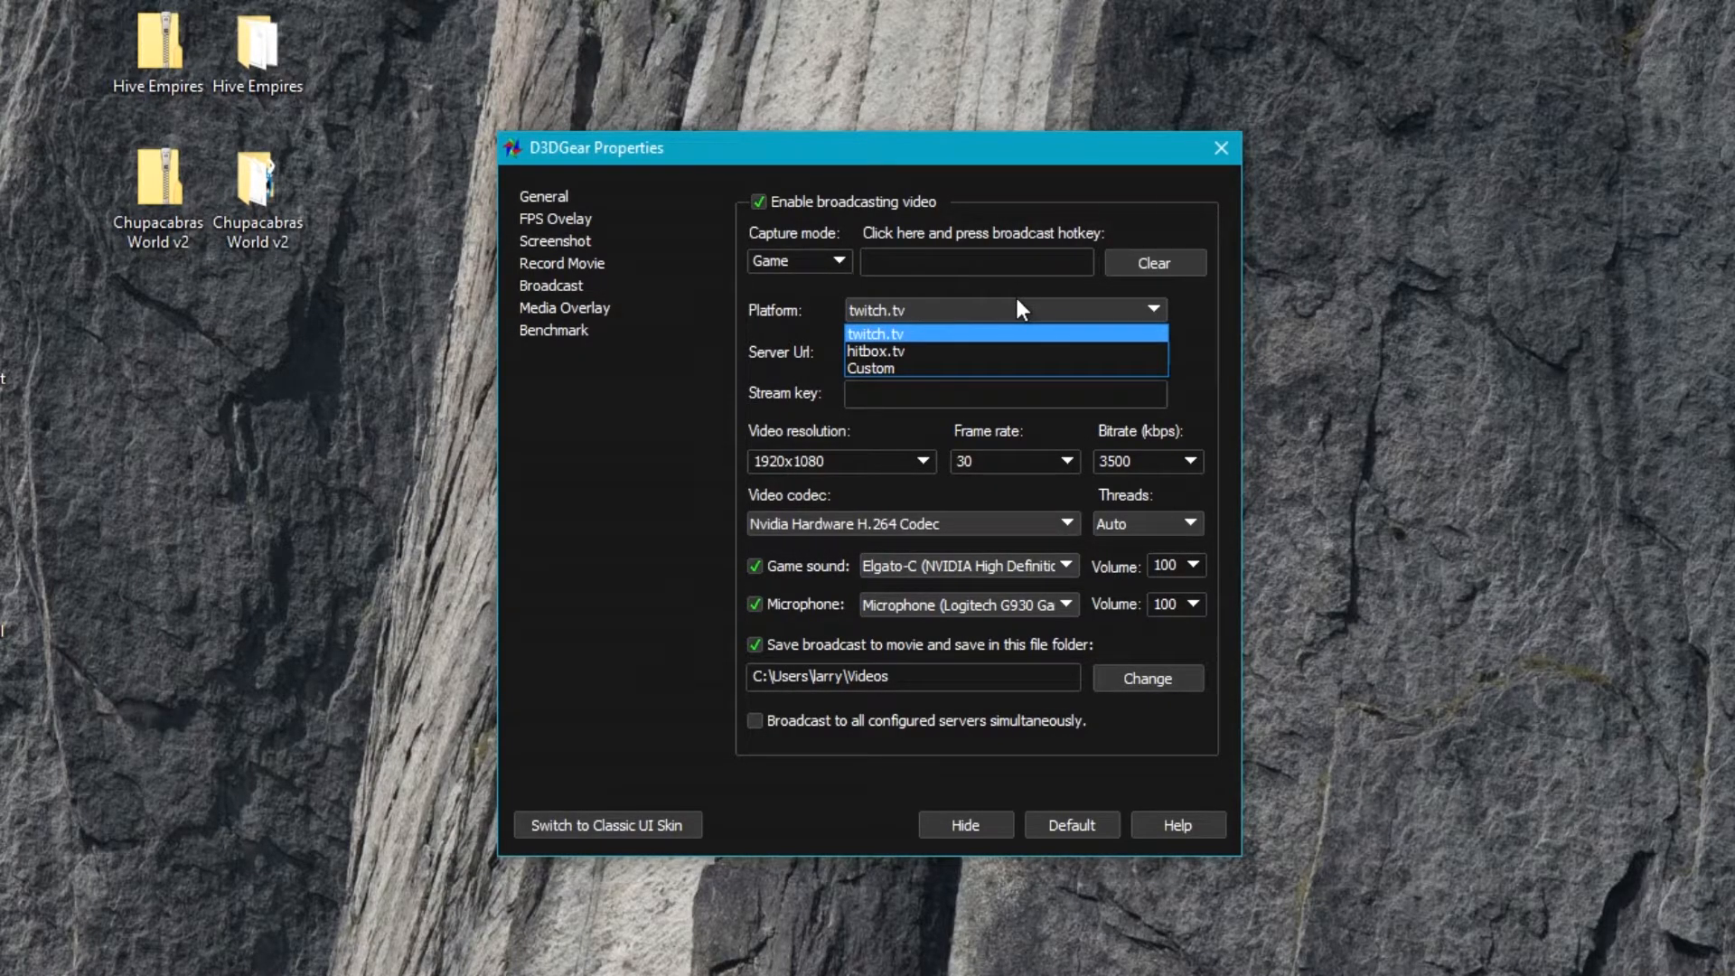
mouse_move(920, 347)
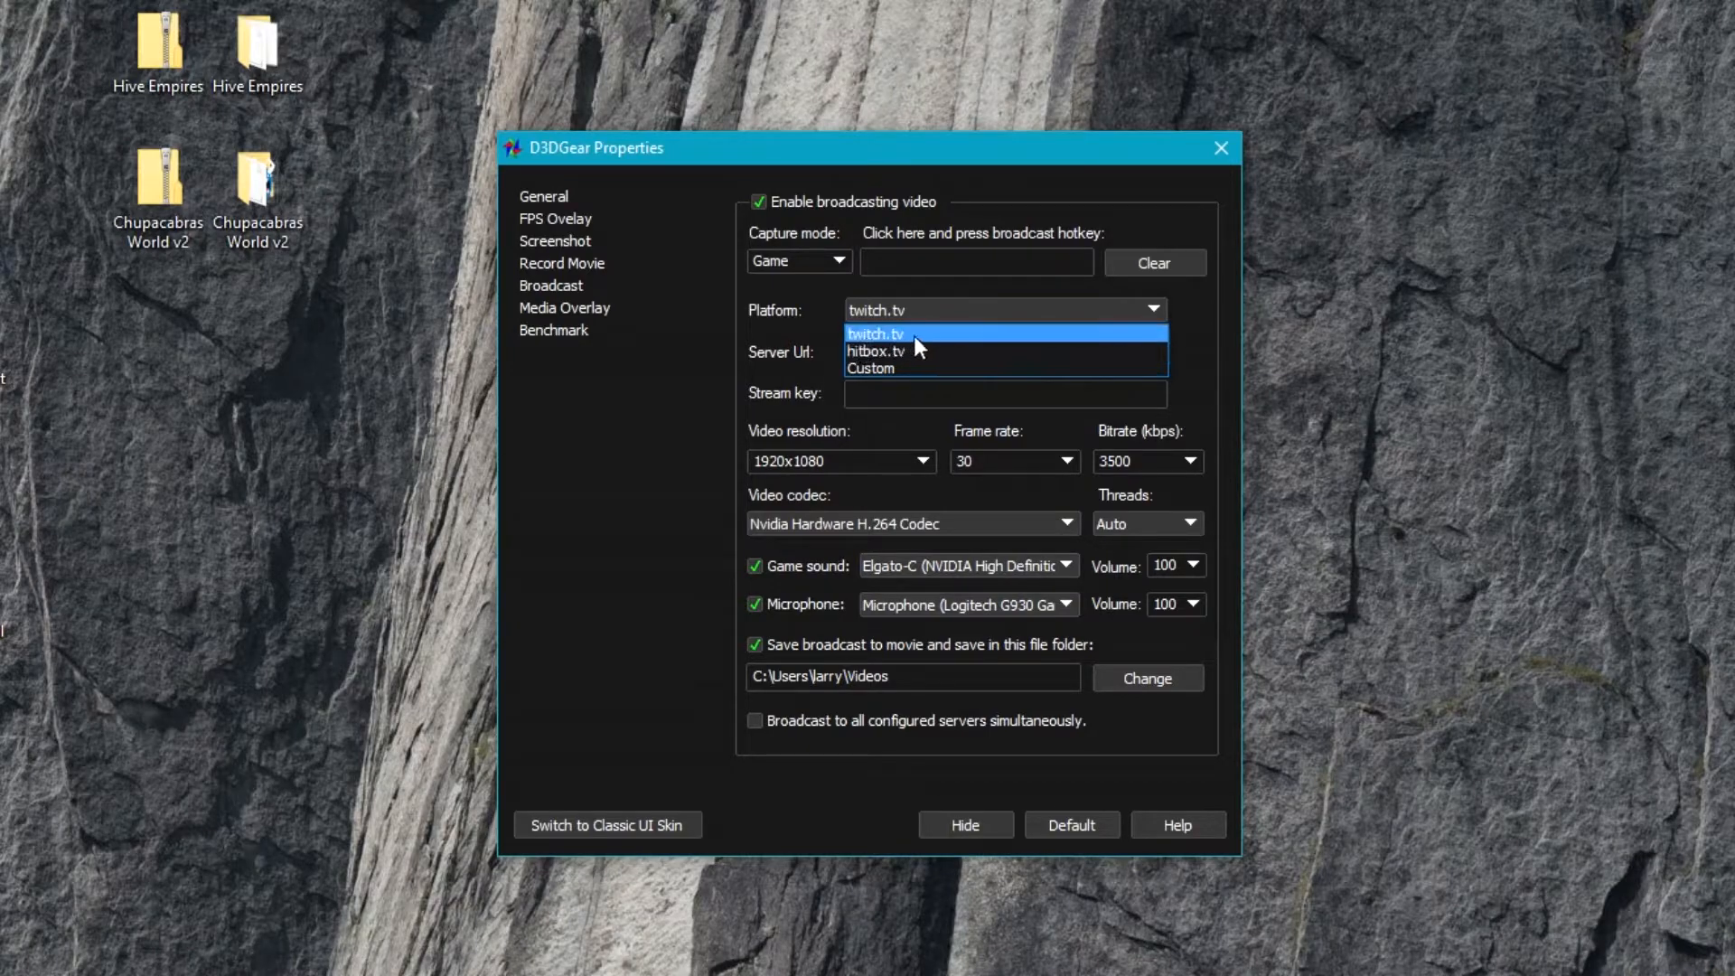
mouse_move(940, 351)
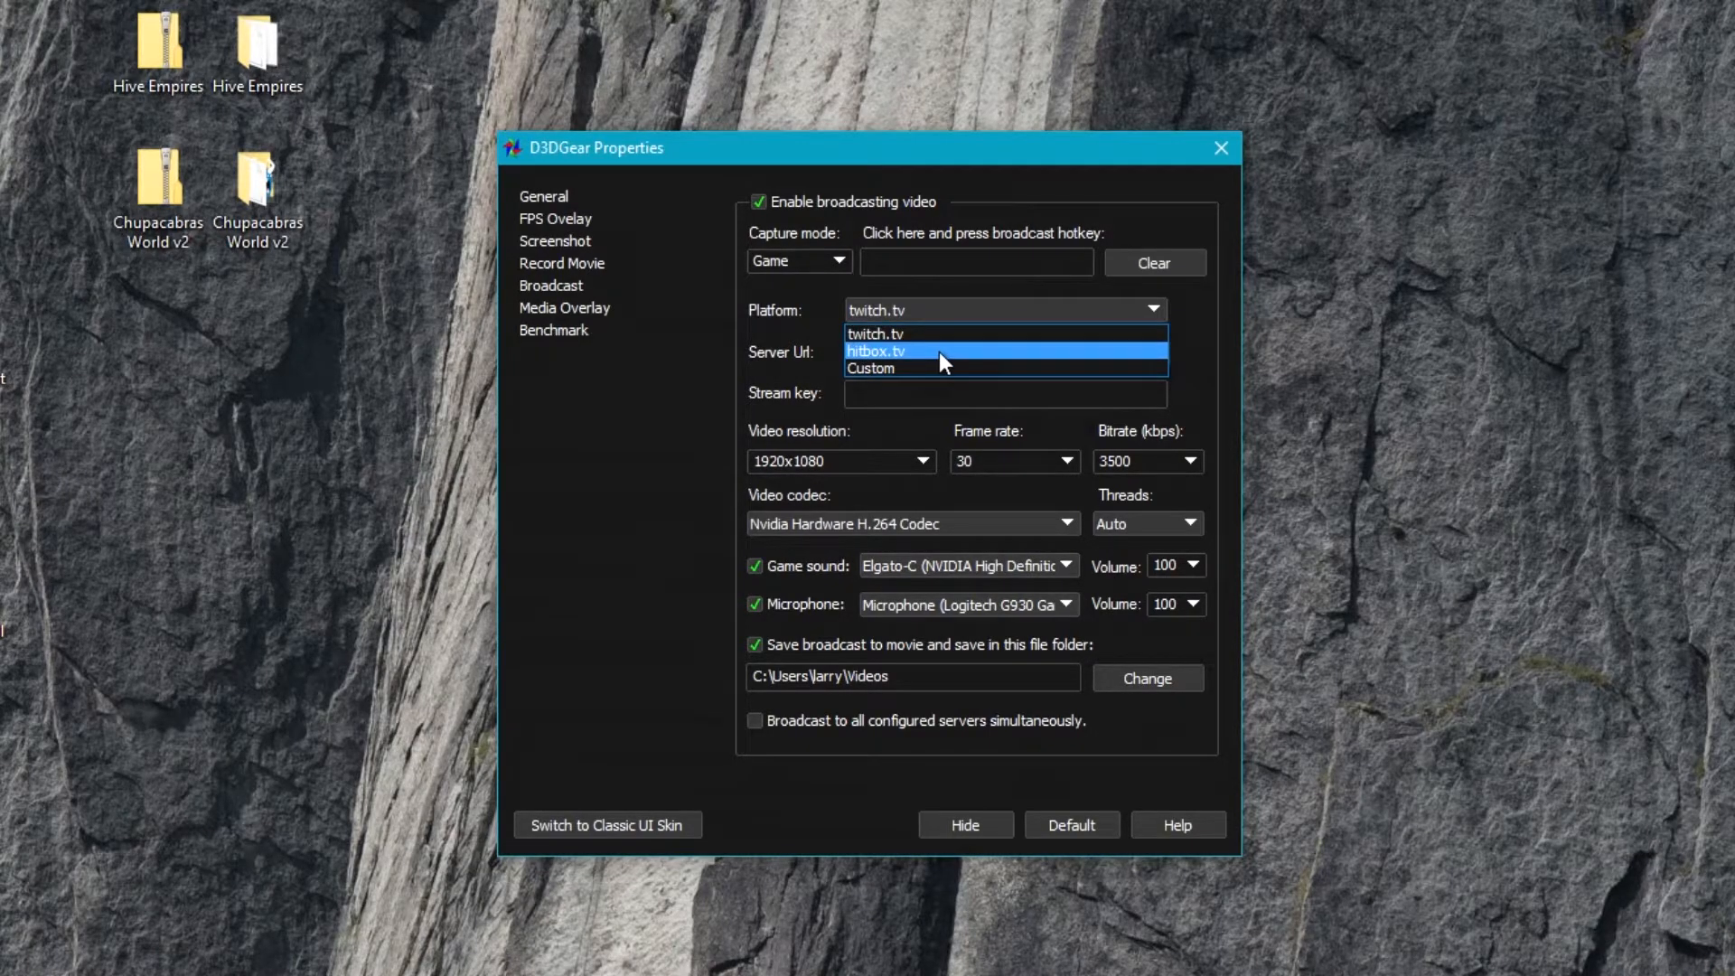
click(870, 367)
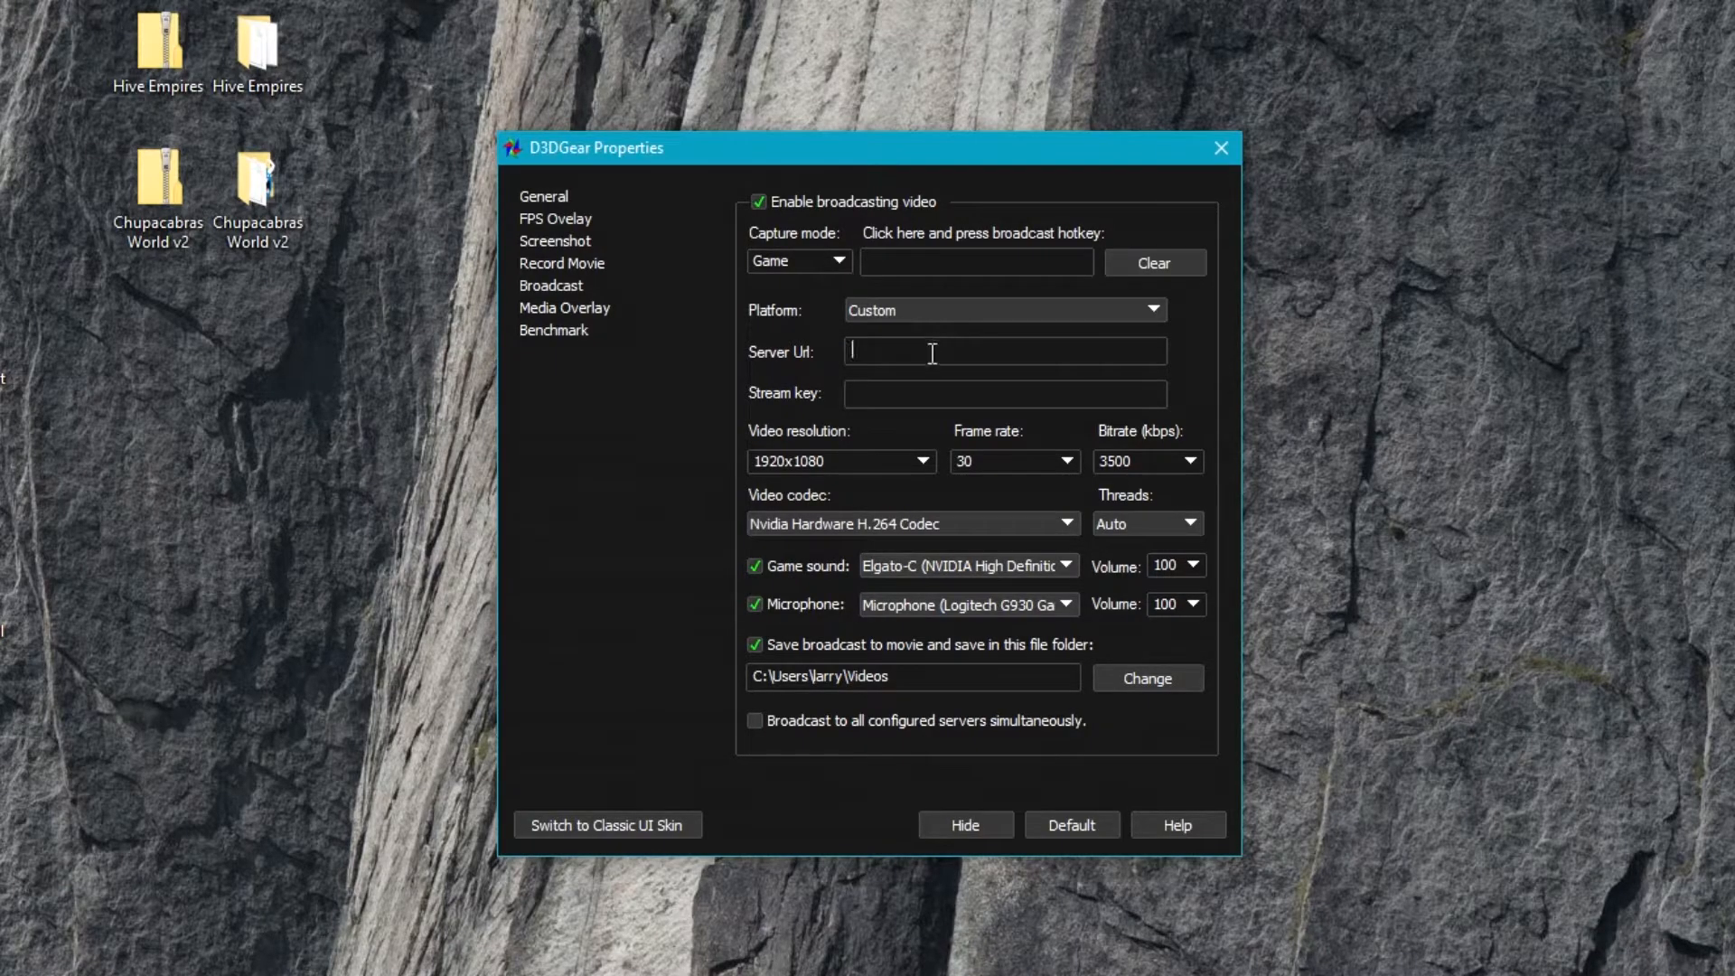
mouse_move(831, 361)
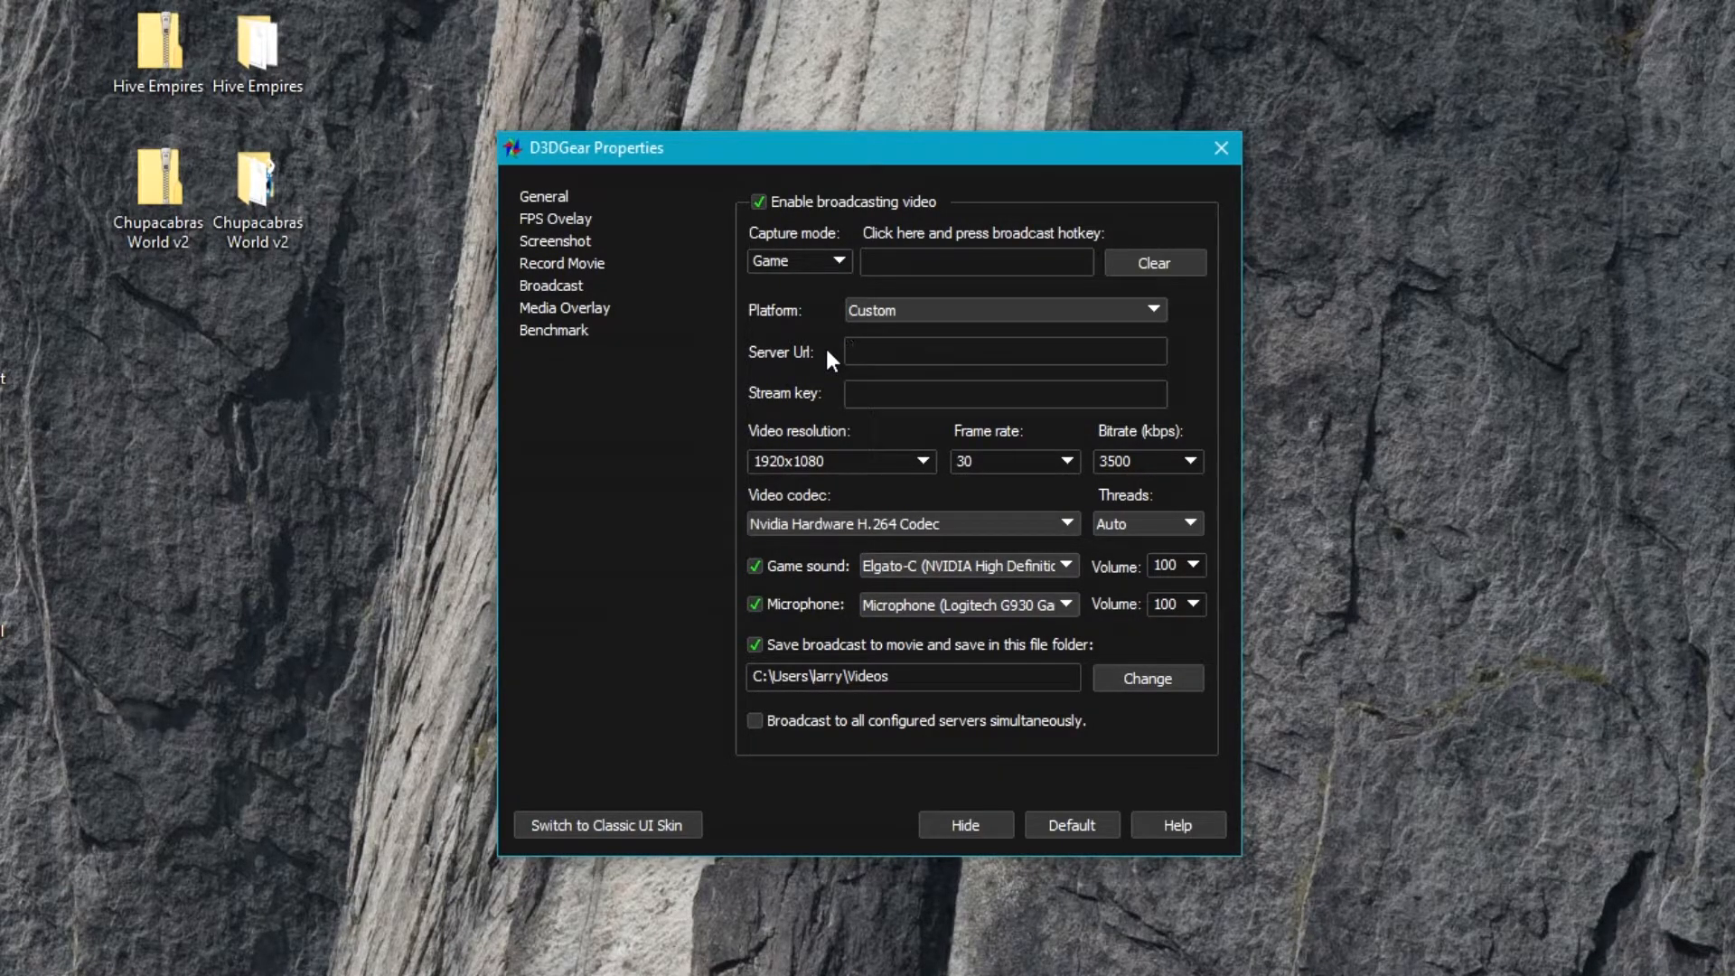
mouse_move(838, 356)
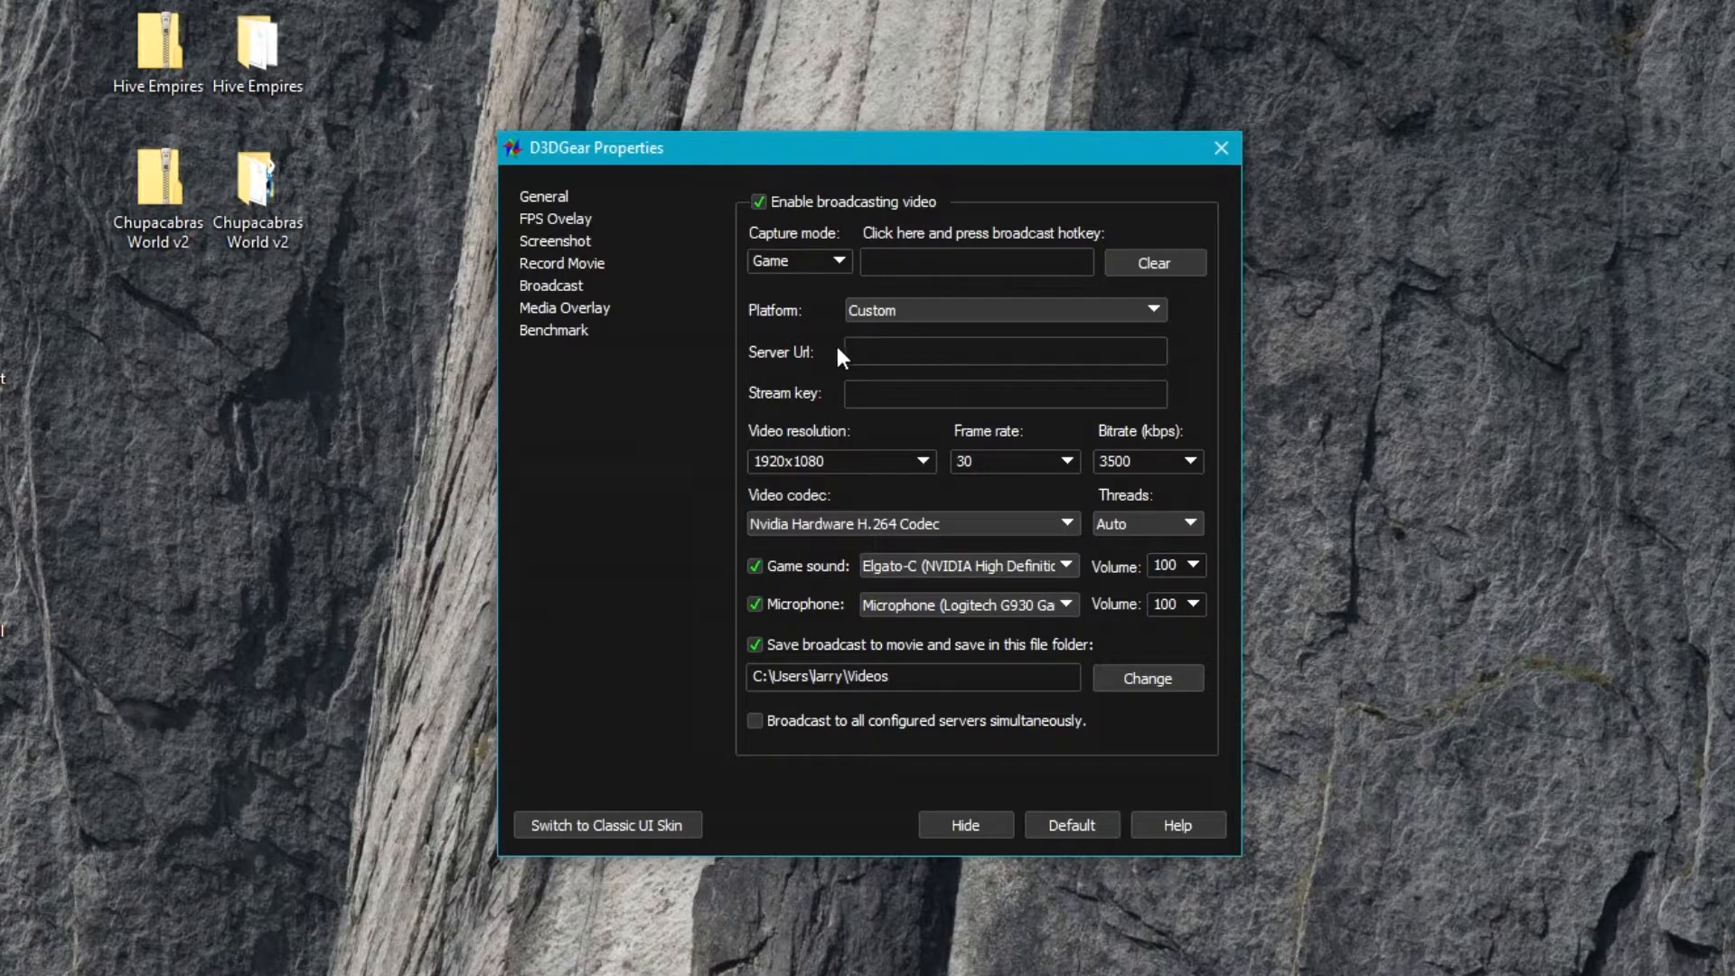
click(1001, 392)
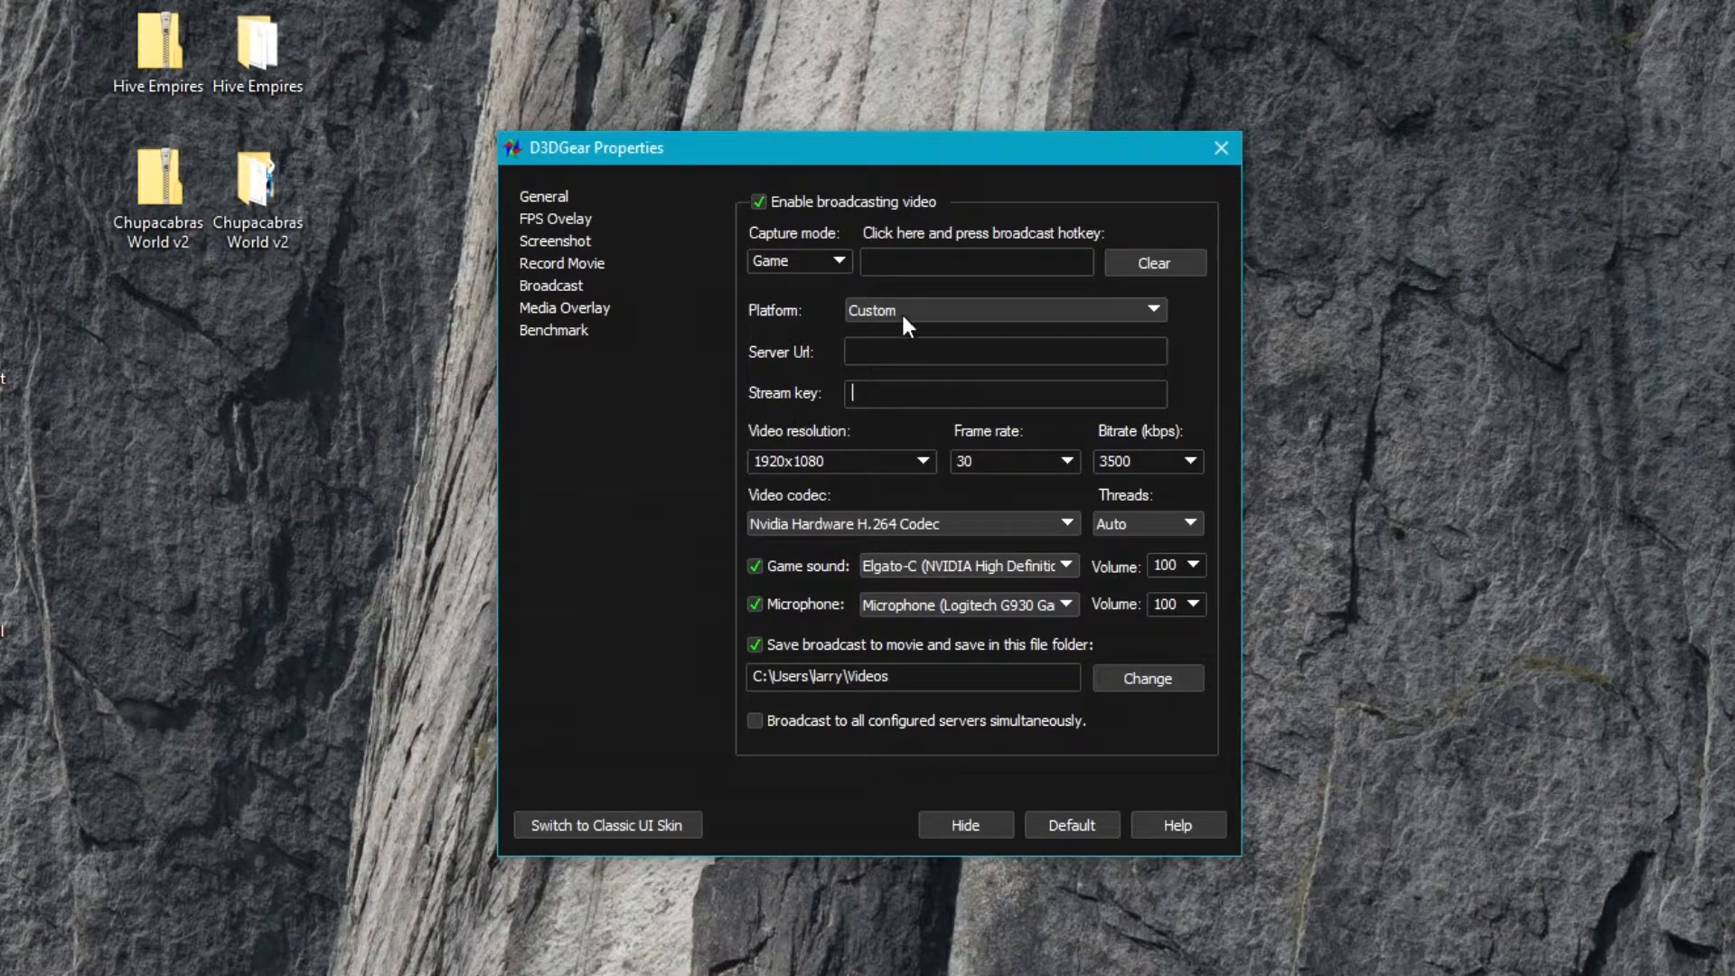
click(1155, 309)
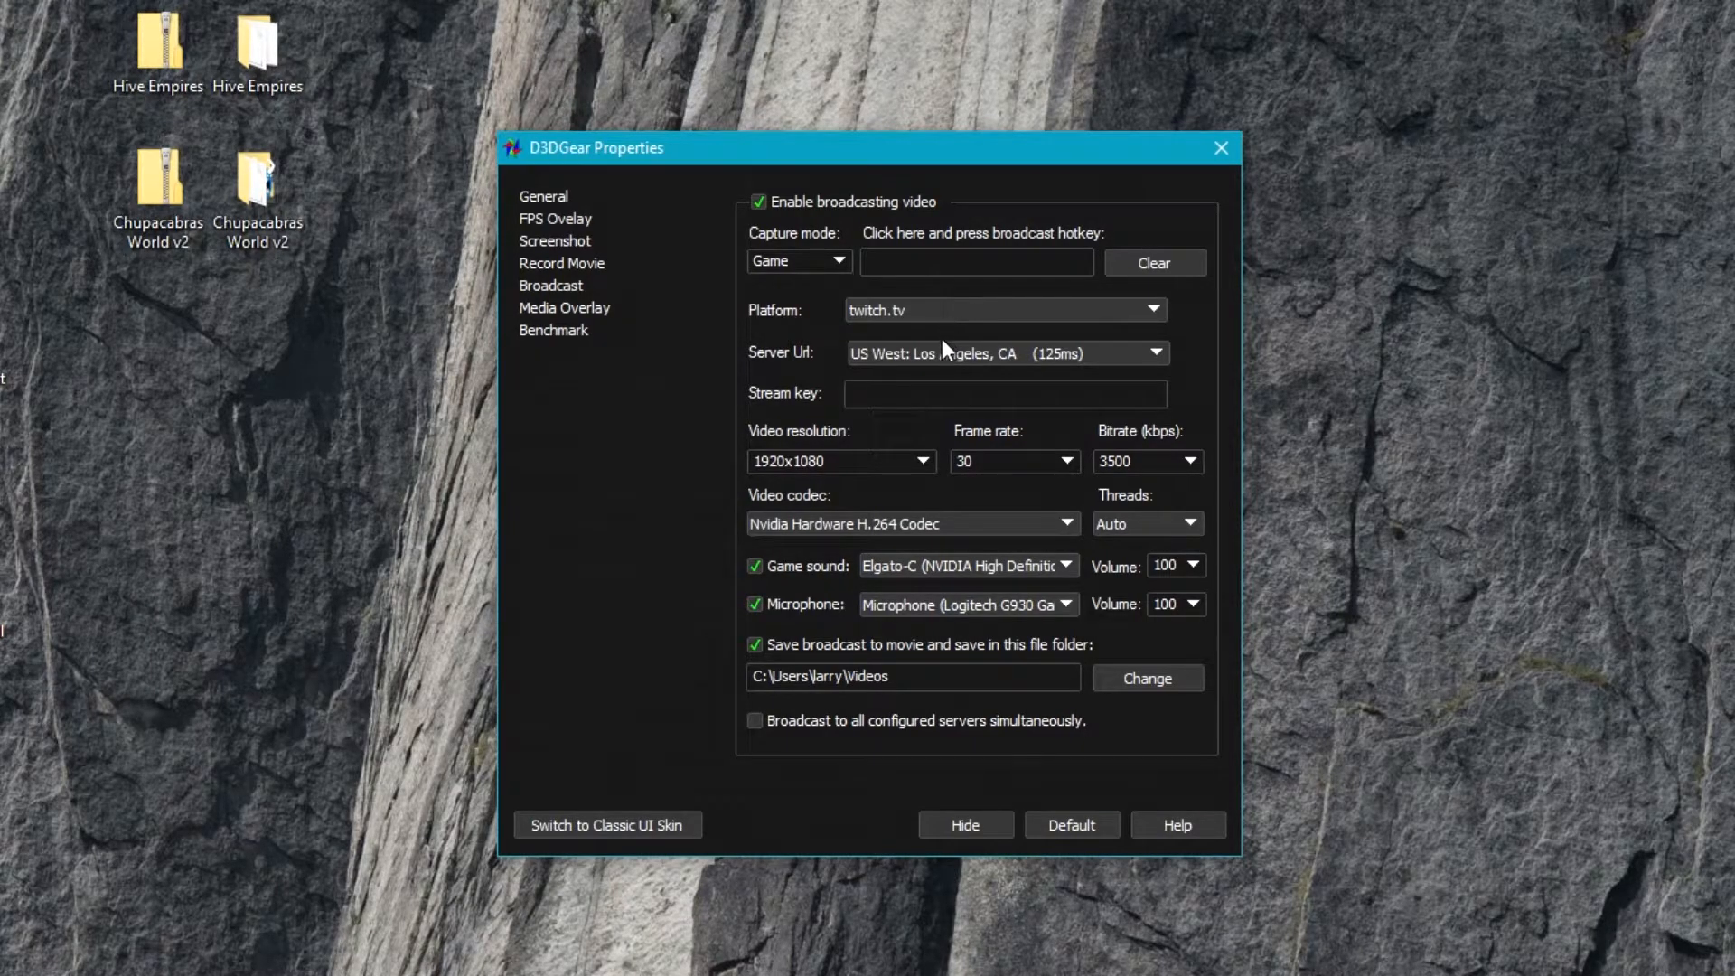
click(1157, 352)
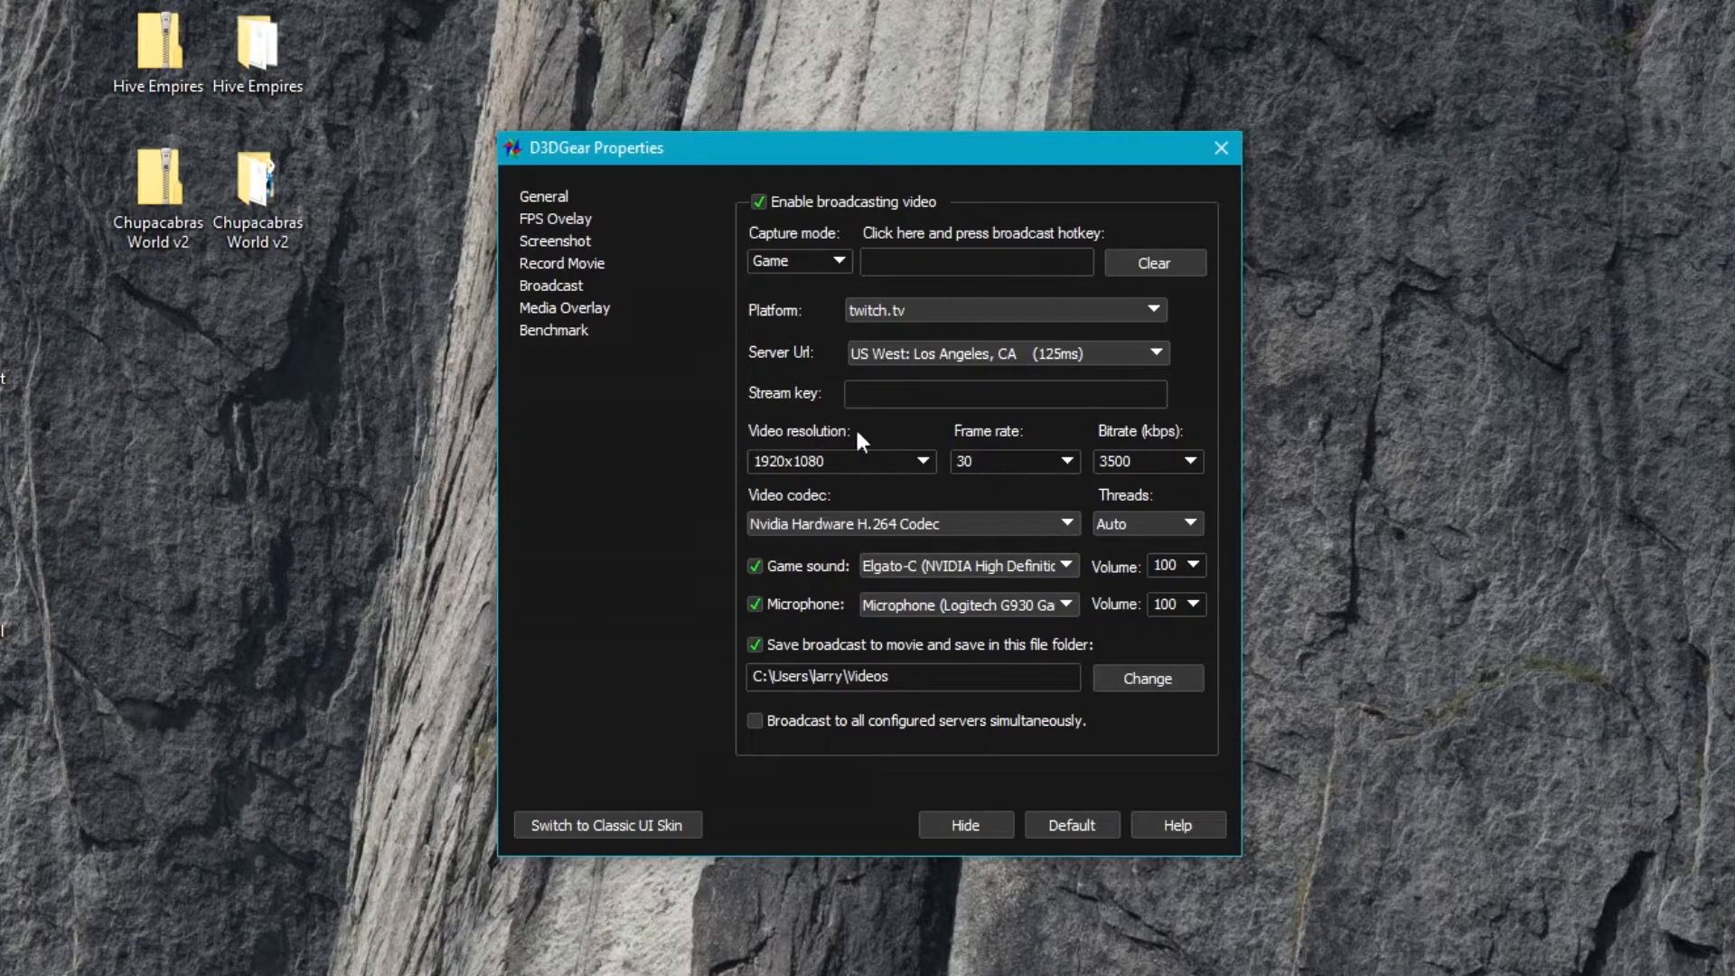
mouse_move(925, 477)
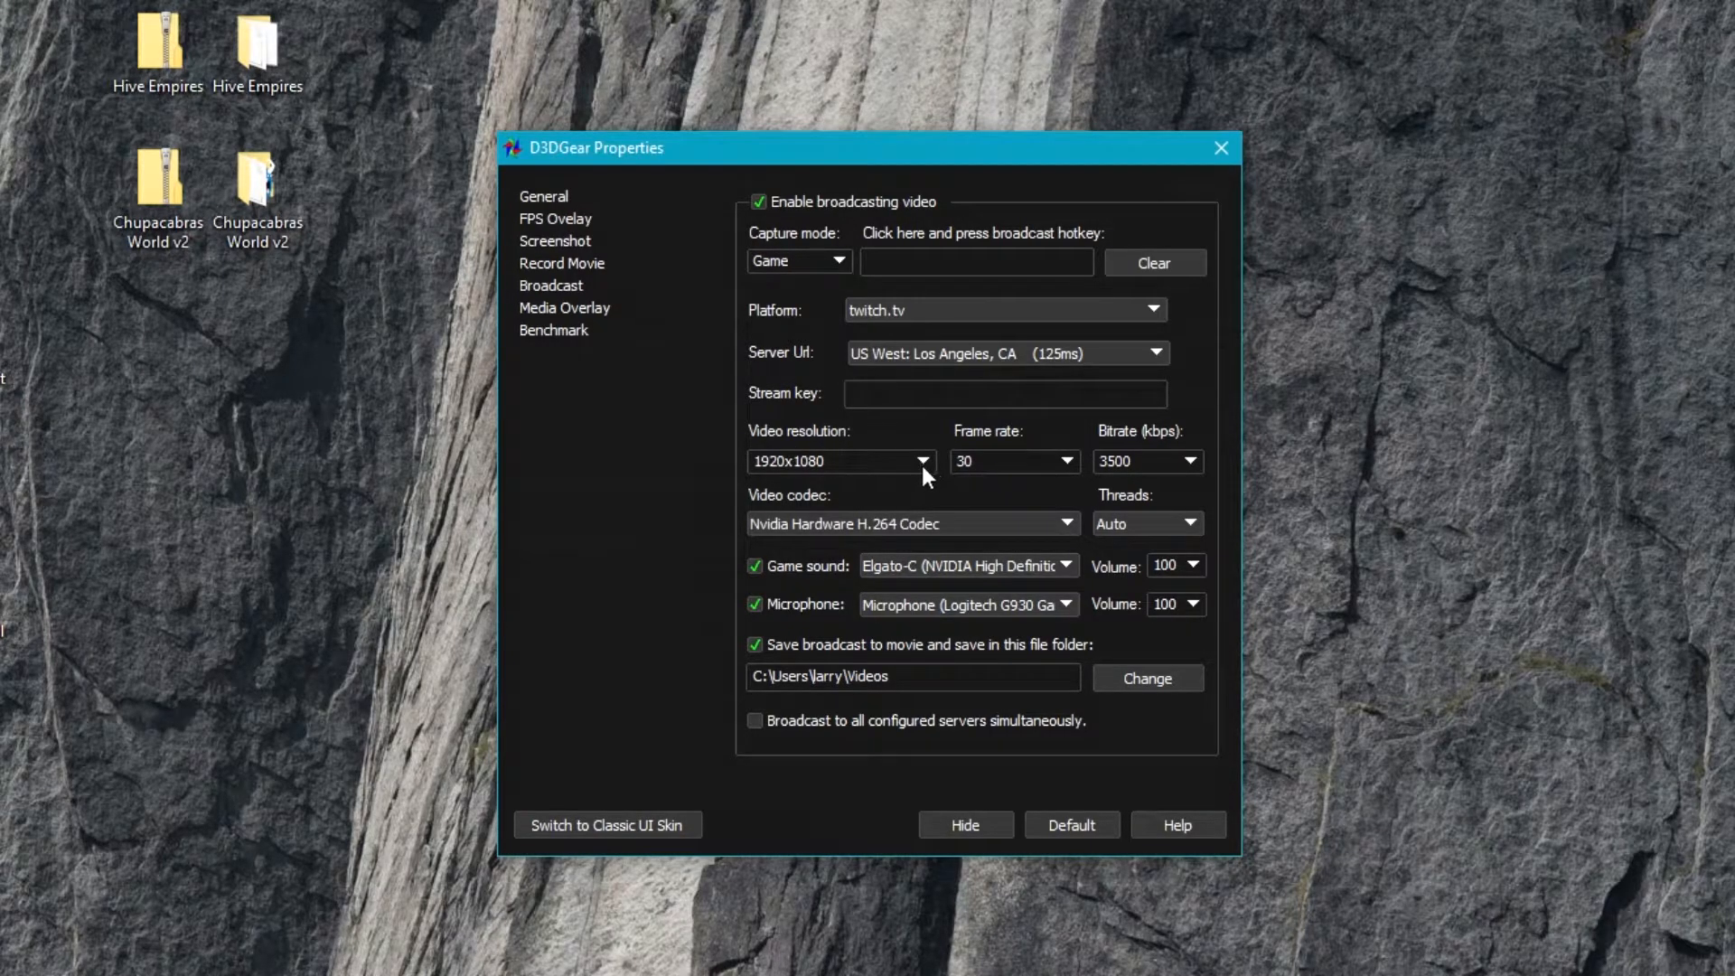
- Keep the broadcast resolution at 1920x1080 and lower the bitrate from 3500 to 2000 kbps
click(923, 461)
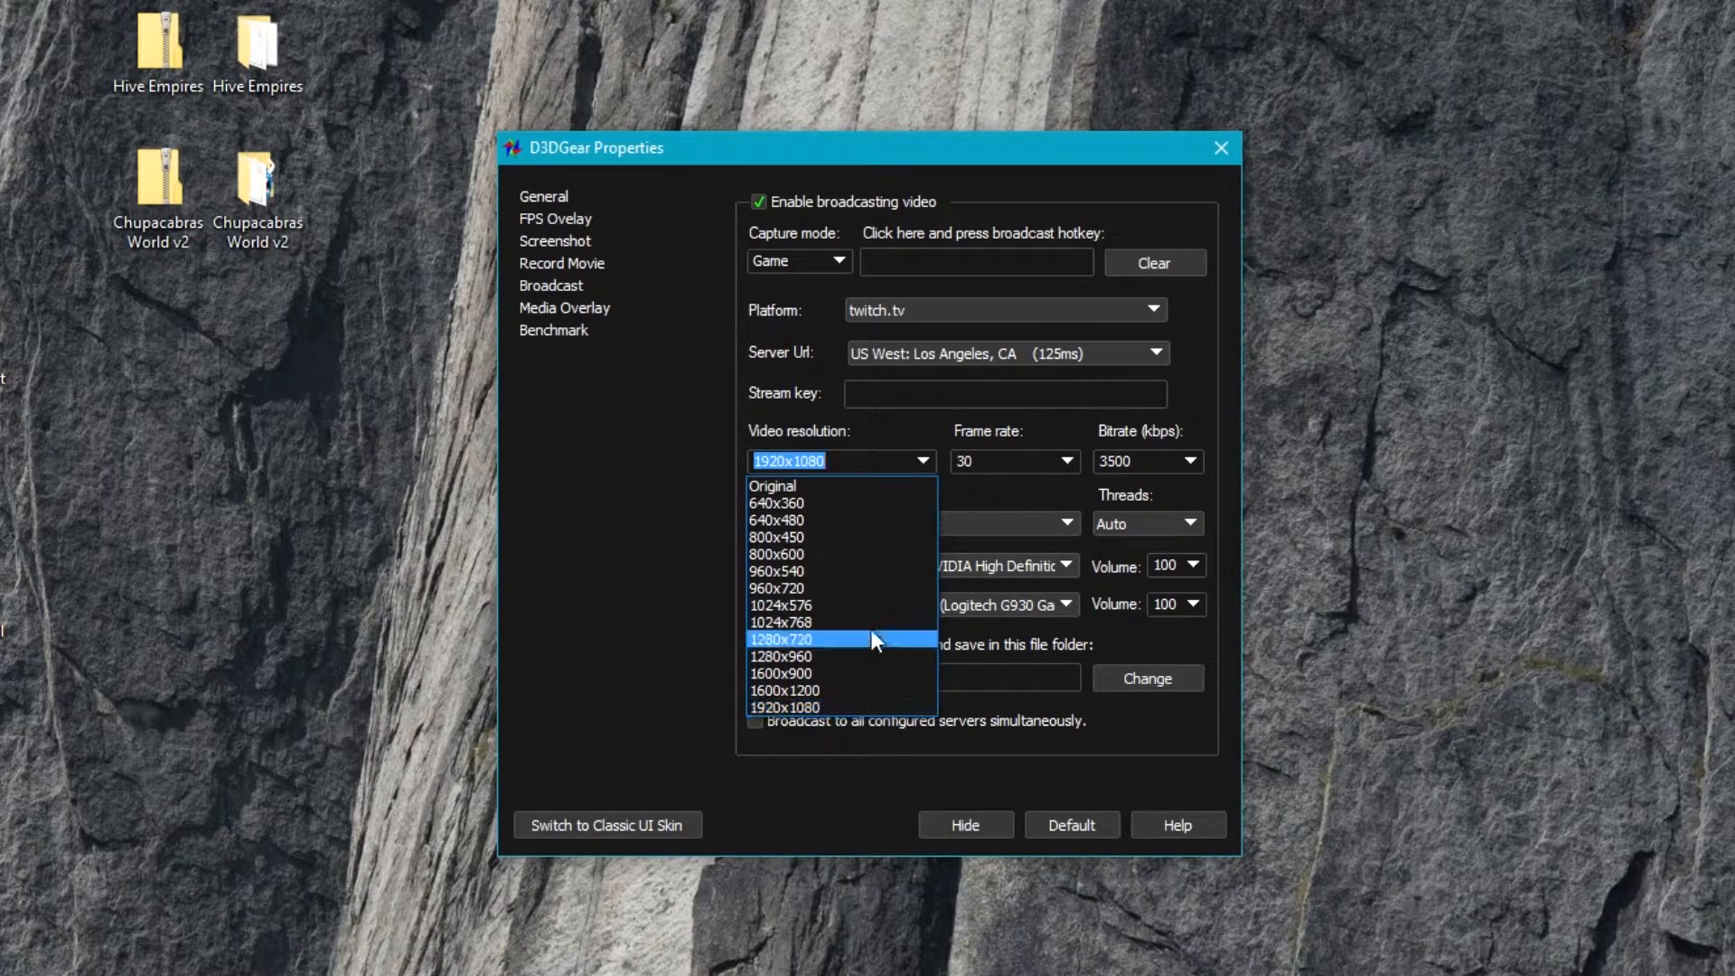
mouse_move(860, 688)
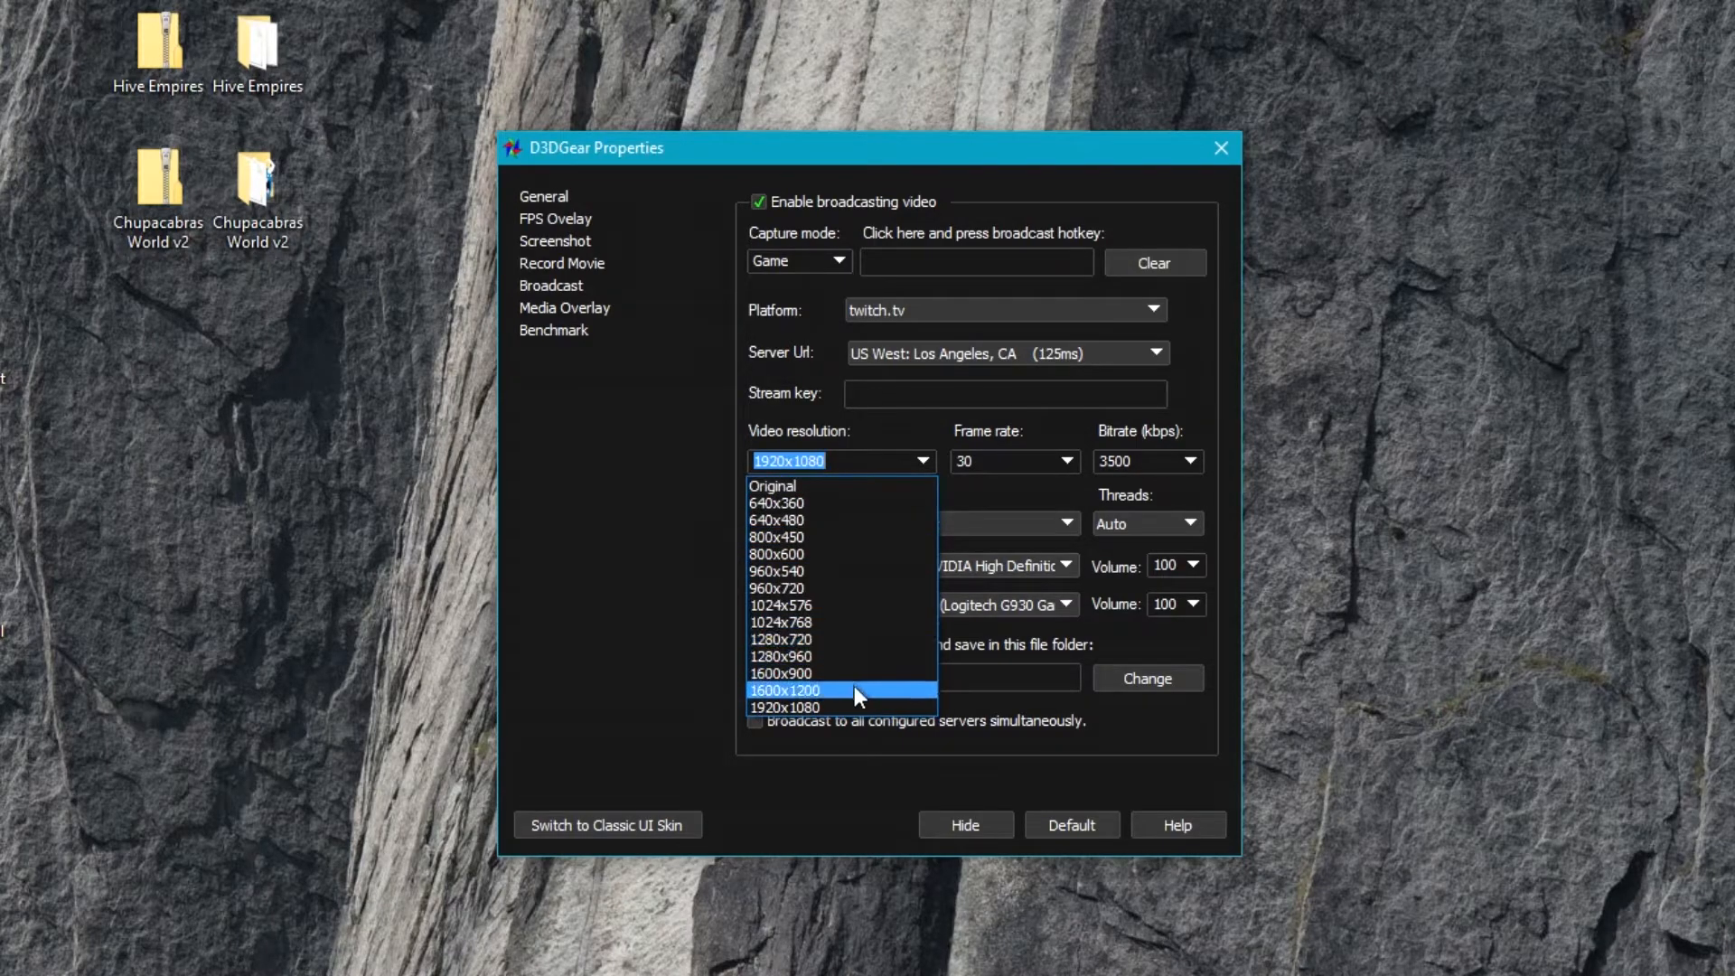
mouse_move(831, 707)
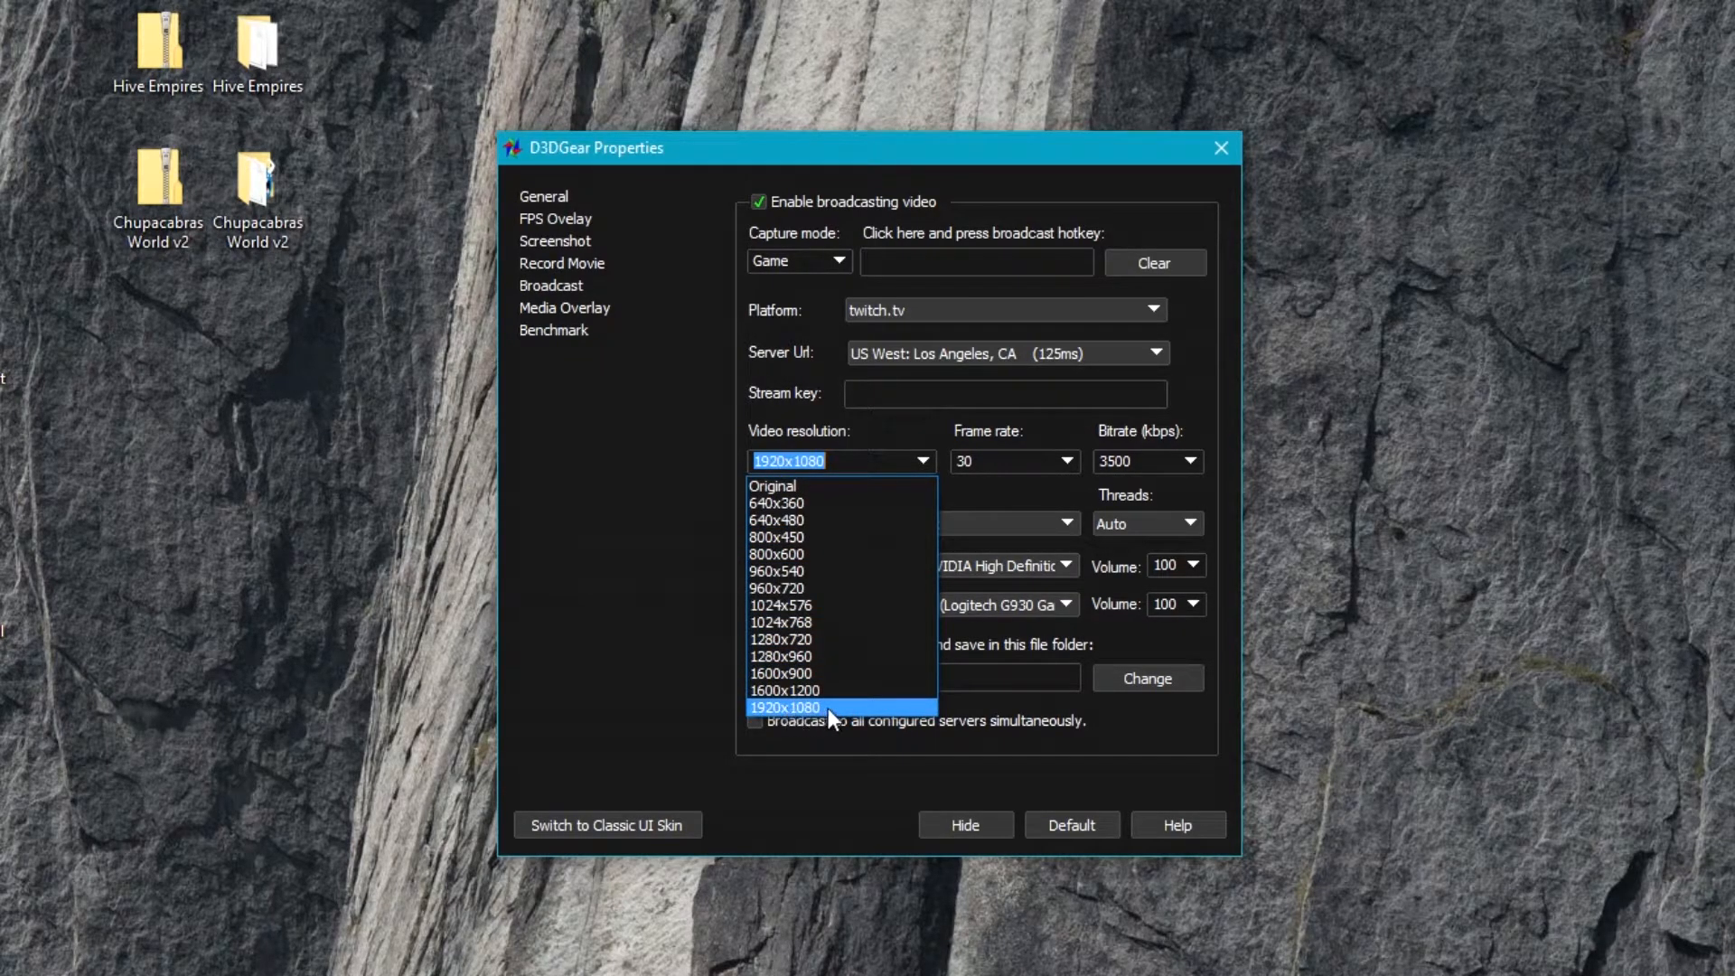
click(1066, 460)
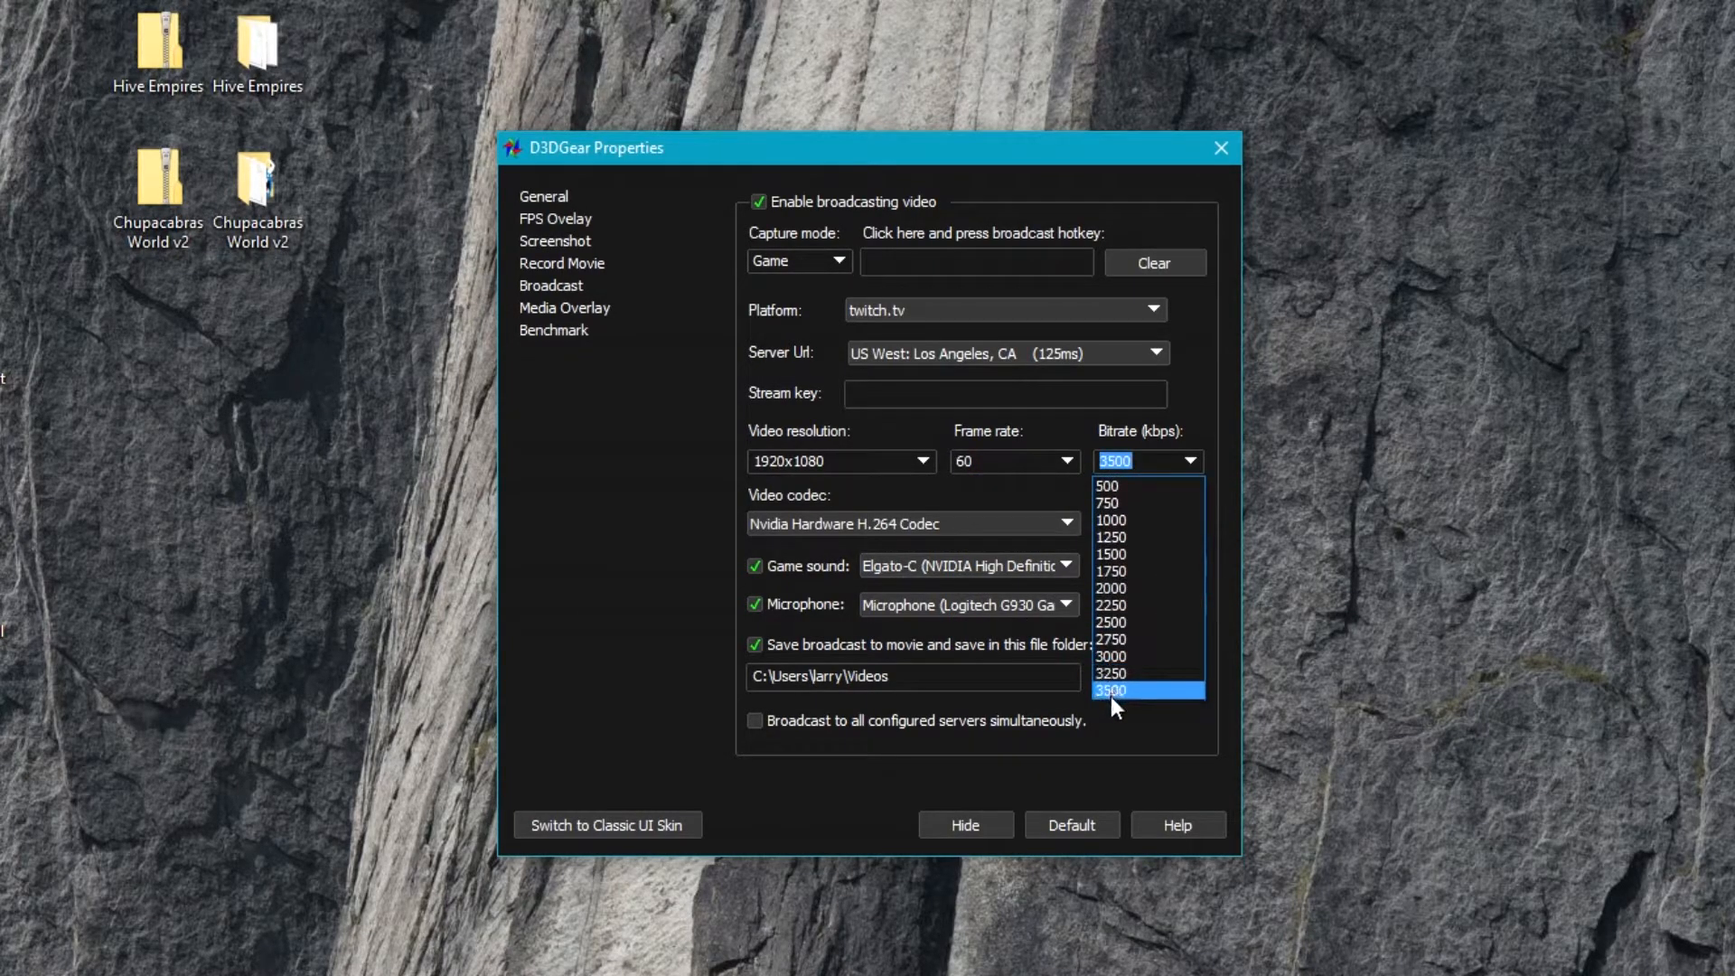
click(1111, 688)
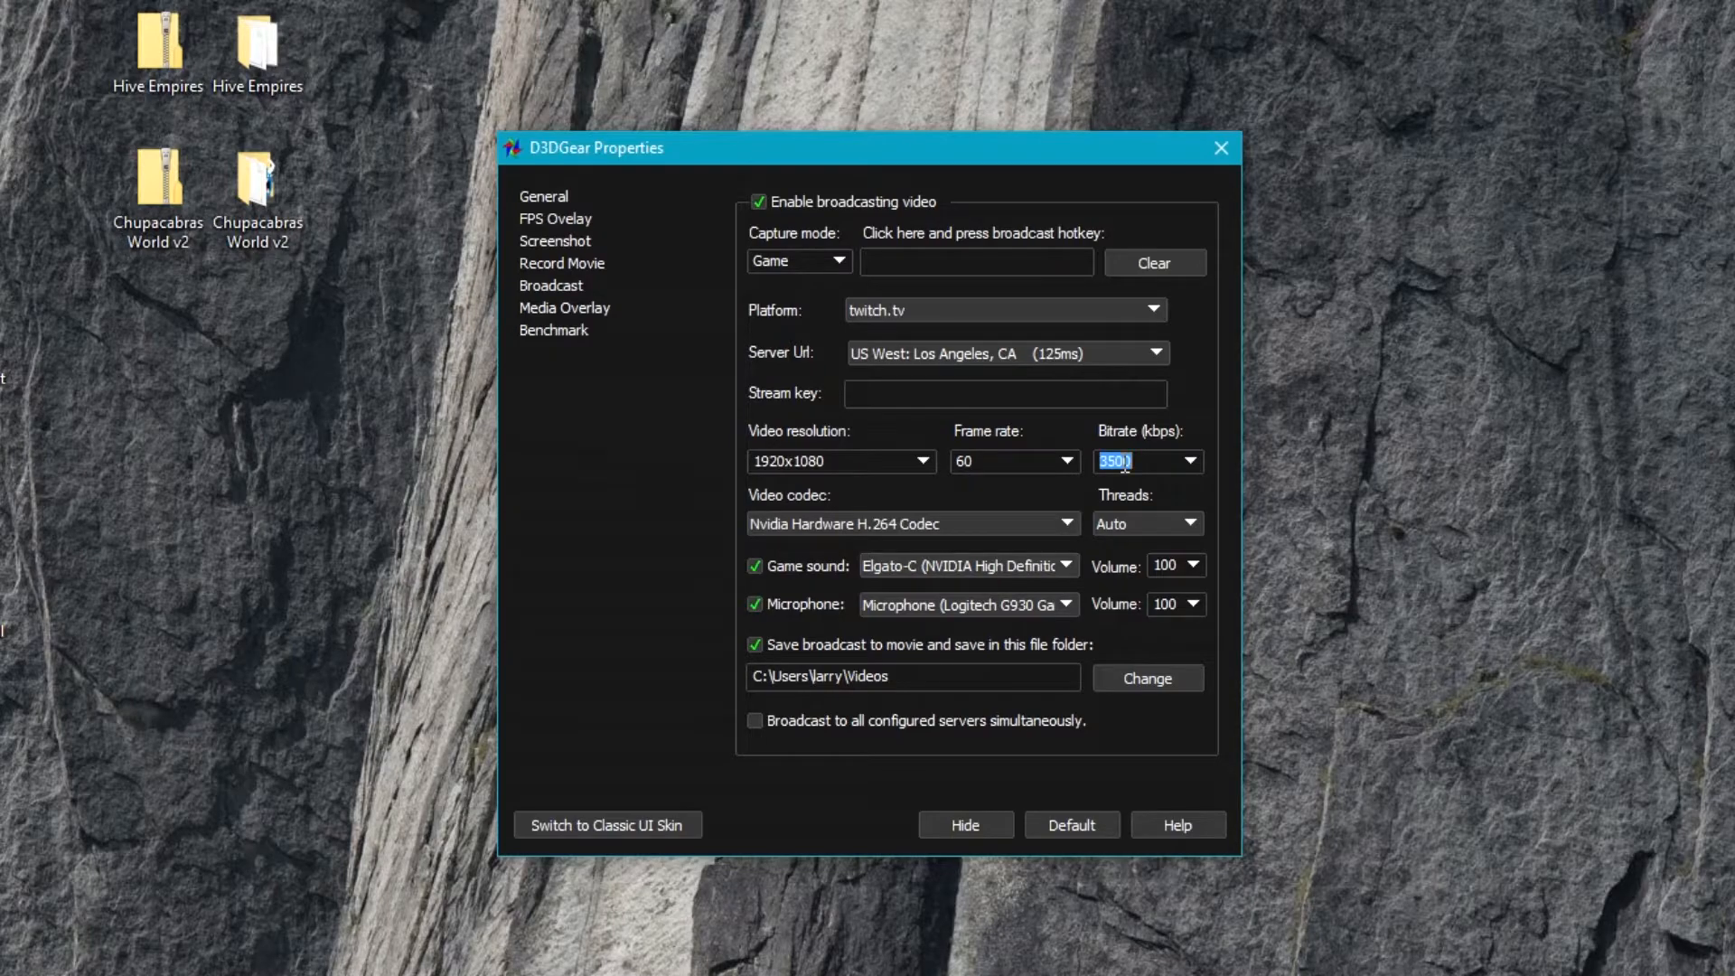
click(1190, 461)
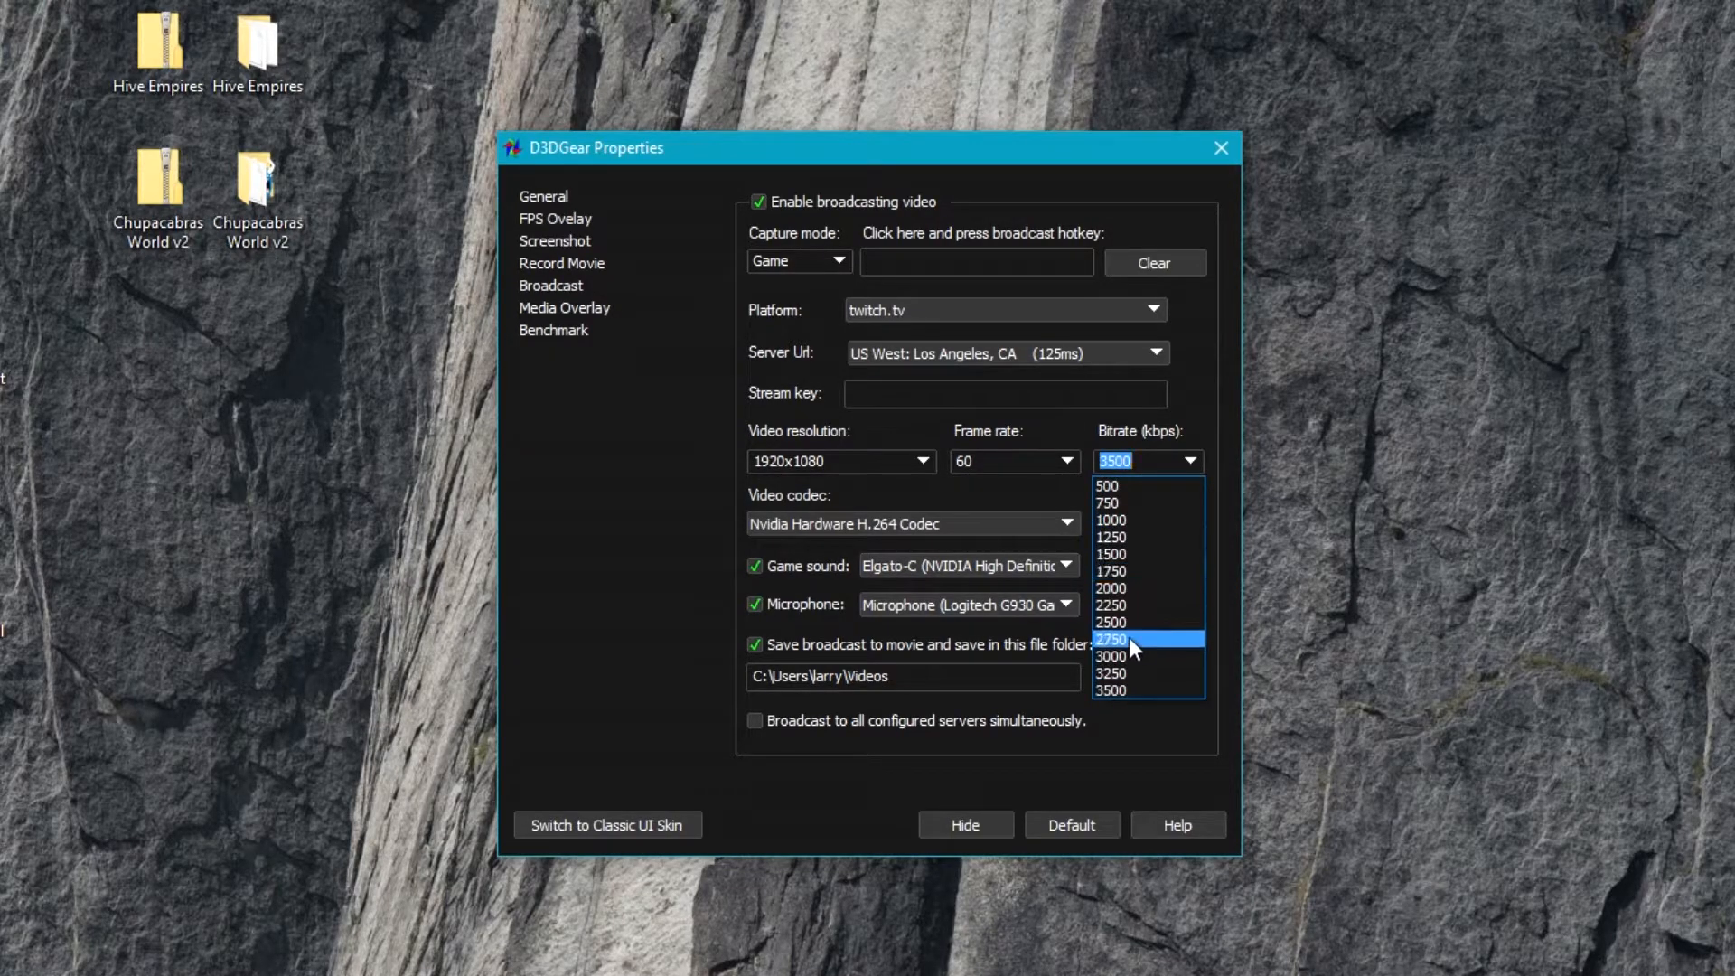
mouse_move(1112, 604)
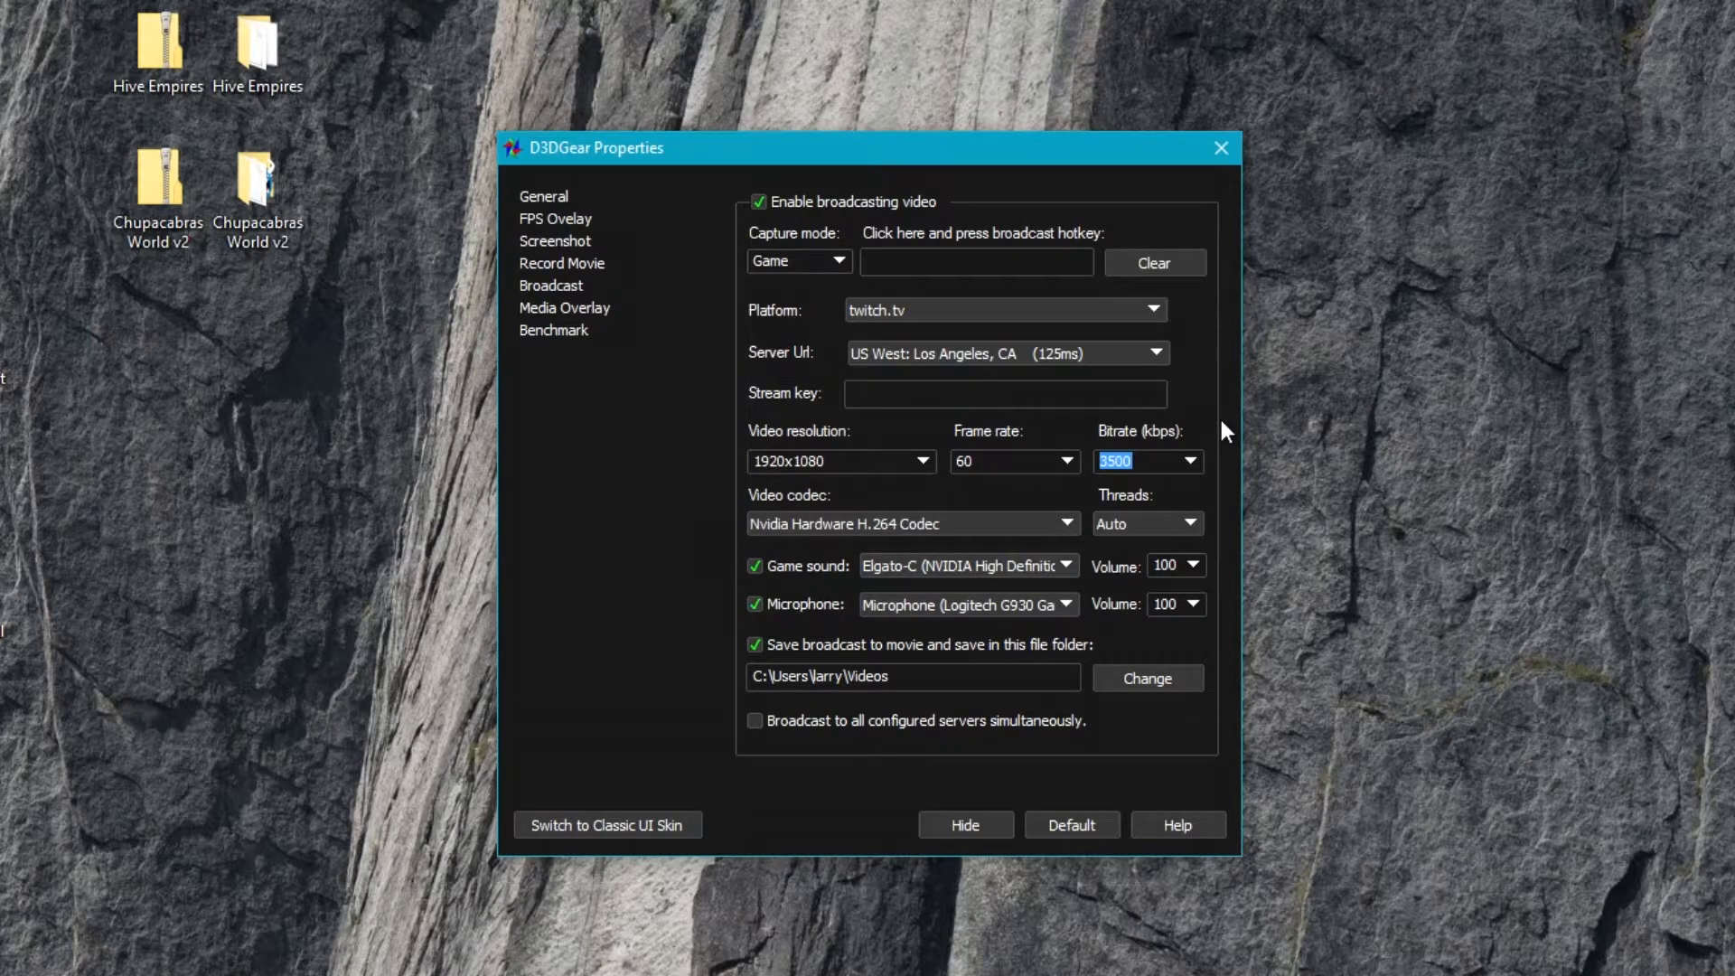
click(1191, 461)
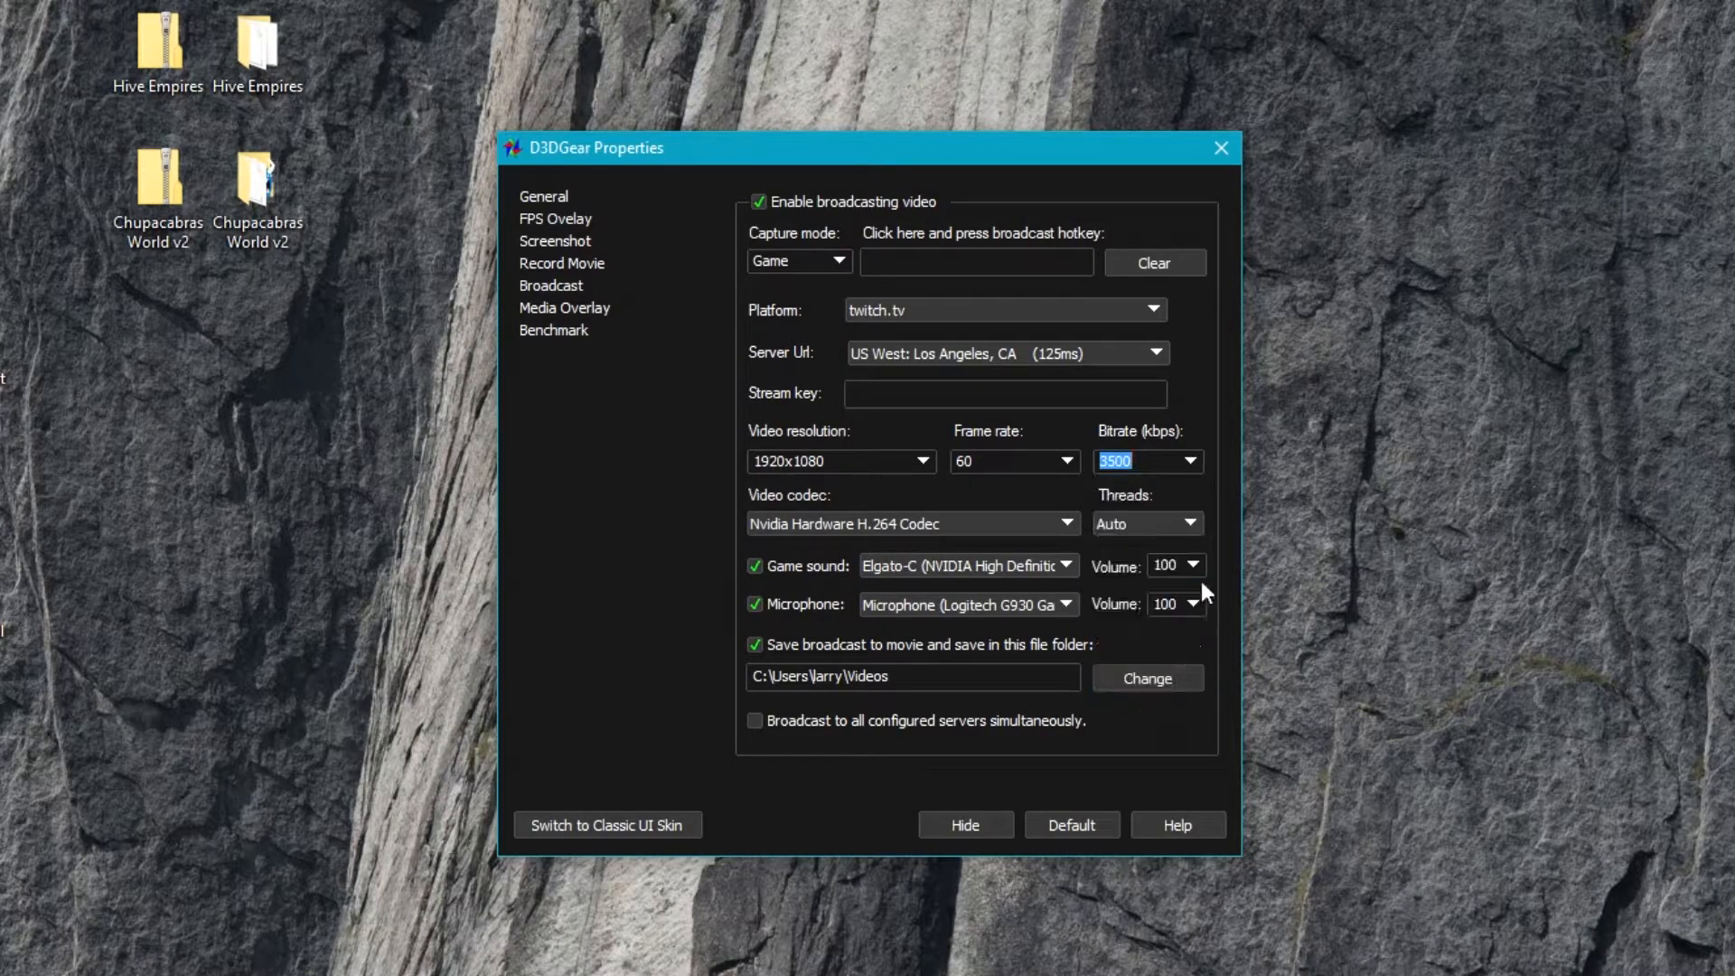
click(1191, 461)
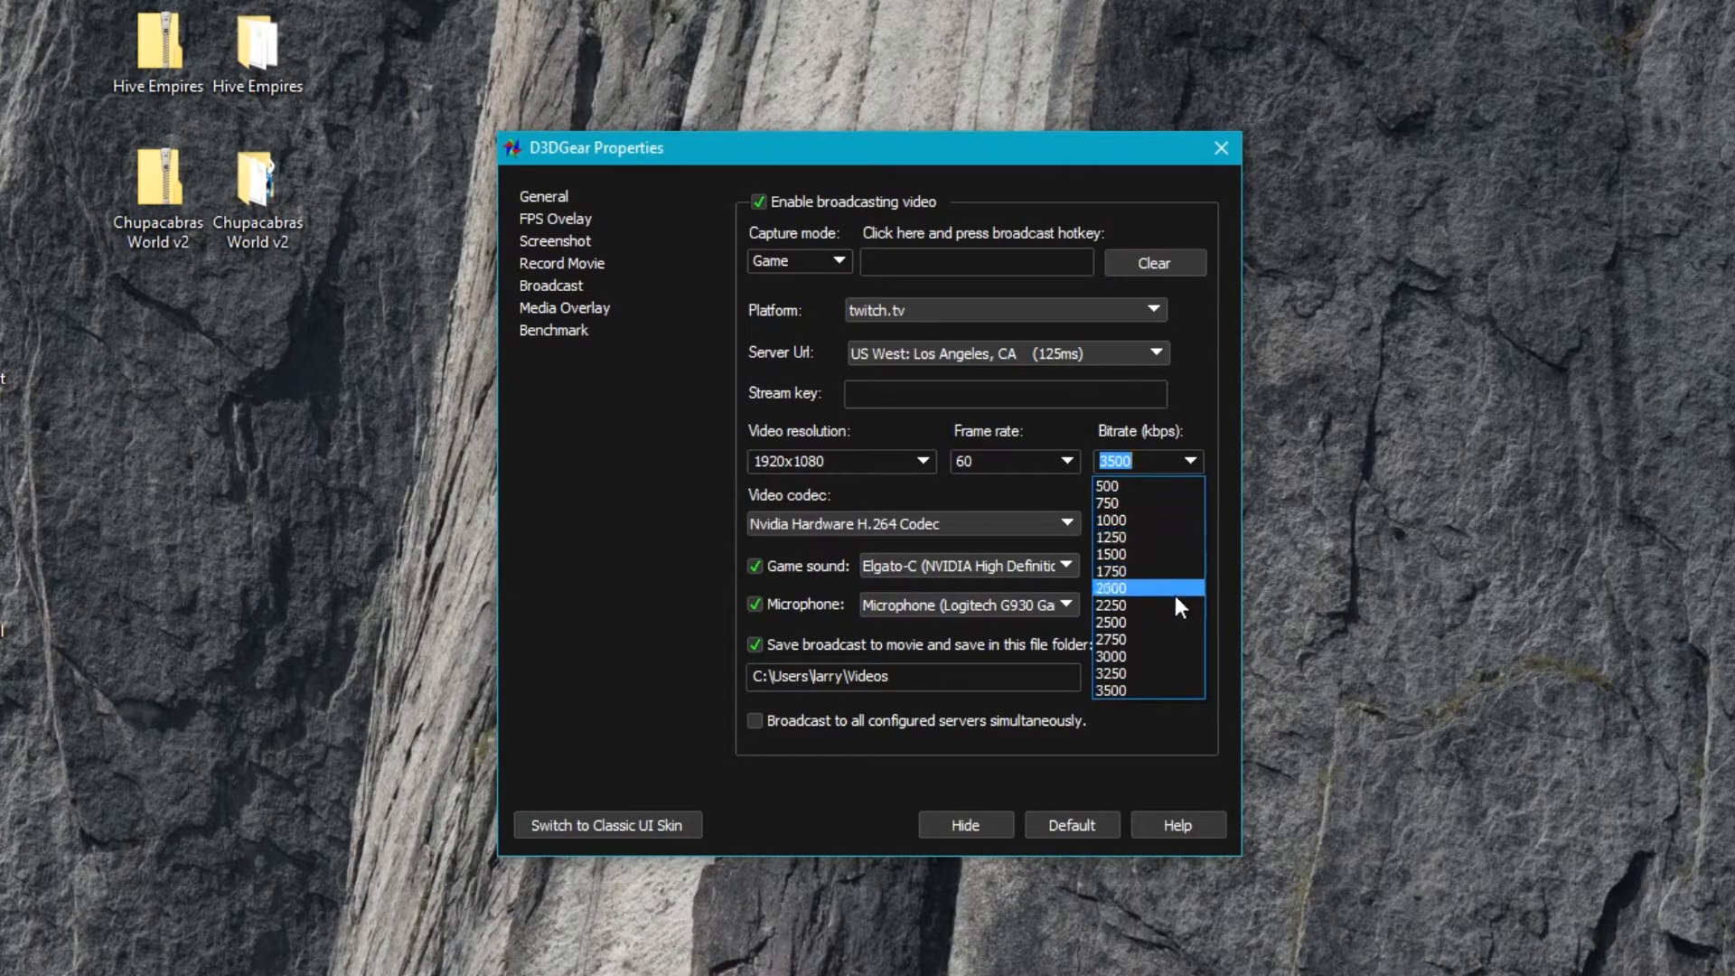
click(1111, 587)
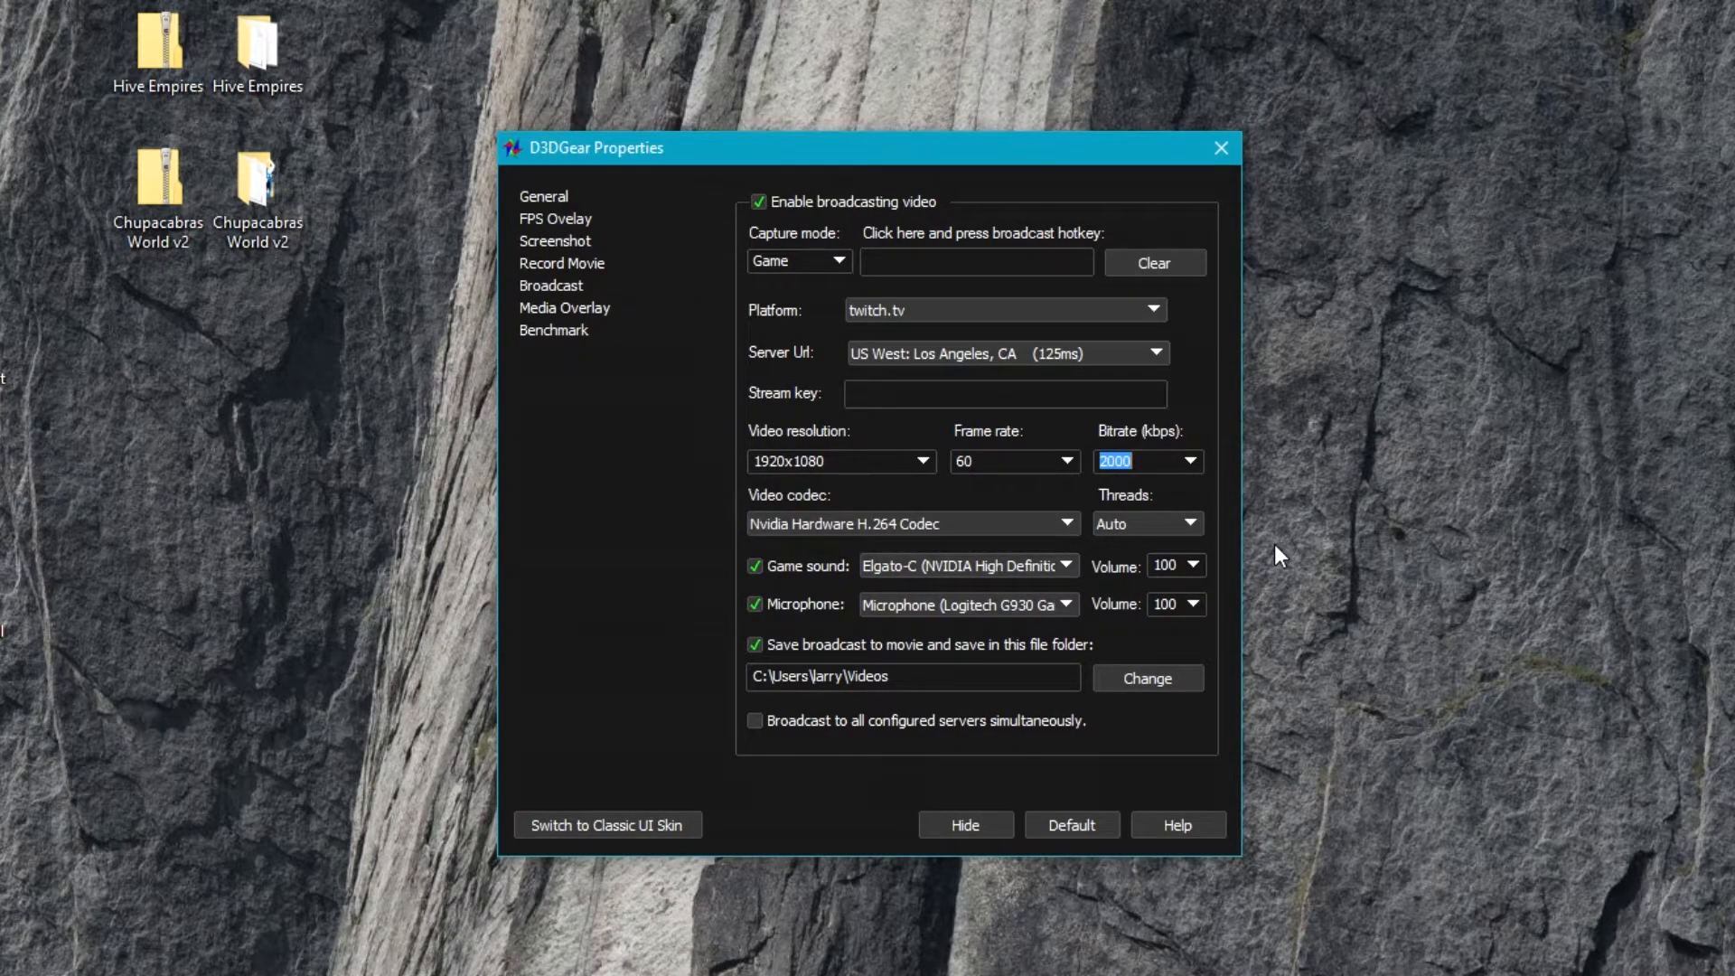
mouse_move(1135, 495)
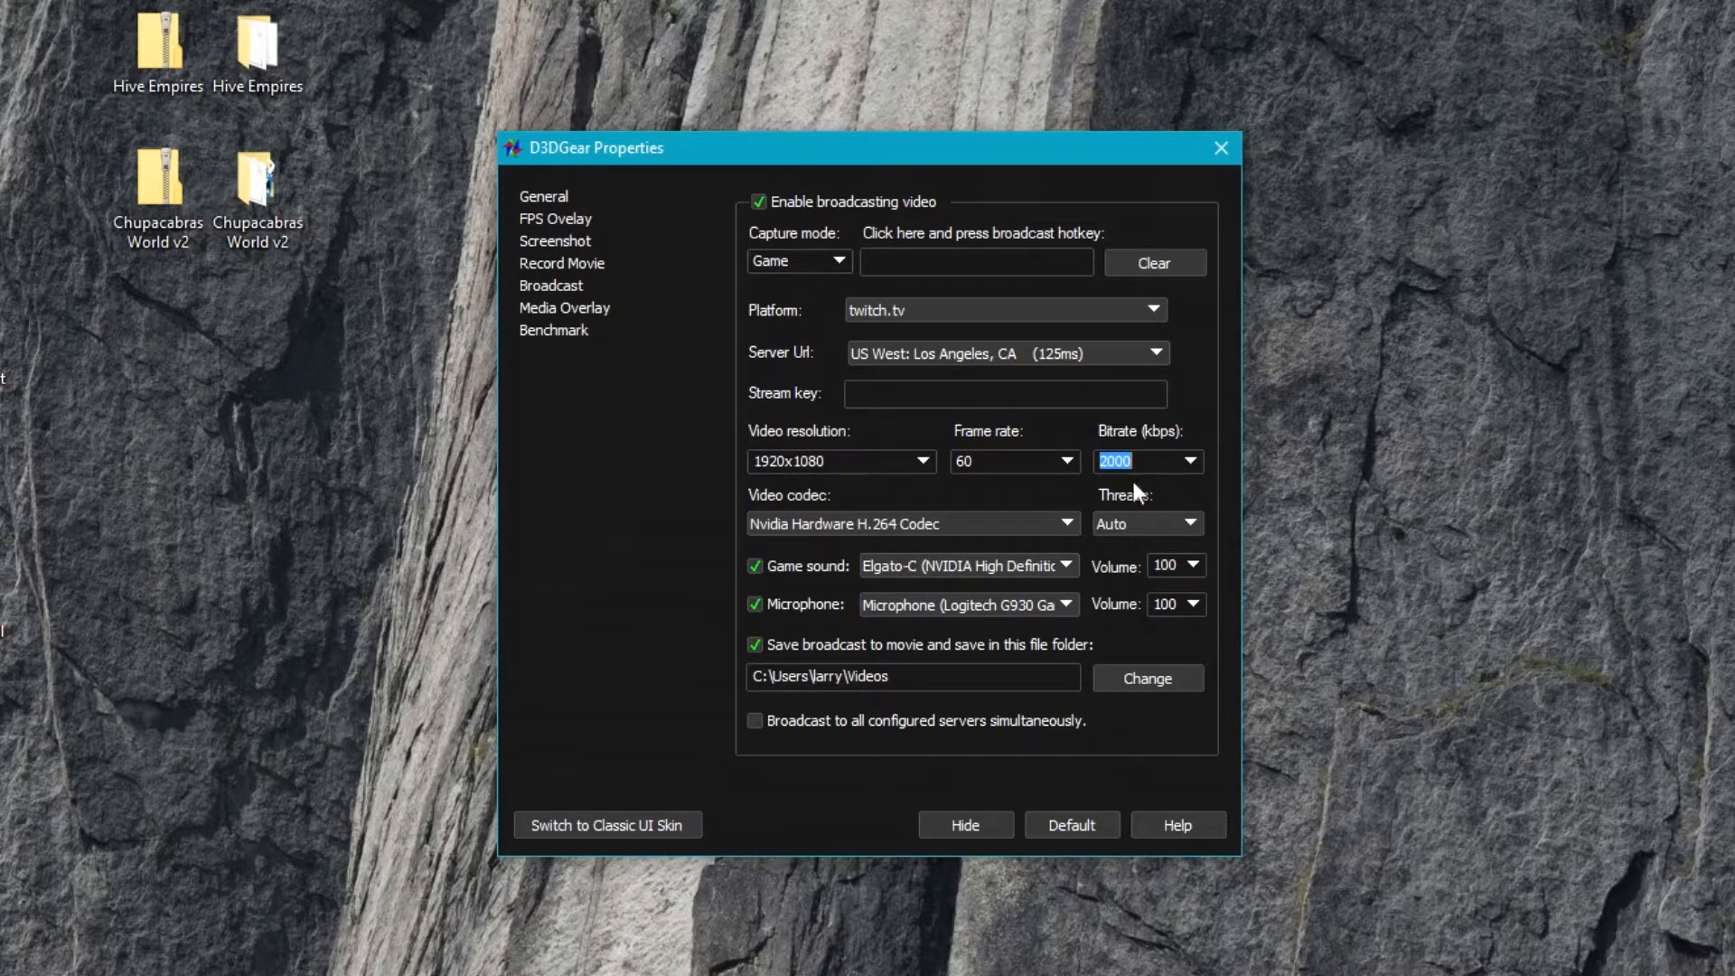
mouse_move(697, 506)
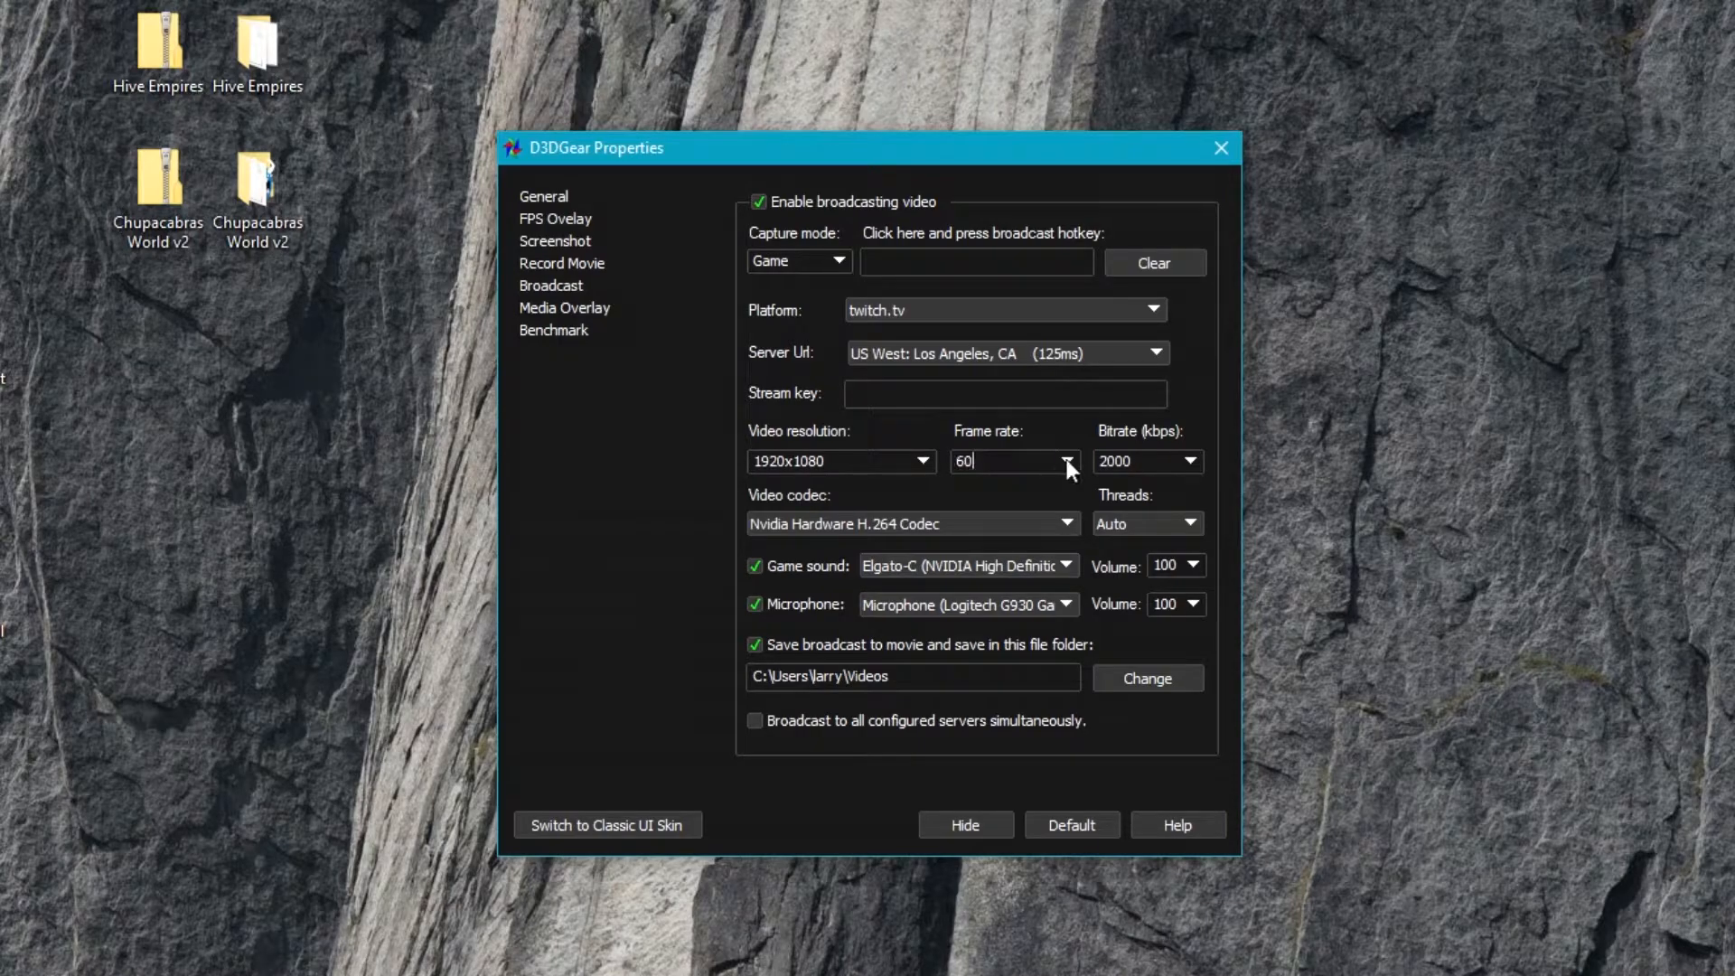
- Set the broadcast frame rate to 30 and the video codec to D3DGear Software H.264 Codec
click(1066, 461)
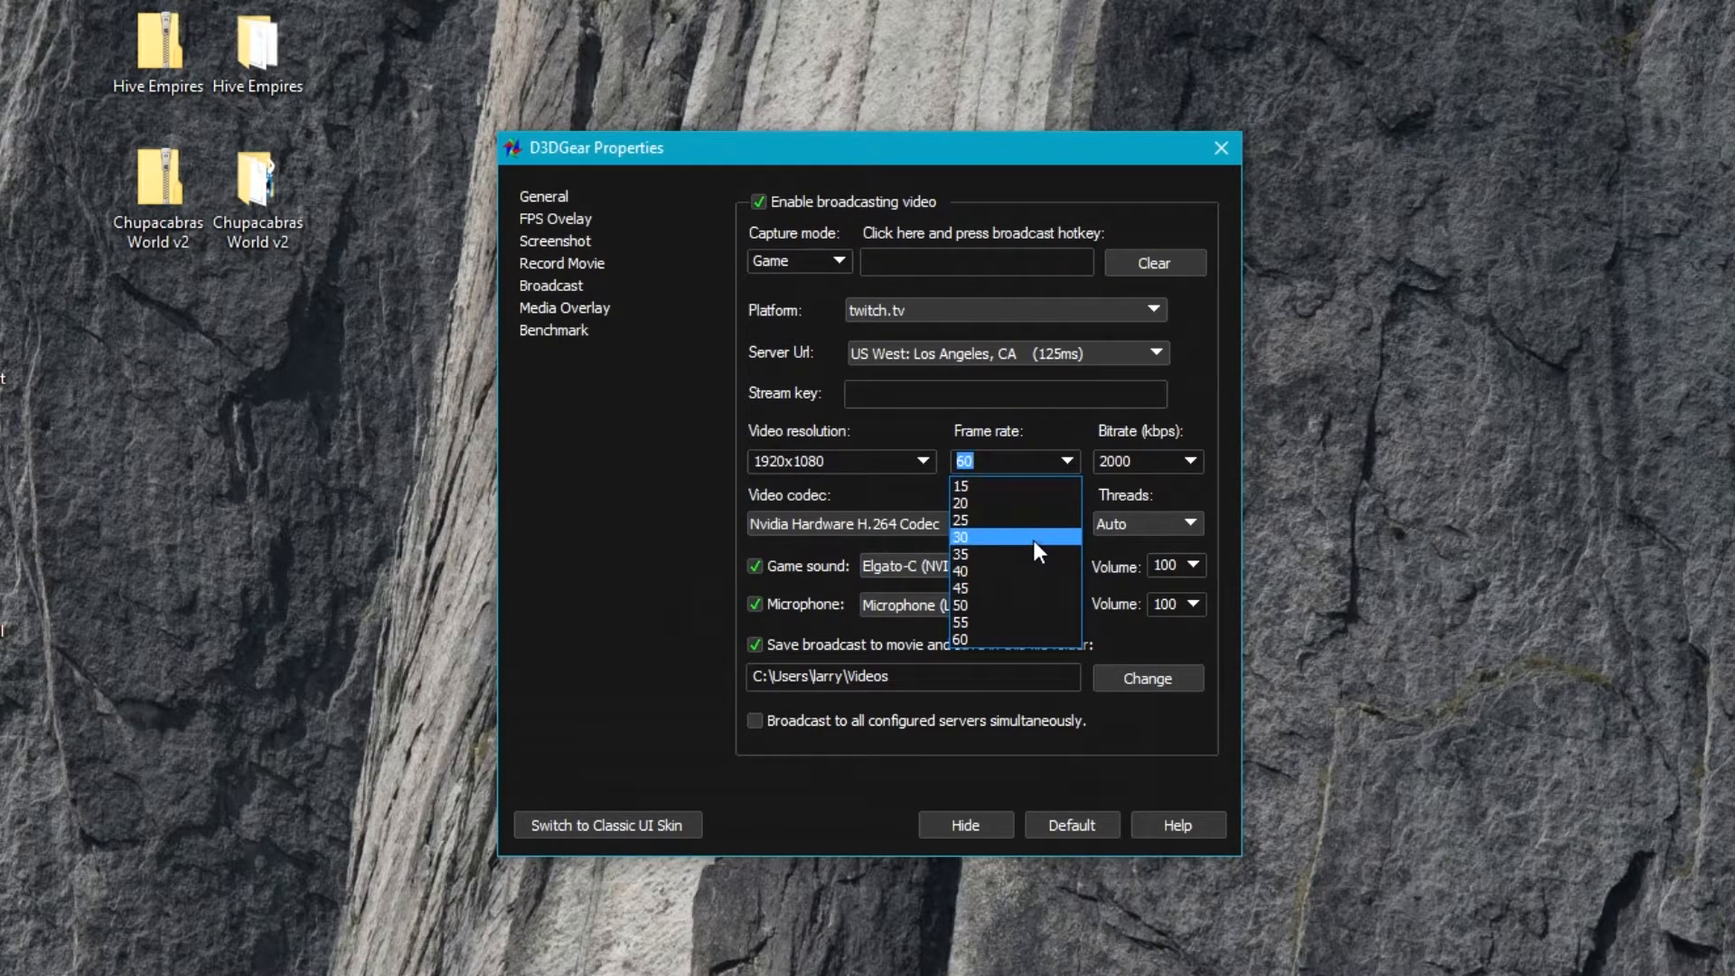
mouse_move(1018, 586)
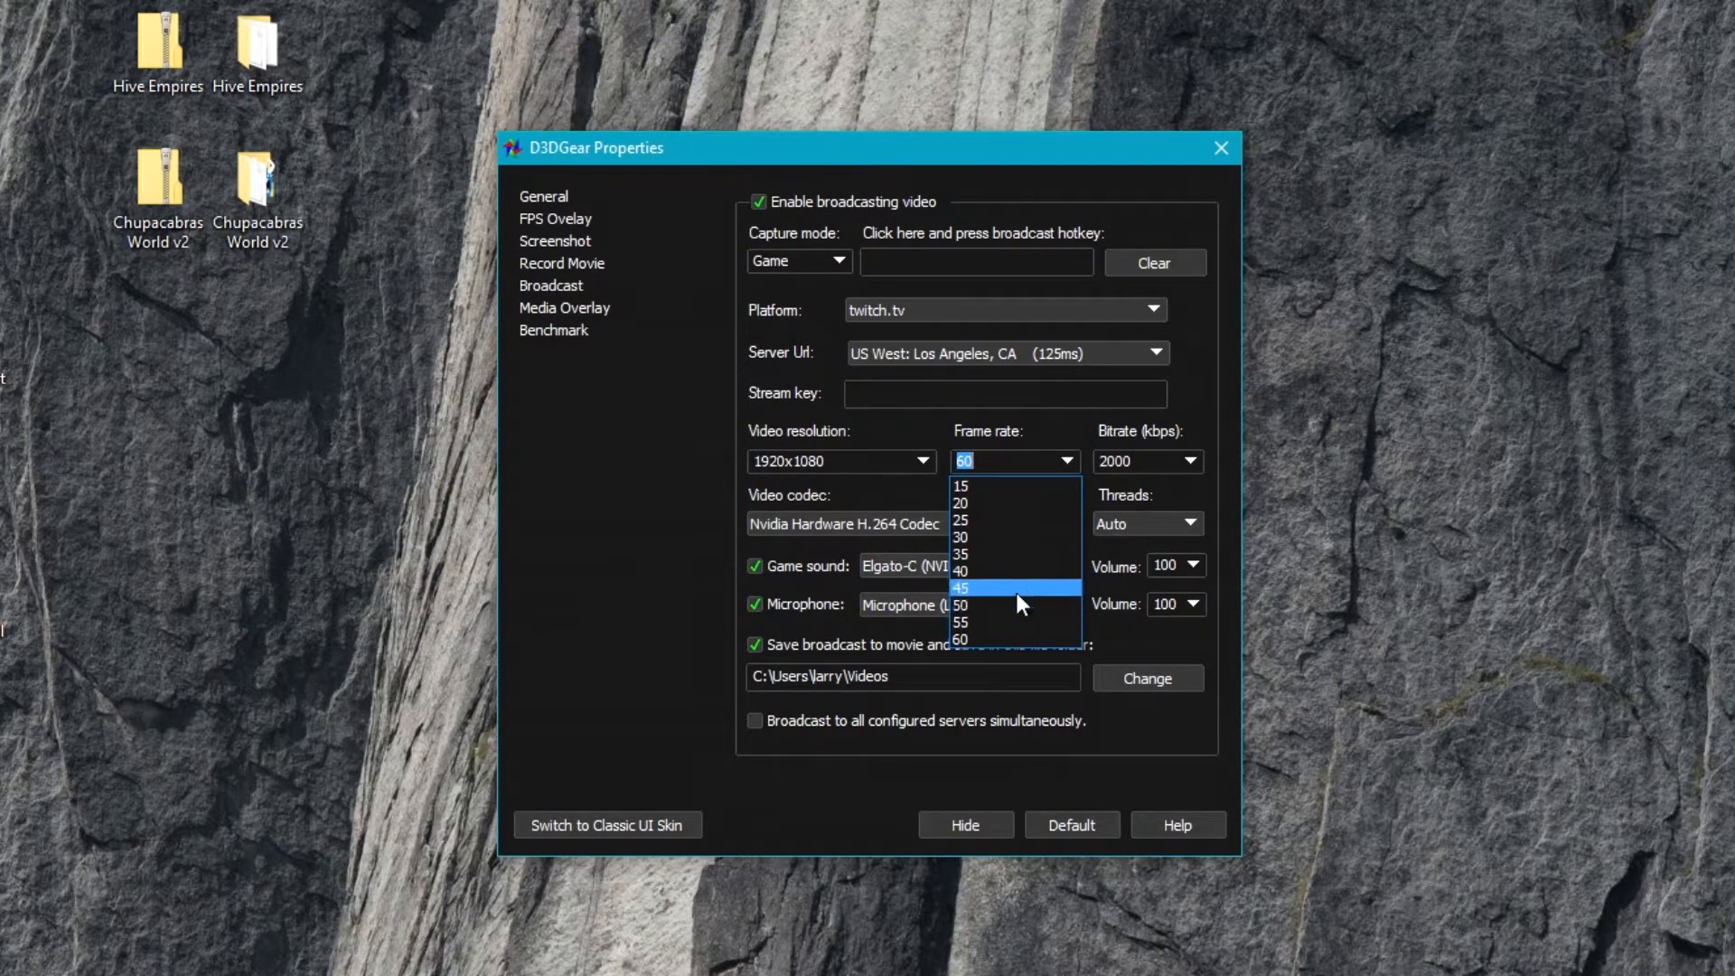
click(959, 536)
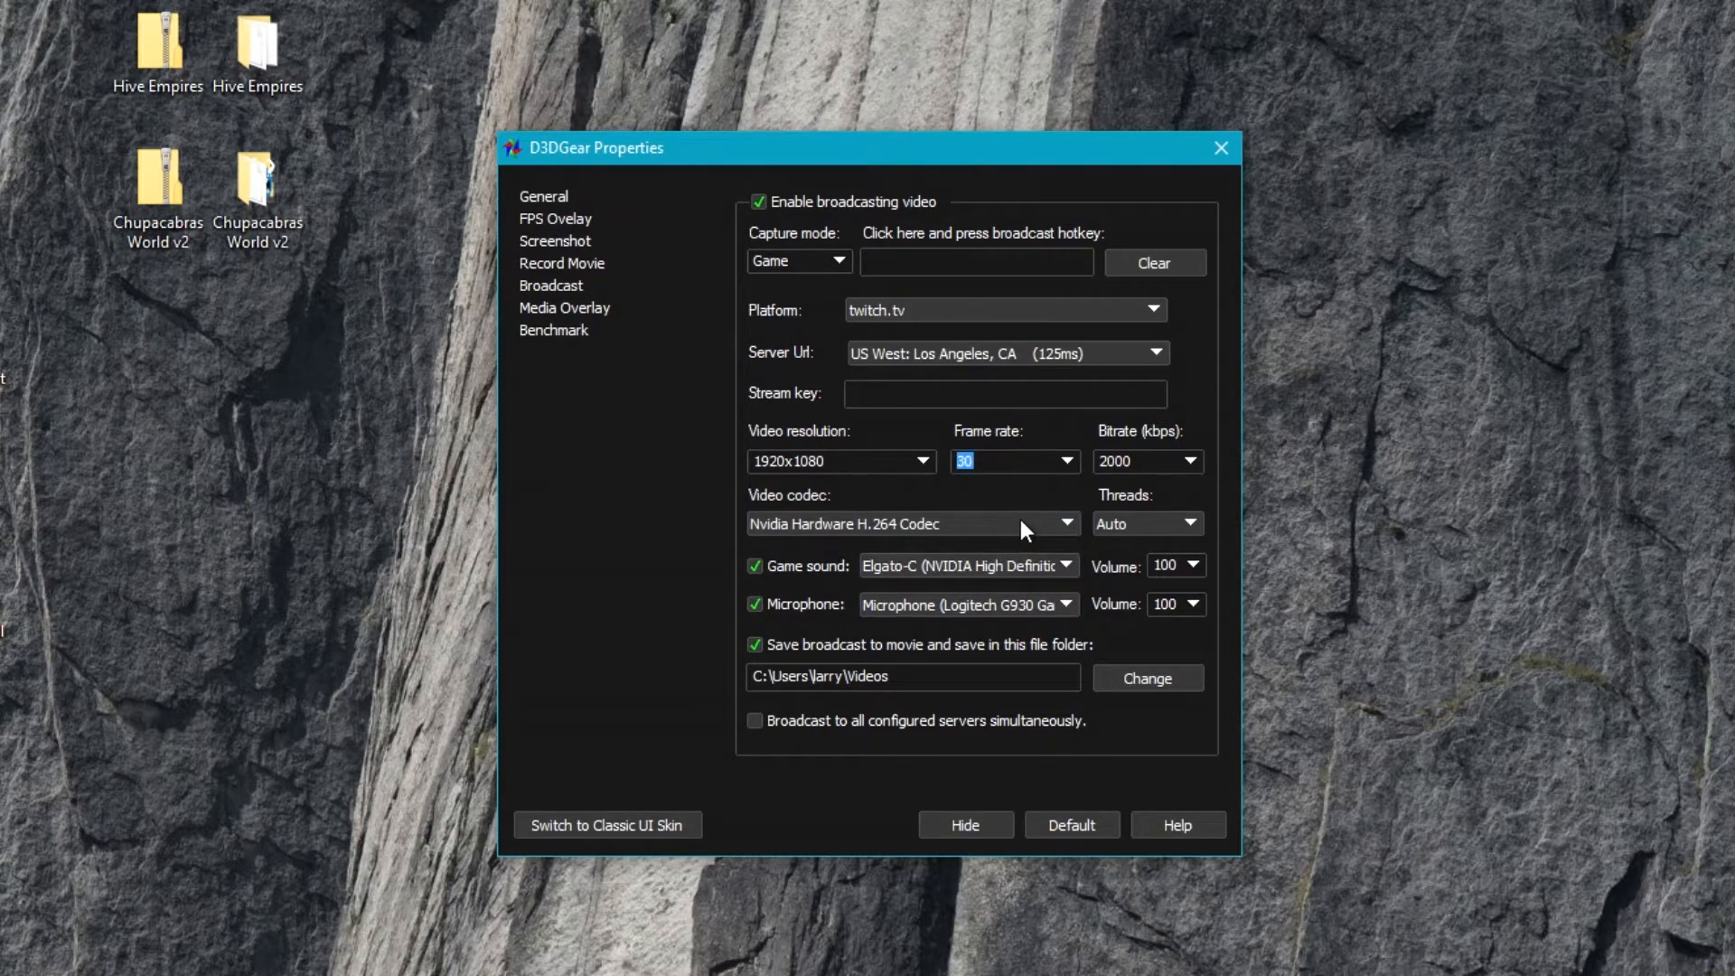
mouse_move(1223, 487)
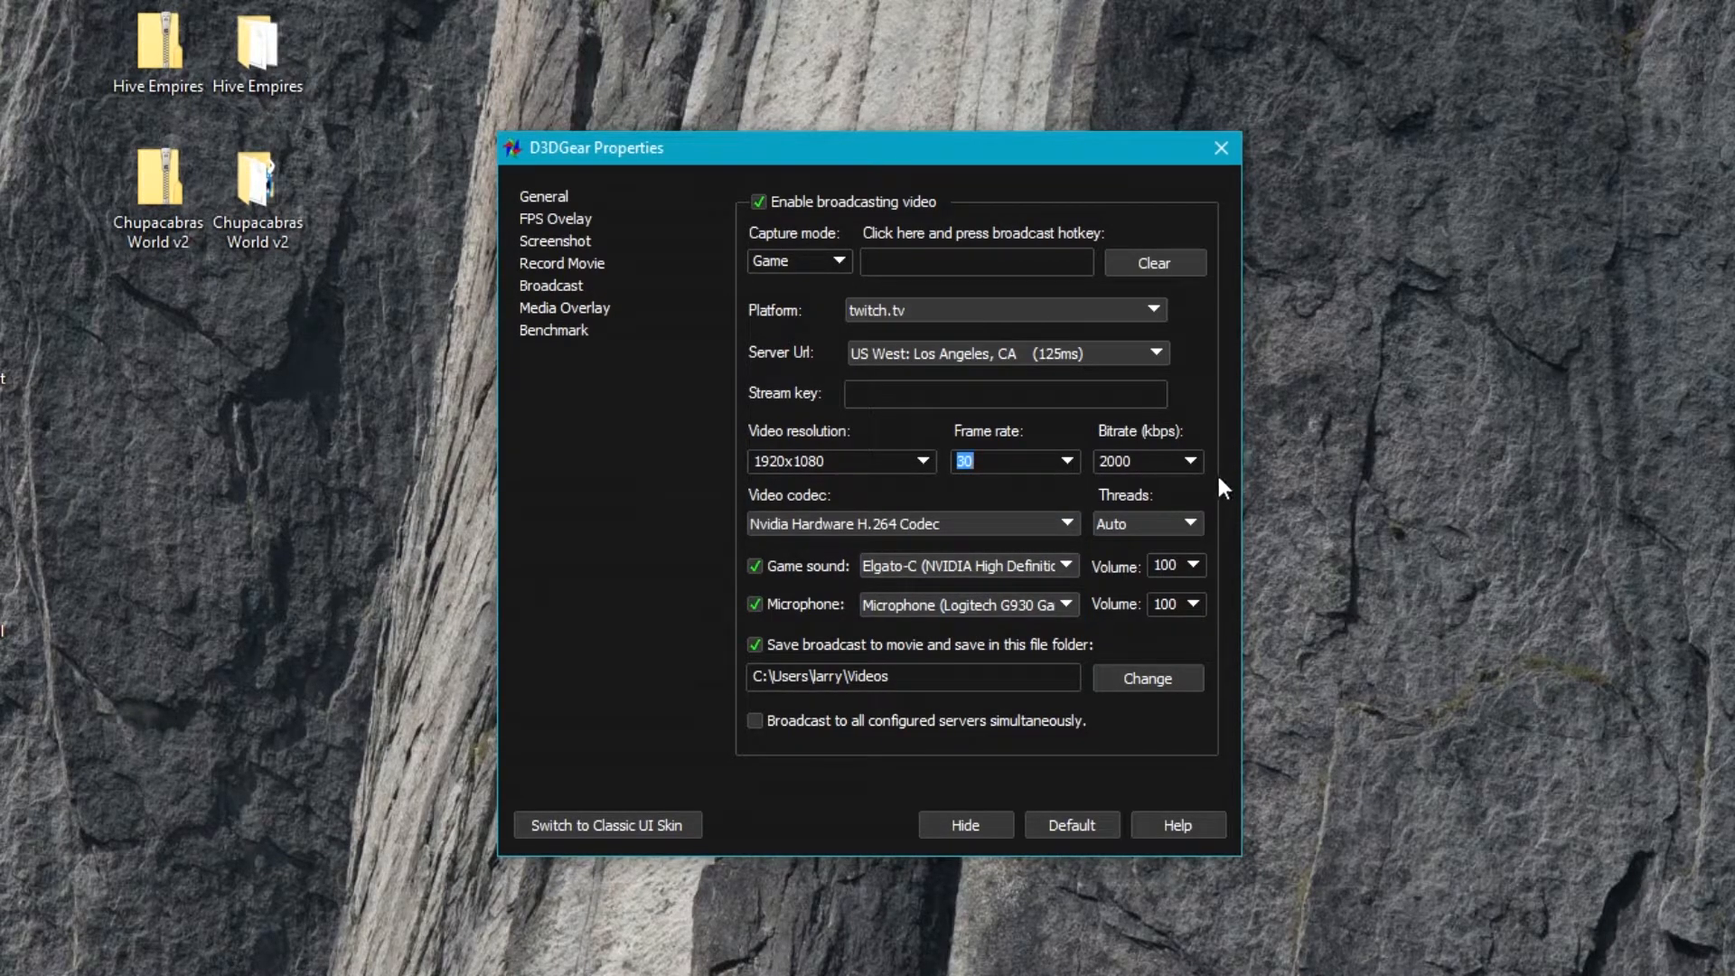
mouse_move(1089, 526)
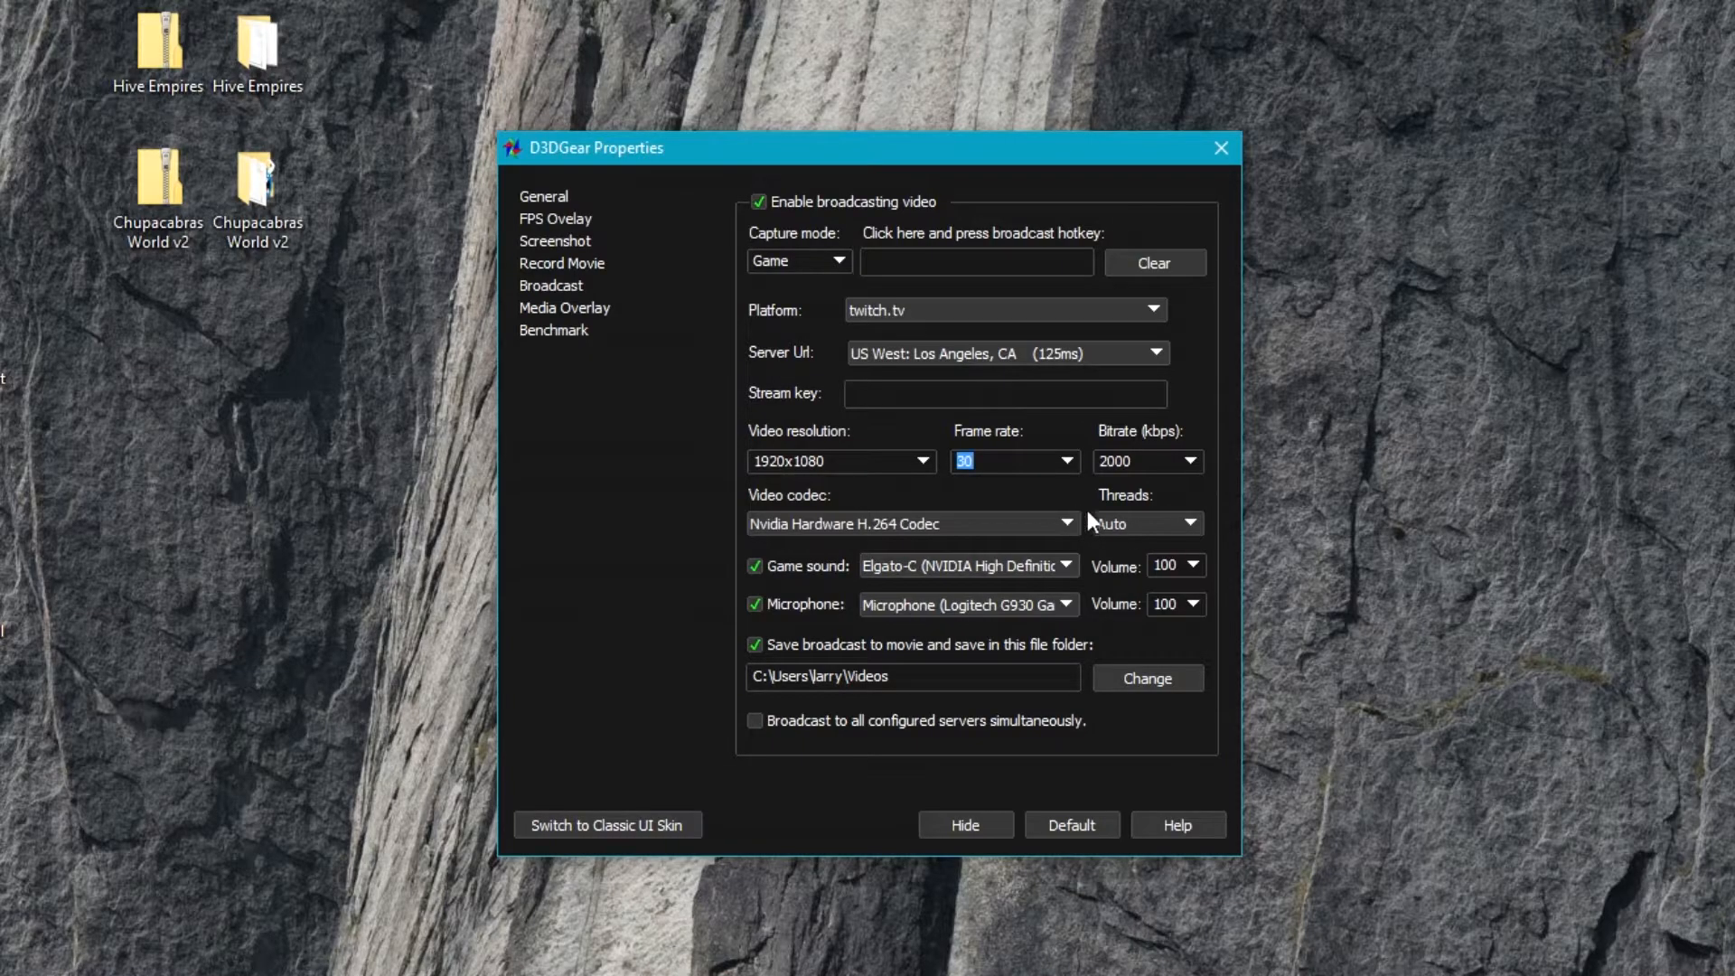
click(1064, 524)
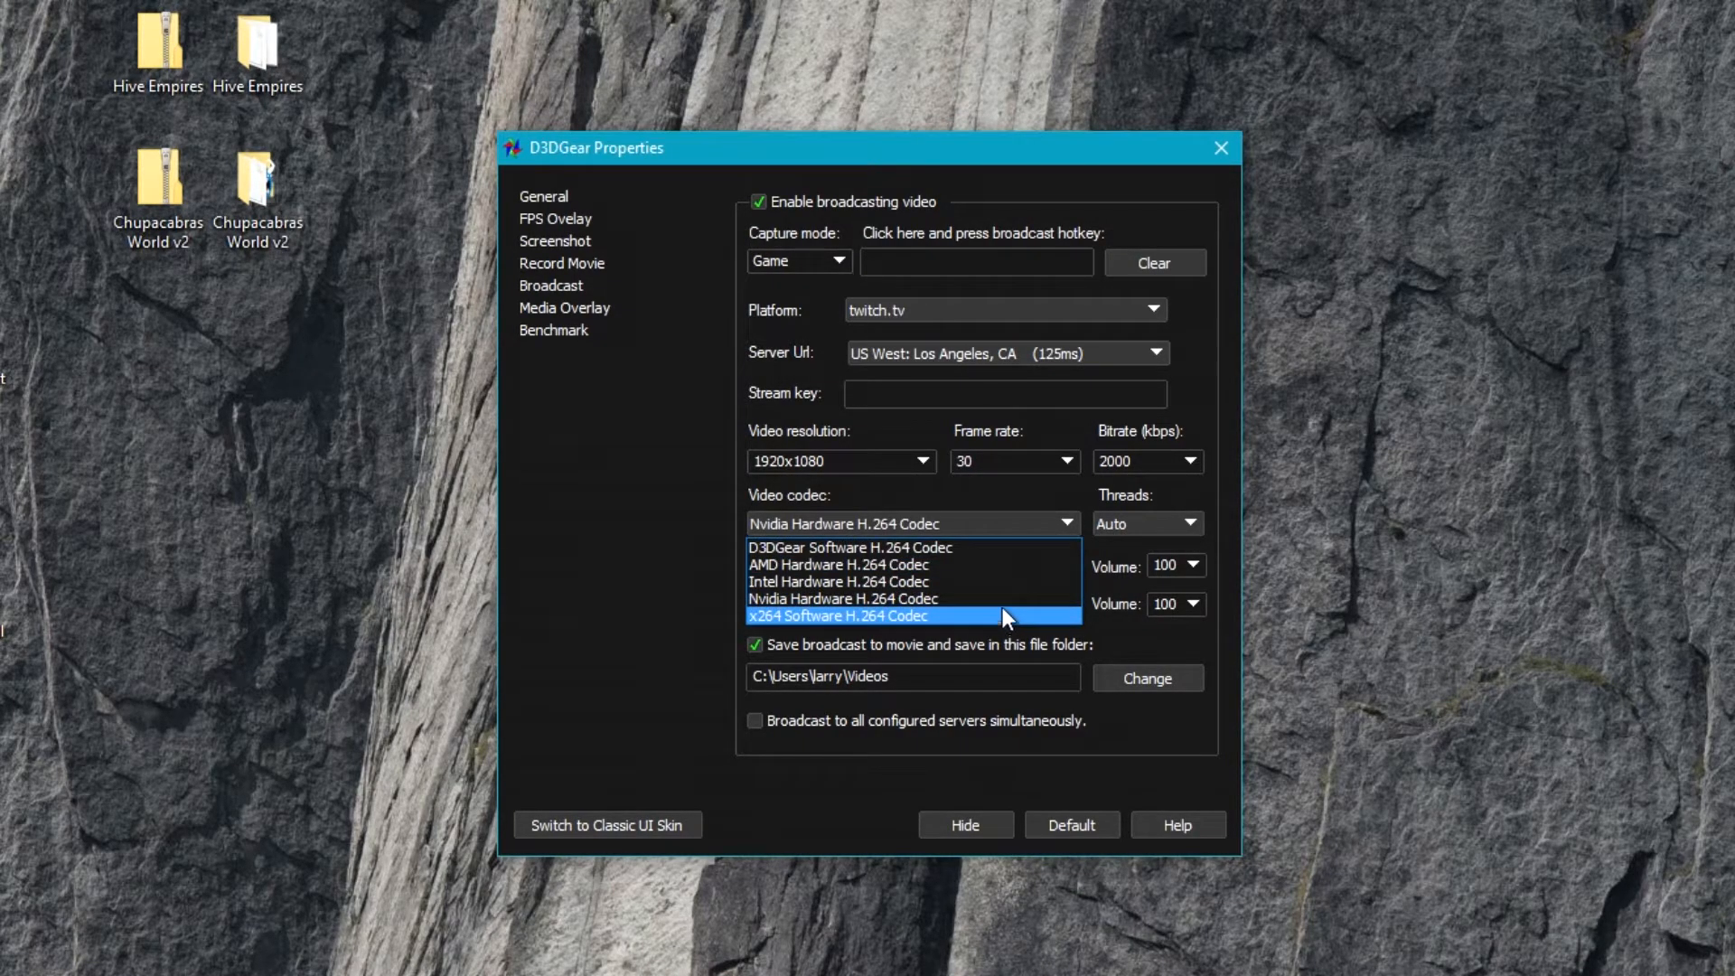
mouse_move(1006, 563)
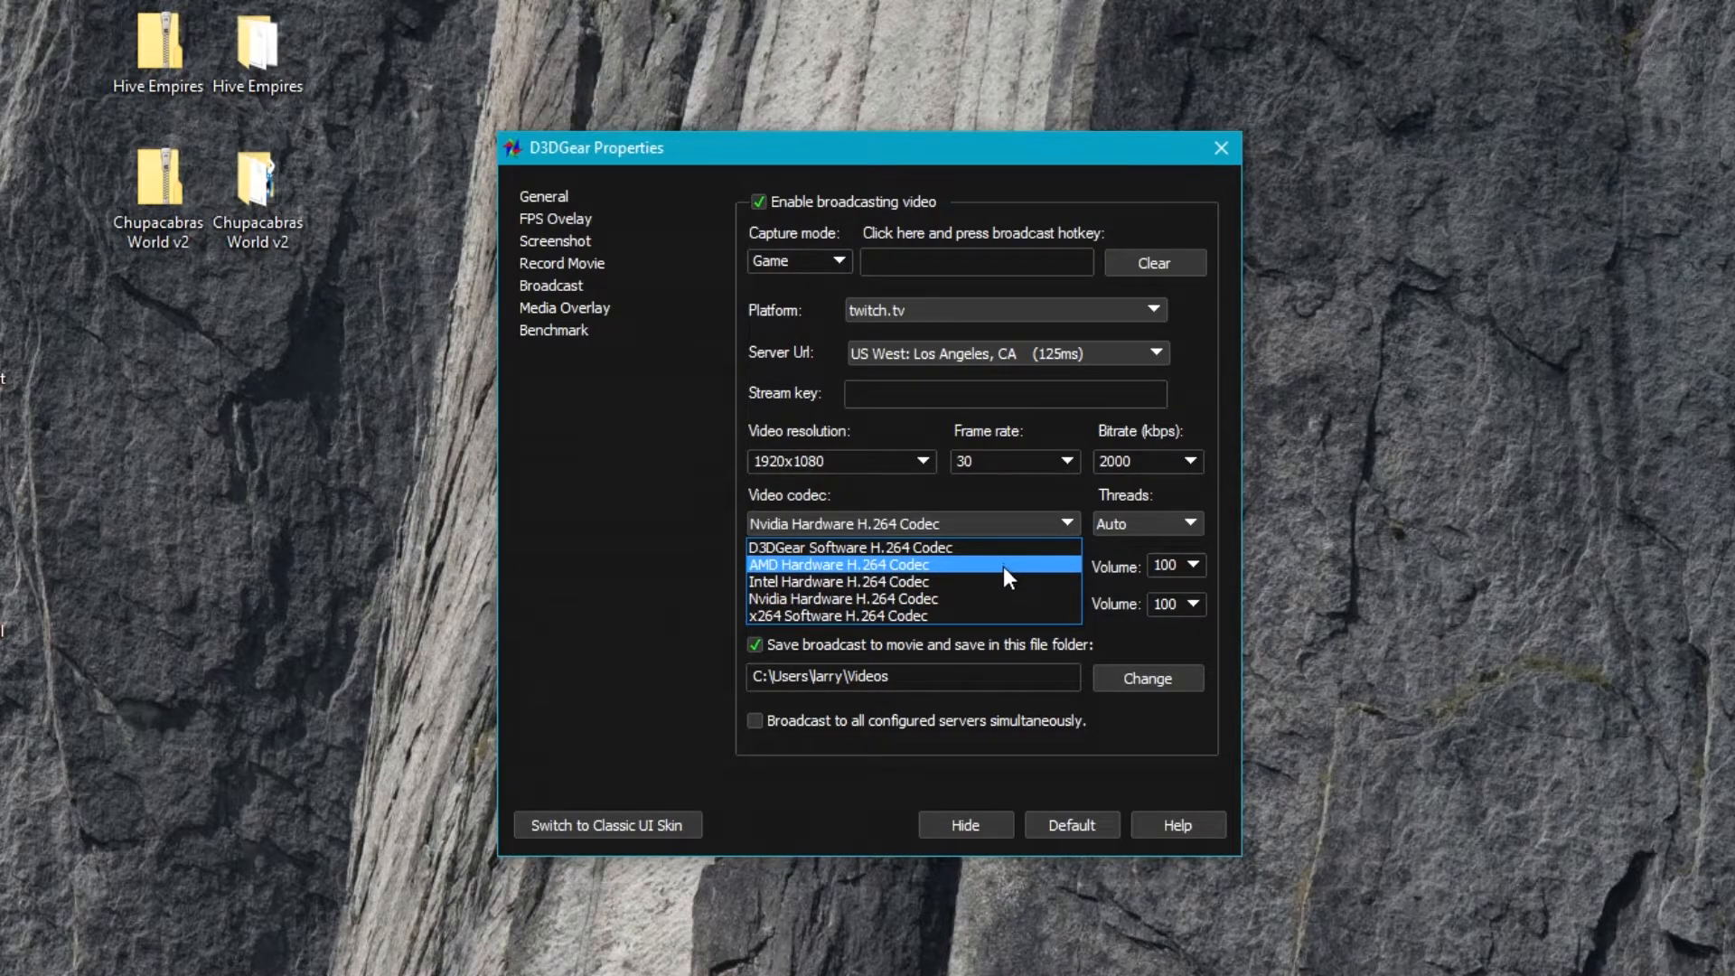
mouse_move(1006, 580)
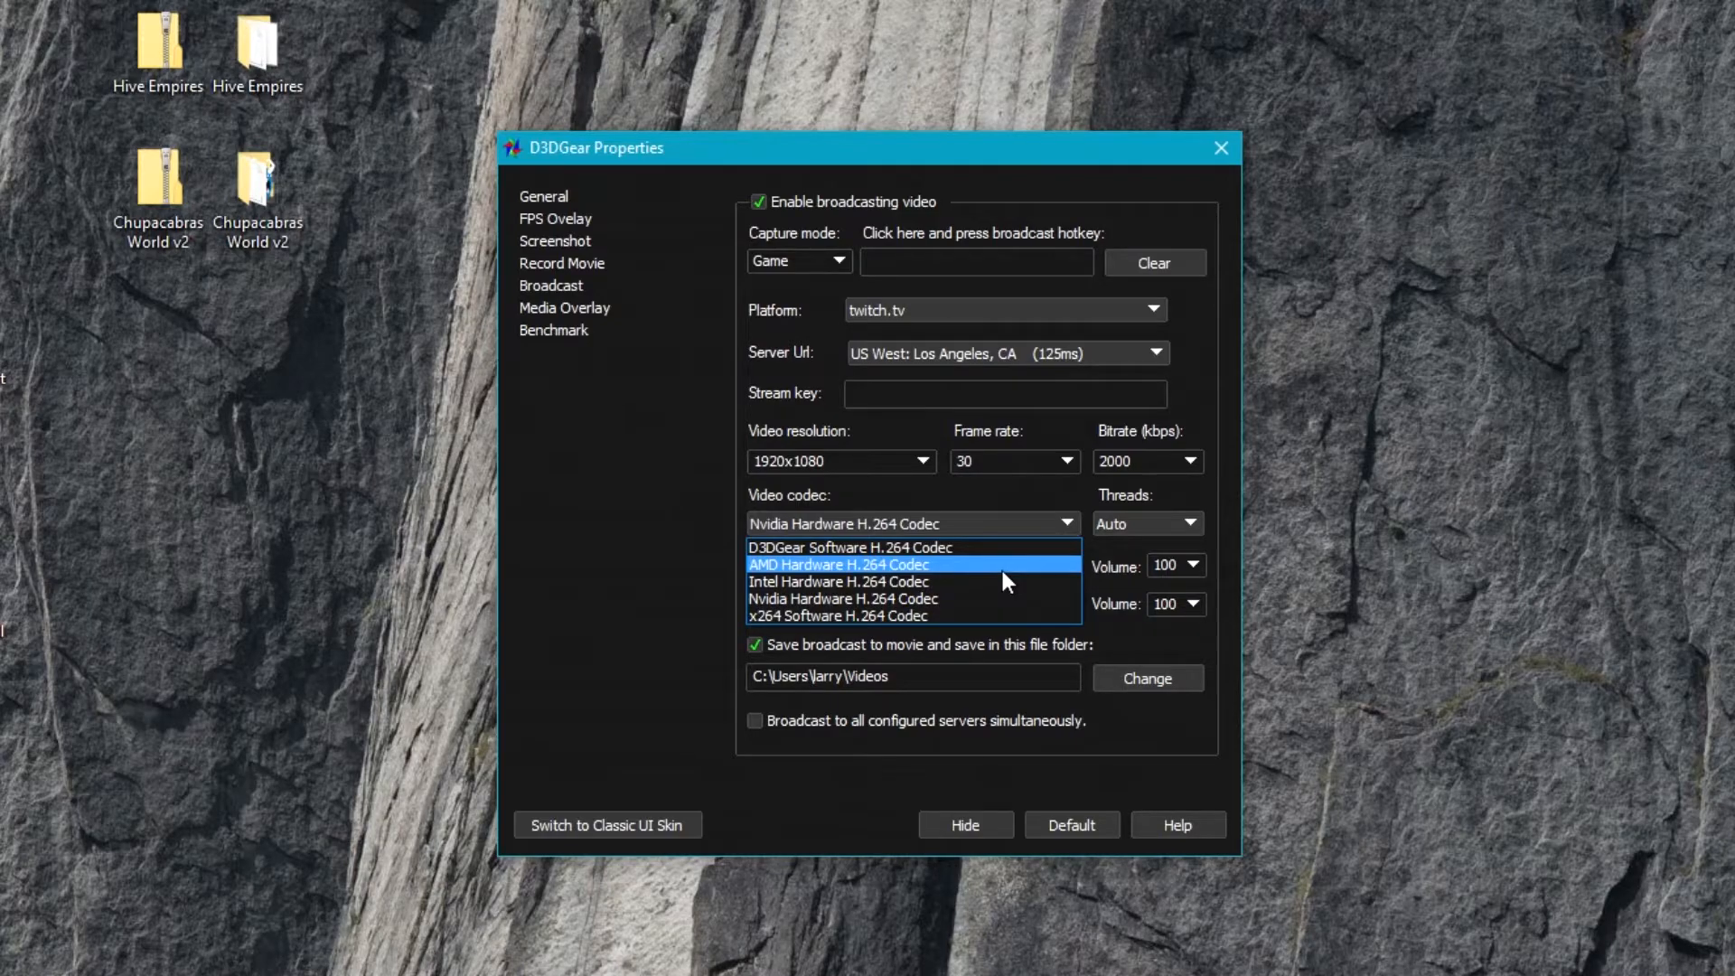
mouse_move(1007, 546)
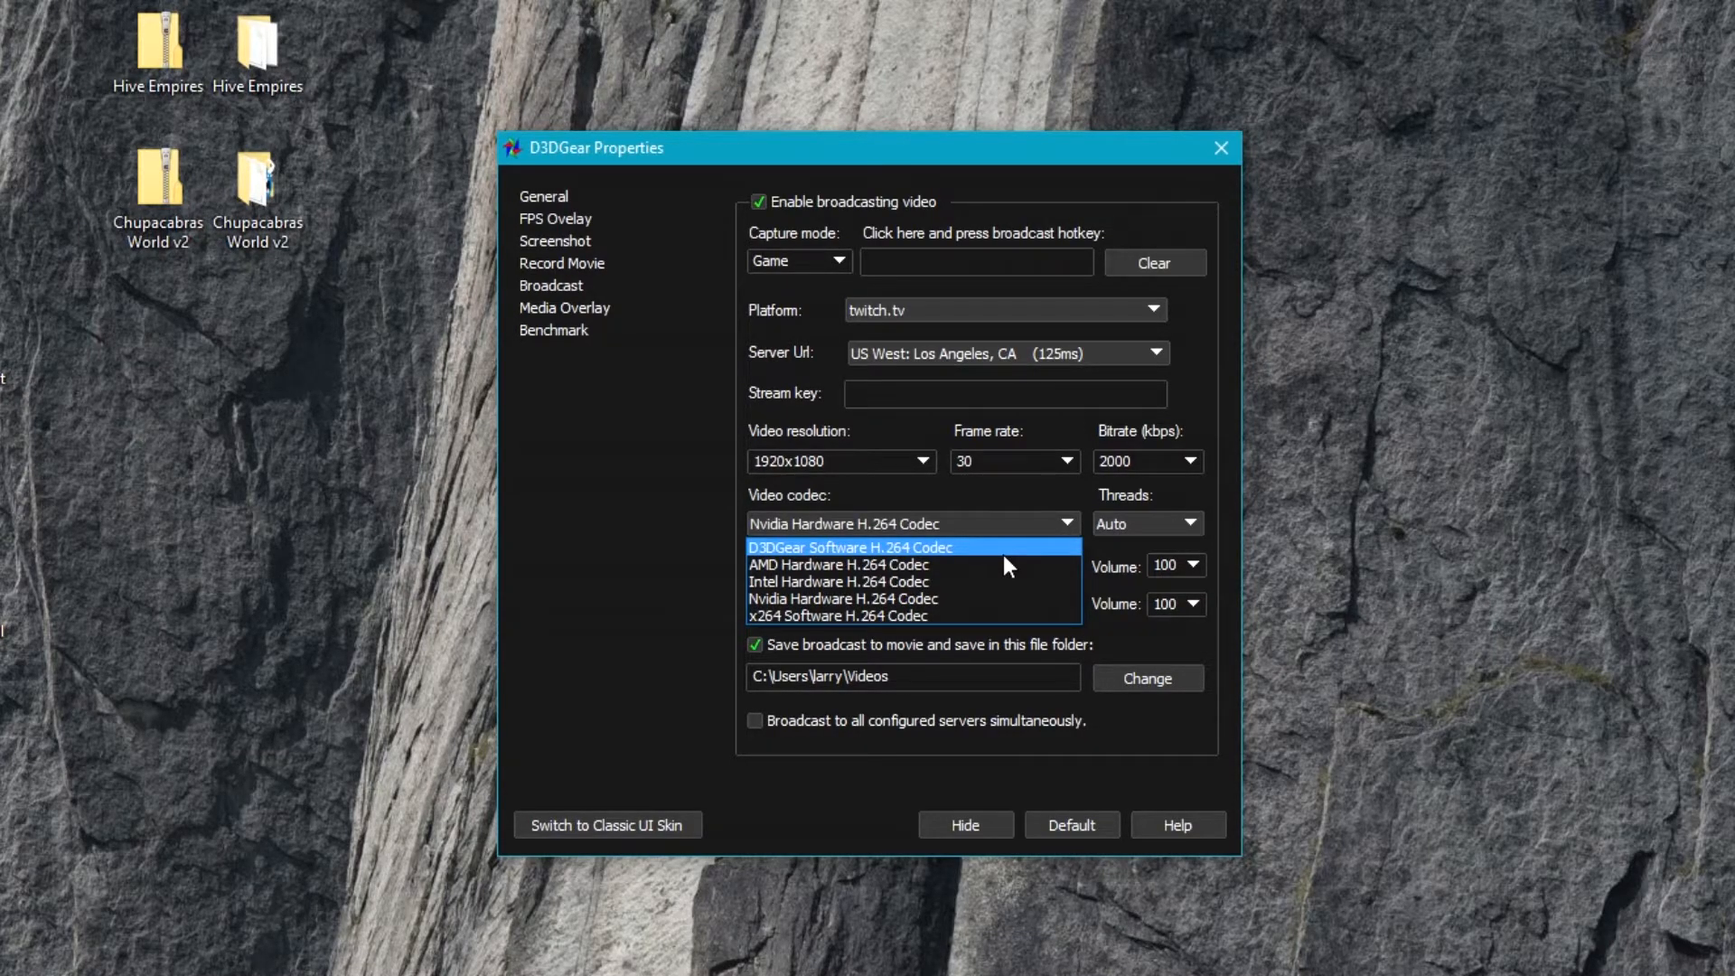
click(850, 545)
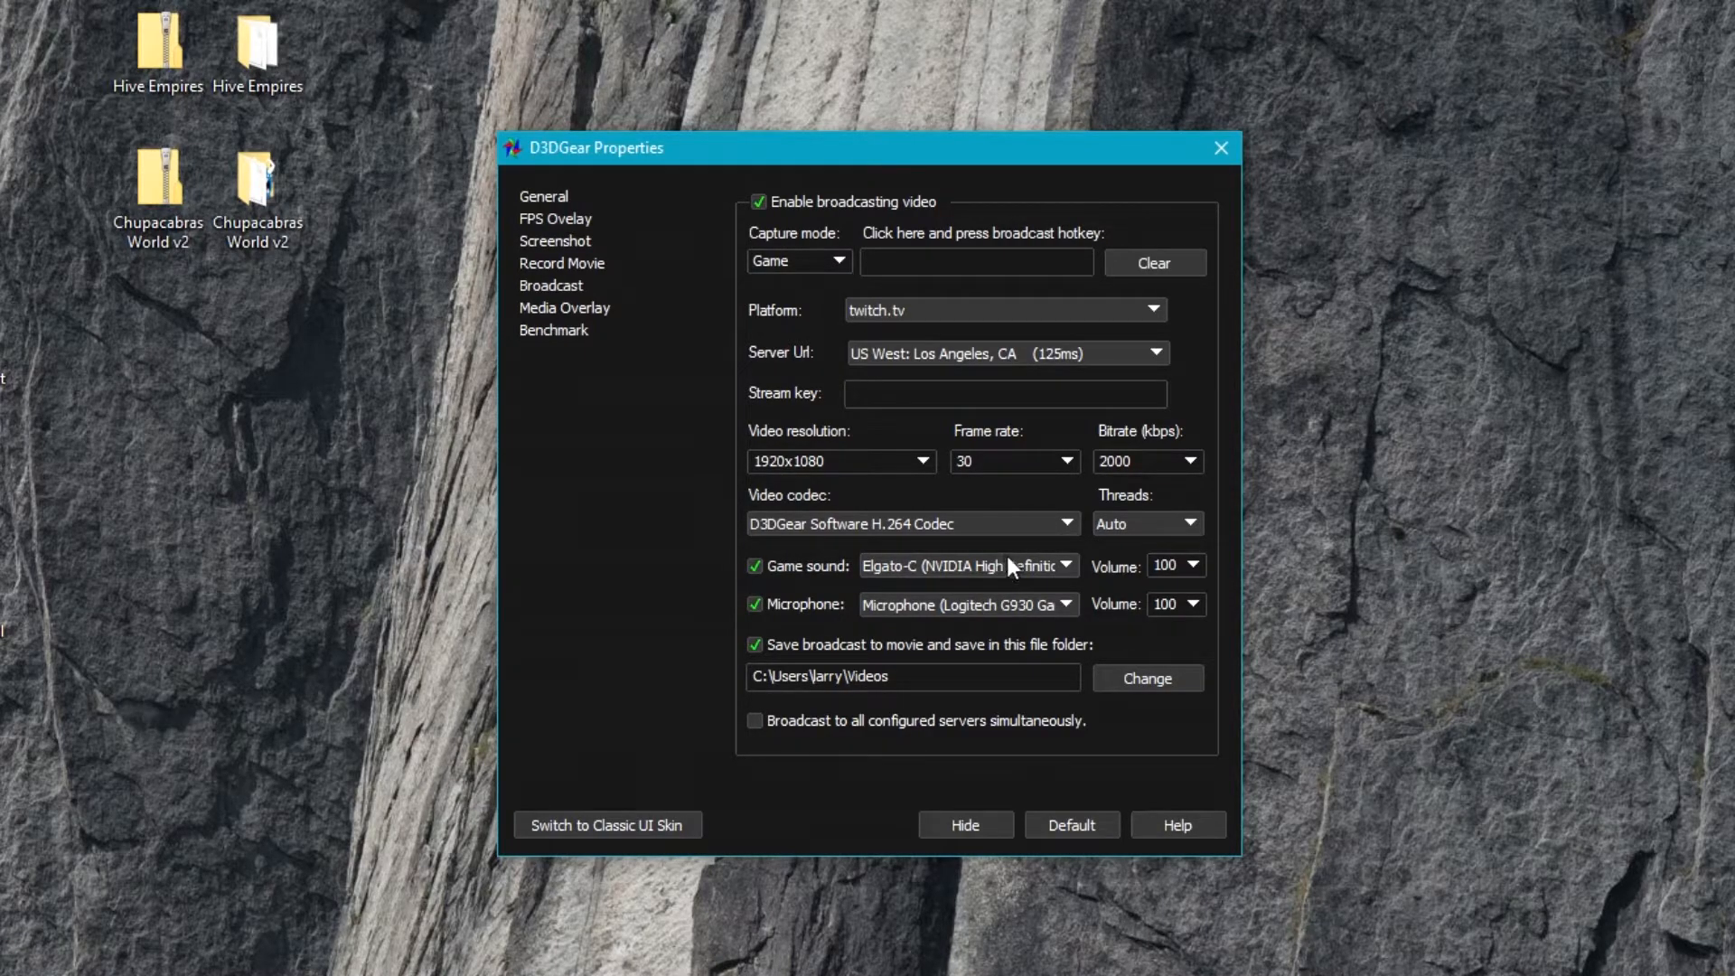
mouse_move(1160, 544)
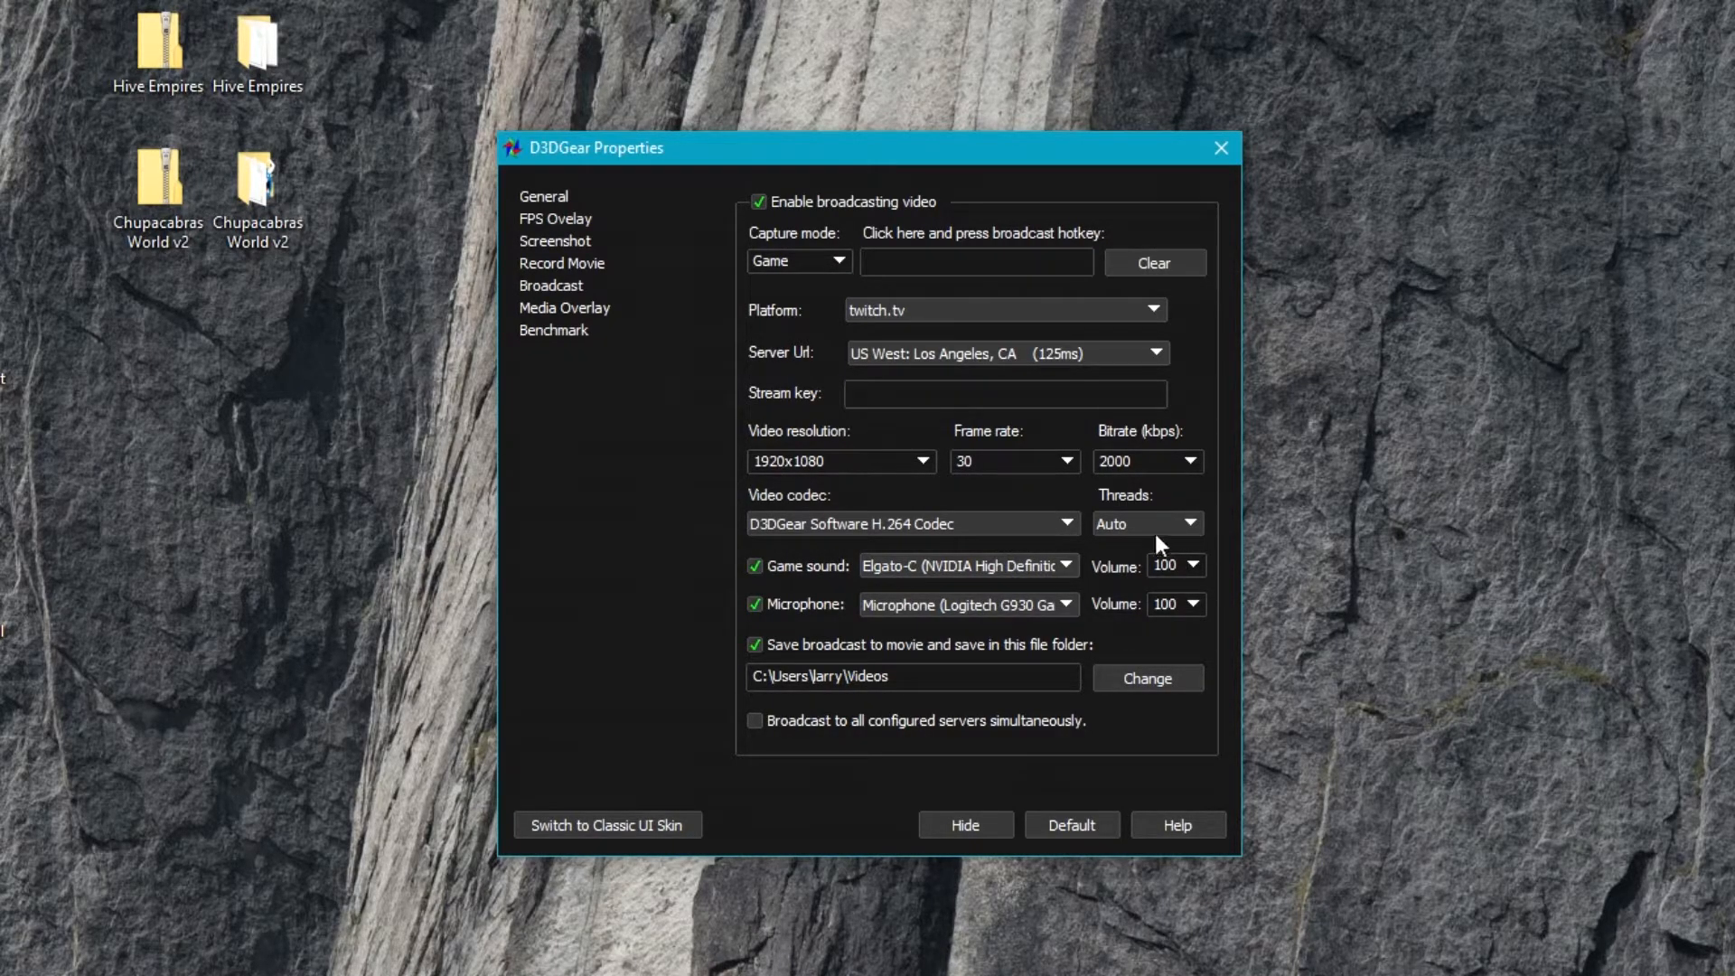
mouse_move(896, 574)
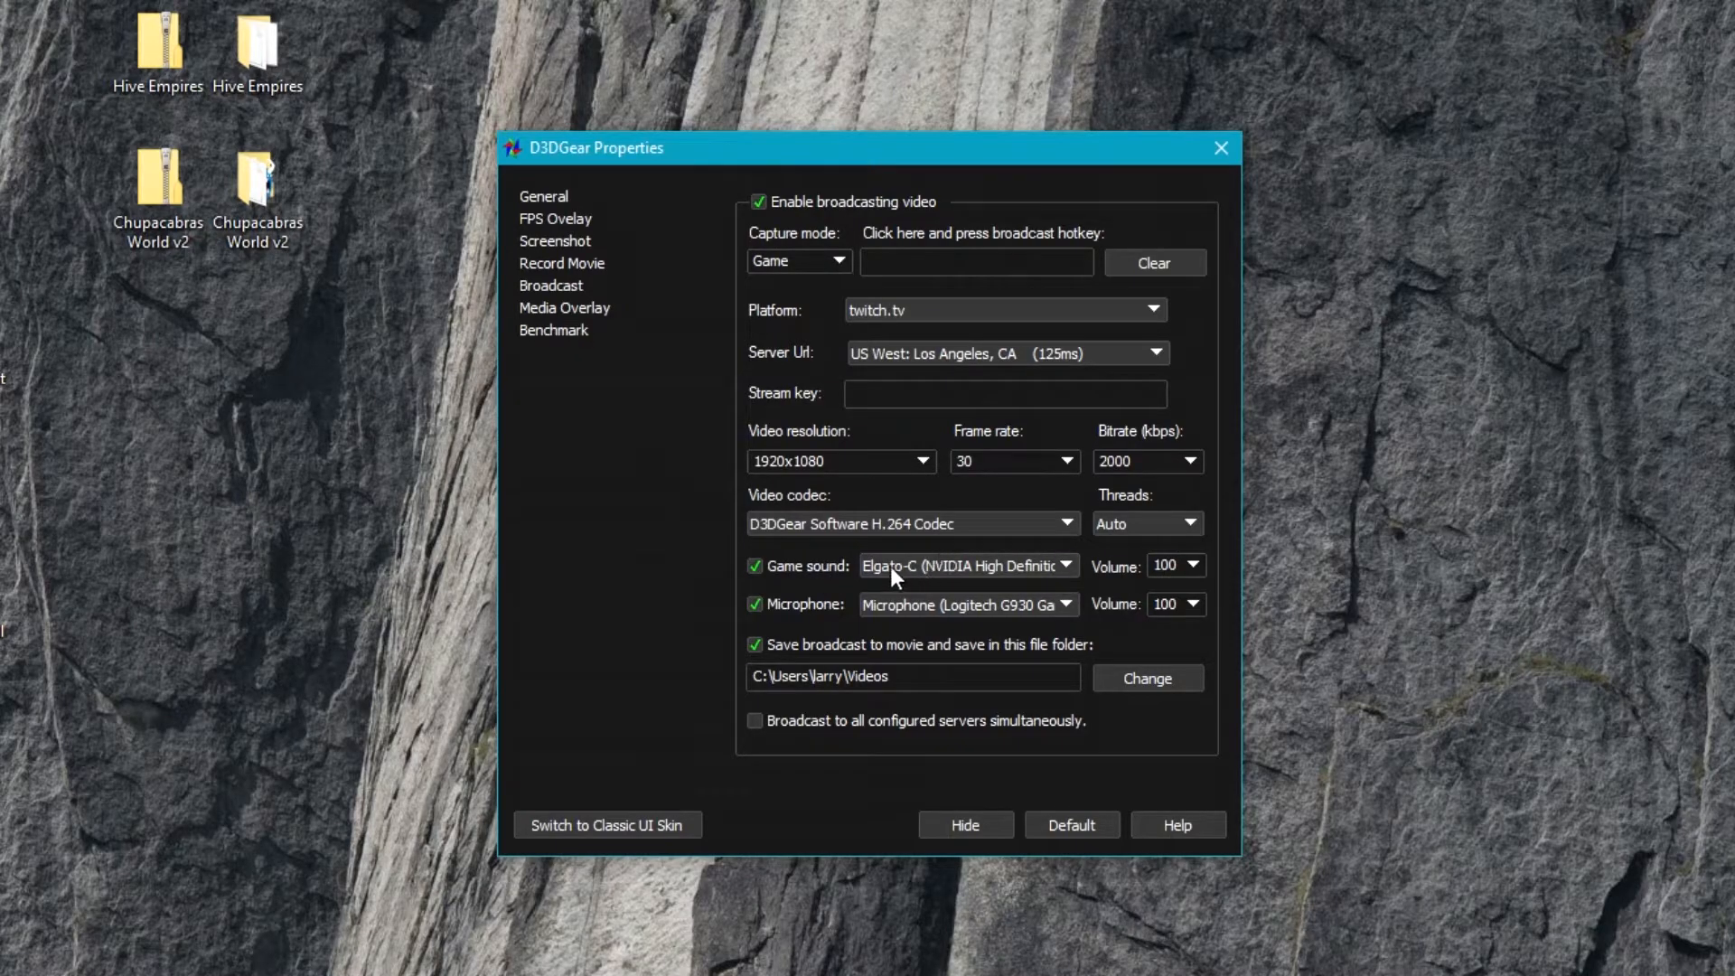
mouse_move(920, 623)
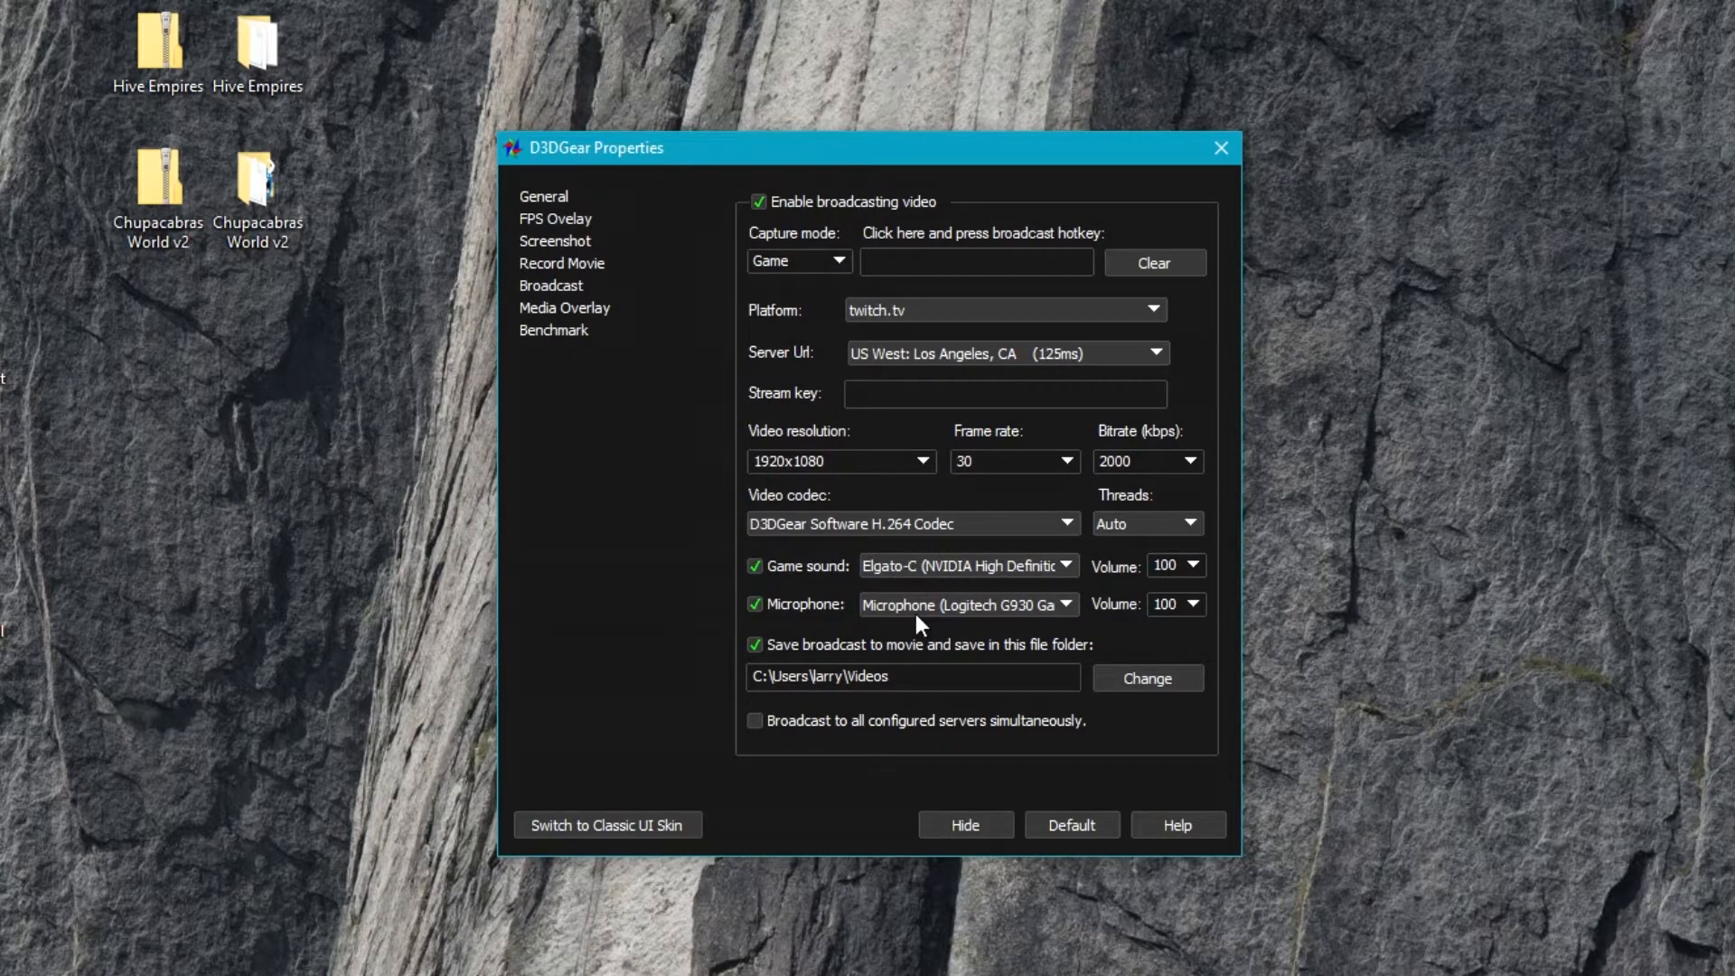
- Turn off 'Save broadcast to movie' and leave broadcasting to all configured servers simultaneously unchecked
click(755, 643)
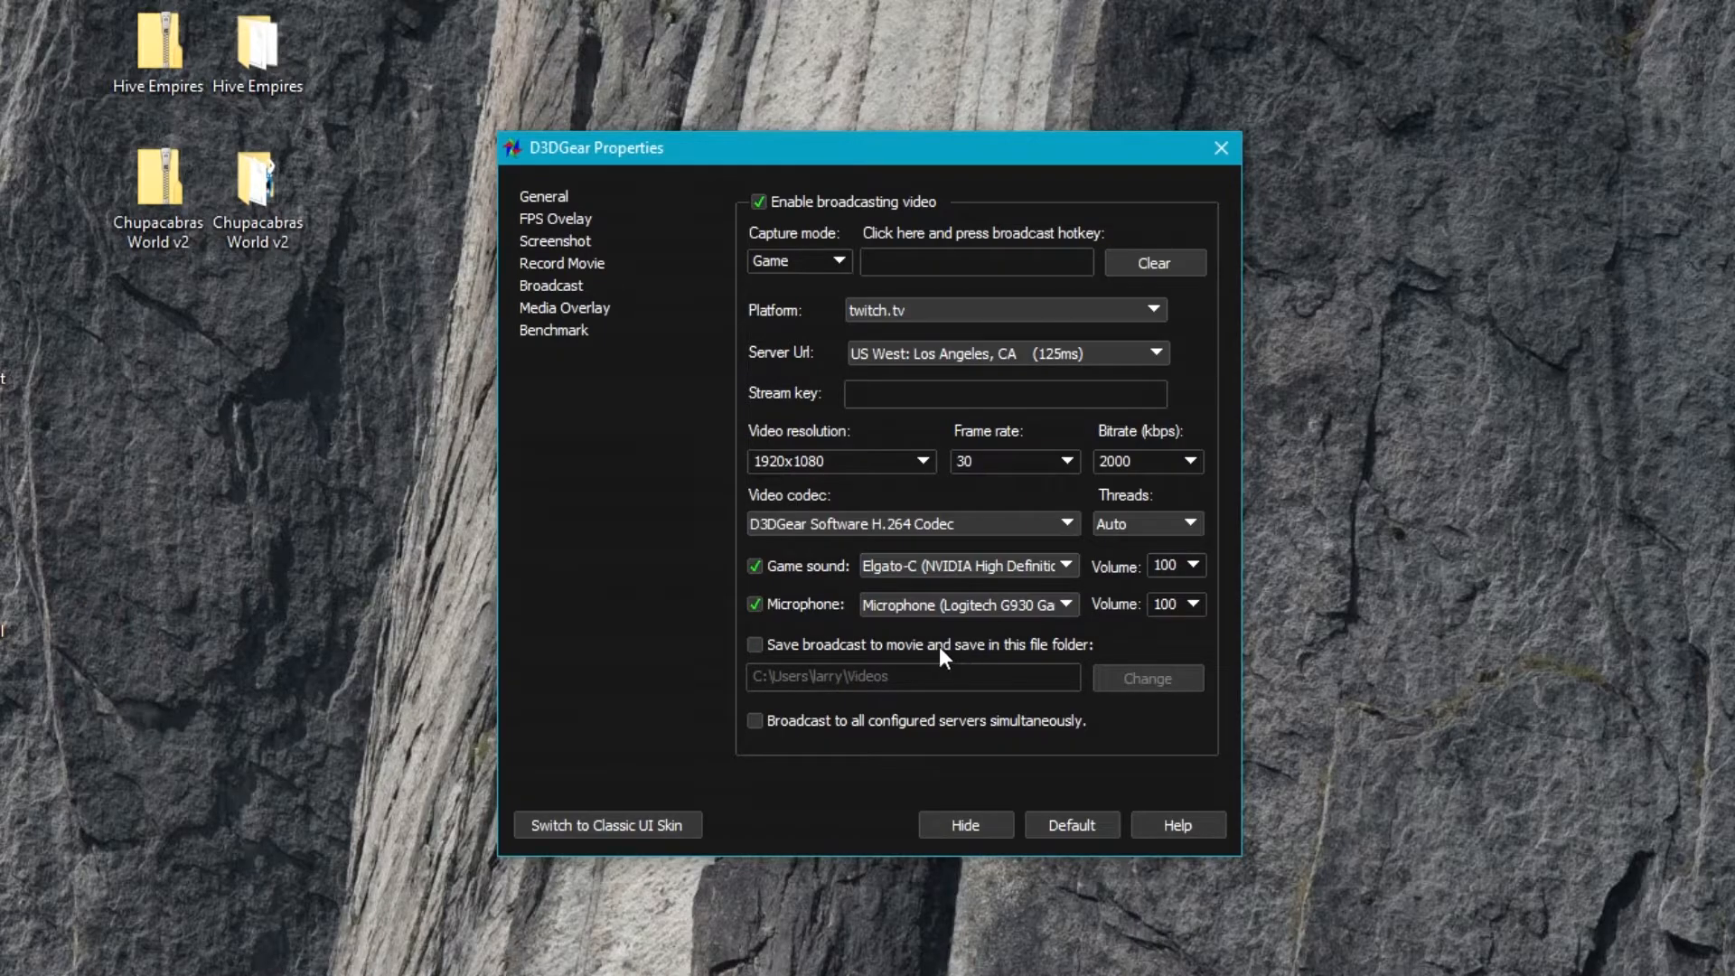
click(755, 649)
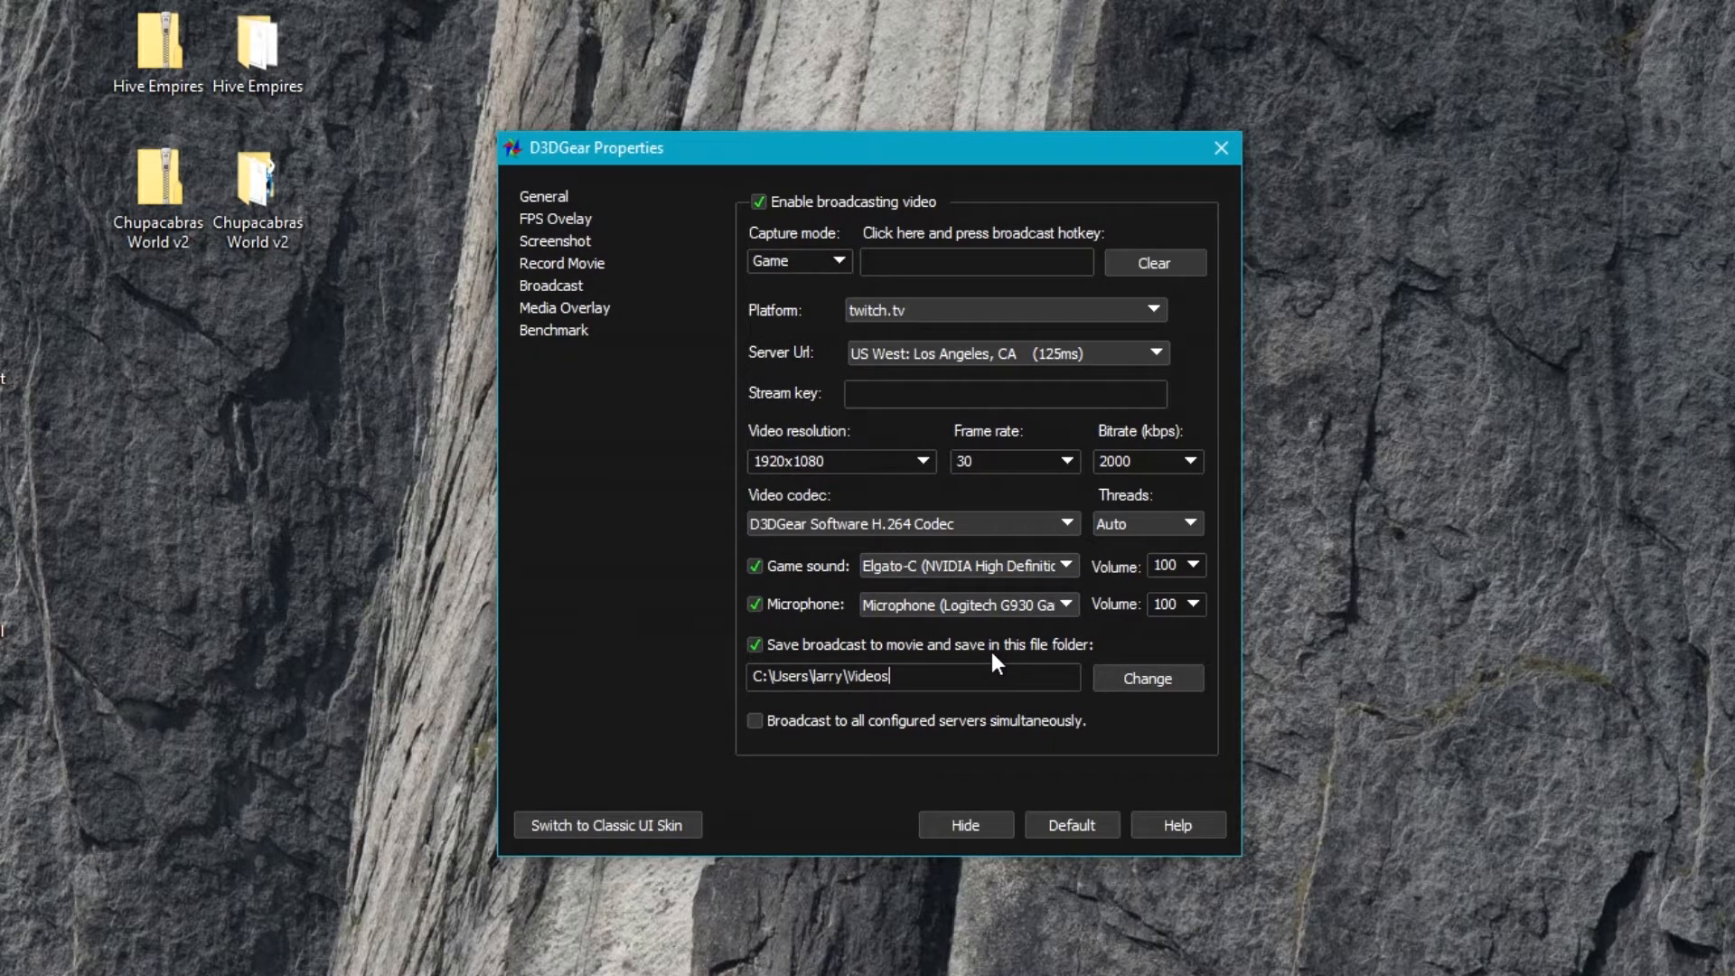
mouse_move(1028, 708)
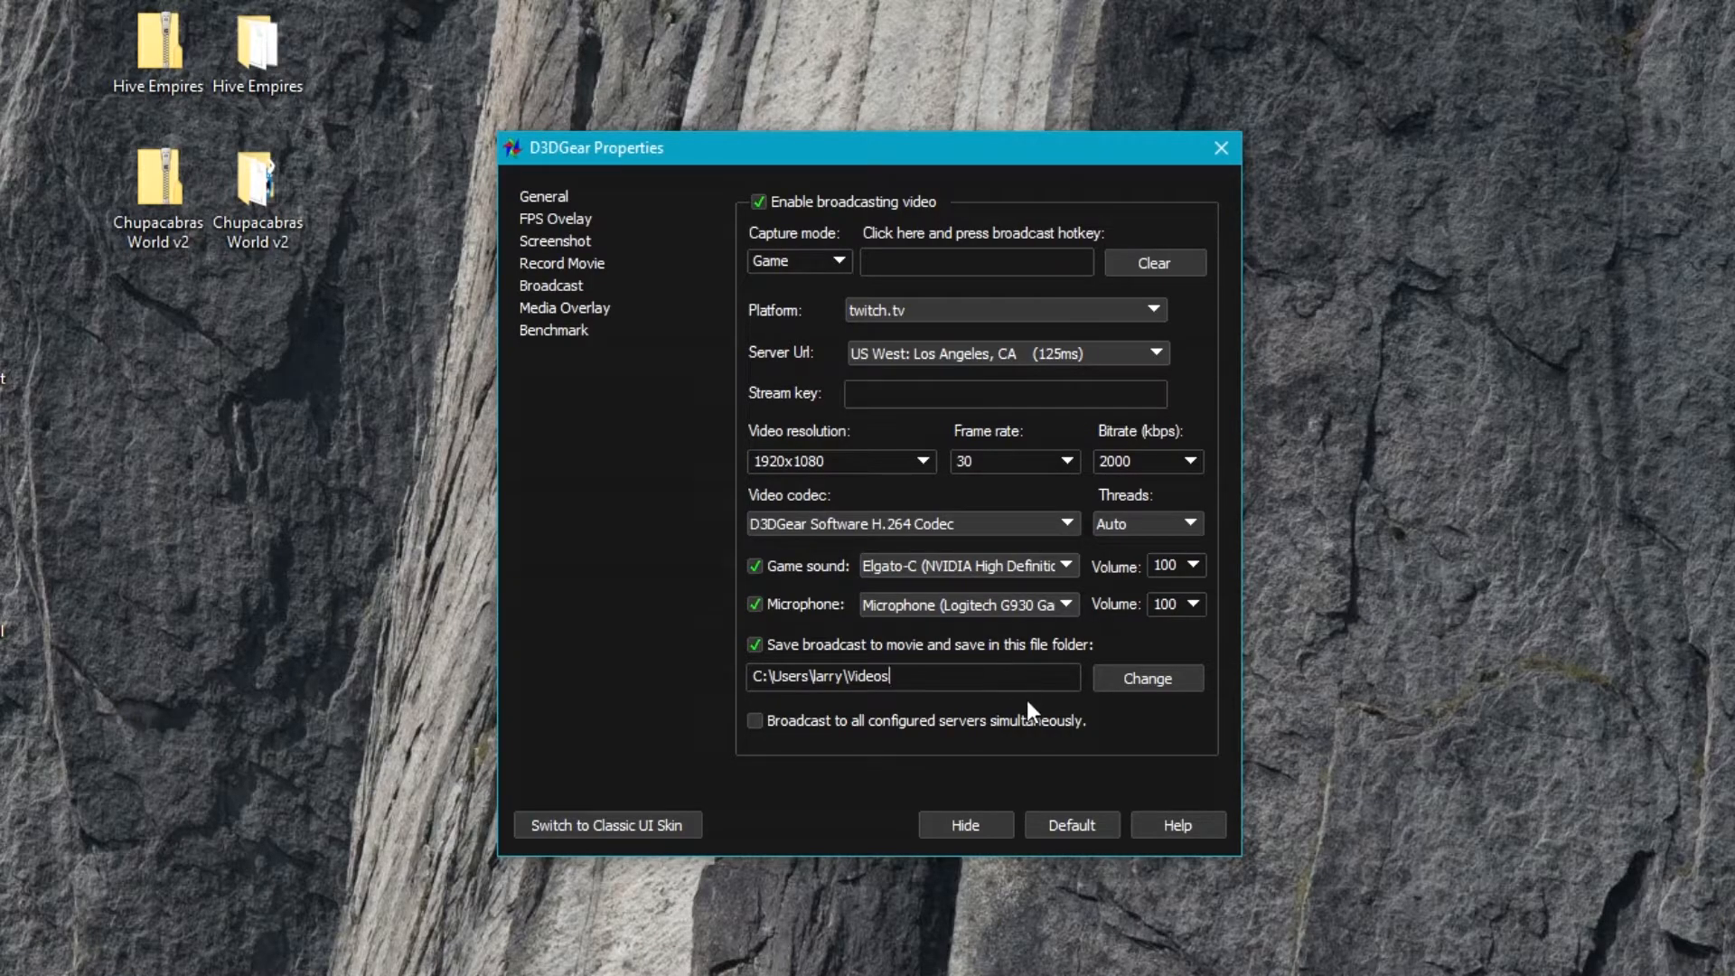
mouse_move(862, 739)
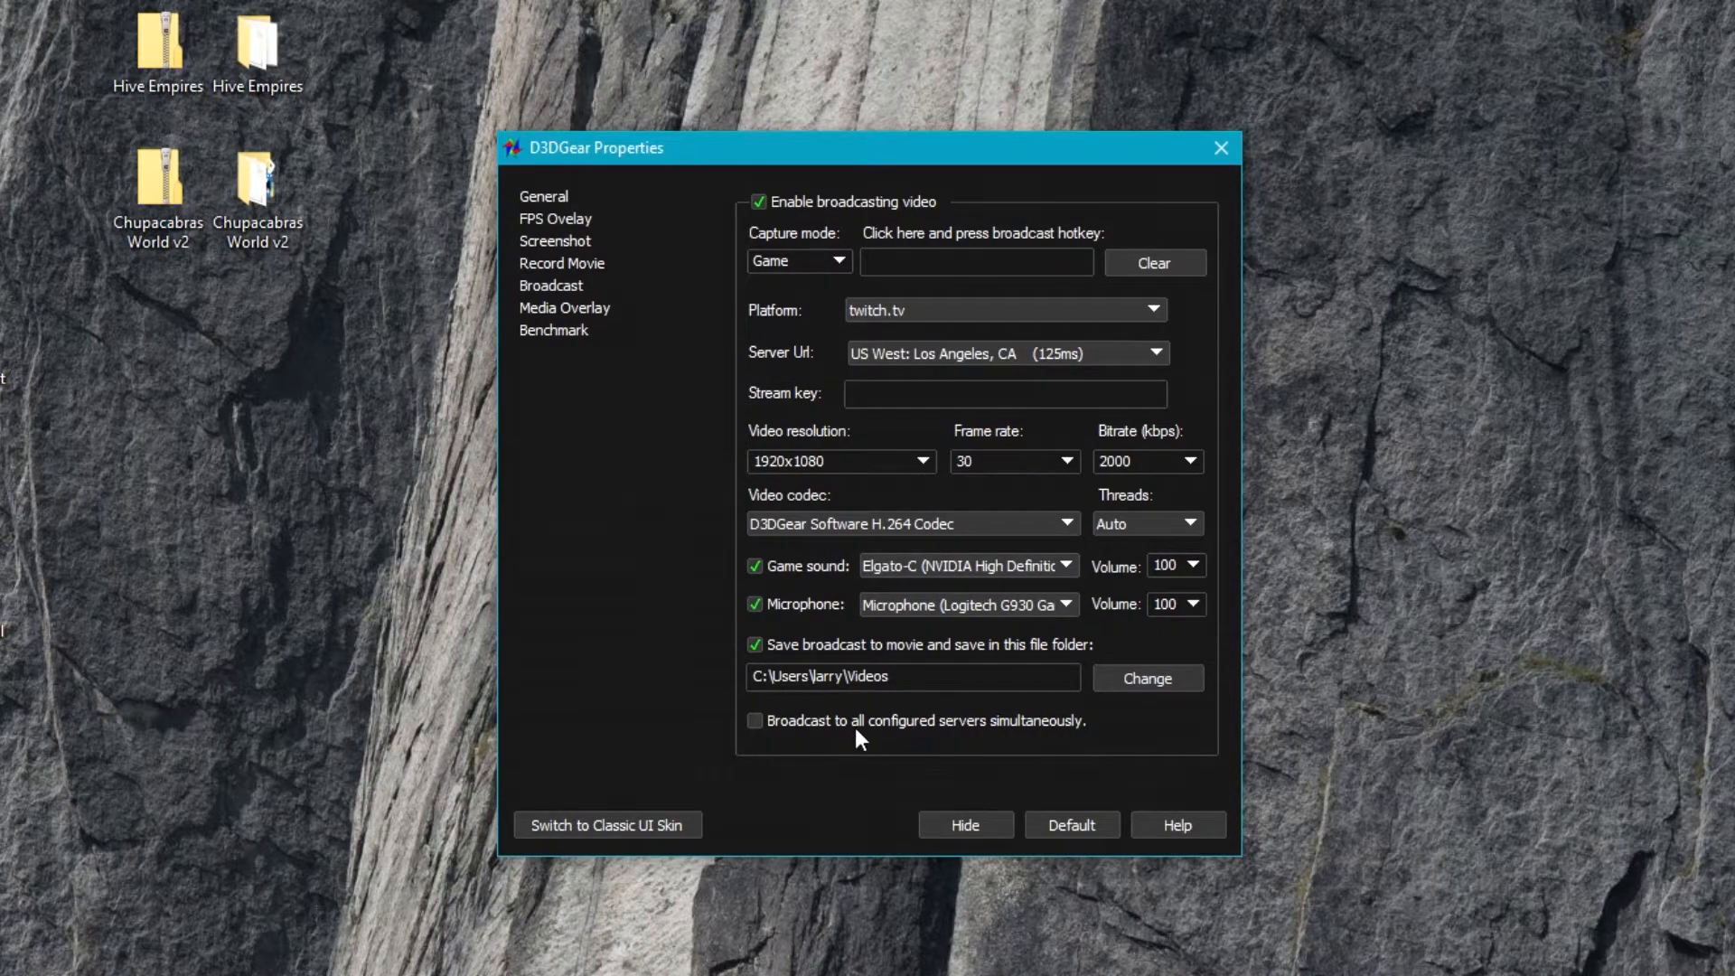
mouse_move(907, 557)
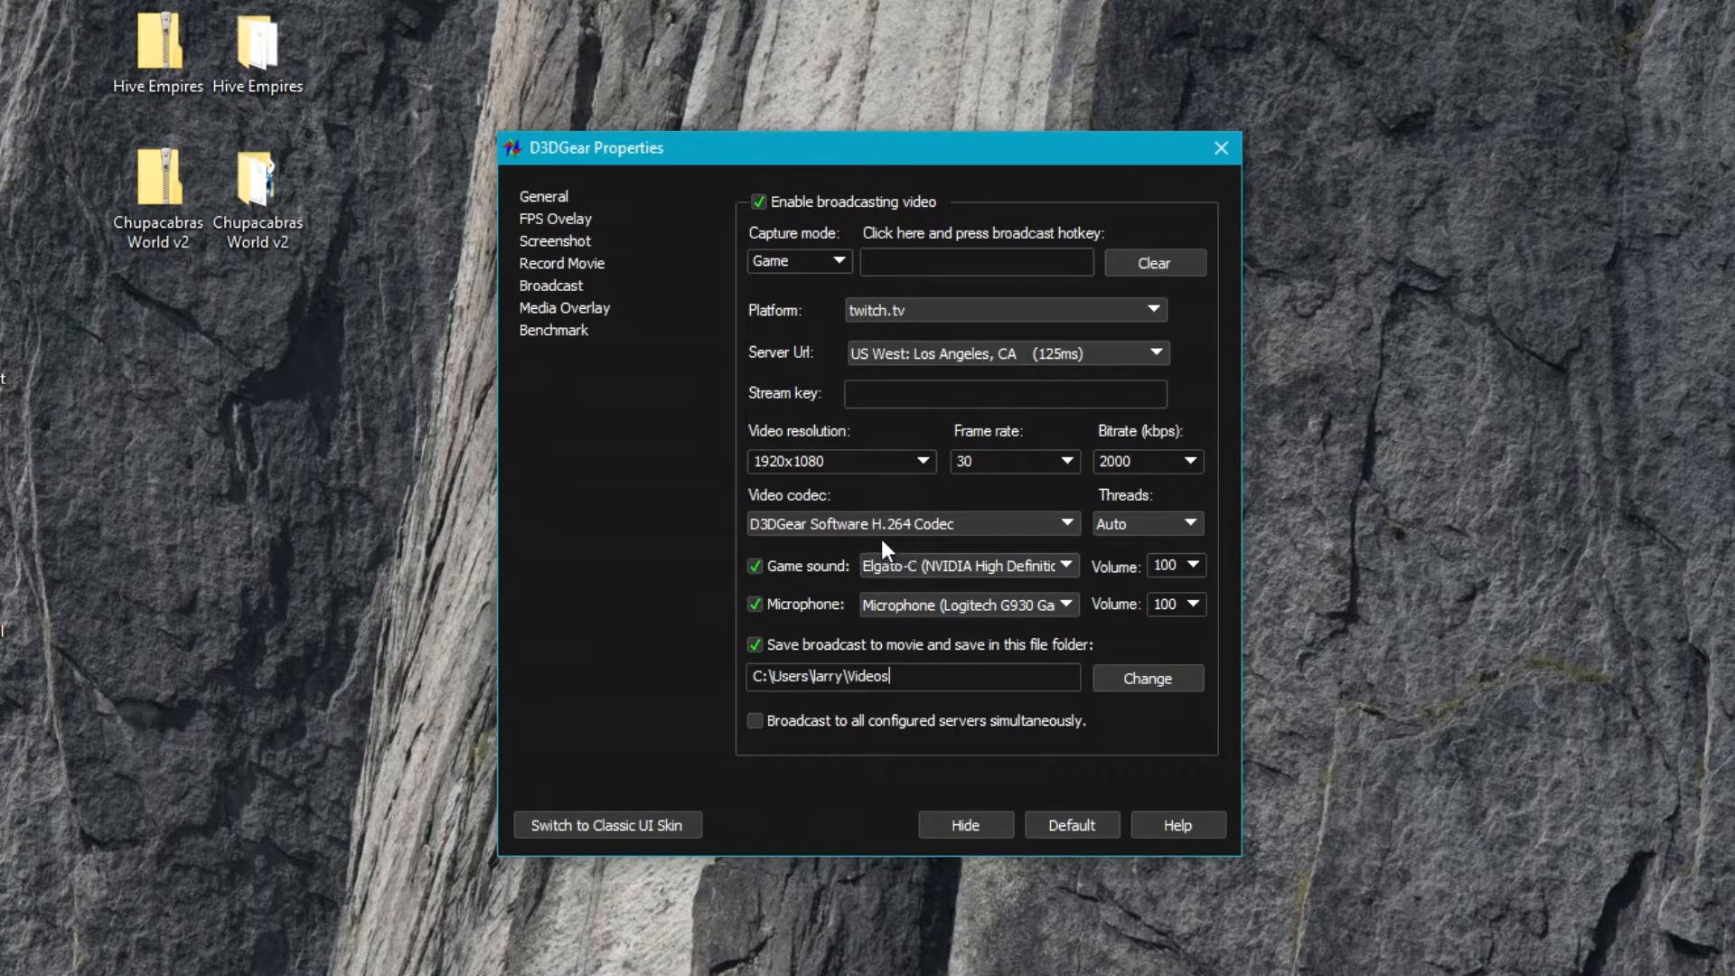
mouse_move(905, 539)
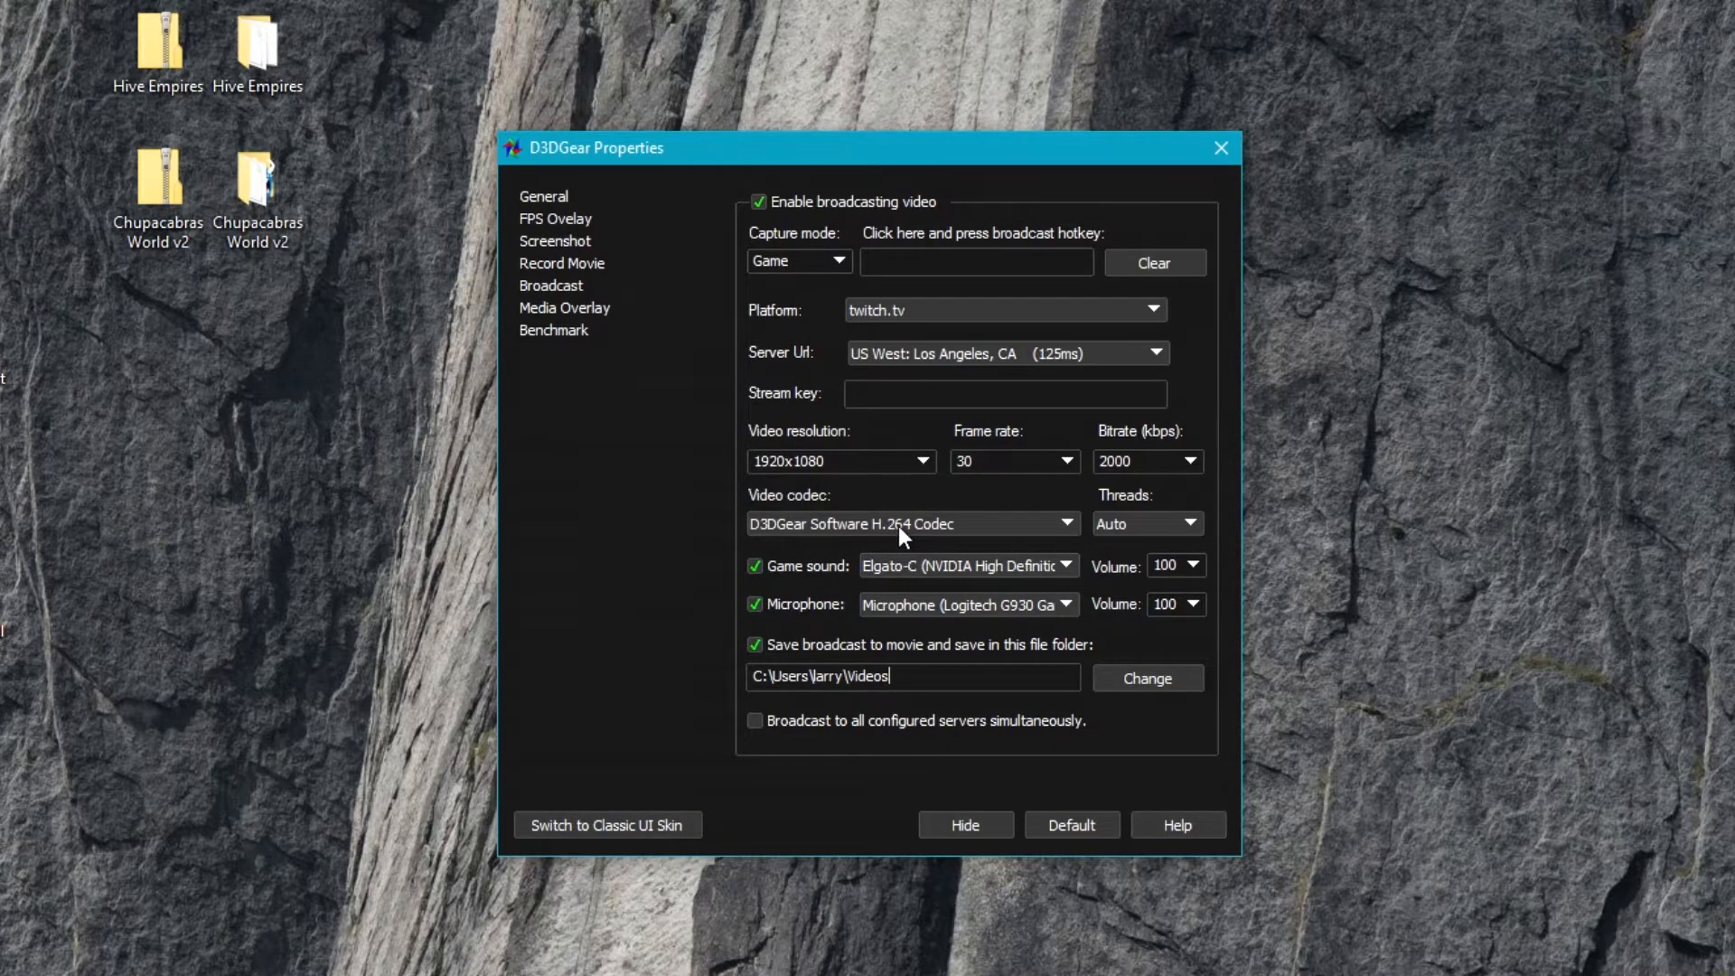
mouse_move(806, 648)
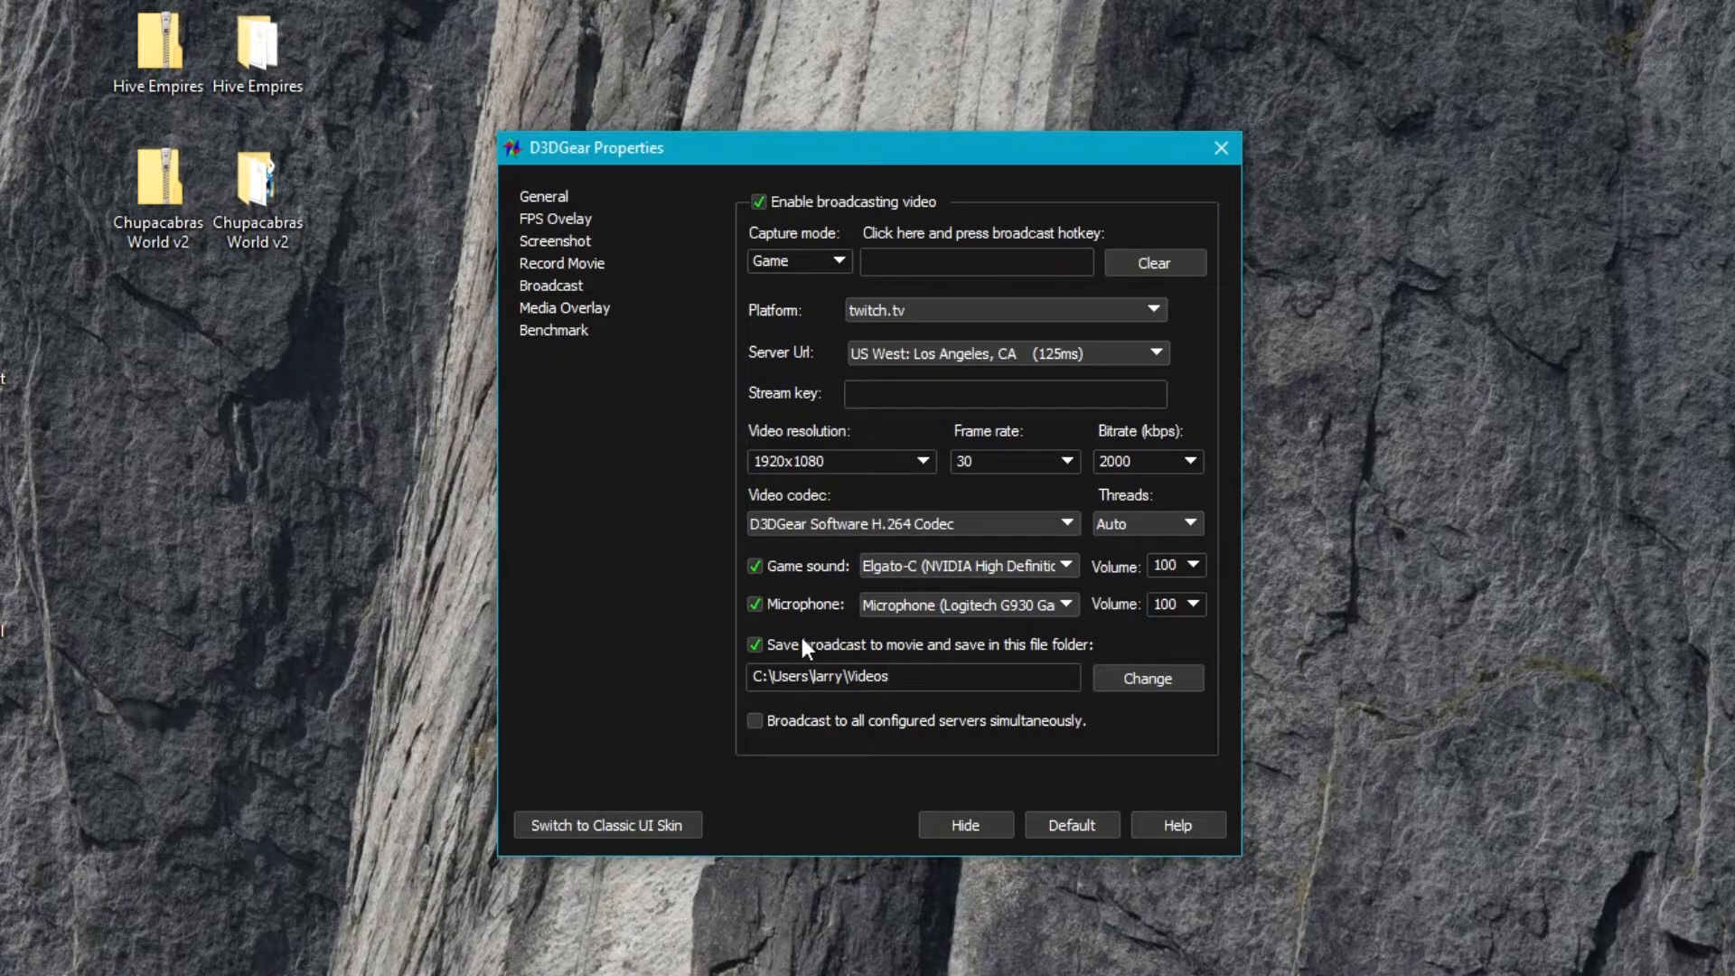
click(906, 676)
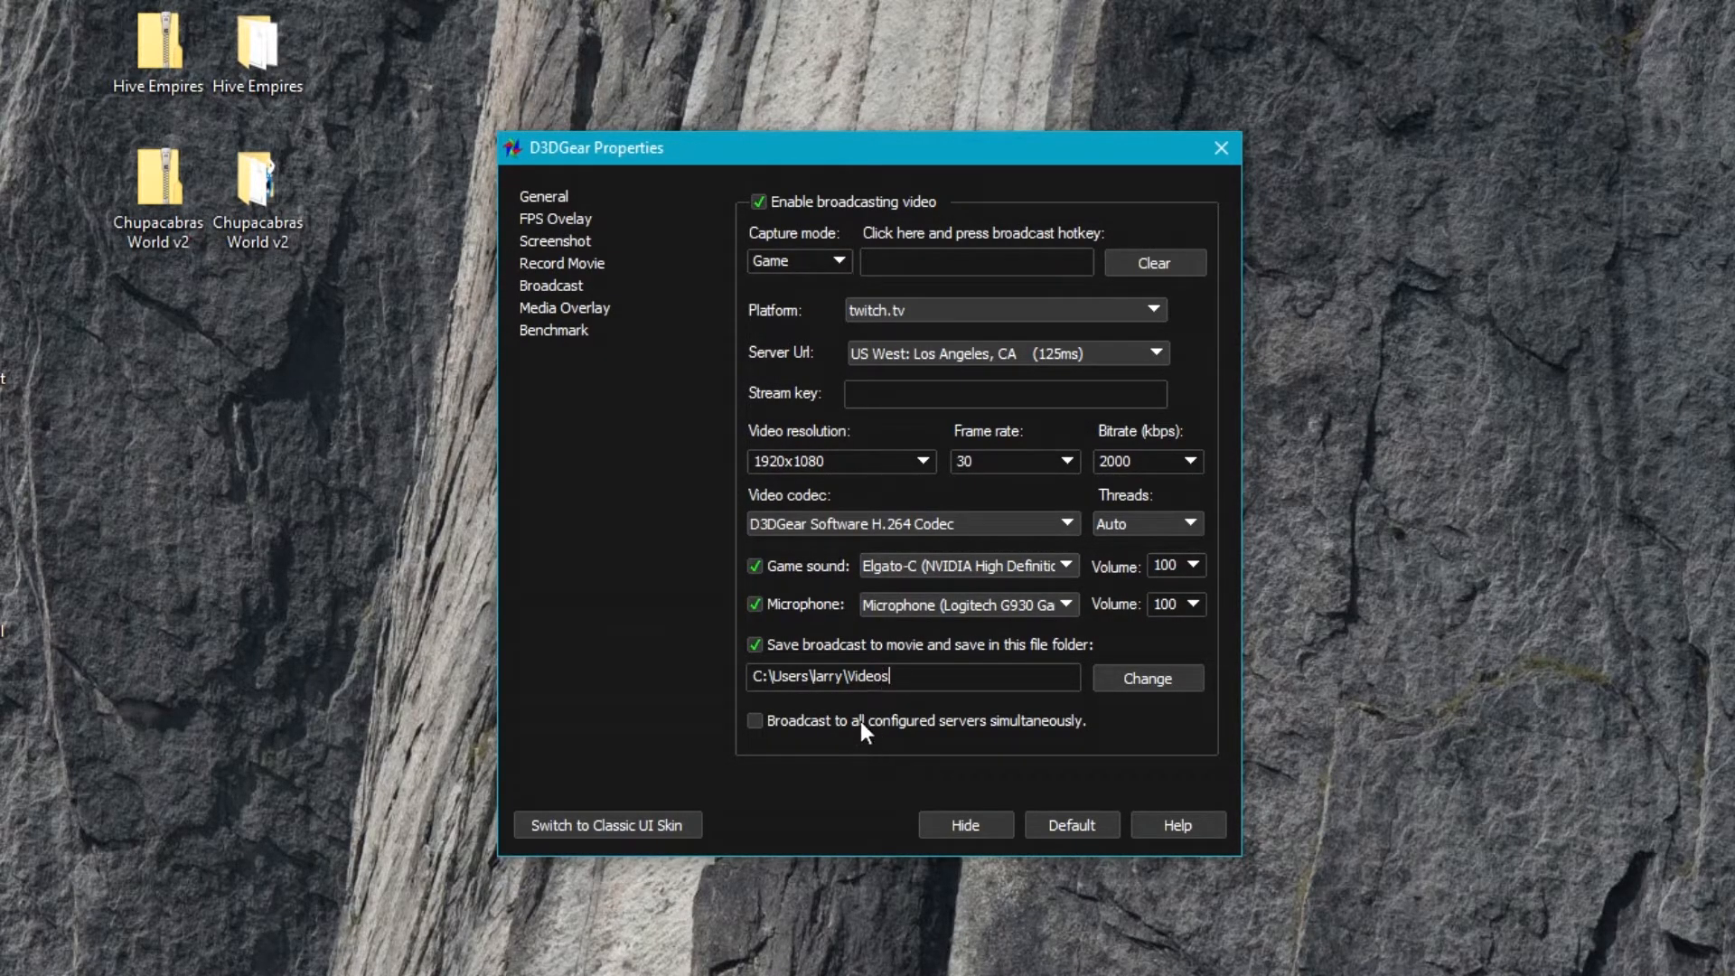
click(755, 645)
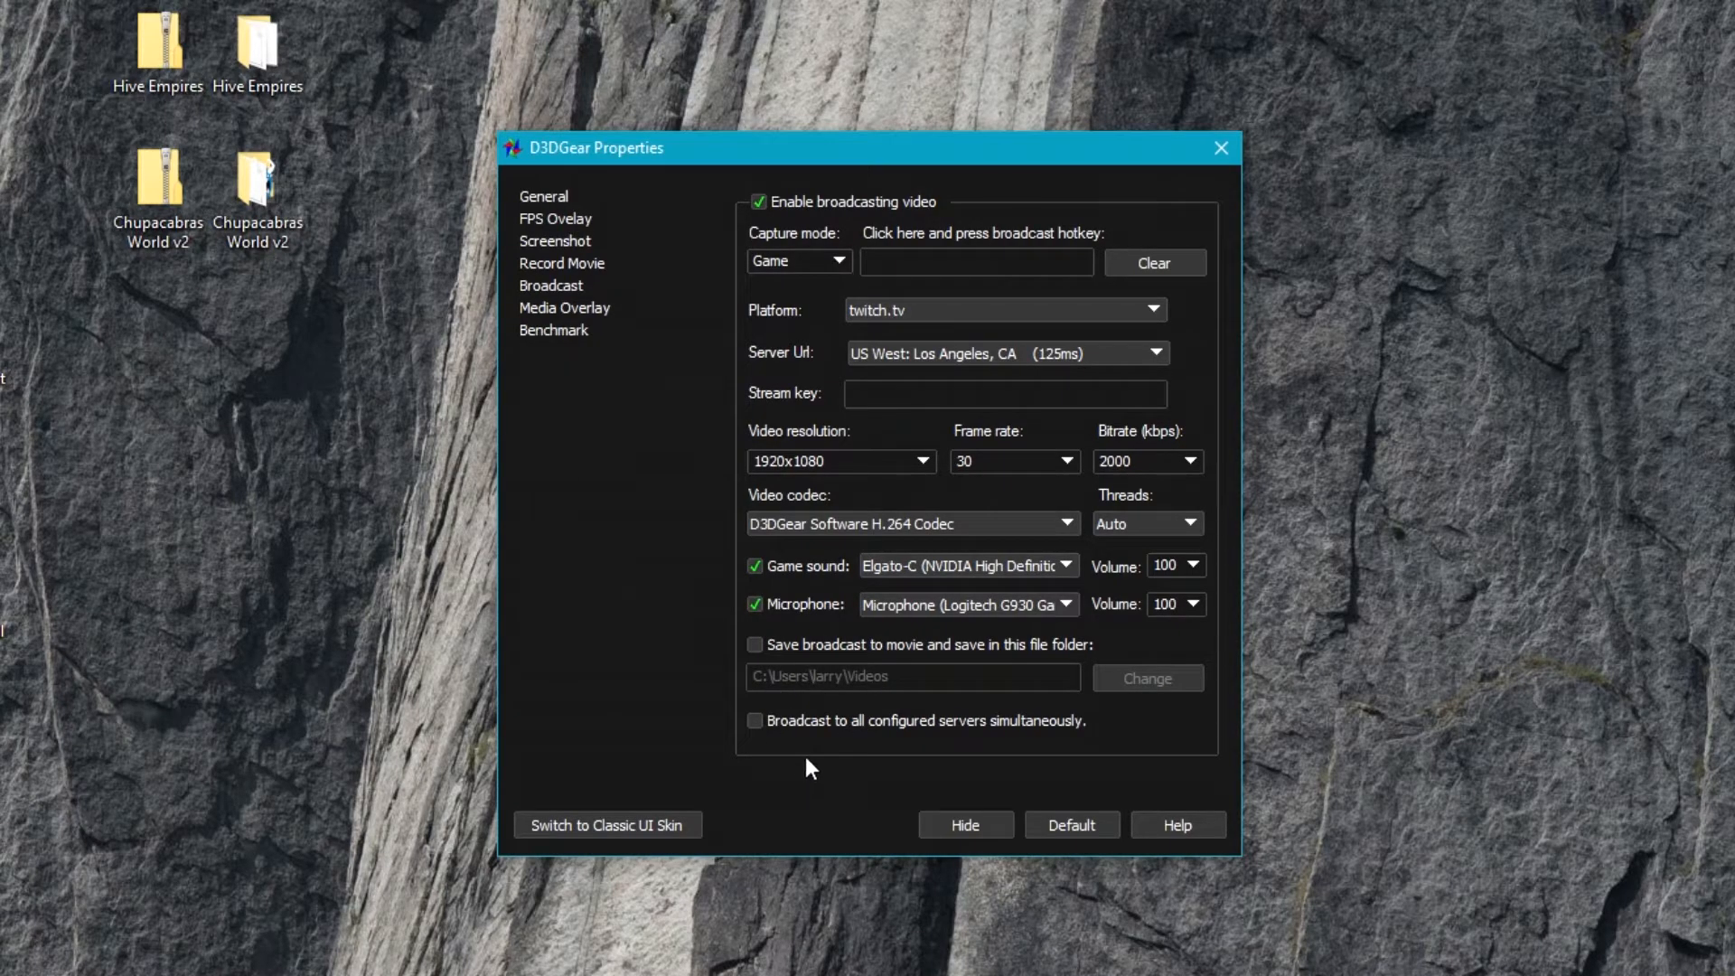
click(755, 721)
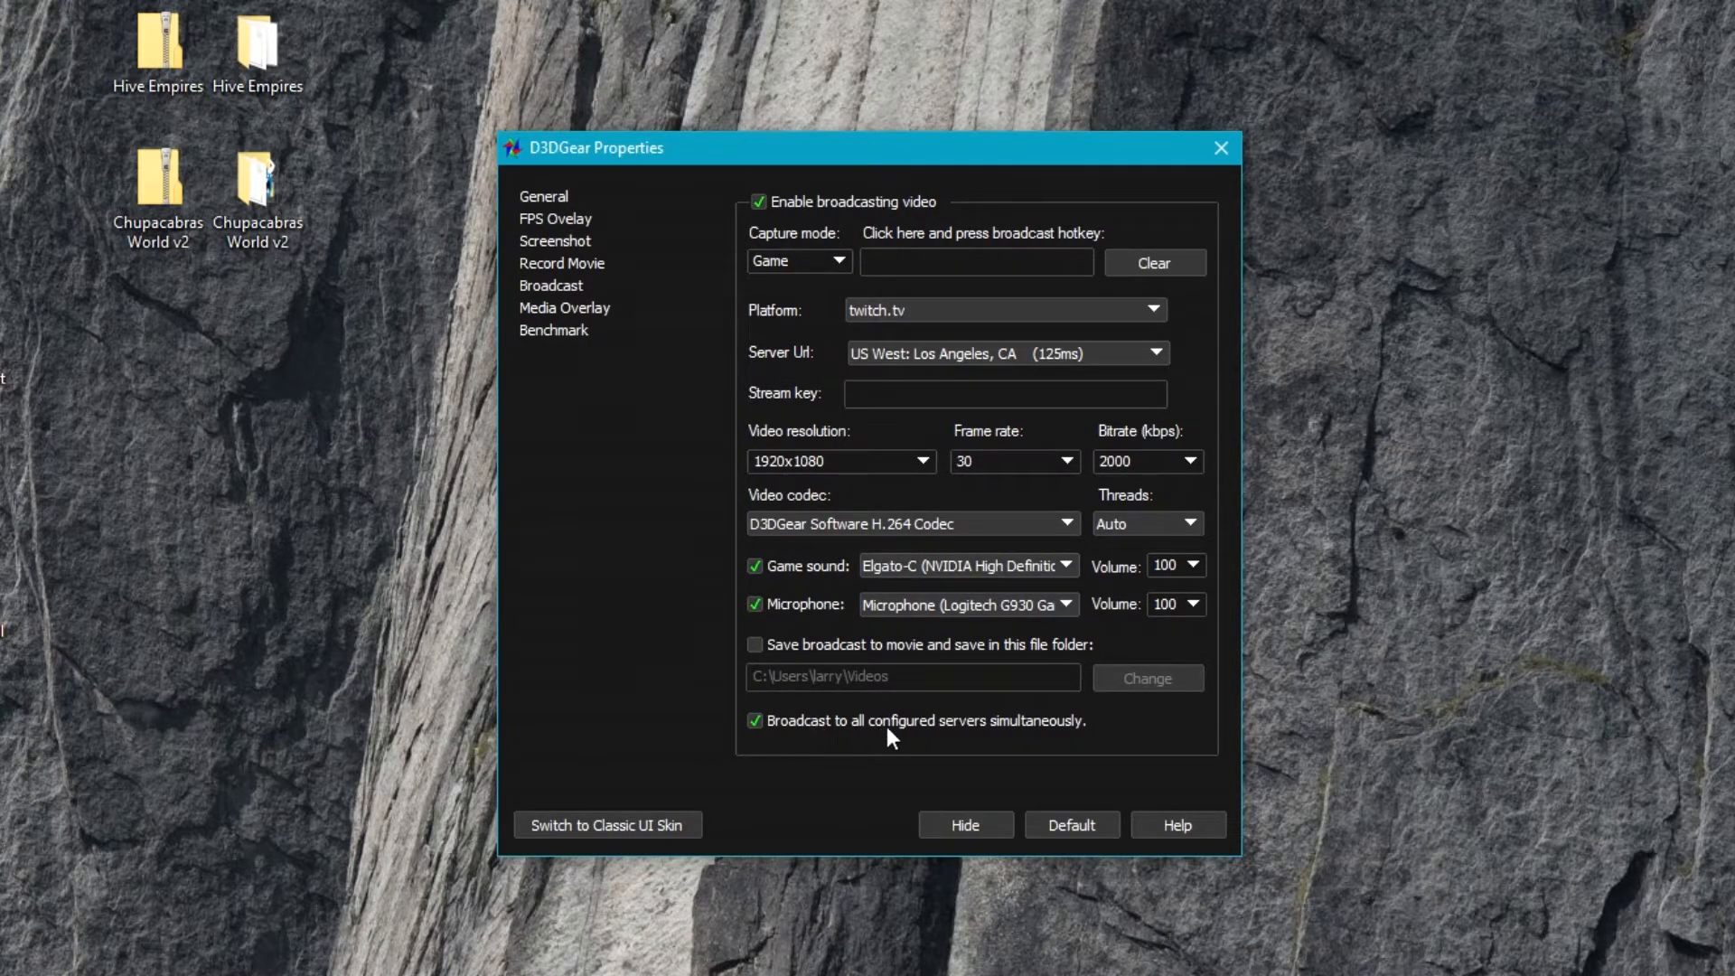
mouse_move(1070, 734)
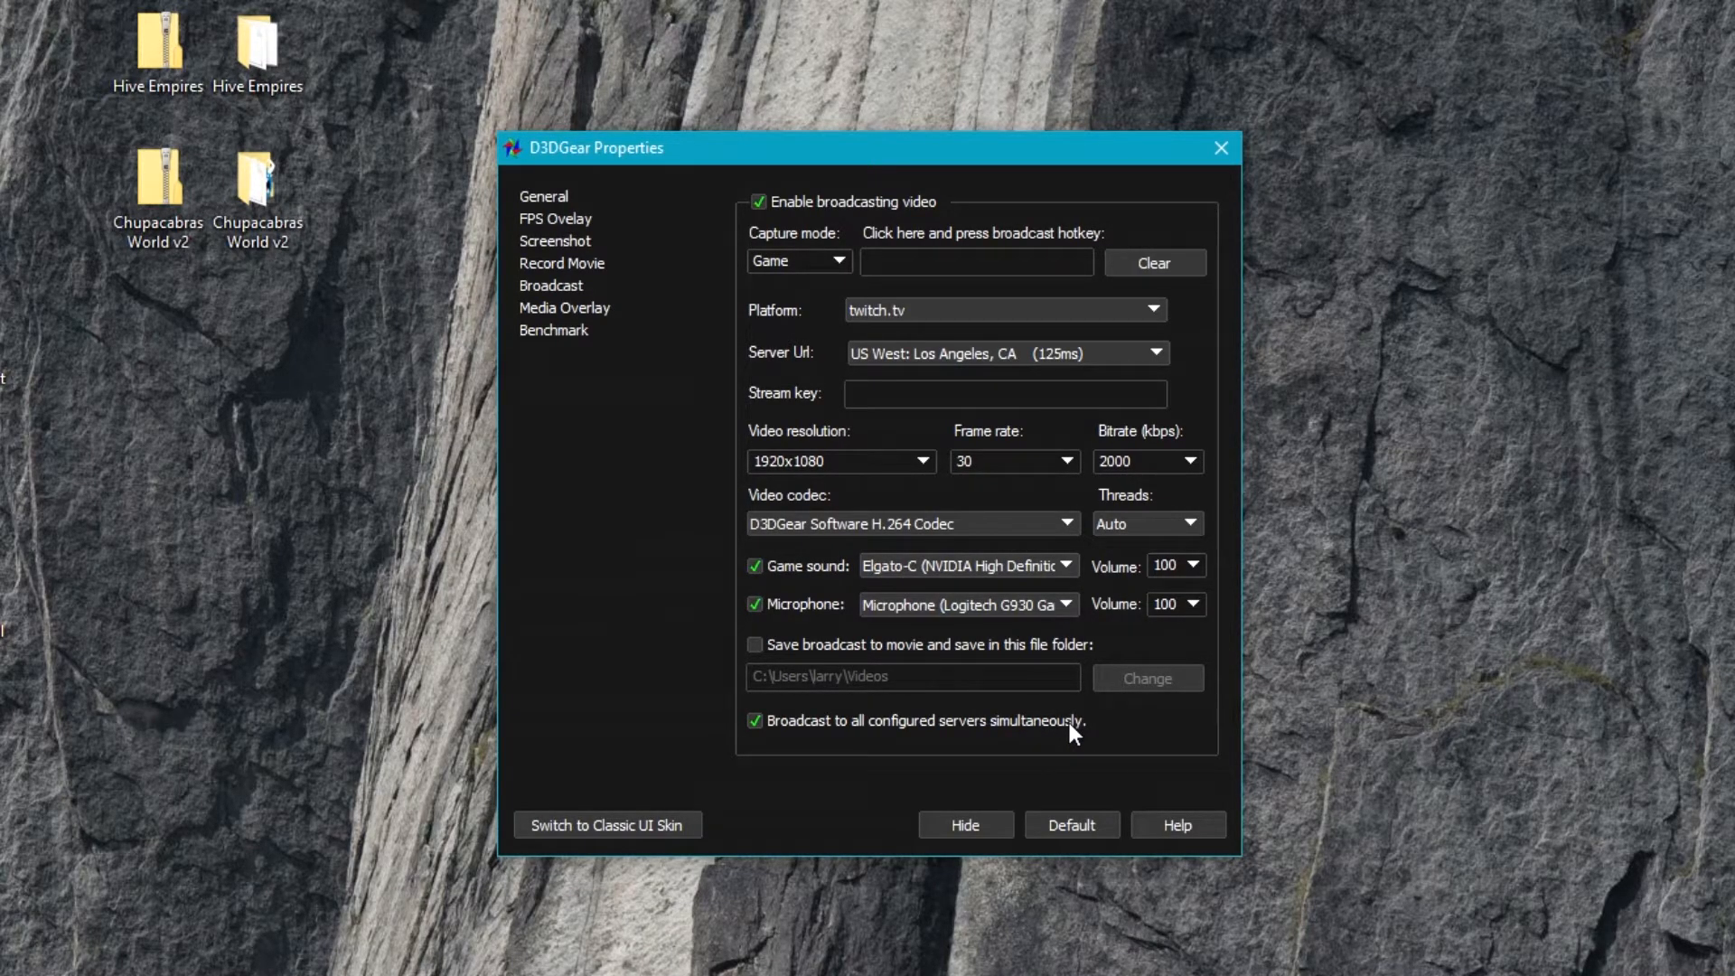
click(755, 721)
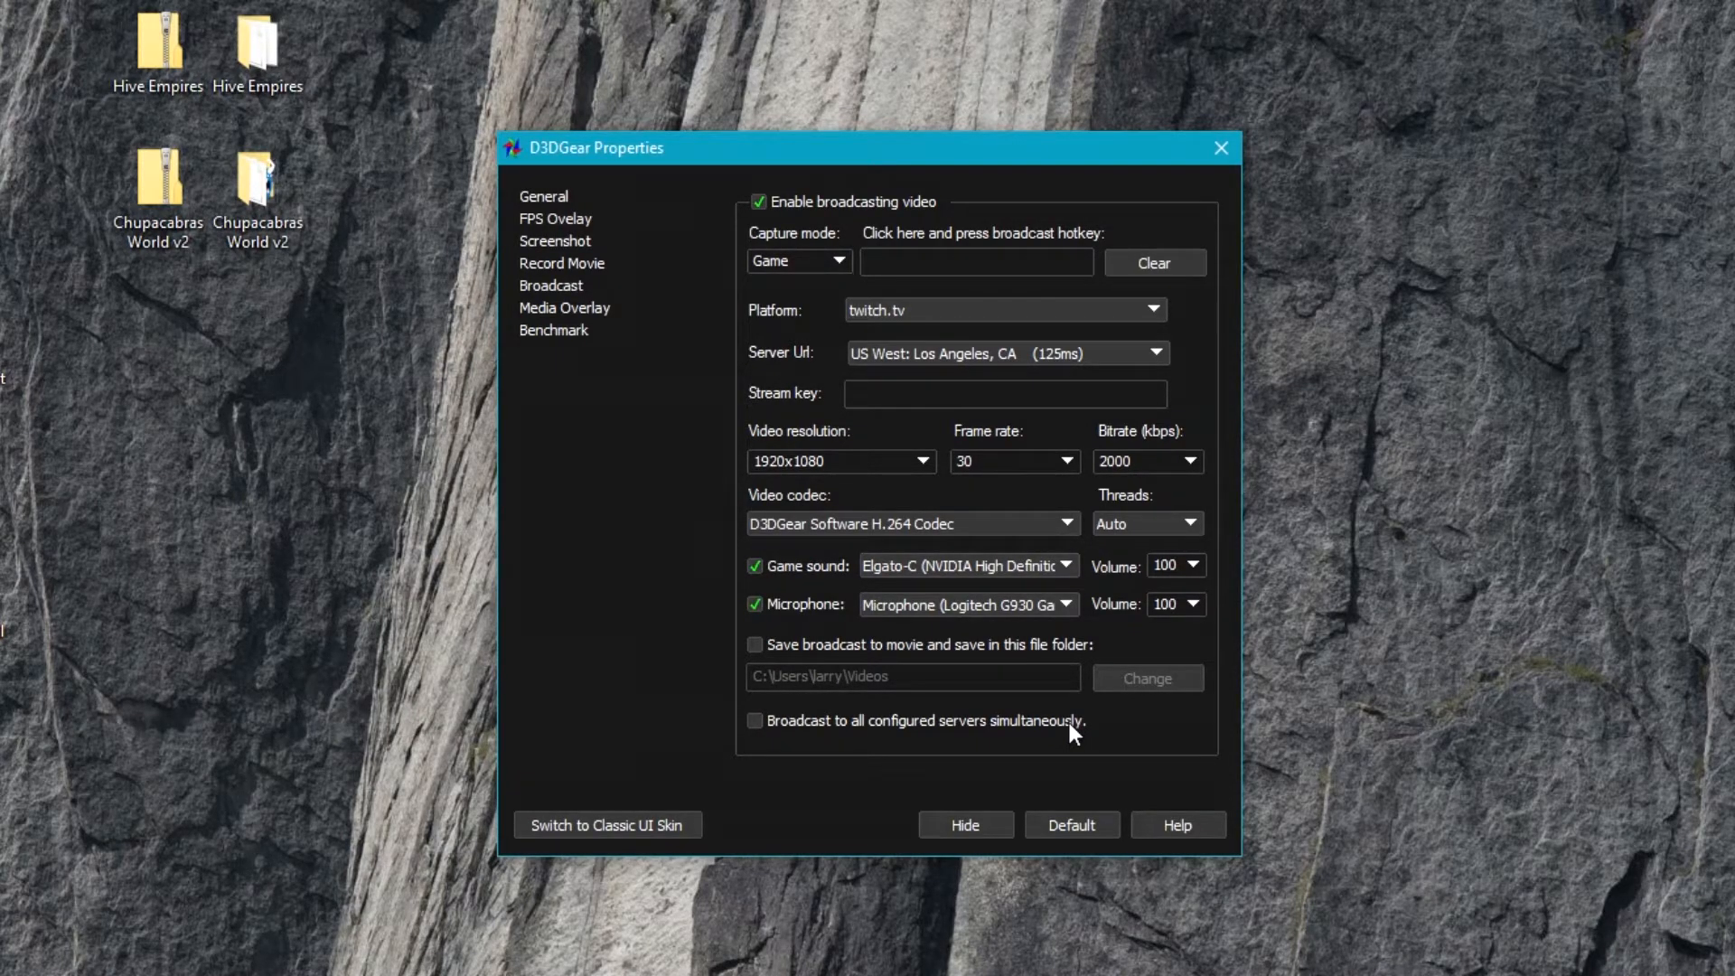
mouse_move(605, 321)
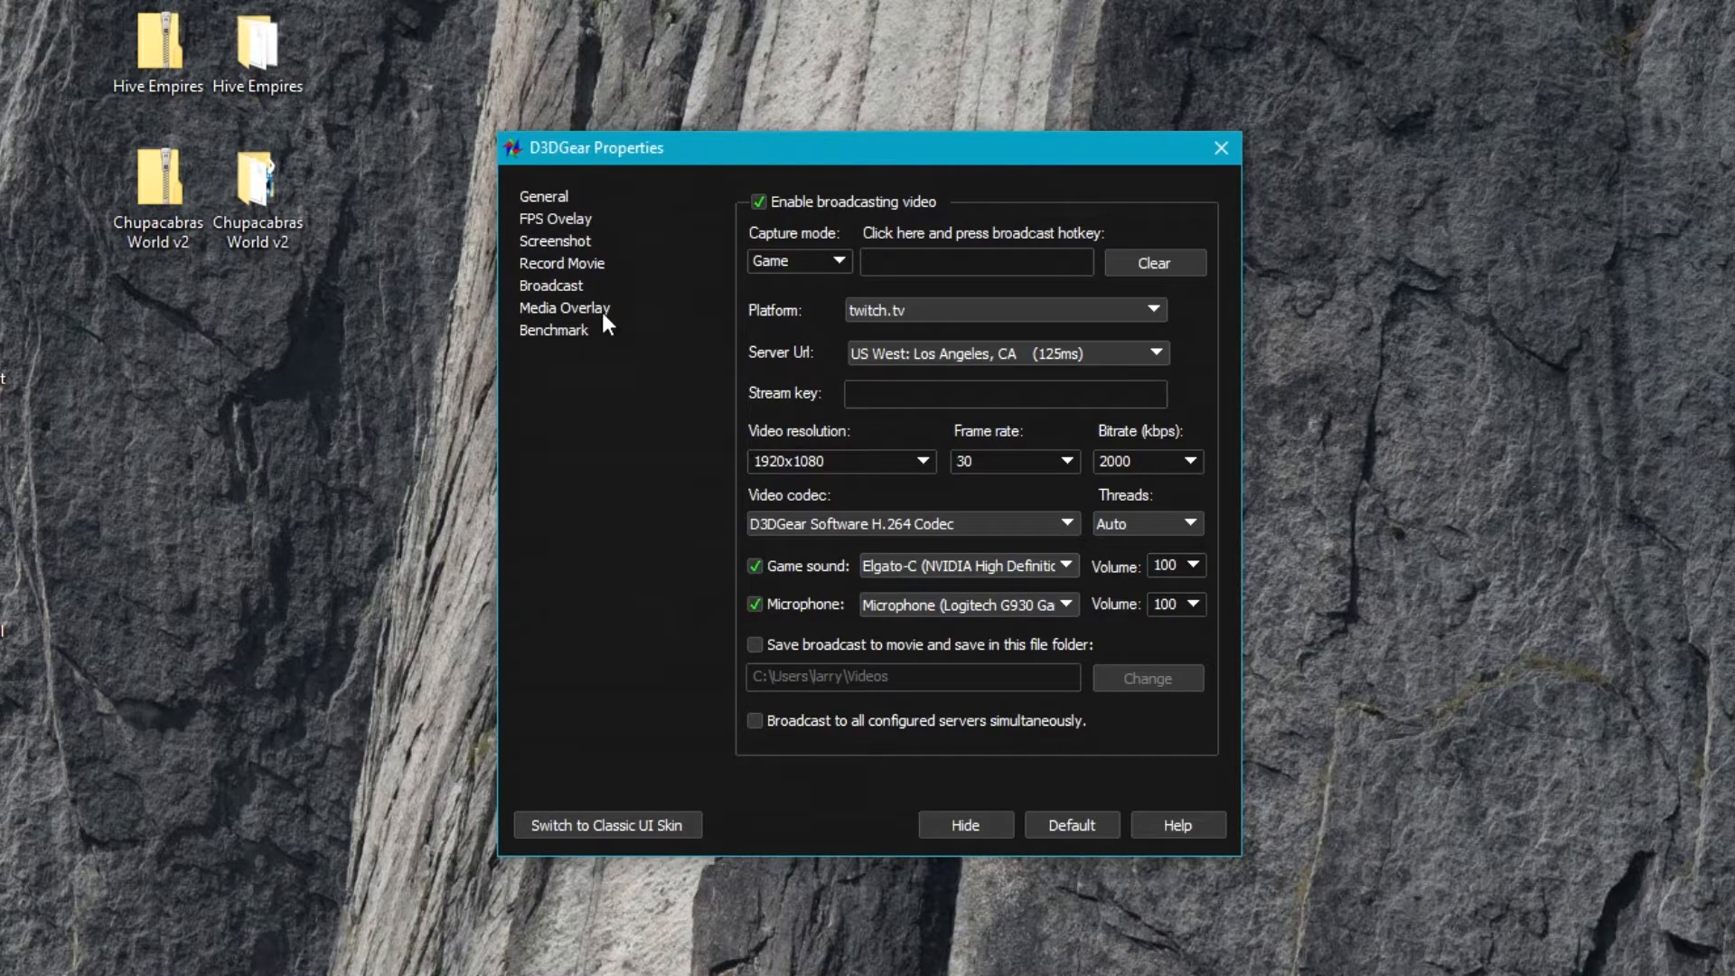
mouse_move(524, 307)
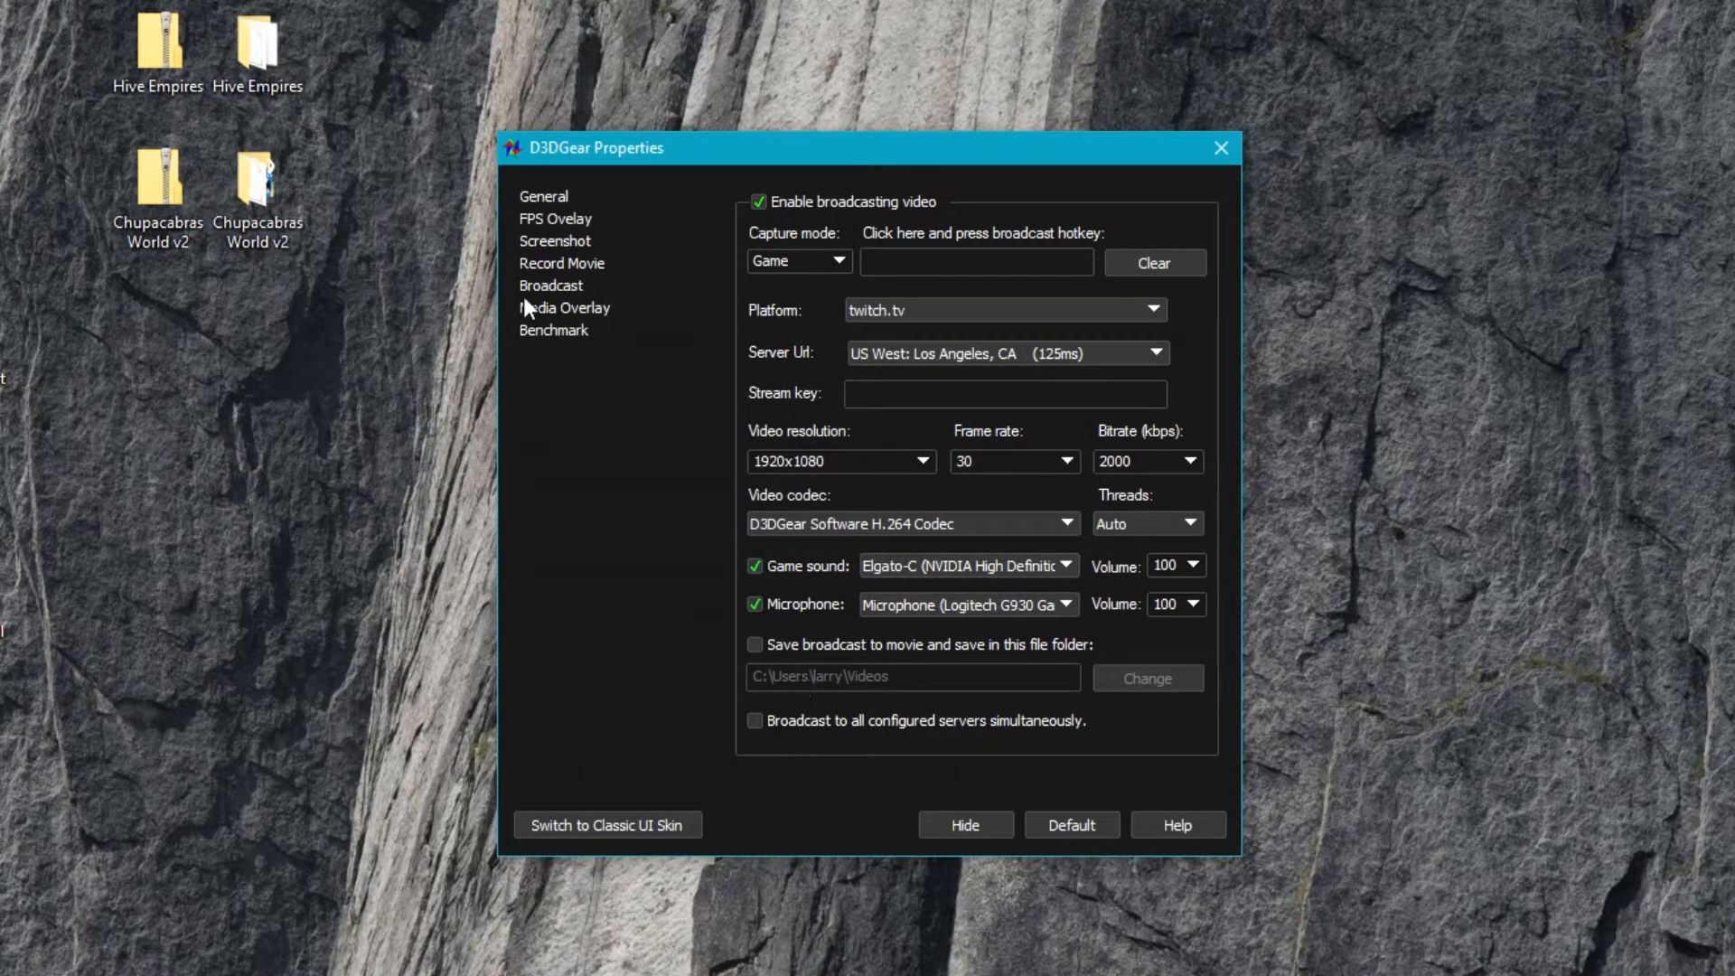
- Enable Overlay 1 on the Media Overlay page and change its source to Media File after trying Web Camera
click(564, 307)
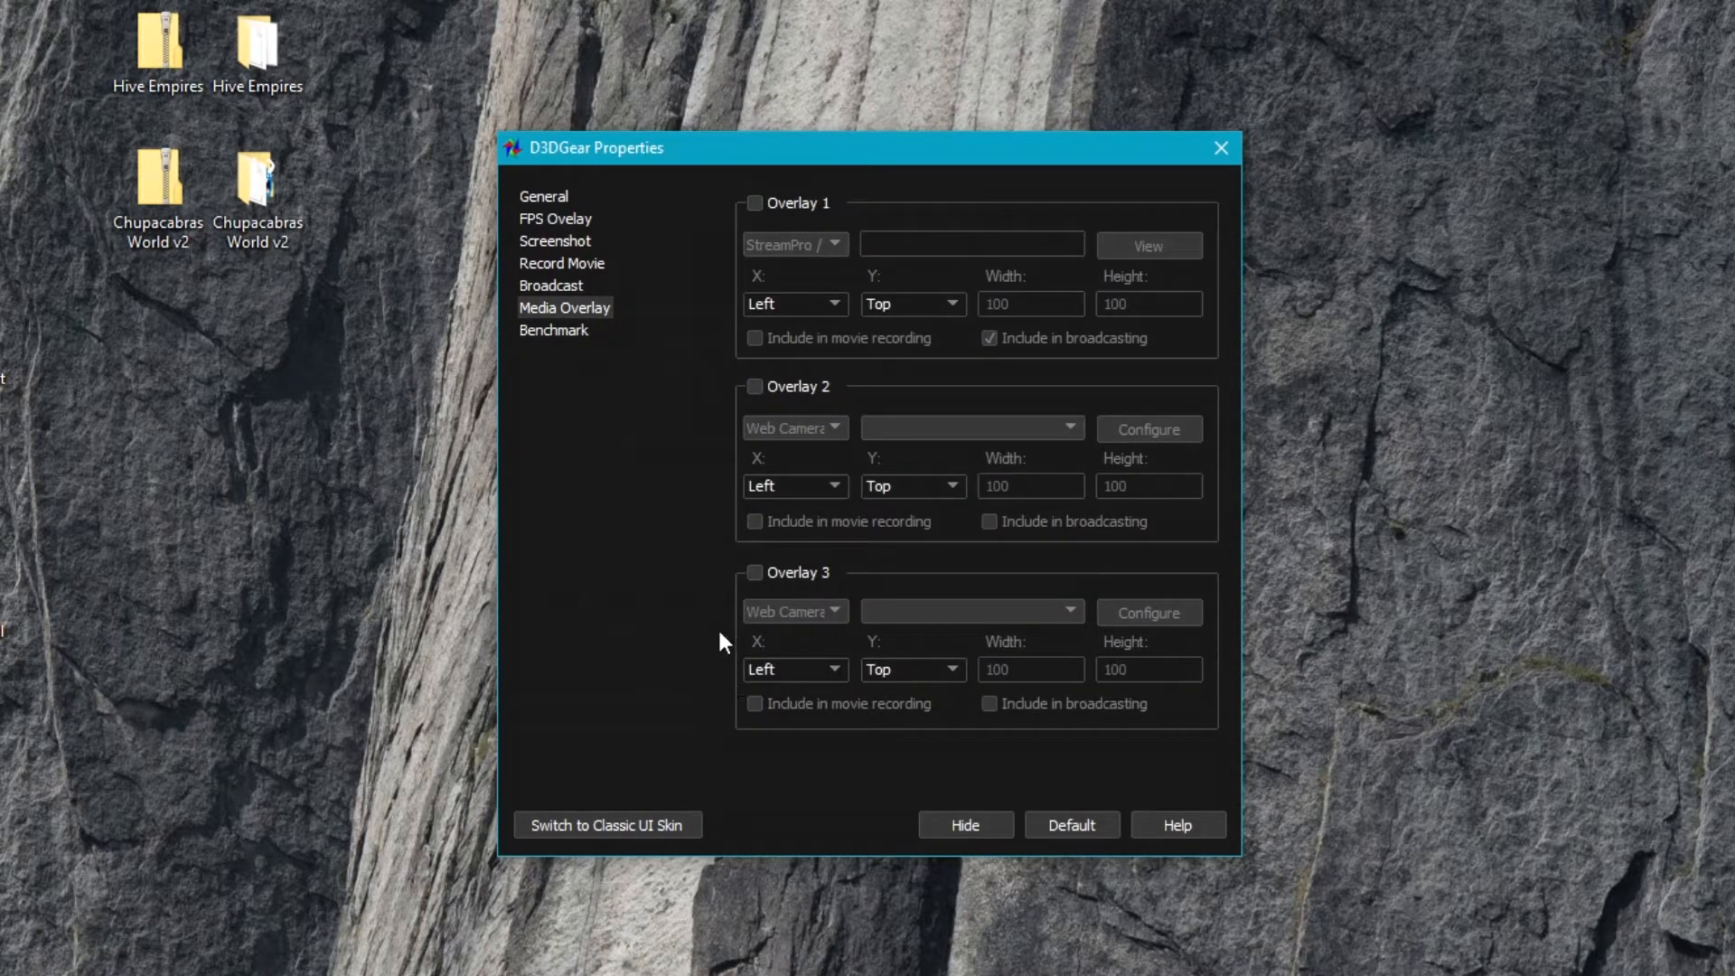
mouse_move(712, 618)
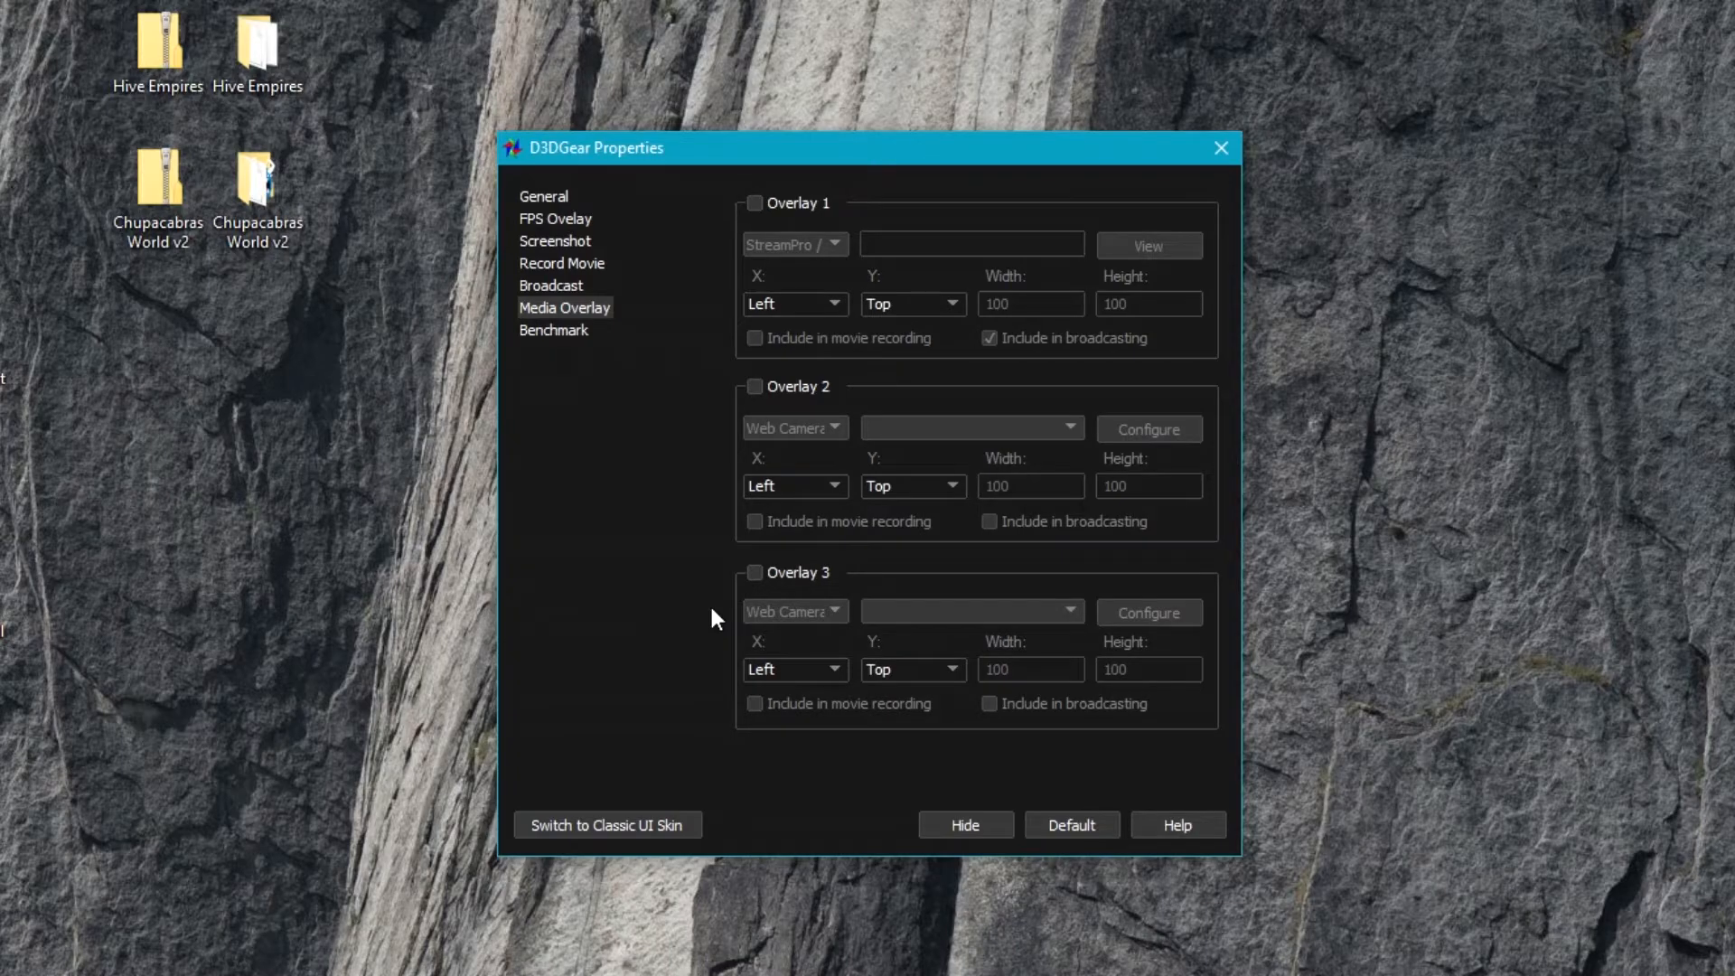
mouse_move(821, 230)
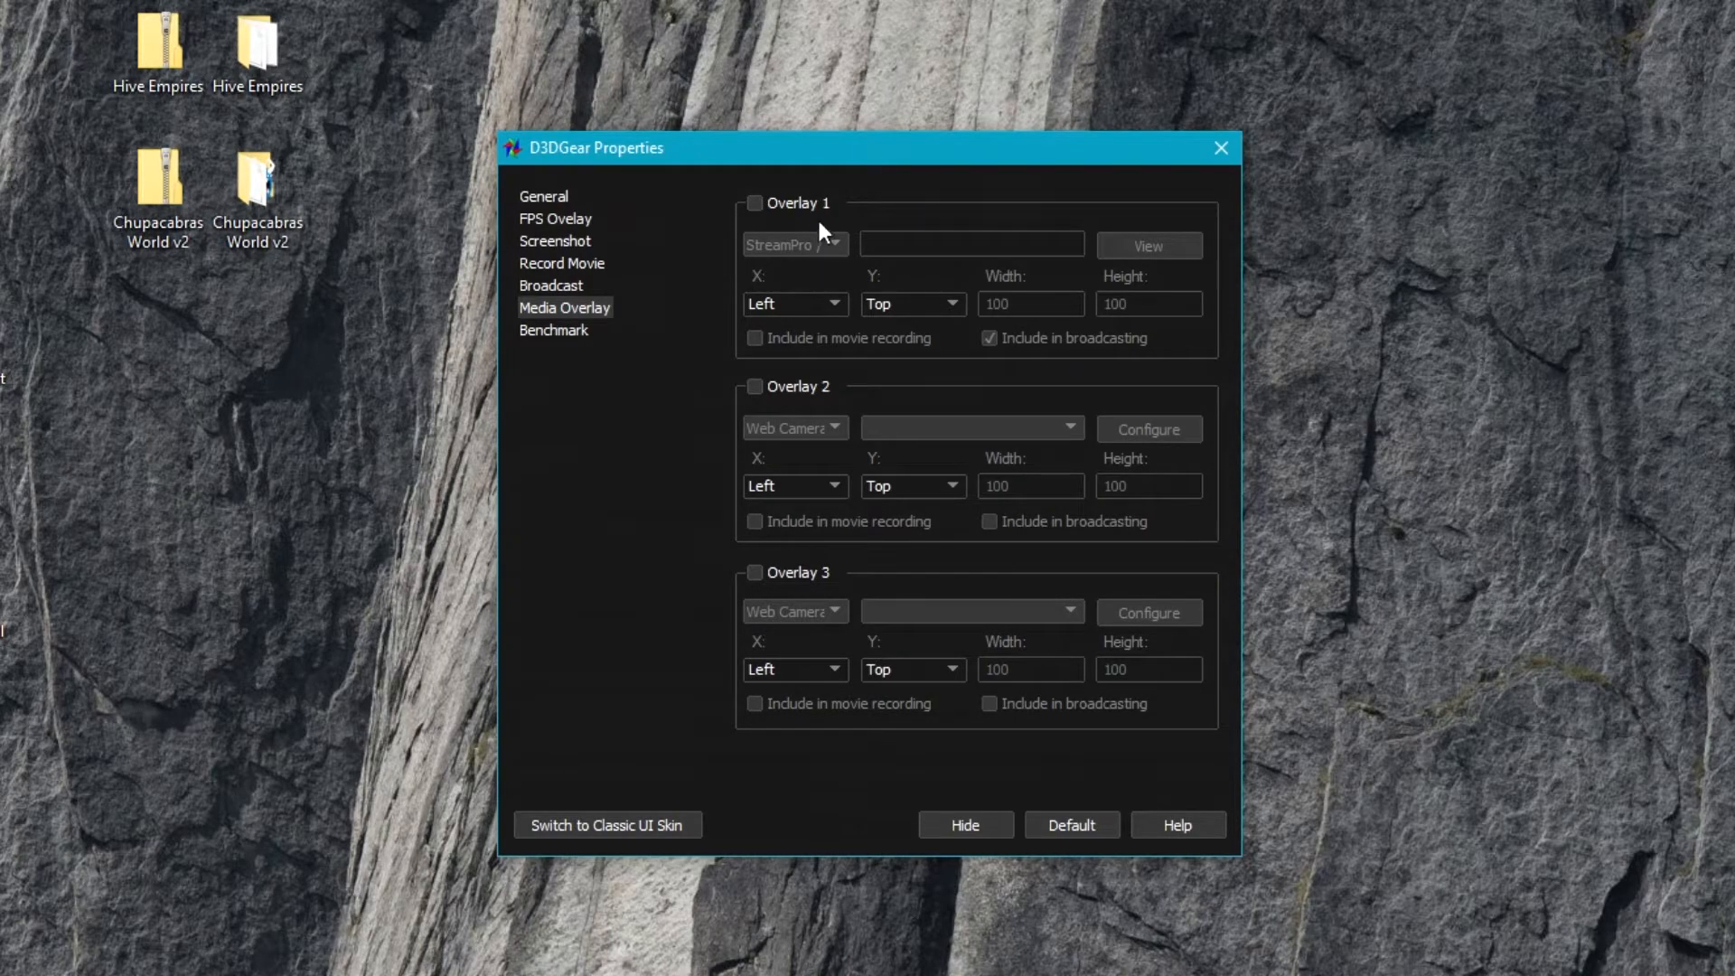
click(833, 244)
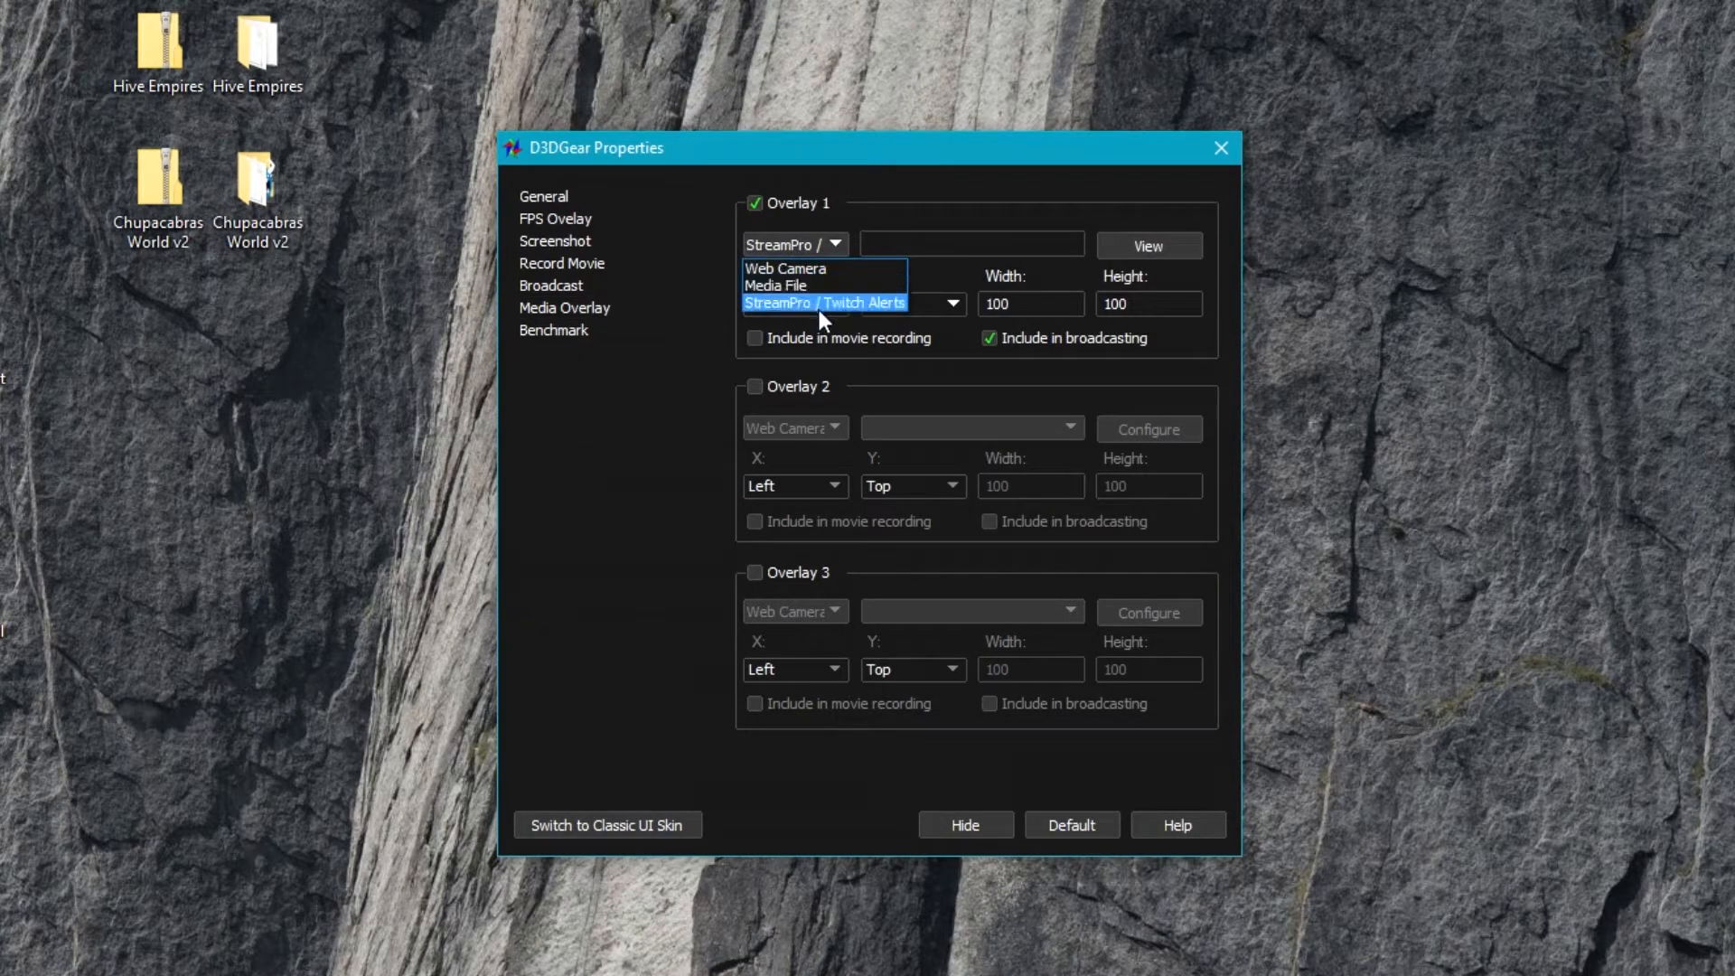
mouse_move(880, 307)
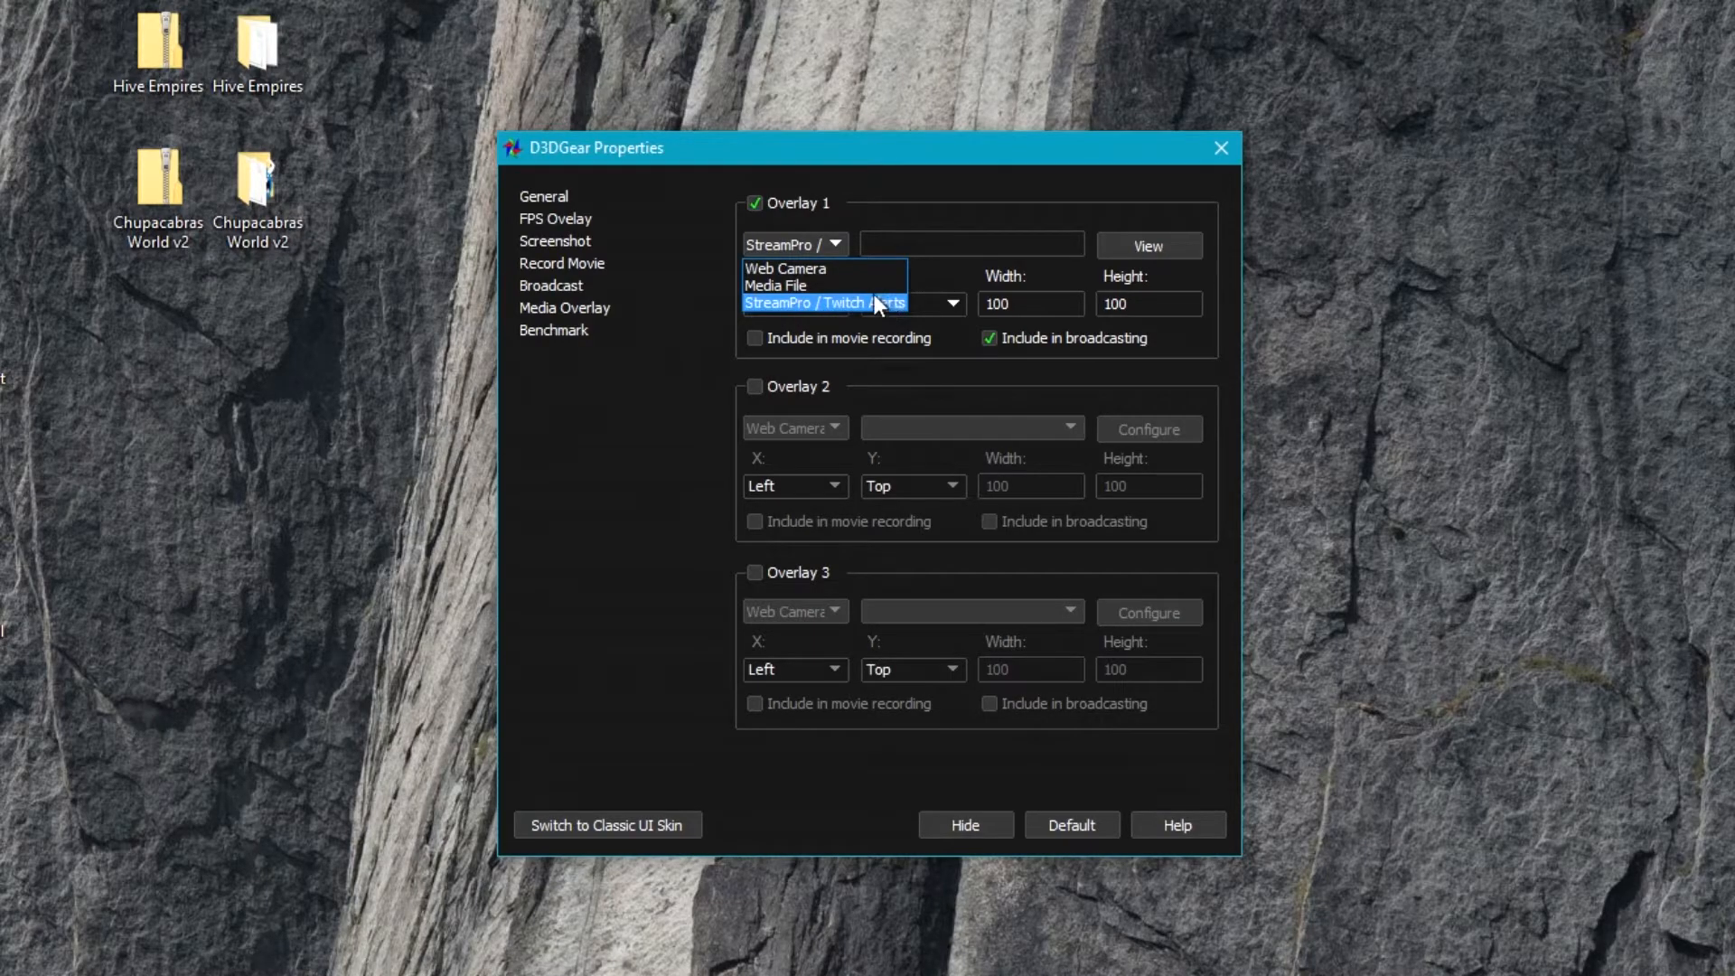
mouse_move(824, 285)
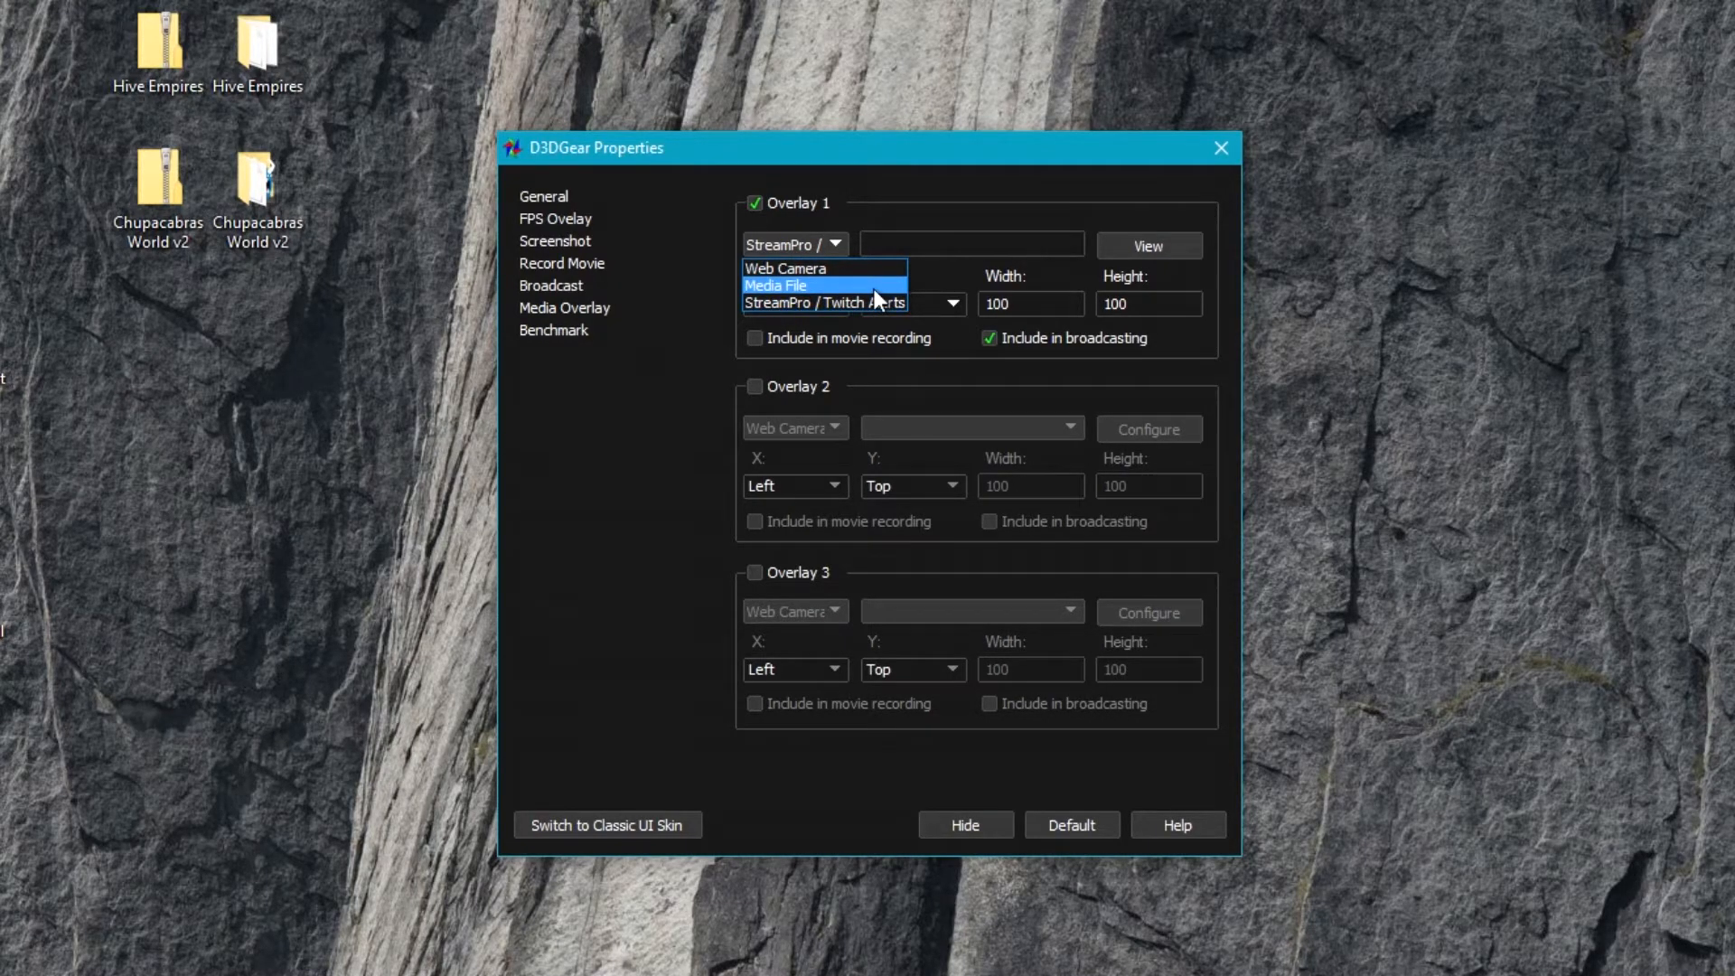
mouse_move(791, 292)
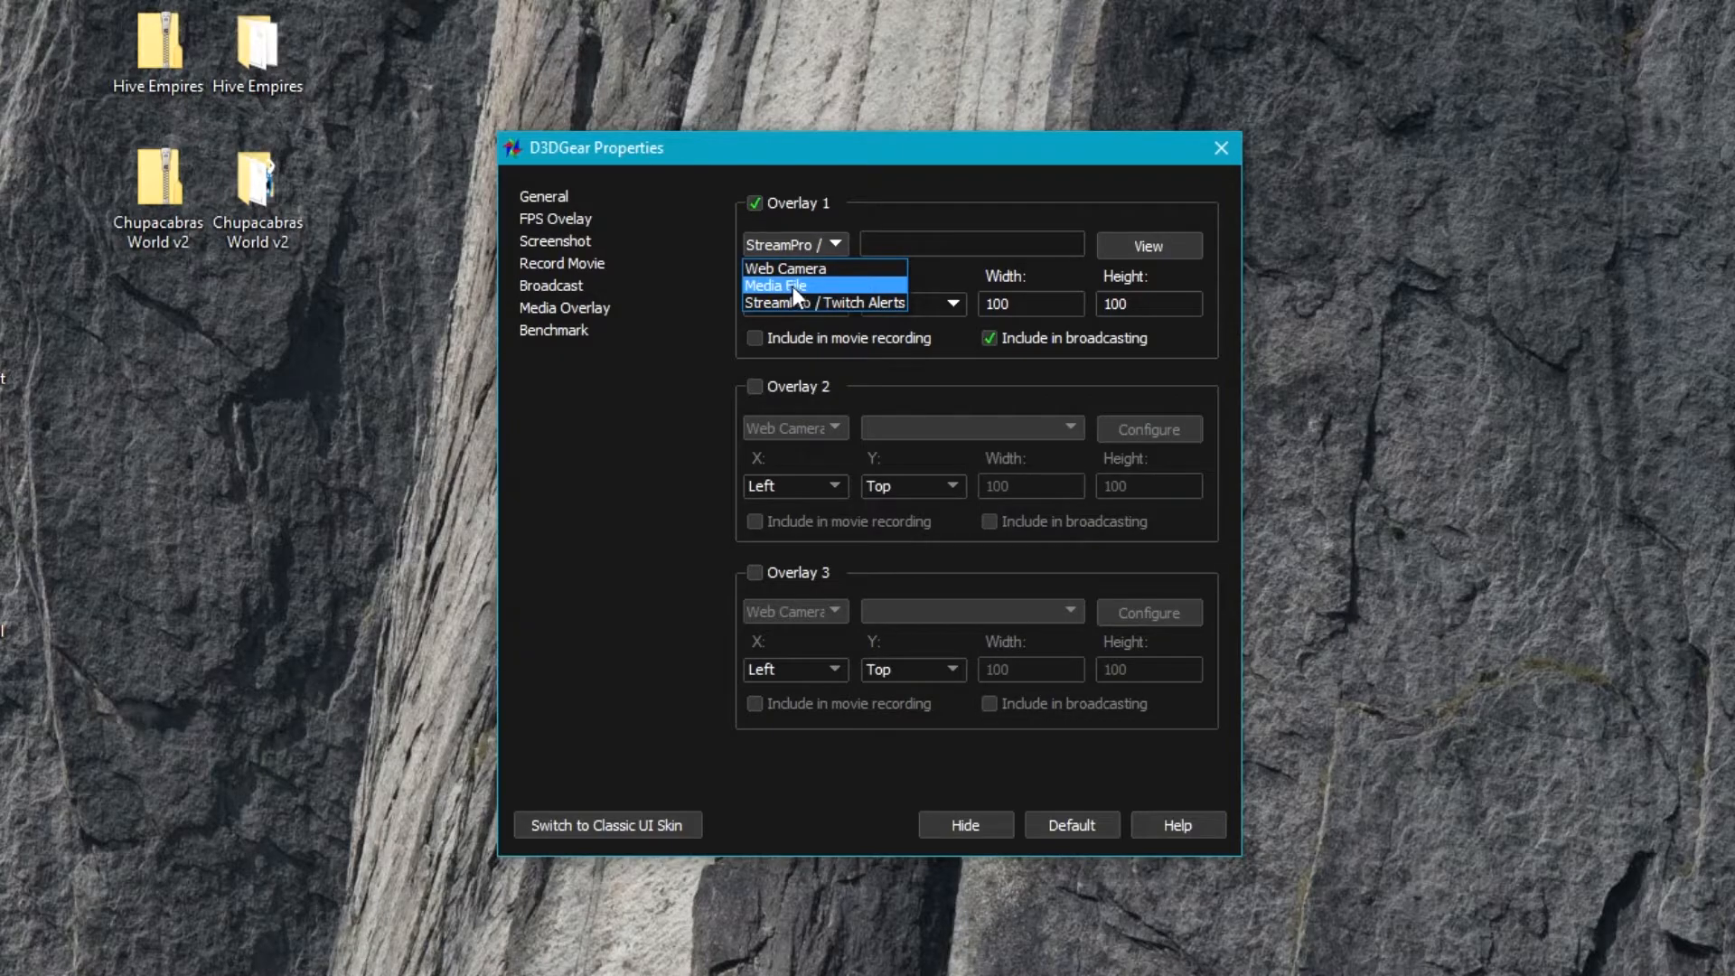
click(786, 267)
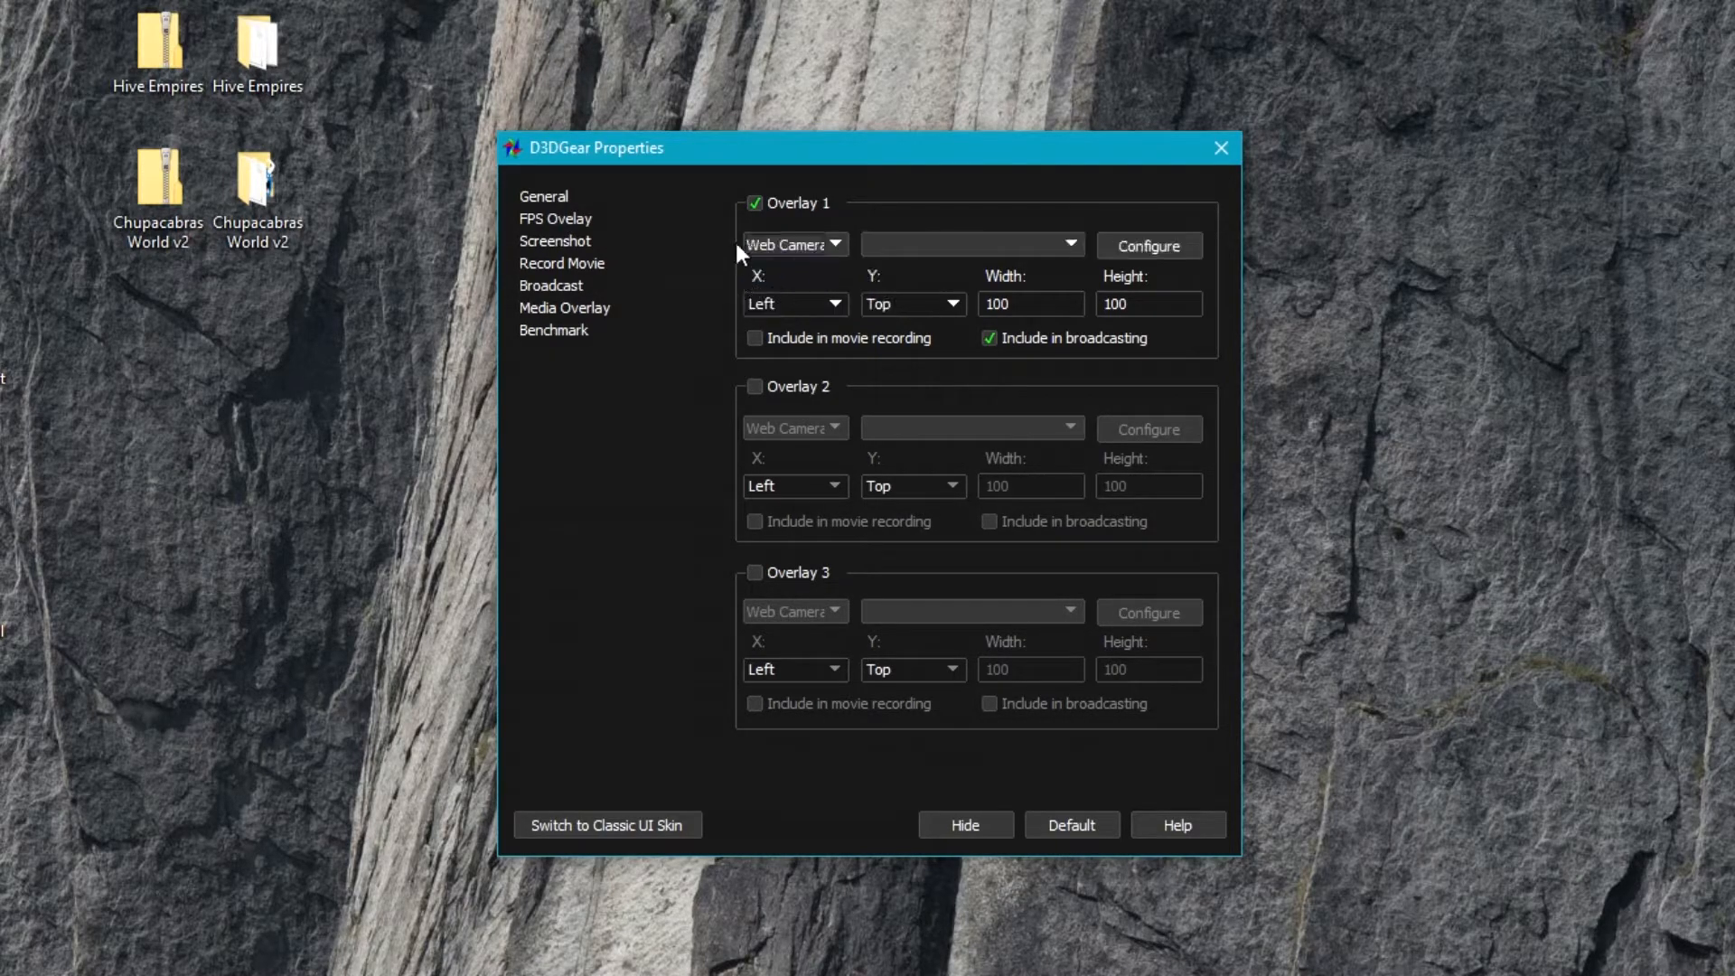
mouse_move(1041, 265)
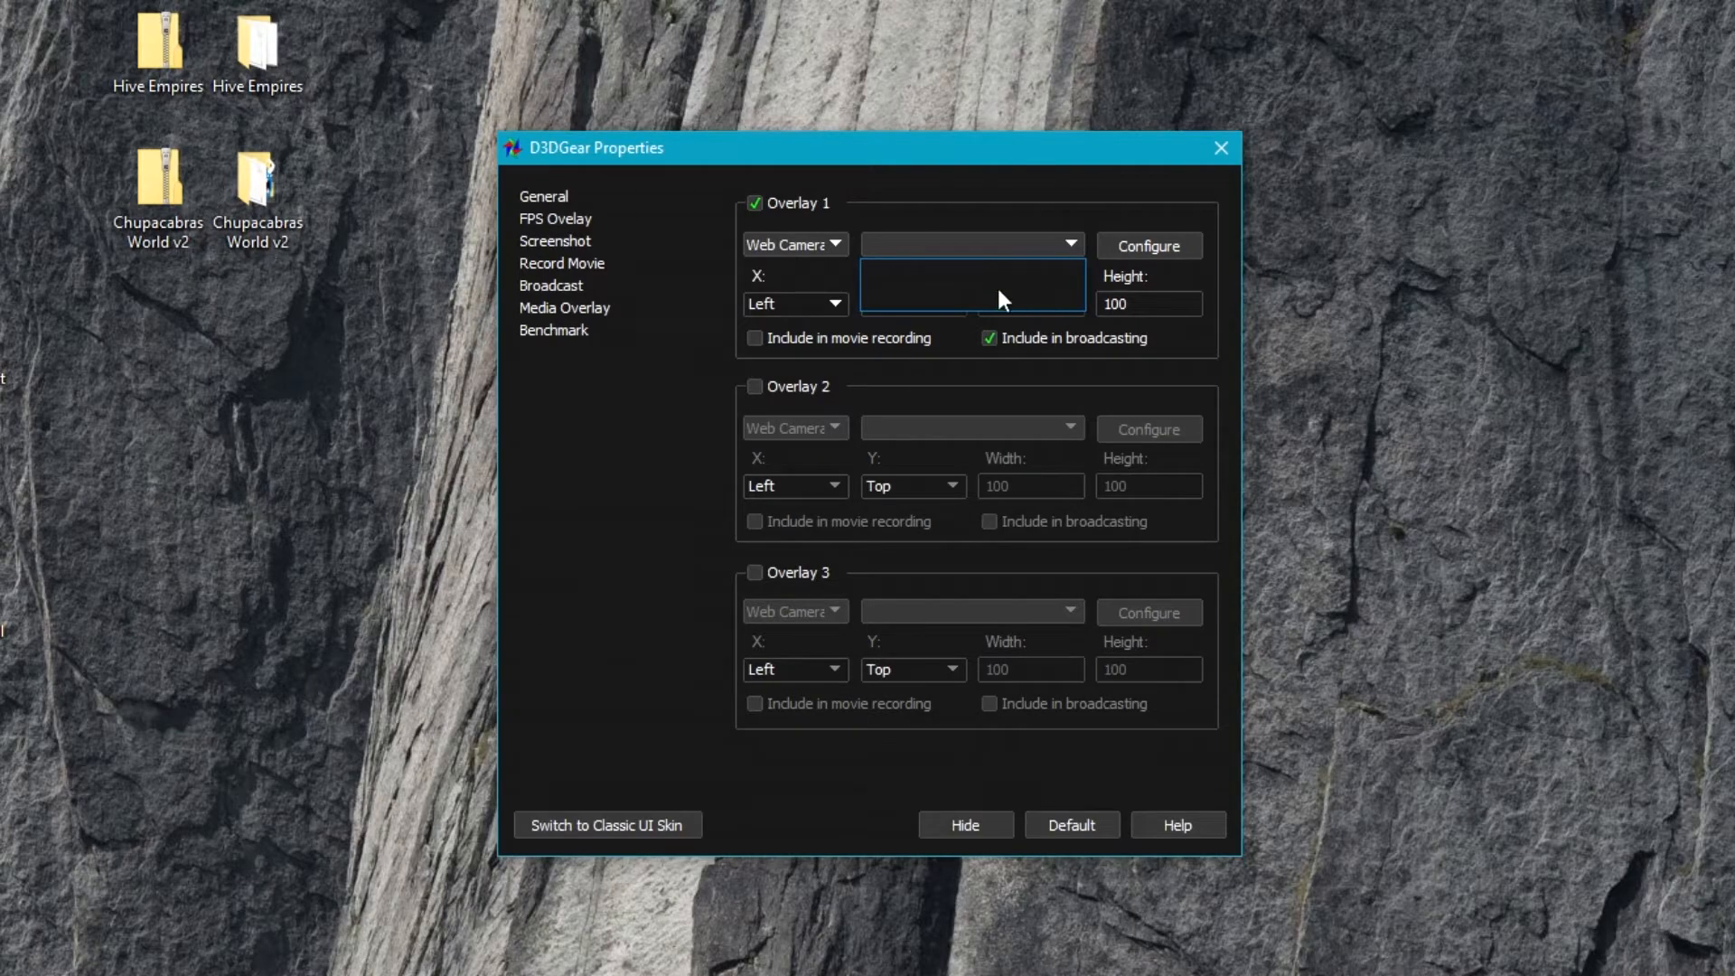
click(792, 244)
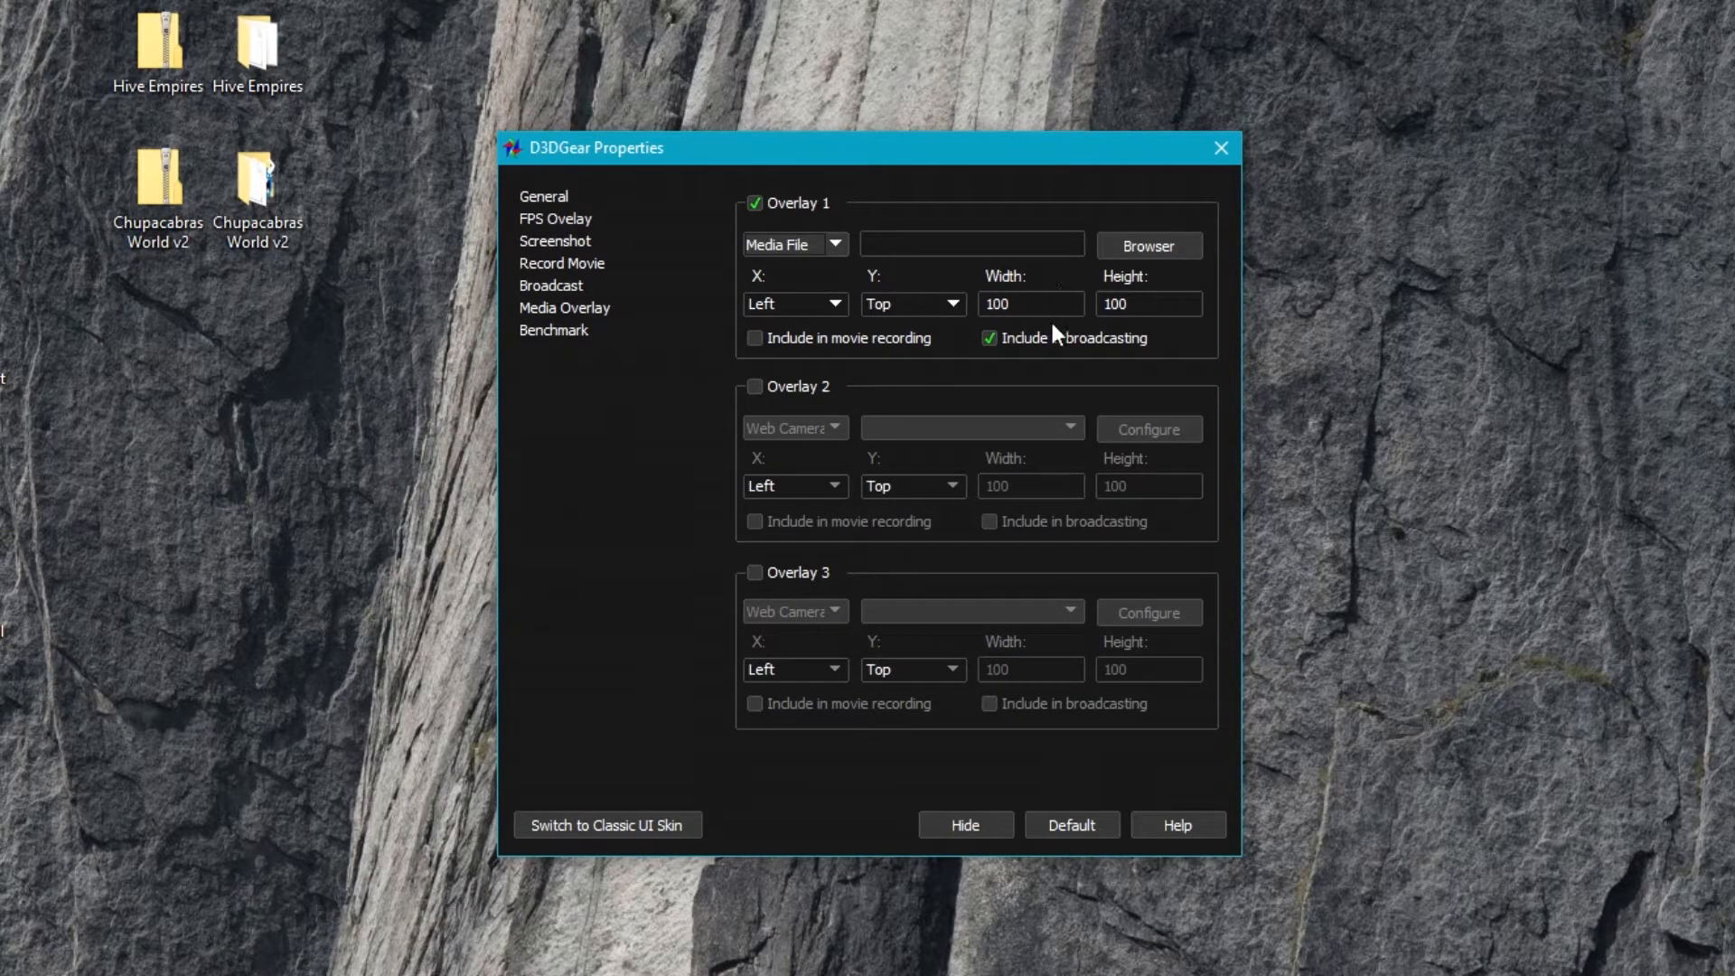
- Keep Overlay 1 at the top, keep it included in broadcasting, and set its source to Web Camera
click(948, 303)
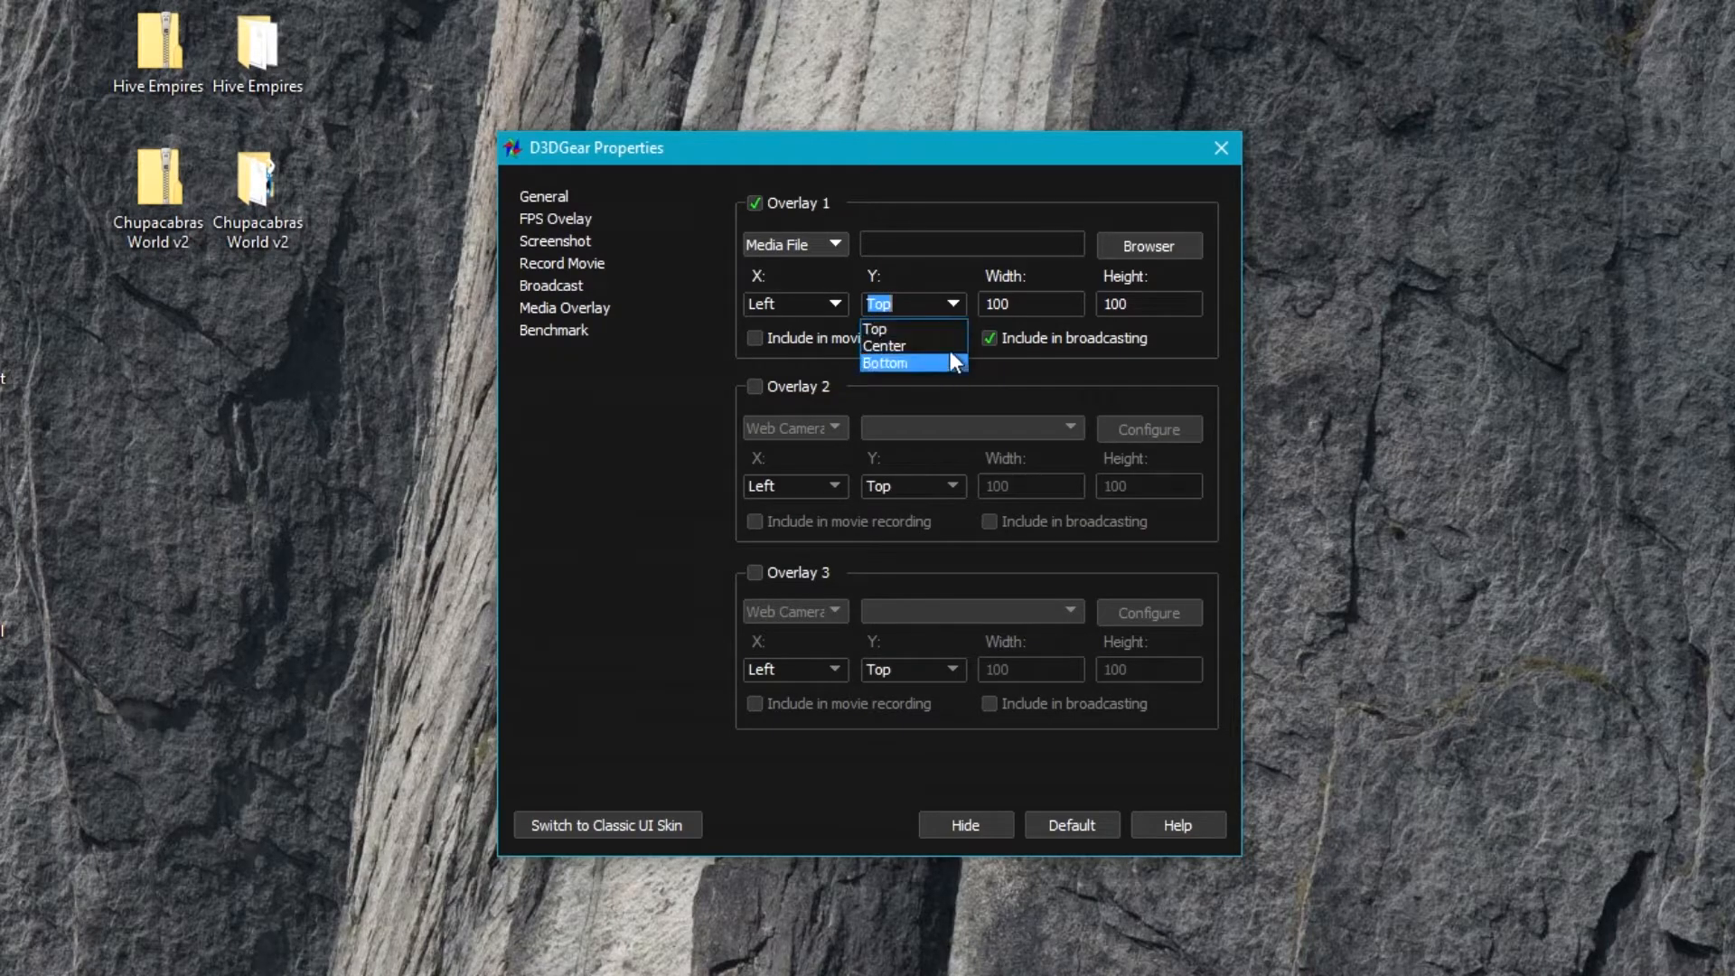
click(874, 329)
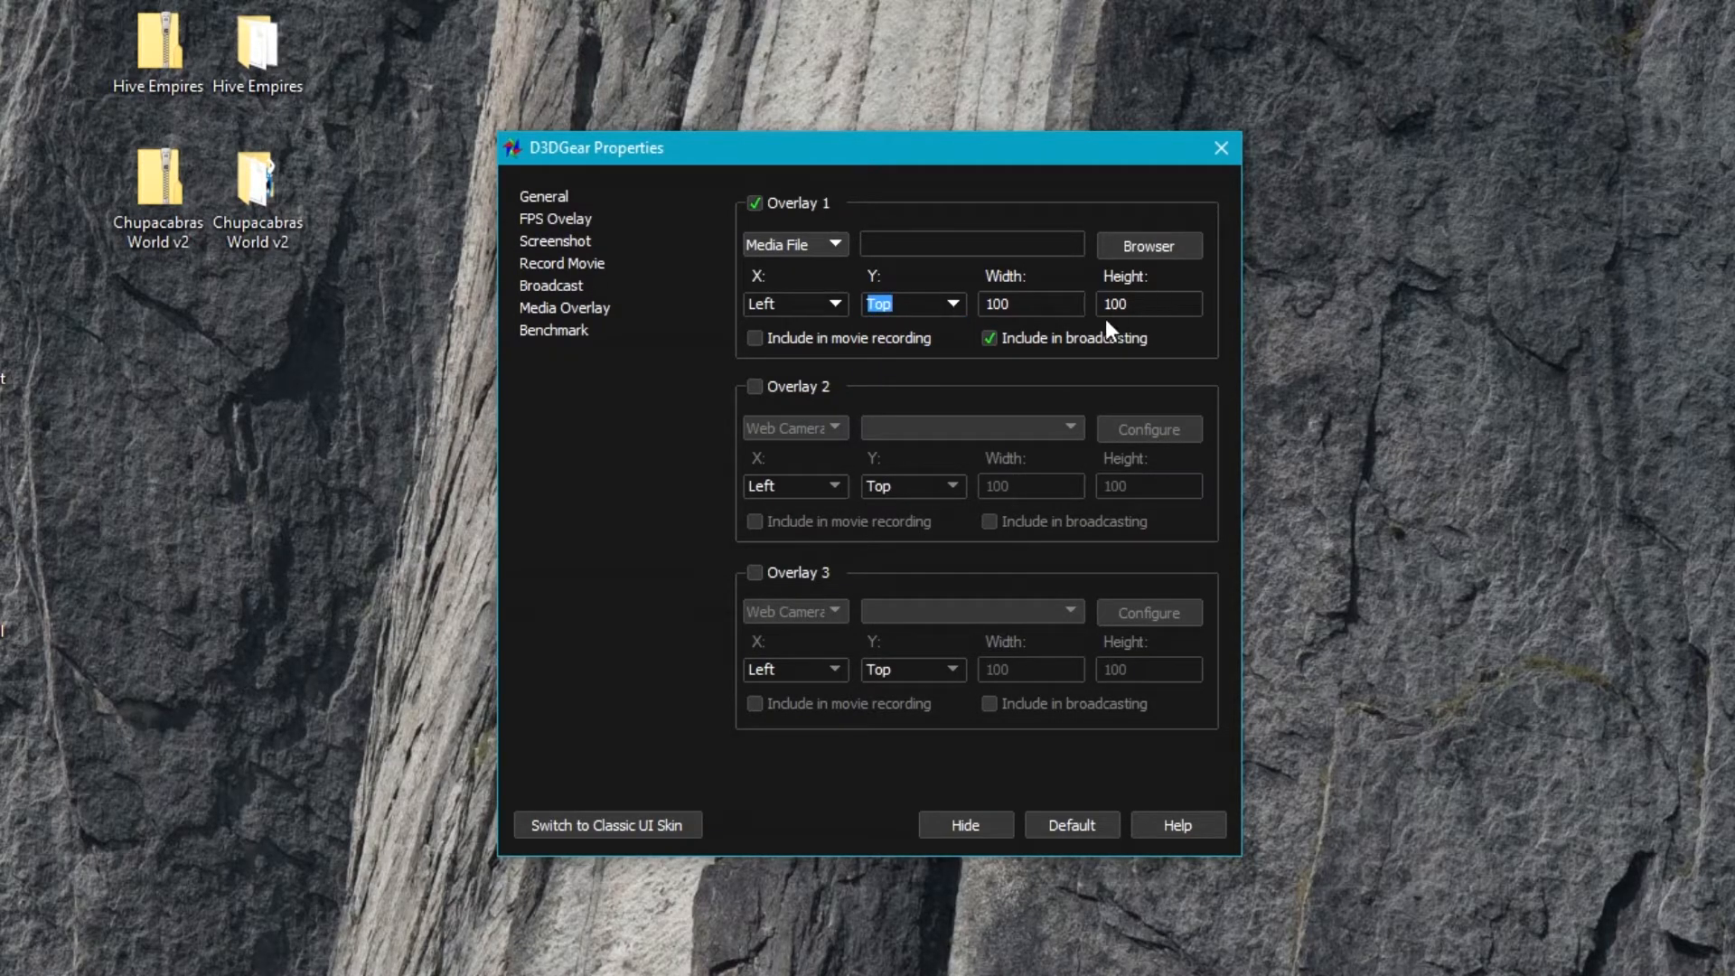
mouse_move(1100, 352)
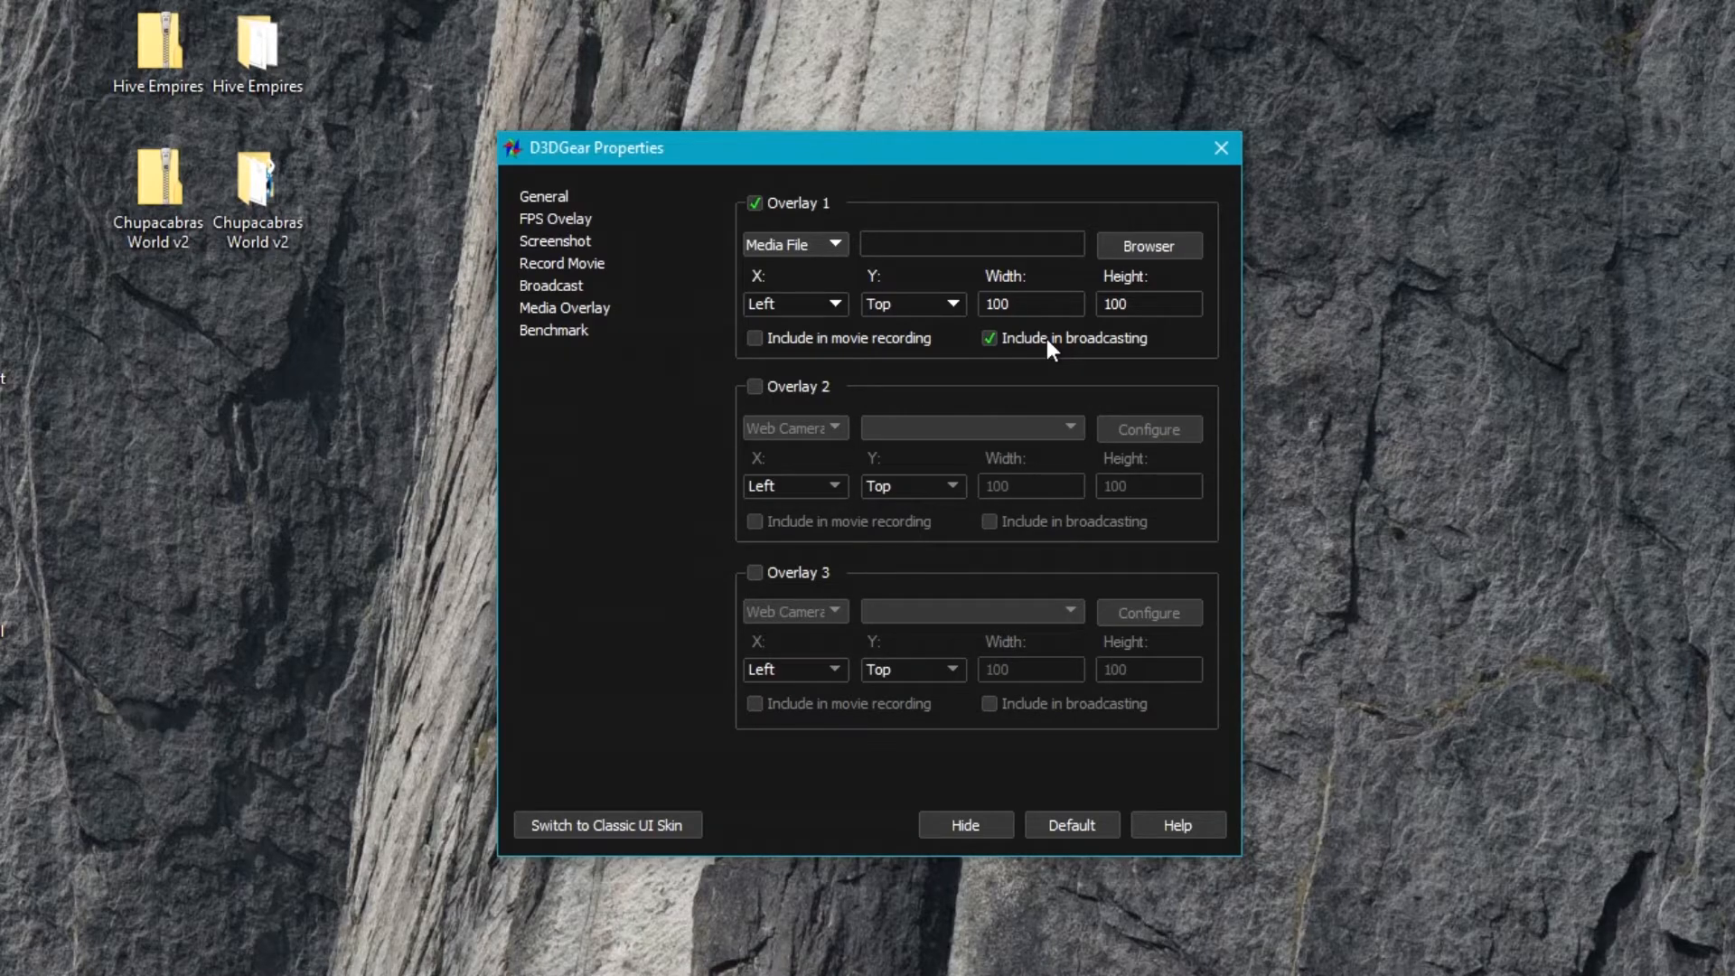
click(988, 337)
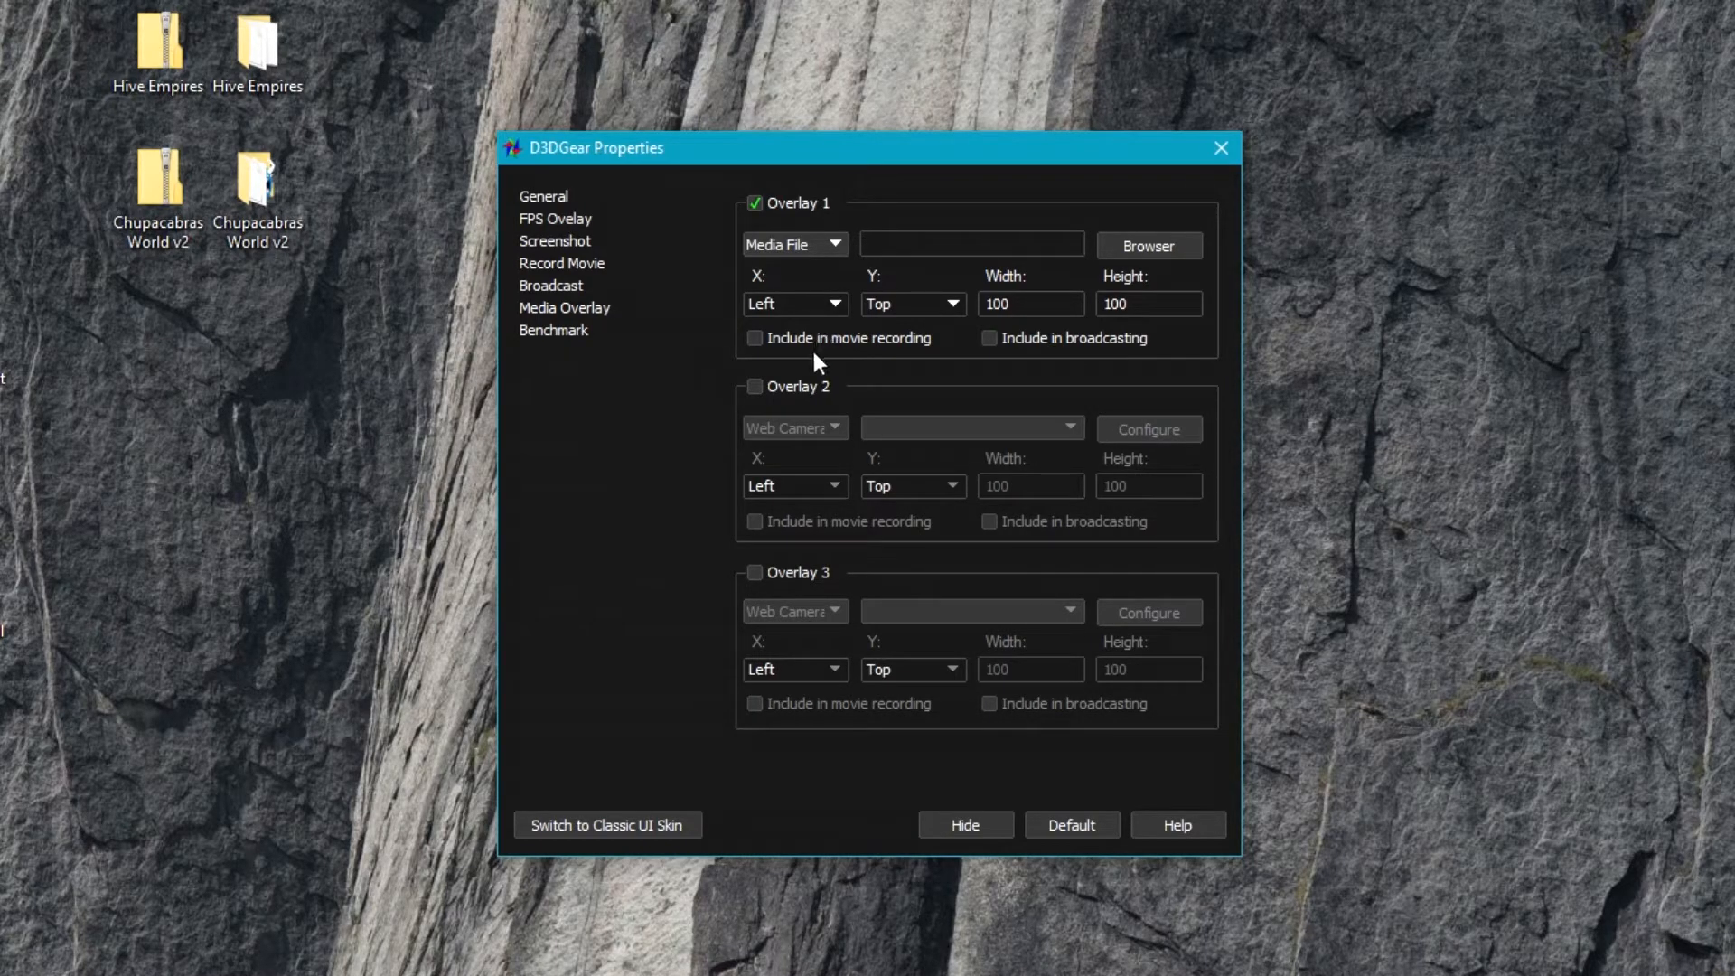
mouse_move(818, 343)
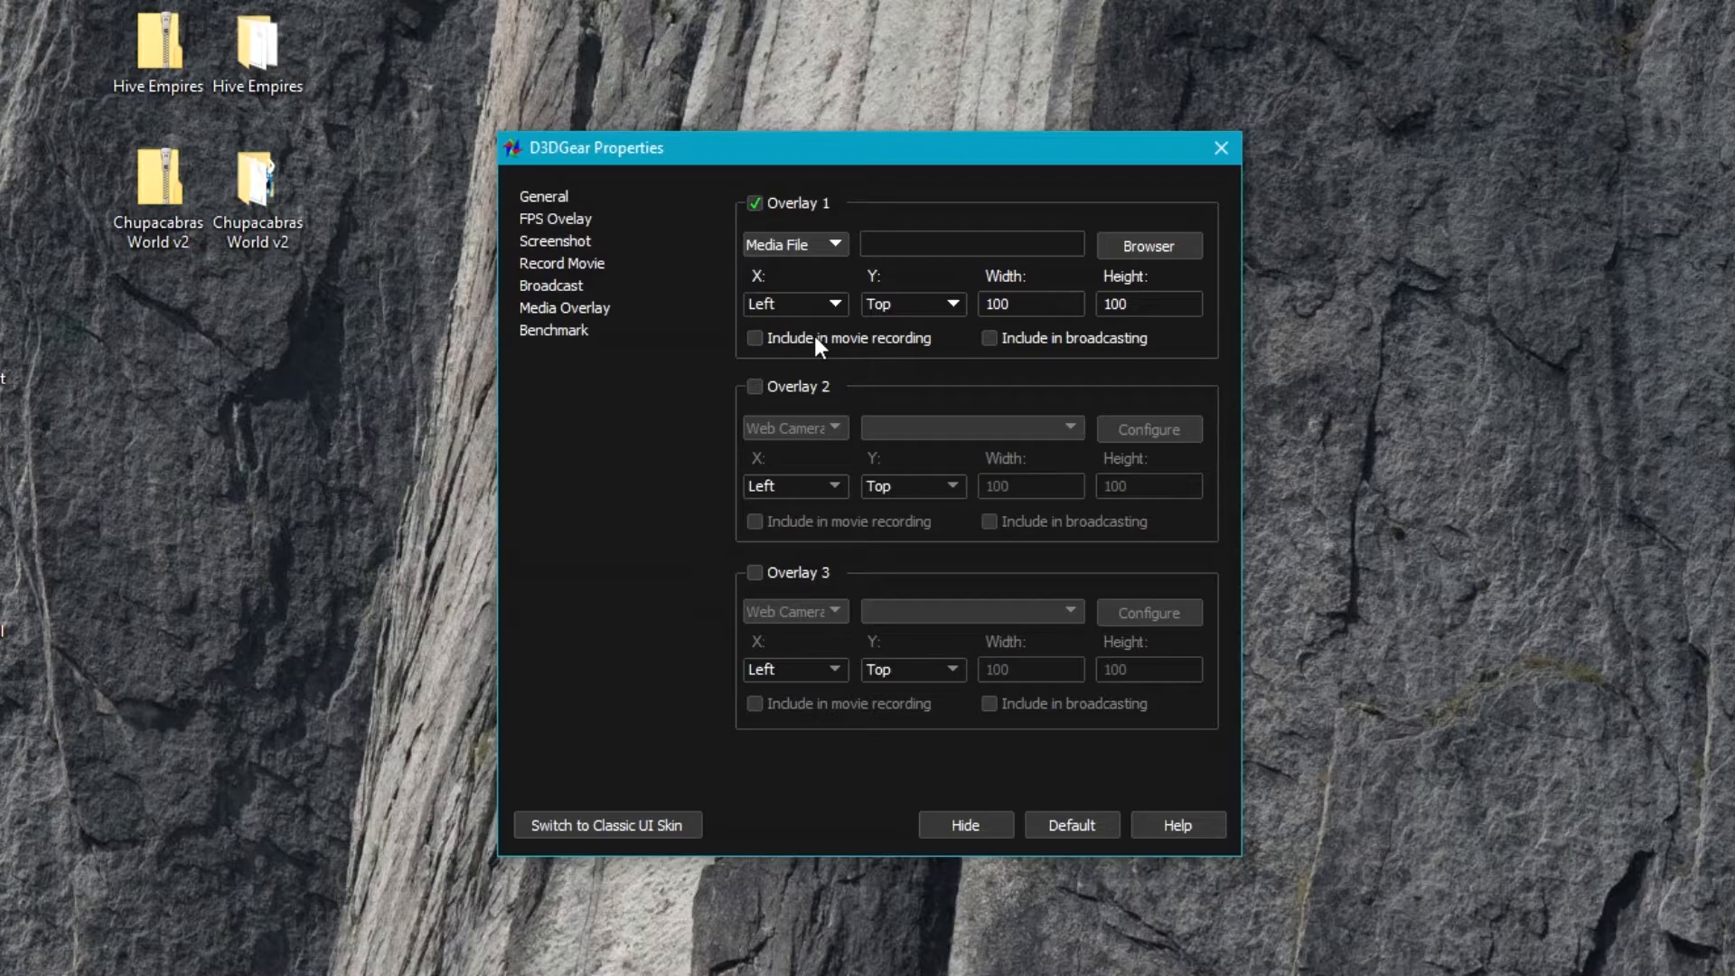
click(756, 338)
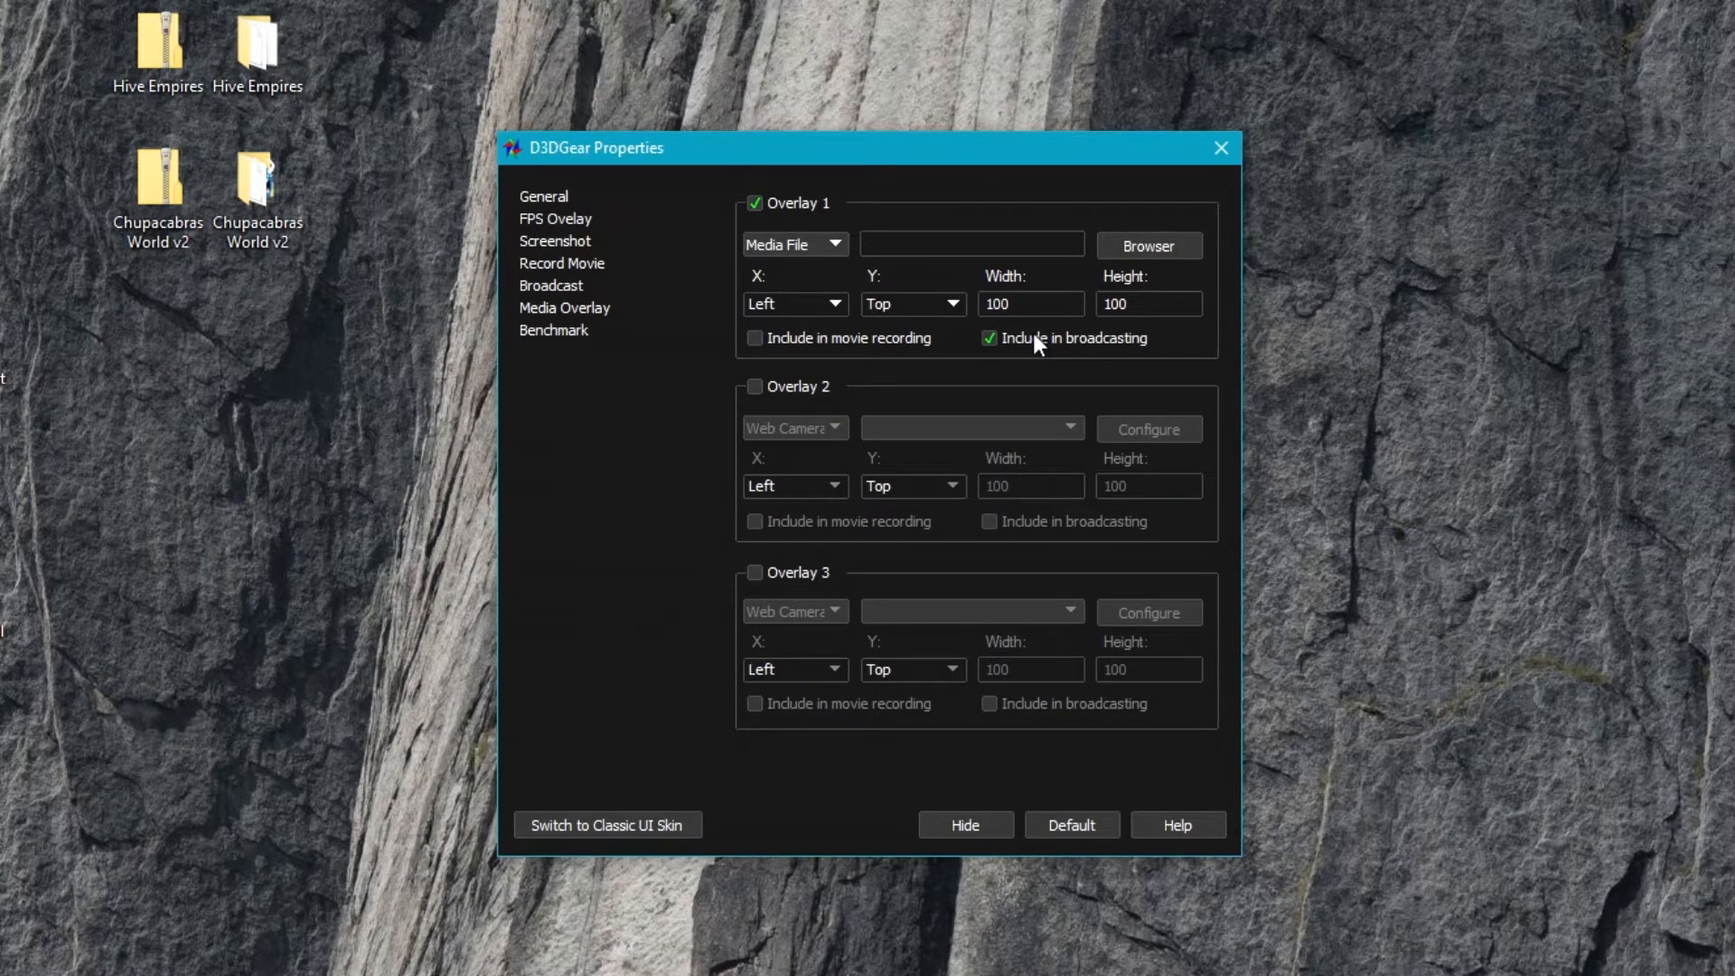
mouse_move(1033, 356)
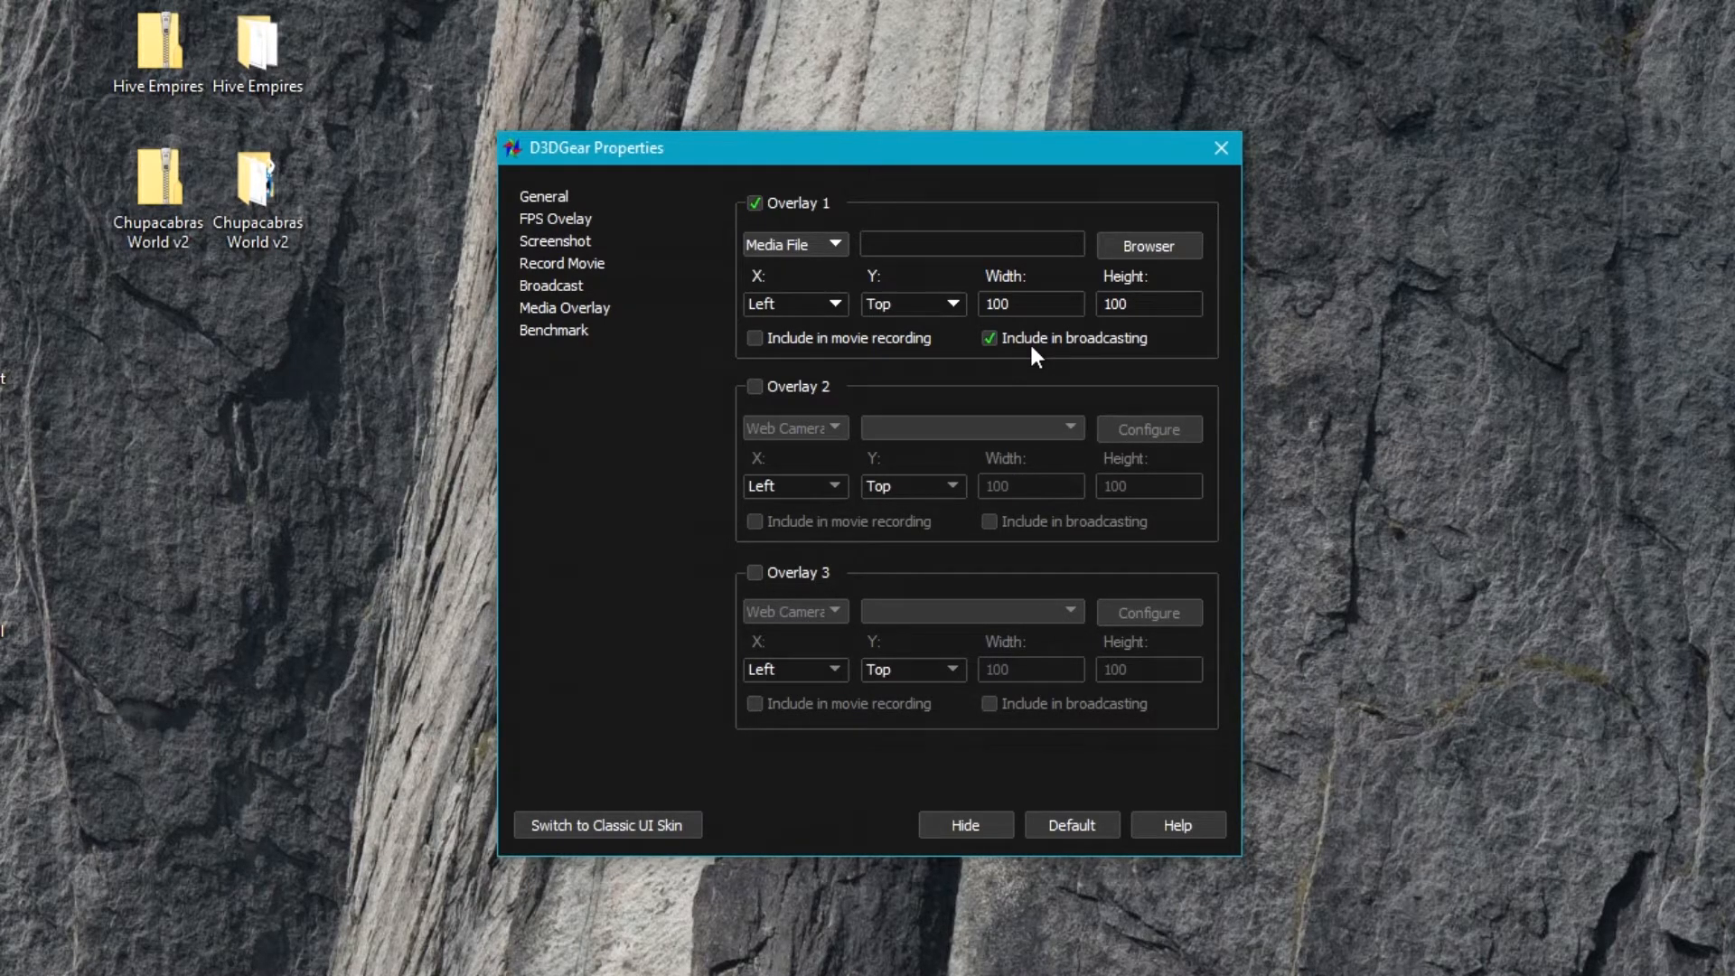
mouse_move(967, 244)
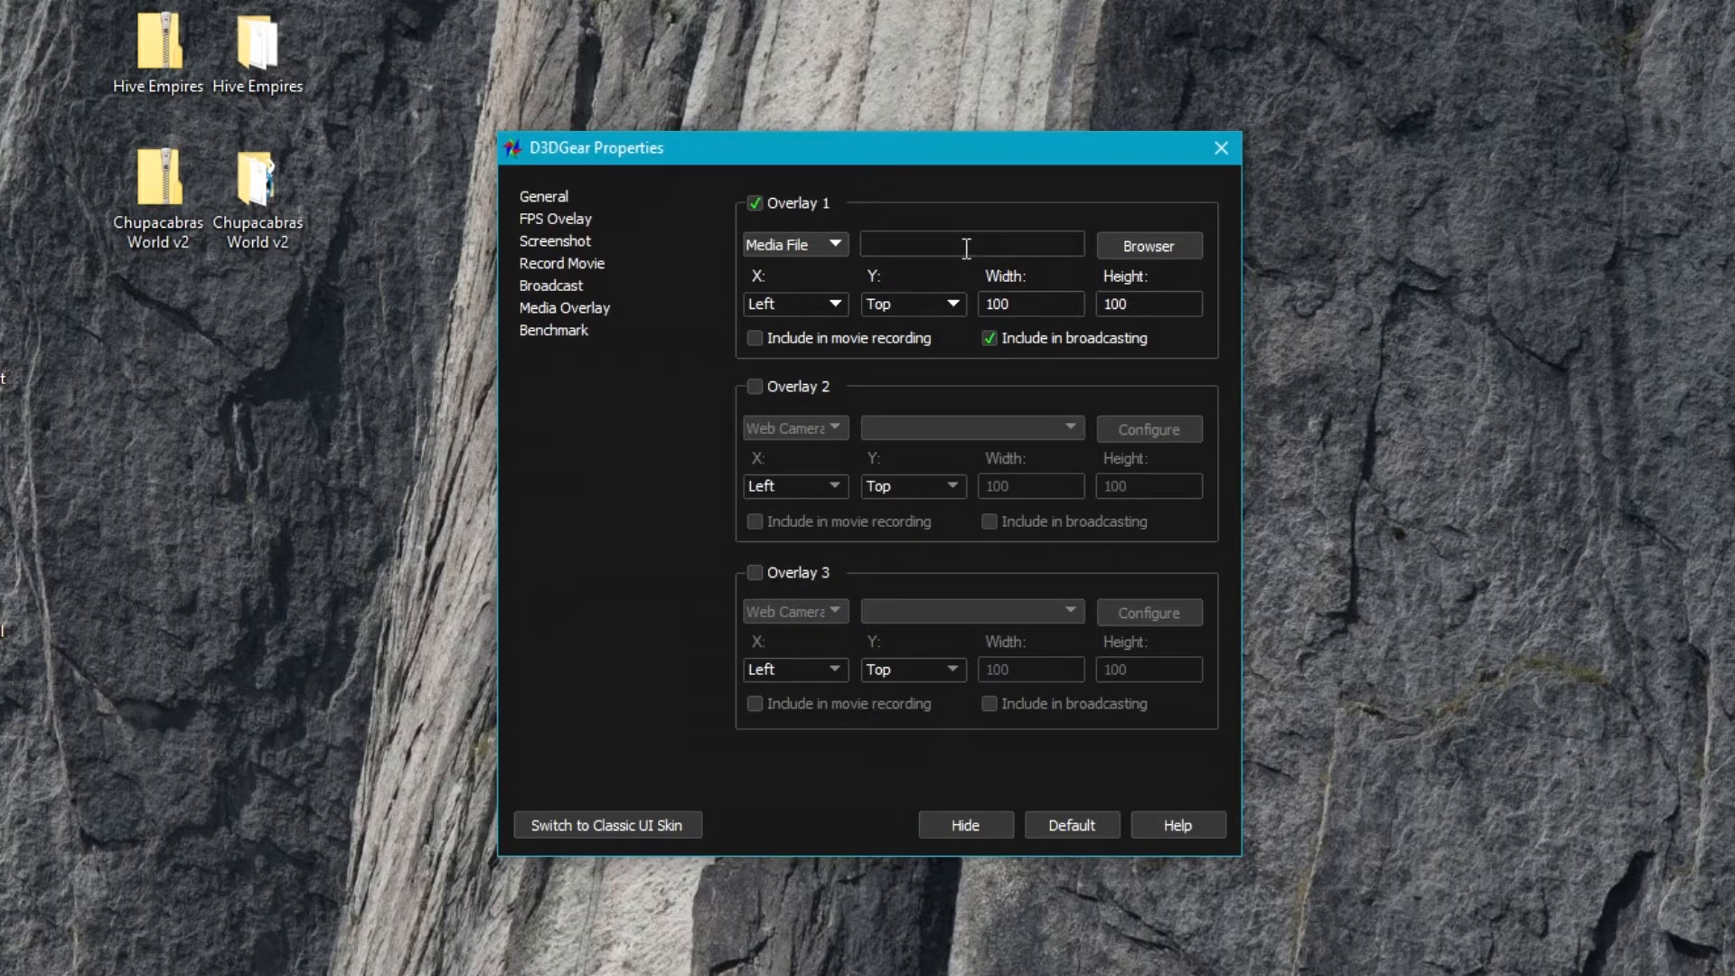
click(792, 244)
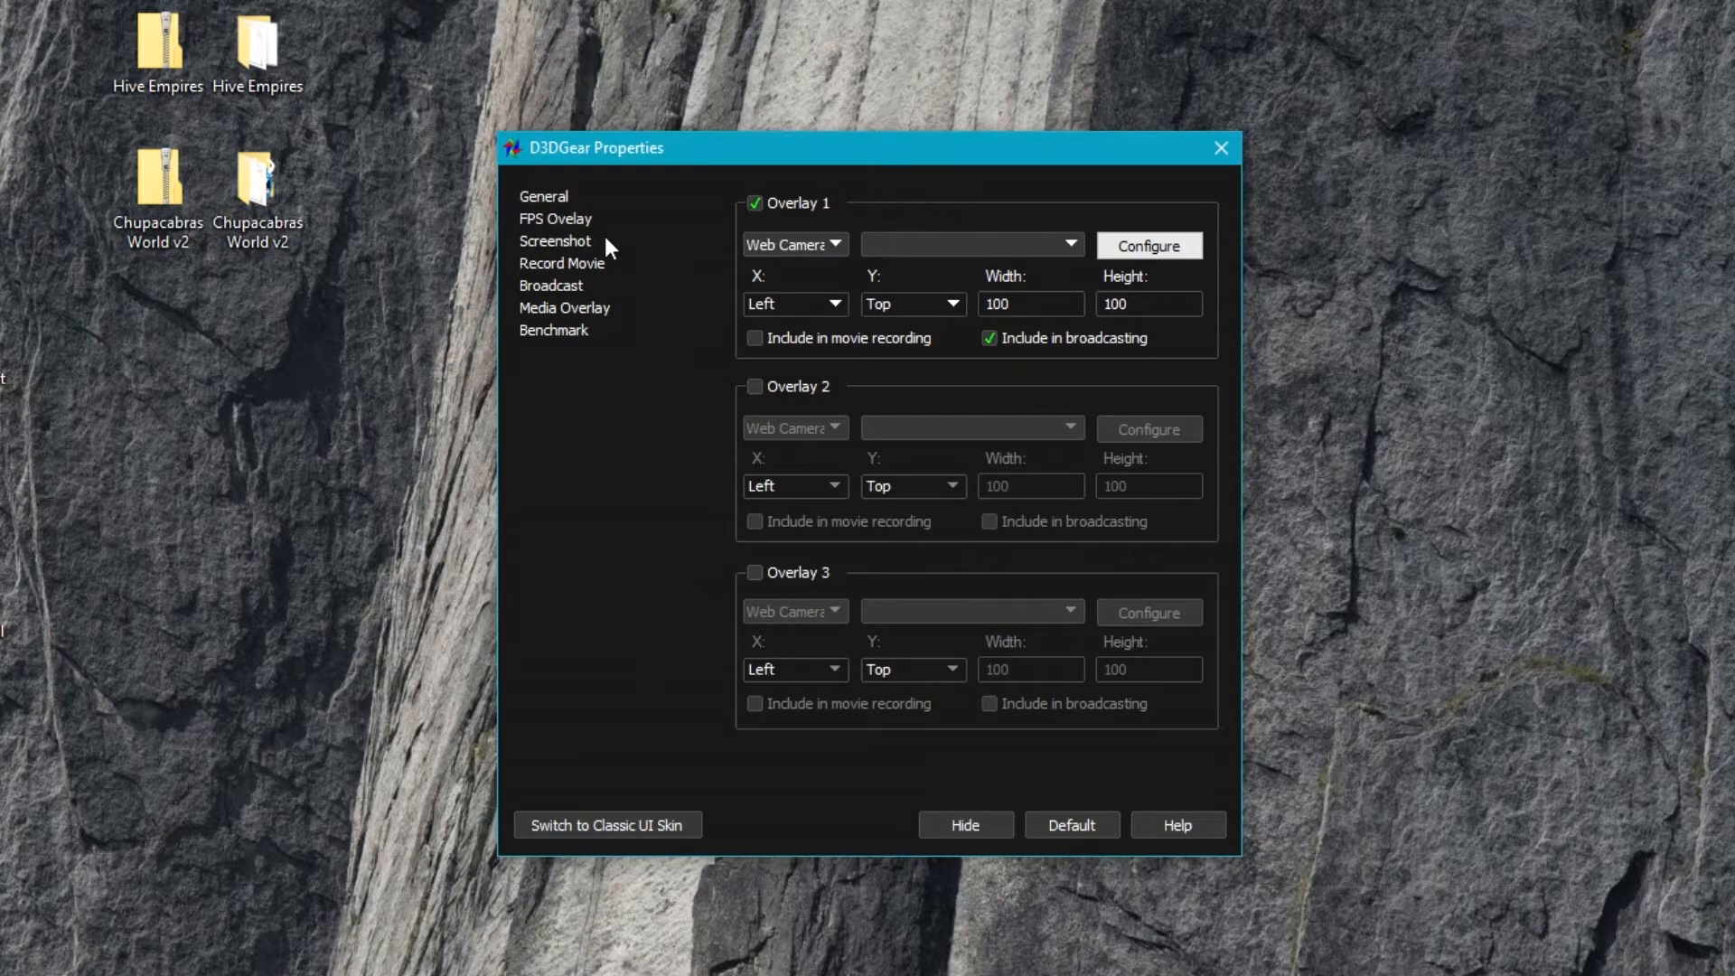
mouse_move(1035, 220)
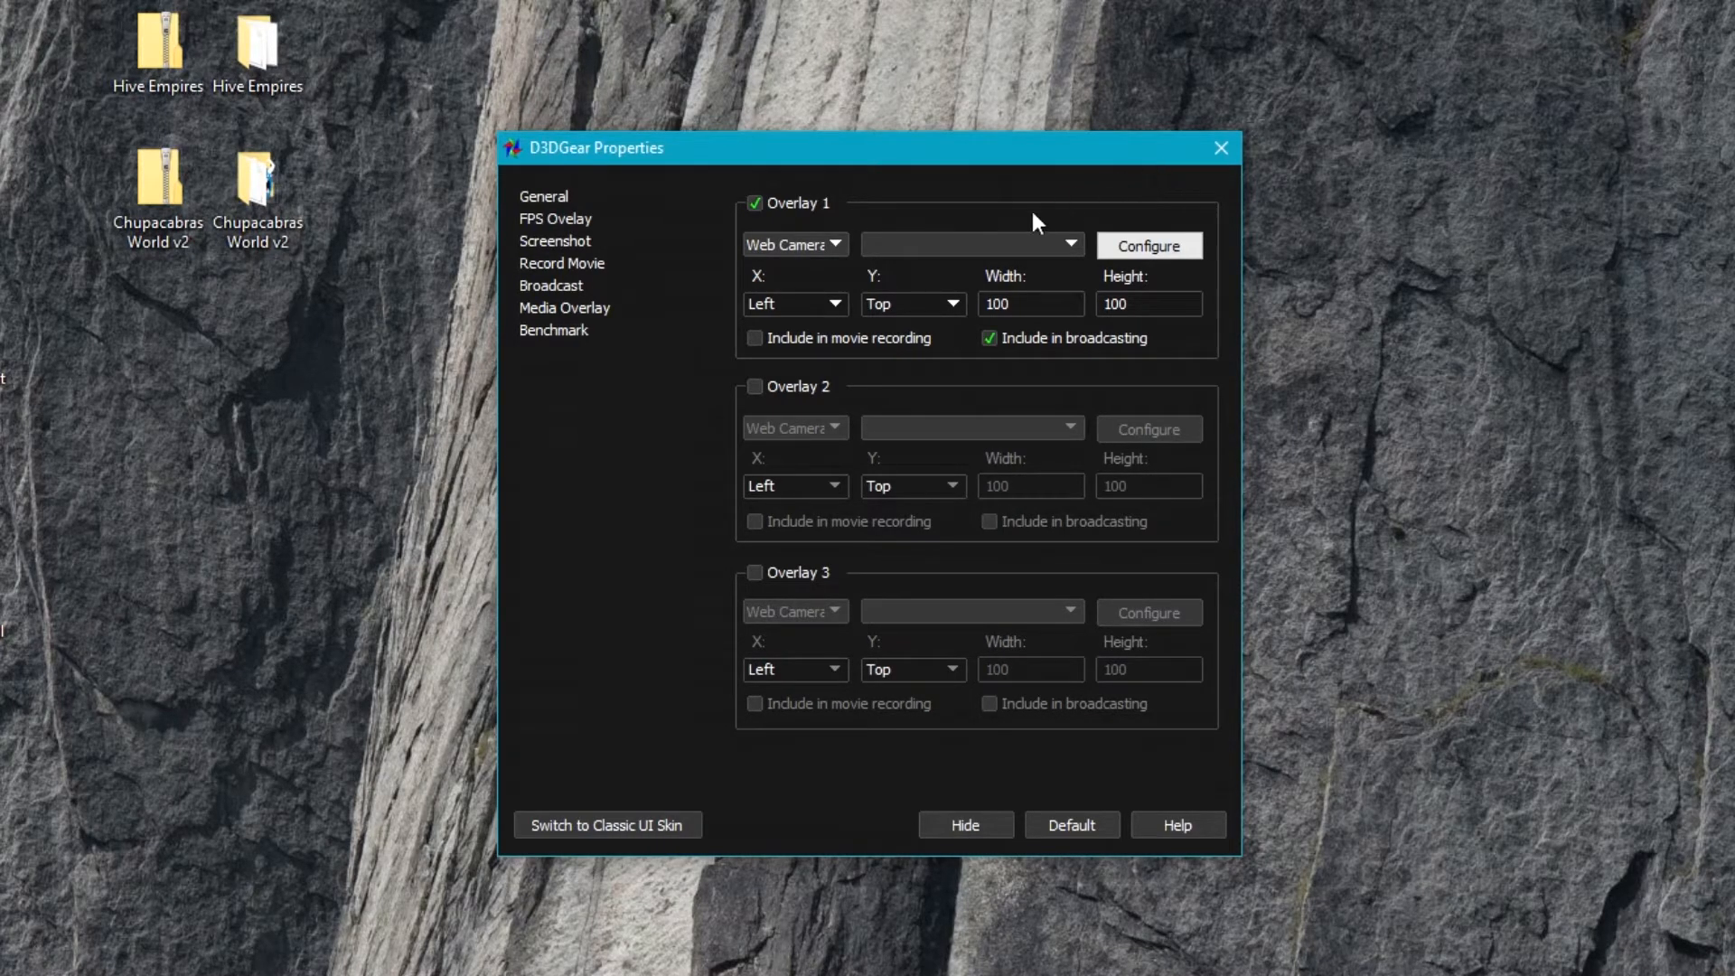
mouse_move(818, 182)
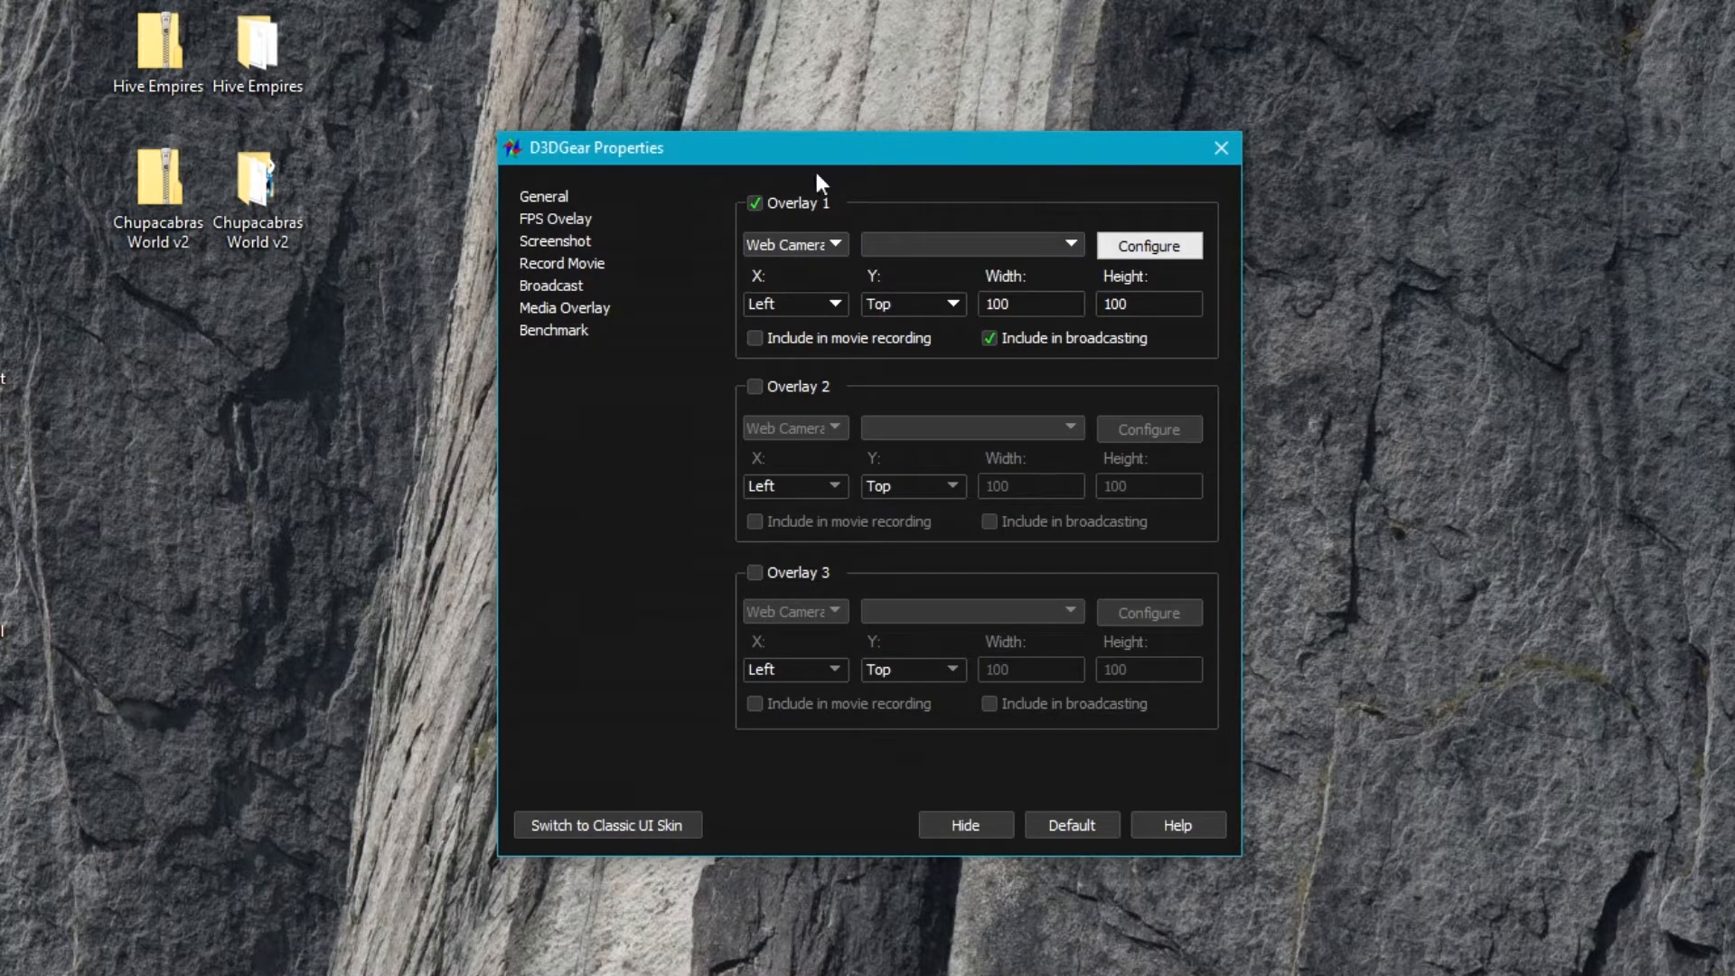
mouse_move(933, 262)
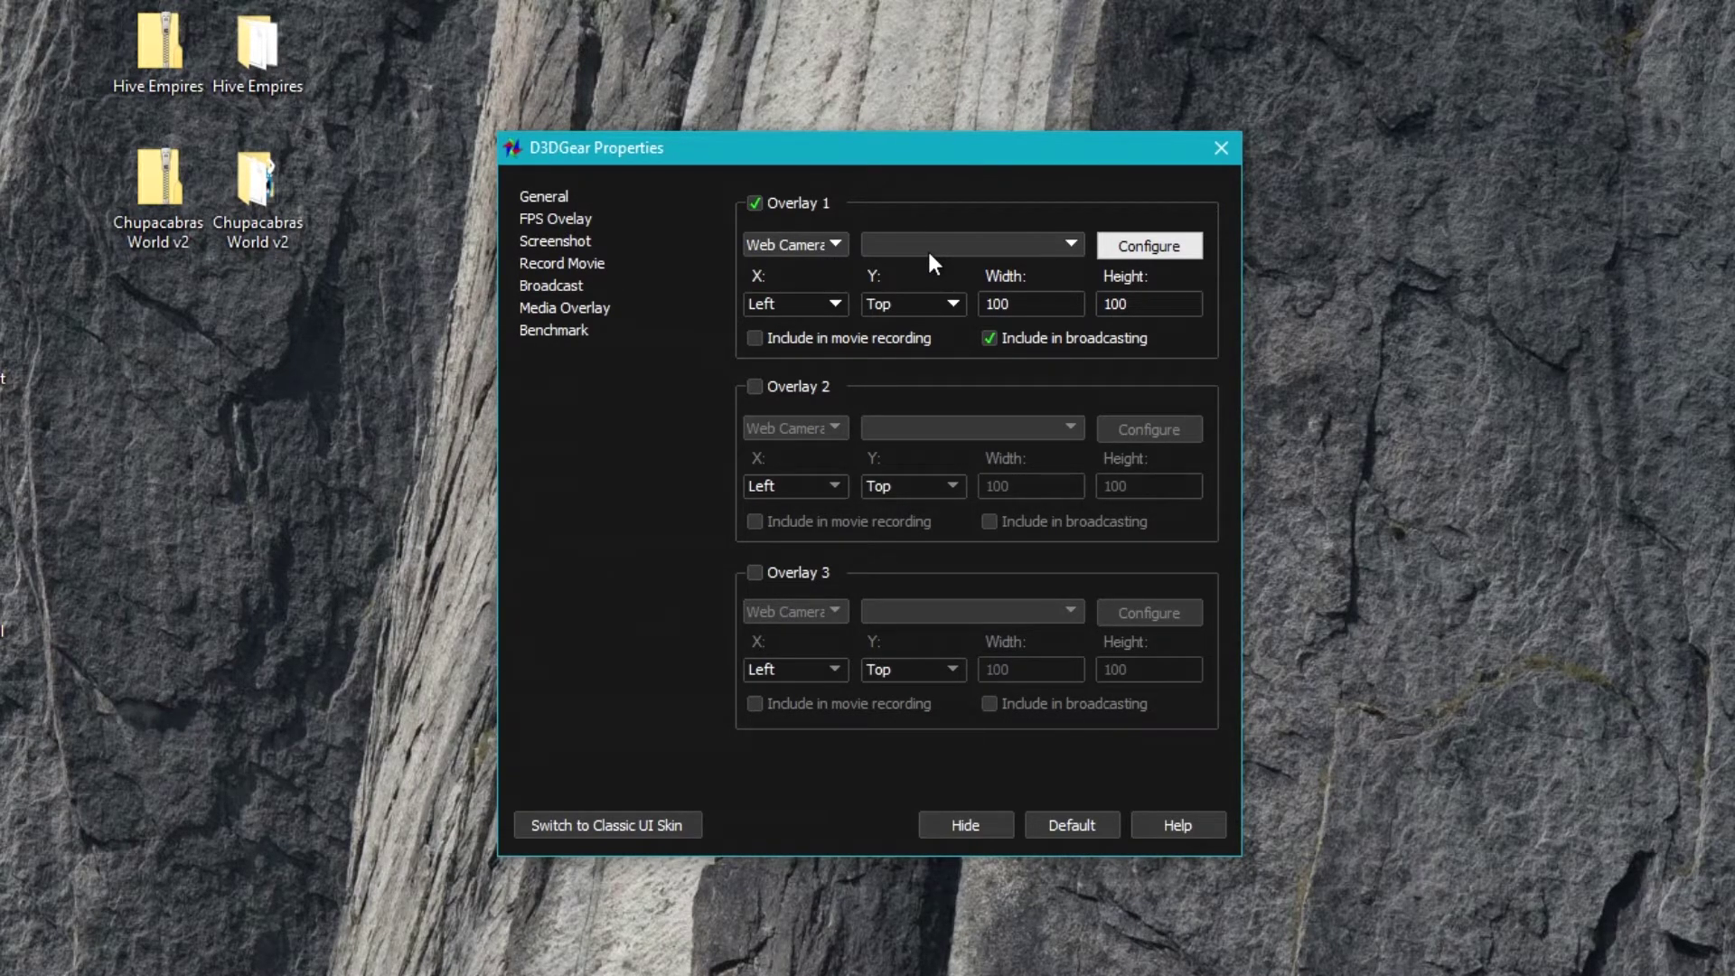
mouse_move(609, 322)
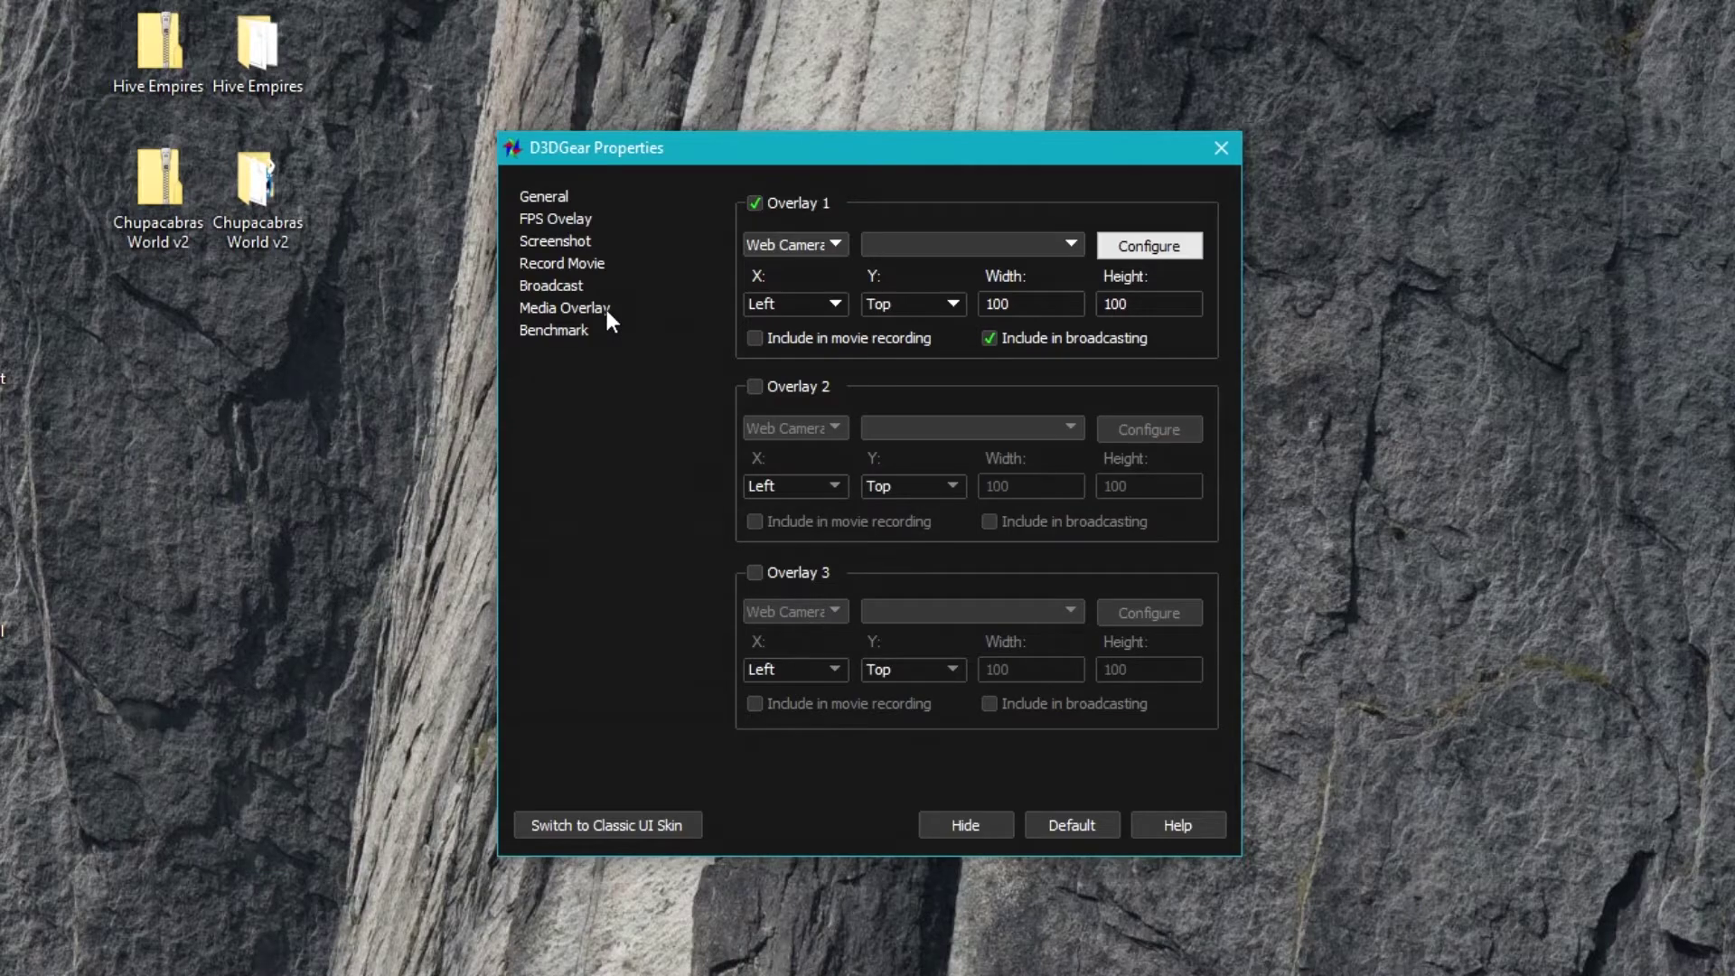
- Review the Benchmark settings (500 ms interval) and return to the General page
click(553, 329)
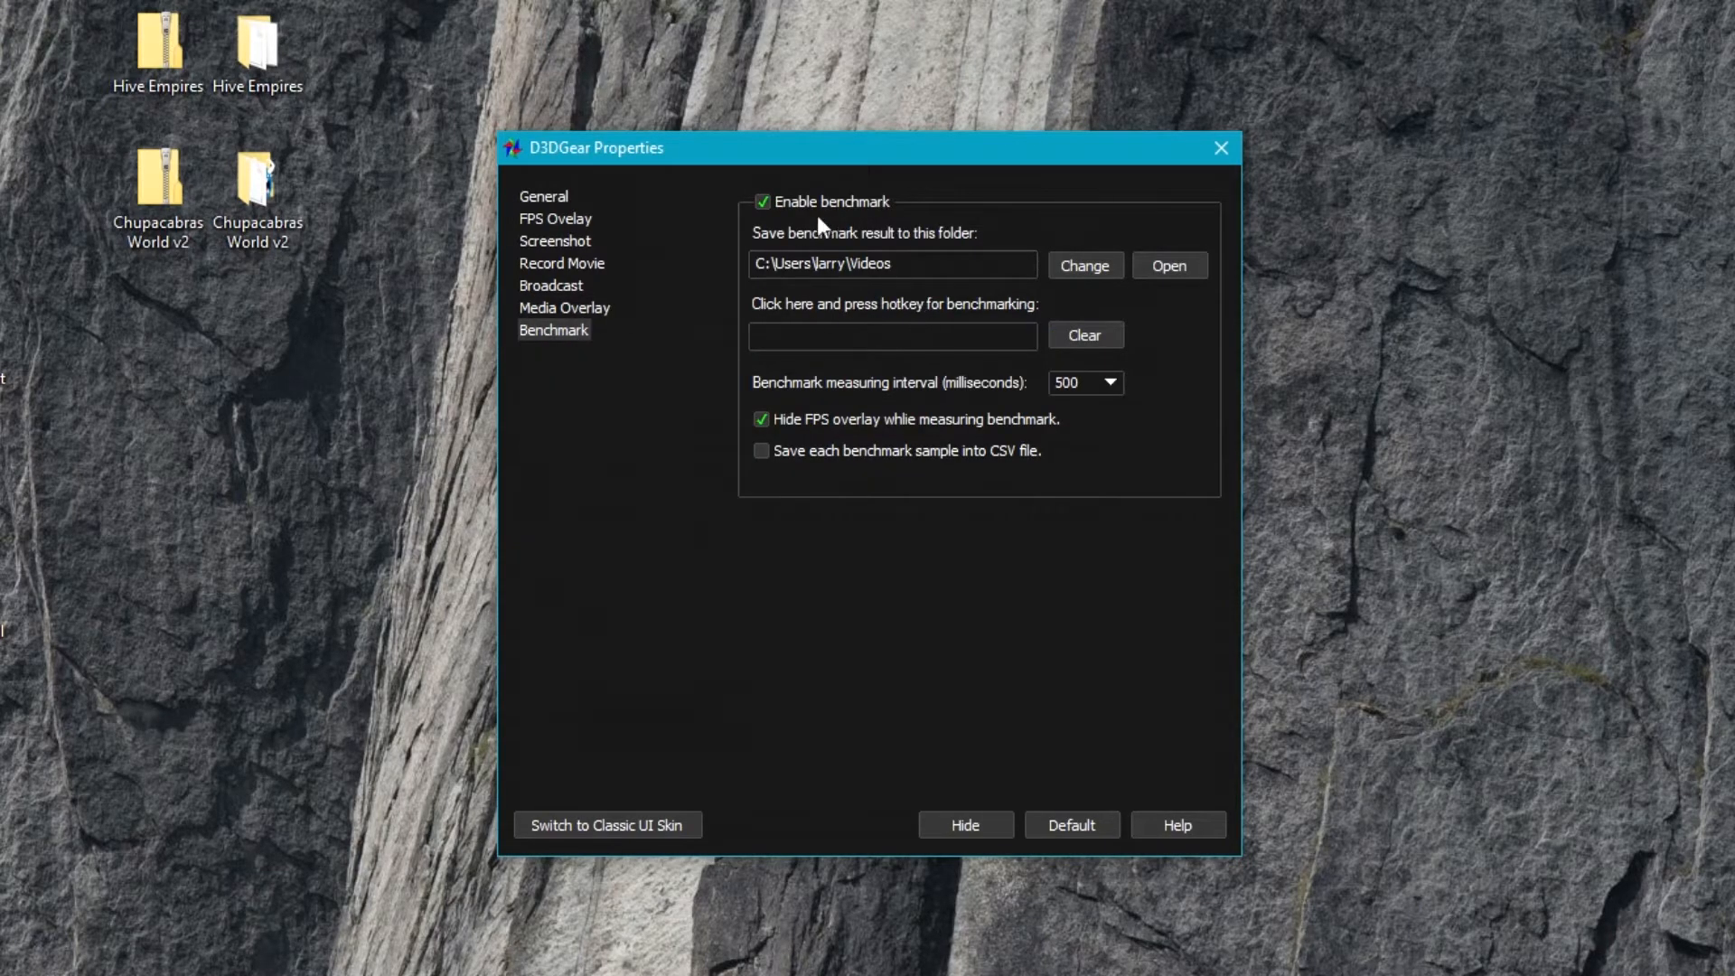
mouse_move(921, 618)
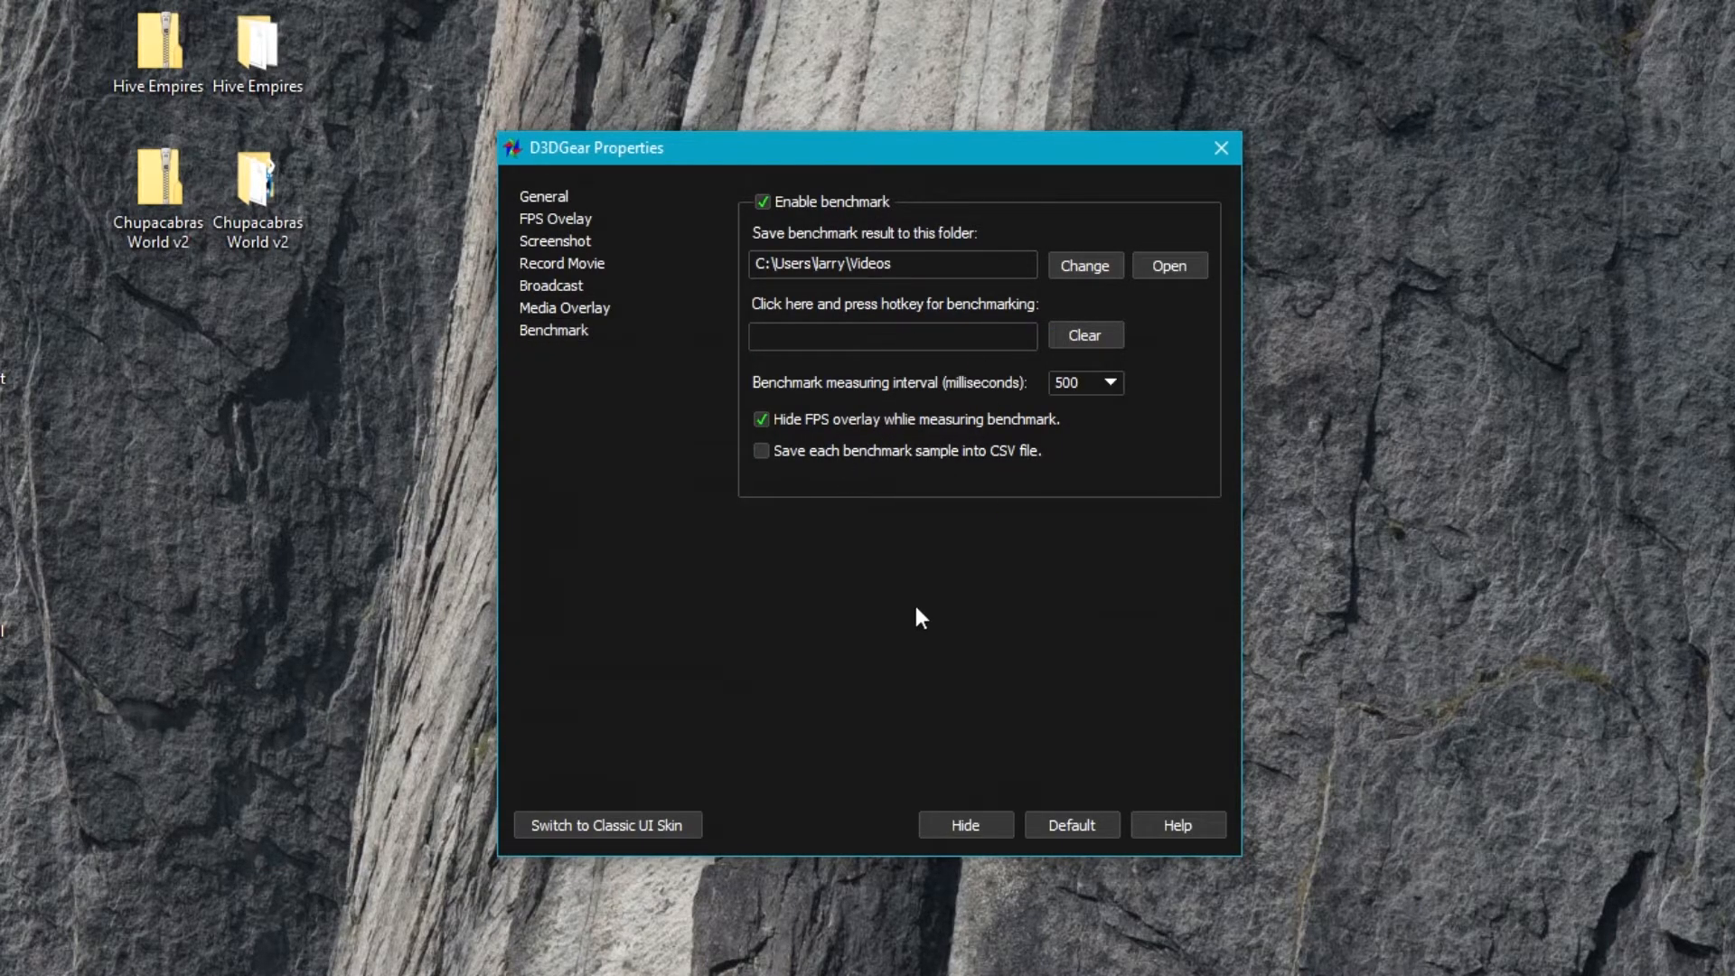
mouse_move(564, 417)
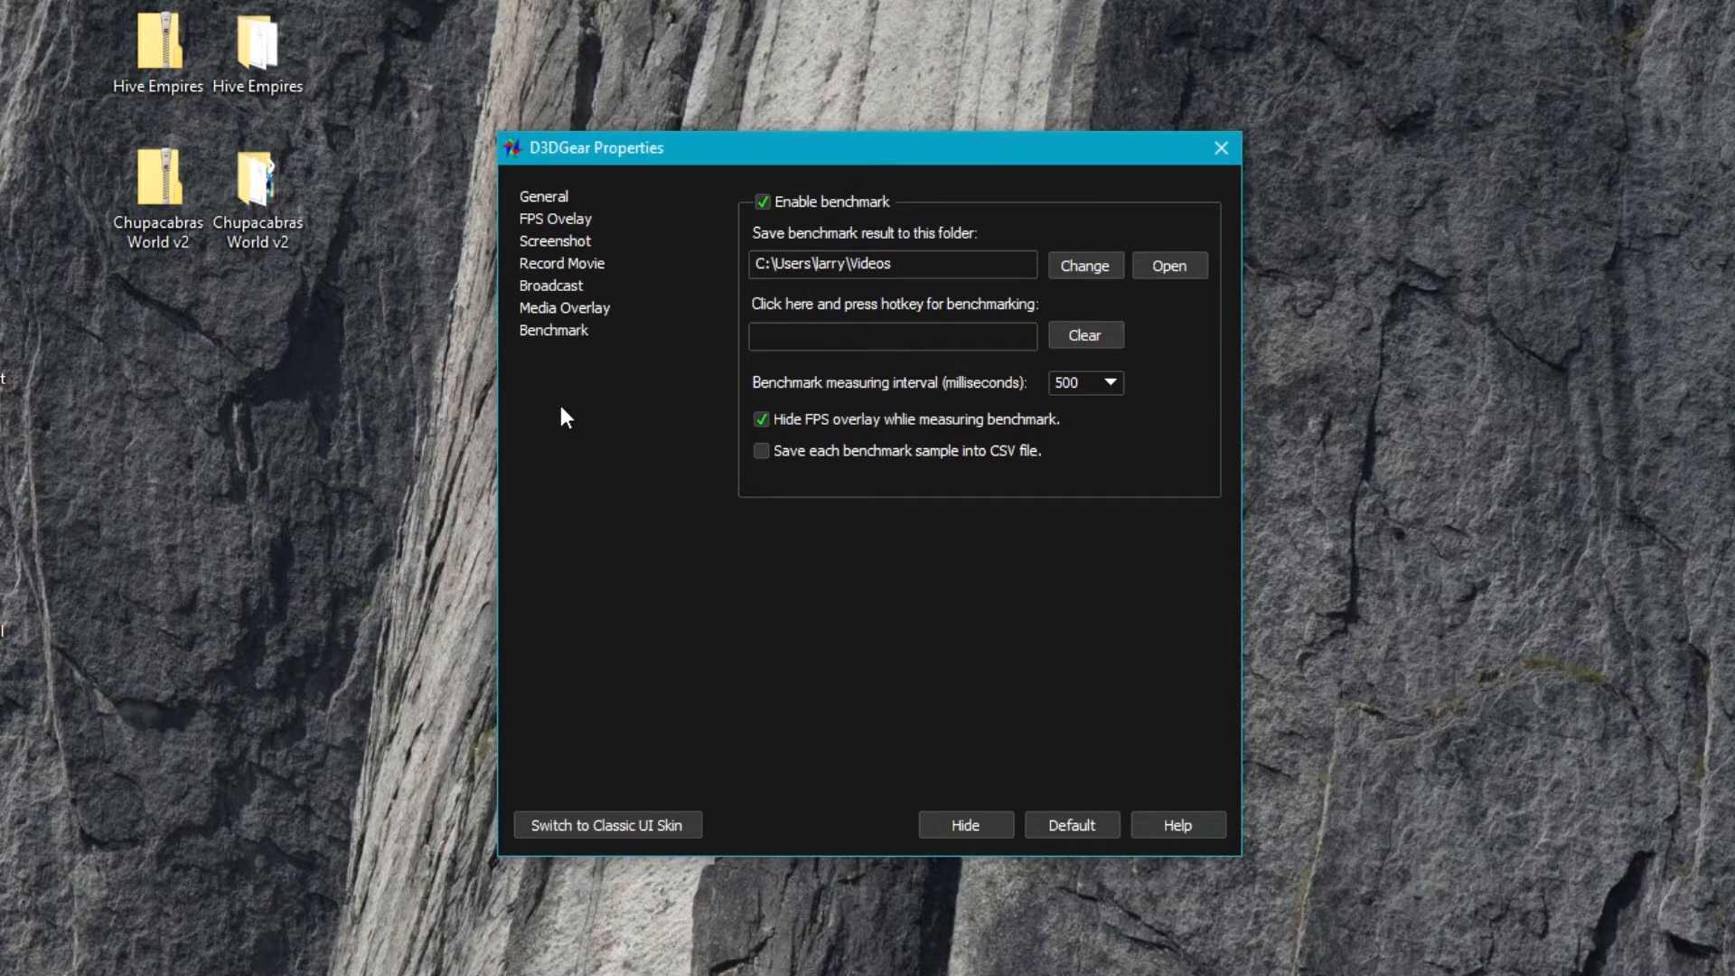
mouse_move(739, 706)
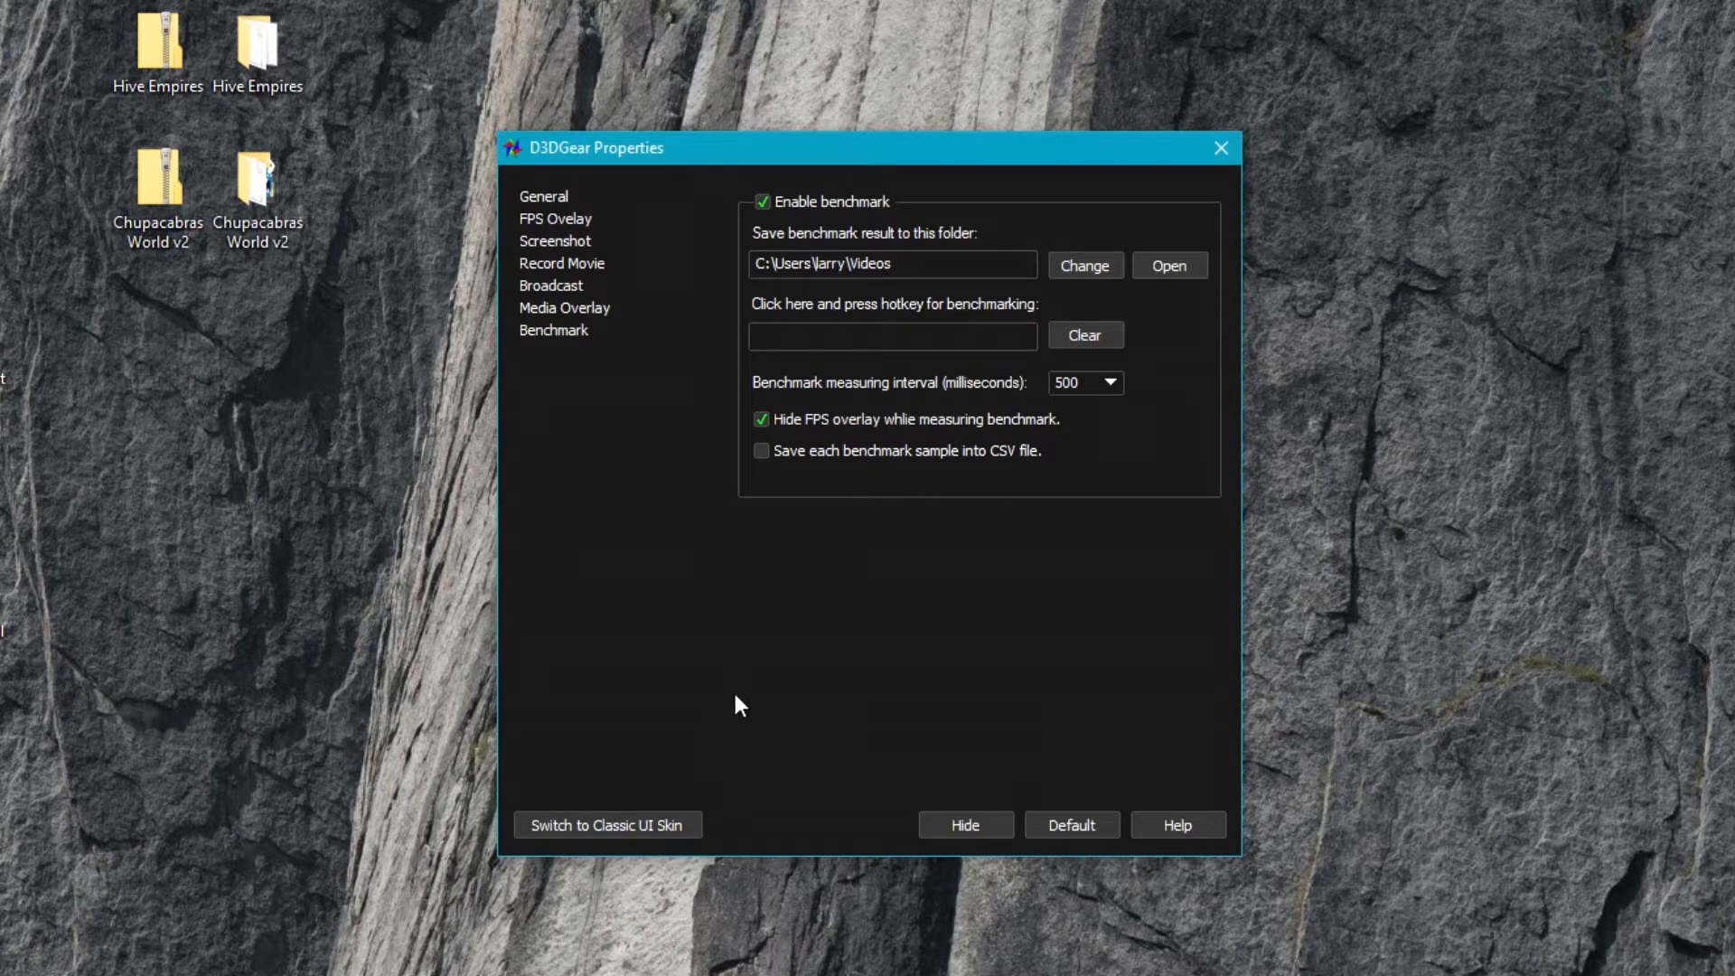
click(544, 195)
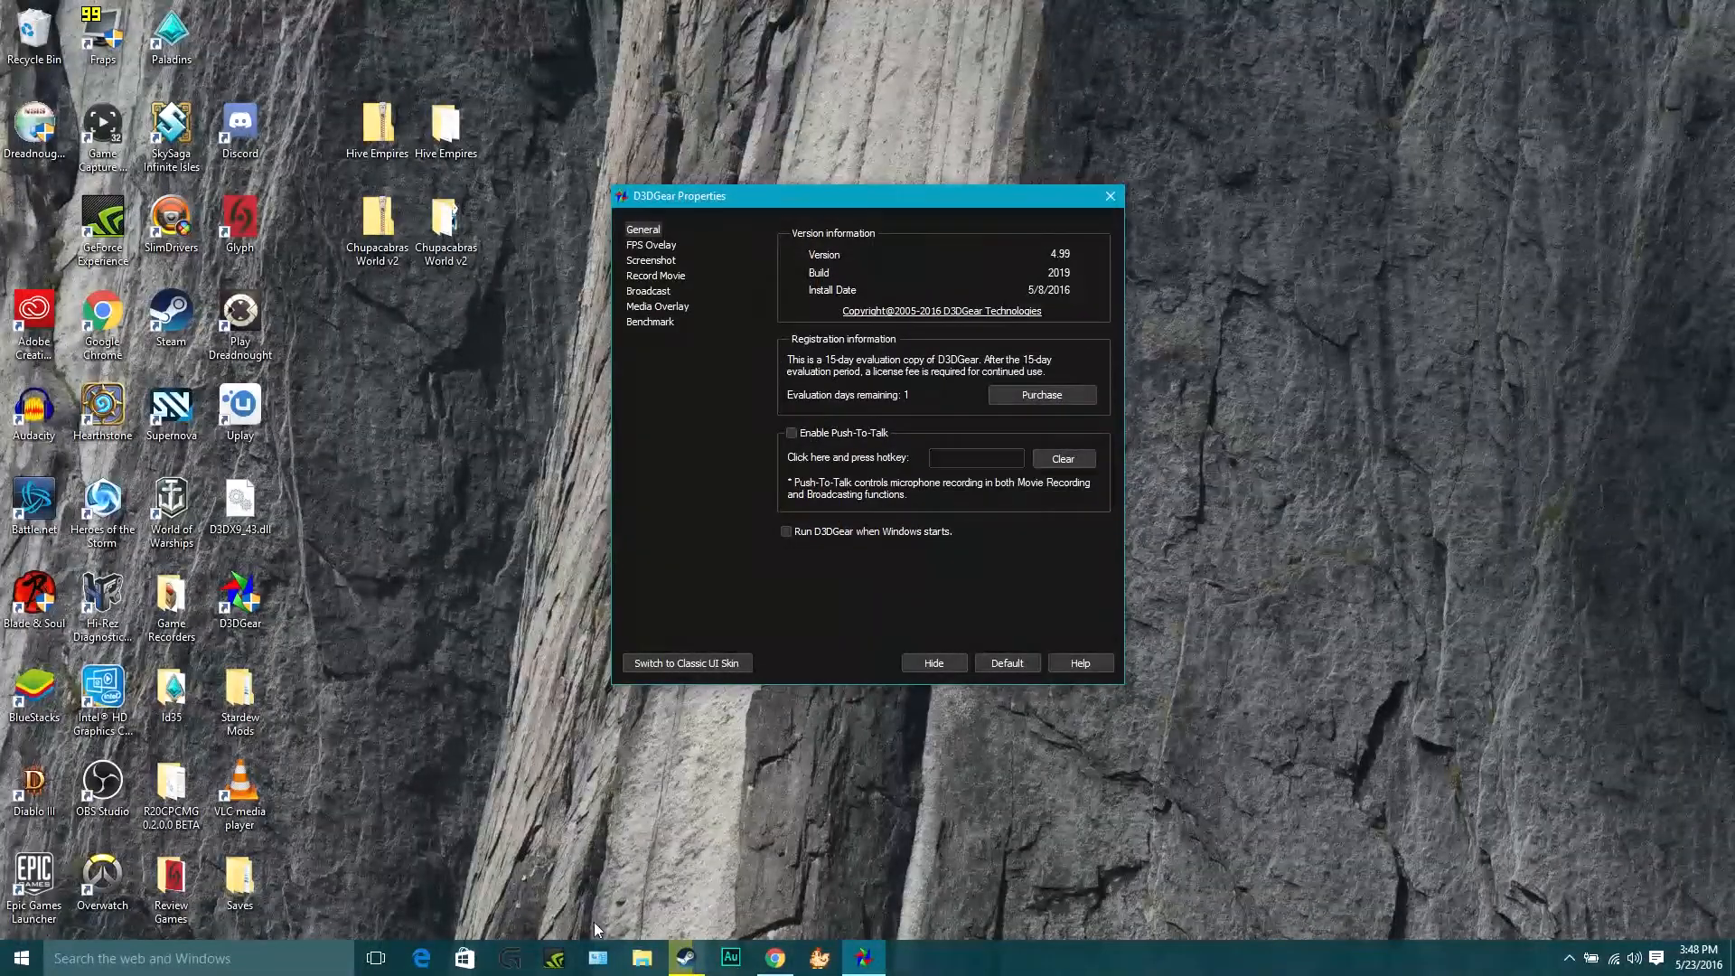
- In File Explorer, go to Videos > D3D TEsts and select the later Dark Souls III recording
click(640, 957)
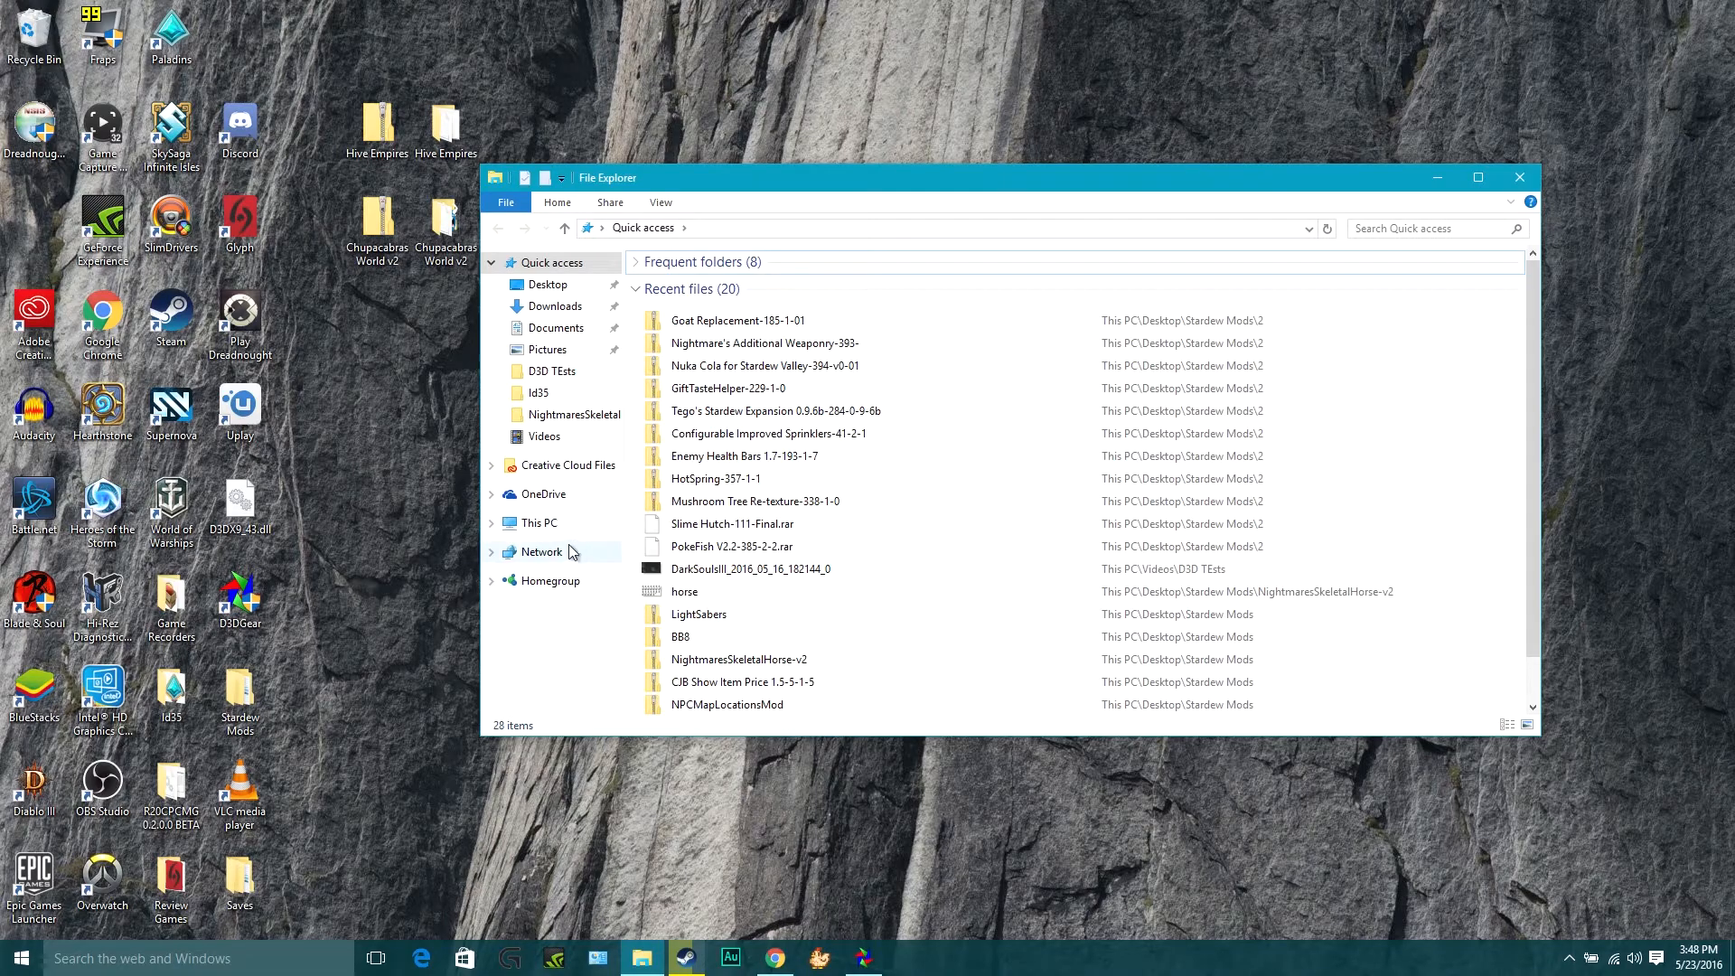
click(543, 435)
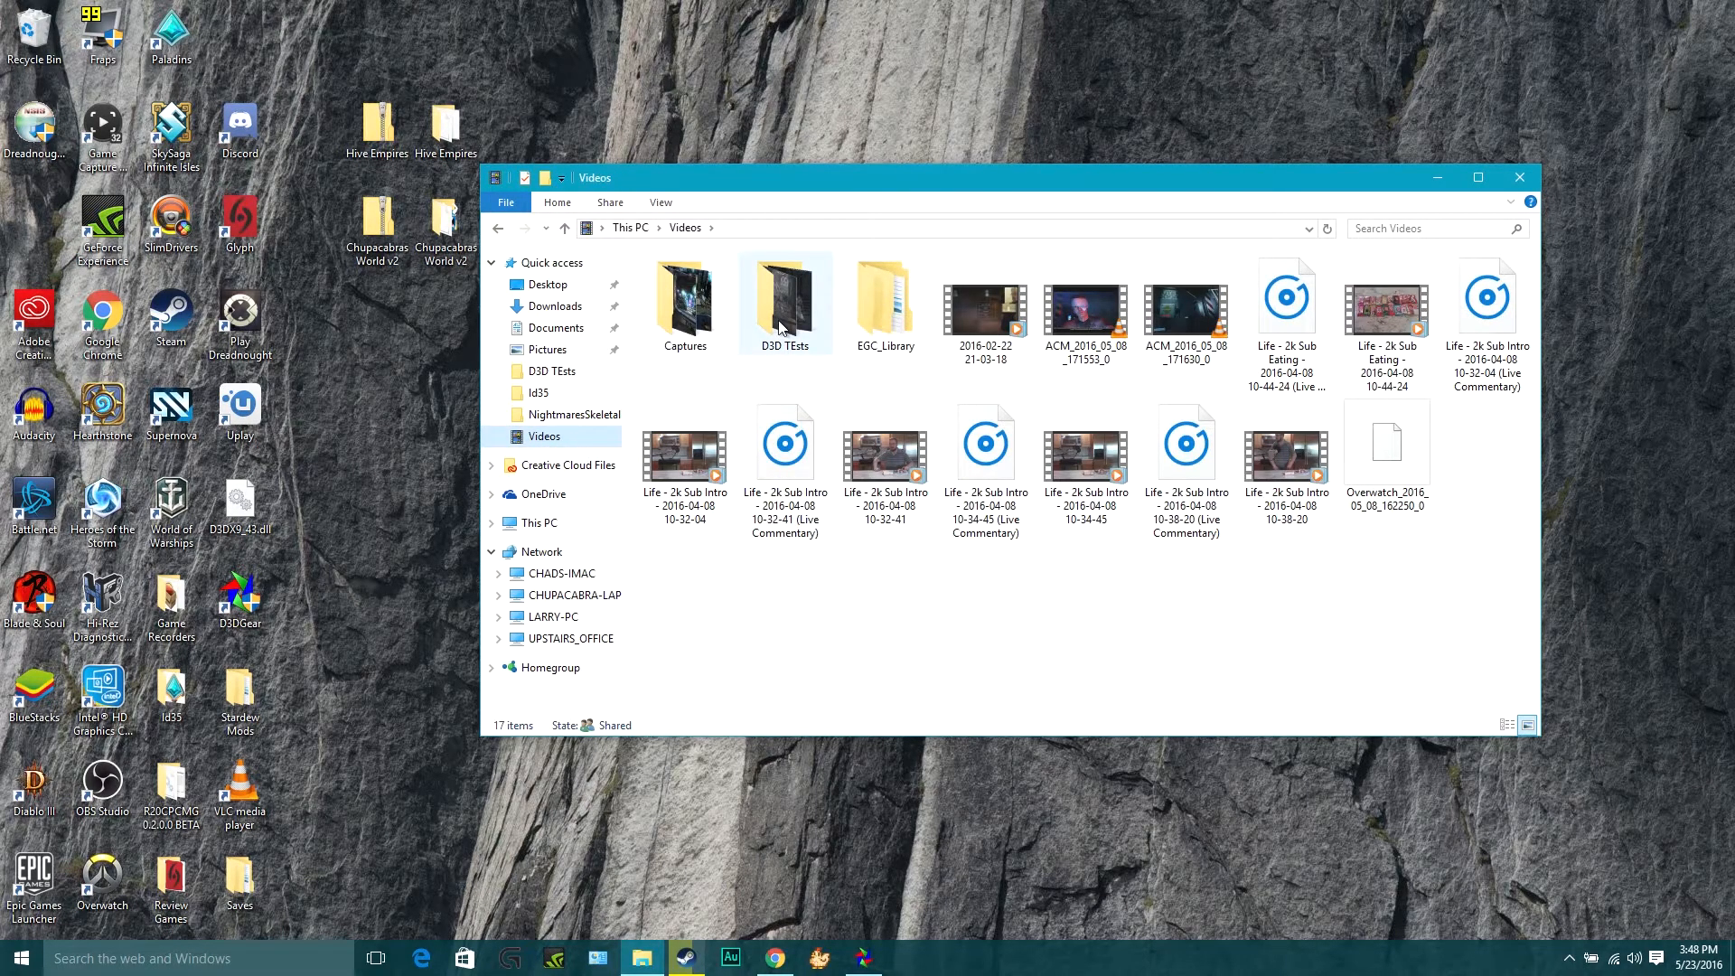
double_click(784, 293)
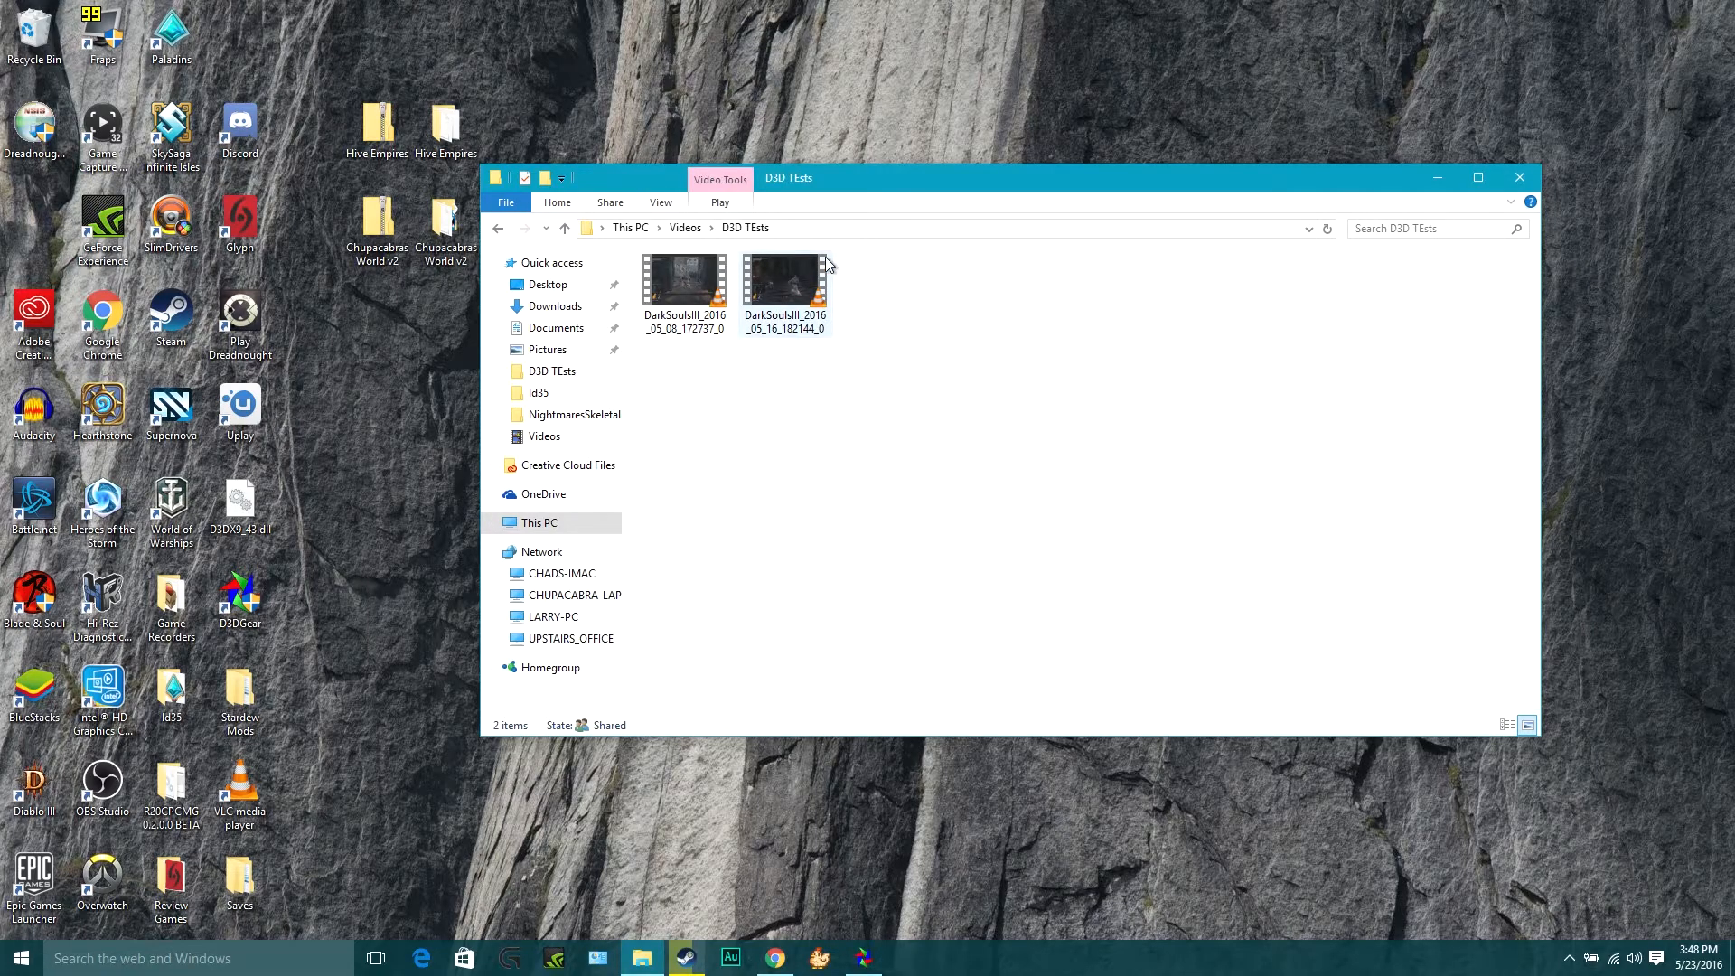
click(784, 282)
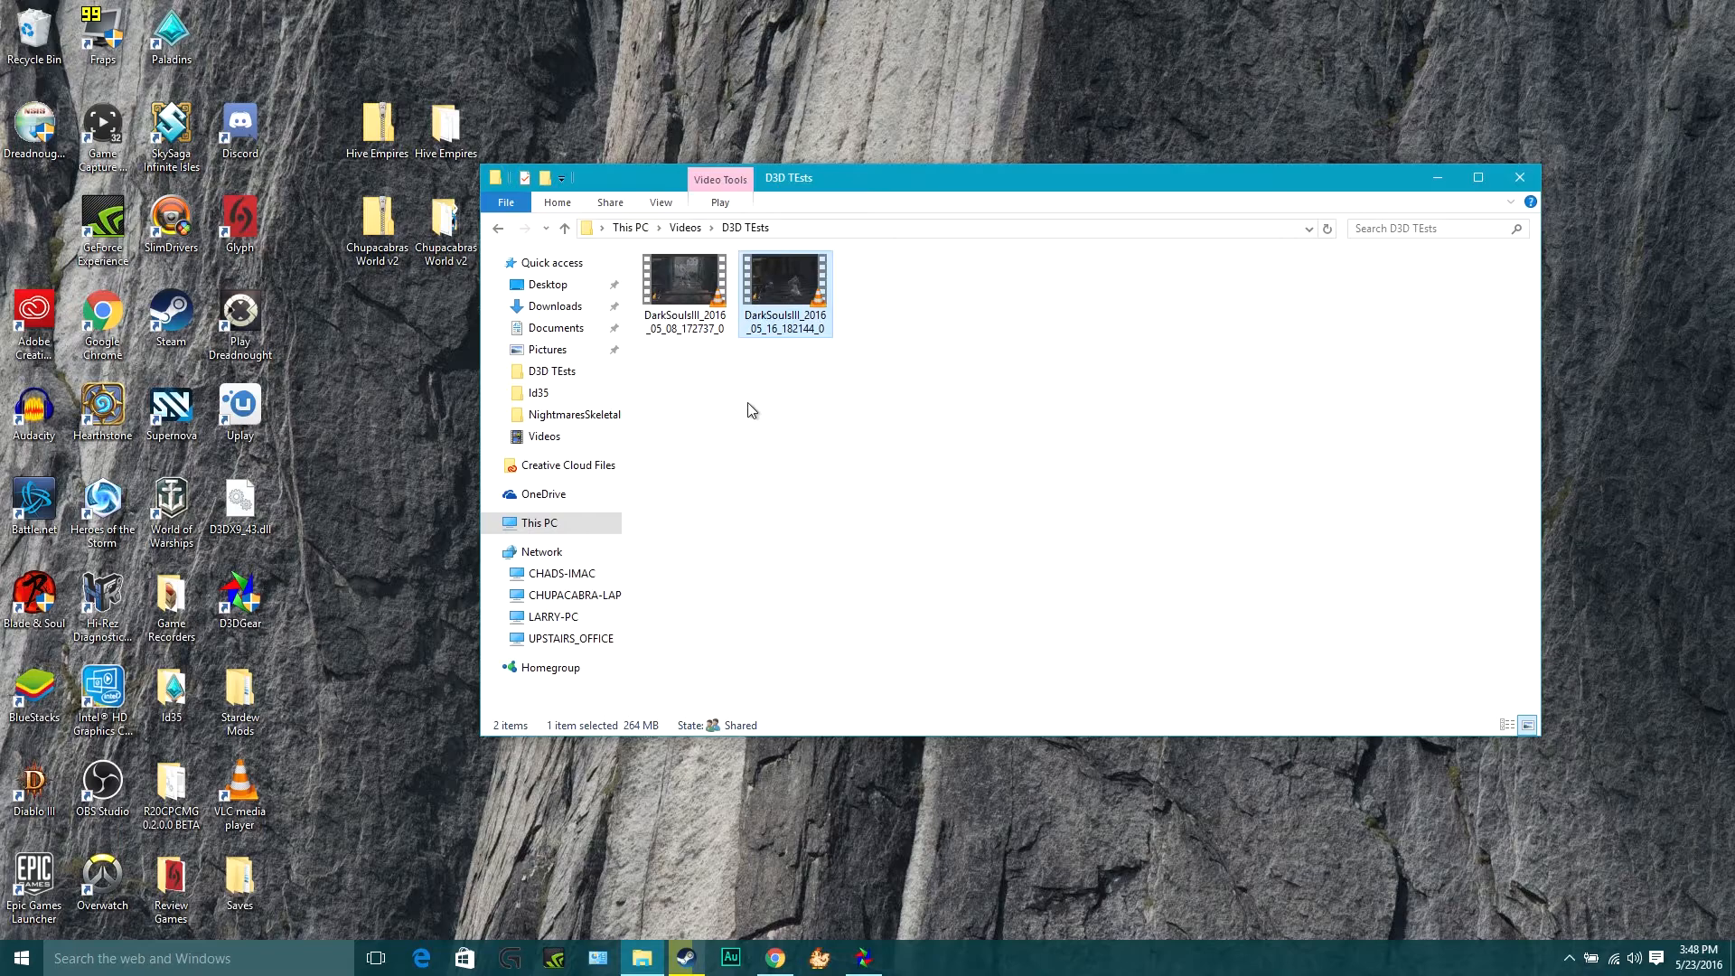
- Play the selected Dark Souls III test recording
double_click(786, 284)
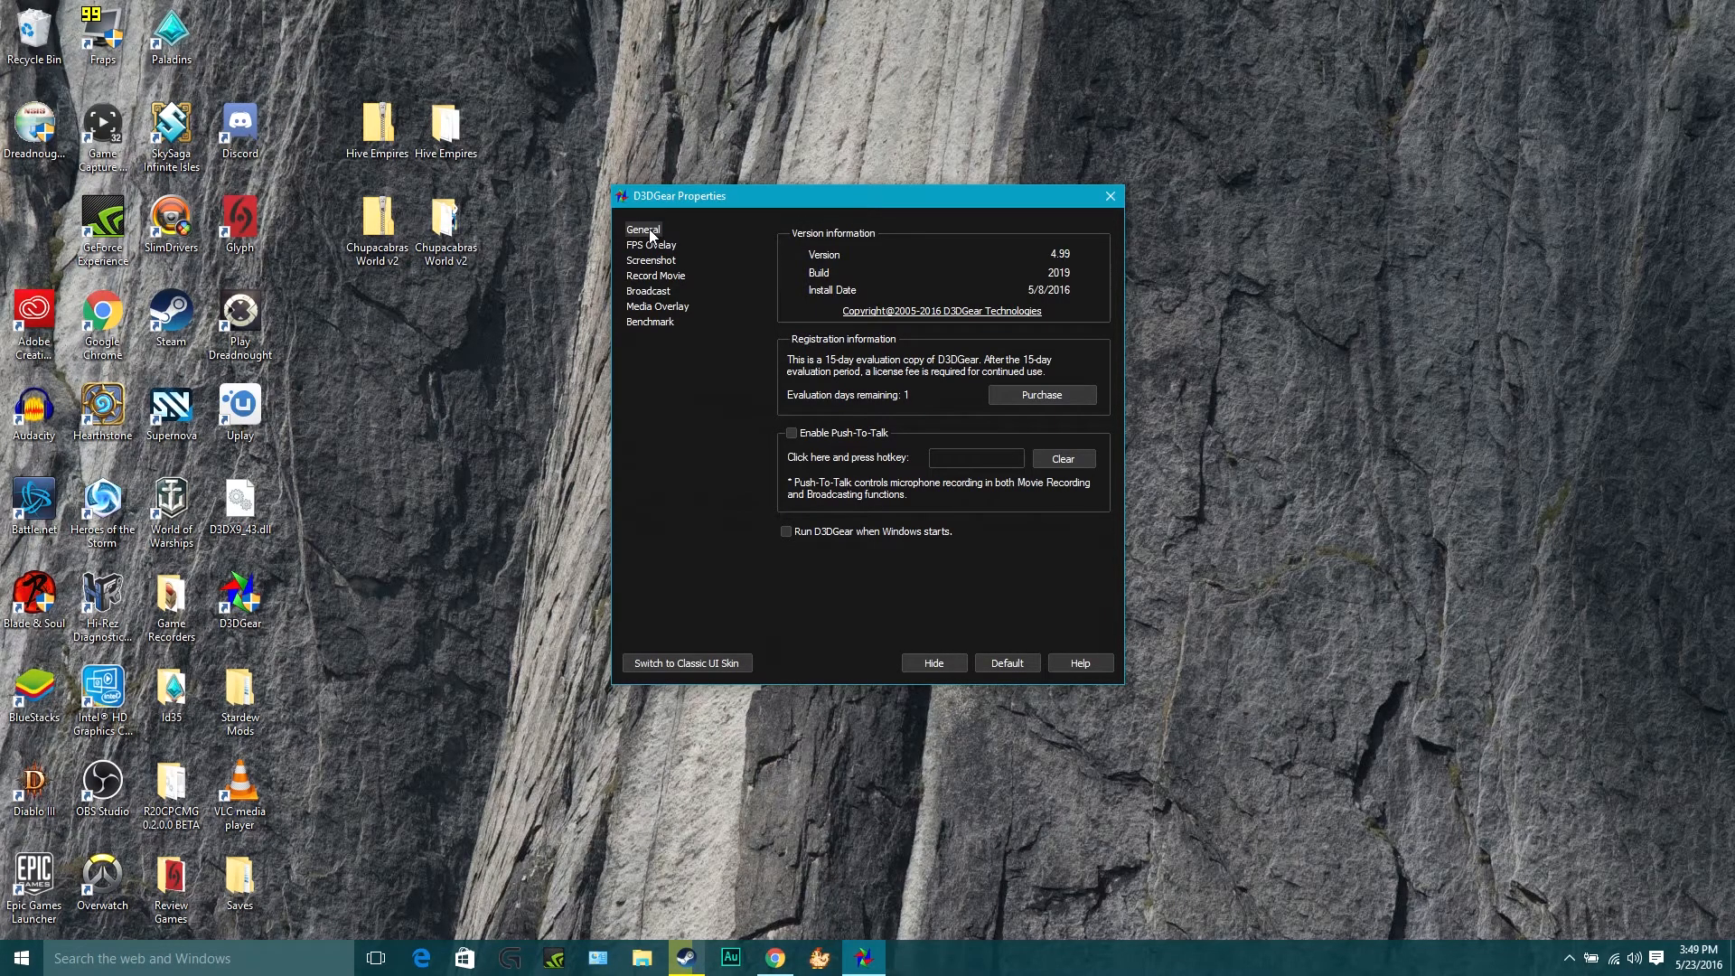
mouse_move(643, 230)
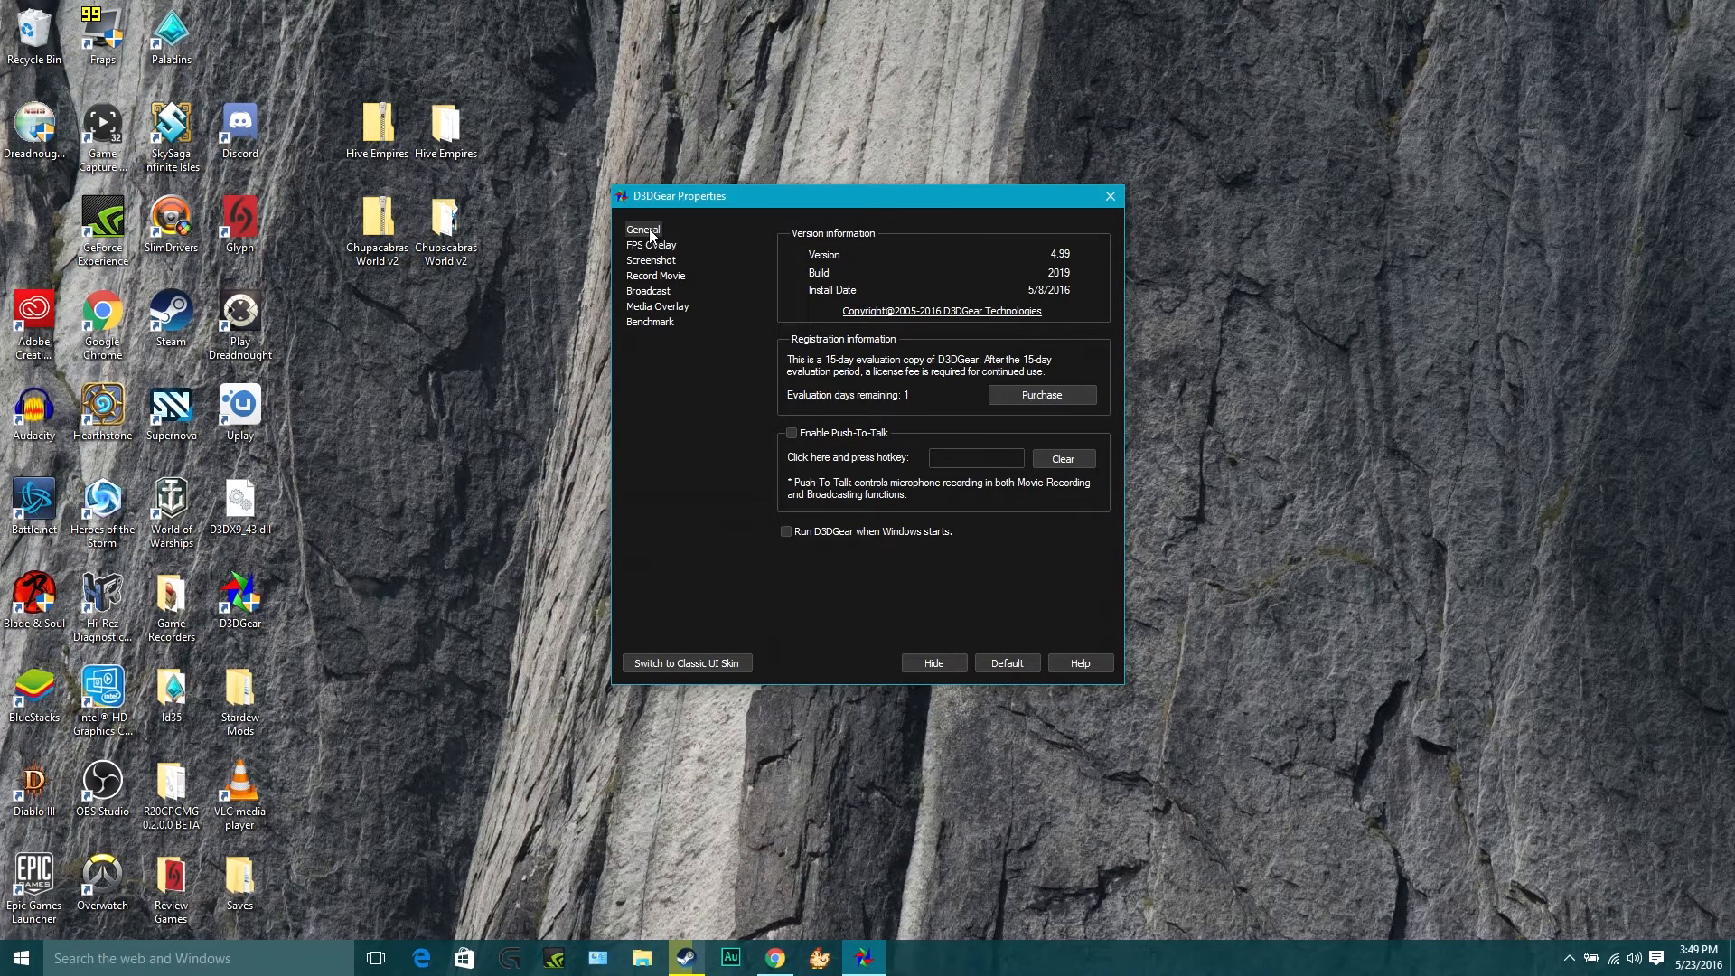